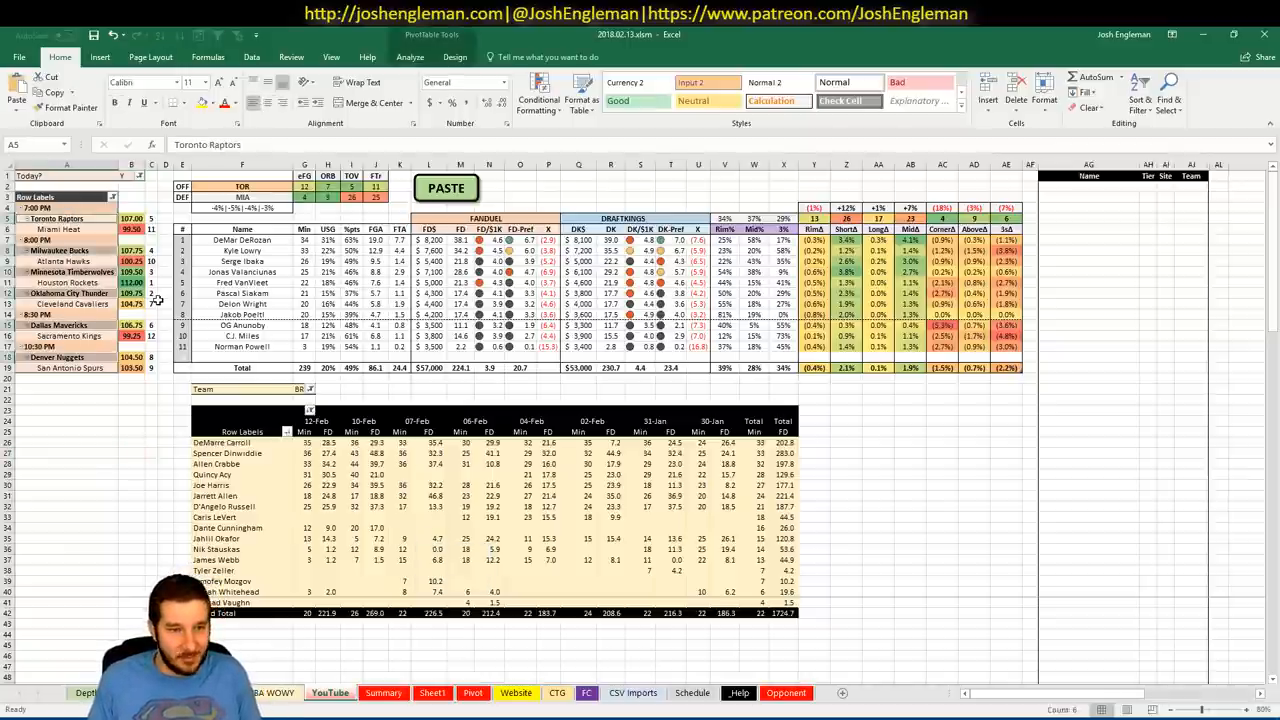
Switch from the Excel ratings sheet to Chrome's FanDuel tab for the $22K Mon NBA Rainmaker leaderboard.
left_click(164, 304)
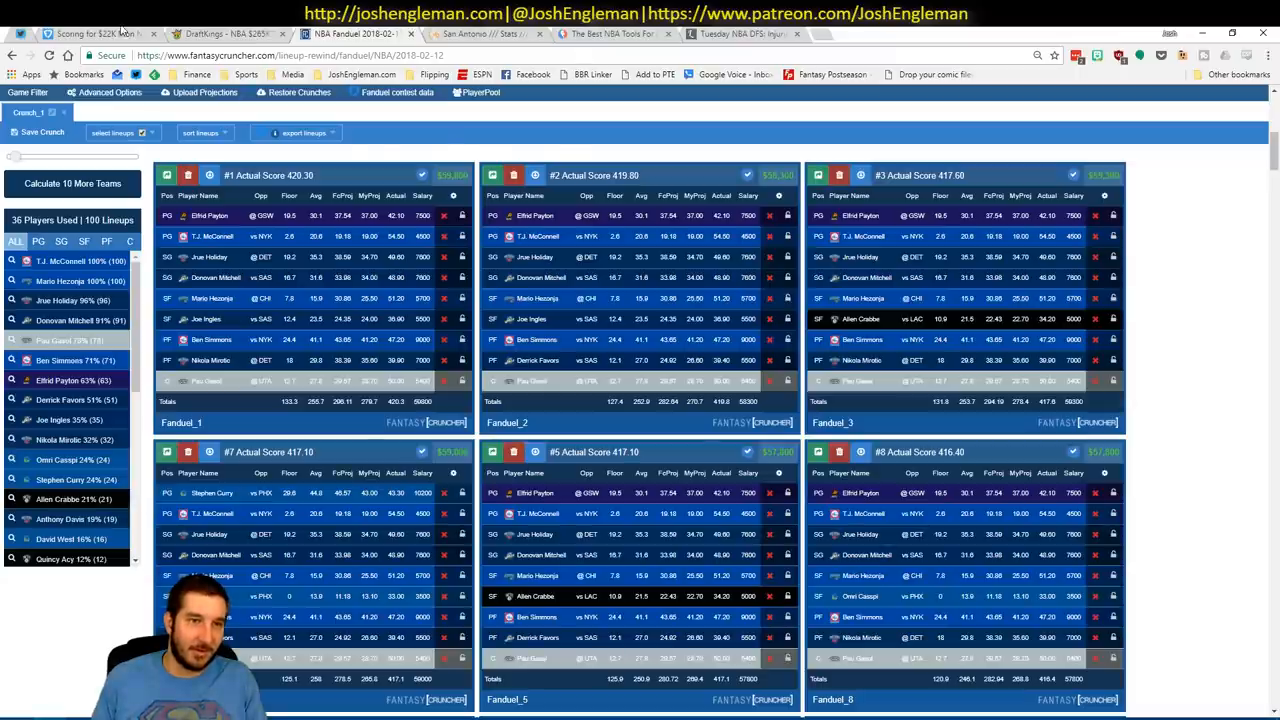
left_click(96, 32)
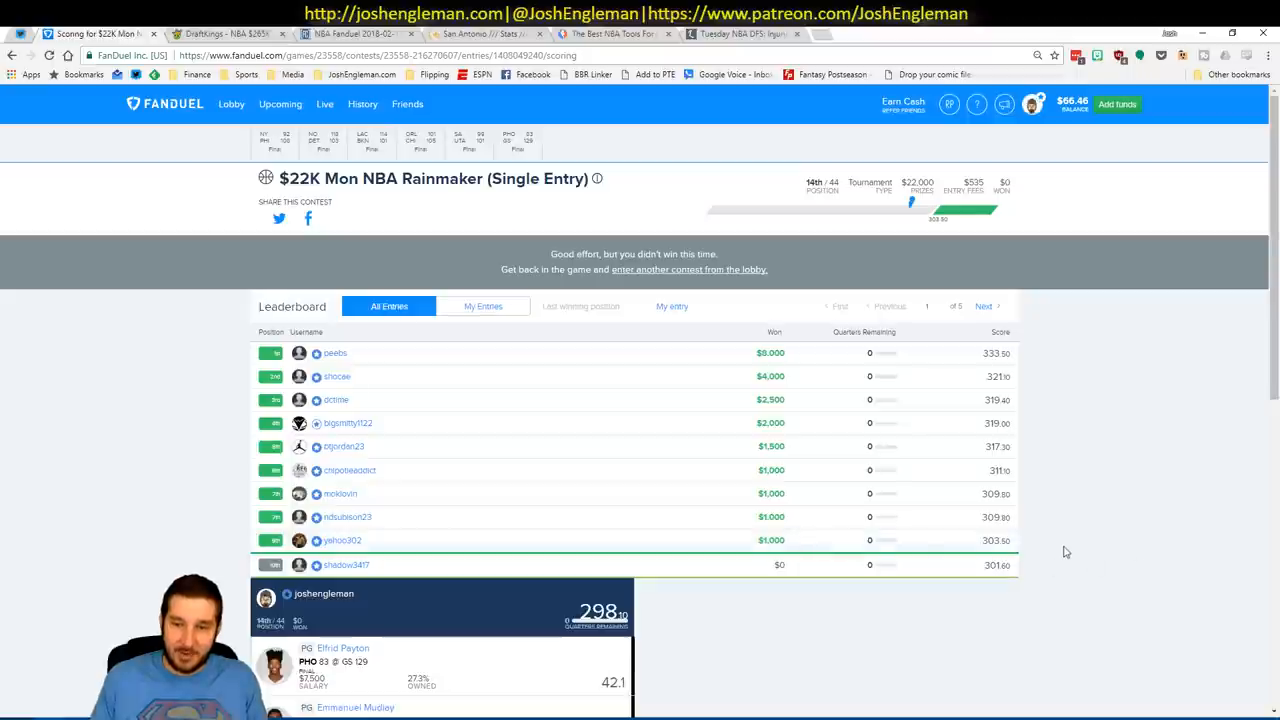
mouse_move(516, 360)
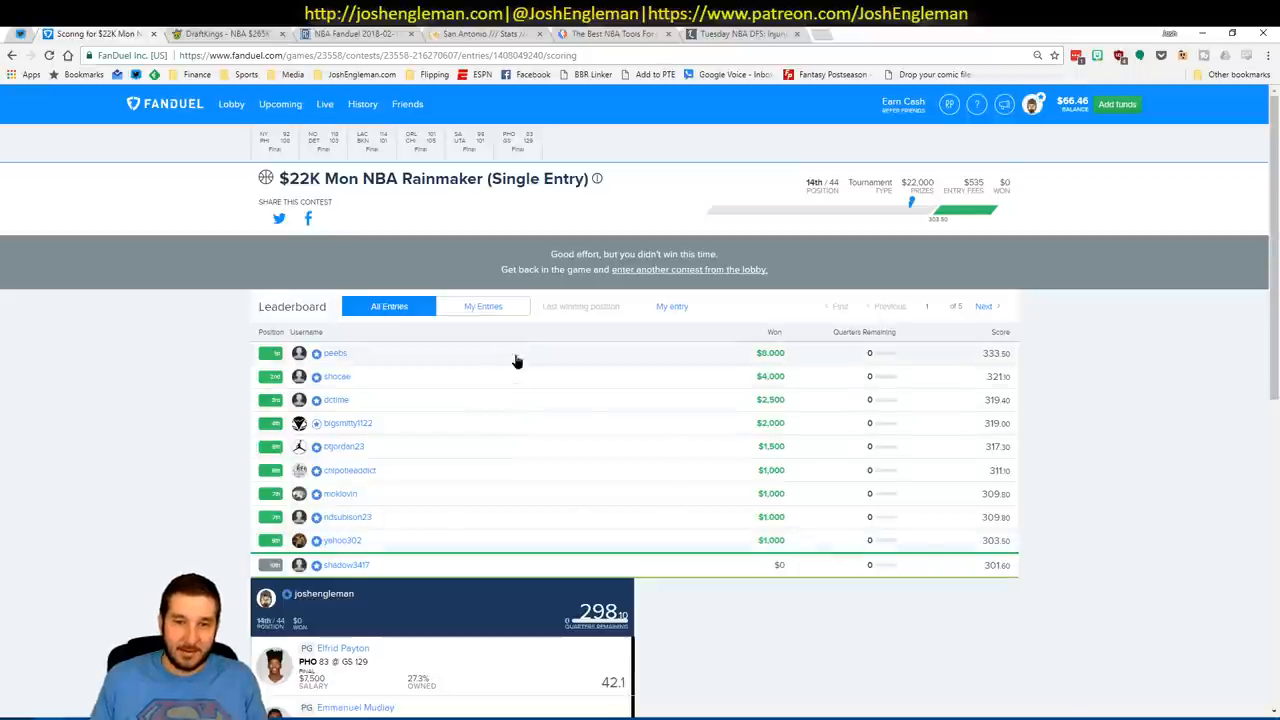
Compare the own 298-point lineup side by side with the first-place 333-point entry.
left_click(336, 352)
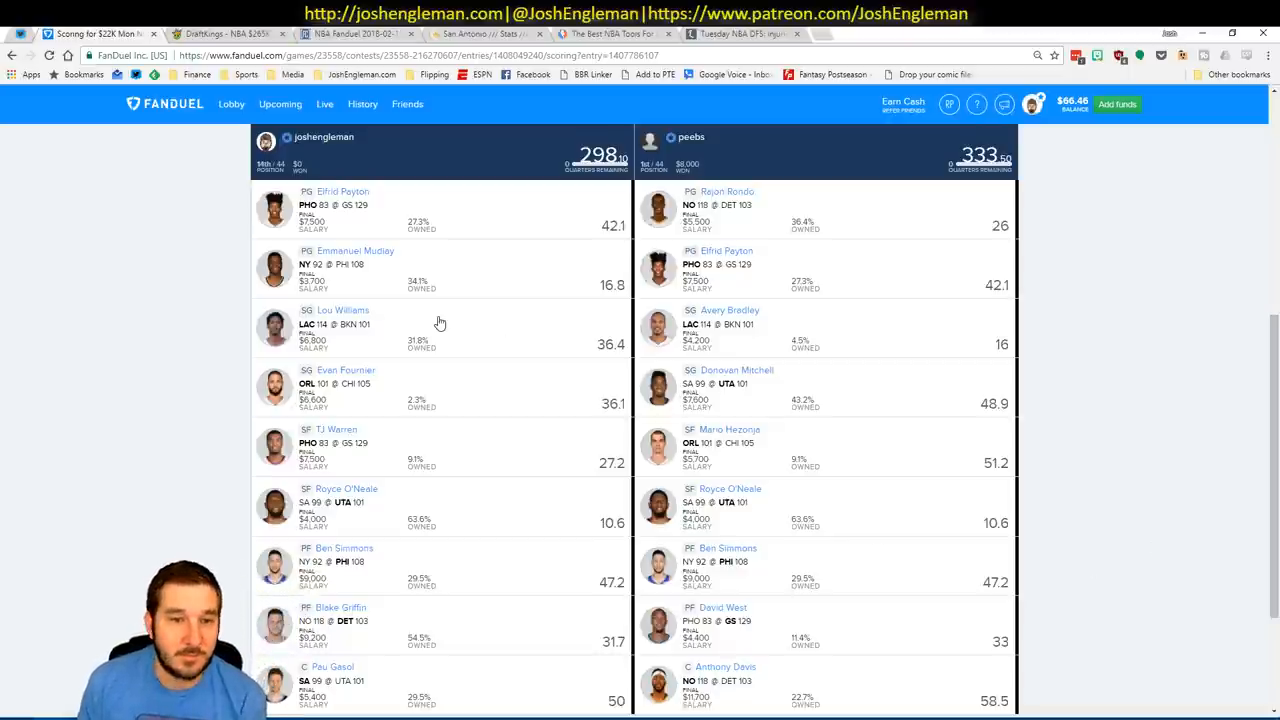
mouse_move(556, 348)
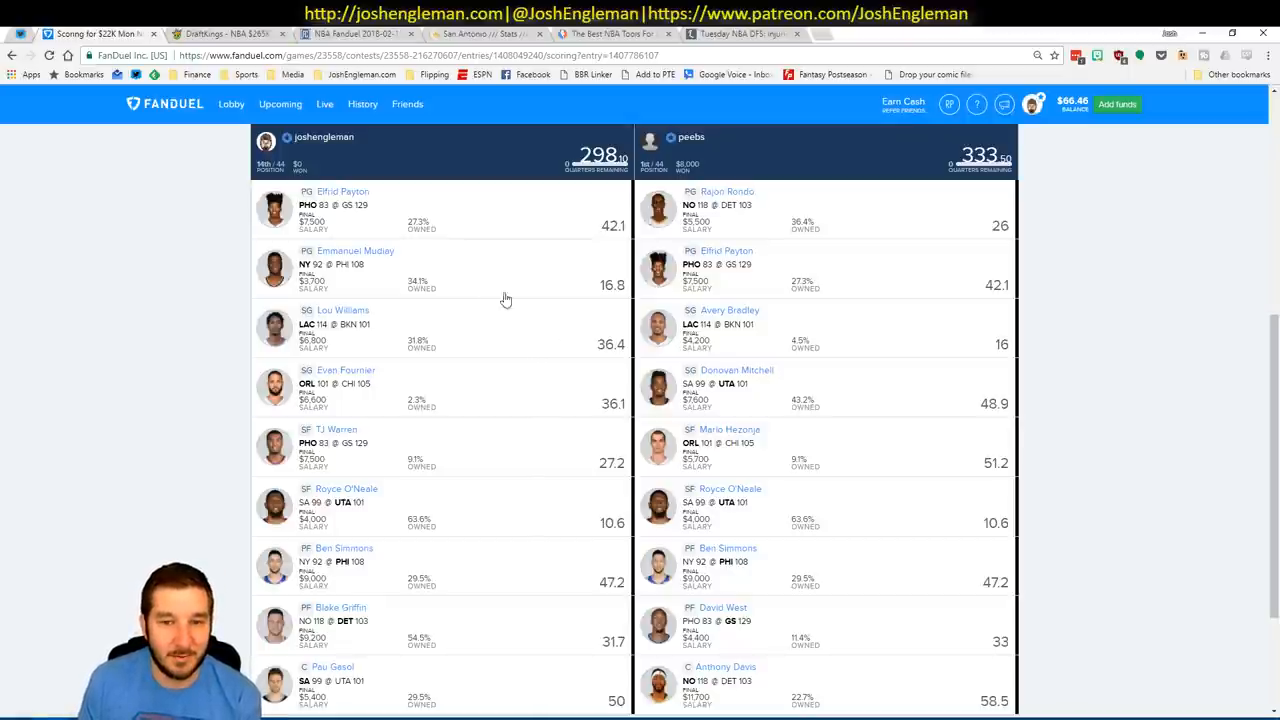
mouse_move(564, 262)
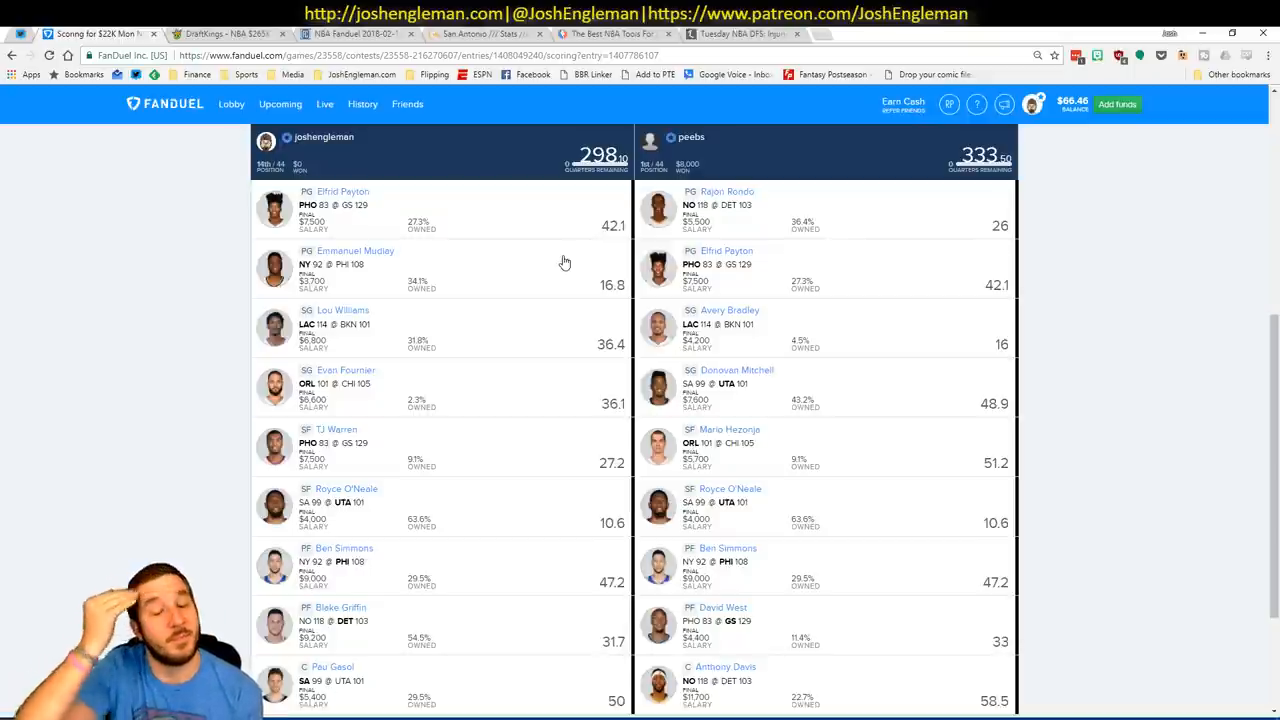
mouse_move(508, 384)
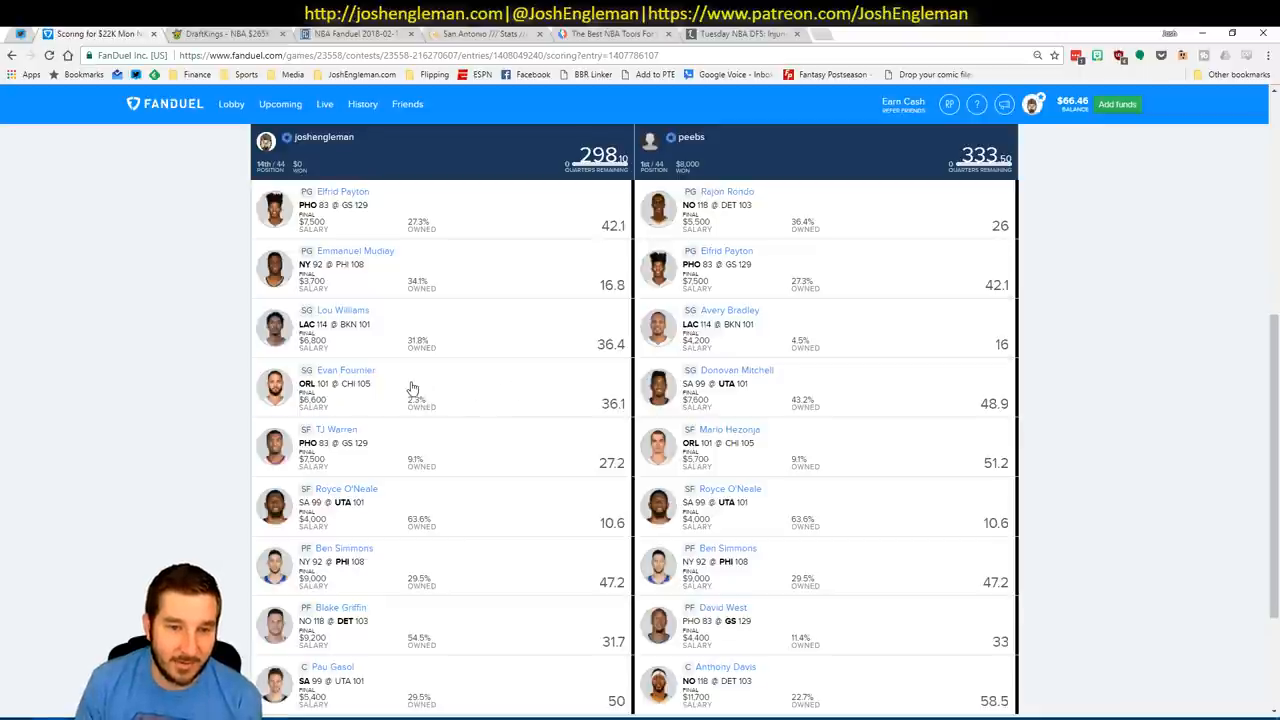
mouse_move(490, 406)
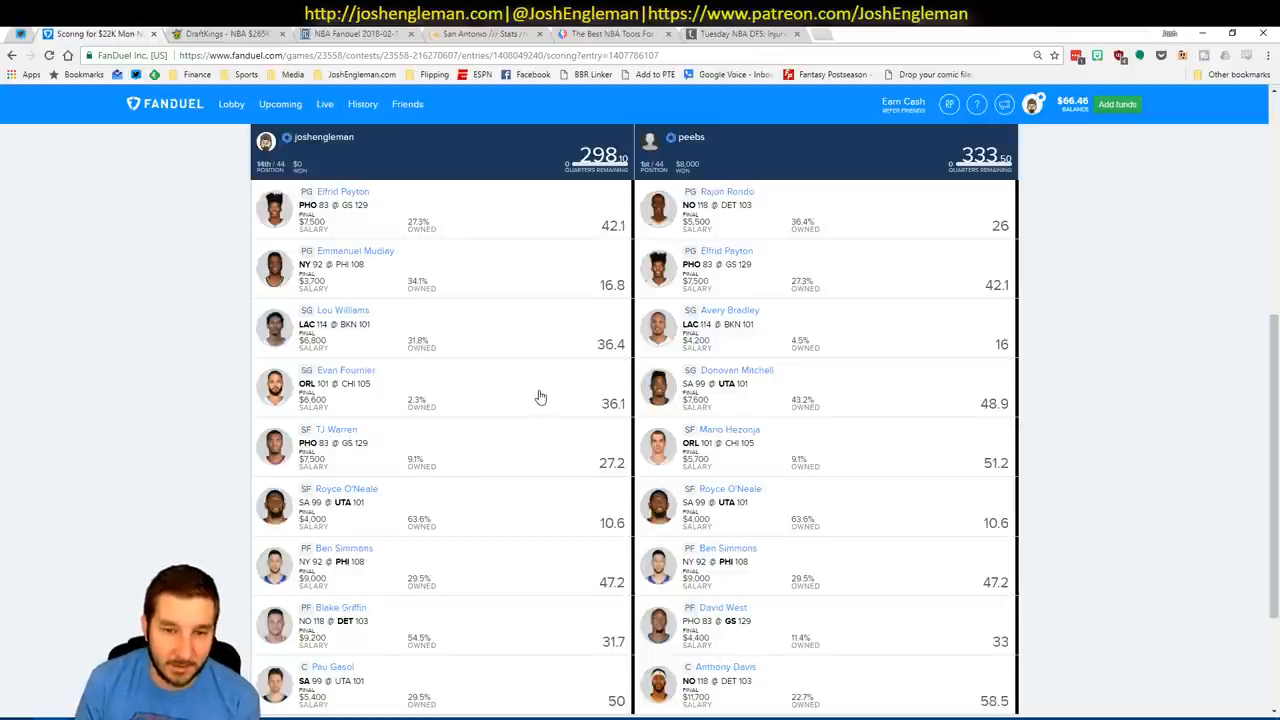
mouse_move(424, 352)
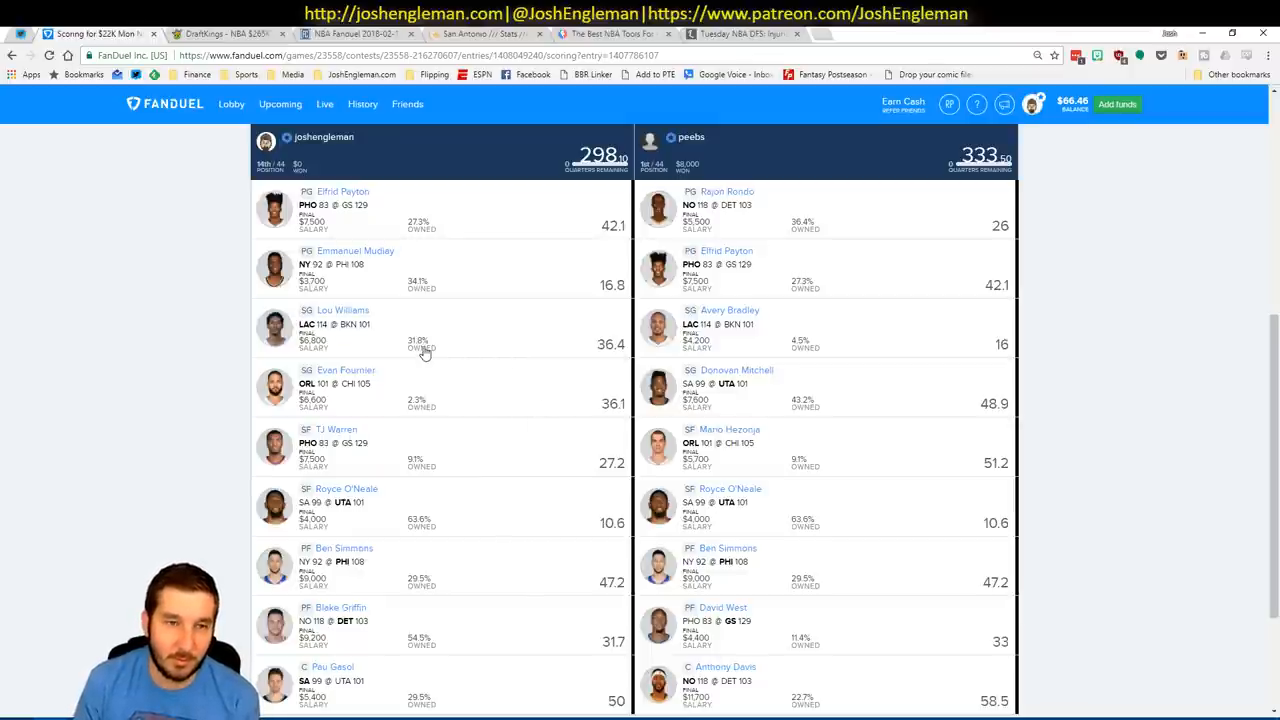
mouse_move(430, 404)
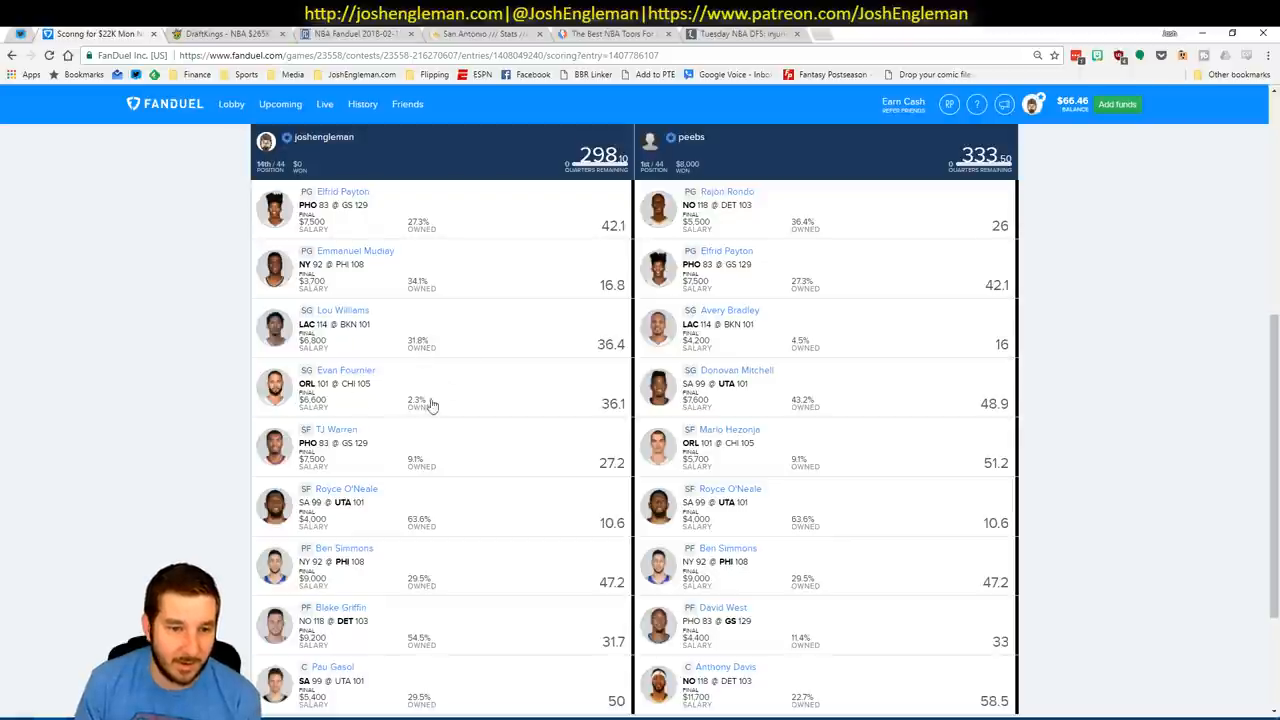
mouse_move(468, 396)
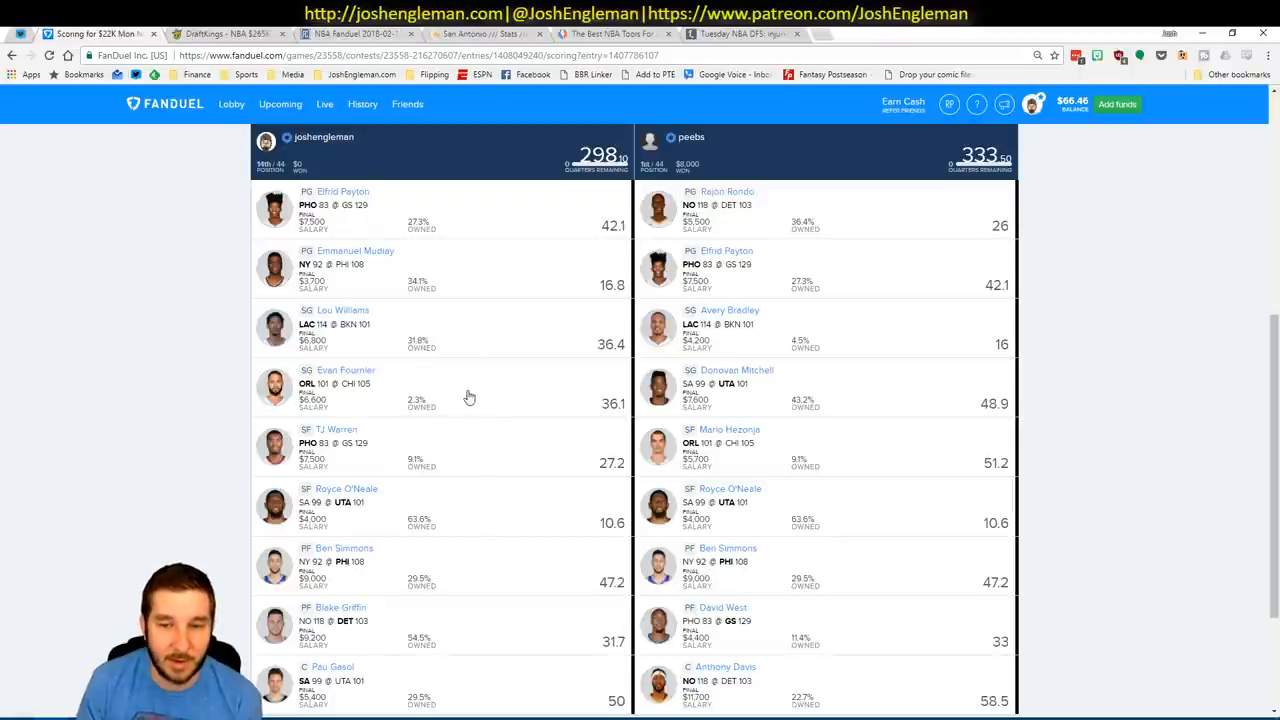
mouse_move(504, 376)
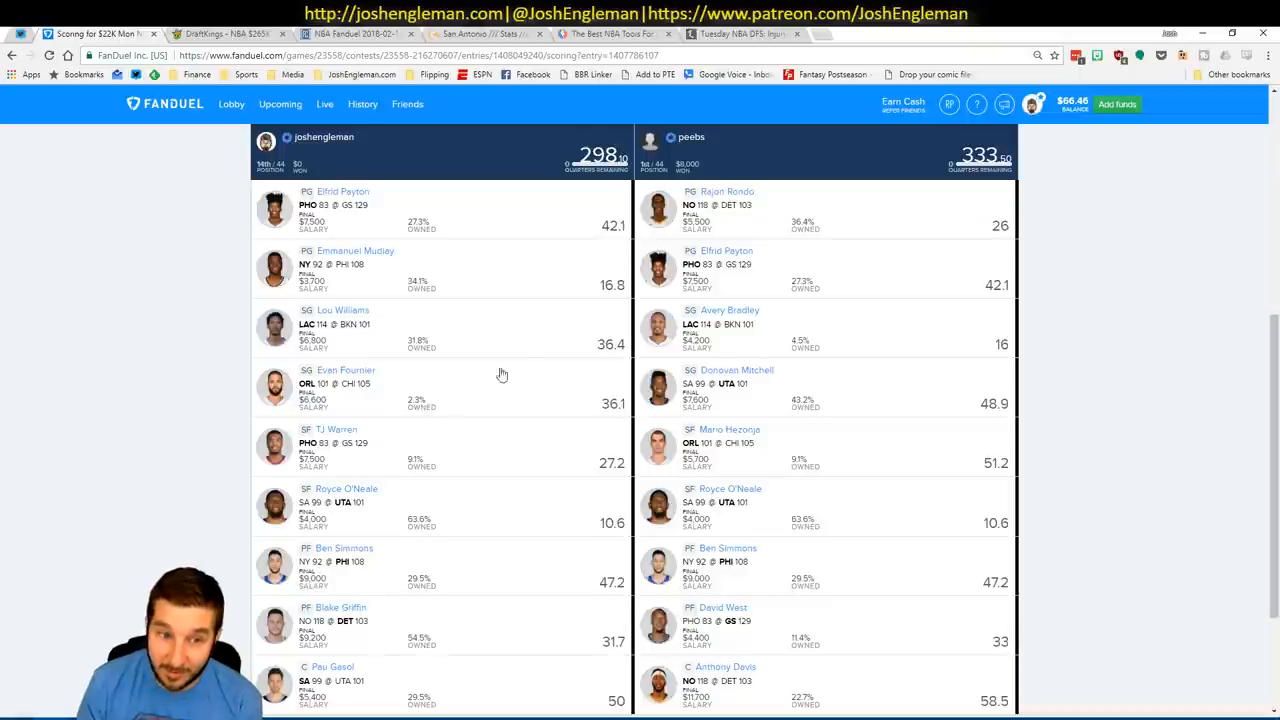
mouse_move(584, 408)
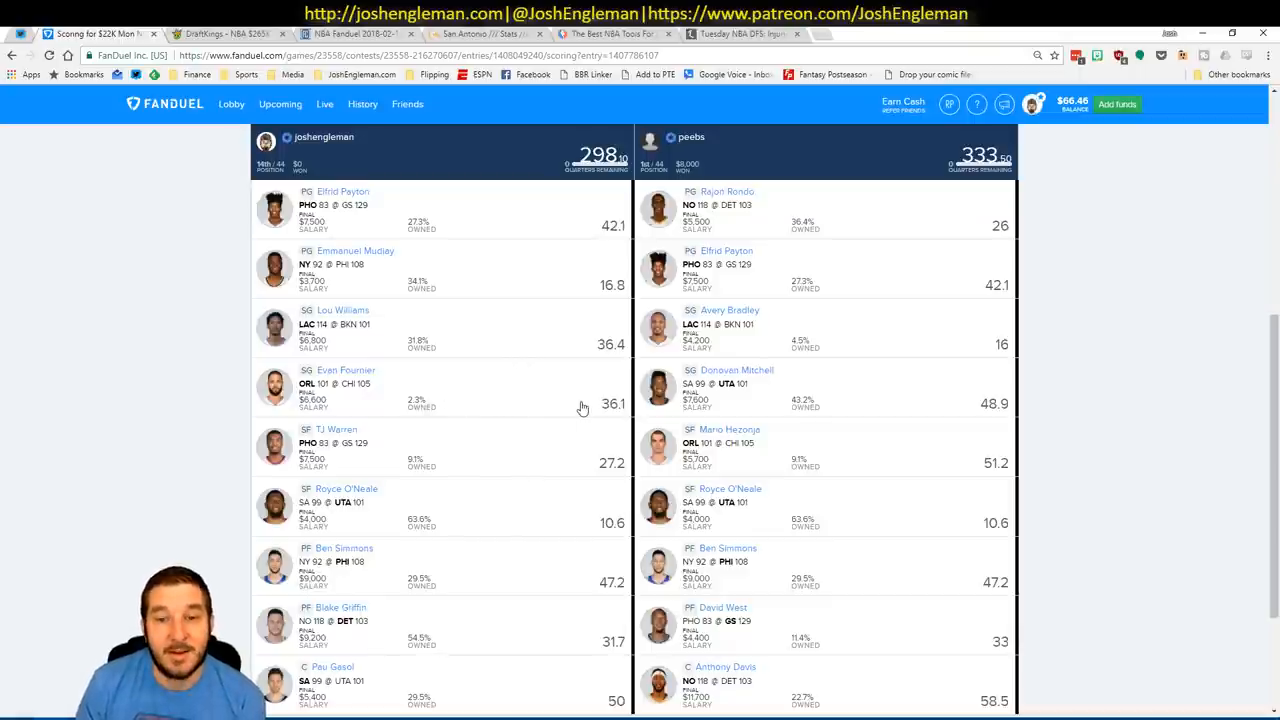
mouse_move(452, 388)
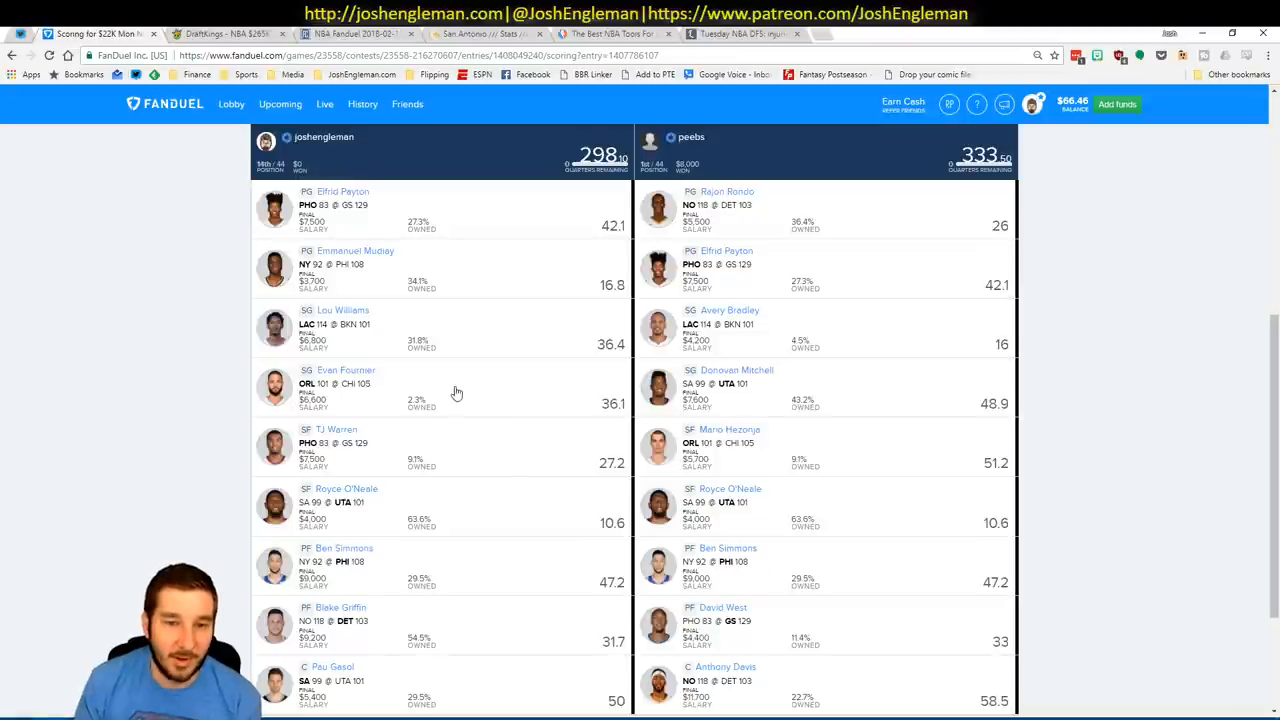
mouse_move(918, 432)
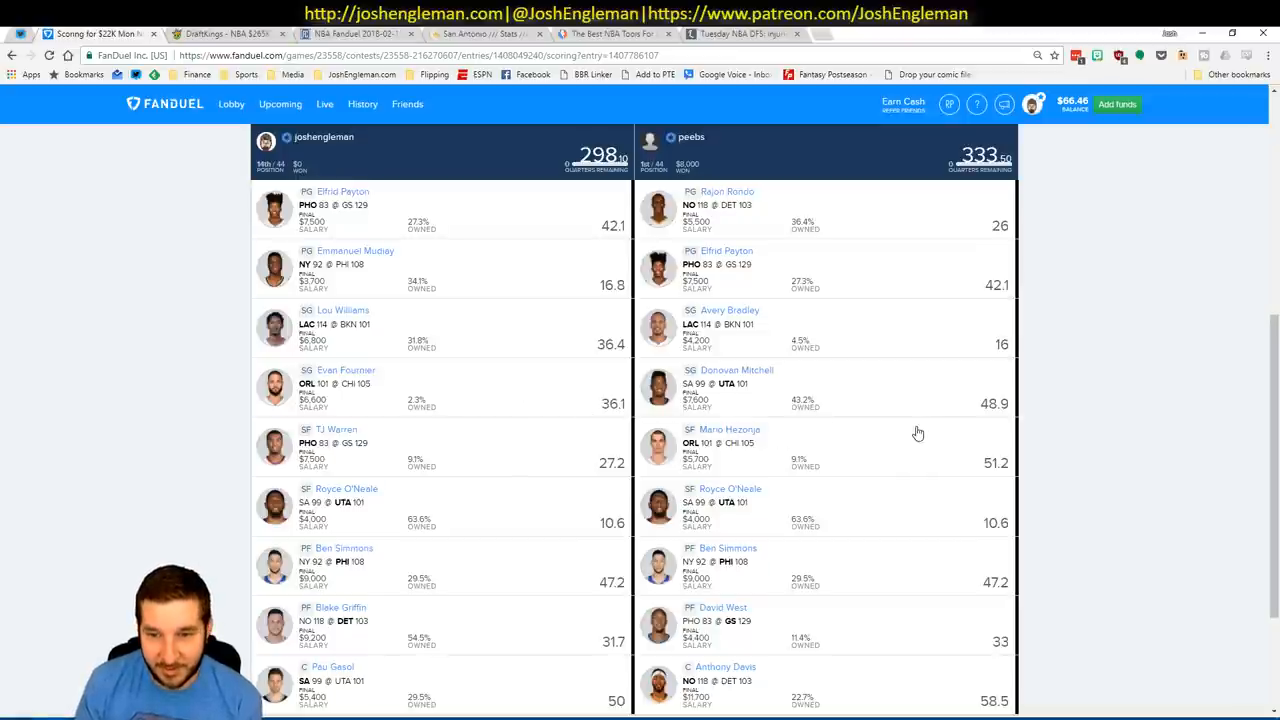
mouse_move(850, 432)
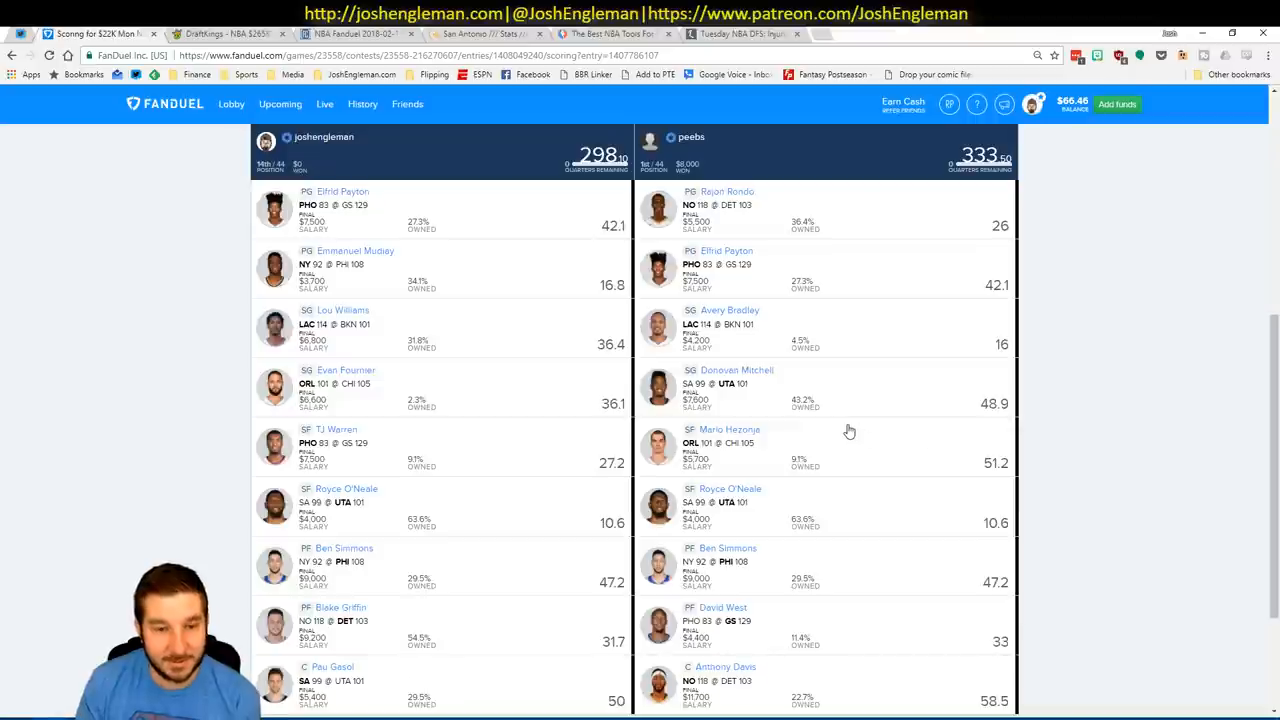
mouse_move(828, 438)
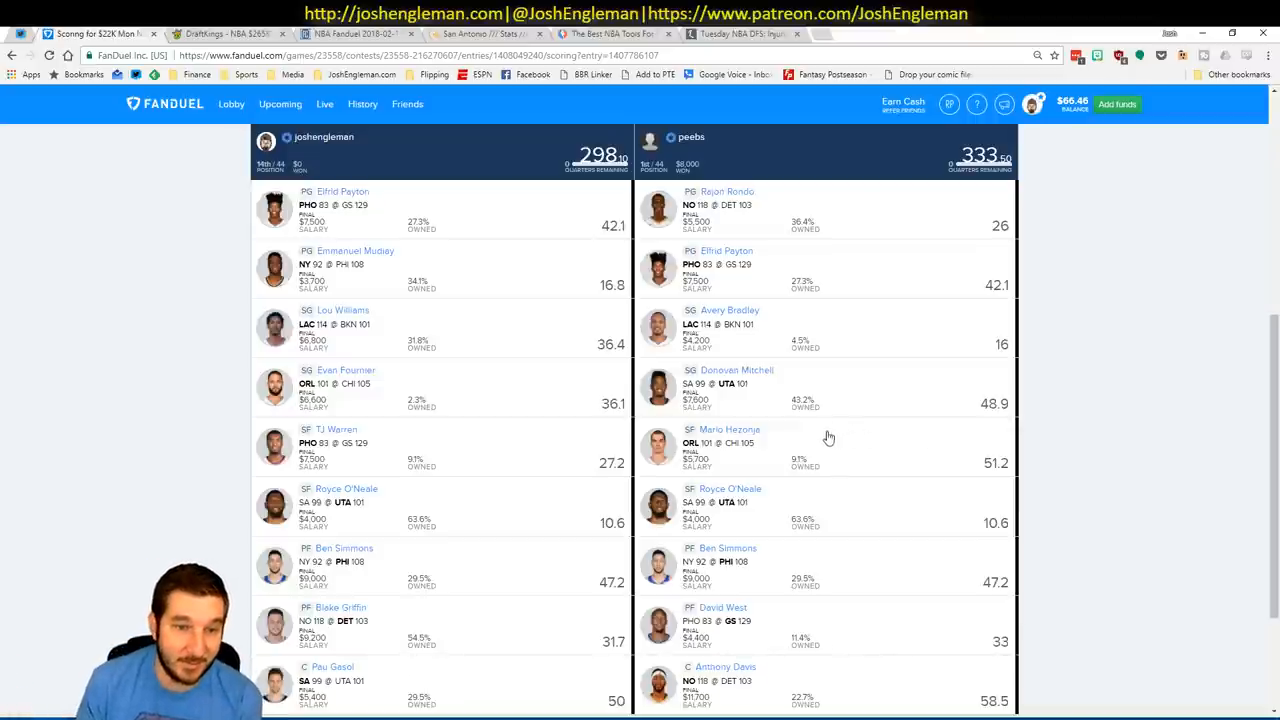
mouse_move(730, 450)
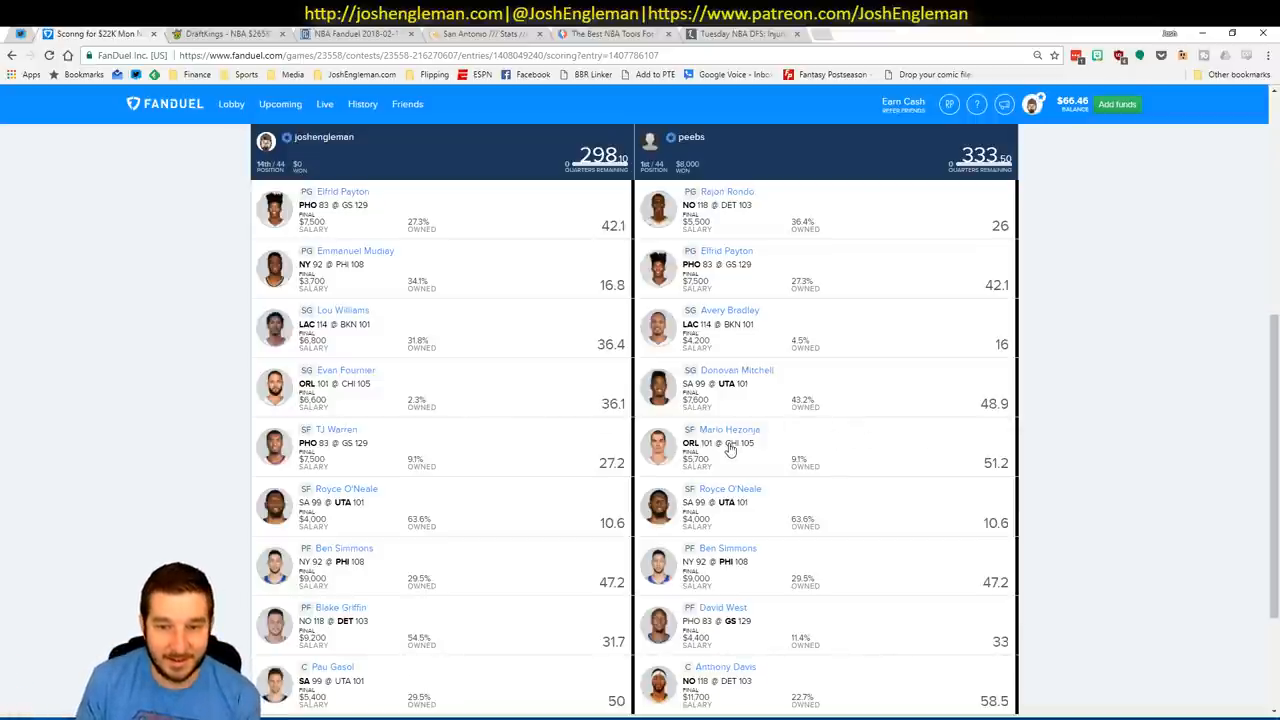
mouse_move(484, 472)
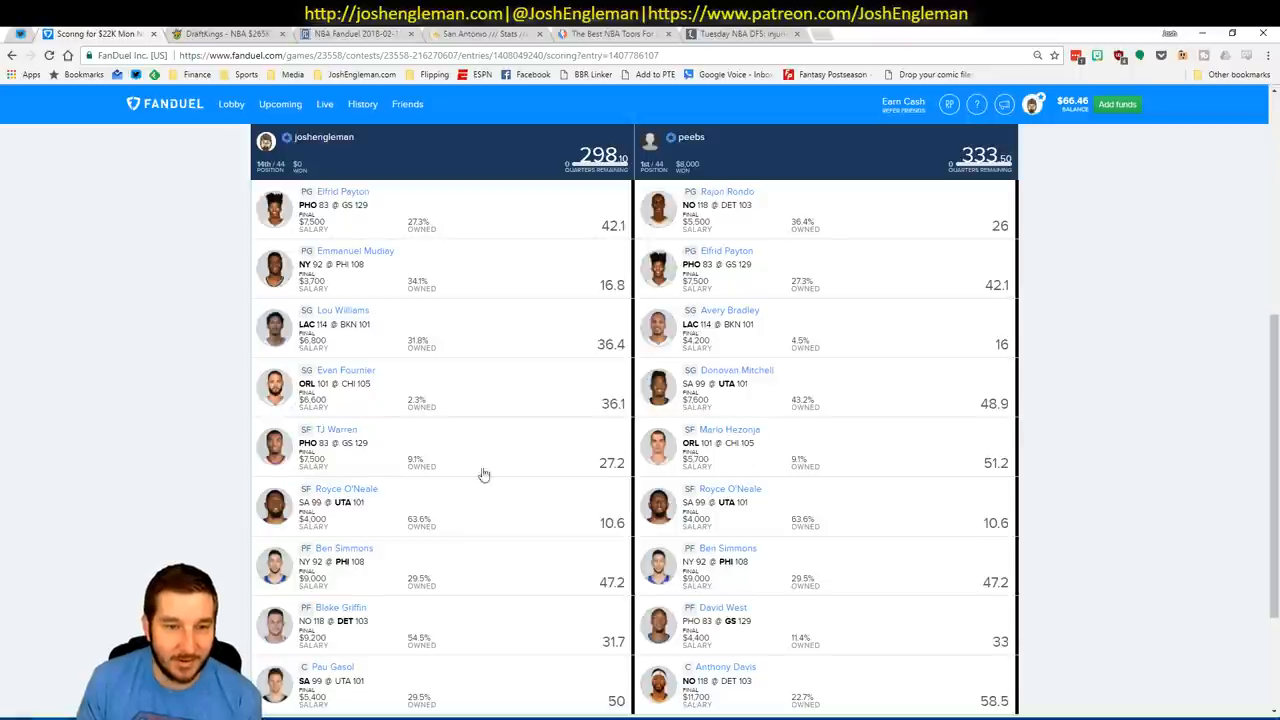
mouse_move(456, 390)
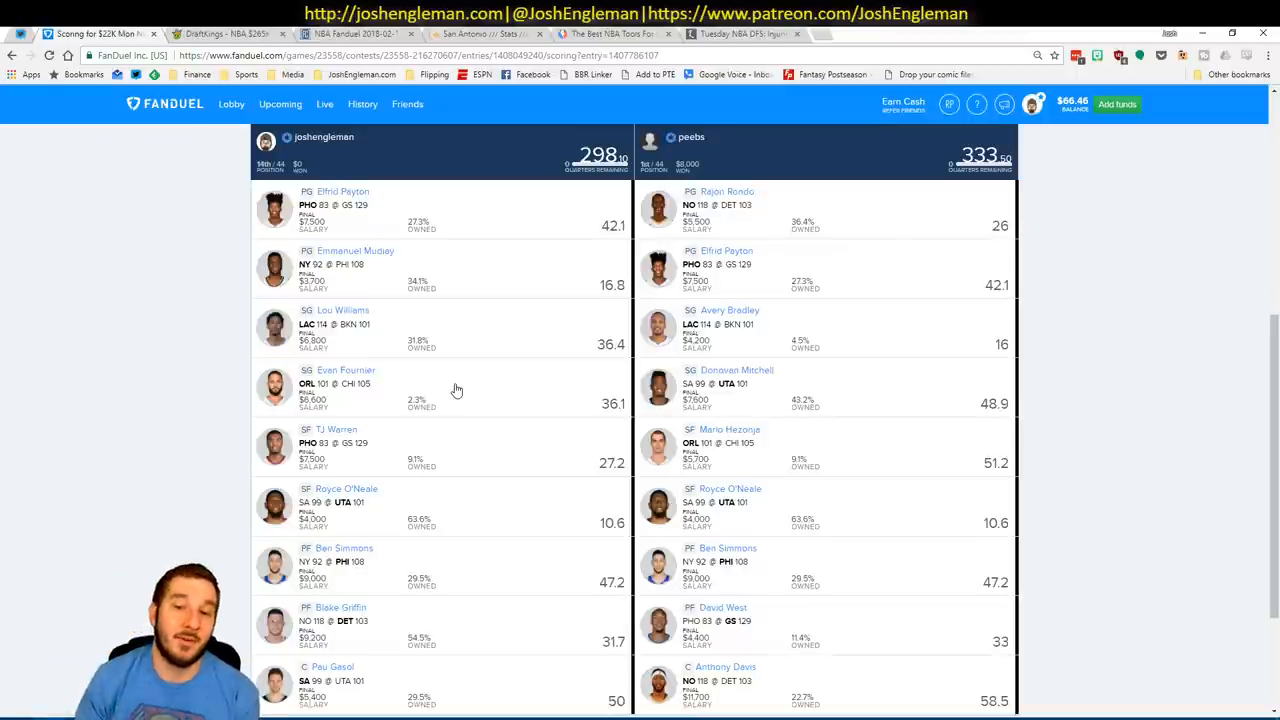
mouse_move(44, 696)
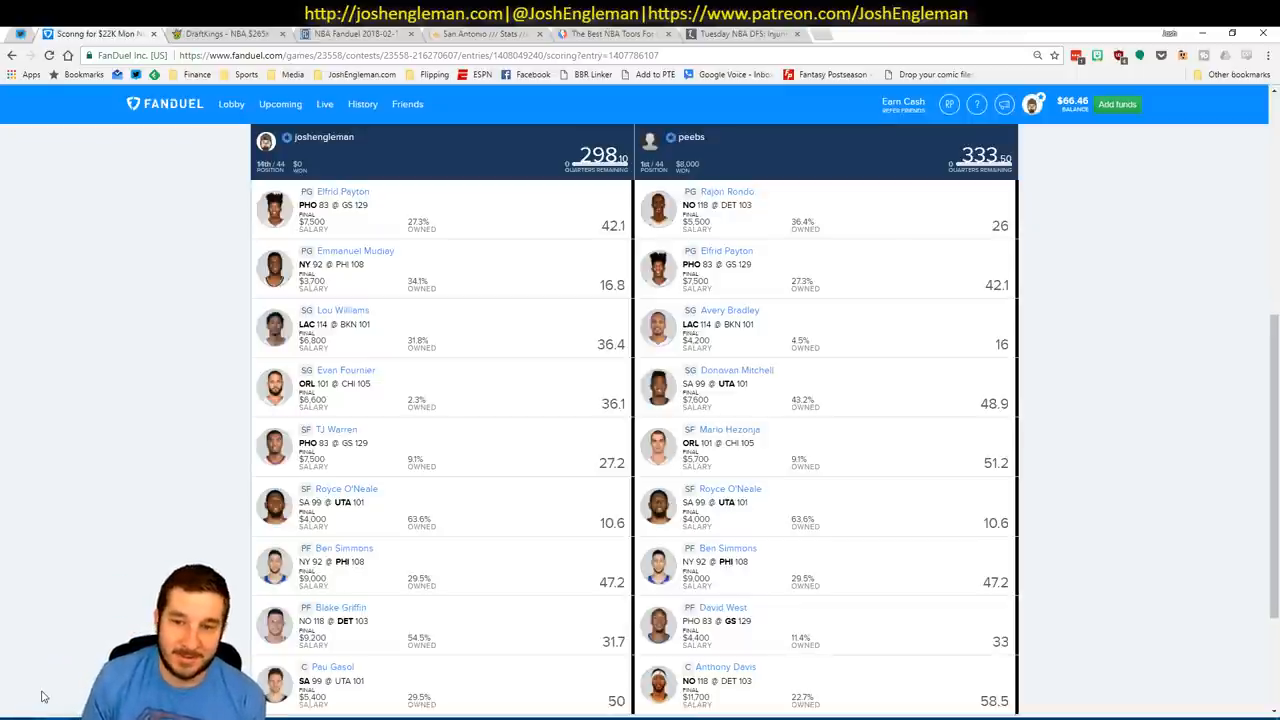
mouse_move(480, 448)
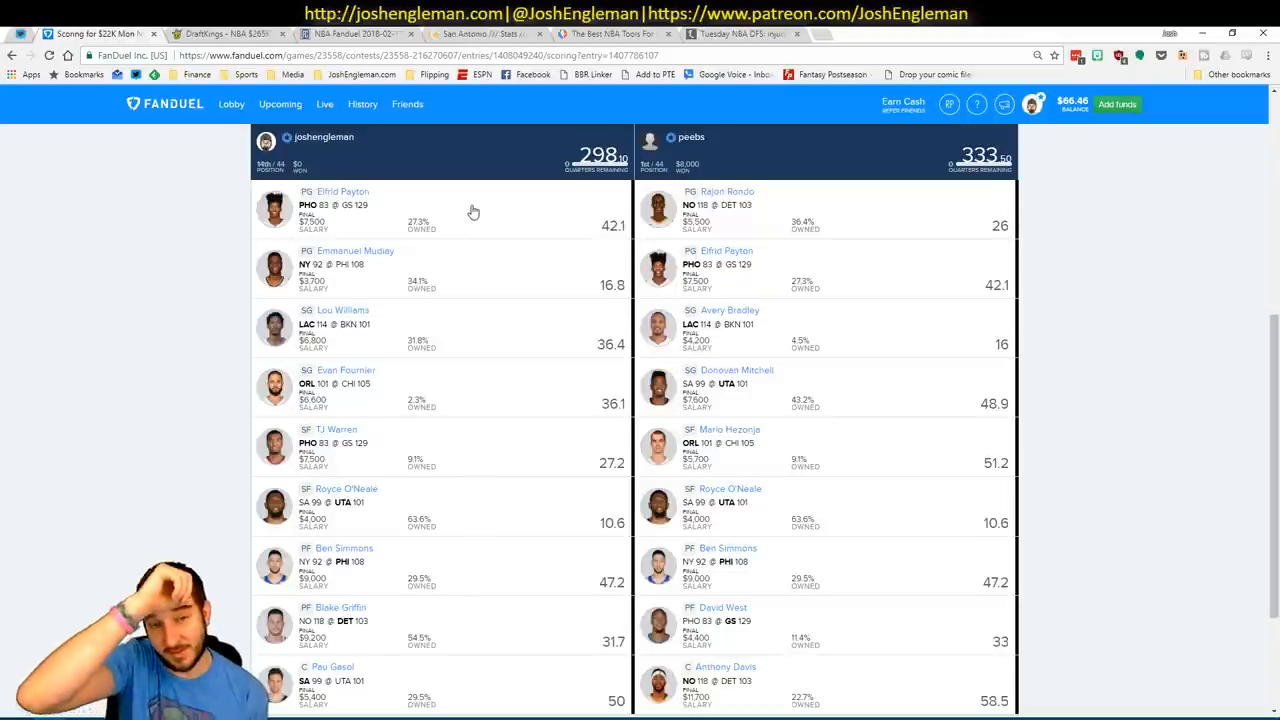
mouse_move(528, 206)
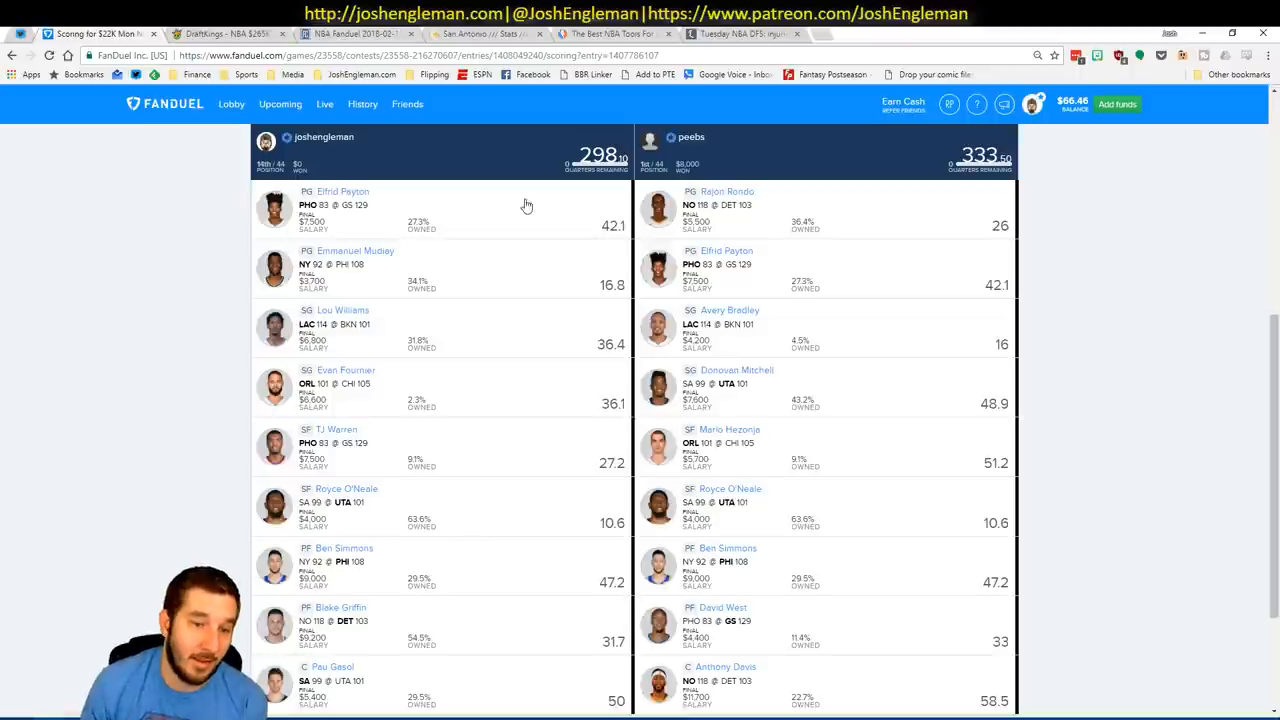
mouse_move(476, 444)
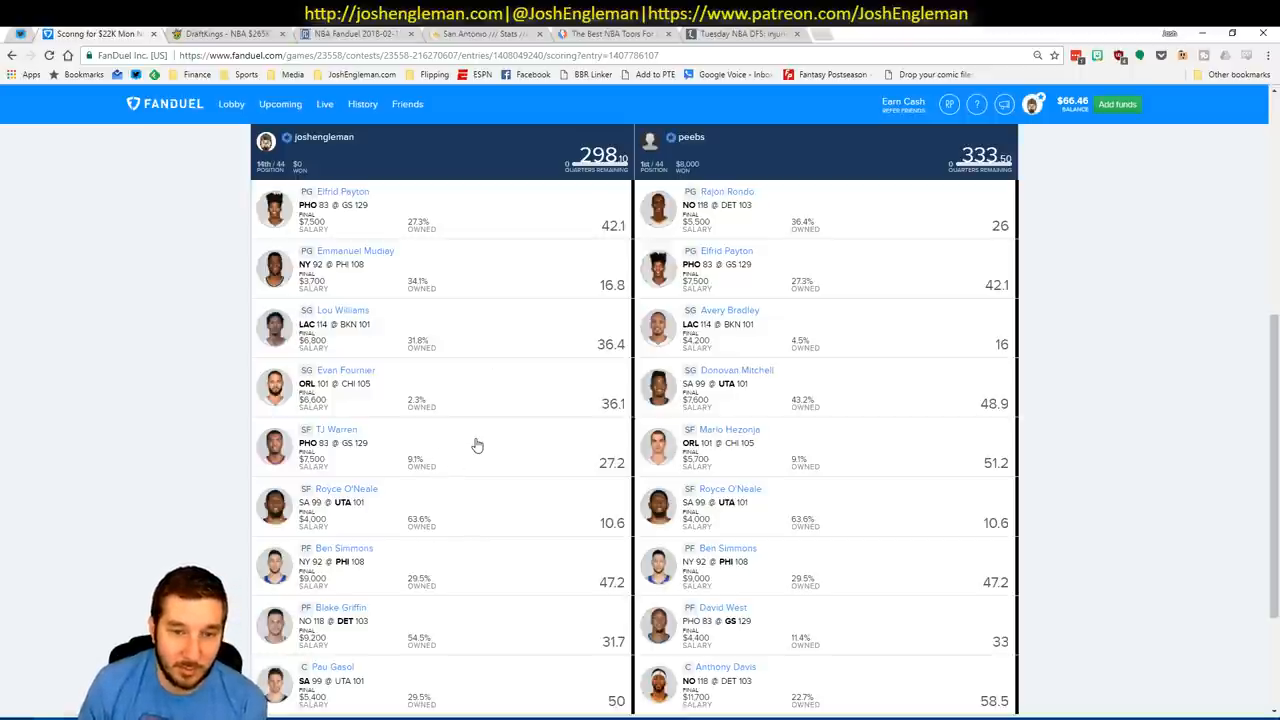
mouse_move(464, 448)
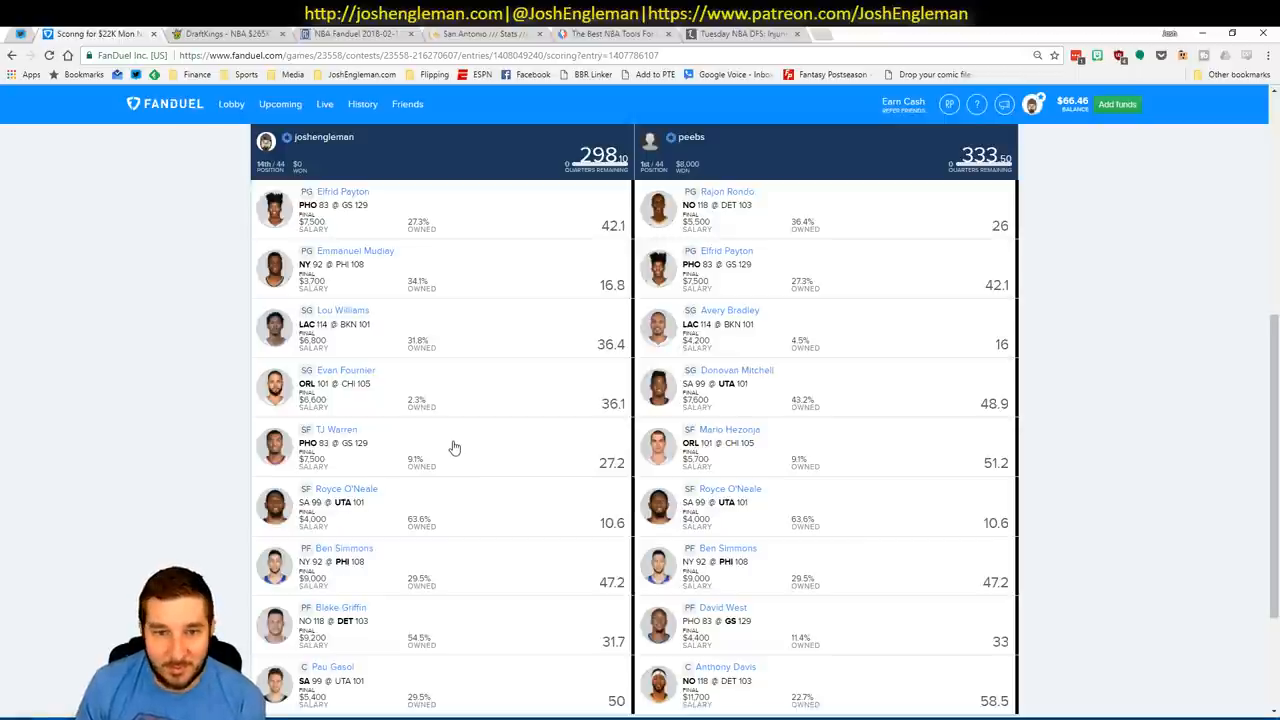
mouse_move(506, 444)
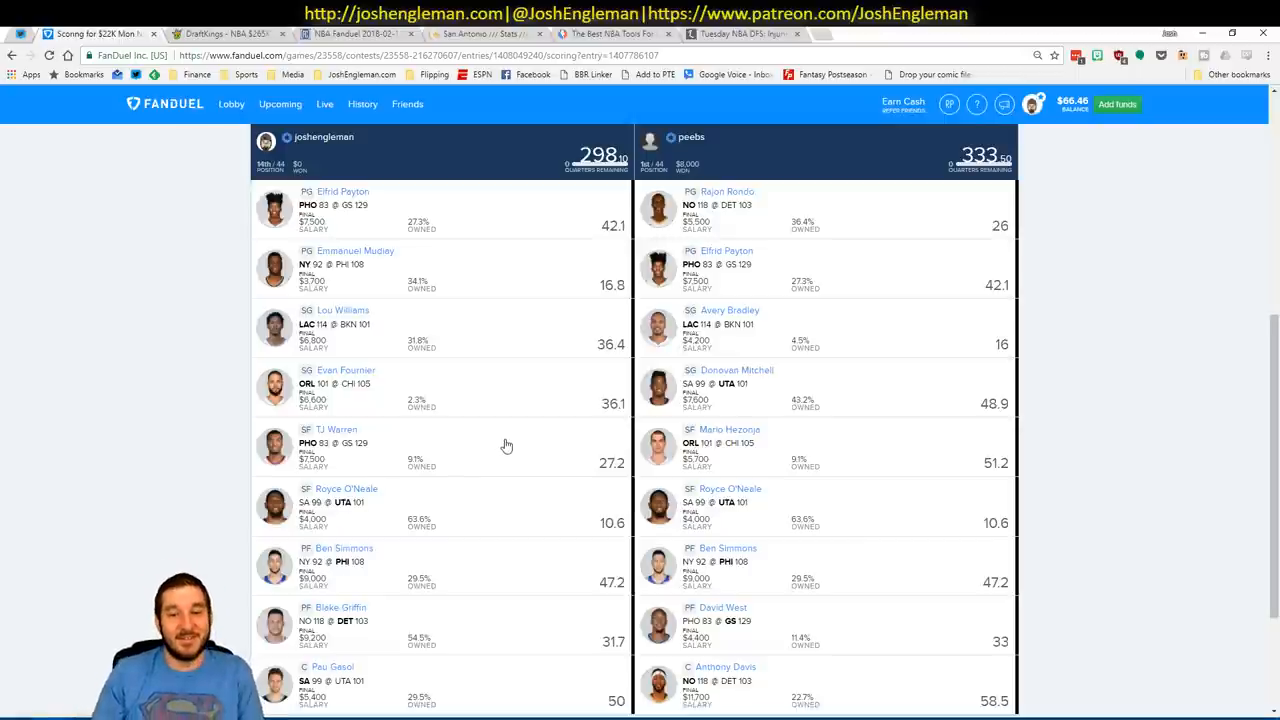
mouse_move(520, 430)
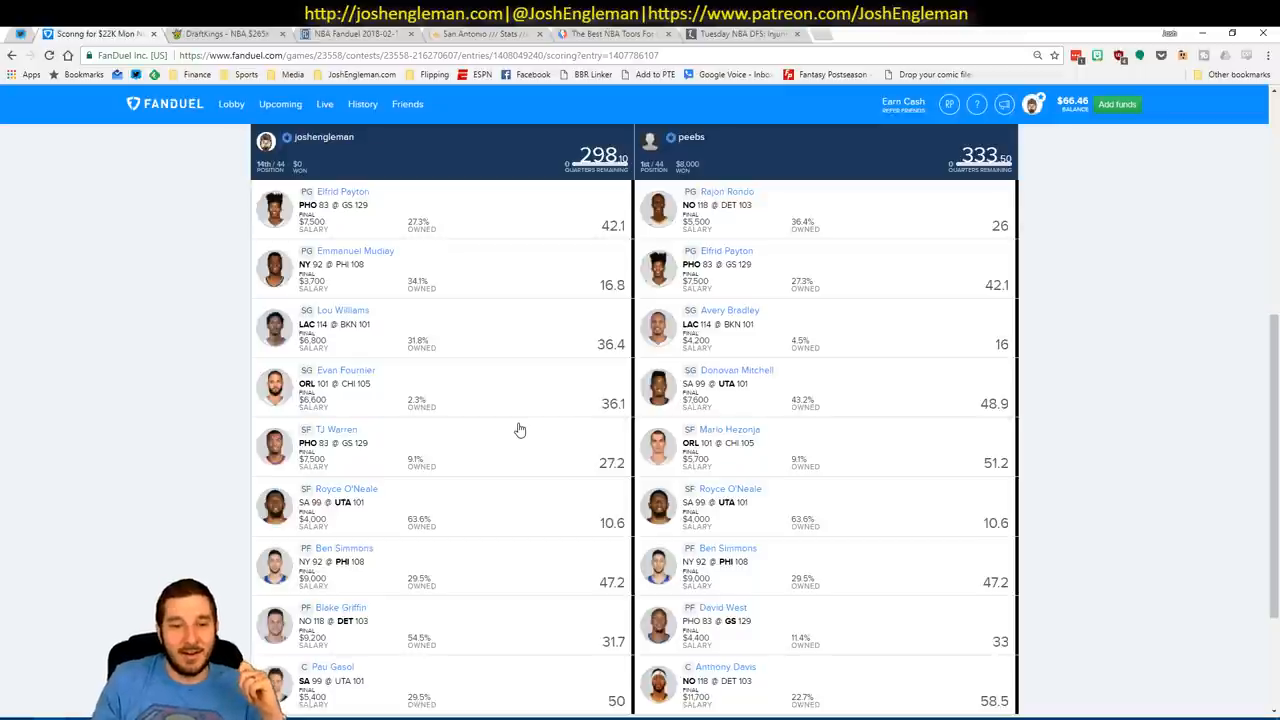
mouse_move(482, 444)
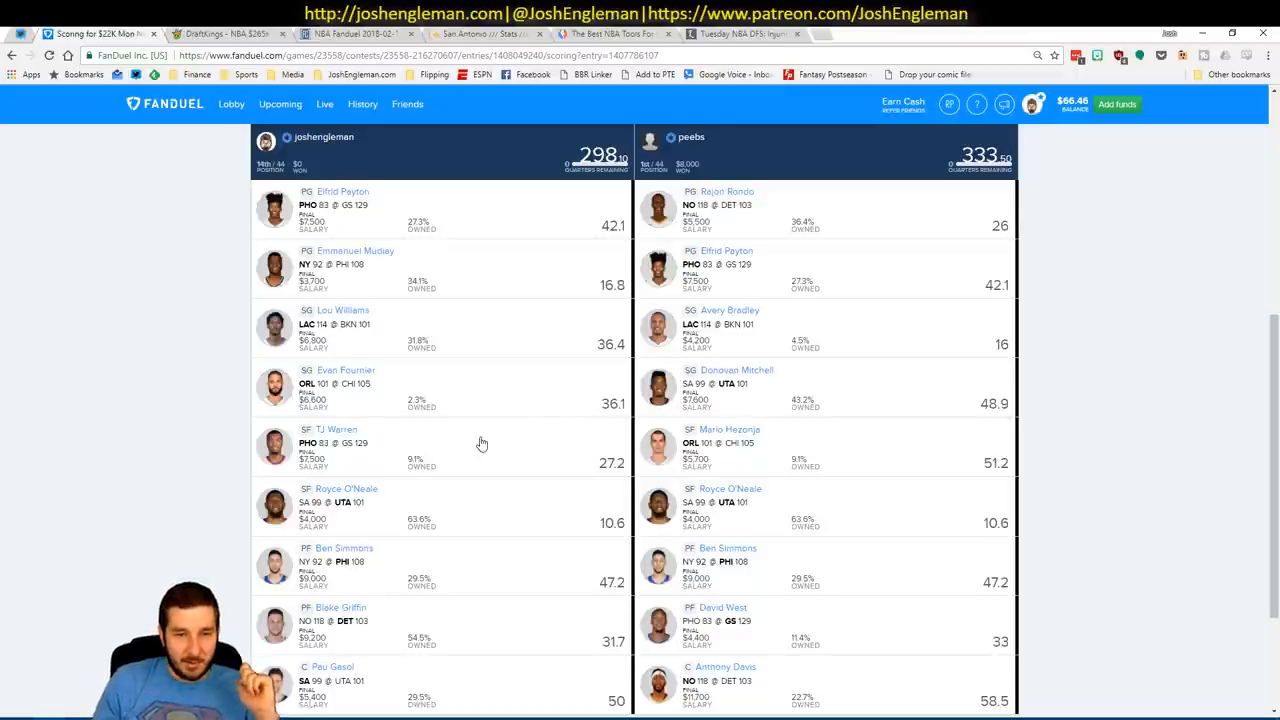
mouse_move(508, 294)
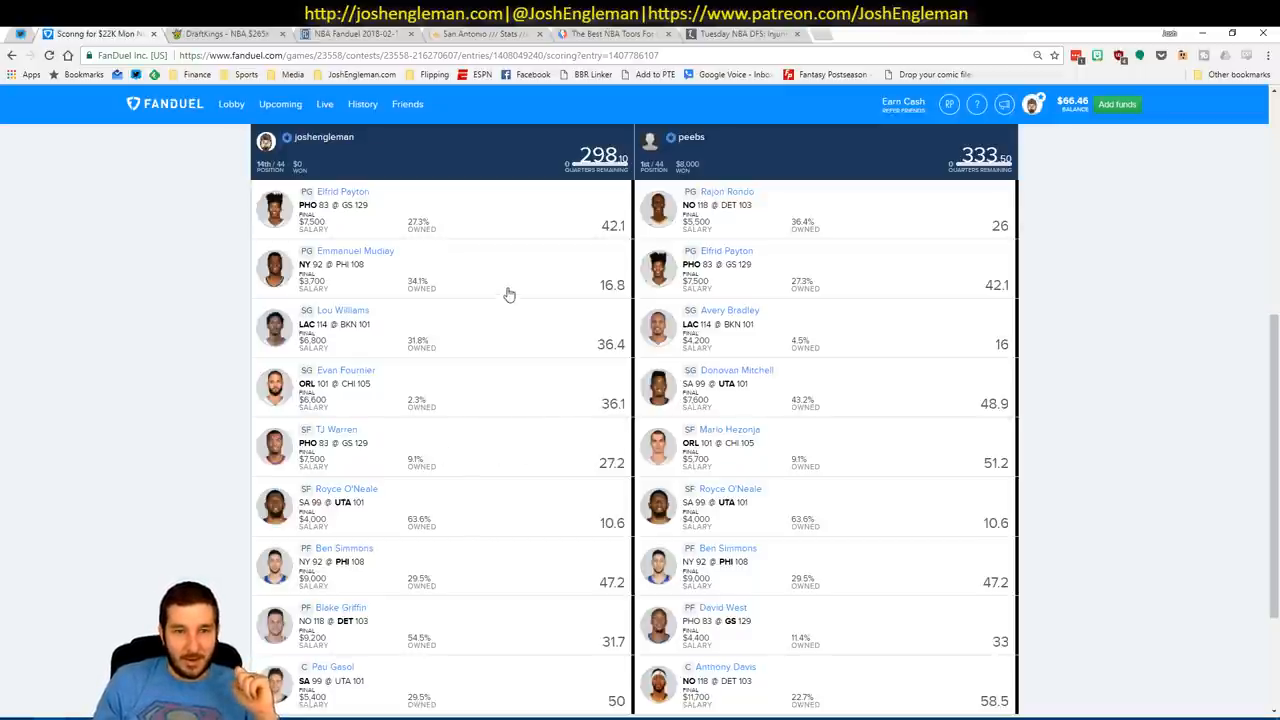
mouse_move(534, 472)
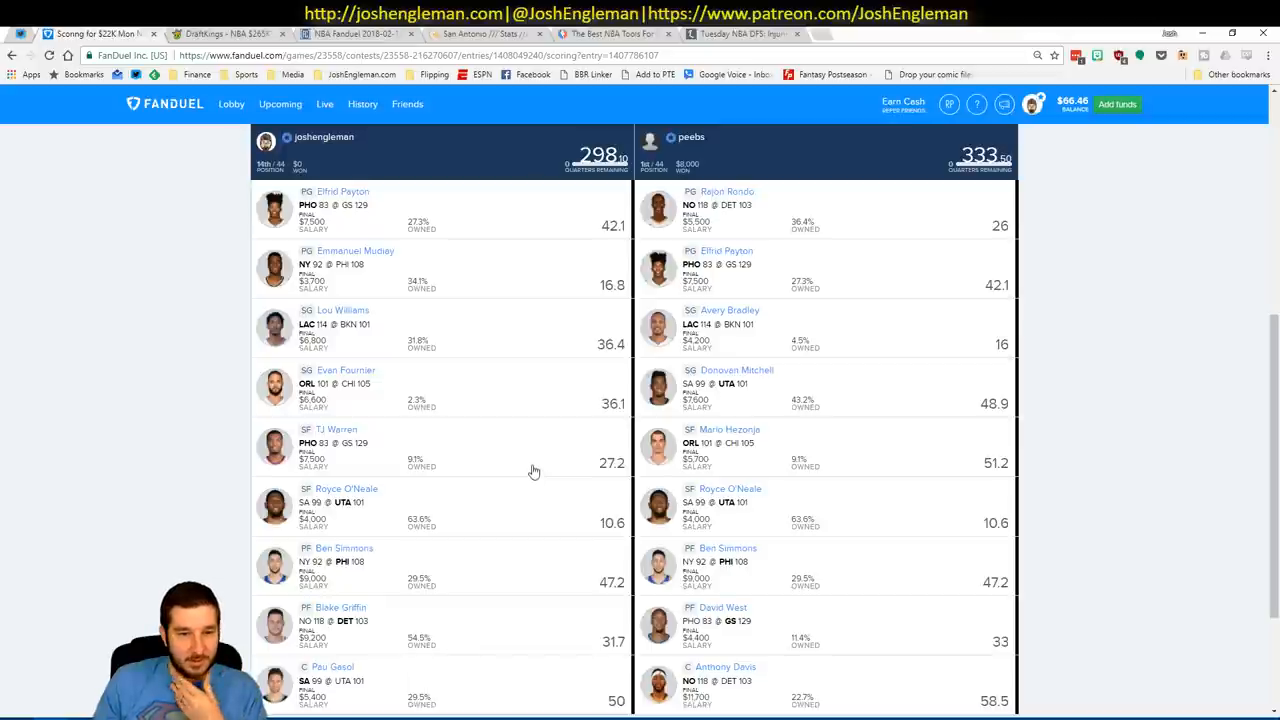
mouse_move(496, 460)
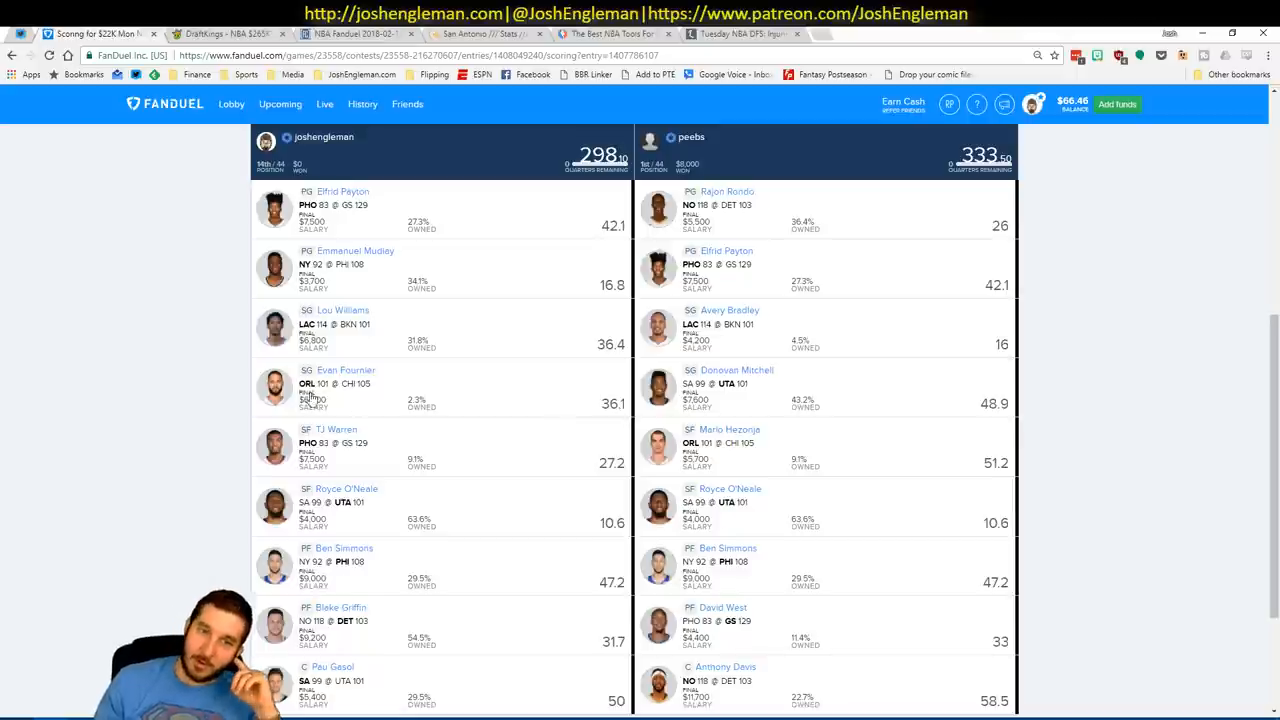
mouse_move(436, 384)
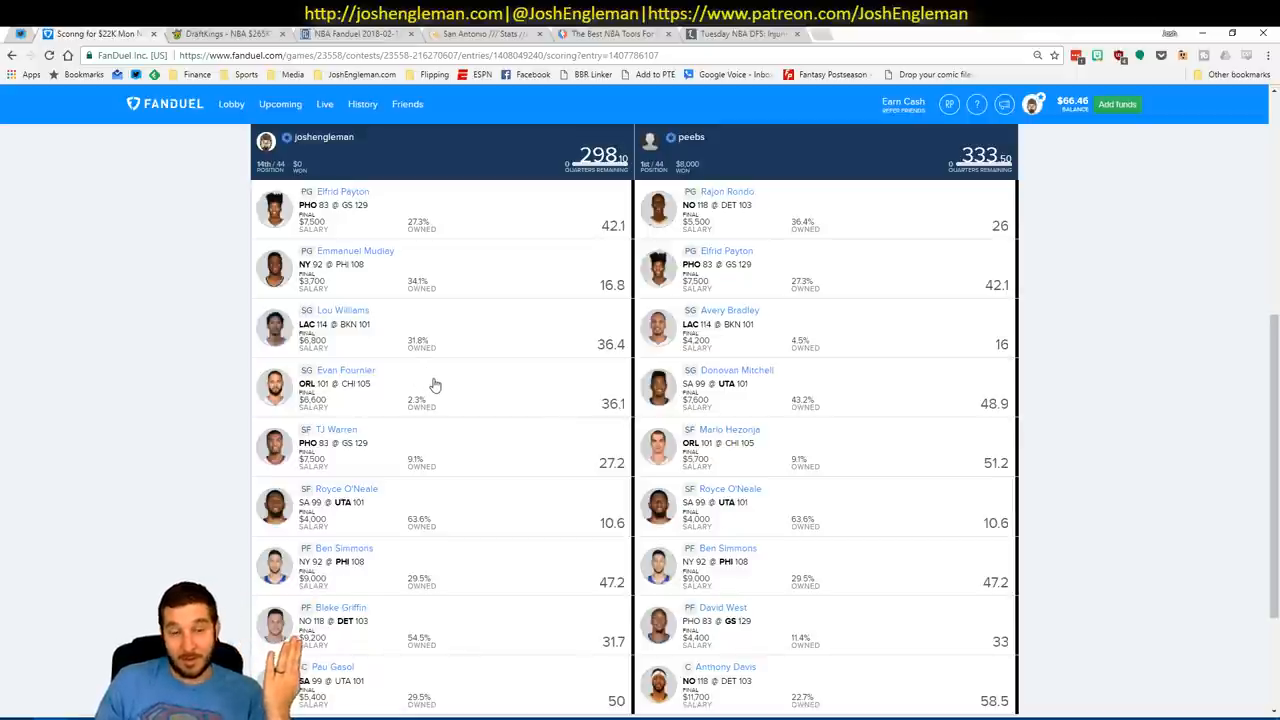
mouse_move(304, 464)
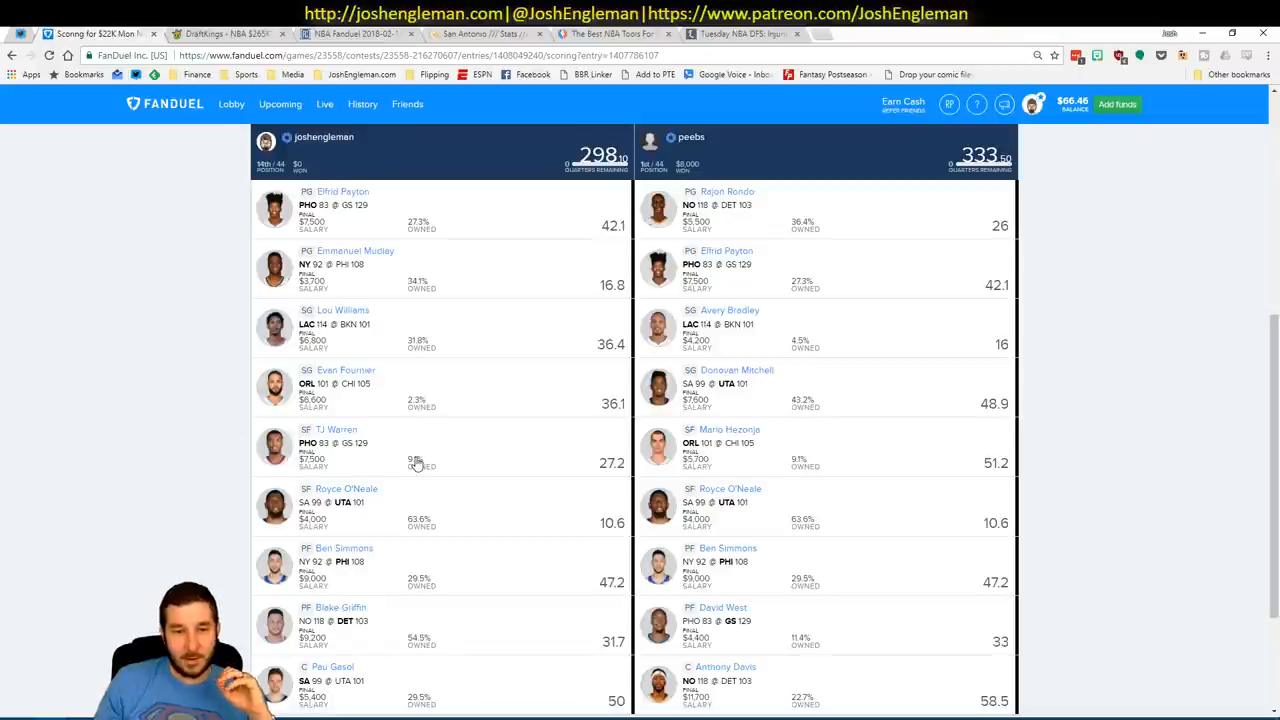
mouse_move(488, 500)
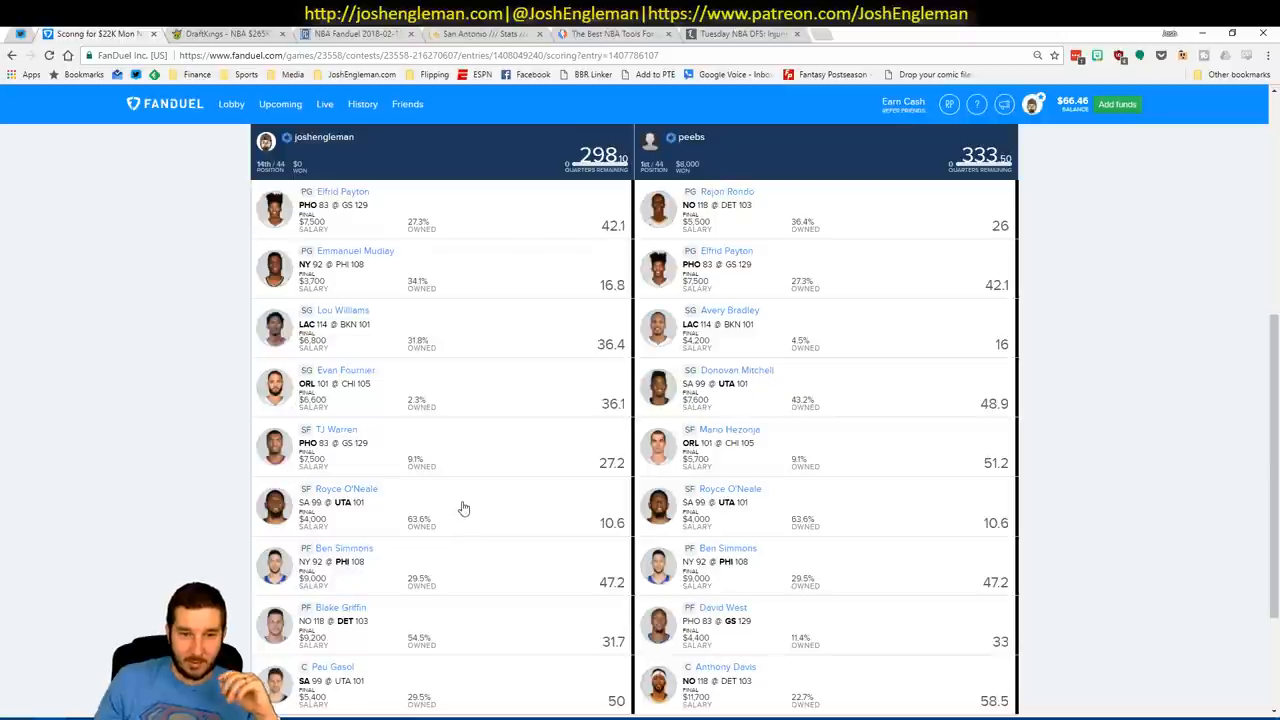
mouse_move(460, 520)
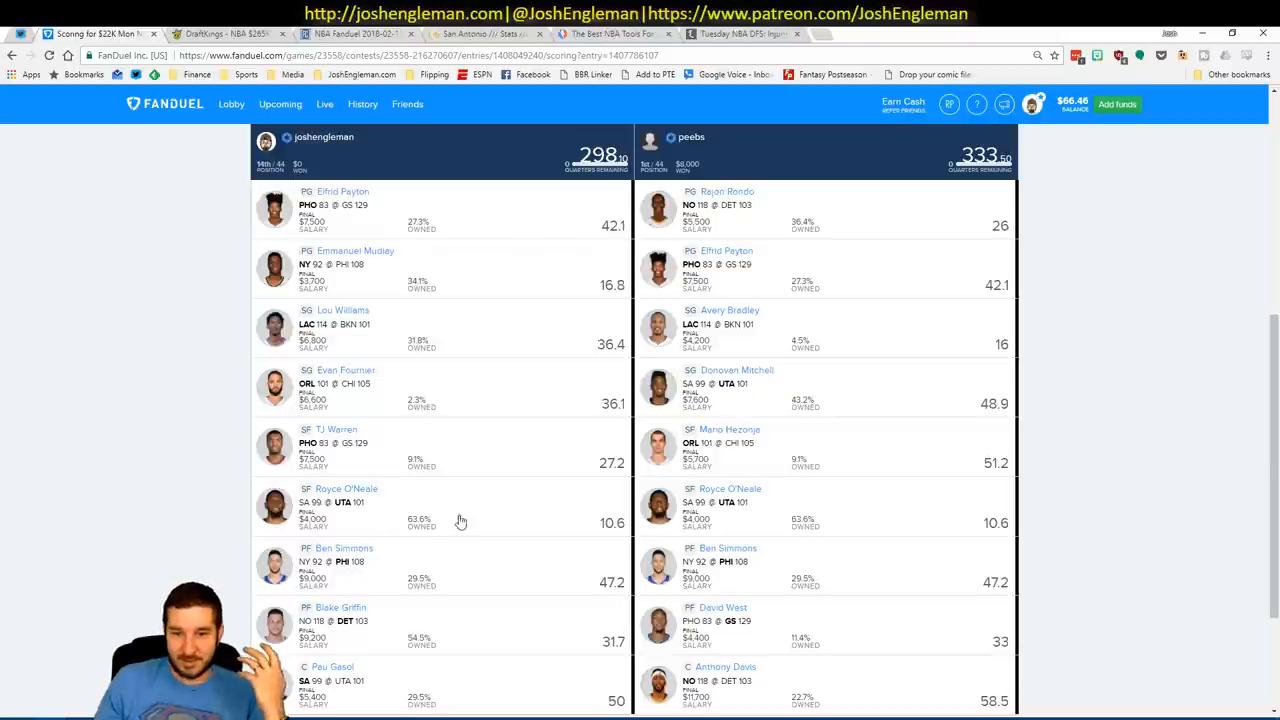
mouse_move(544, 512)
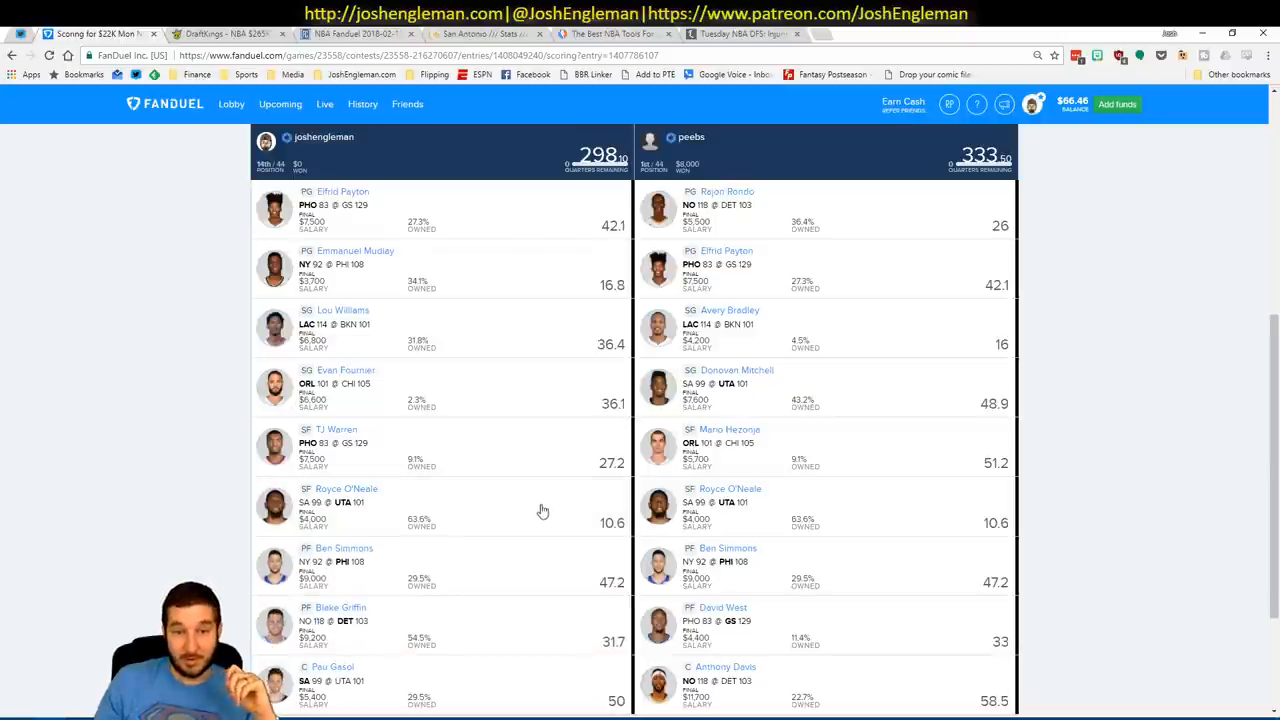
mouse_move(516, 500)
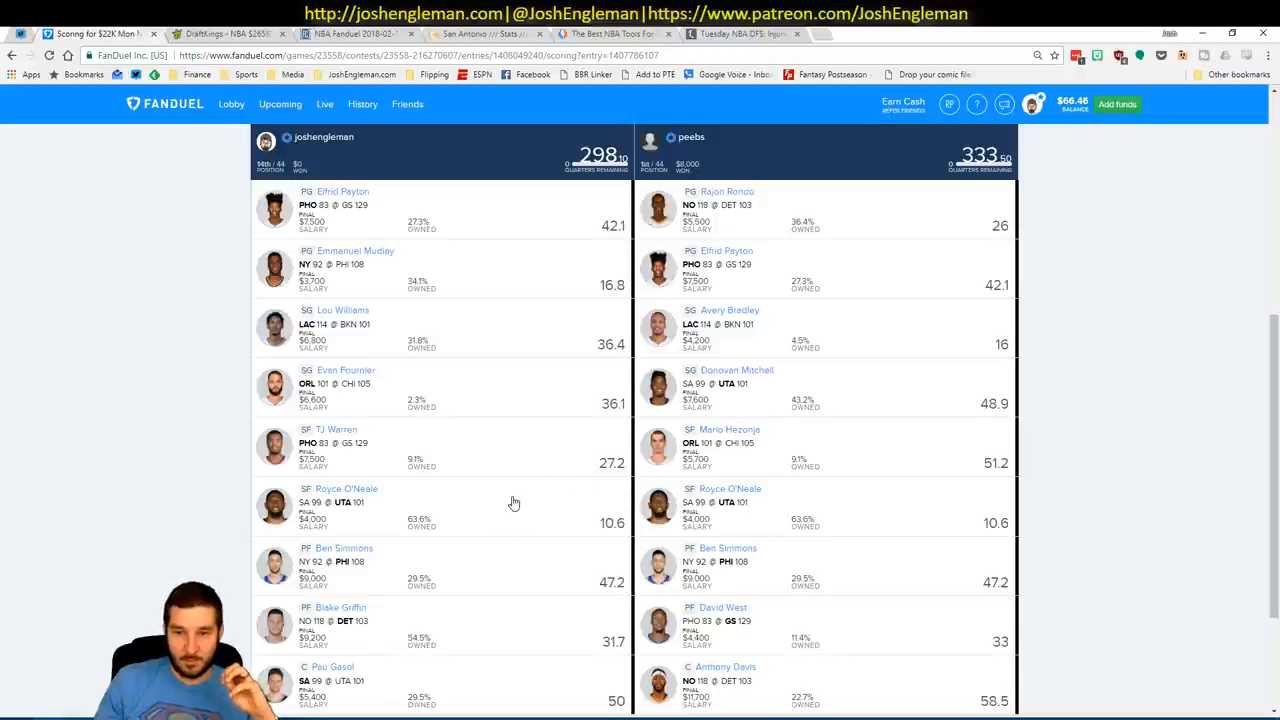
mouse_move(550, 528)
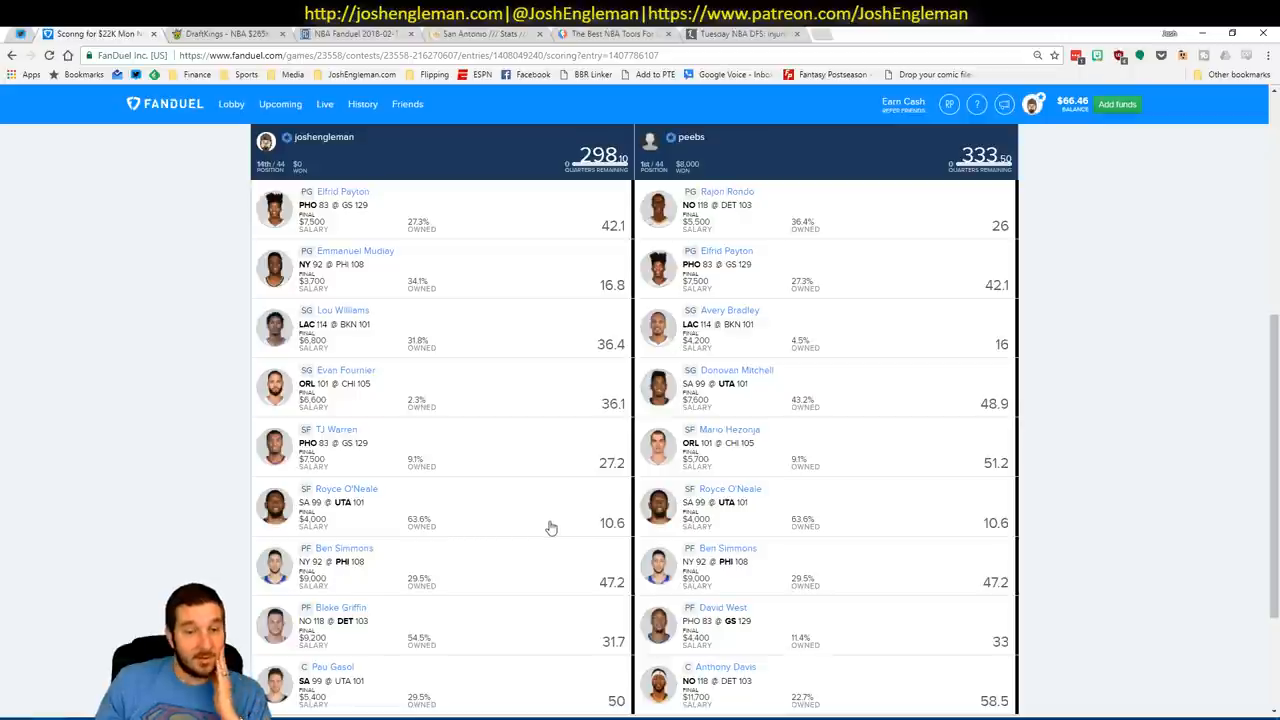
mouse_move(500, 568)
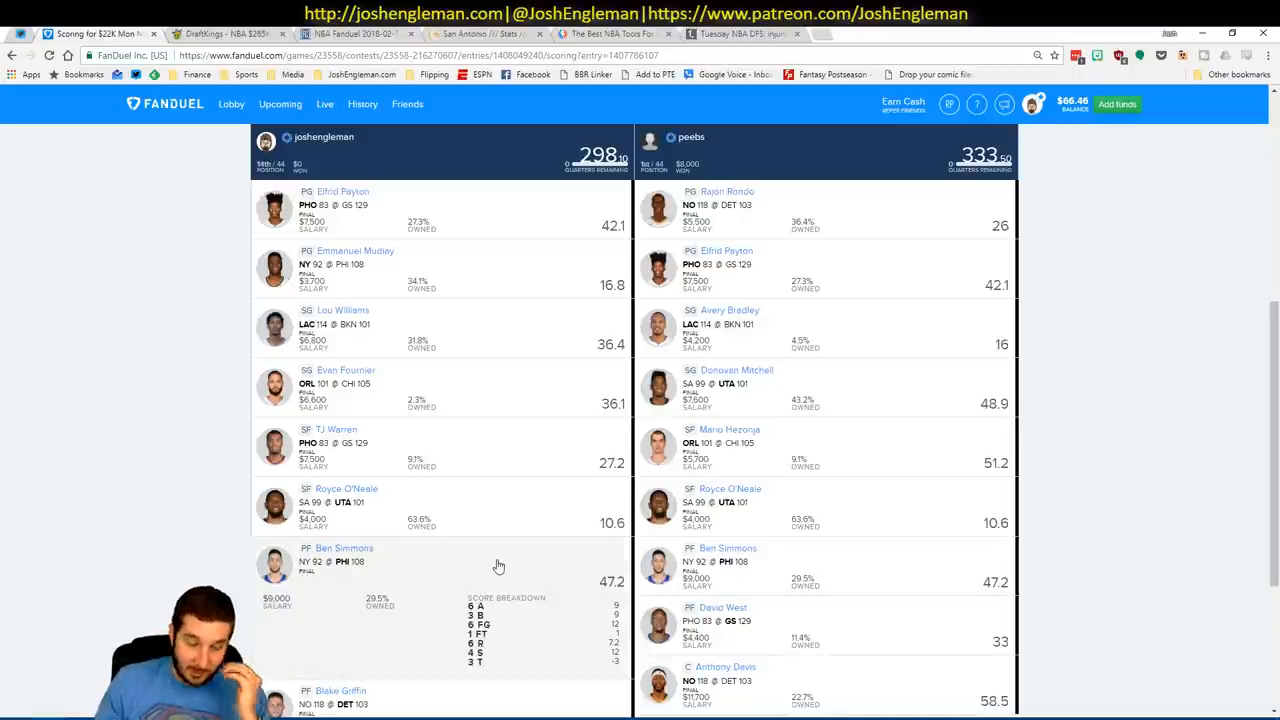
mouse_move(456, 572)
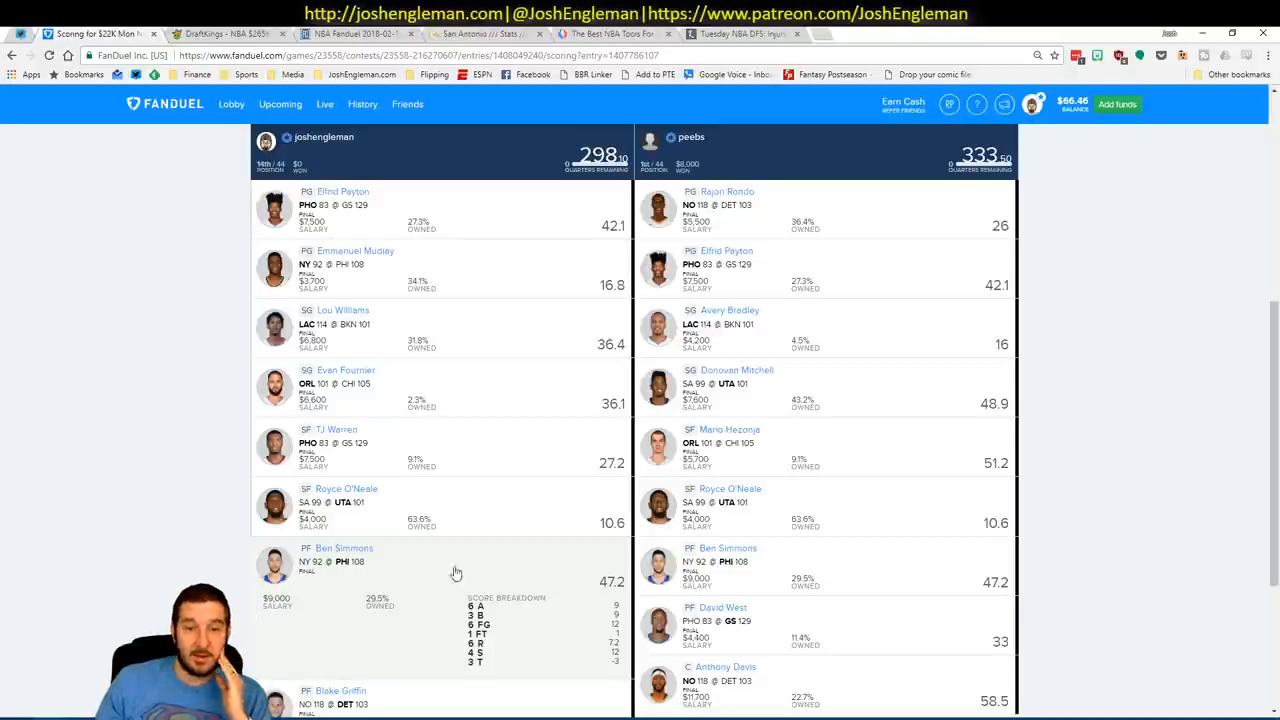
mouse_move(434, 580)
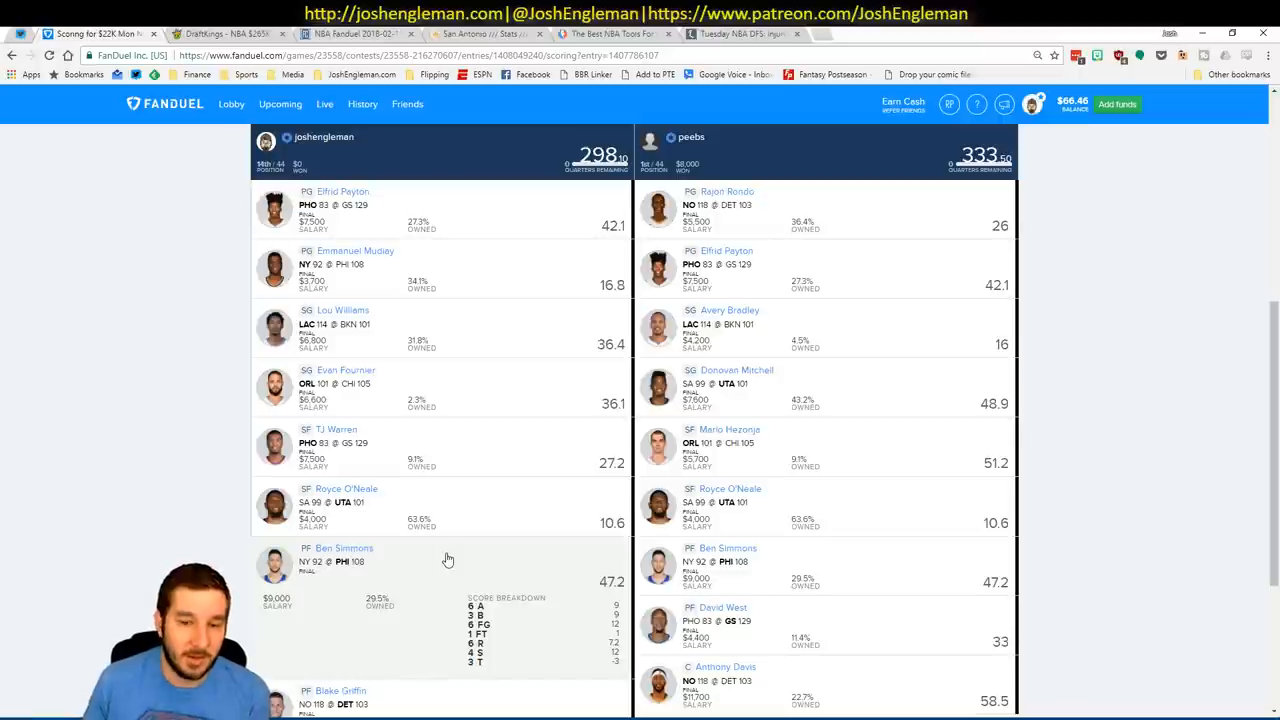
Scroll through both lineups down to the centers, Pau Gasol's 50 versus Anthony Davis's 58.5.
scroll("down", 3)
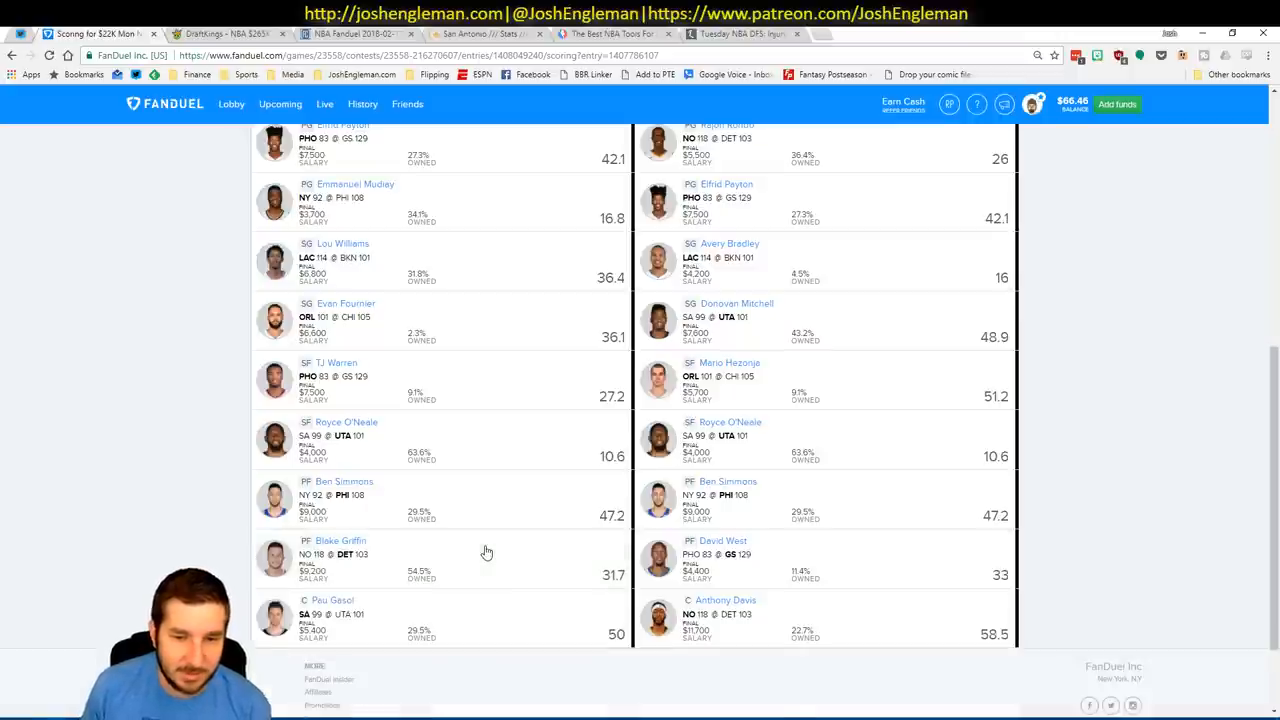
scroll("up", 3)
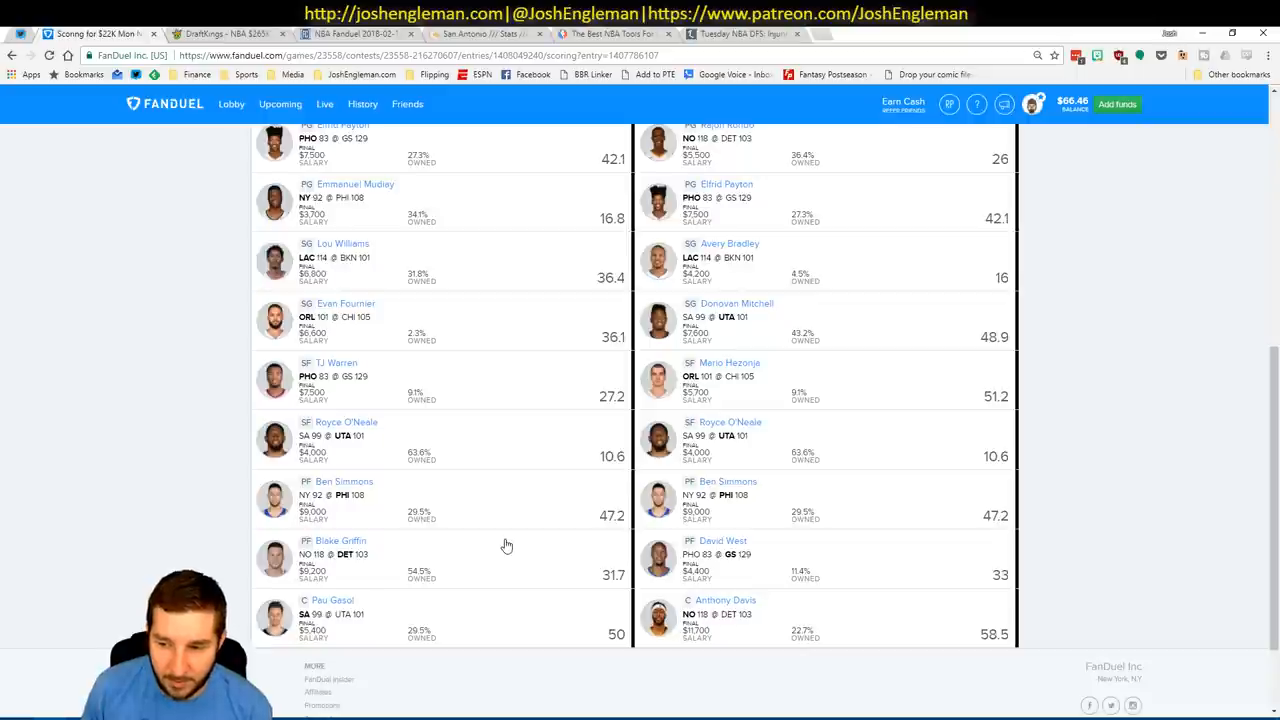
mouse_move(498, 548)
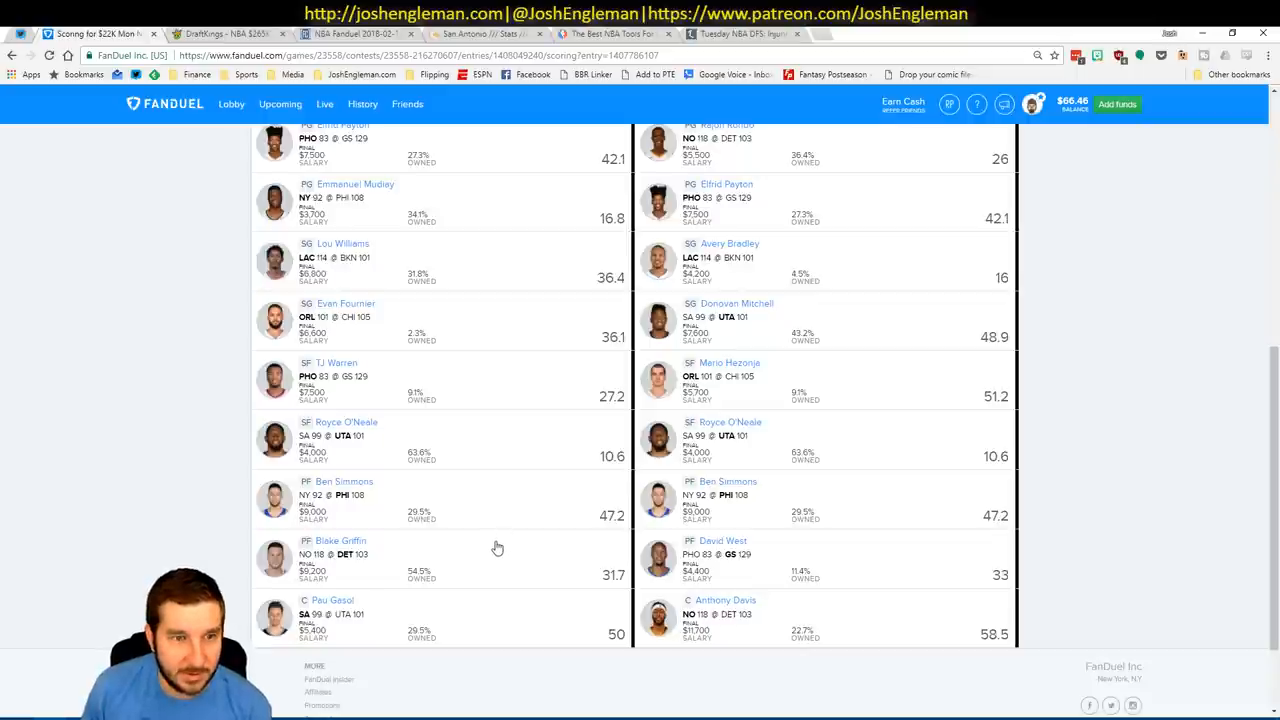
mouse_move(444, 552)
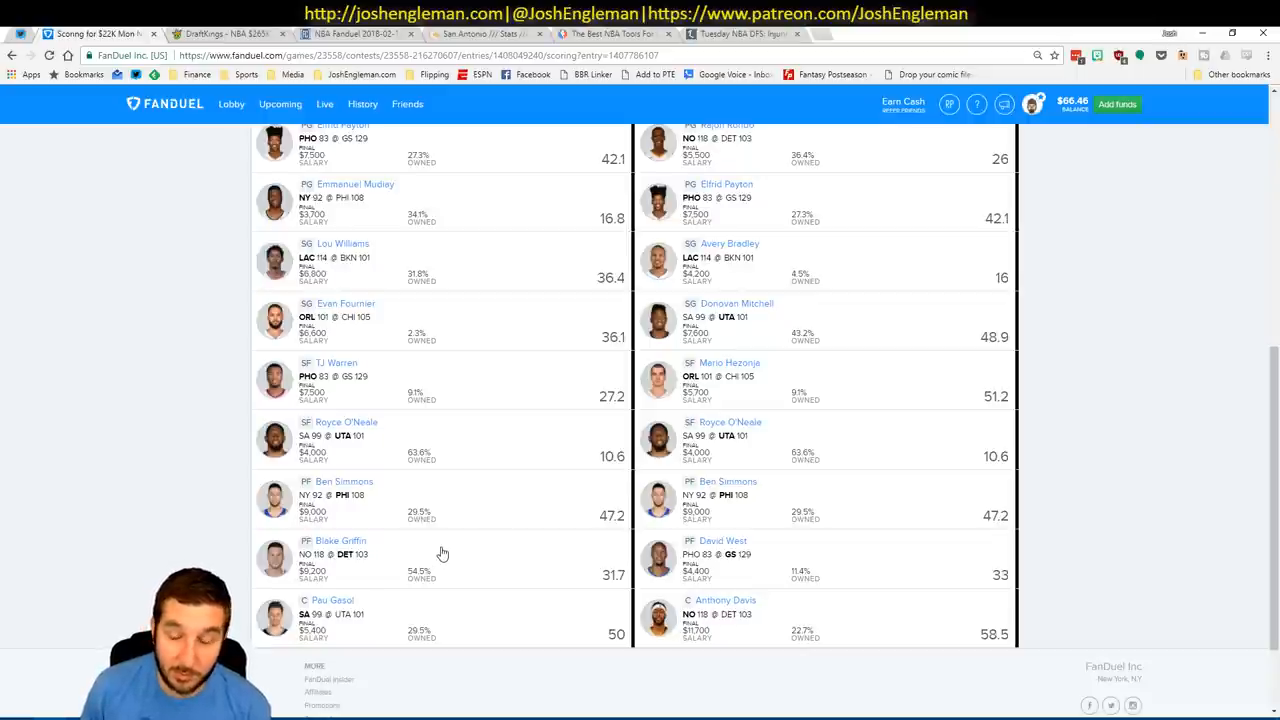
mouse_move(480, 564)
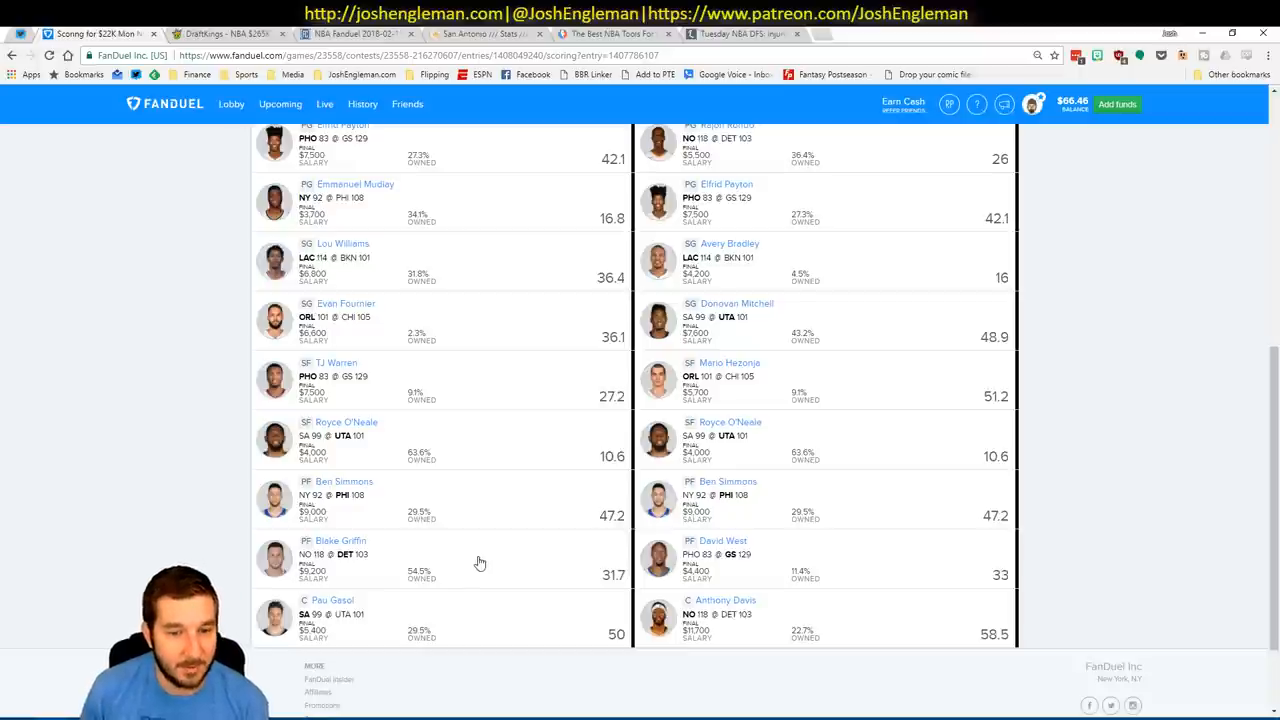
mouse_move(518, 616)
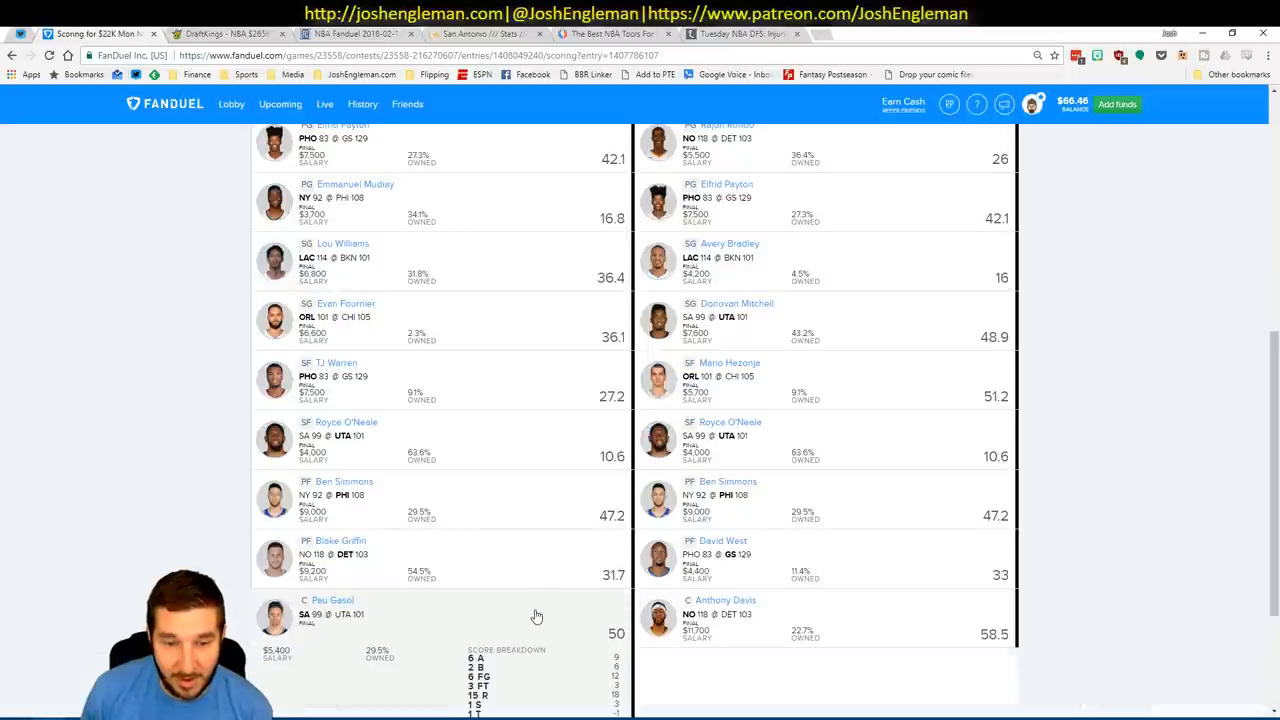
mouse_move(412, 640)
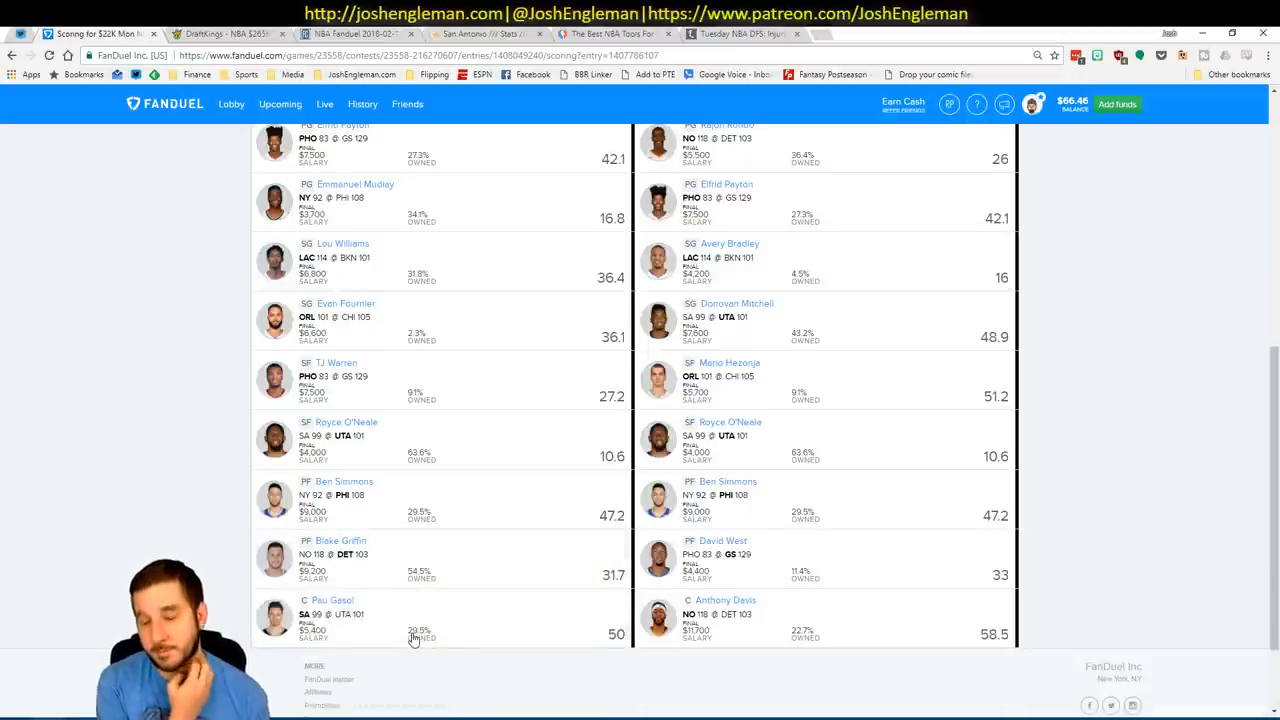
mouse_move(400, 600)
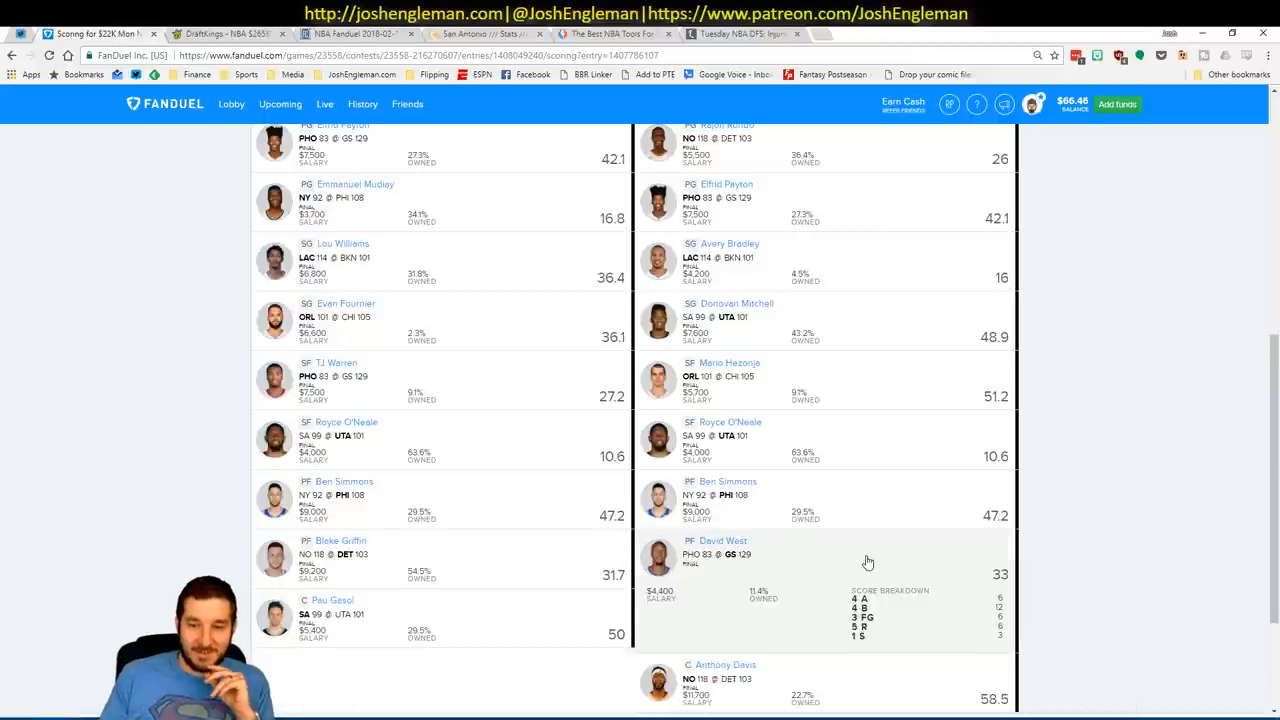
mouse_move(928, 556)
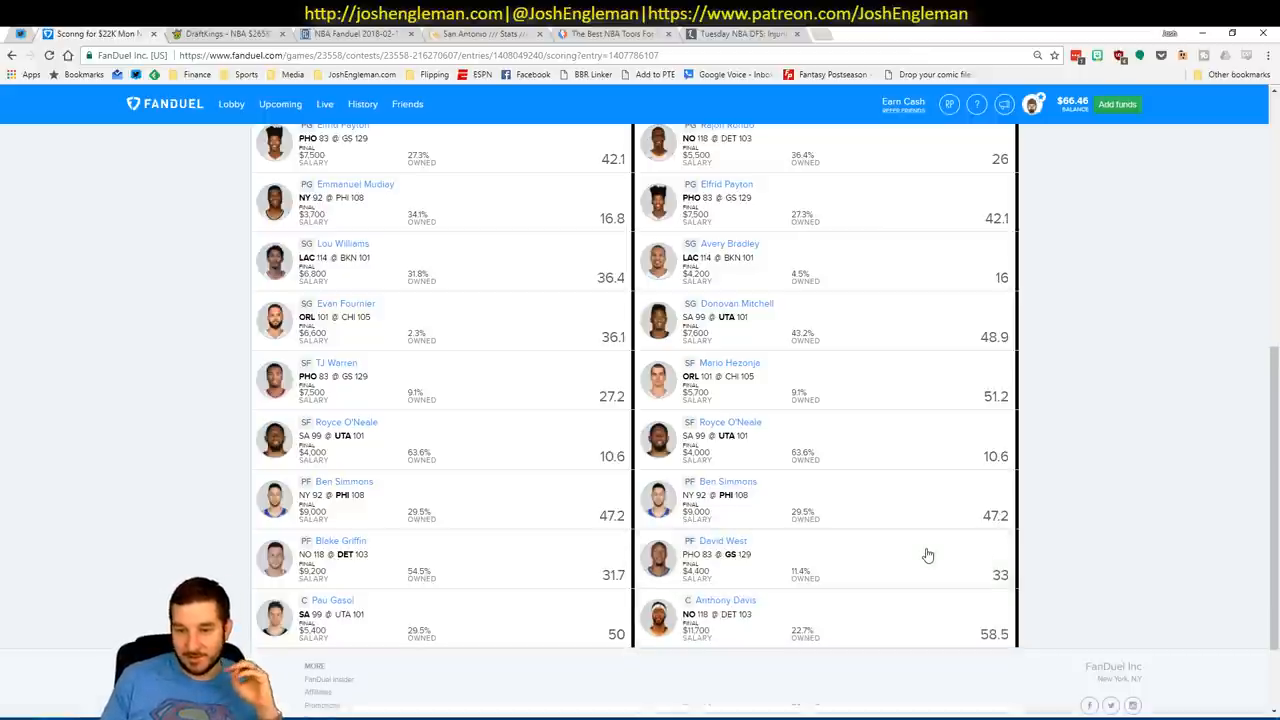
mouse_move(776, 568)
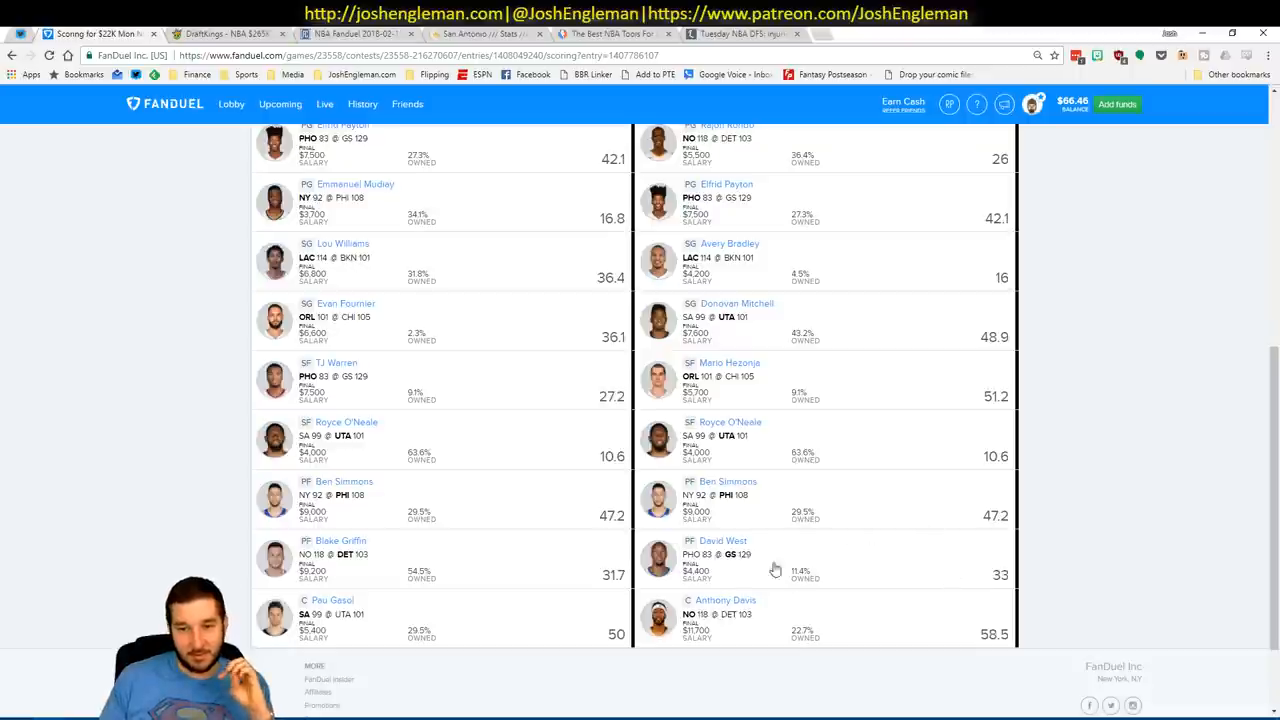
mouse_move(970, 556)
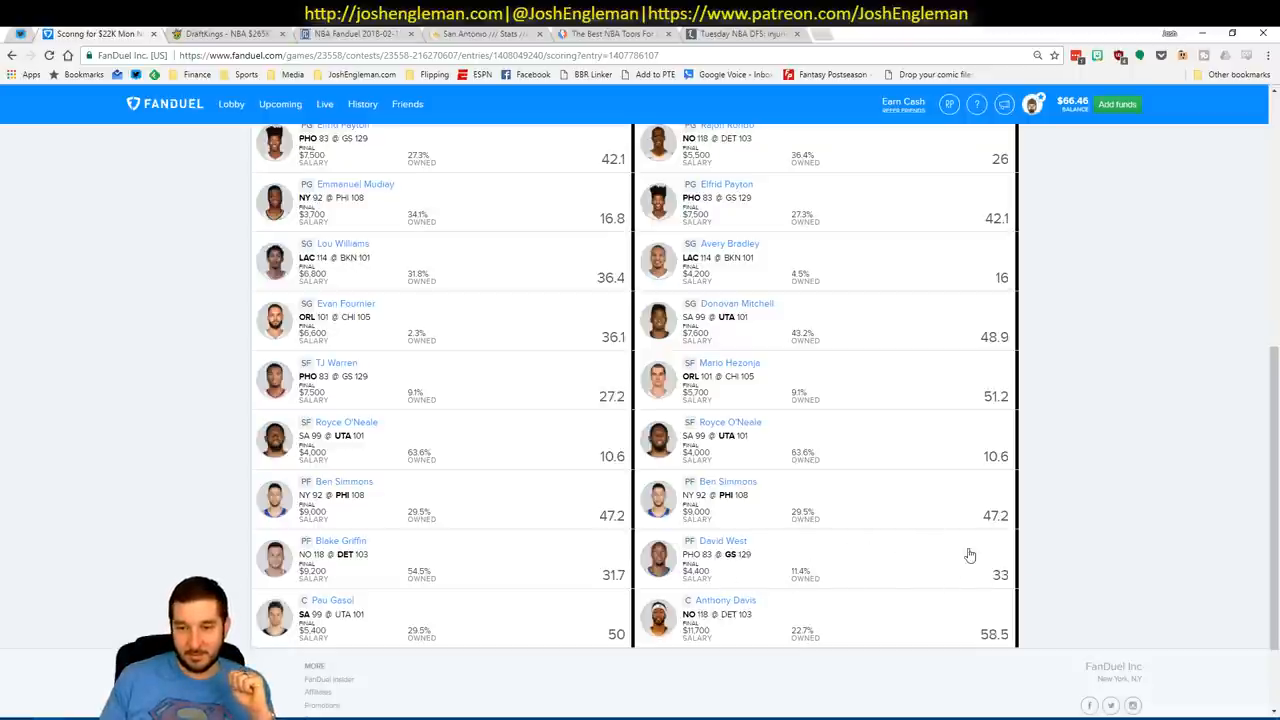
scroll("up", 3)
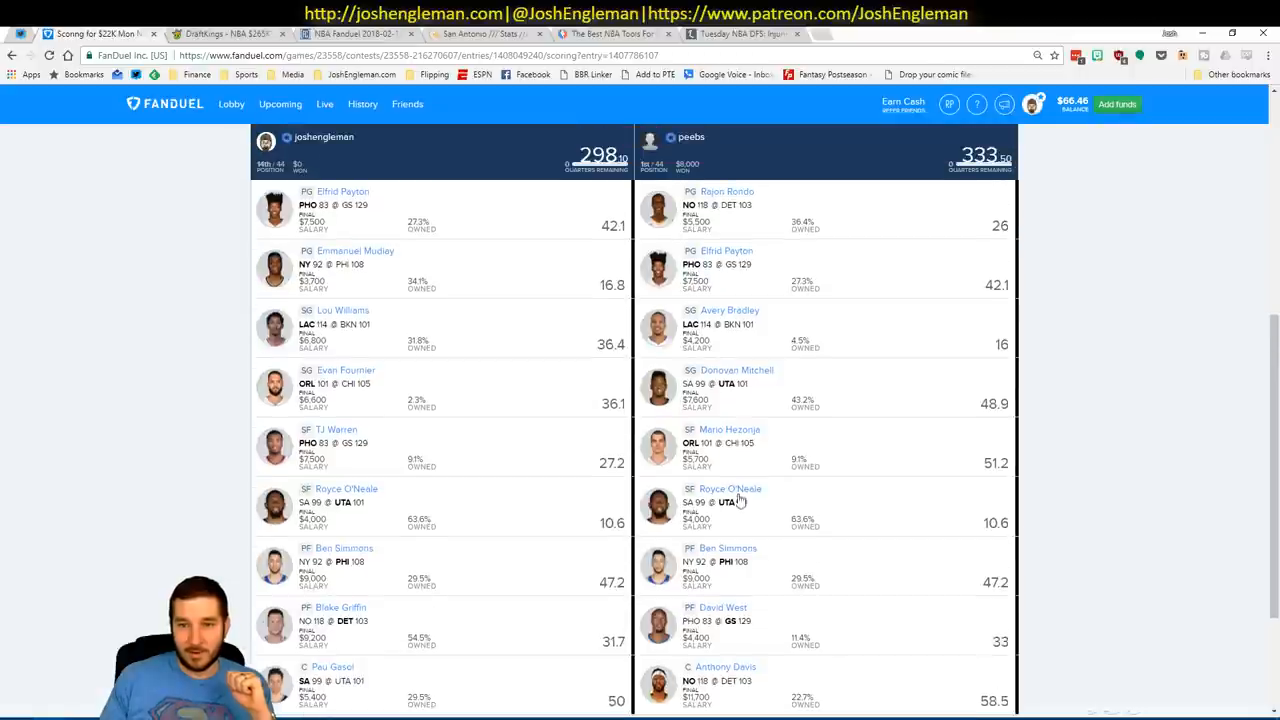
mouse_move(608, 422)
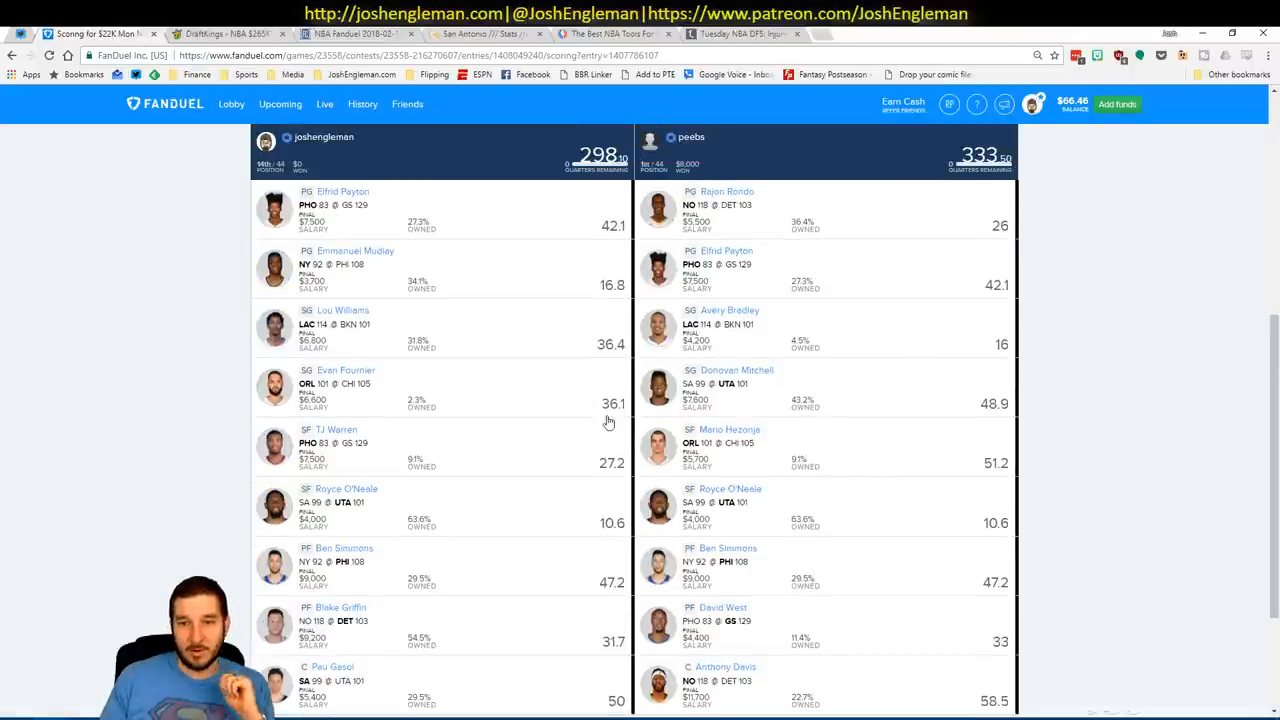
mouse_move(812, 408)
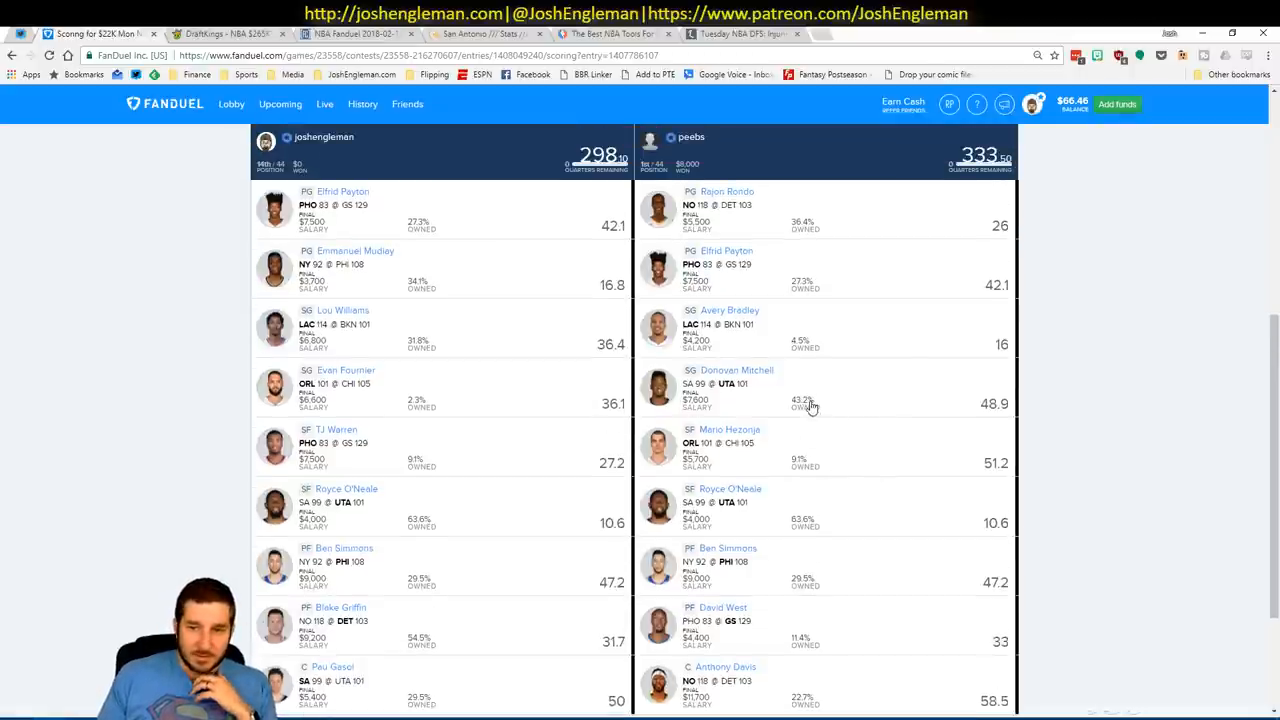
mouse_move(856, 388)
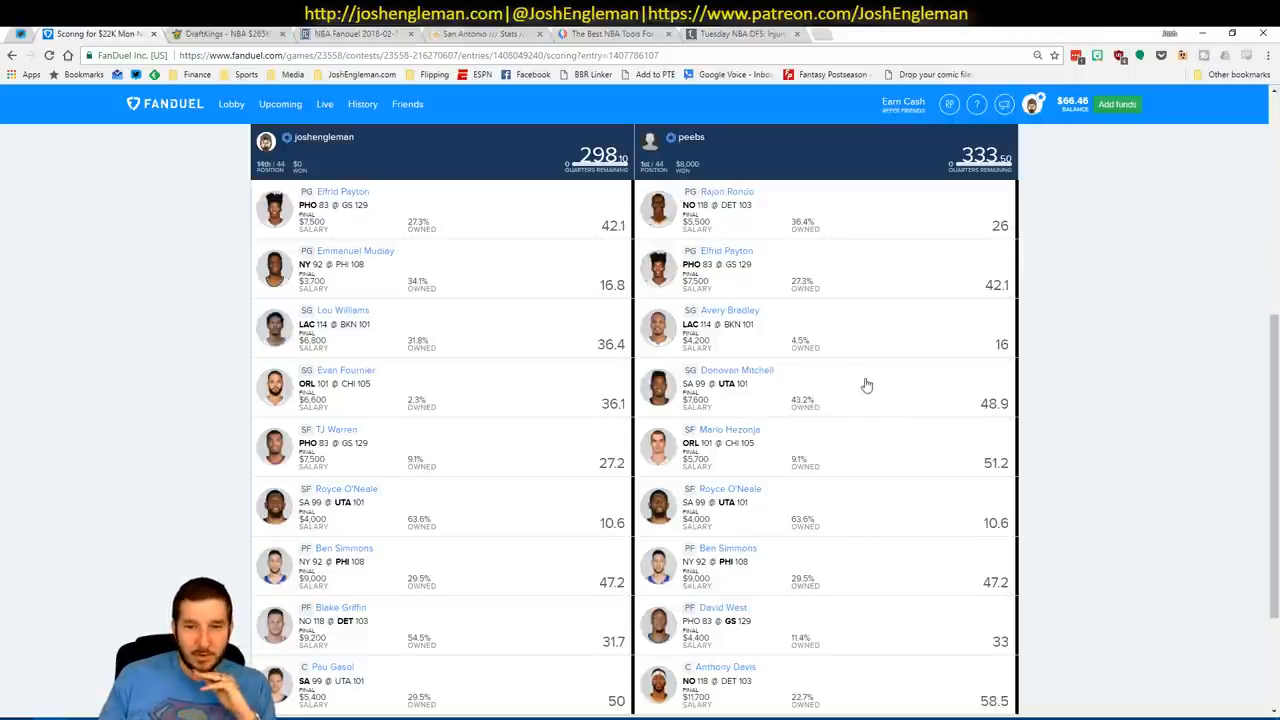
mouse_move(896, 390)
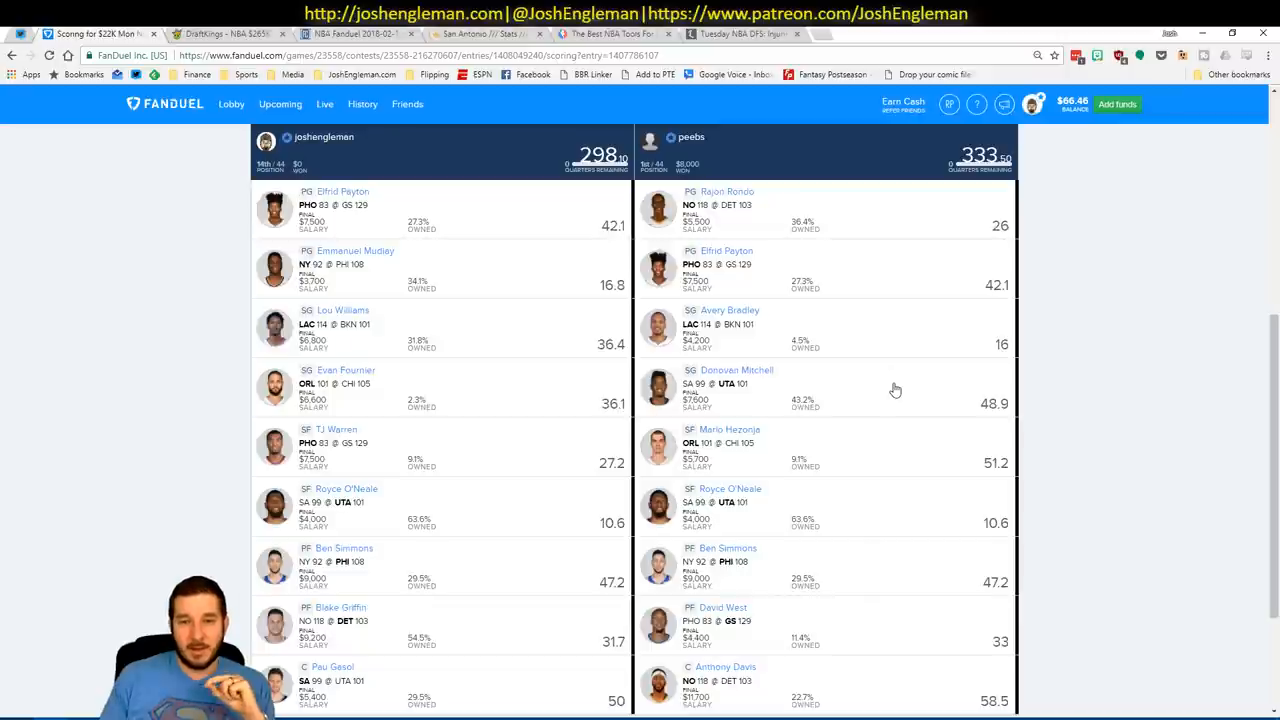
mouse_move(734, 428)
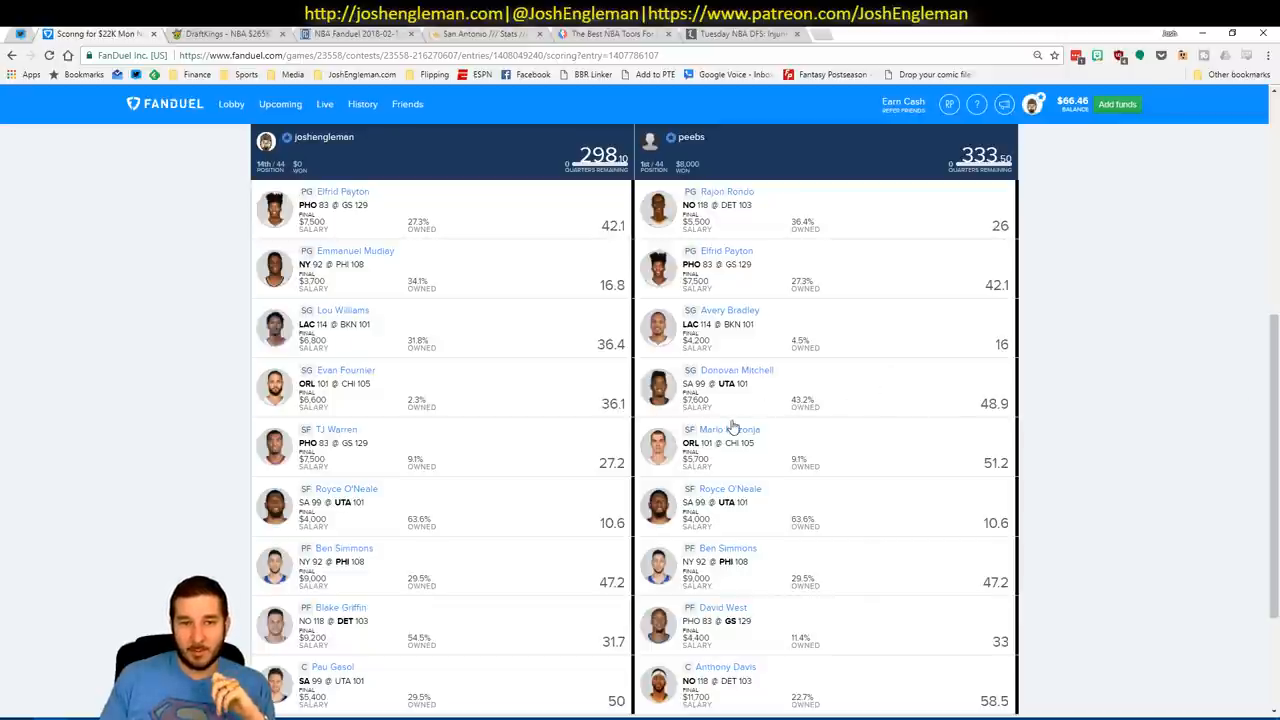
mouse_move(704, 462)
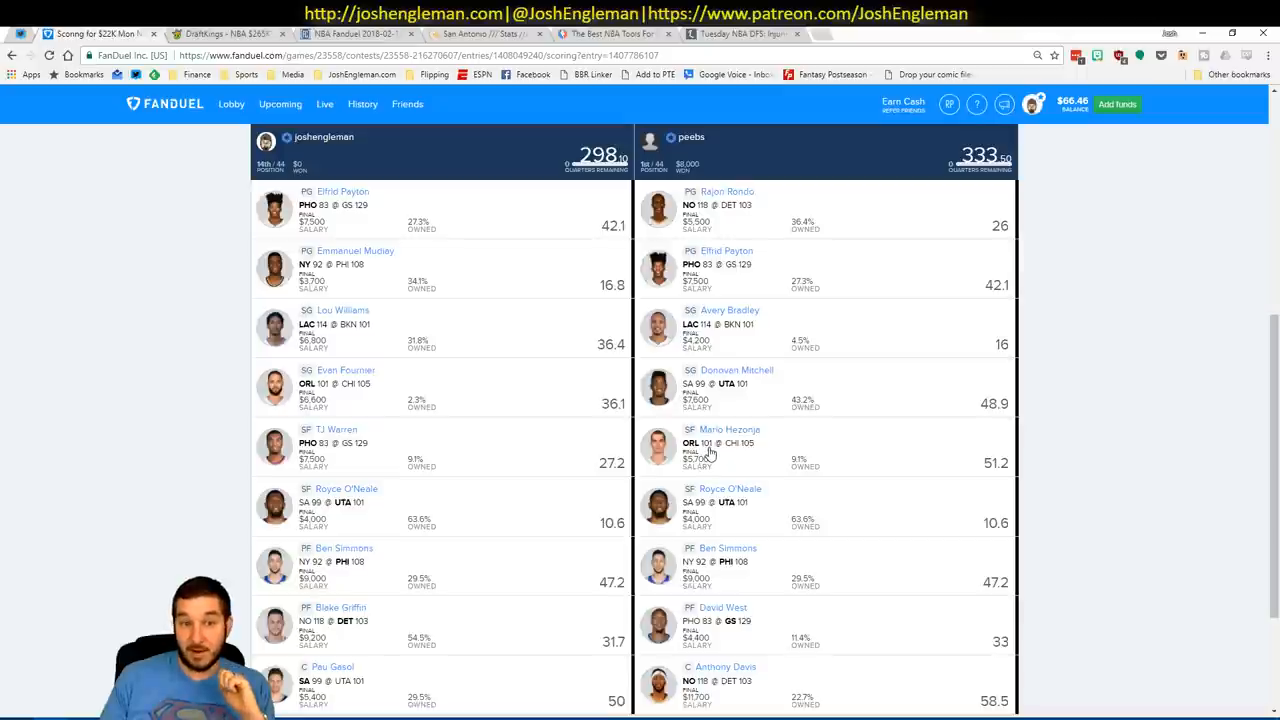
mouse_move(868, 374)
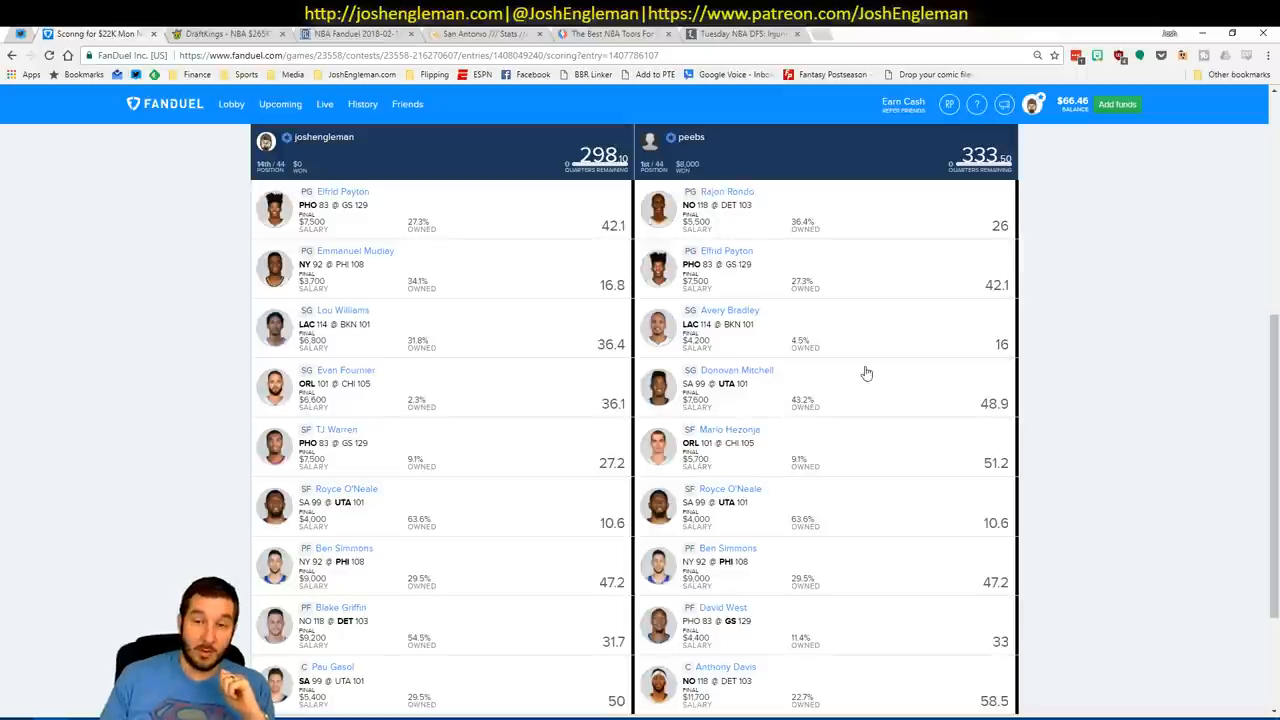
mouse_move(700, 404)
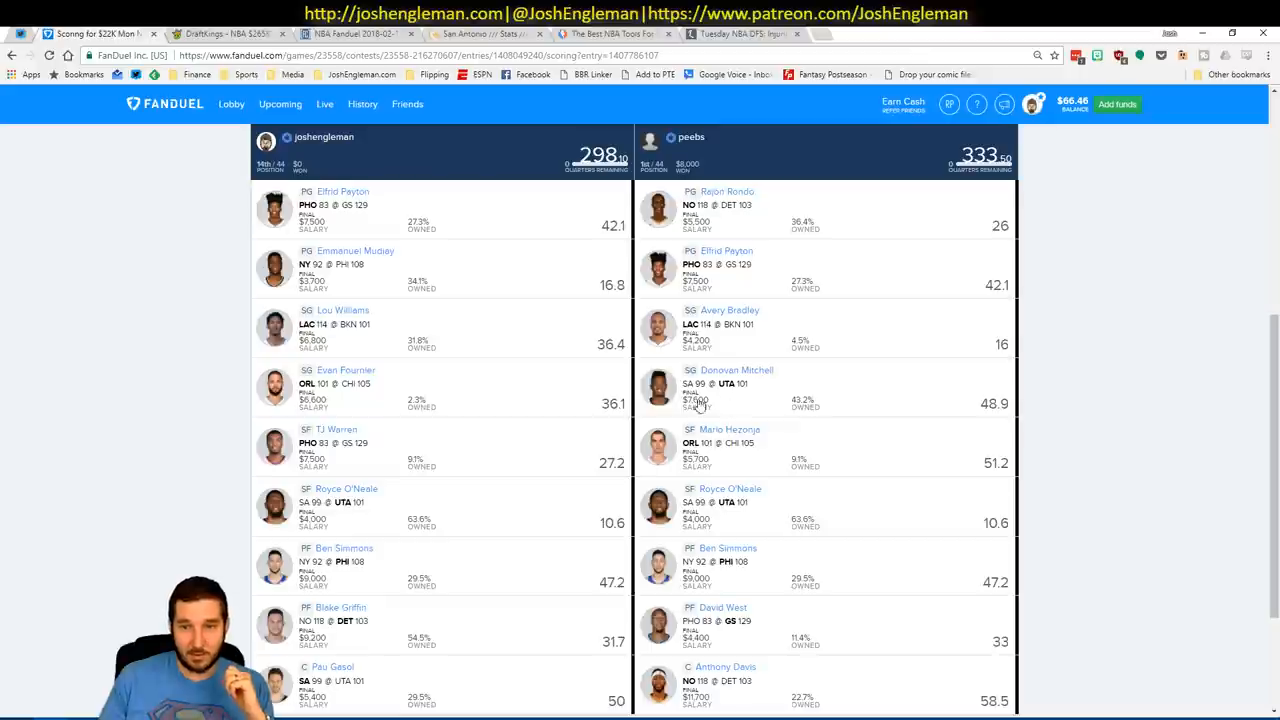
mouse_move(900, 398)
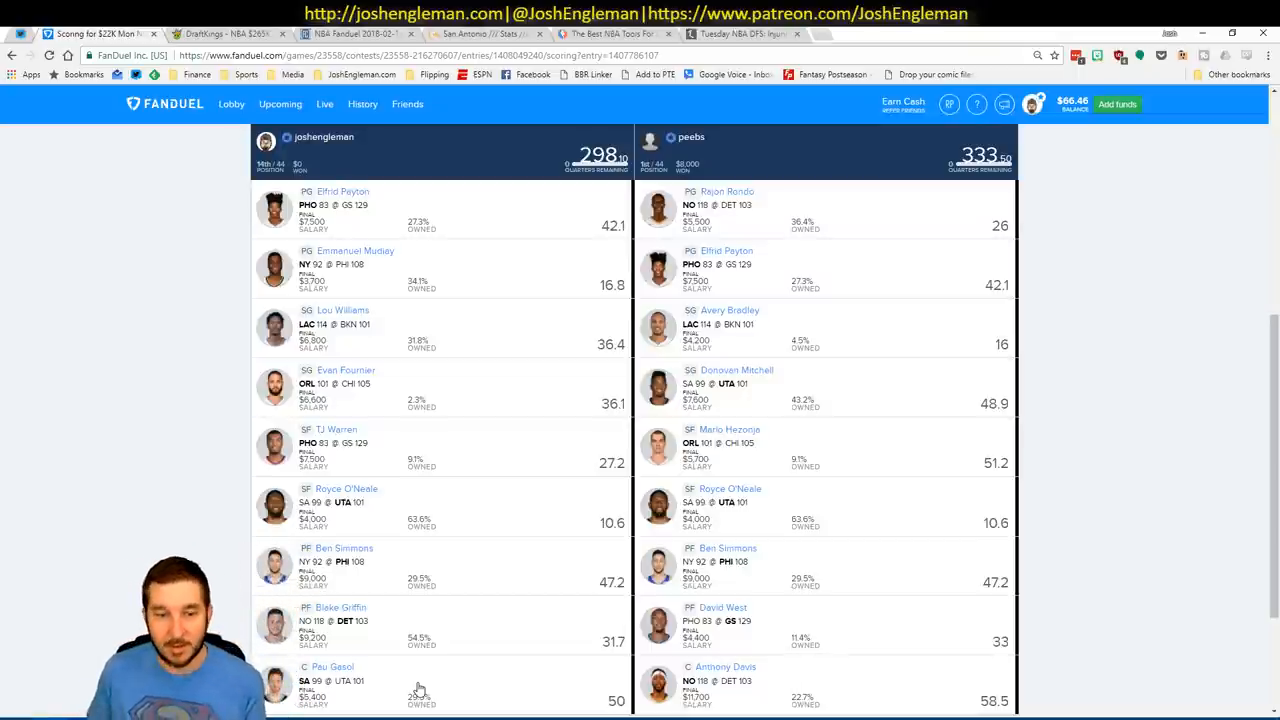
mouse_move(856, 414)
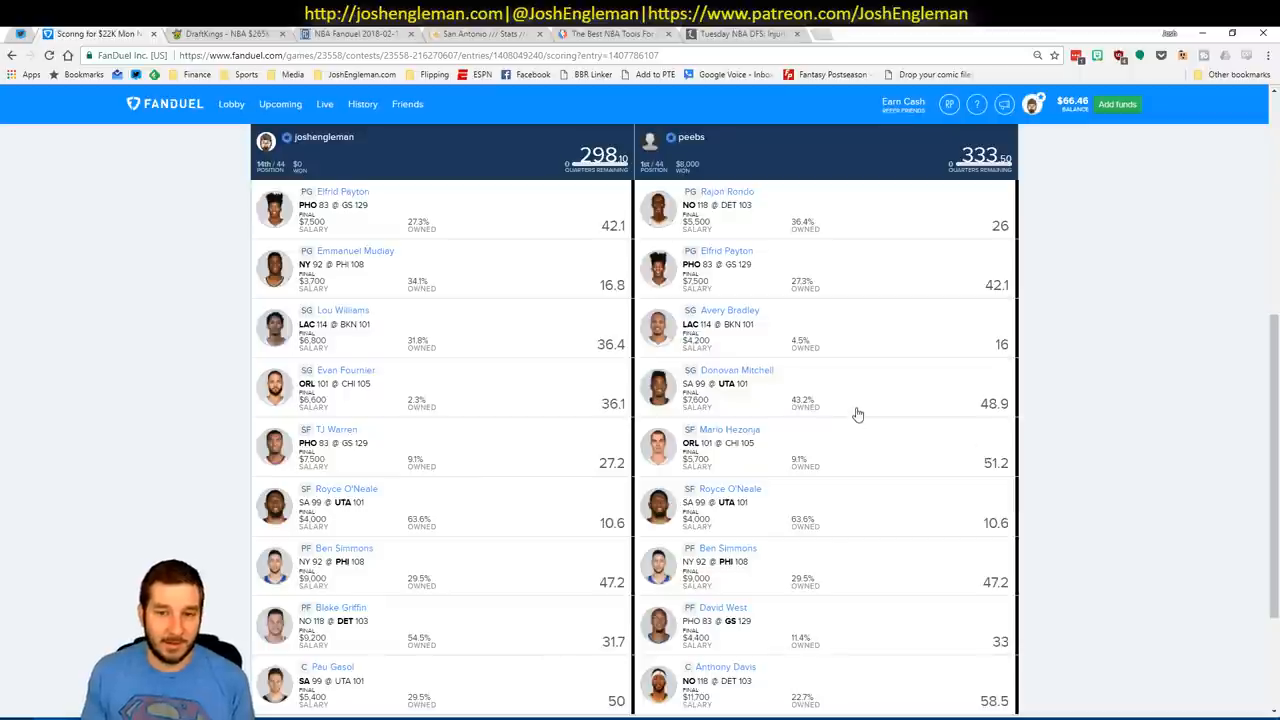
mouse_move(764, 396)
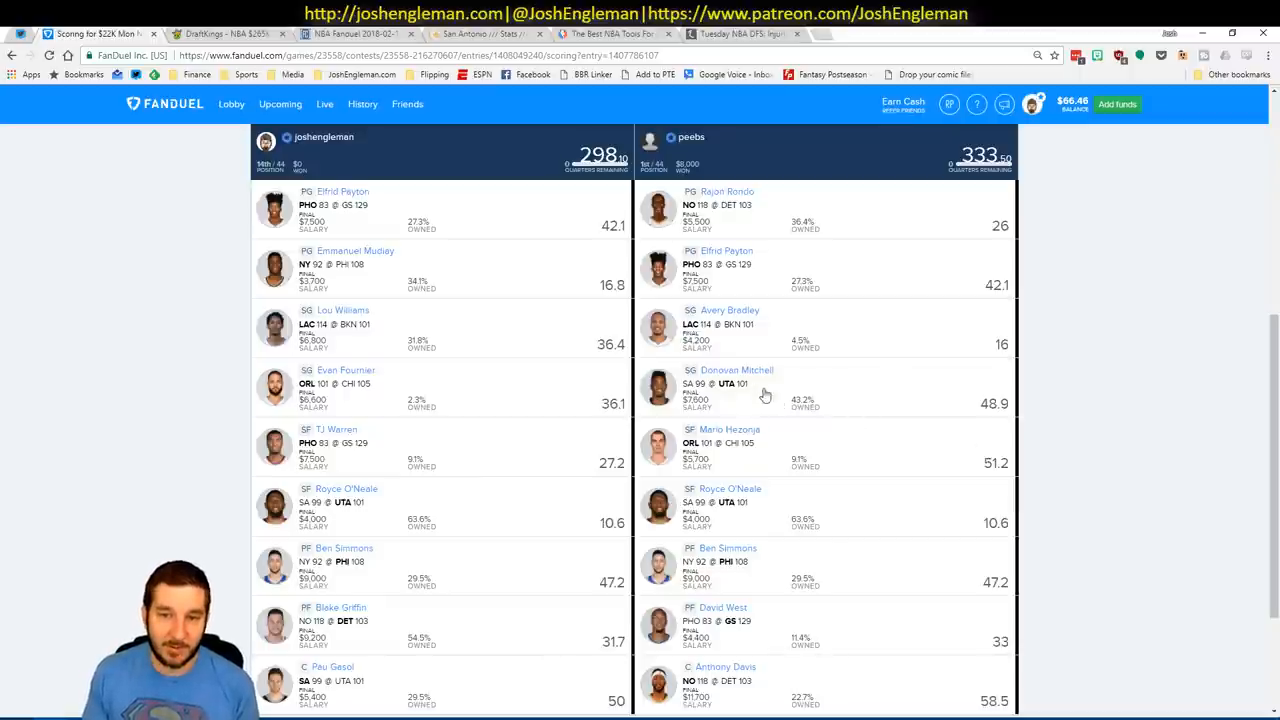
mouse_move(810, 400)
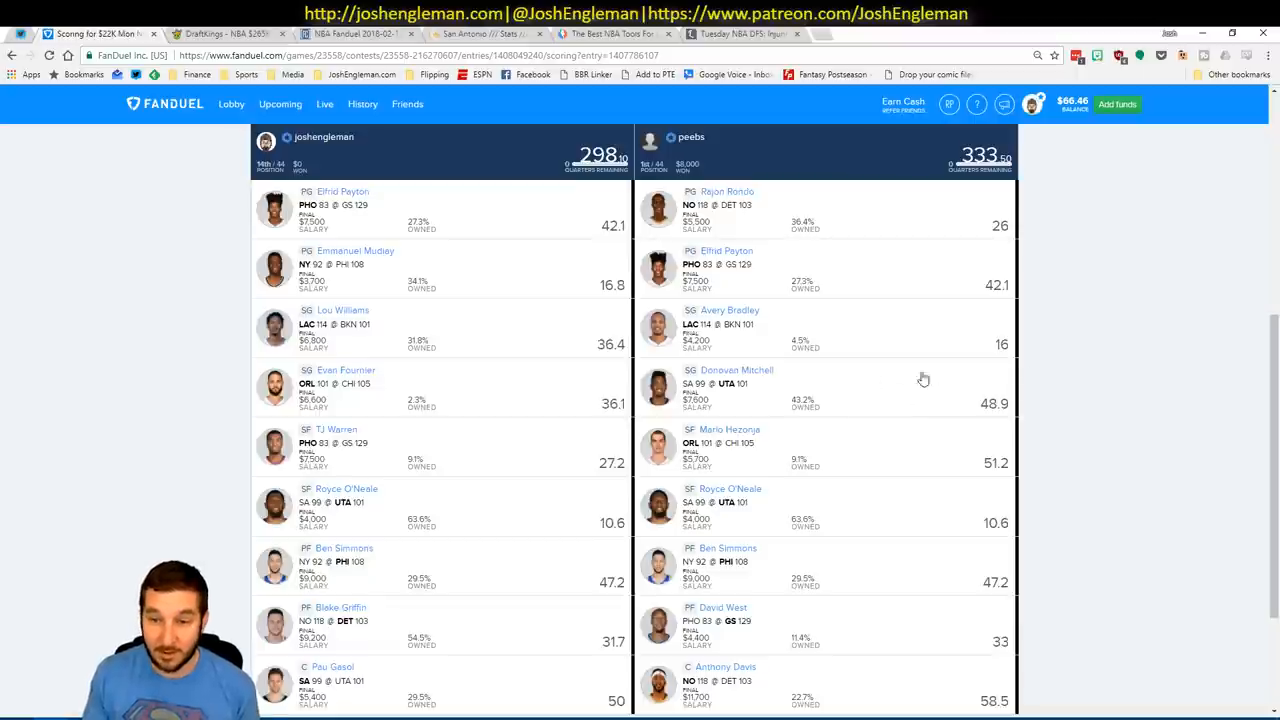
mouse_move(892, 400)
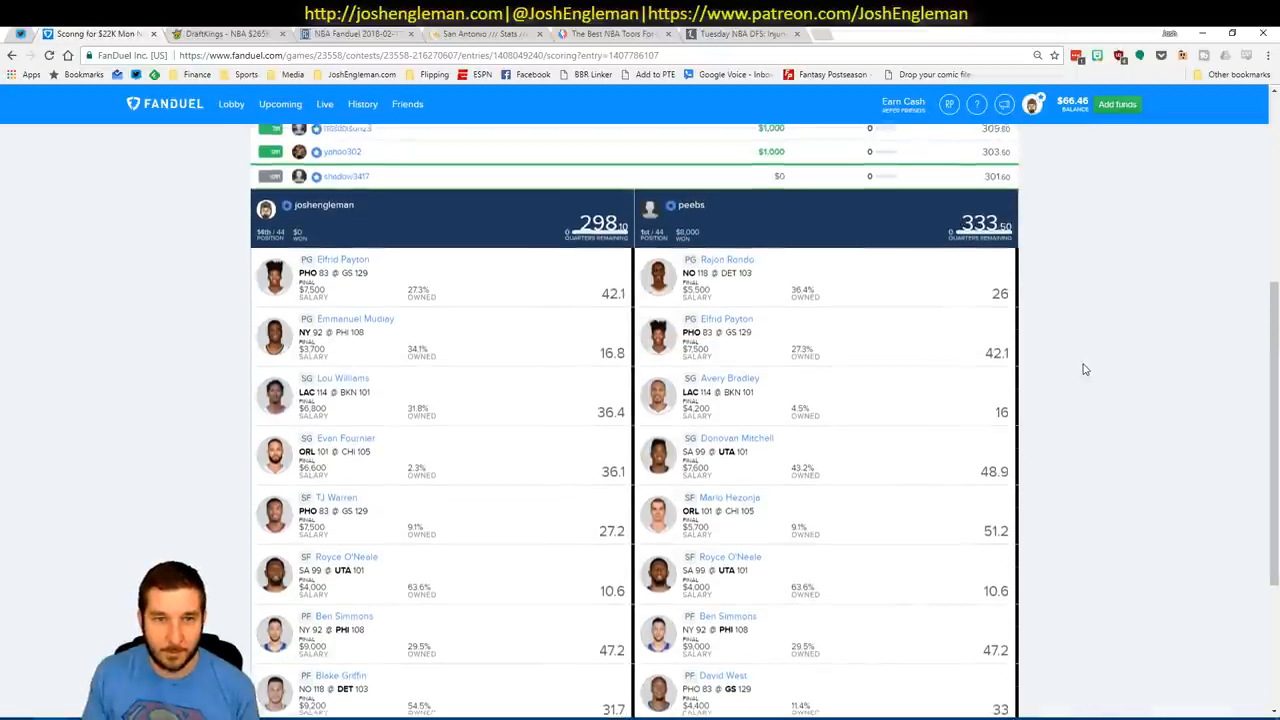
Scroll back up to the contest leaderboard showing cash winners from 333.5 down to about 303.
scroll("up", 3)
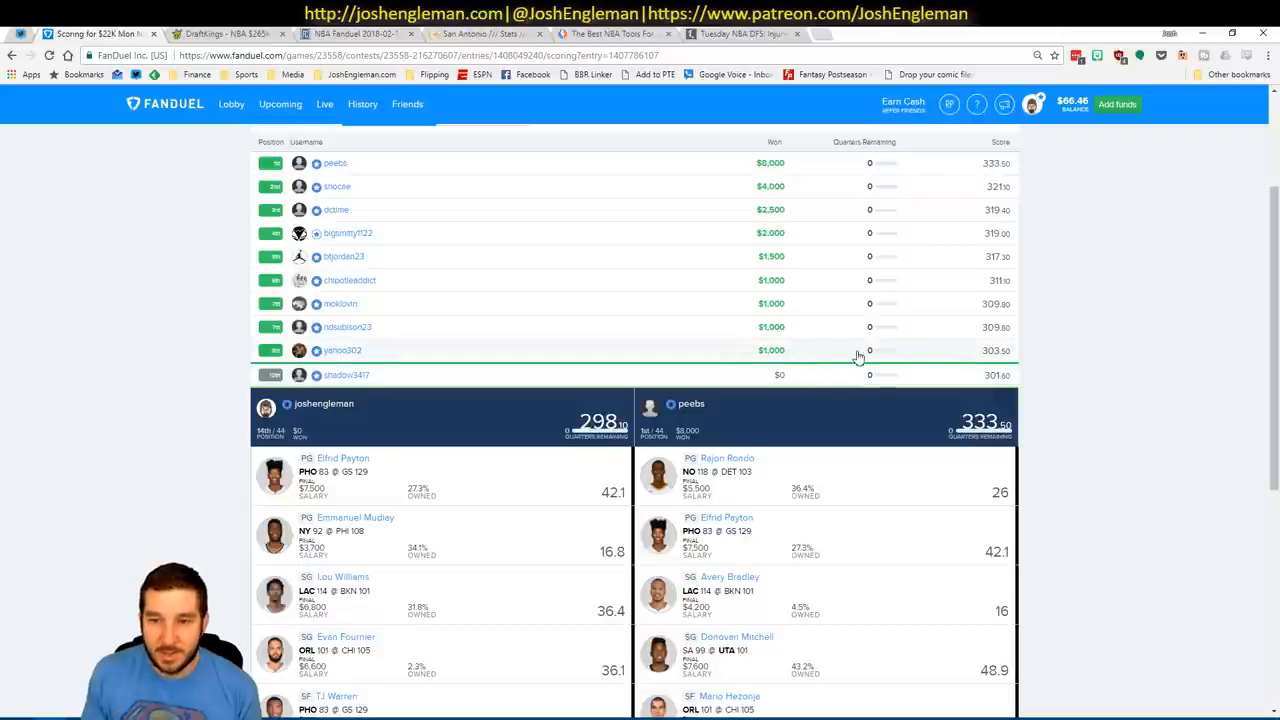
mouse_move(1196, 366)
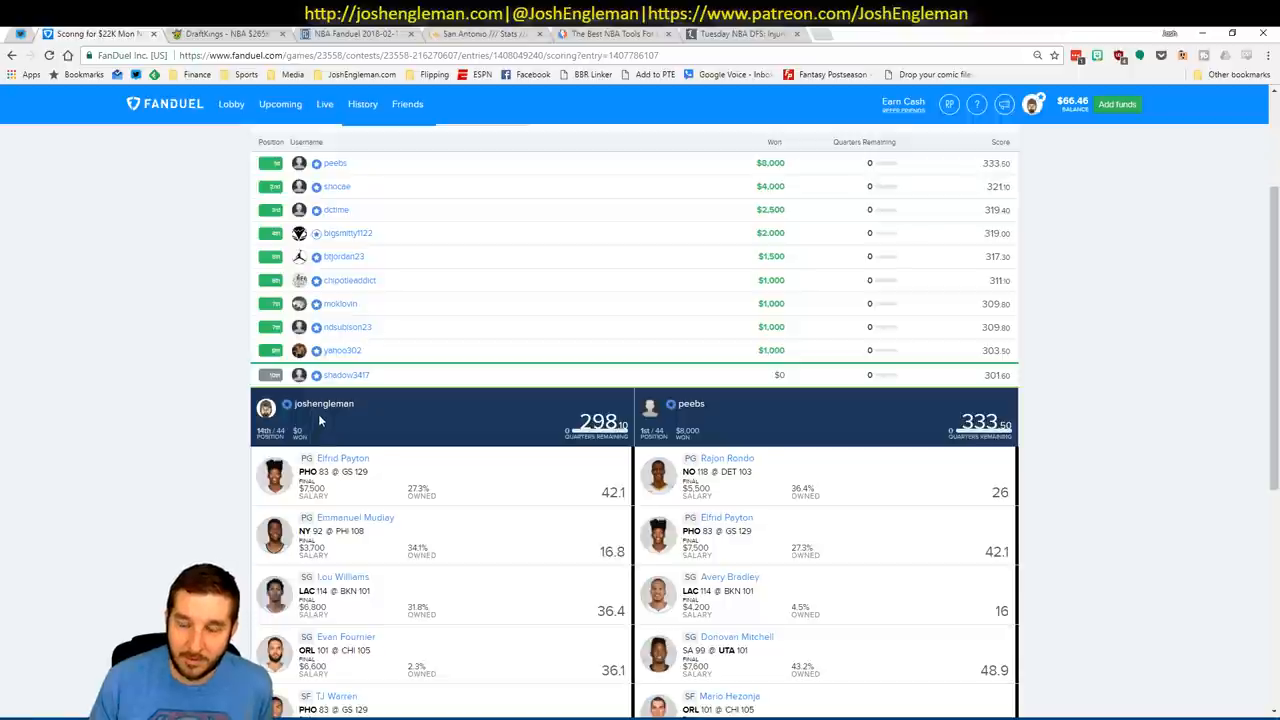
mouse_move(322, 418)
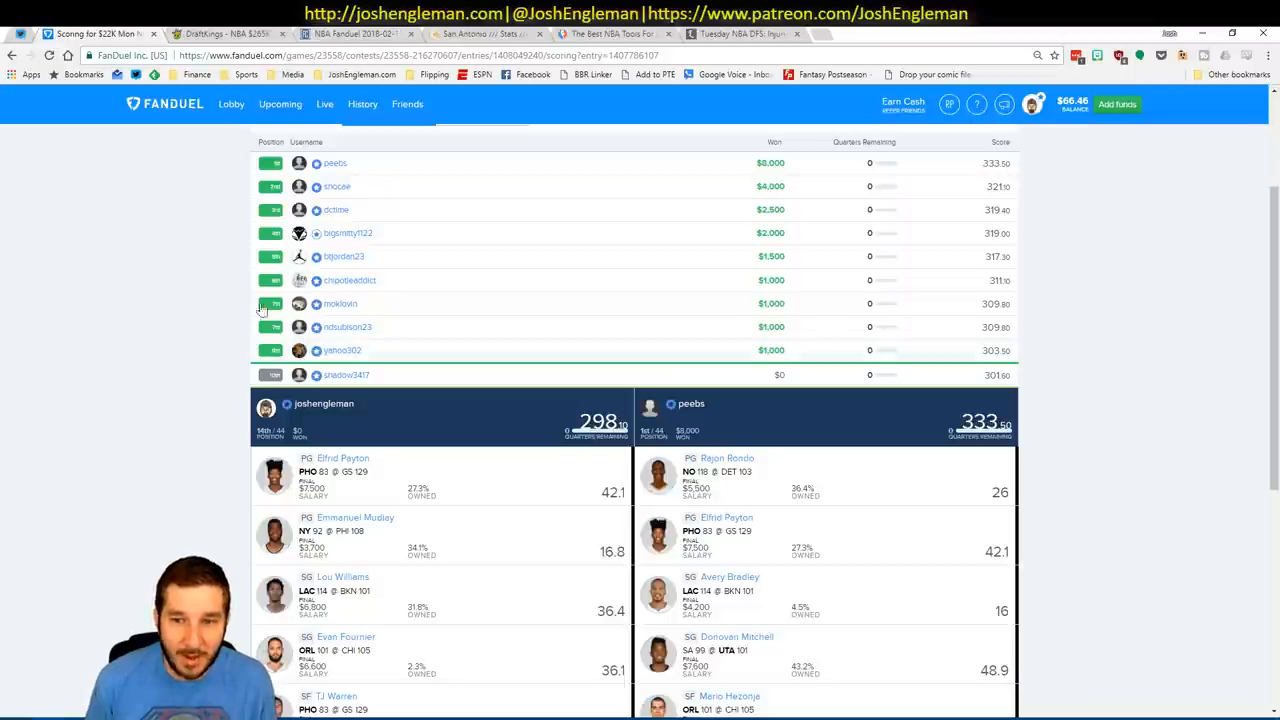
mouse_move(210, 366)
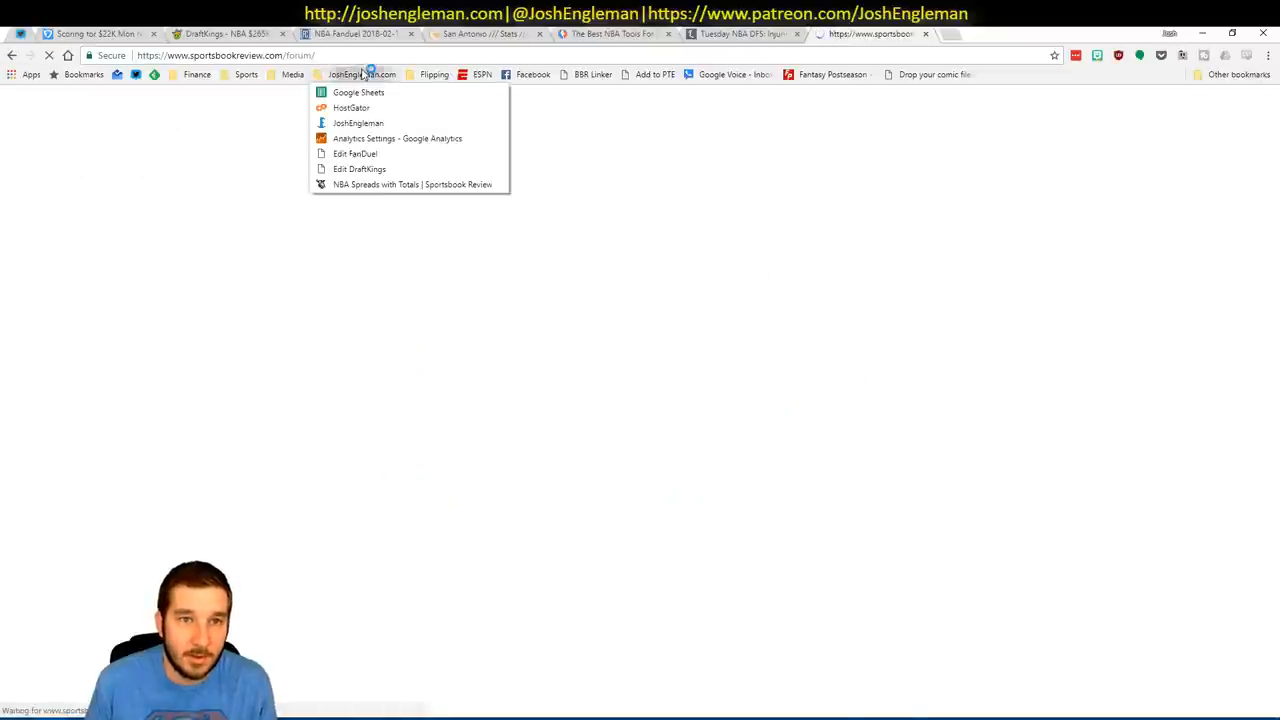
Load the 'NBA Spreads with Totals' page on Sportsbook Review to check the lines.
left_click(412, 184)
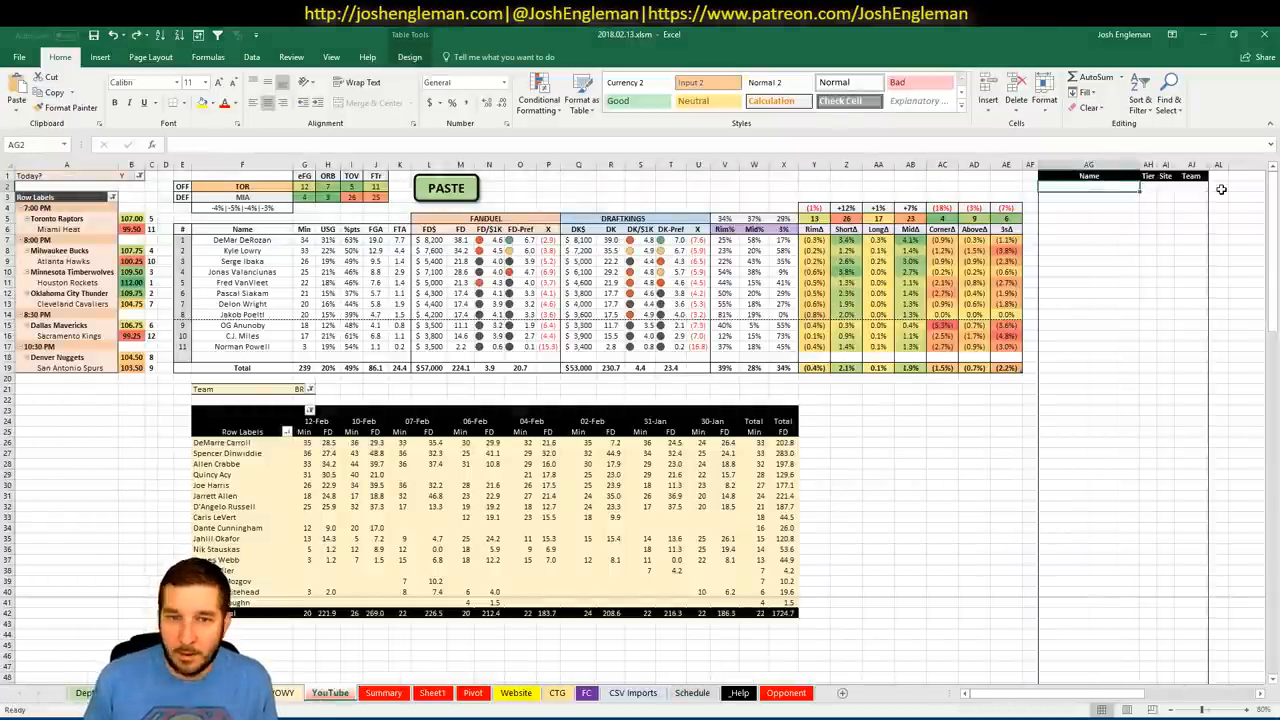
Enter 'Kyle', refresh the Today sheet's game-log pivot and inspect the team INDEX lookup formula.
type("Kyle")
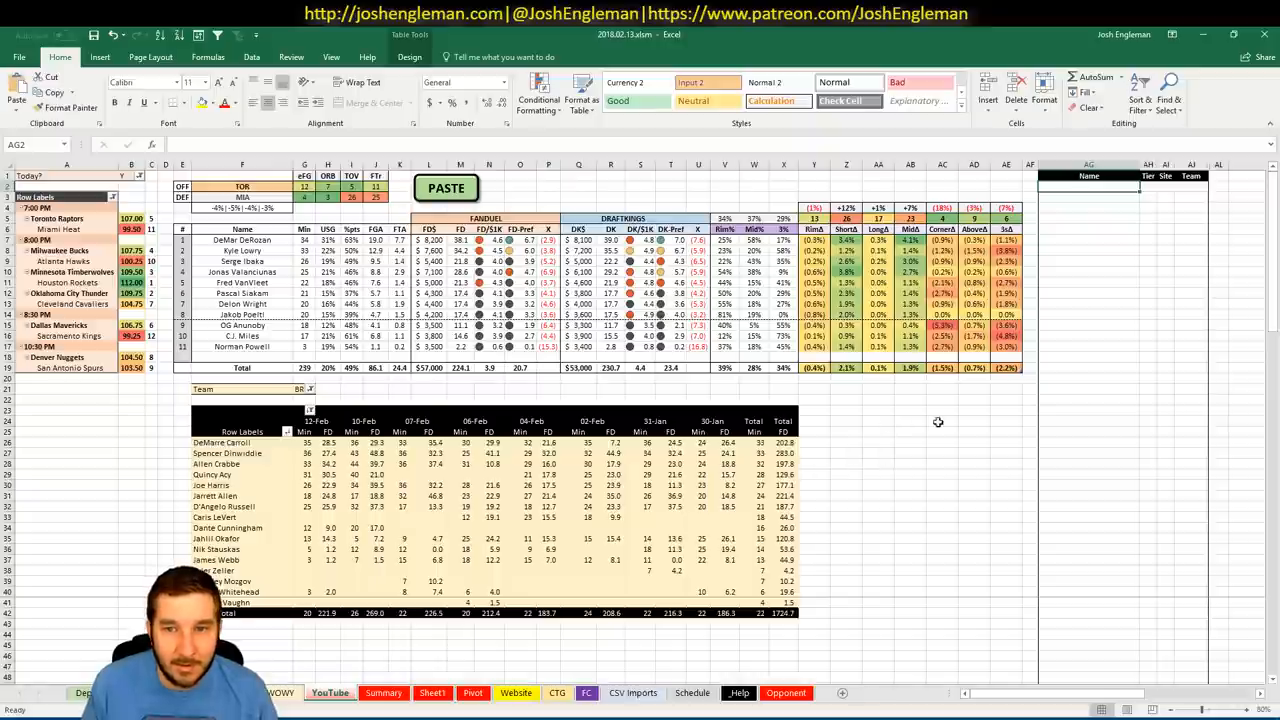
left_click(942, 420)
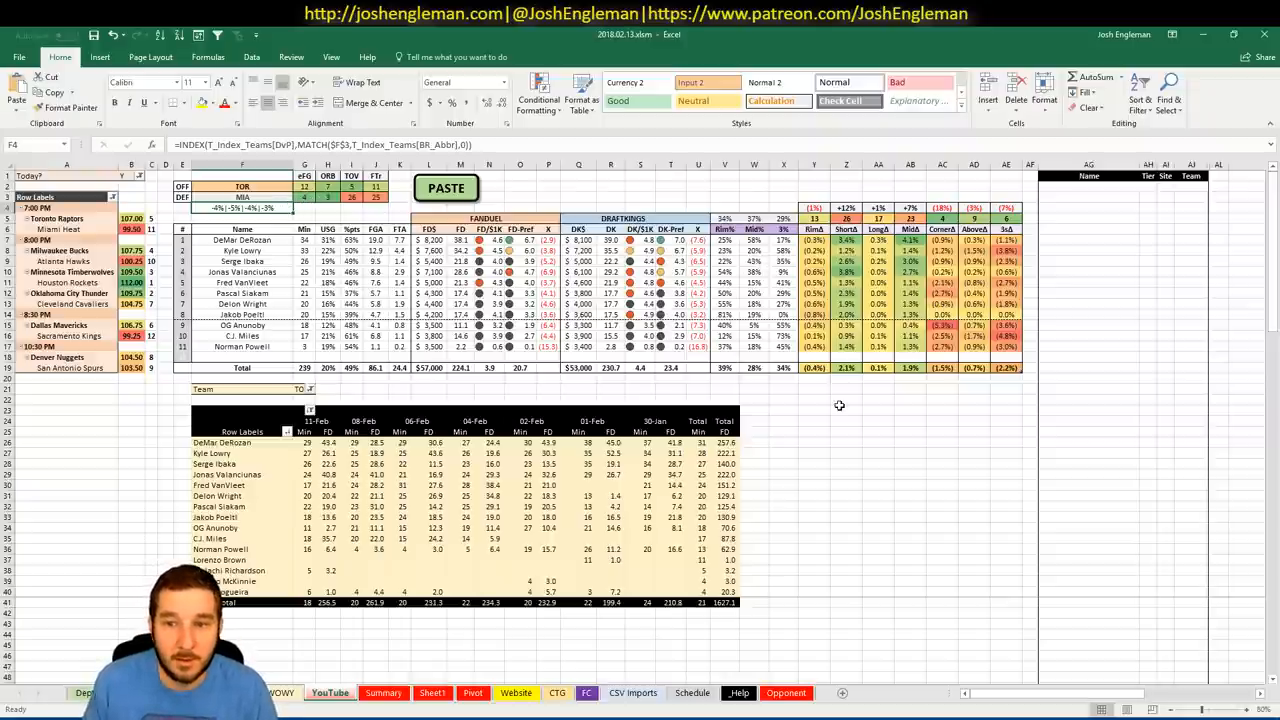
left_click(784, 400)
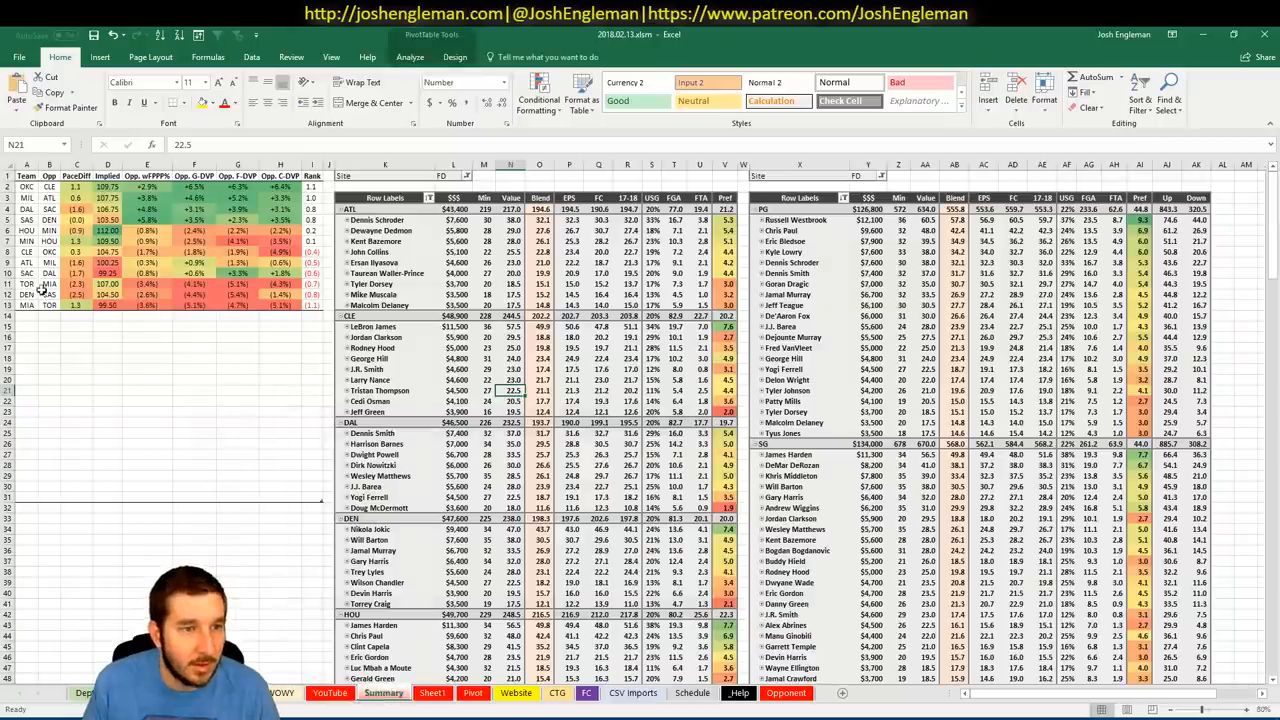
Check the team pace and player stats sheet, then return to the matchup sheet's Raptors game log.
left_click(26, 284)
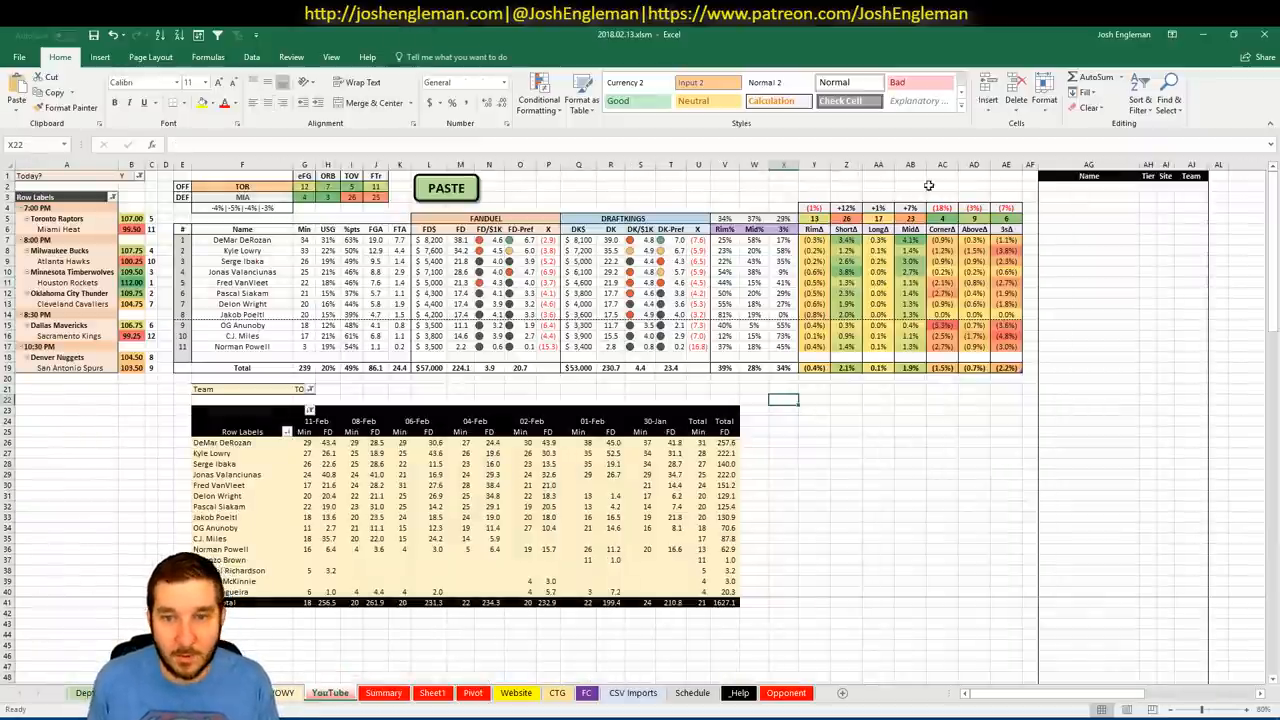
left_click(1088, 176)
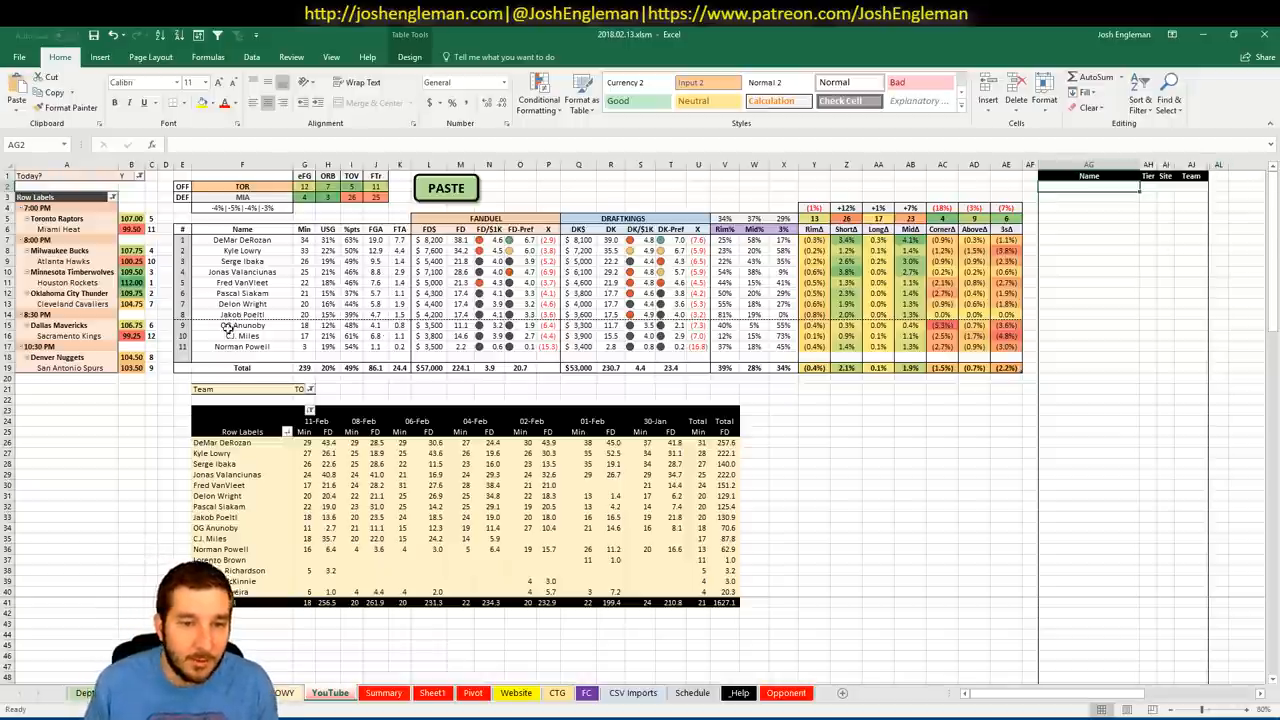
left_click(316, 420)
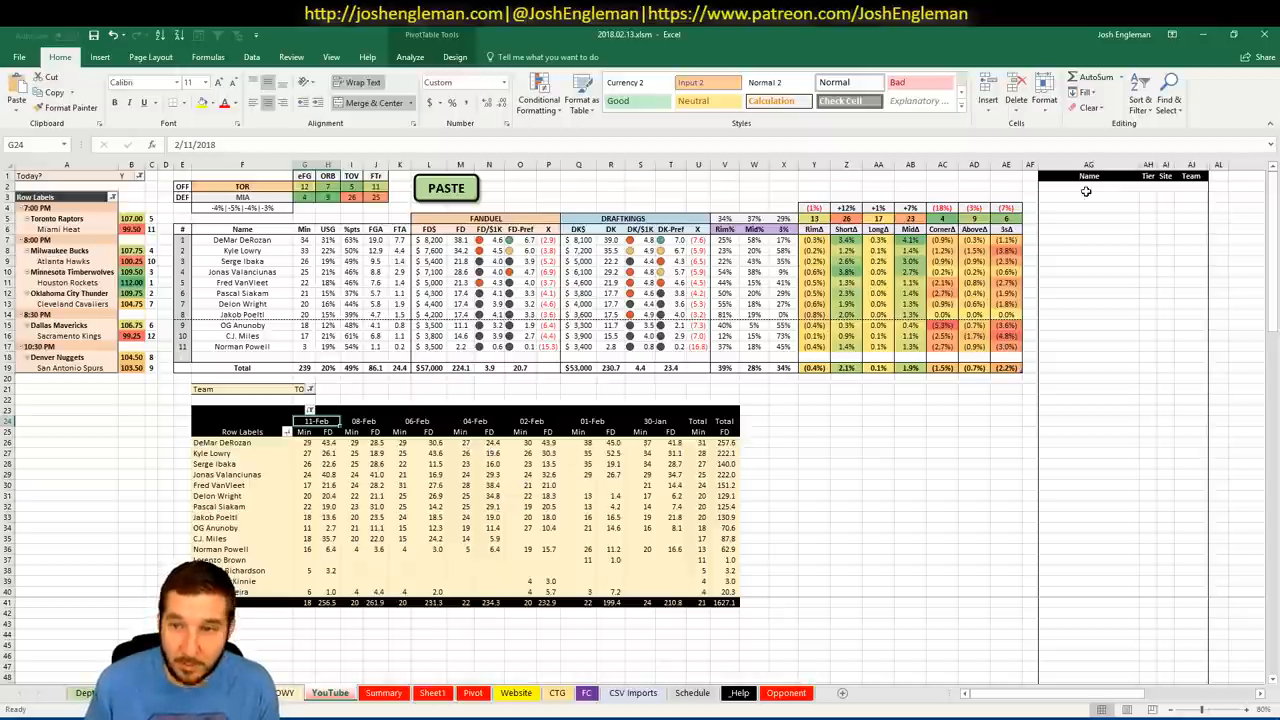
Select the first player-name rows for the Raptors trio, then the offense team cell to swap TOR for MIA.
left_click(1088, 190)
type("DeMar DeR")
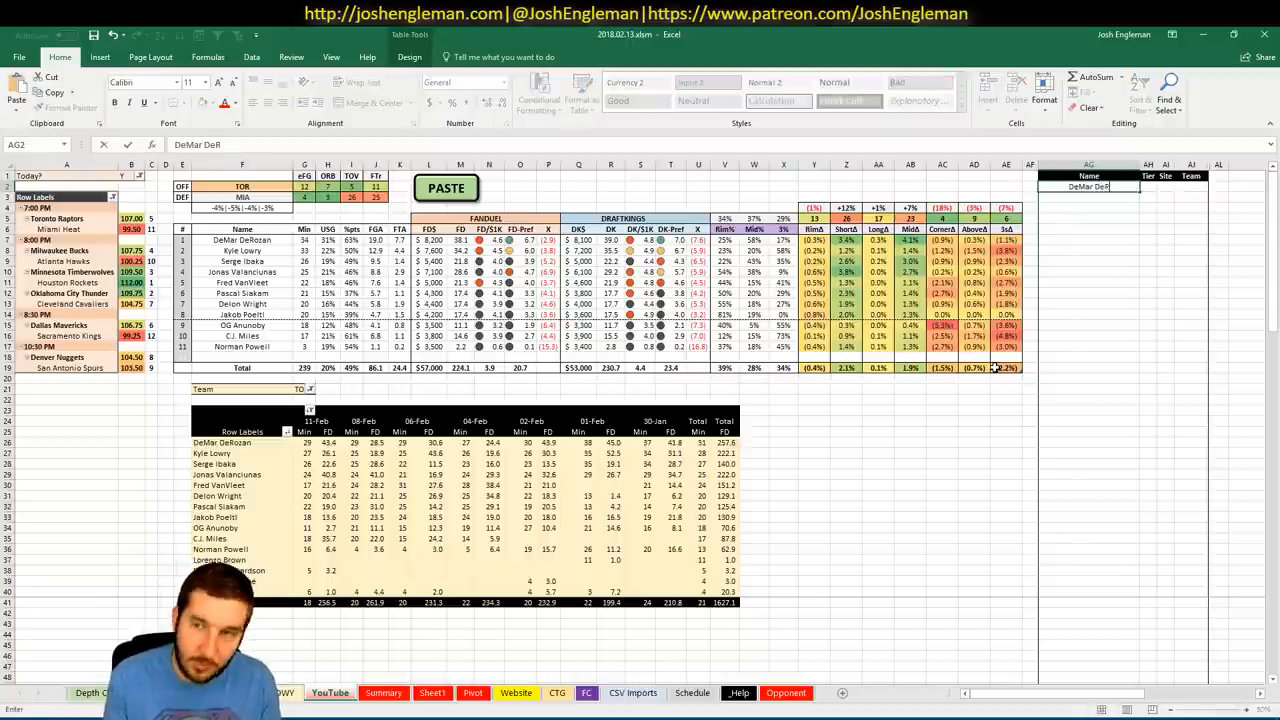
left_click(1148, 186)
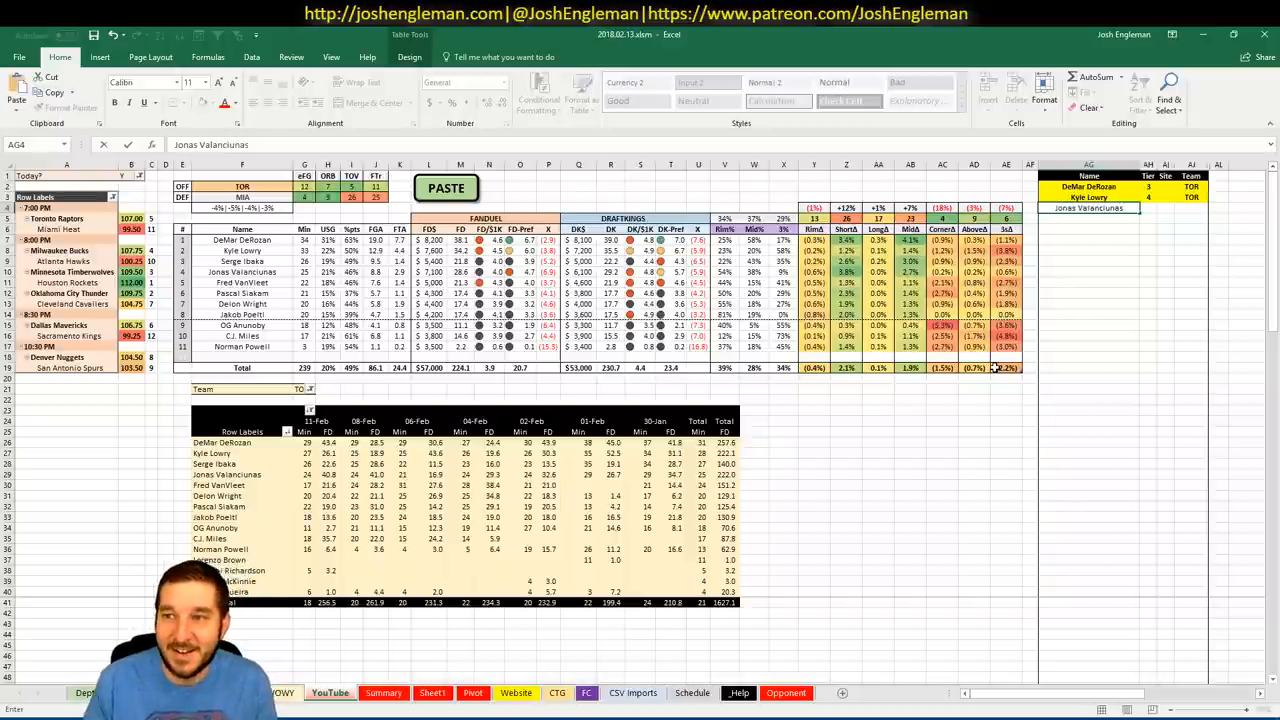
left_click(1164, 208)
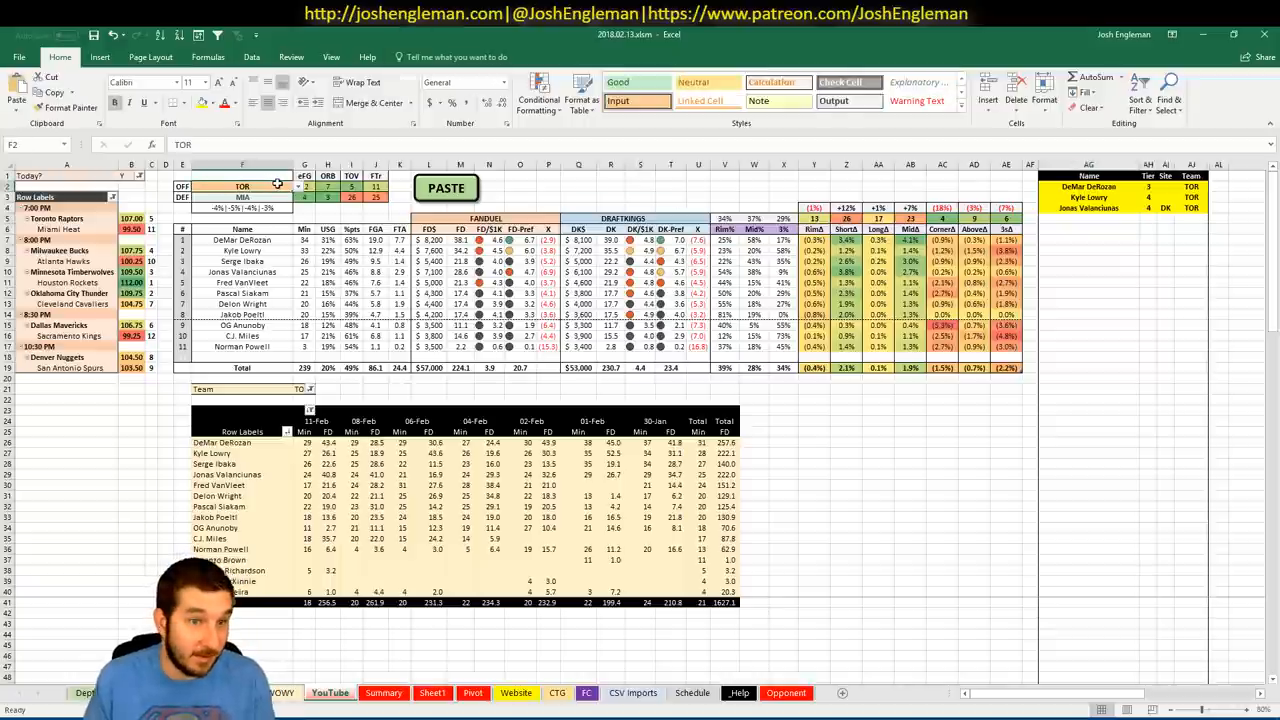
mouse_move(450, 140)
type("MIA")
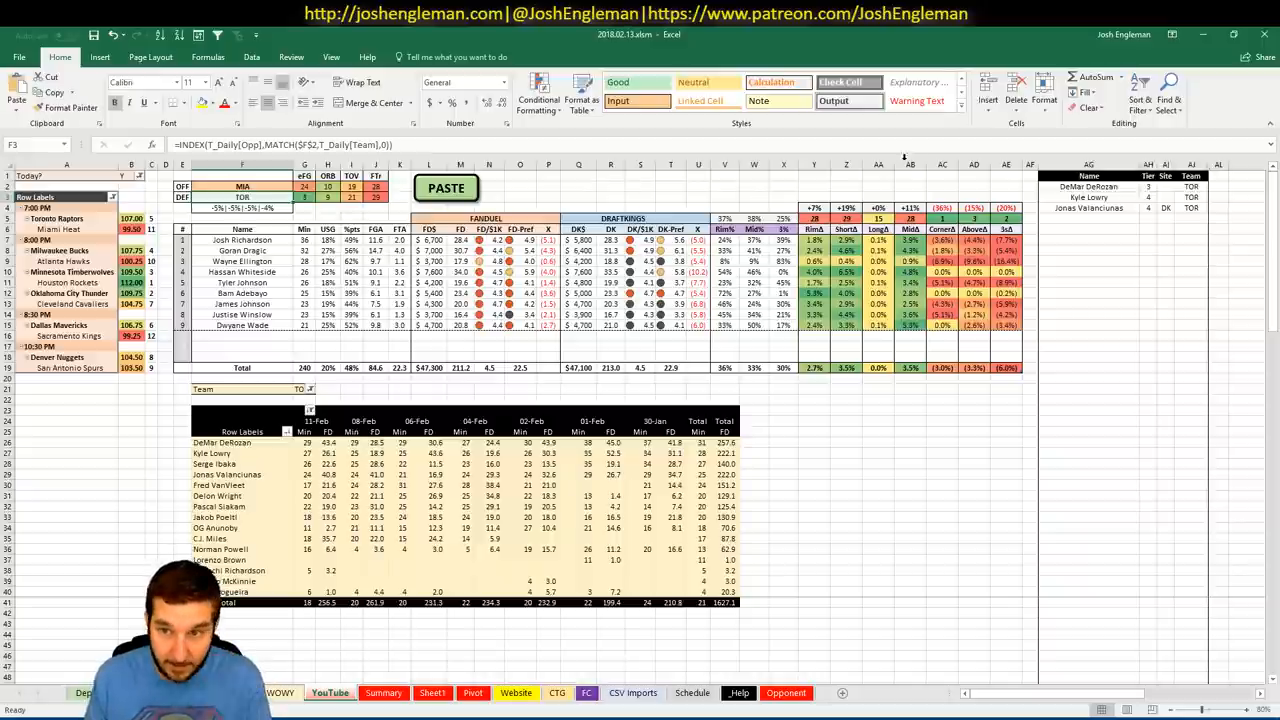
left_click(1088, 218)
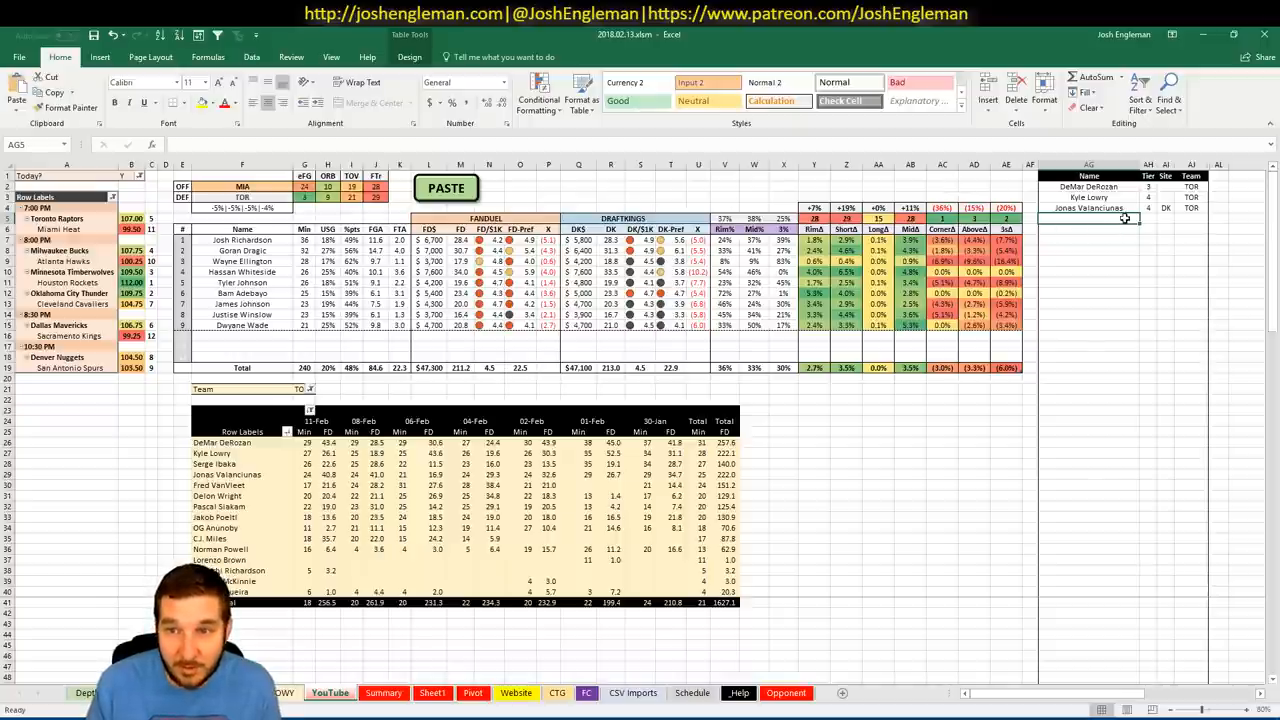
mouse_move(1100, 226)
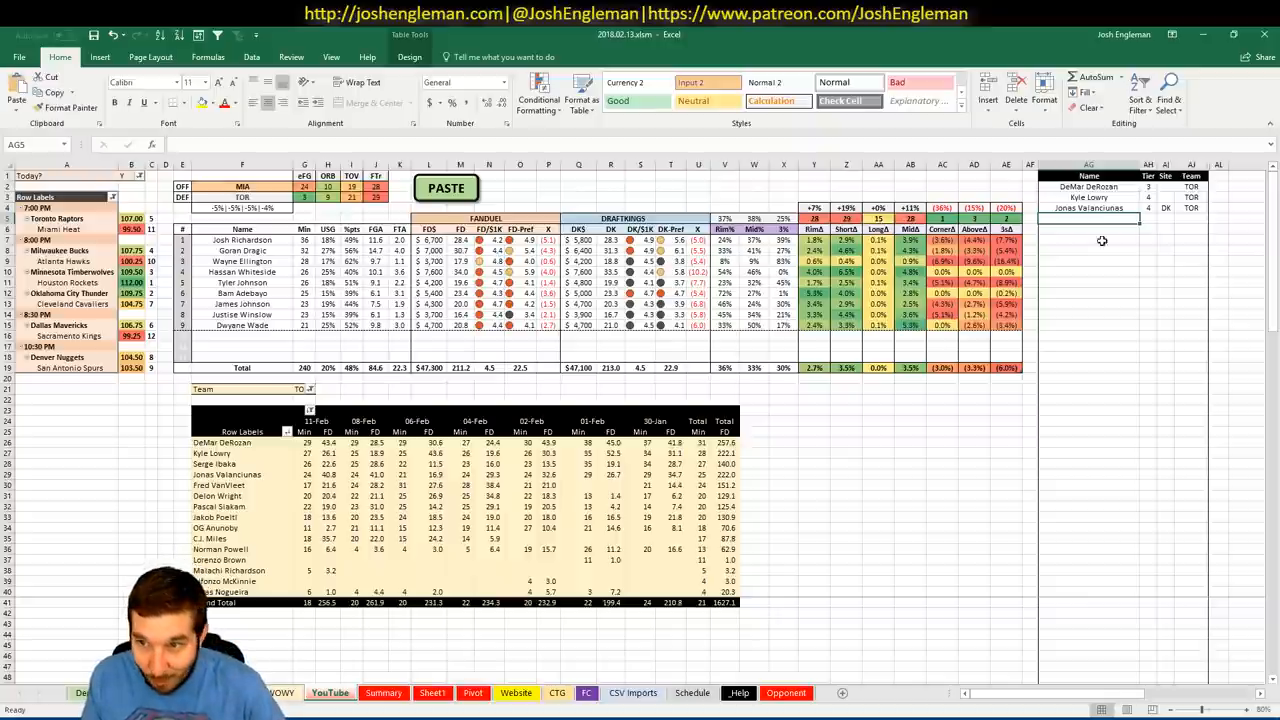
left_click(300, 388)
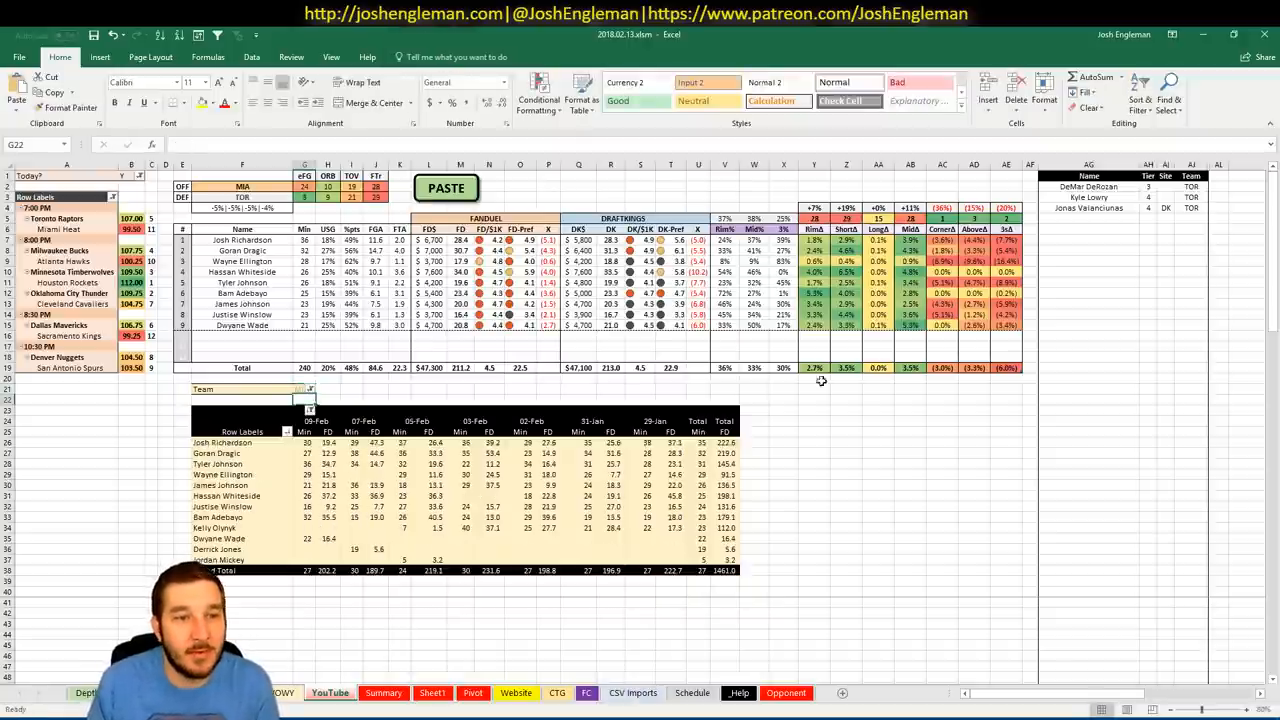
left_click(1088, 216)
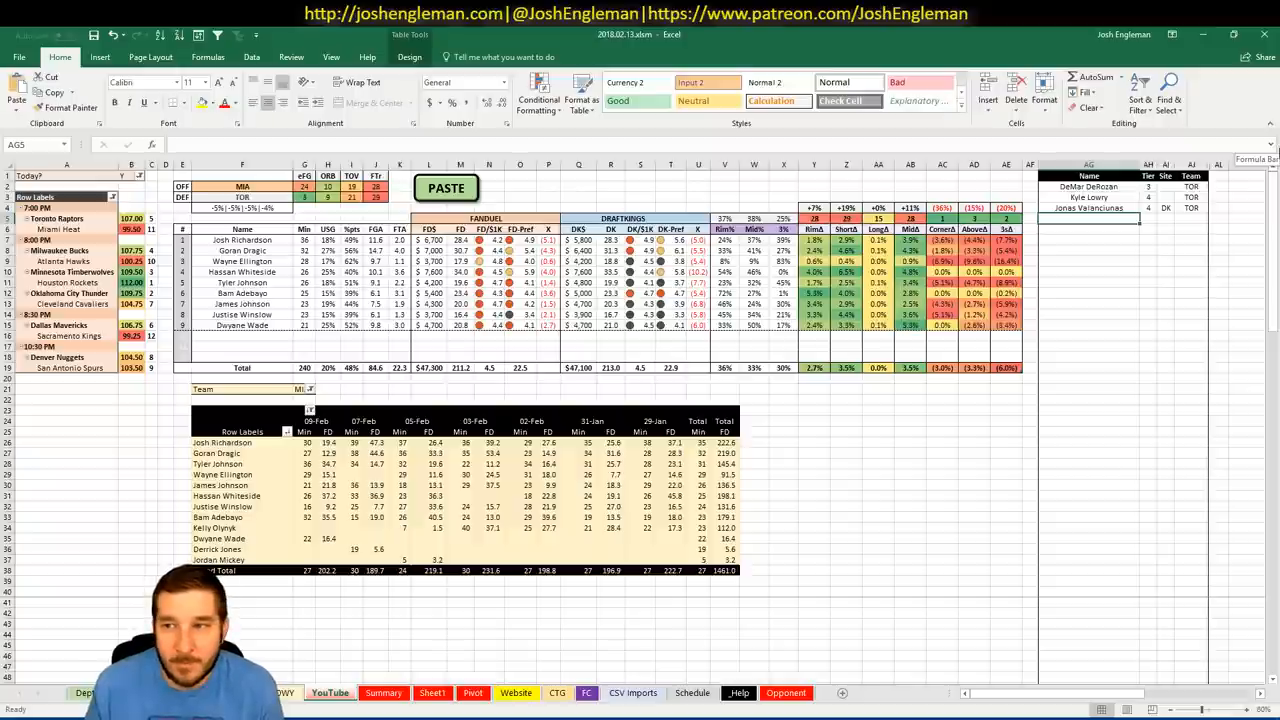
mouse_move(1272, 152)
type("Hasa")
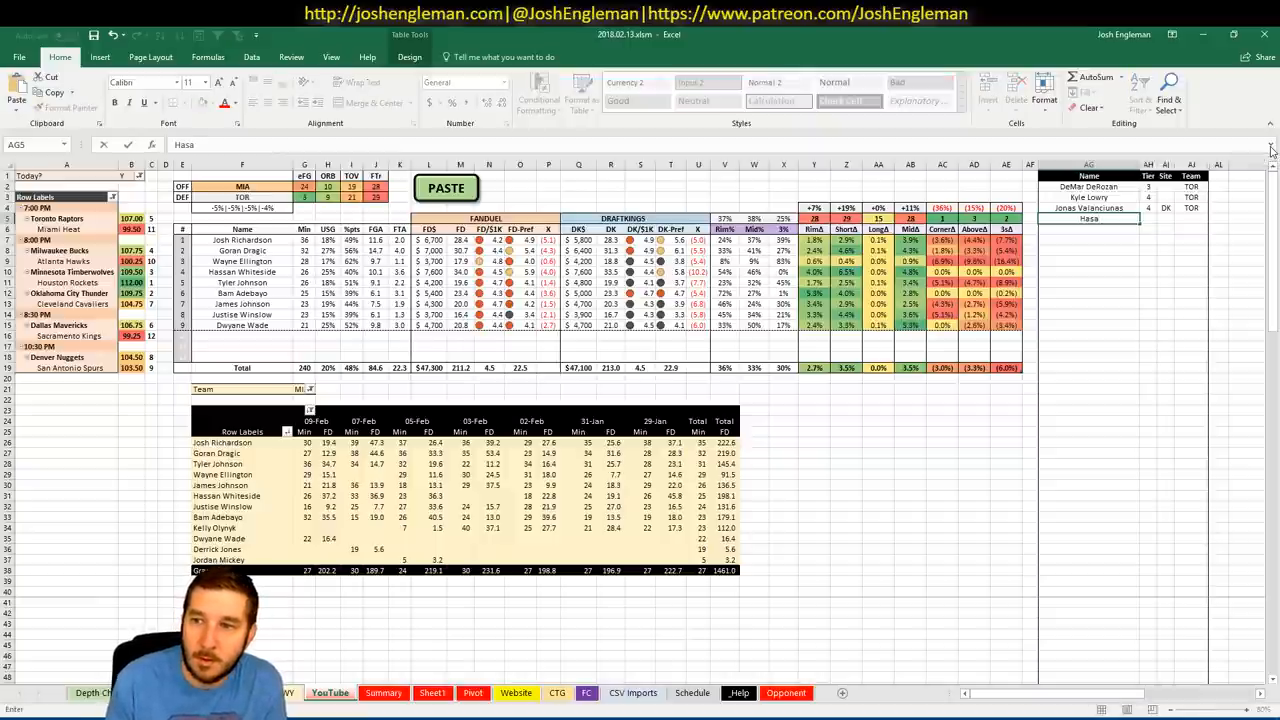
Add Hassan Whiteside and Tyler Johnson to the player list as MIA players.
type("Hassan Whiteside")
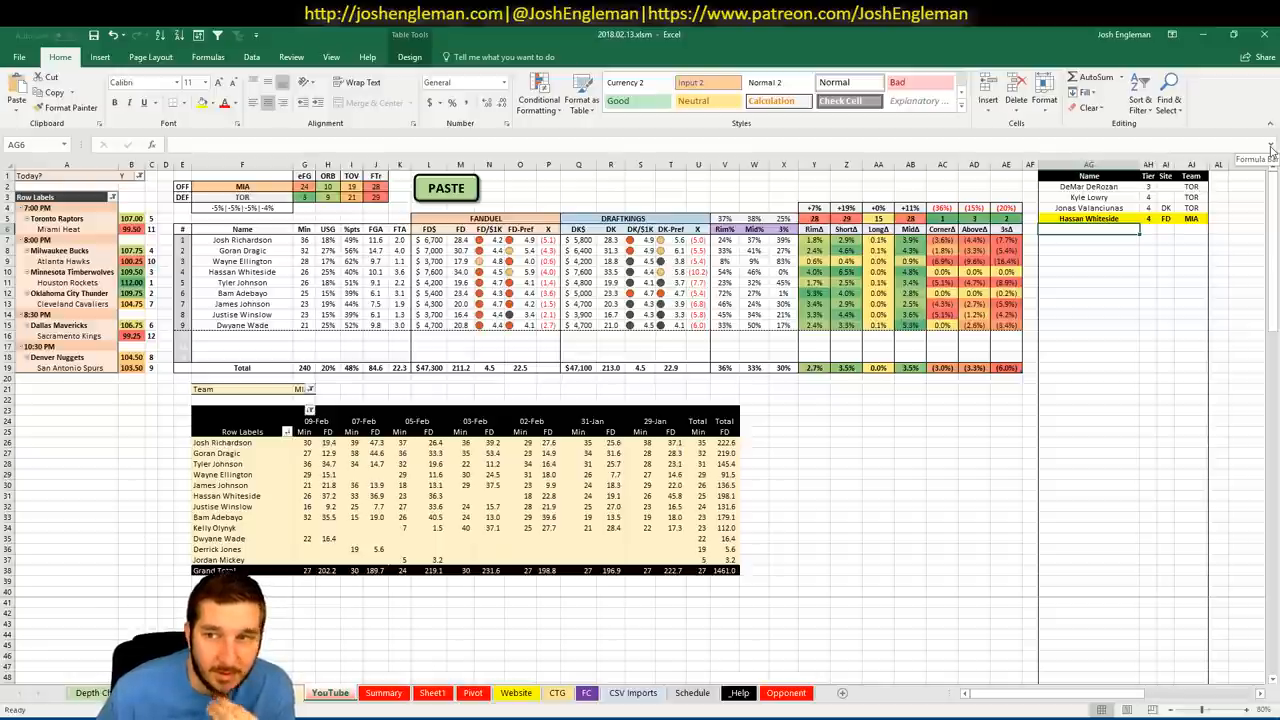
type("Tyler Johnson")
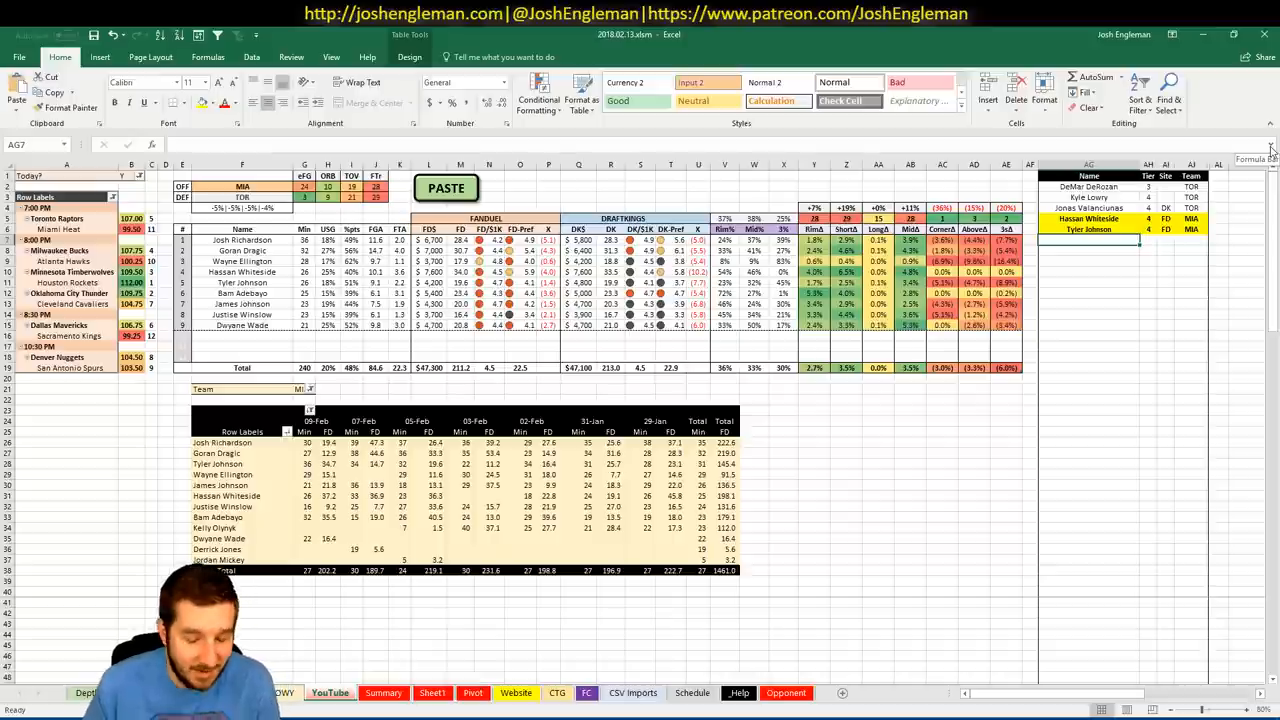
Add Bam Adebayo to the player list as a MIA player.
type("Bam")
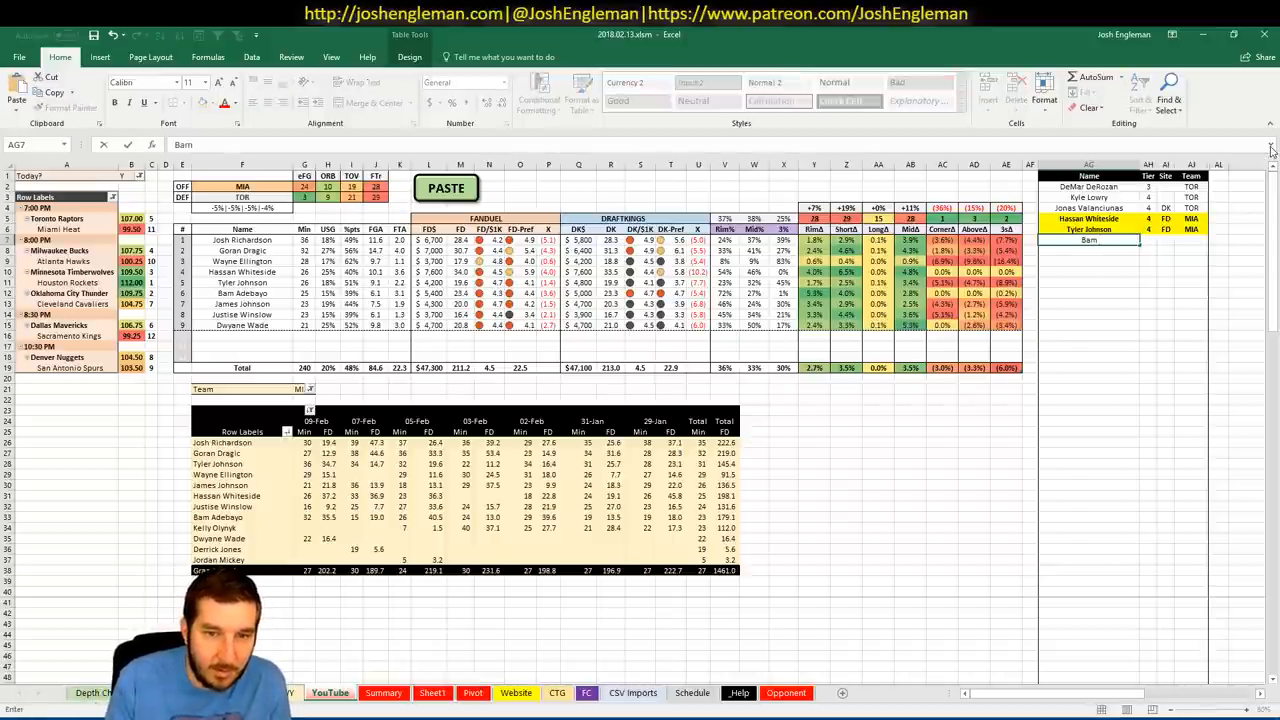
type("Adebayo")
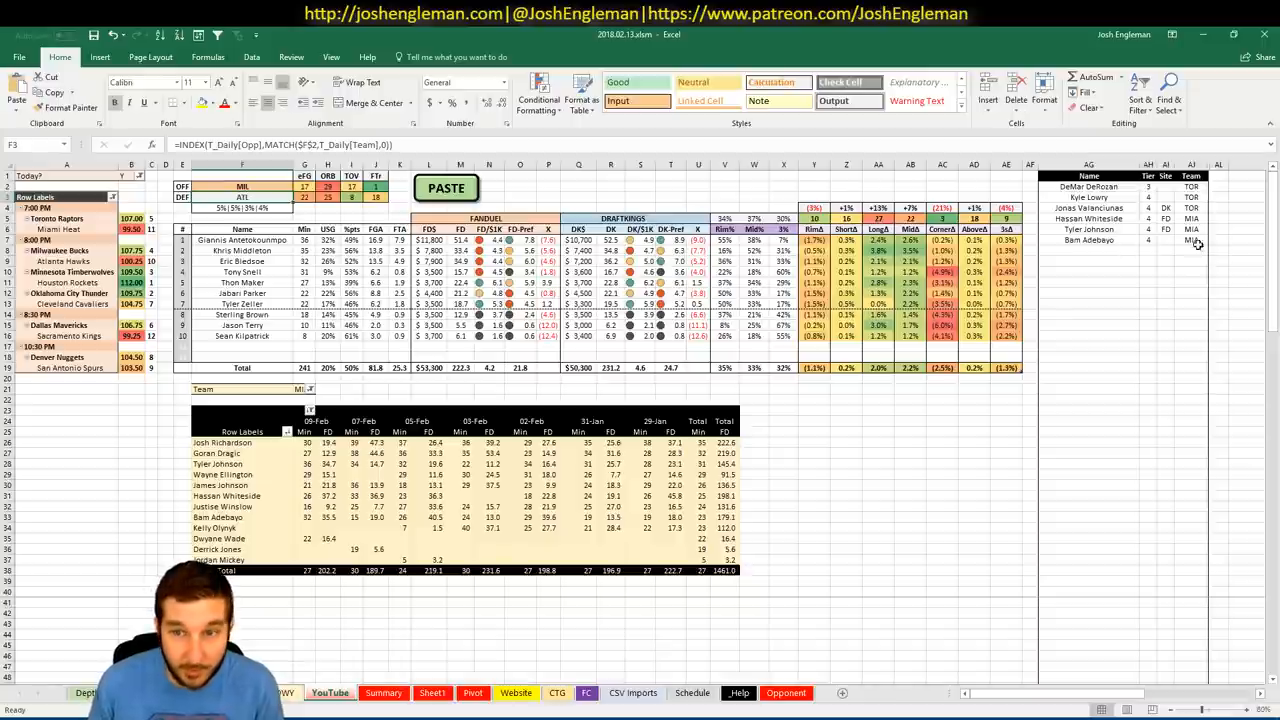
Set the lower game log's team filter to MIL and move to the team pace and ratings sheet.
left_click(1088, 250)
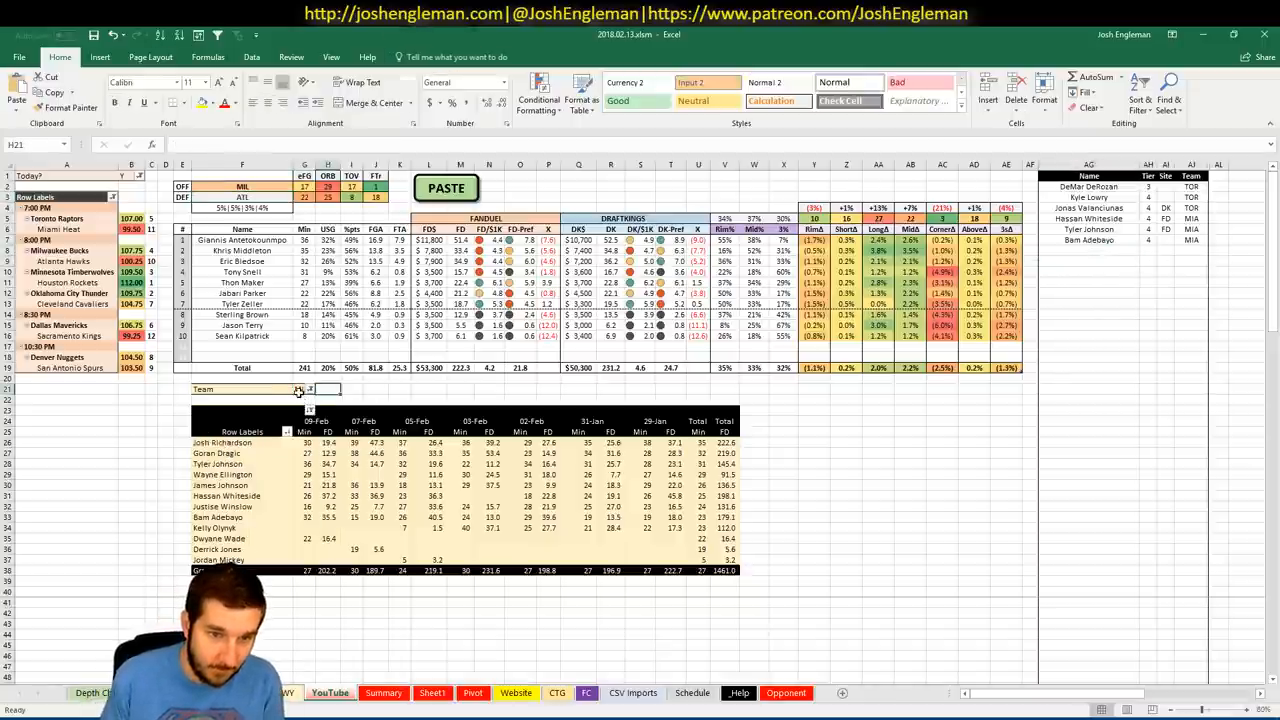
type("MIL")
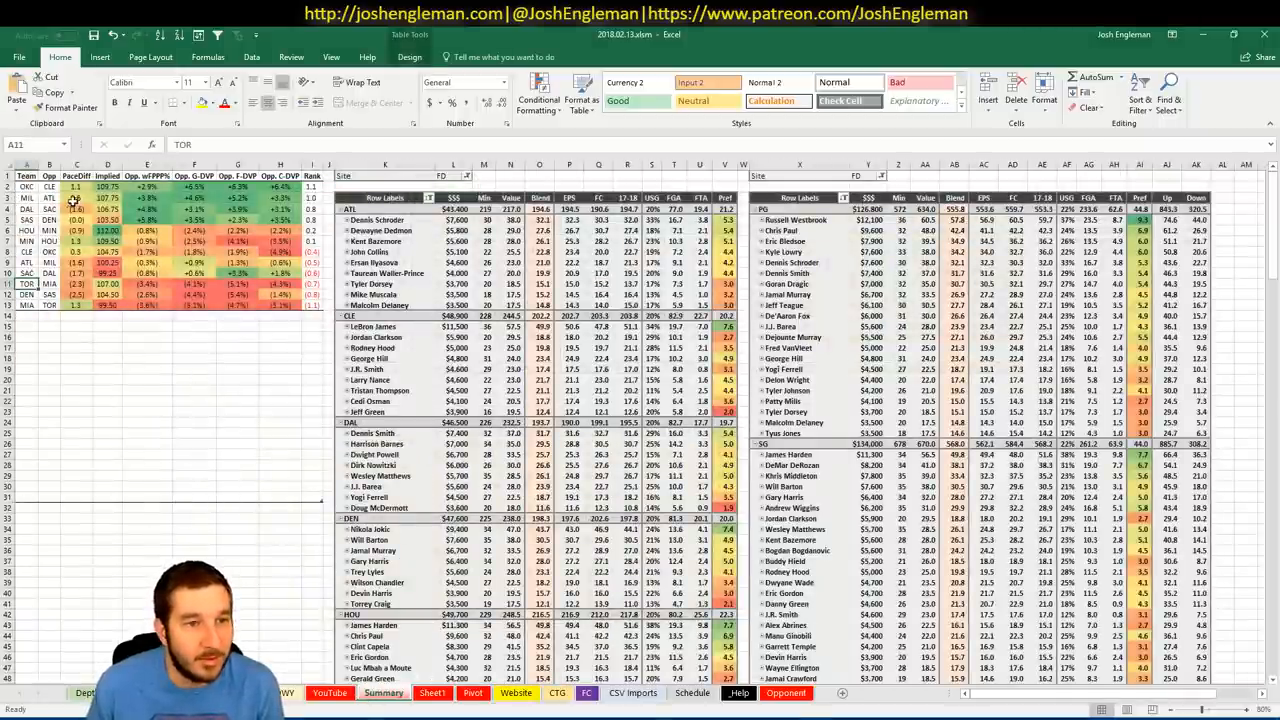
left_click(192, 188)
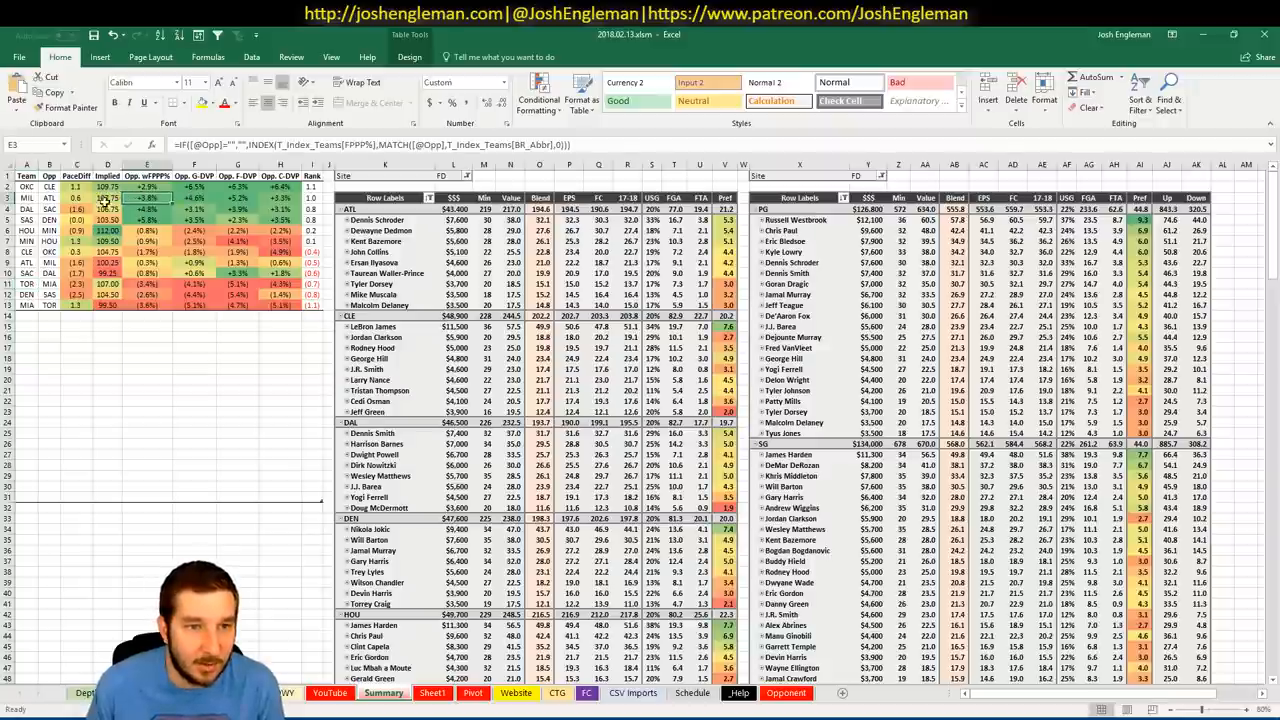
Inspect the IF/INDEX formula behind an opponent rating in the Opp. column.
left_click(330, 692)
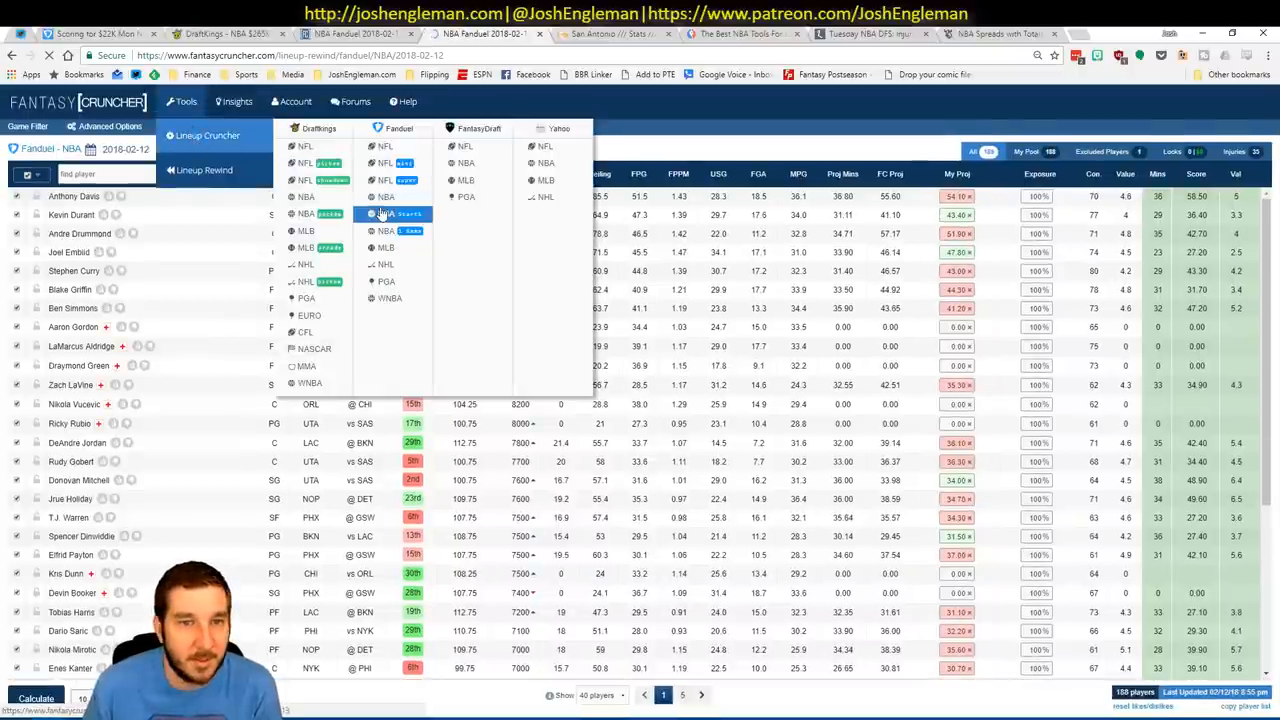
Load the FanDuel NBA Lineup Cruncher and review Giannis Antetokounmpo's recent game log.
left_click(384, 212)
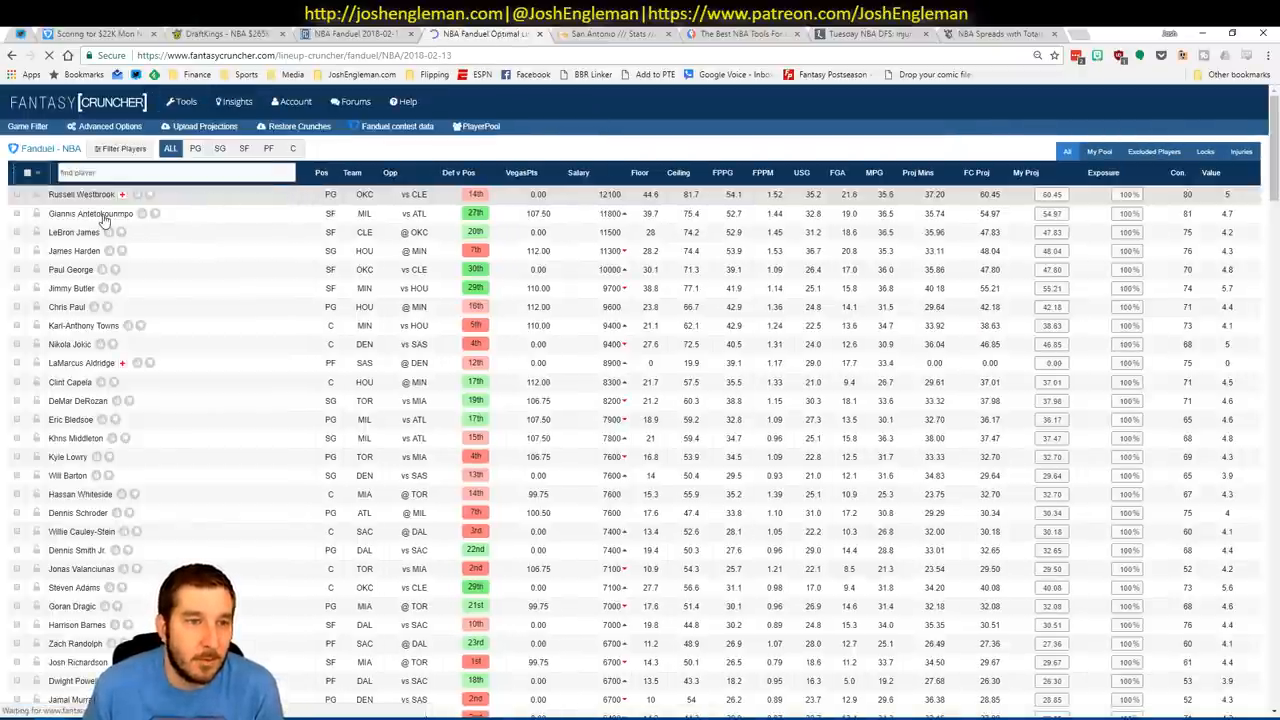
left_click(90, 216)
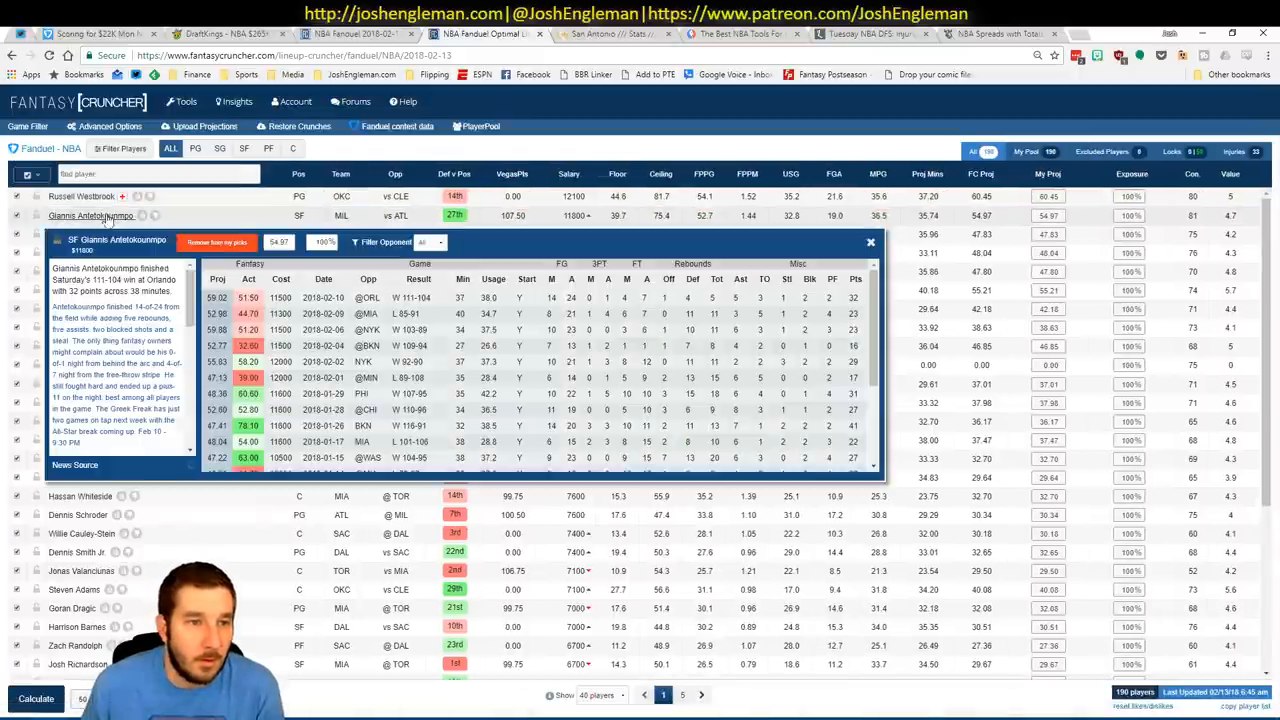
left_click(428, 242)
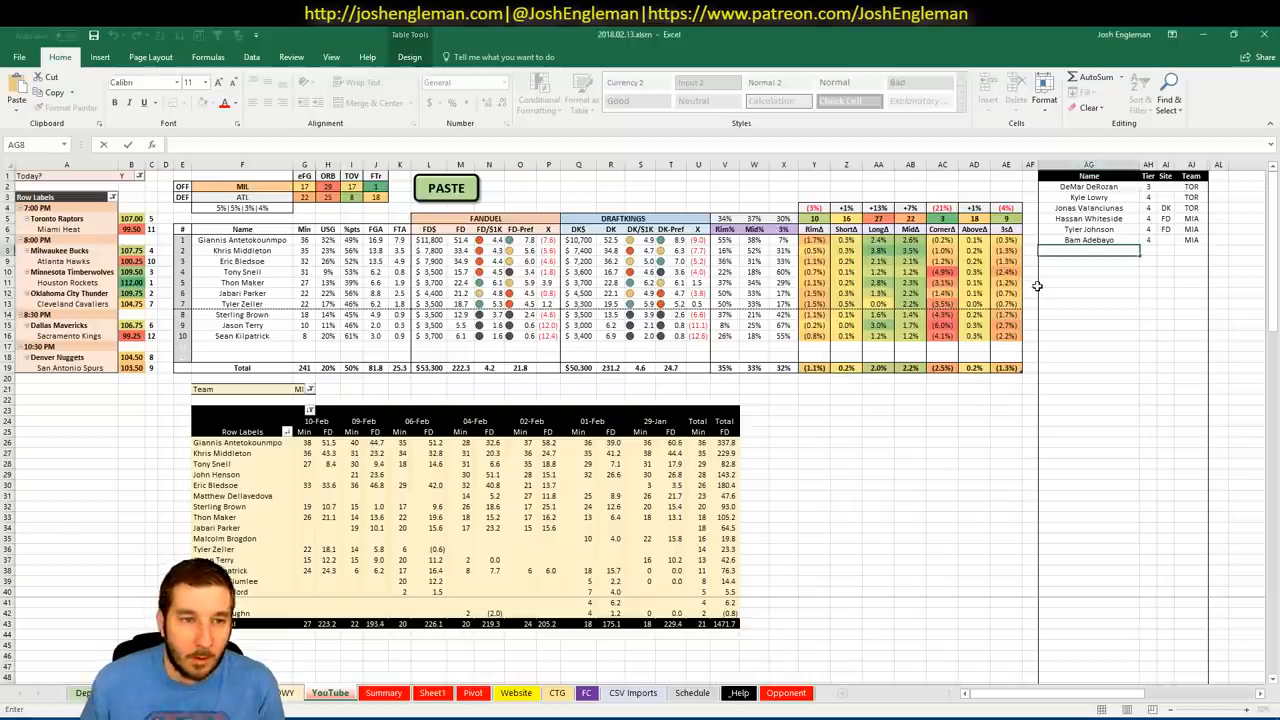
Enter Giannis Antetokounmpo in the next empty Name cell of the side player list.
type("Giannis")
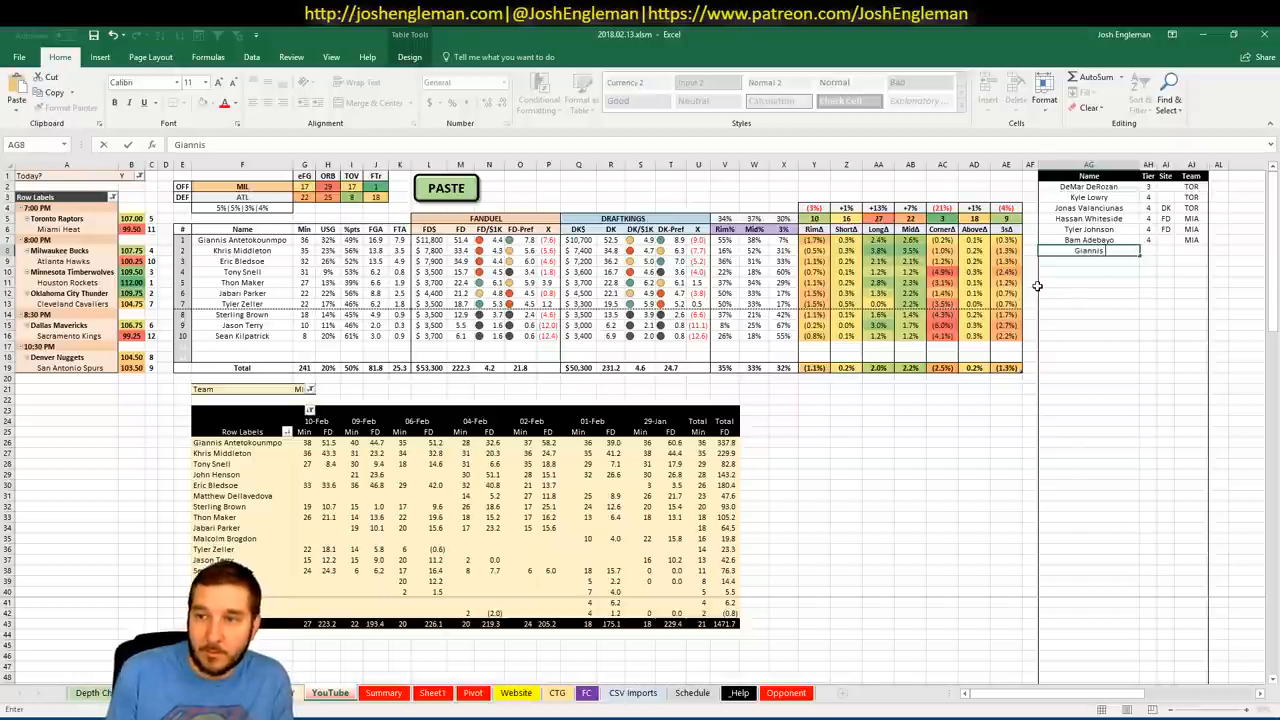
type("Antetokounmpo")
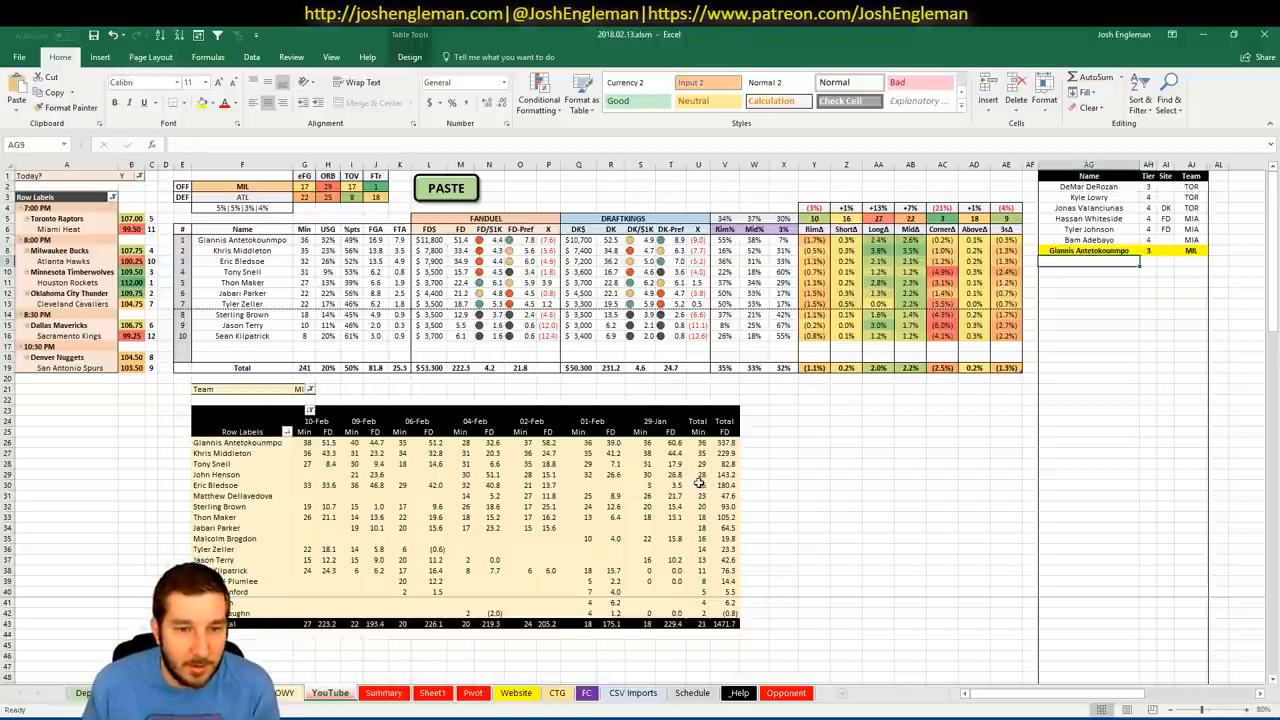
mouse_move(796, 488)
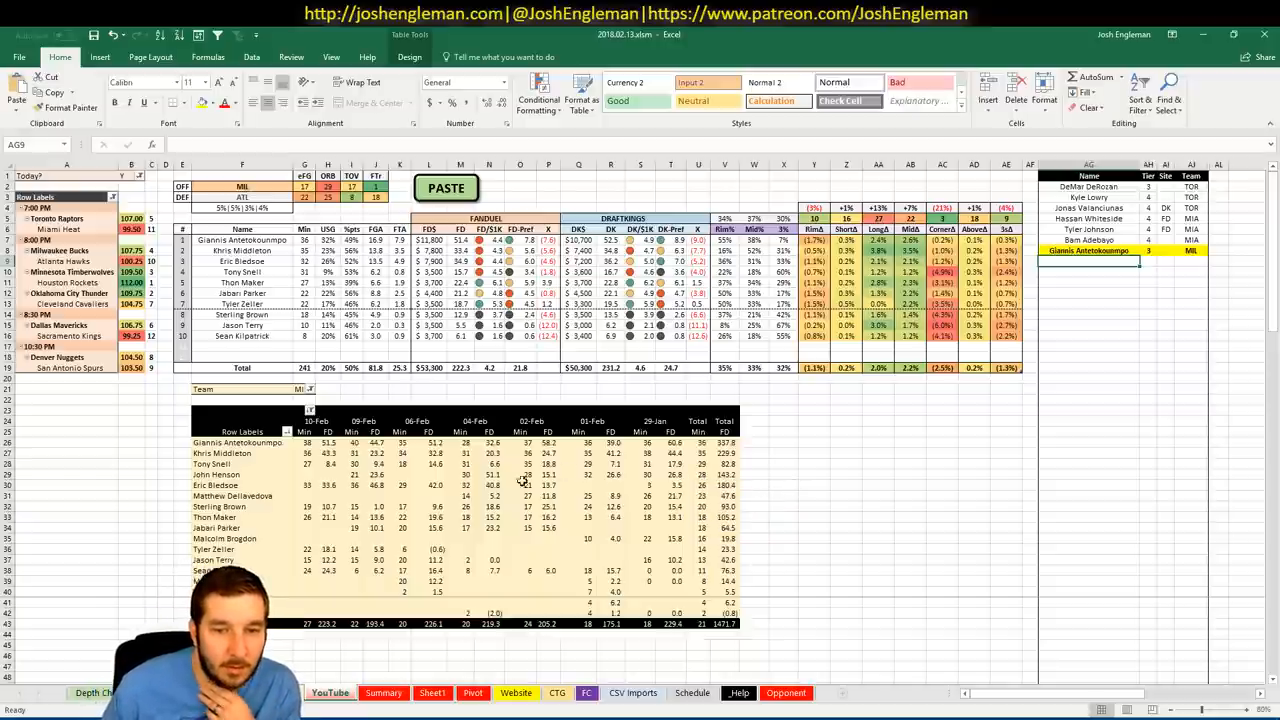
mouse_move(430, 470)
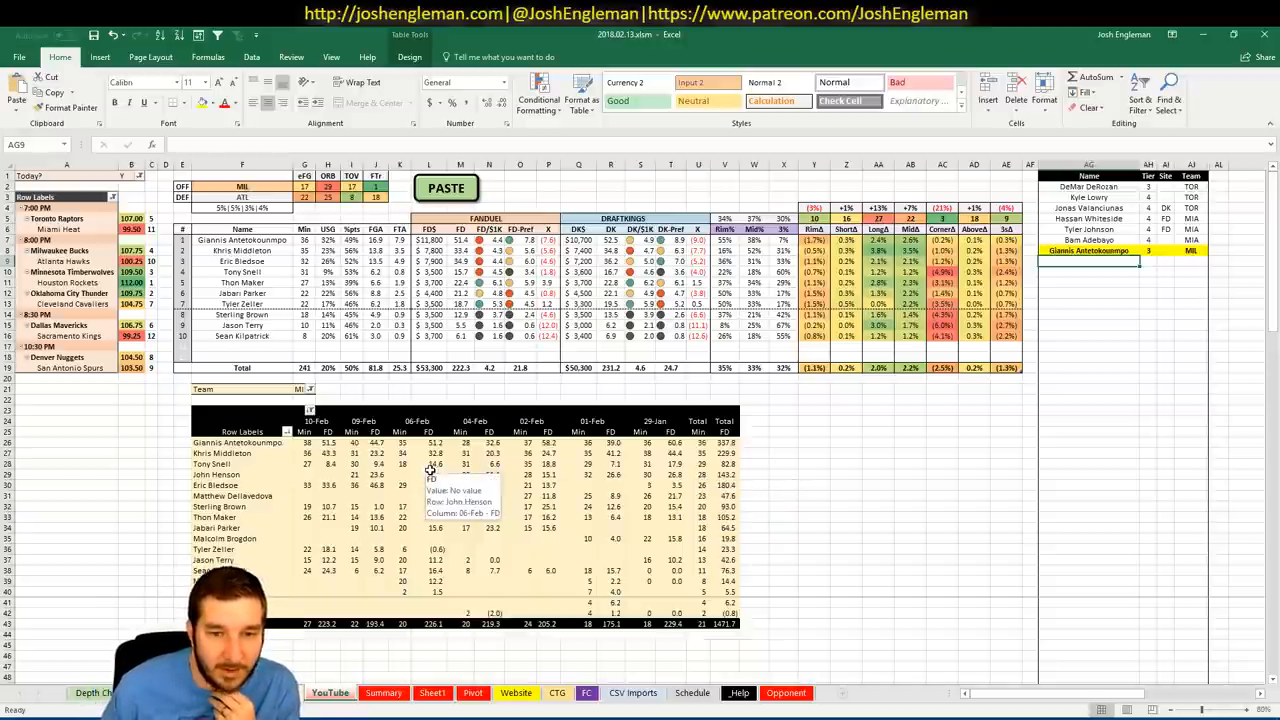
mouse_move(420, 486)
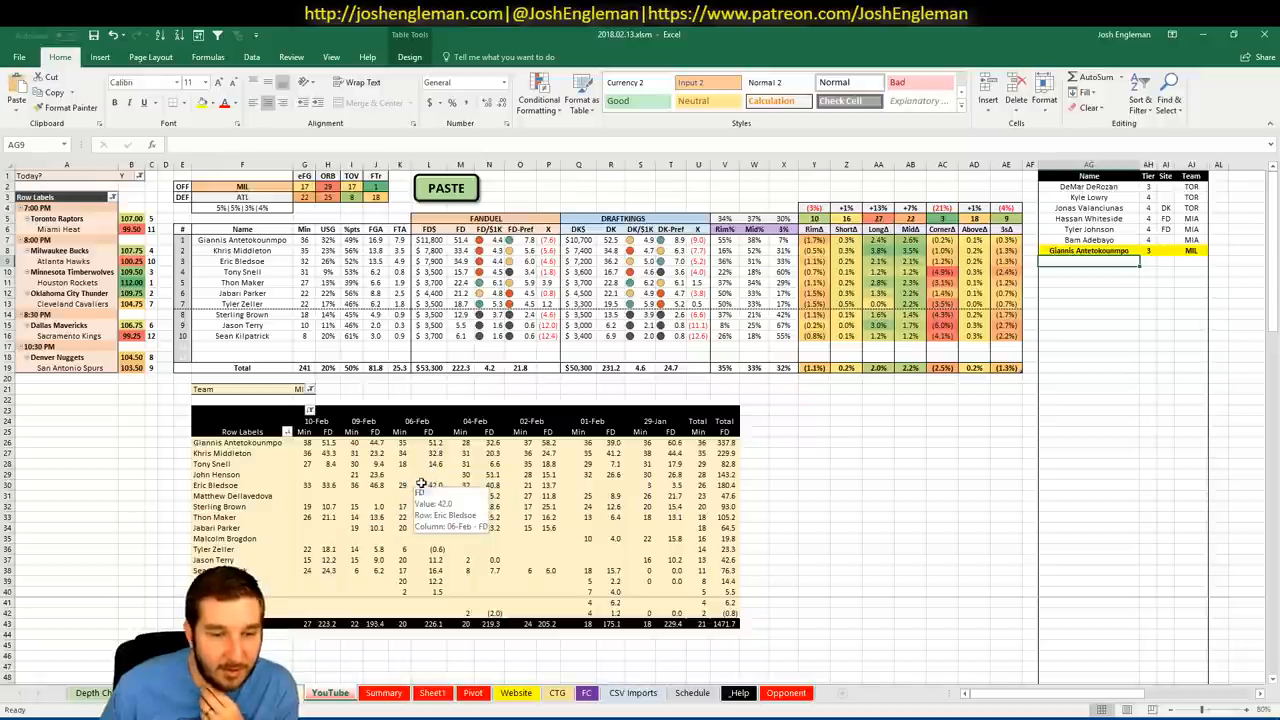
mouse_move(460, 472)
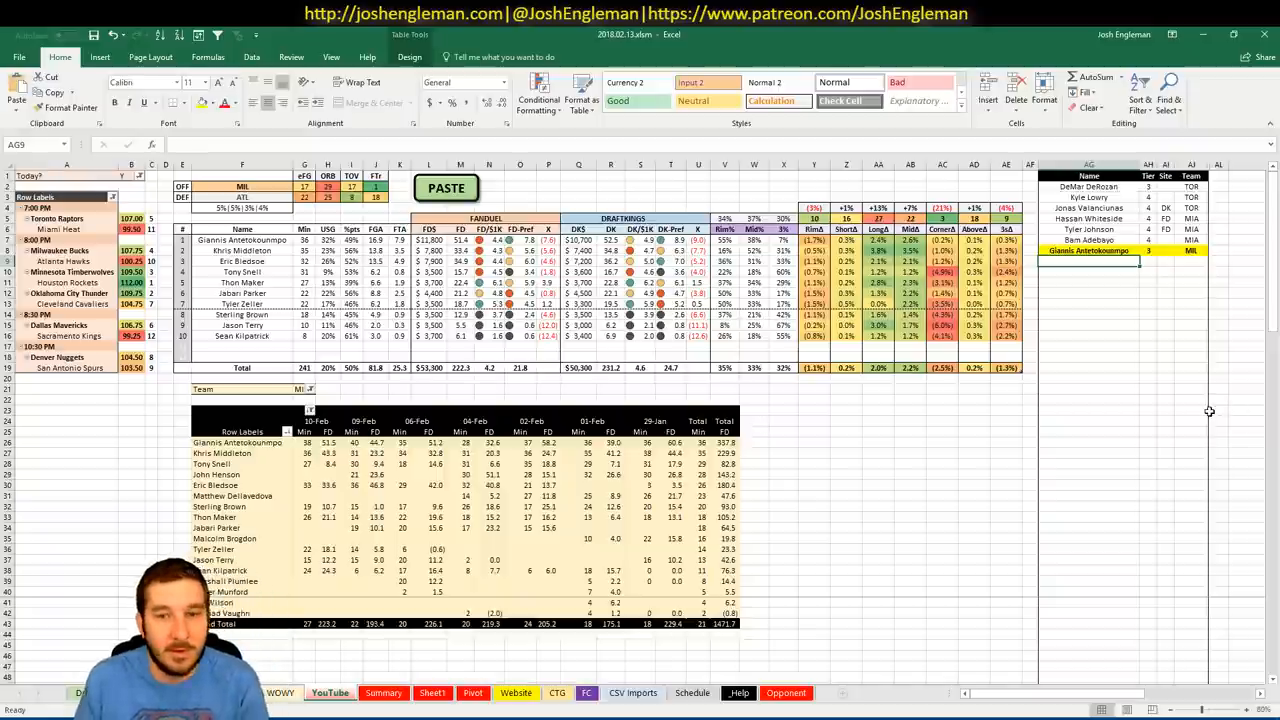
mouse_move(1076, 328)
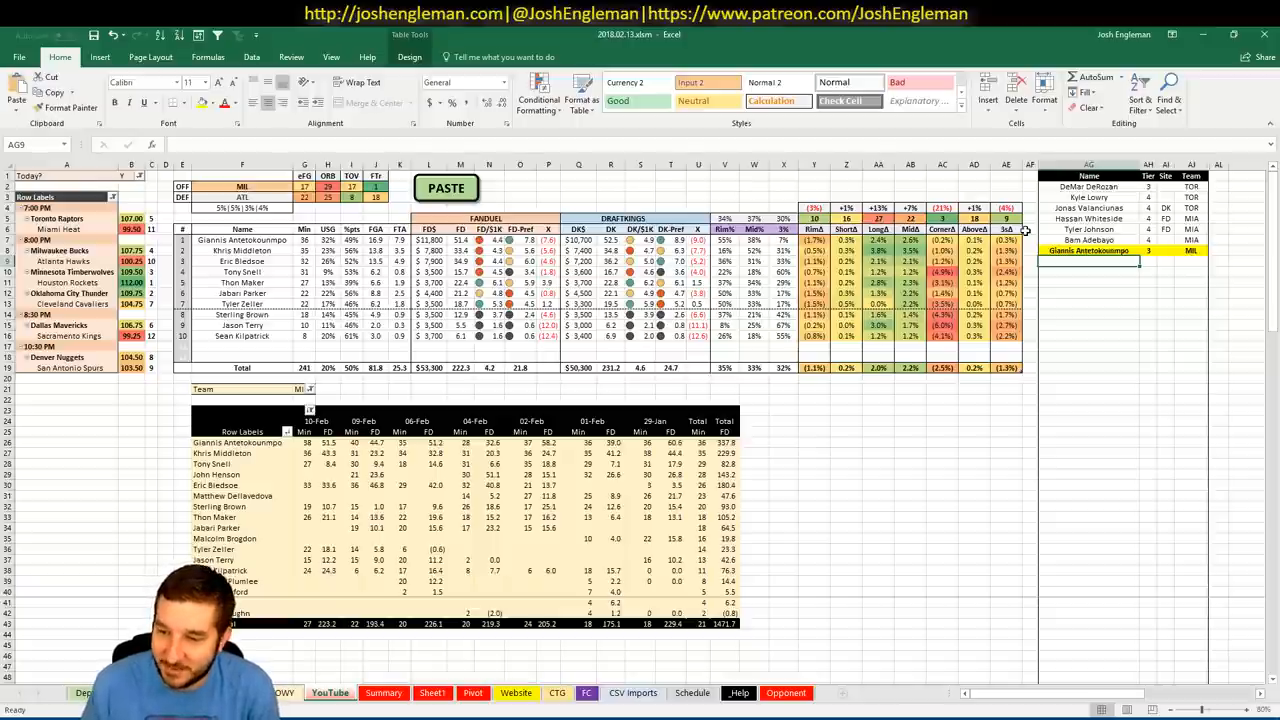
left_click(846, 412)
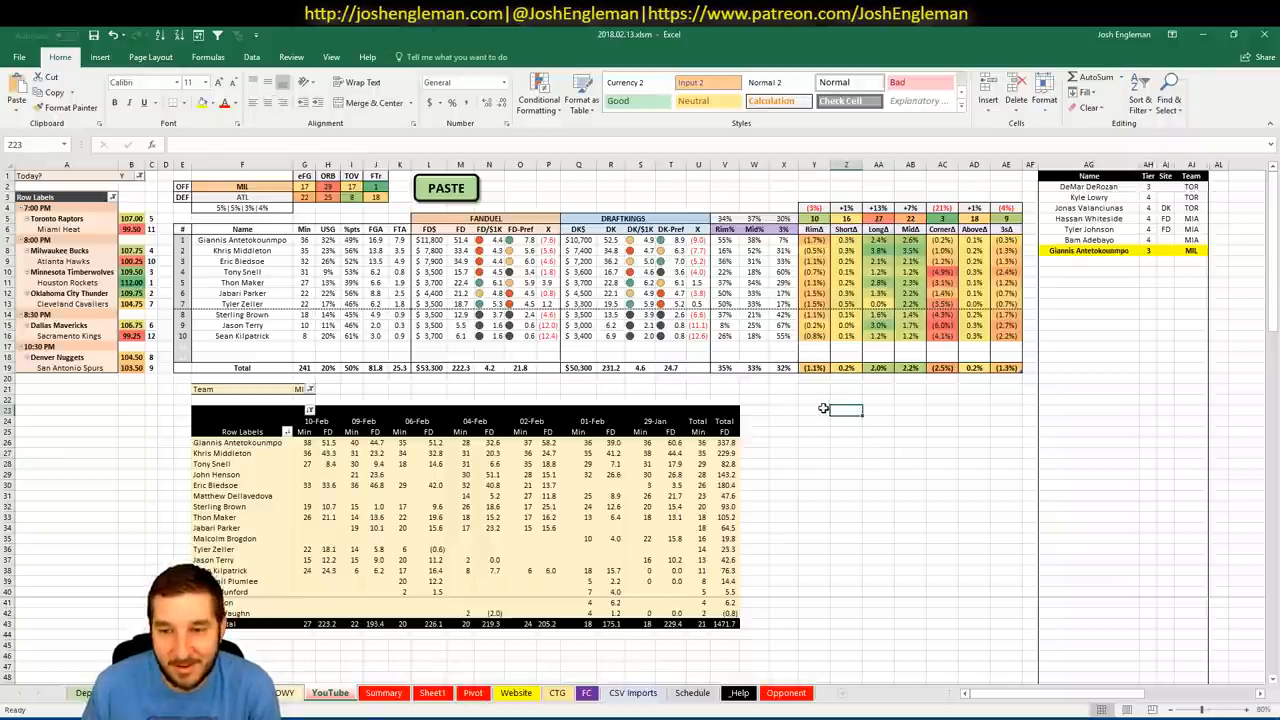
mouse_move(838, 408)
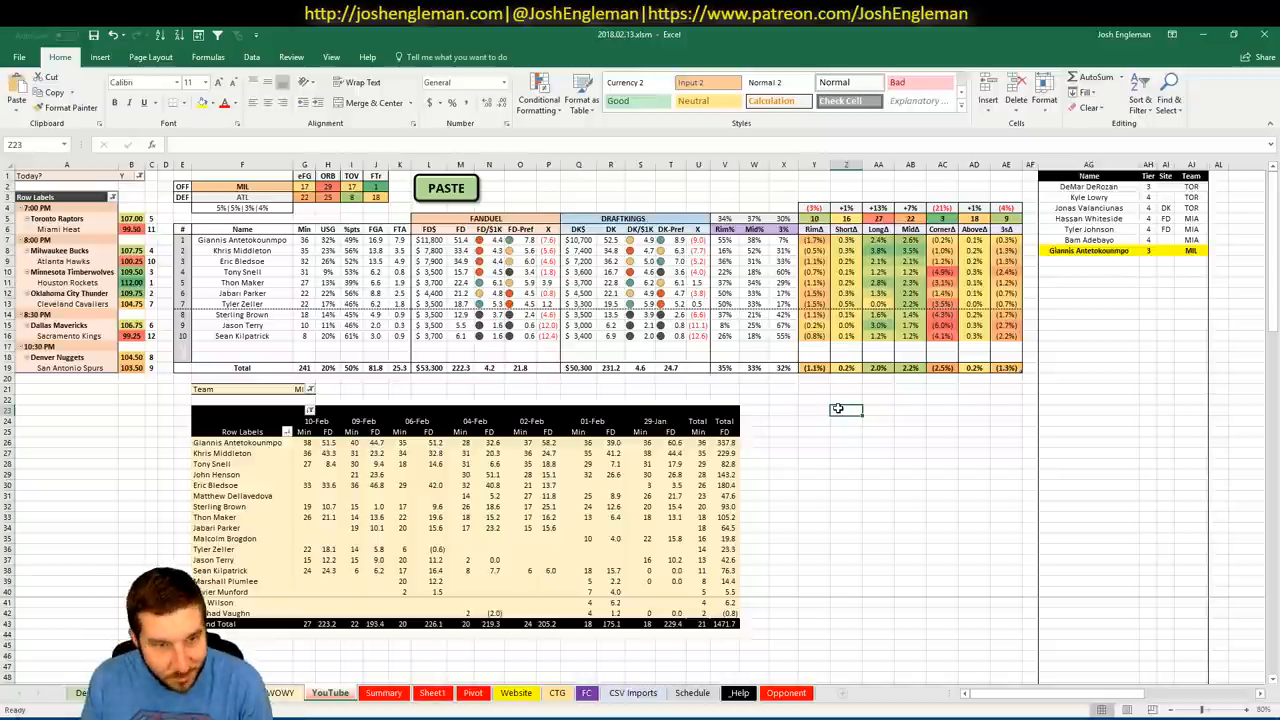
mouse_move(830, 404)
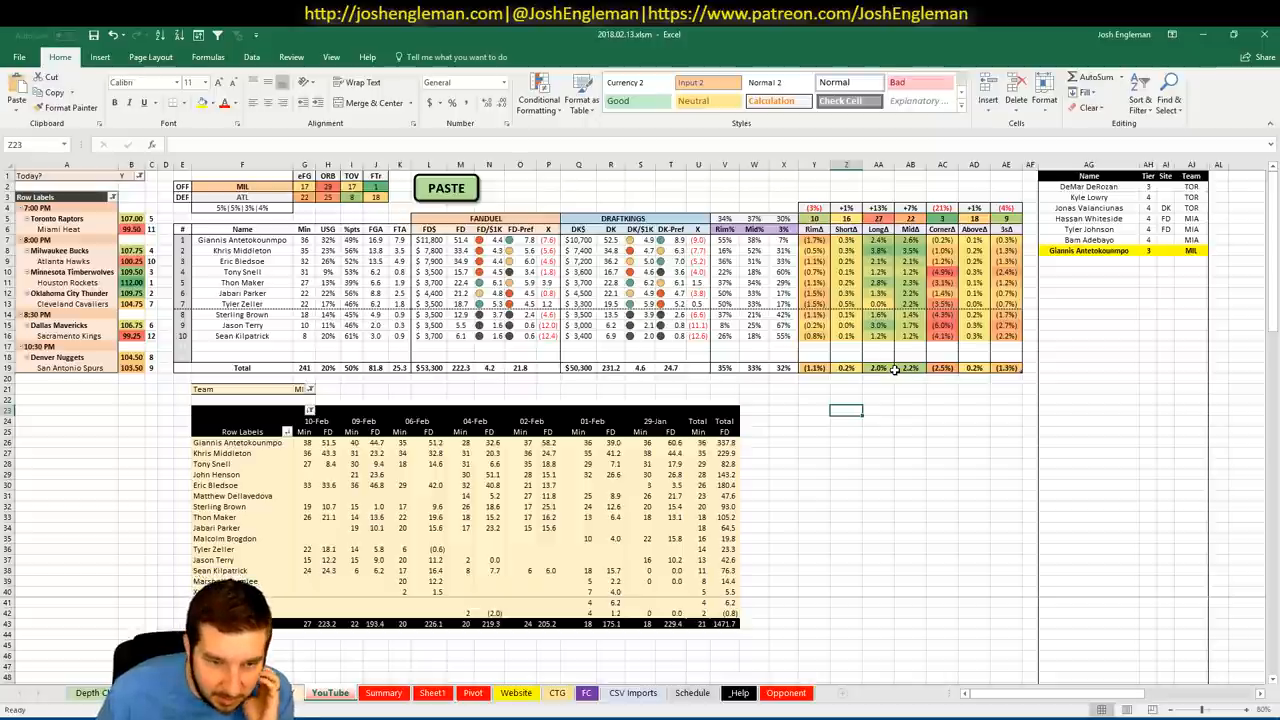
left_click(1088, 262)
type("Khris Middleton")
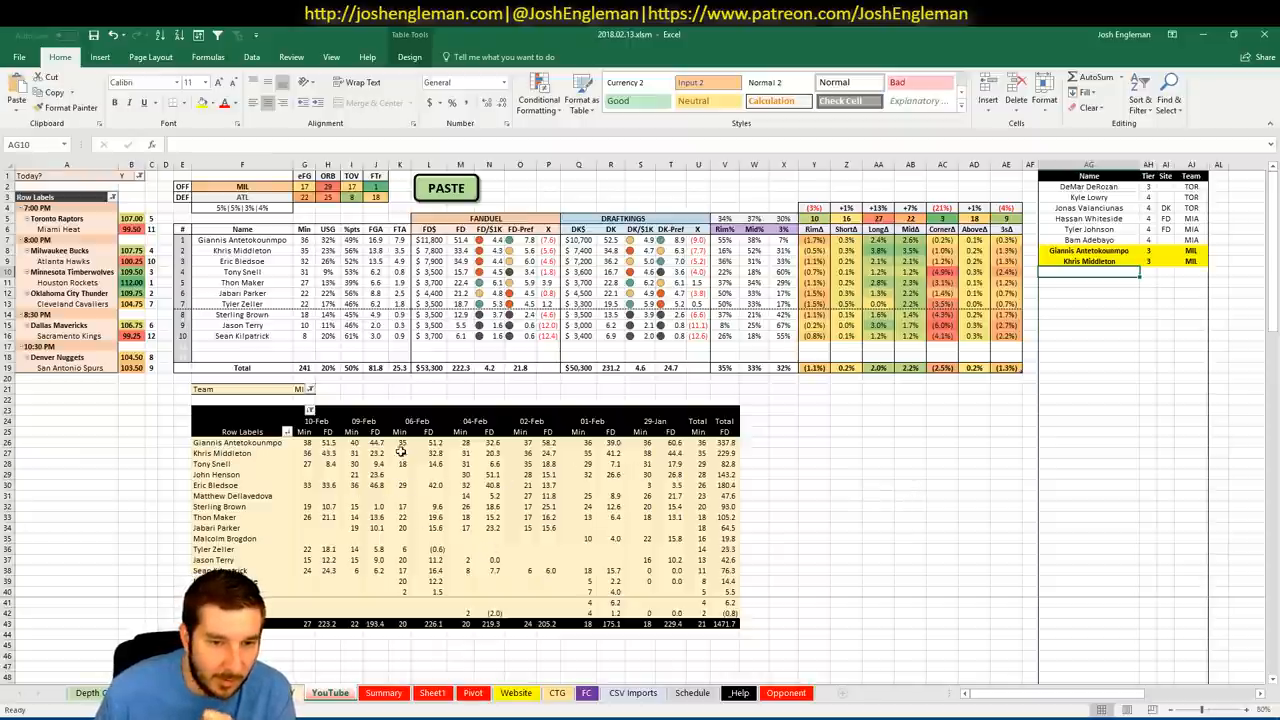
mouse_move(376, 464)
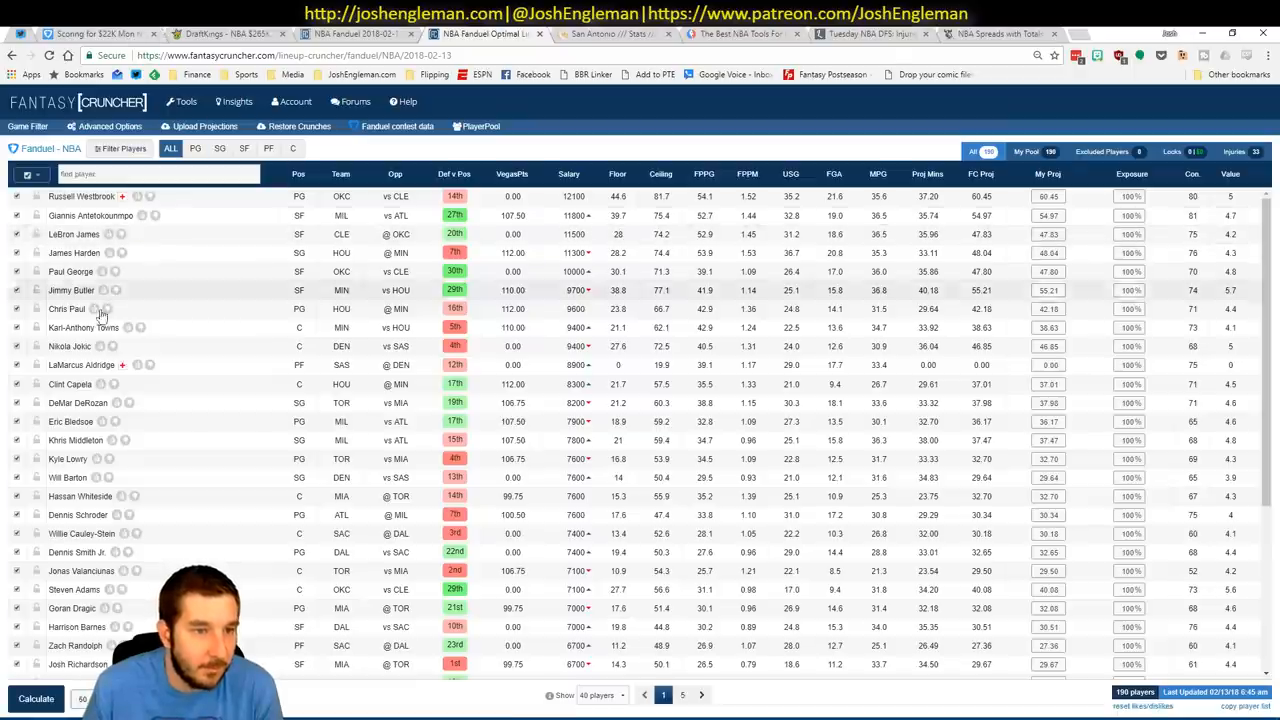
Filter the Fantasy Cruncher player pool to point guards and review them.
left_click(196, 148)
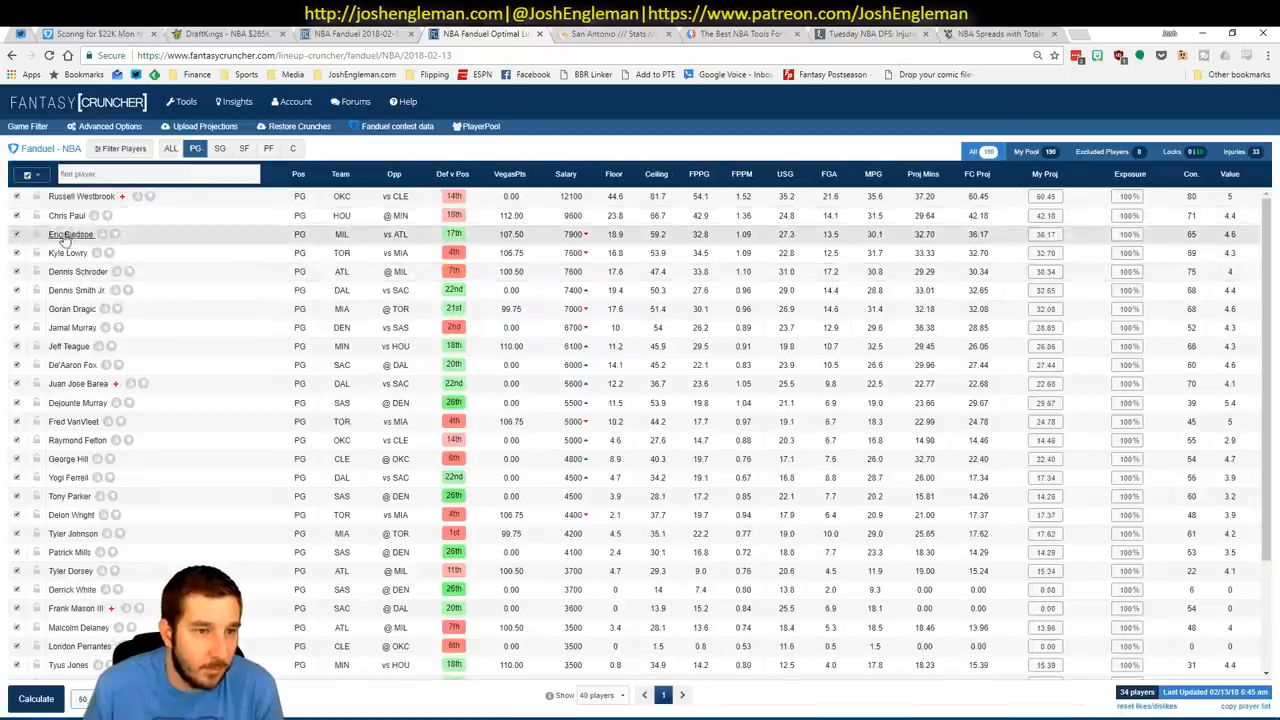
left_click(72, 232)
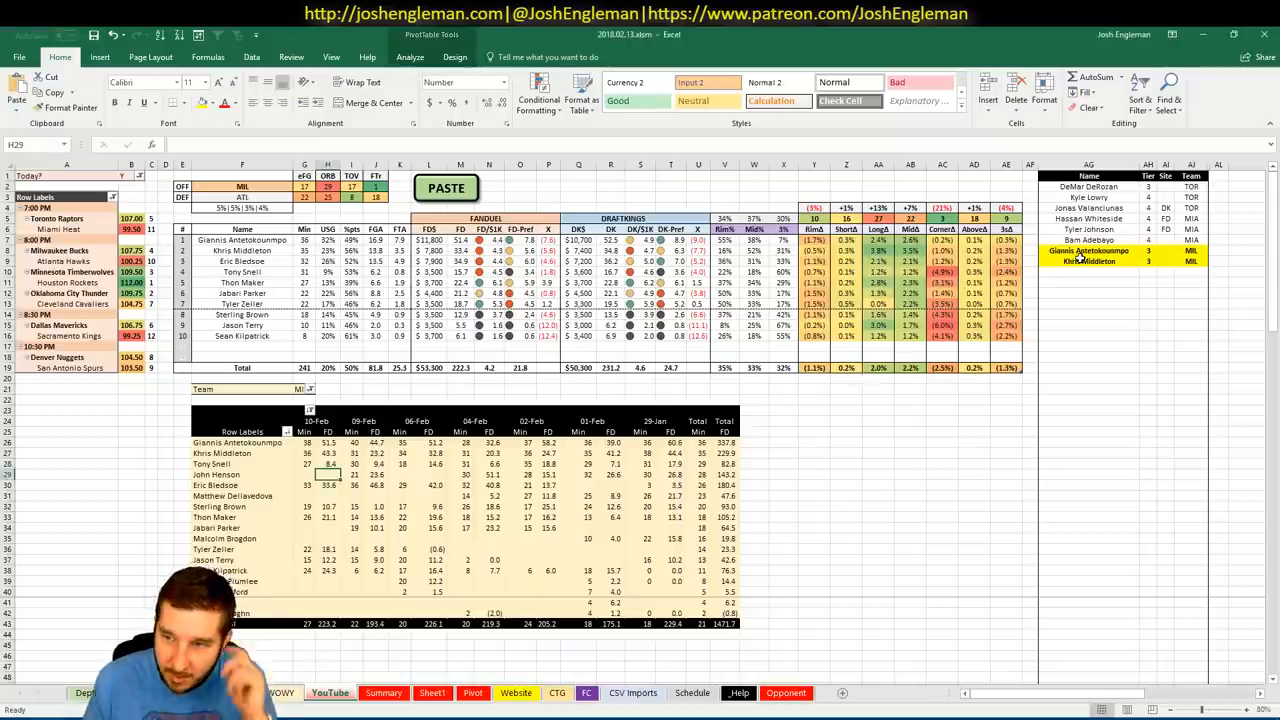
Enter Eric Bledsoe in the next empty cell of the side player list.
left_click(1084, 272)
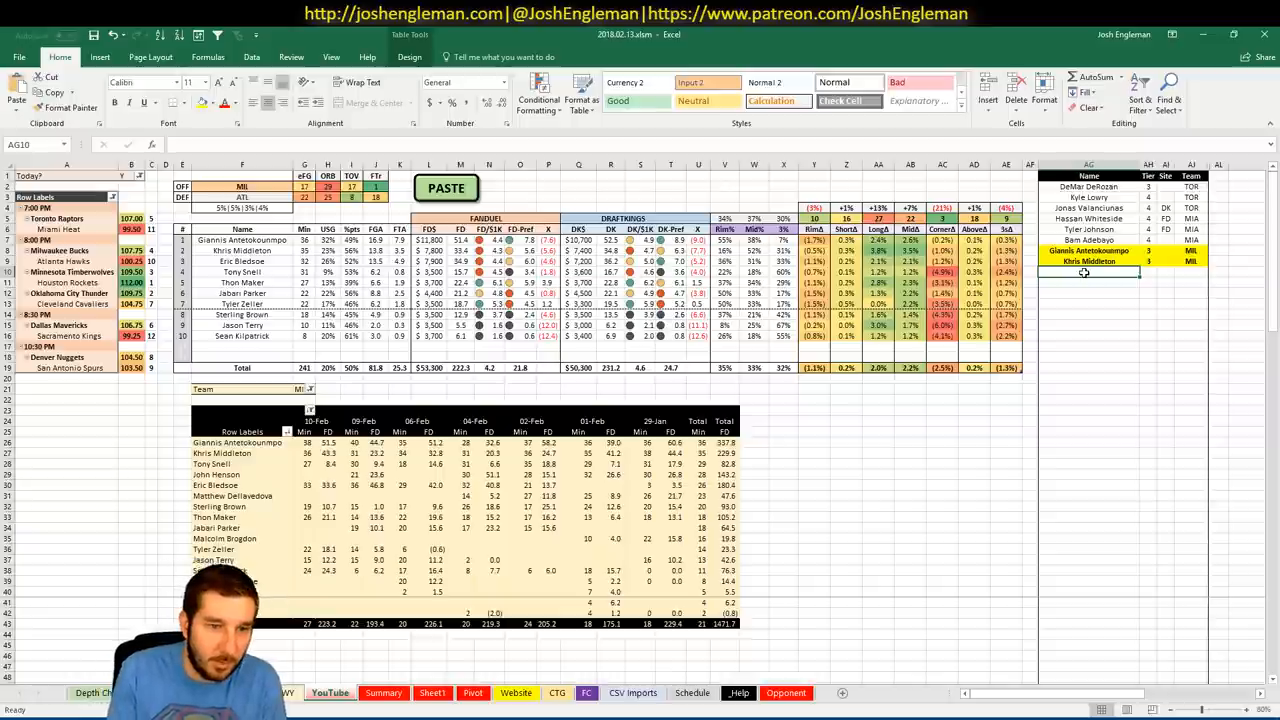
type("Eric Bledsoe")
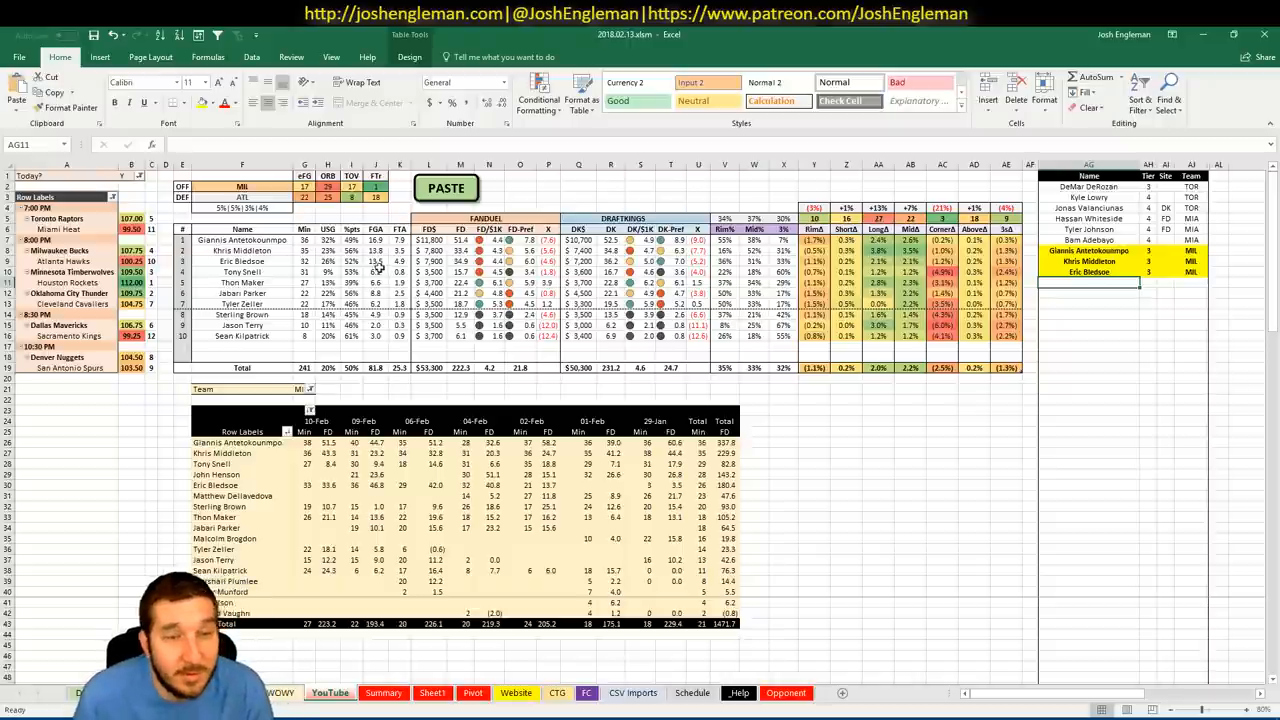
mouse_move(484, 364)
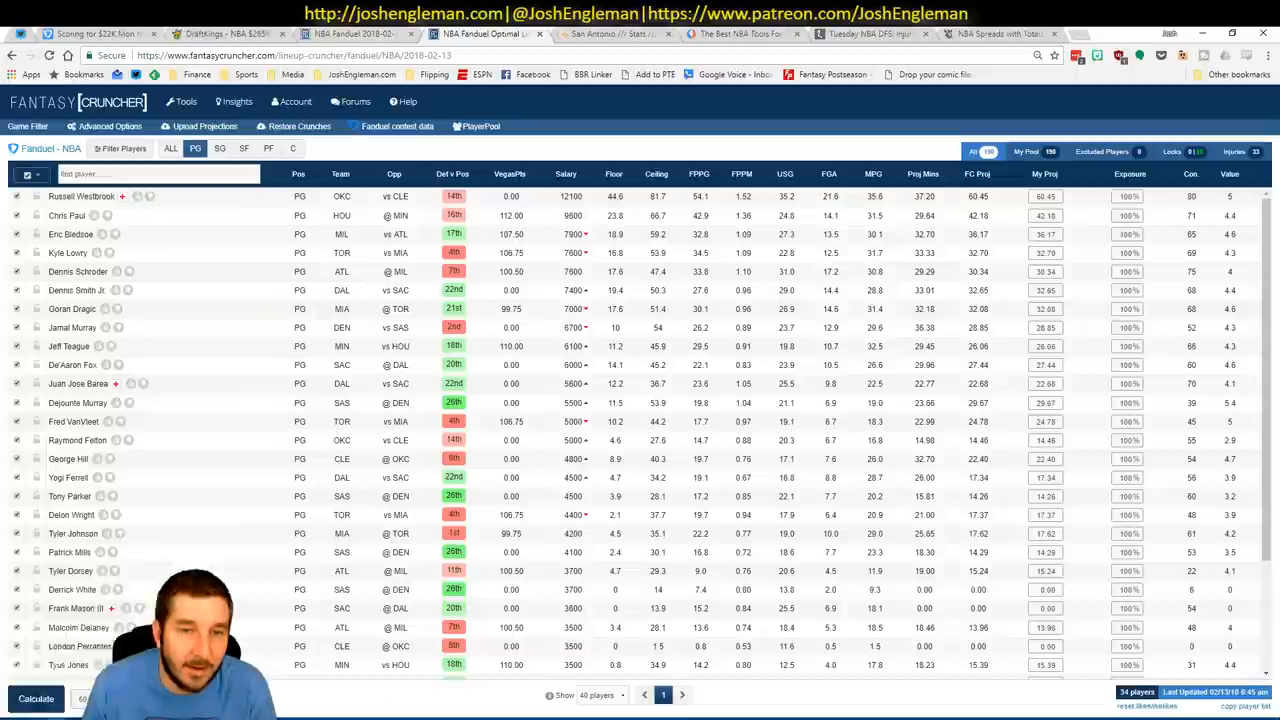
Navigate the NBA spreads browser tab to the FantasyLabs website via 'labs'.
left_click(616, 32)
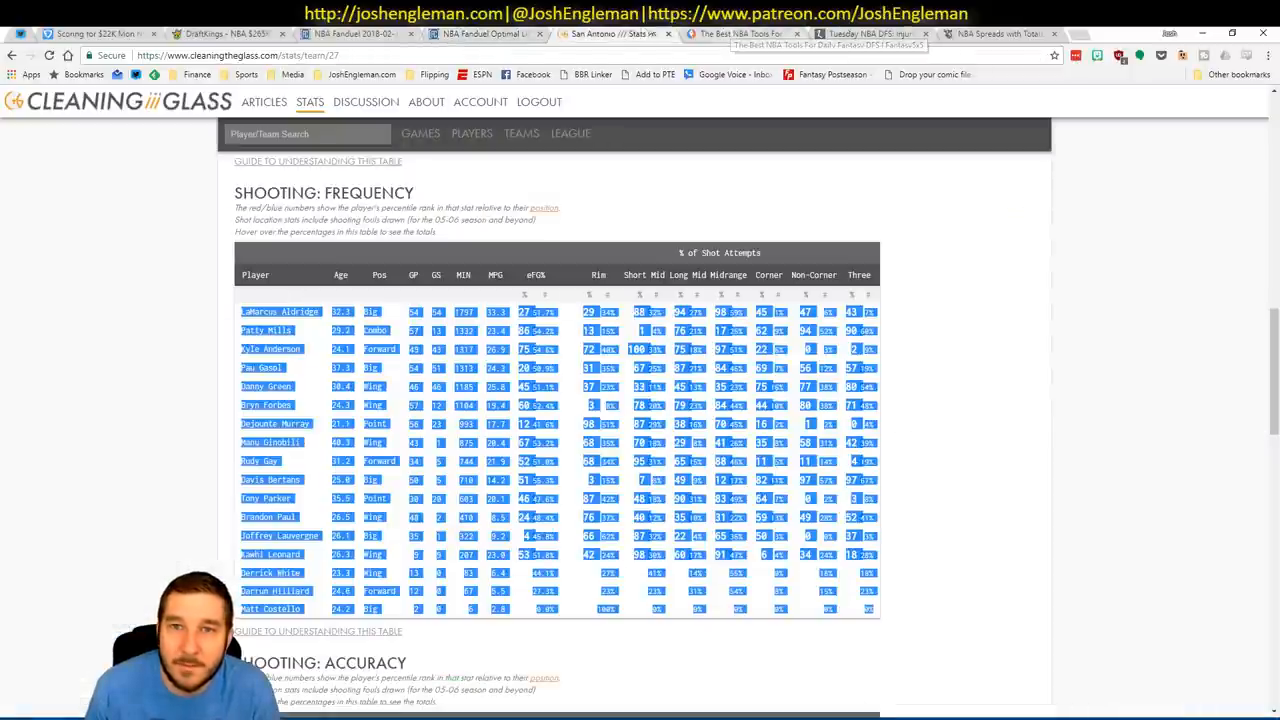
left_click(1000, 32)
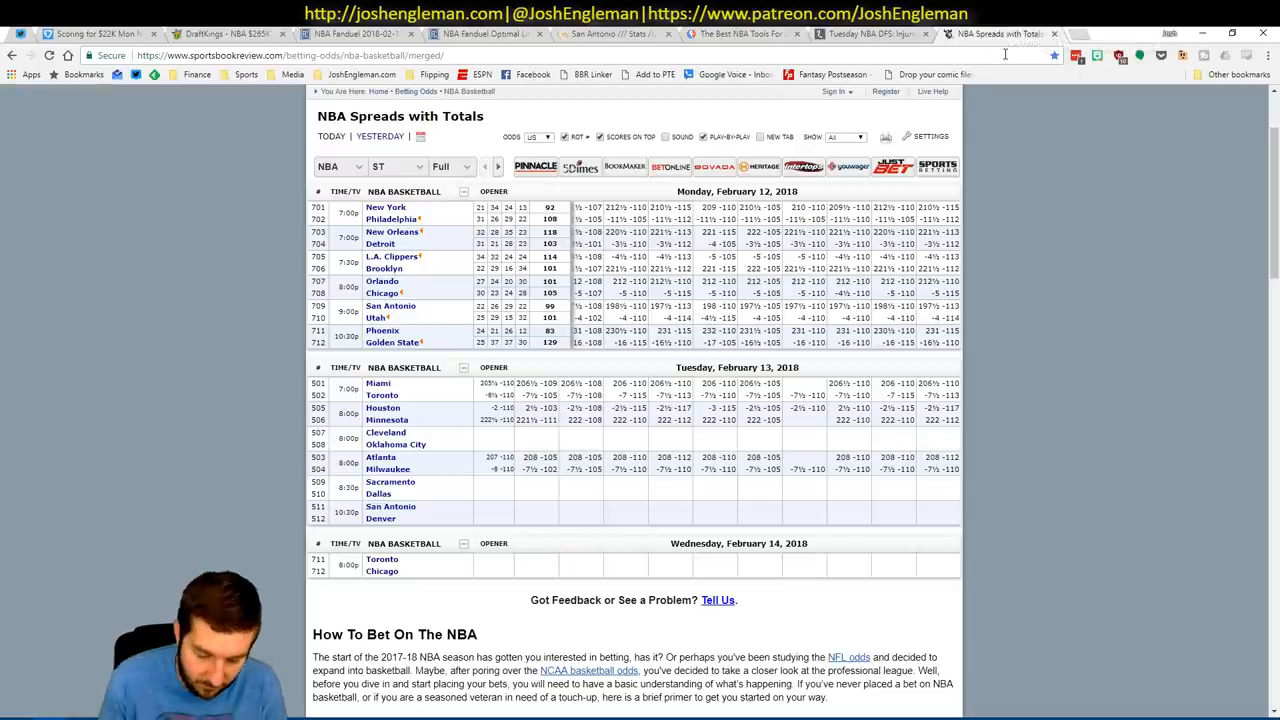
type("labs")
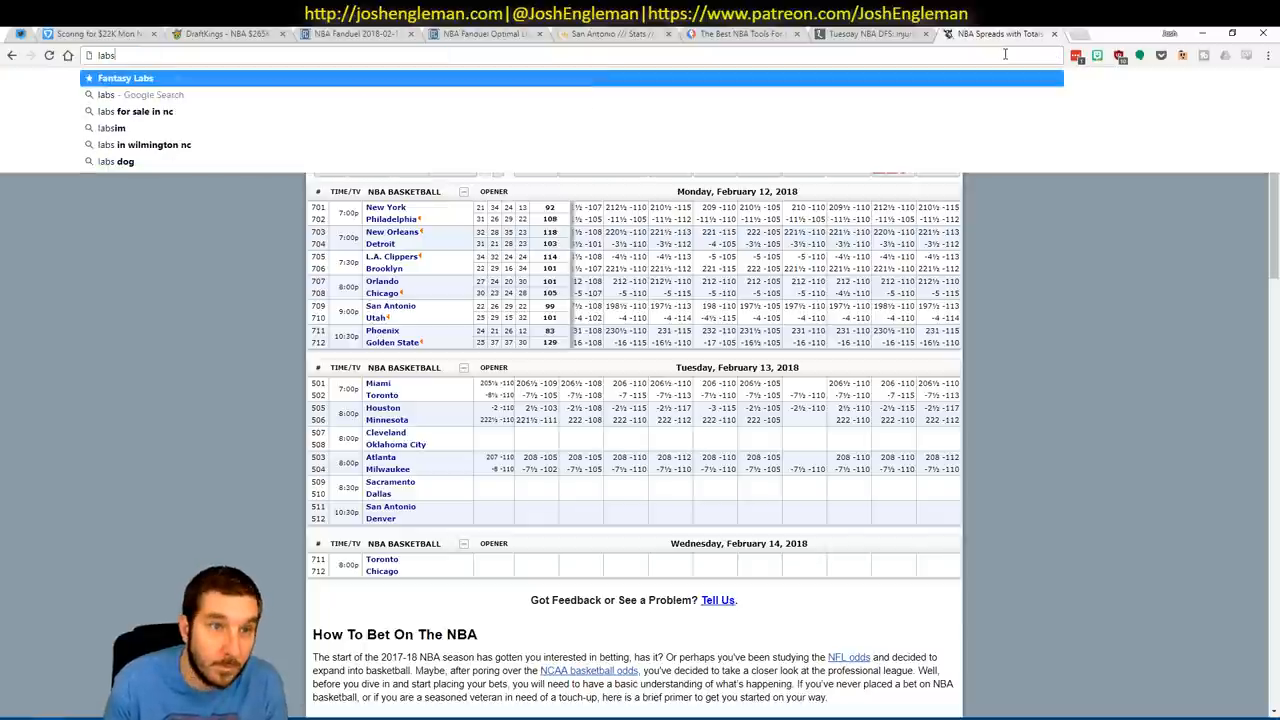
key("Return")
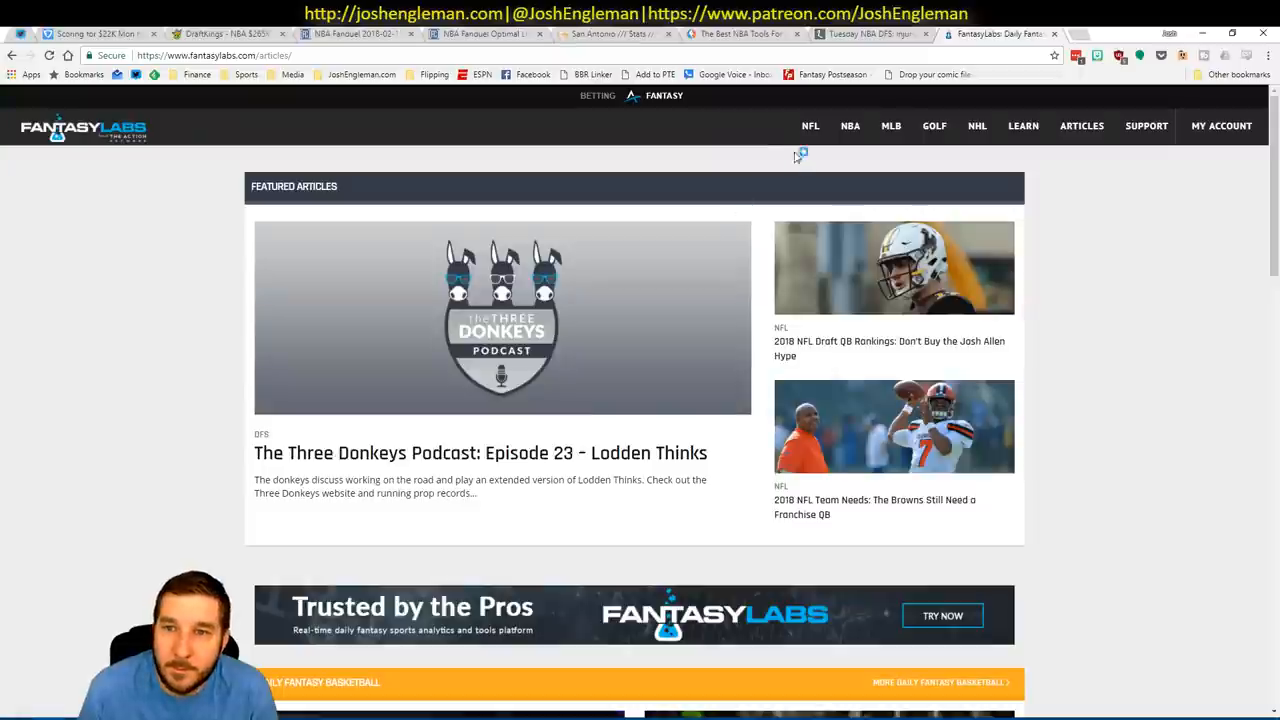
Load the NBA Matchups page for the Milwaukee Bucks versus Hawks game.
left_click(856, 328)
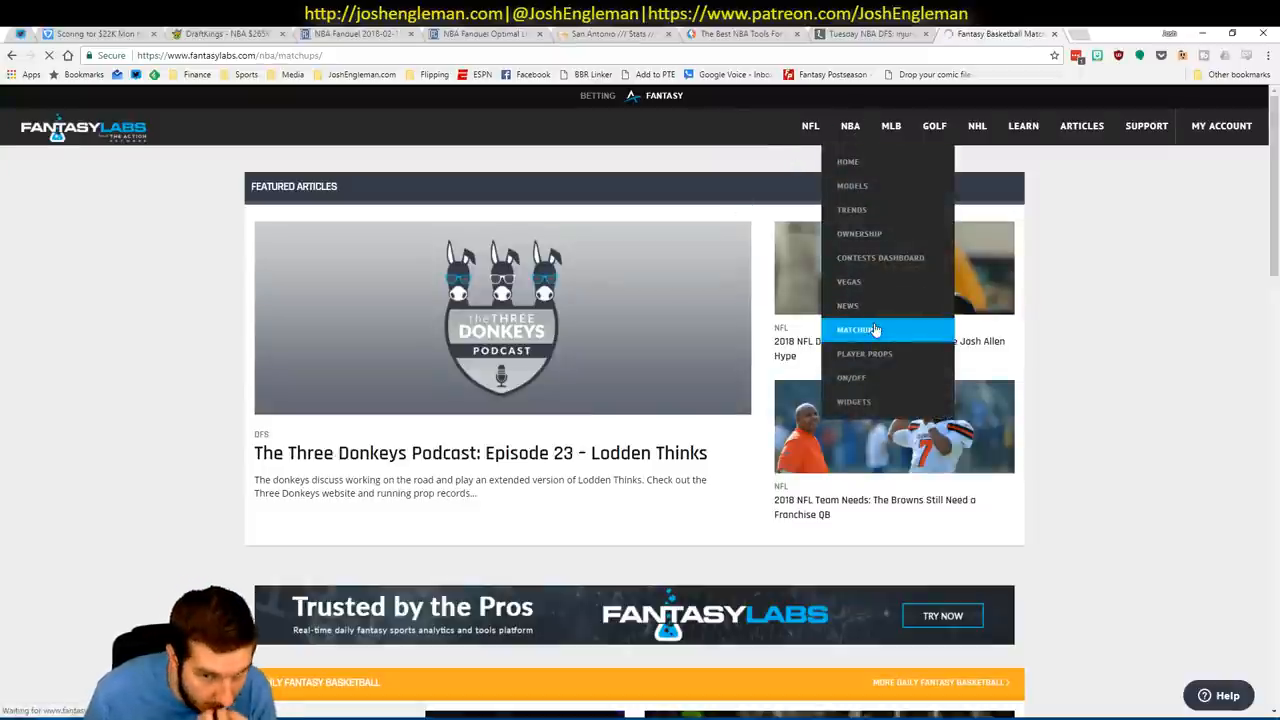
left_click(856, 328)
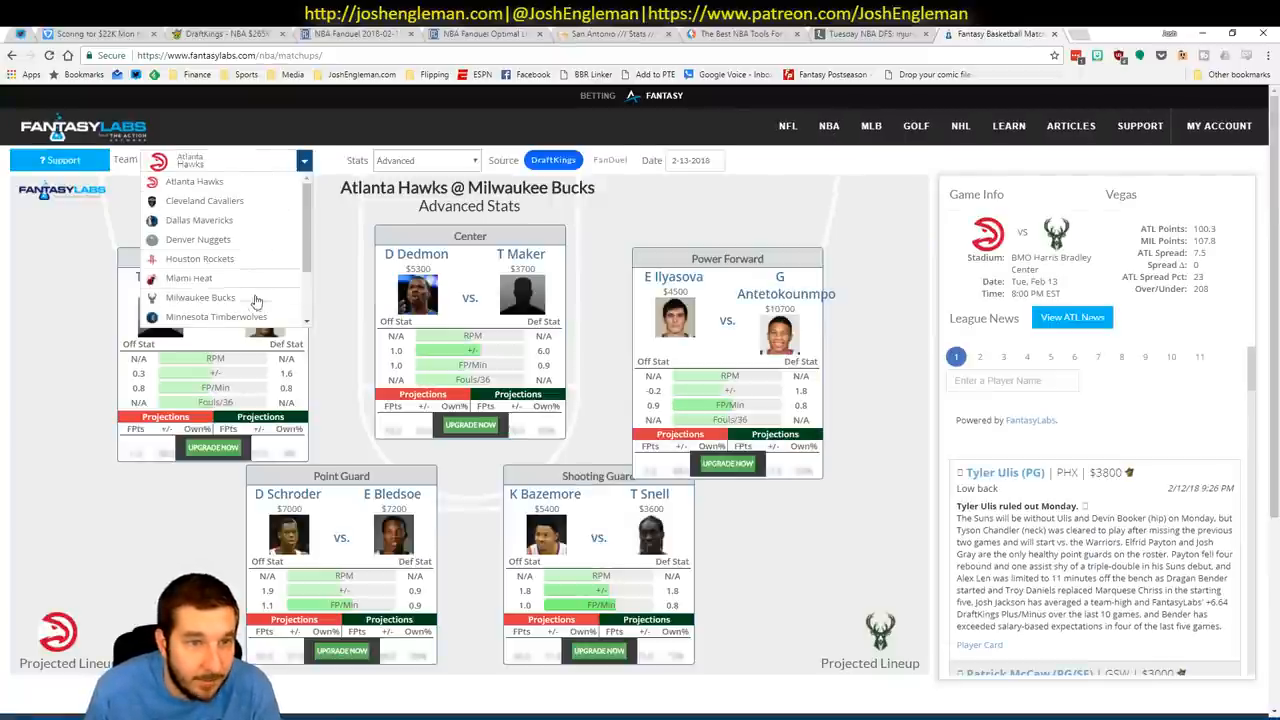
left_click(200, 296)
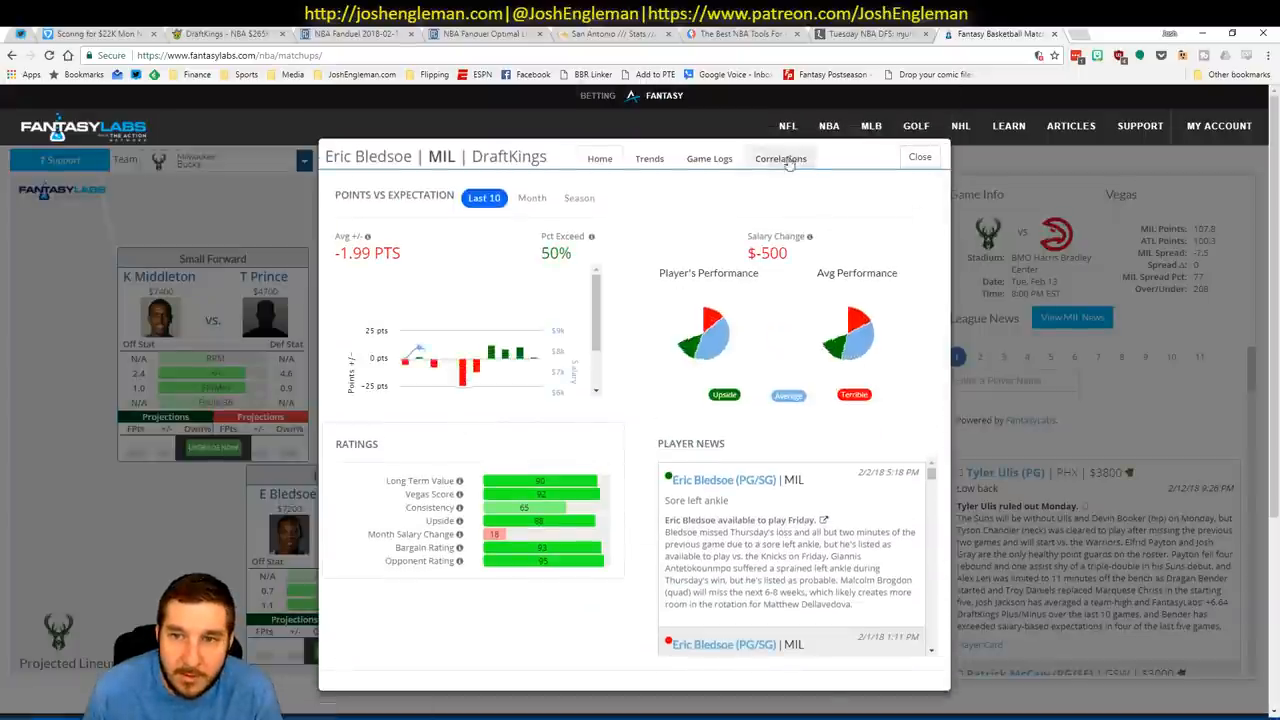
Review Eric Bledsoe's teammate correlations, then Khris Middleton's player card correlations.
left_click(780, 158)
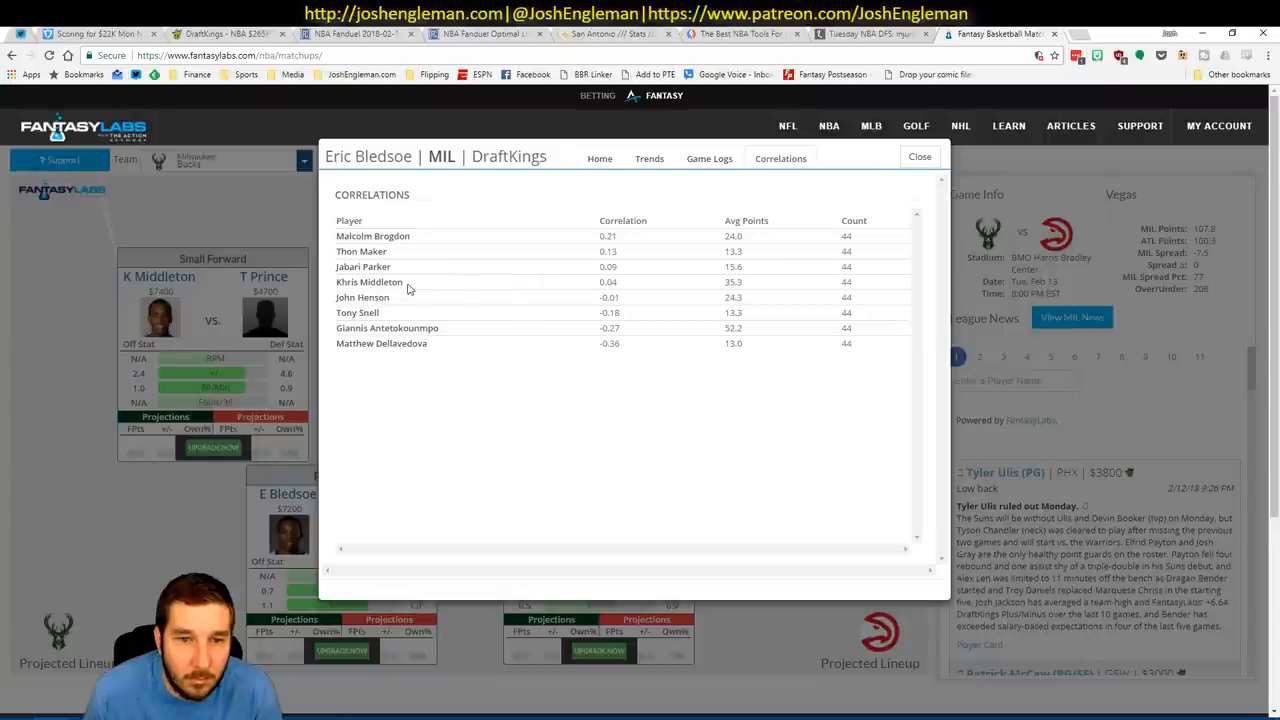
mouse_move(416, 354)
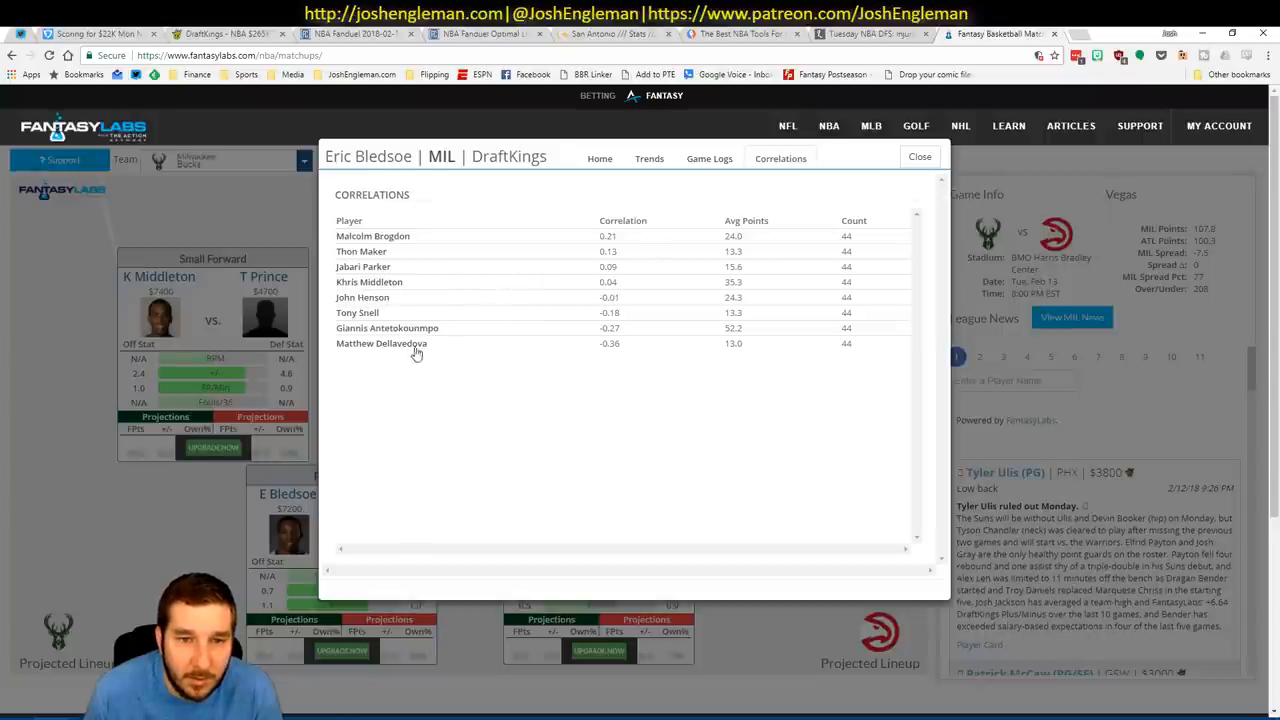
left_click(918, 156)
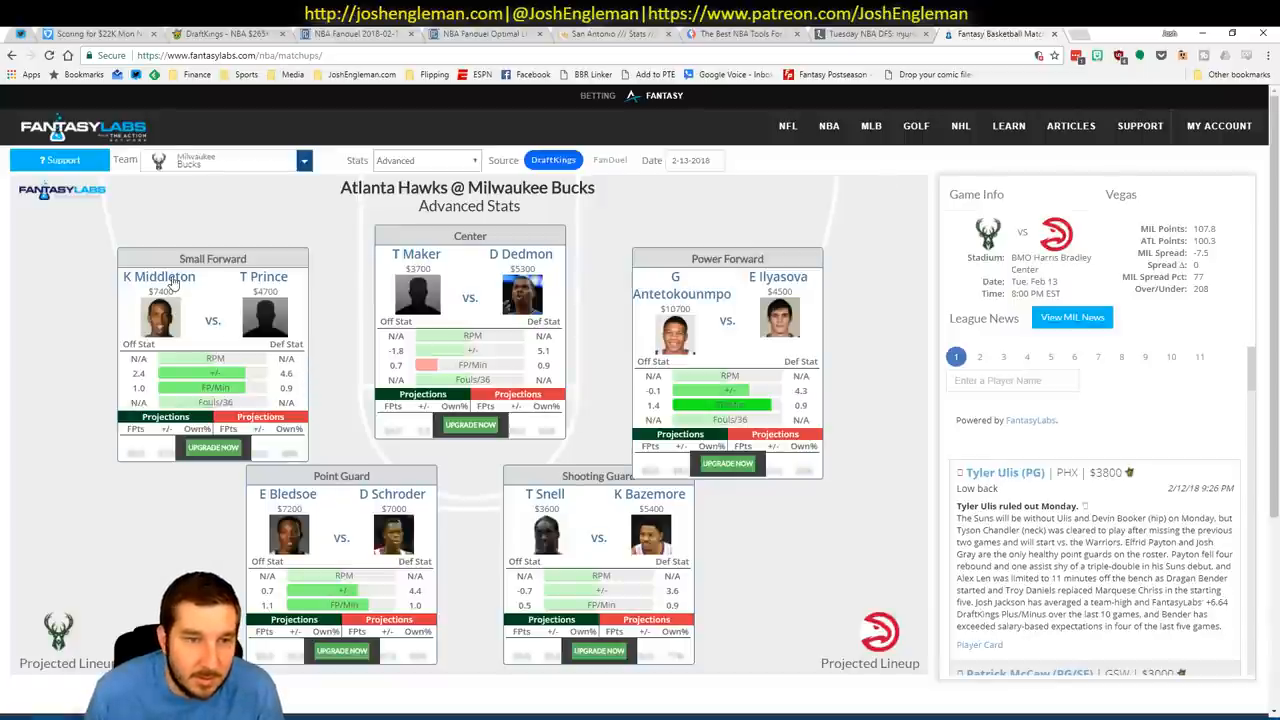
left_click(160, 276)
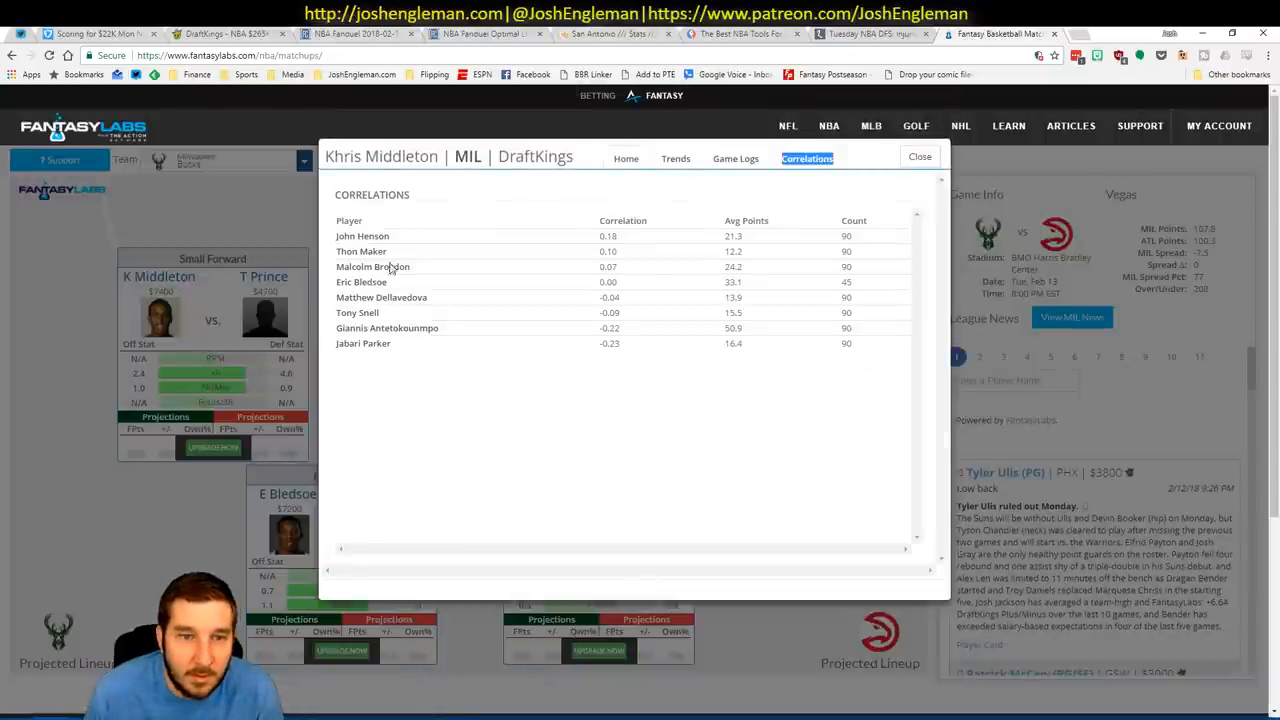
left_click(920, 156)
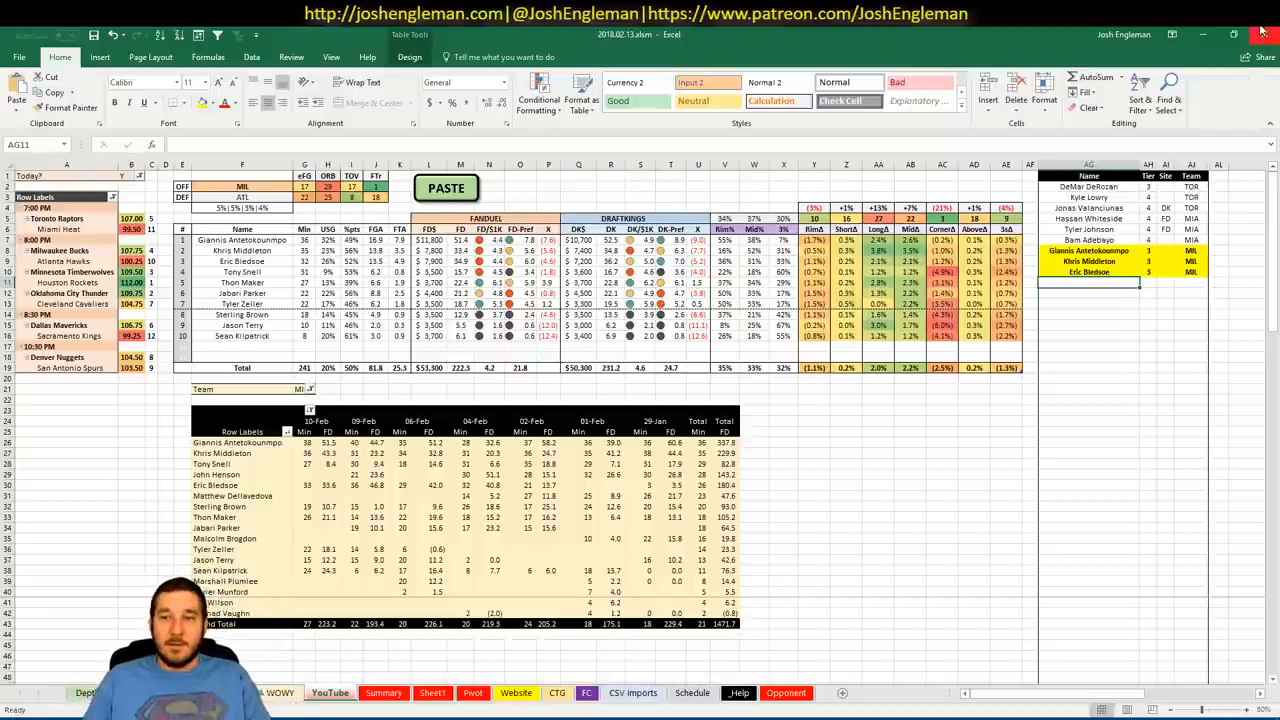
Enter Thon Maker in the next list cell, letting AutoComplete finish 'Thom'.
type("Thom")
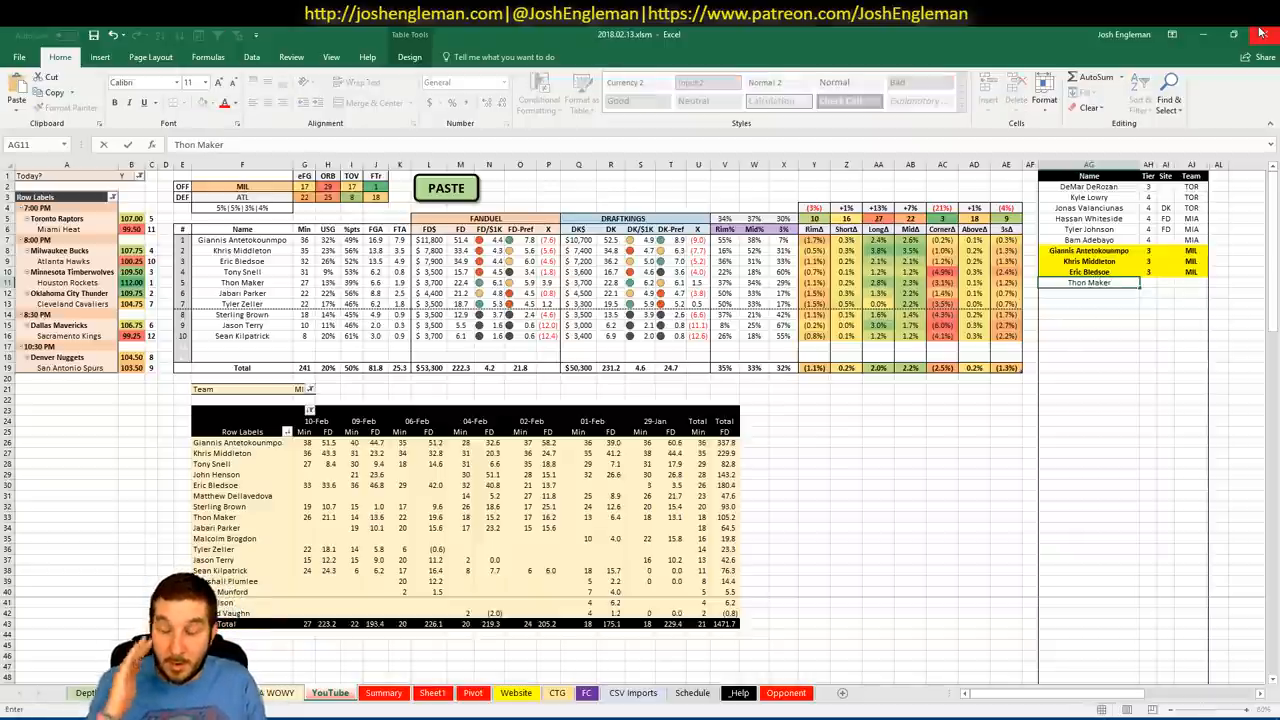
key("Return")
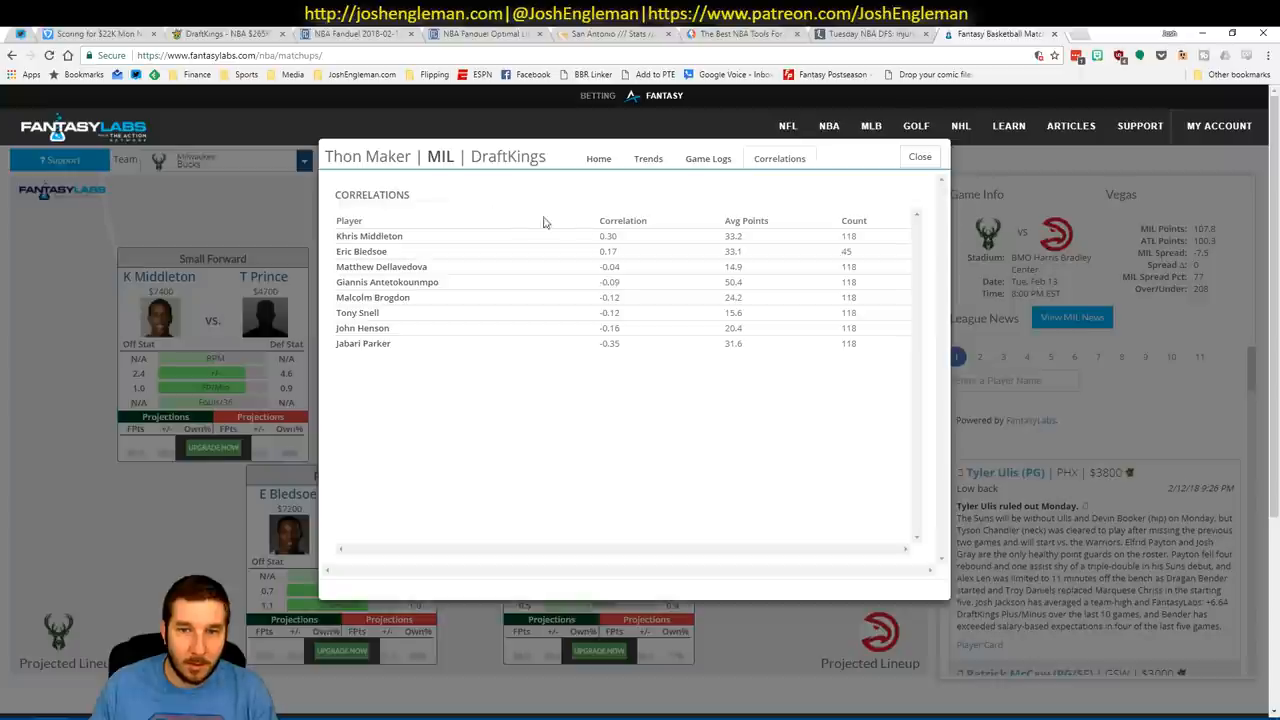
mouse_move(528, 244)
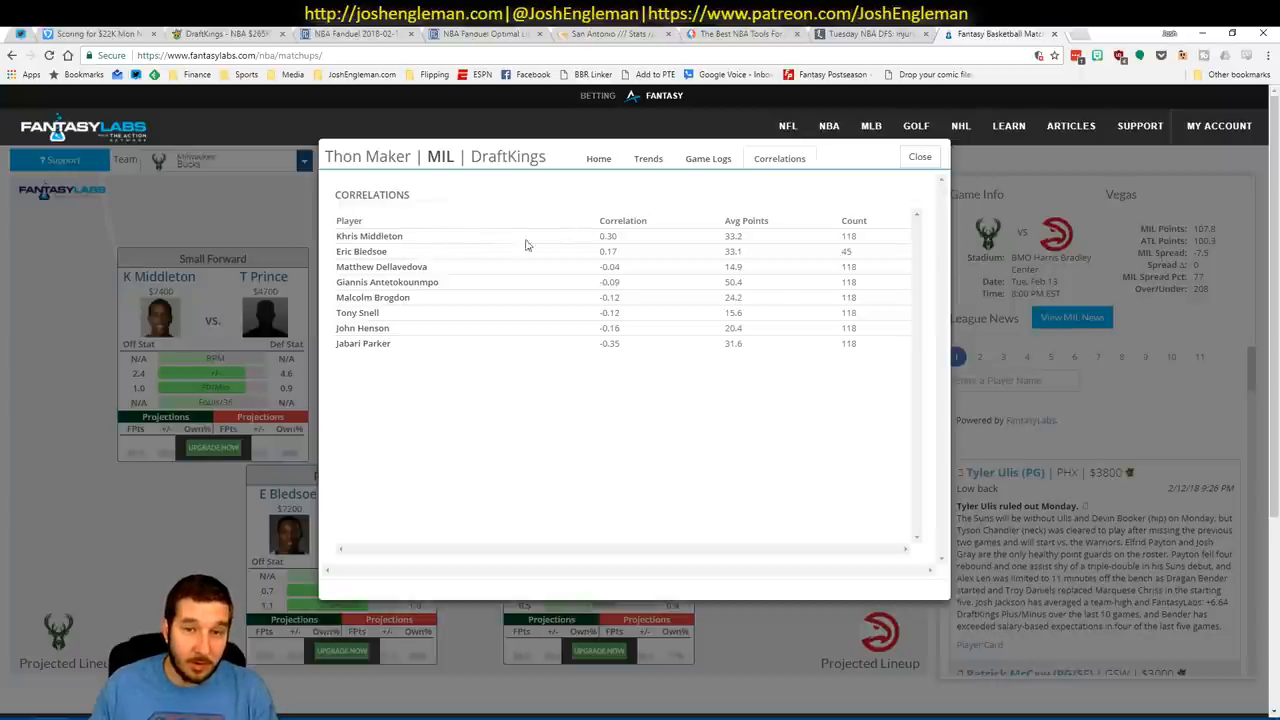
mouse_move(352, 264)
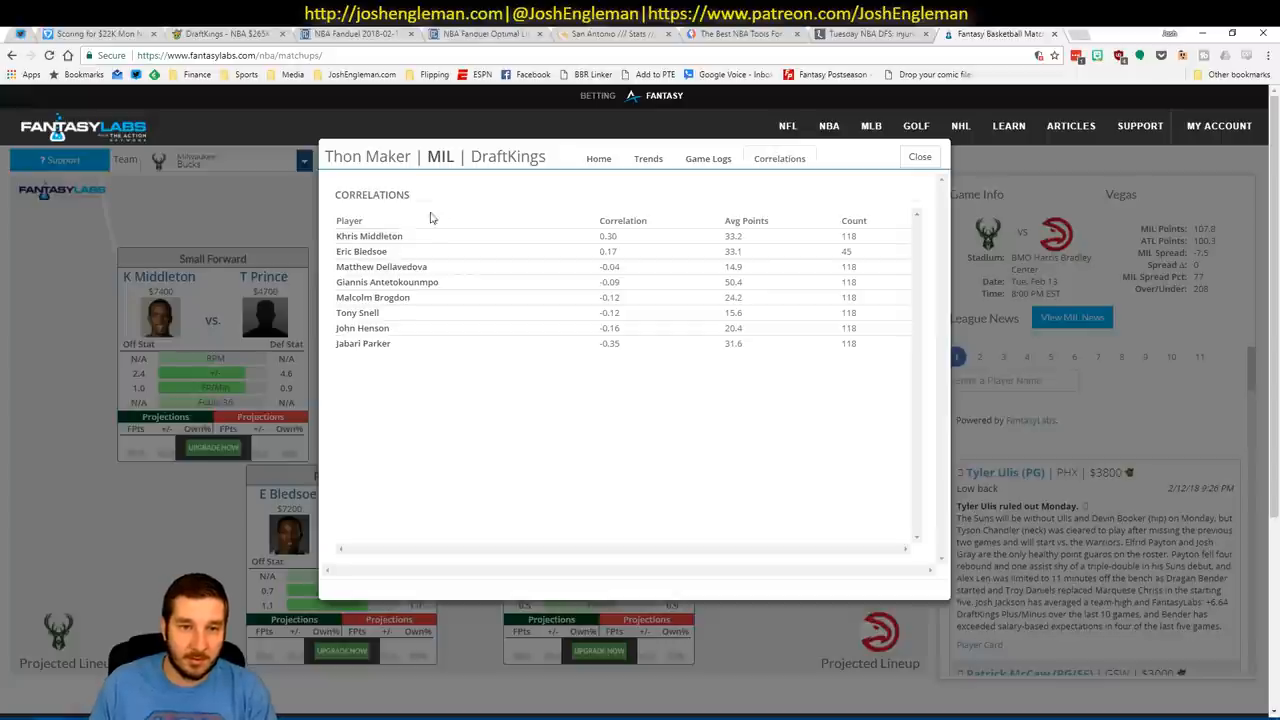
mouse_move(920, 156)
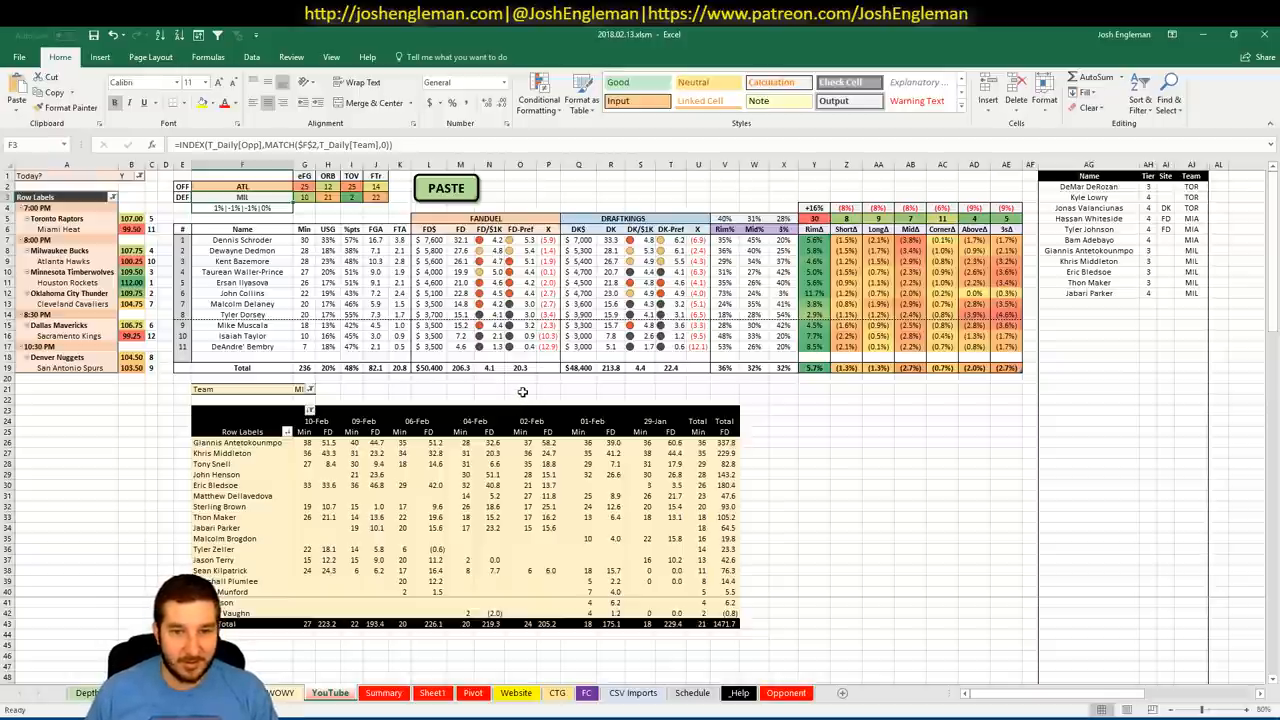
Inspect the INDEX/MATCH team lookup formula in cell F4 of the game sheet.
left_click(520, 388)
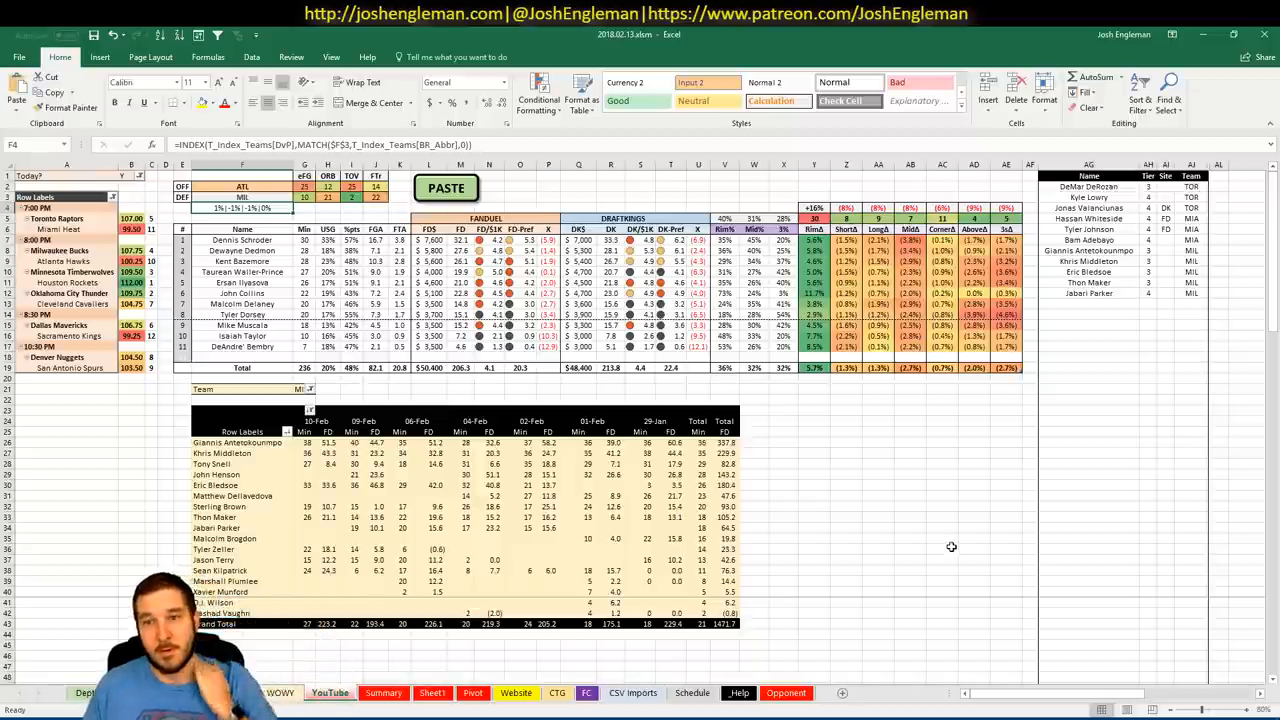
mouse_move(780, 418)
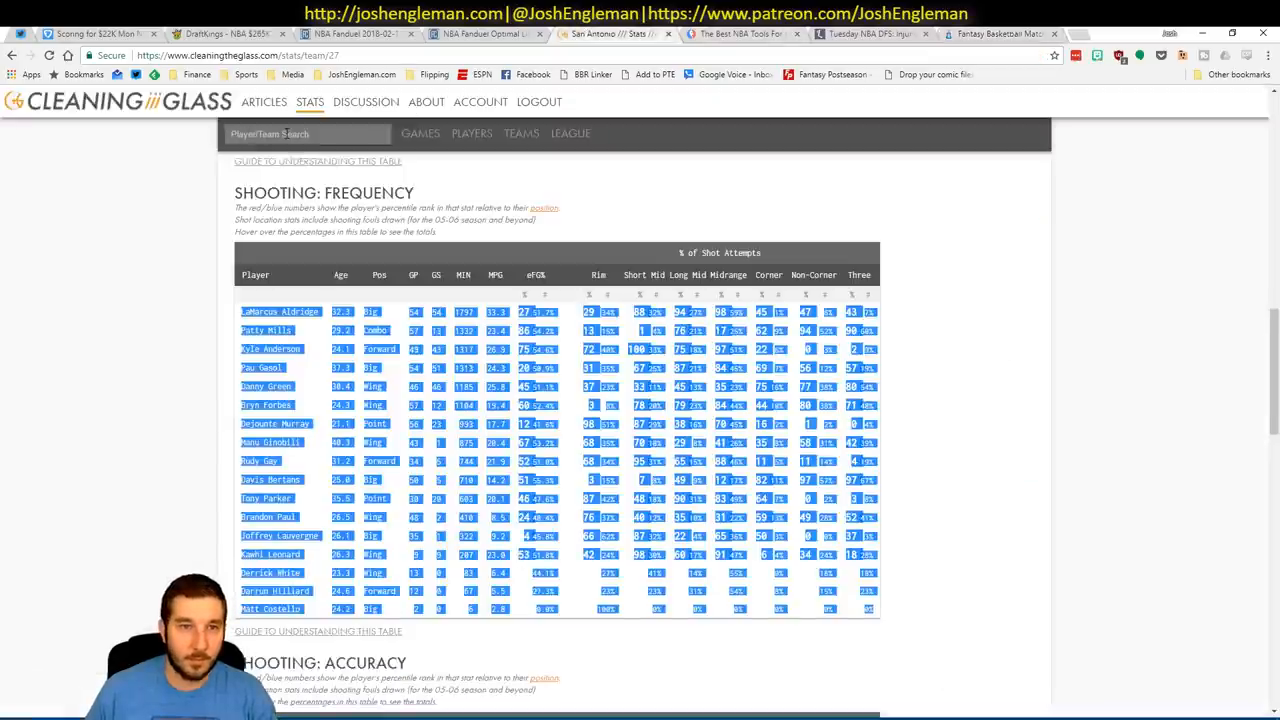
Search Cleaning the Glass for Milwaukee Bucks and load their lineup statistics.
type("Milwaukee Bucks")
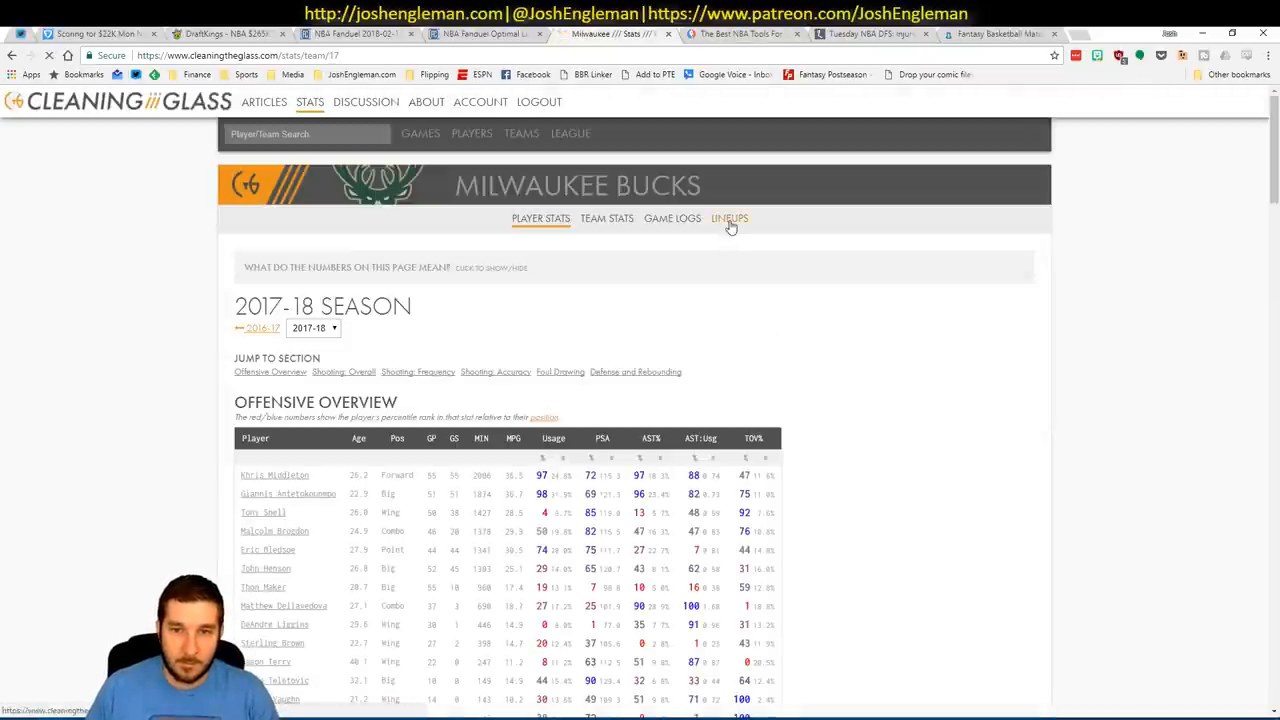
mouse_move(510, 300)
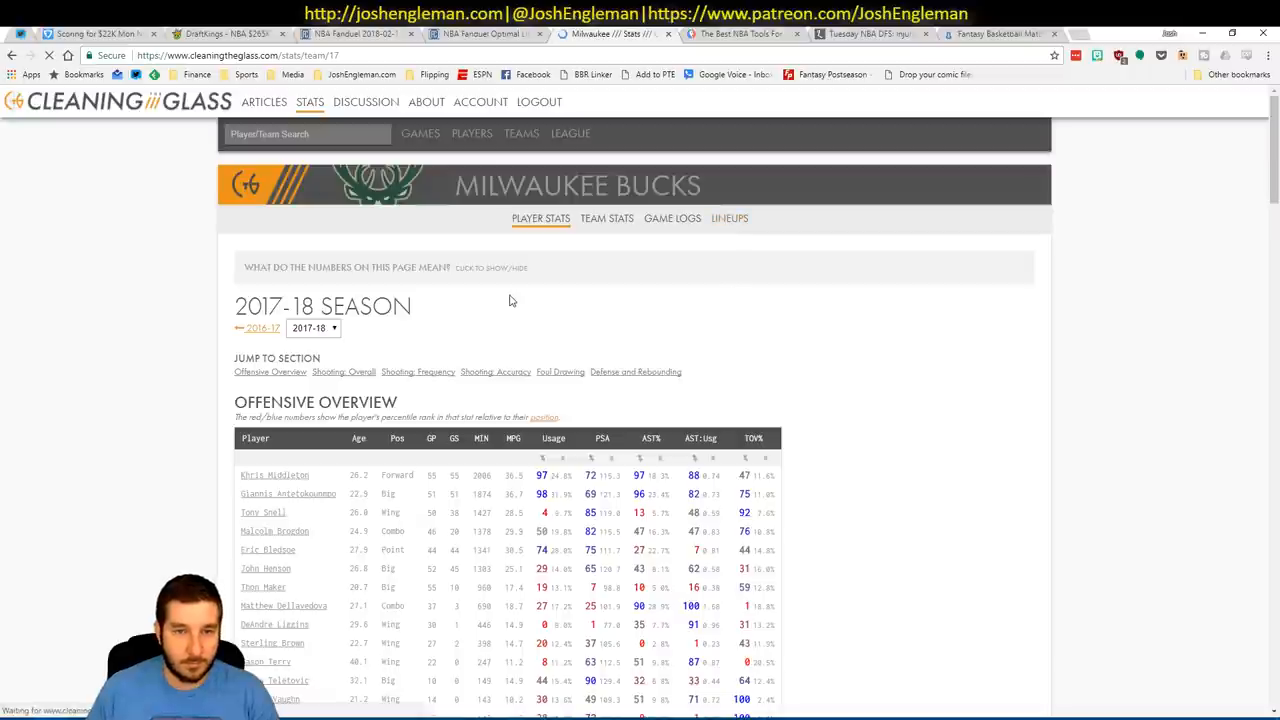
left_click(728, 218)
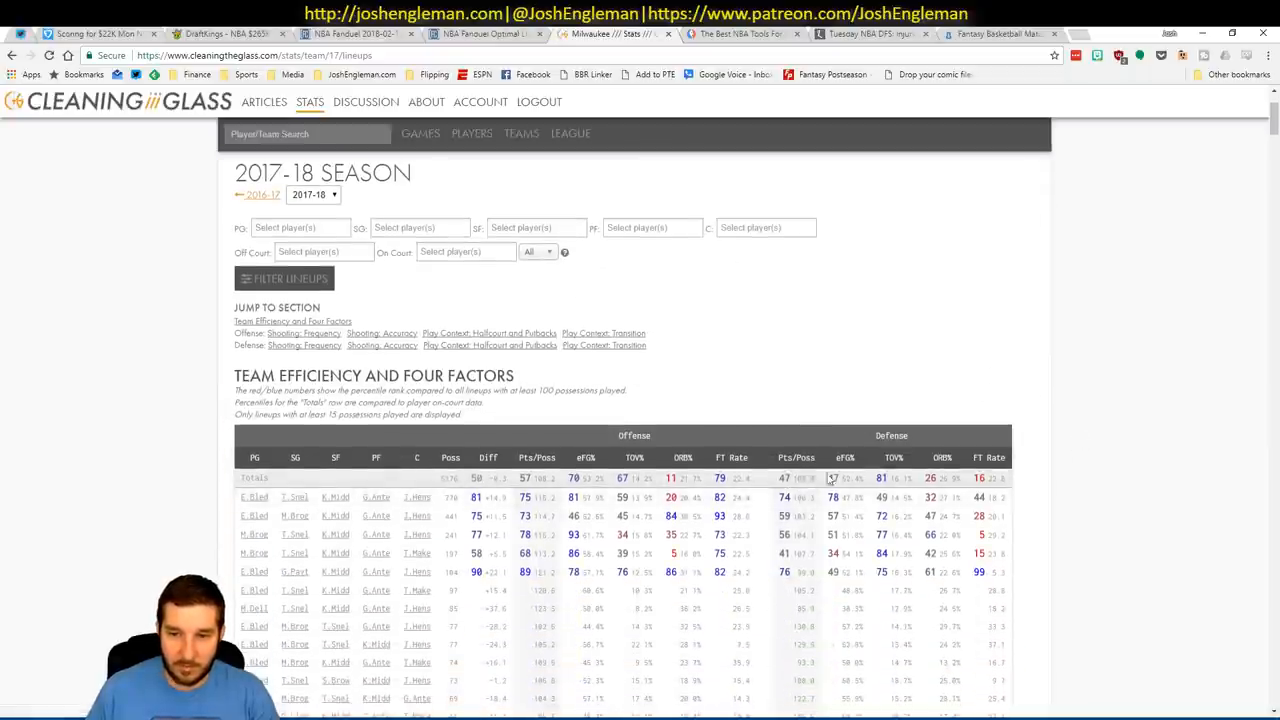
Scroll through the Bucks lineup tables, then return to the lineup filters at the top.
scroll("down", 3)
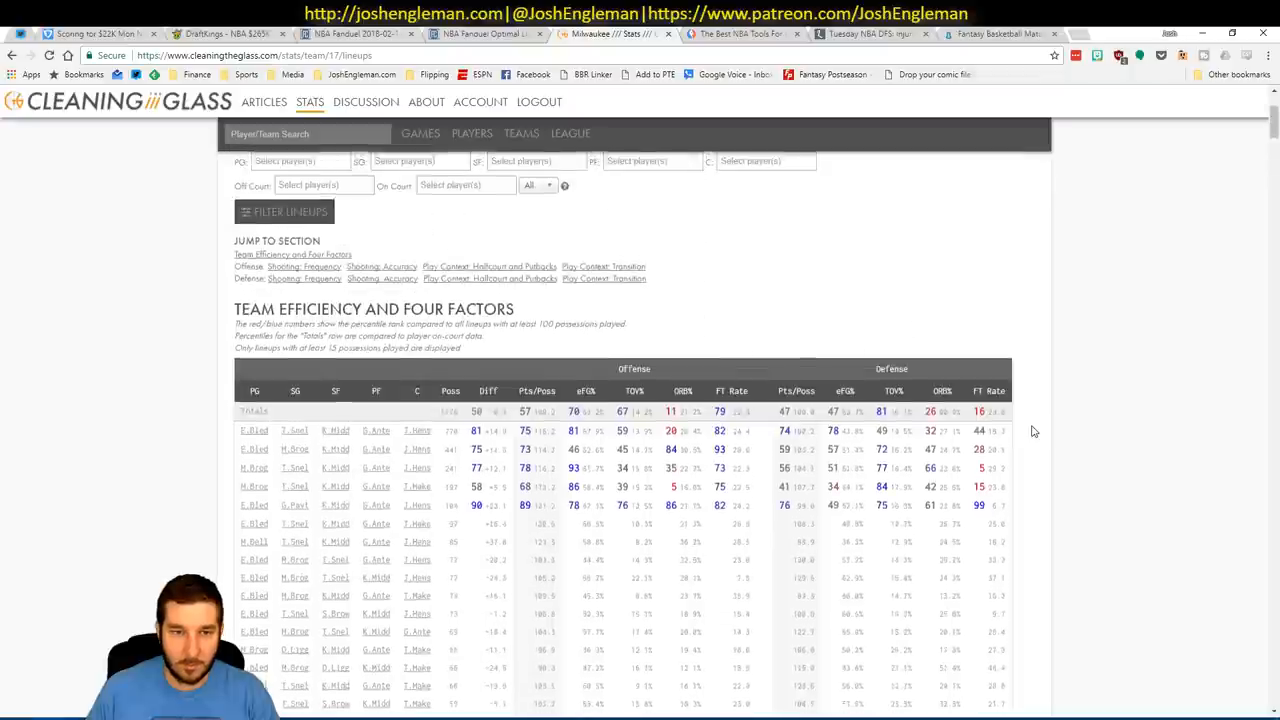
scroll("up", 3)
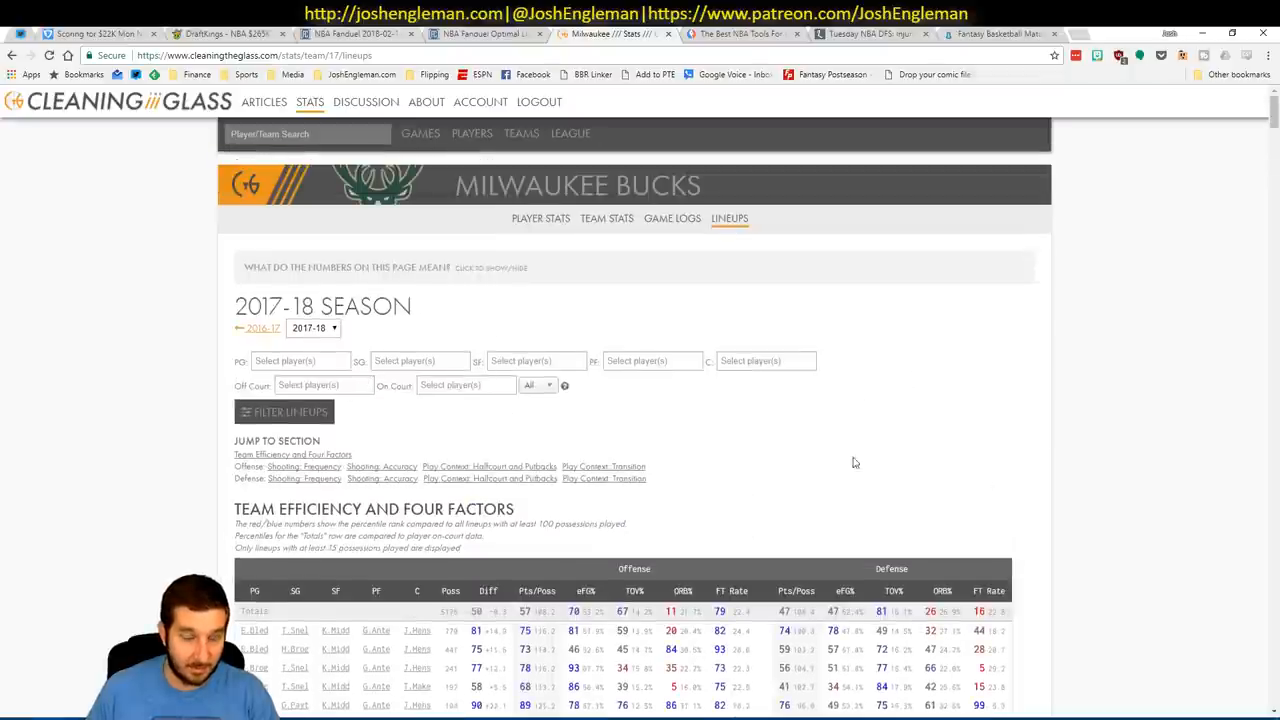
scroll("down", 3)
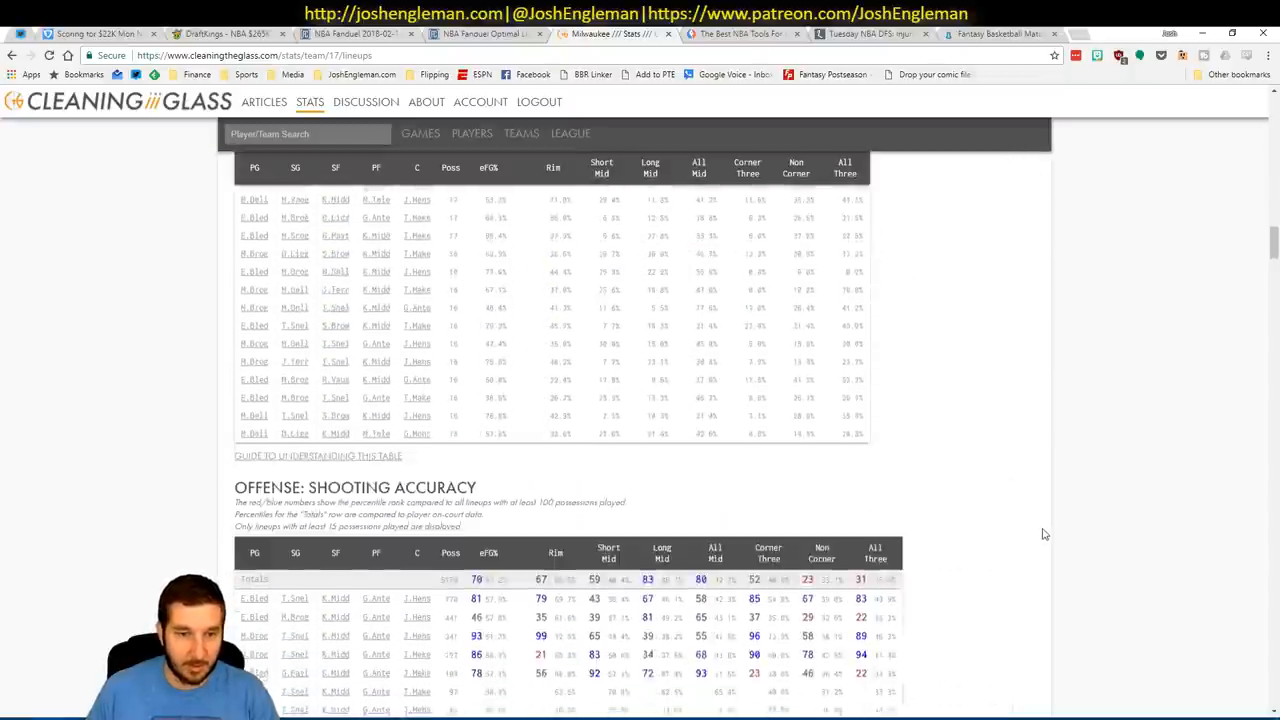
scroll("down", 3)
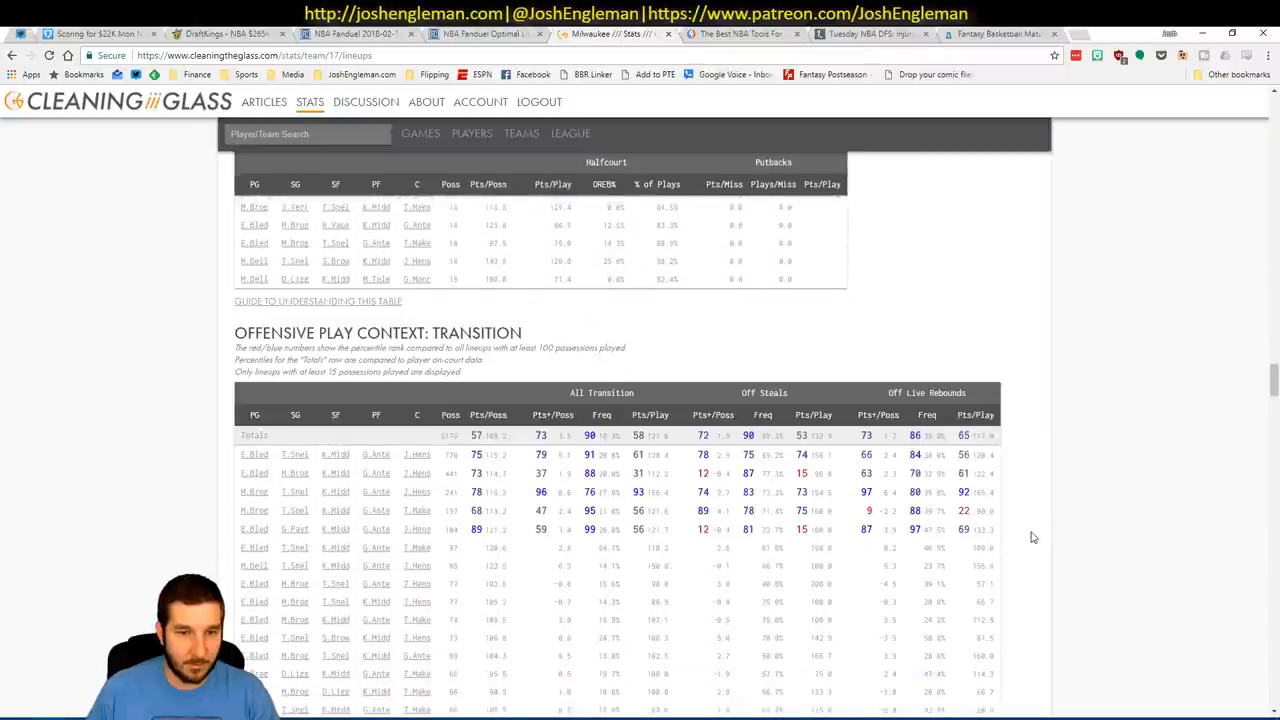
scroll("down", 3)
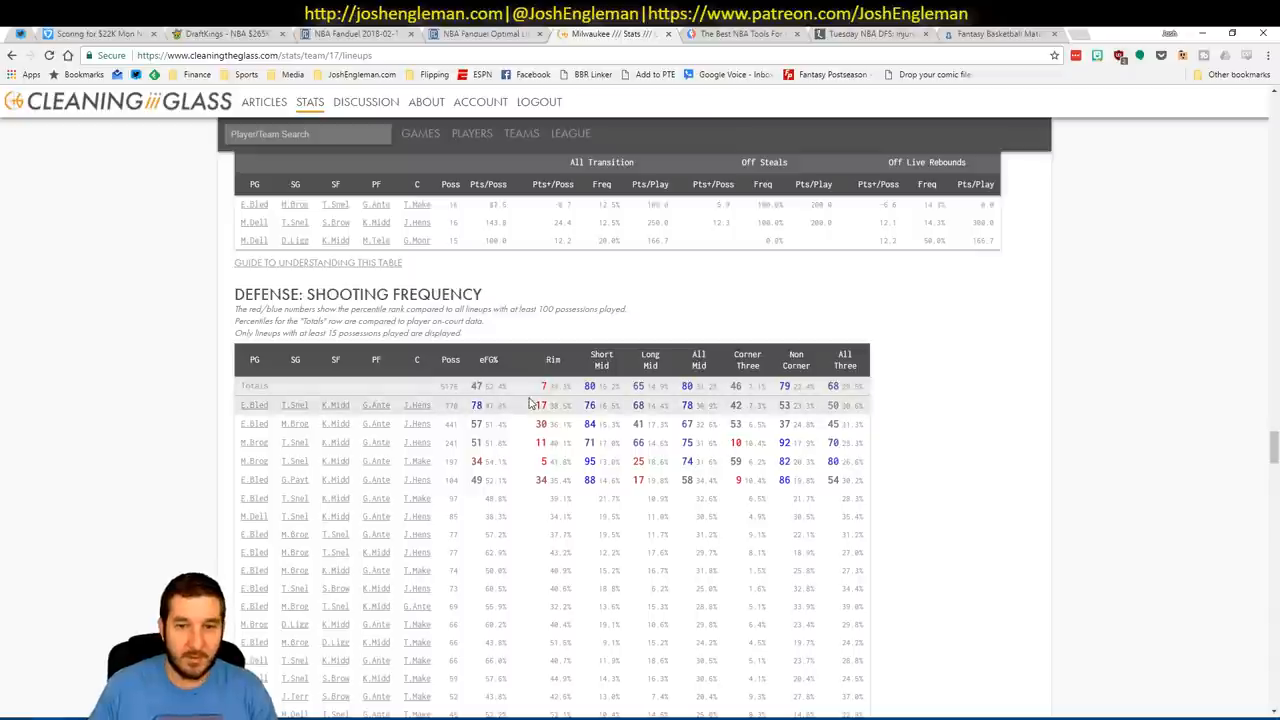
left_click(320, 386)
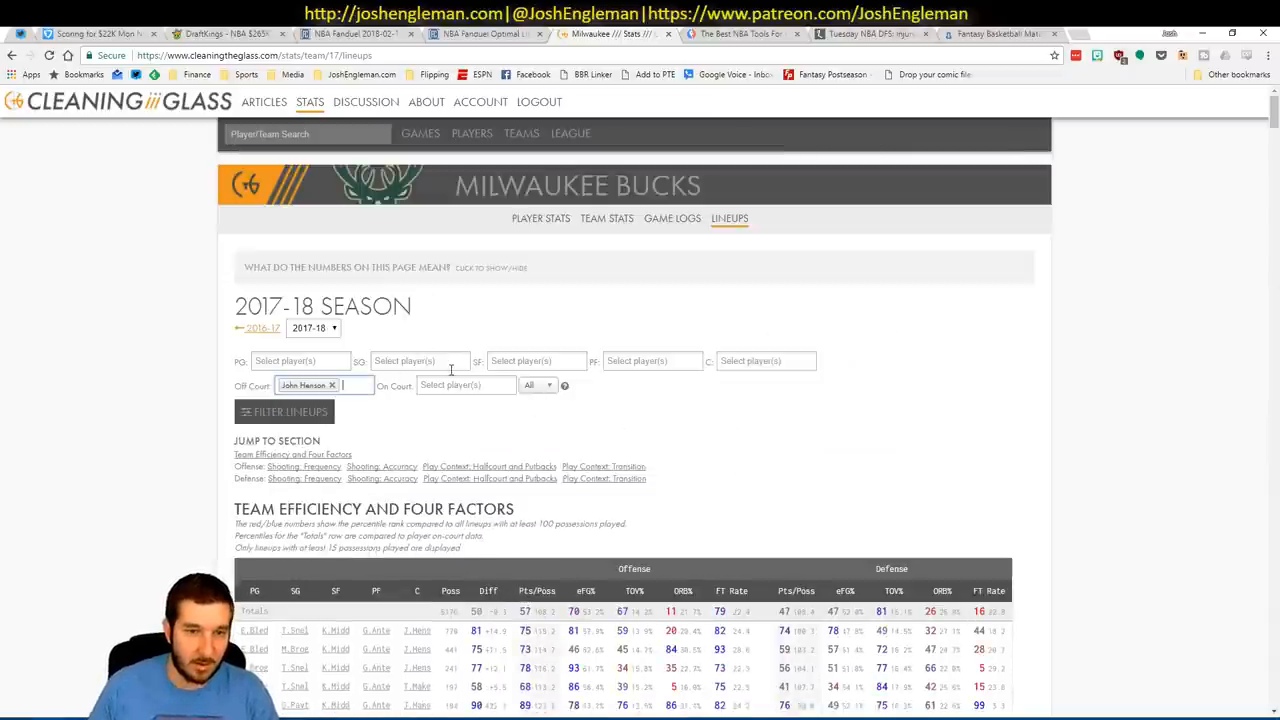
Filter Bucks lineup stats to John Henson off court and scroll to Defense: Shooting Frequency.
left_click(284, 412)
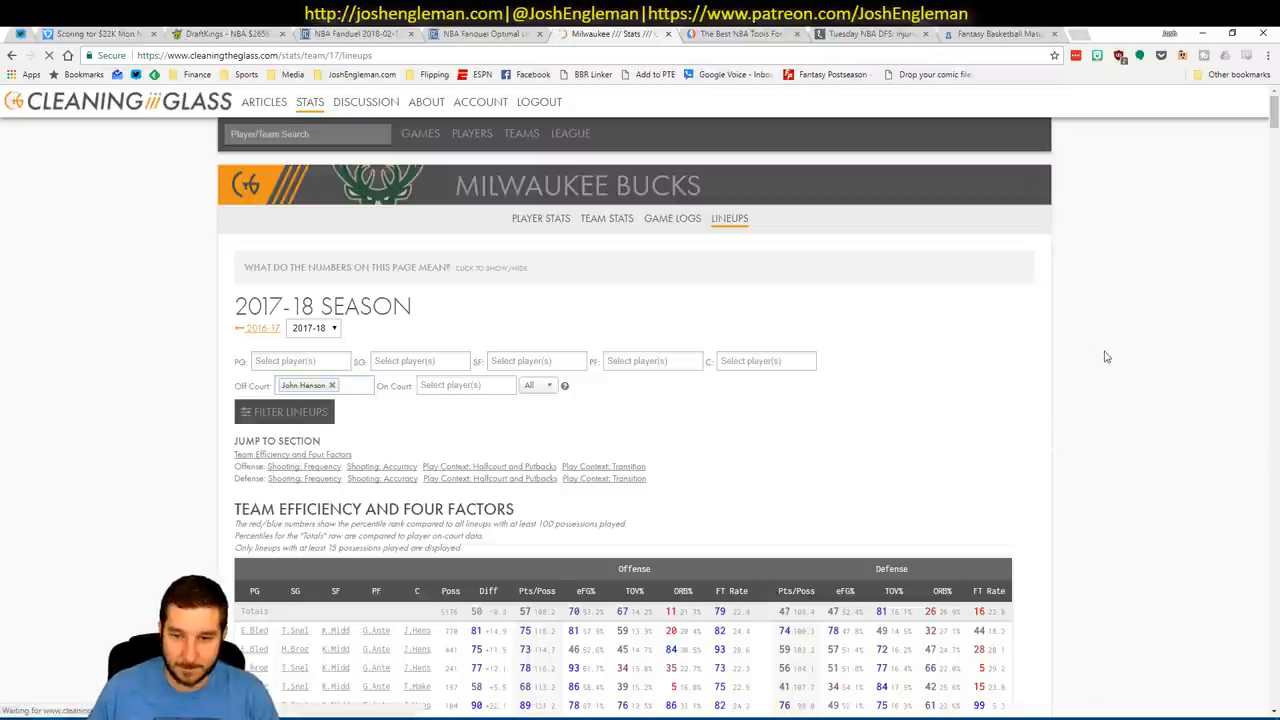
left_click(284, 412)
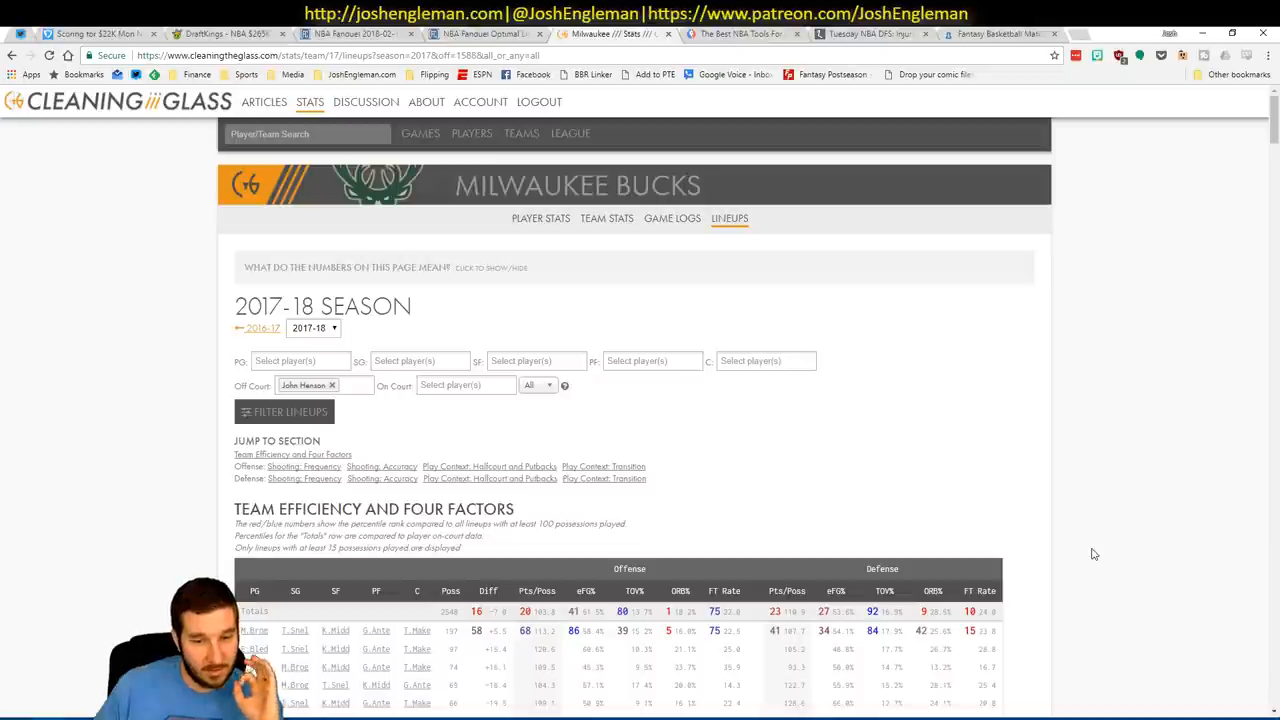
scroll("down", 3)
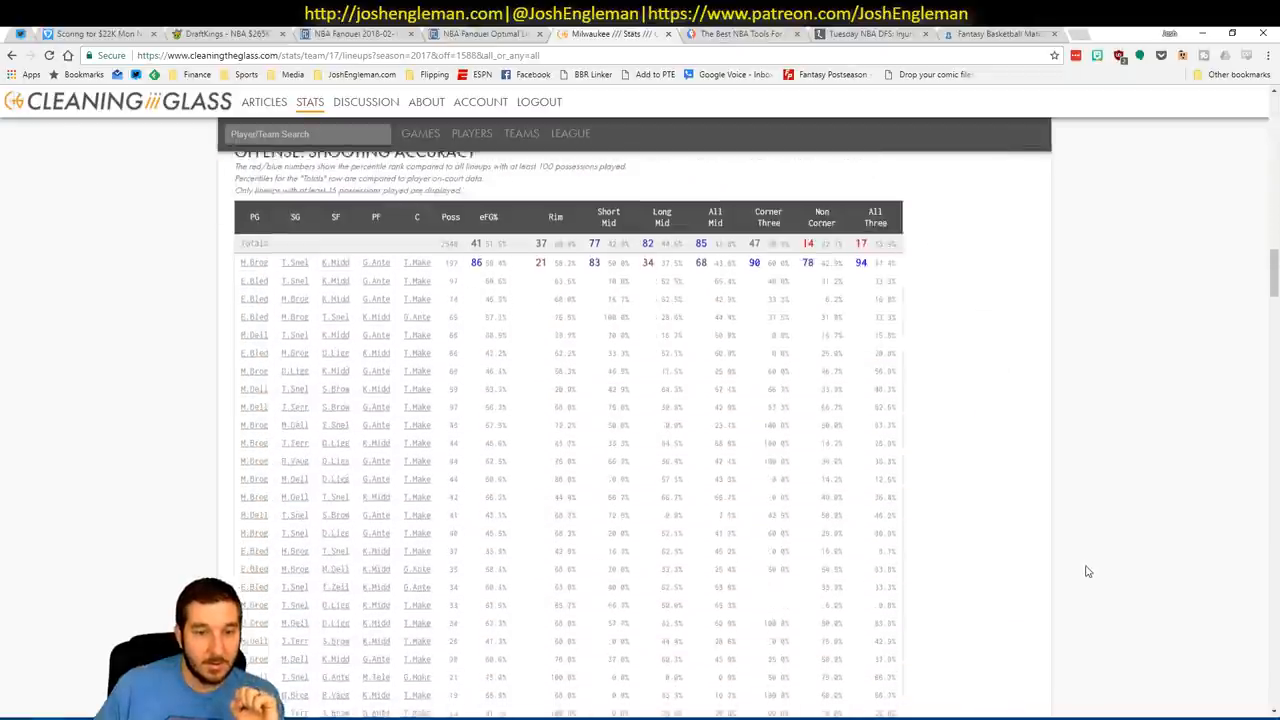
scroll("down", 3)
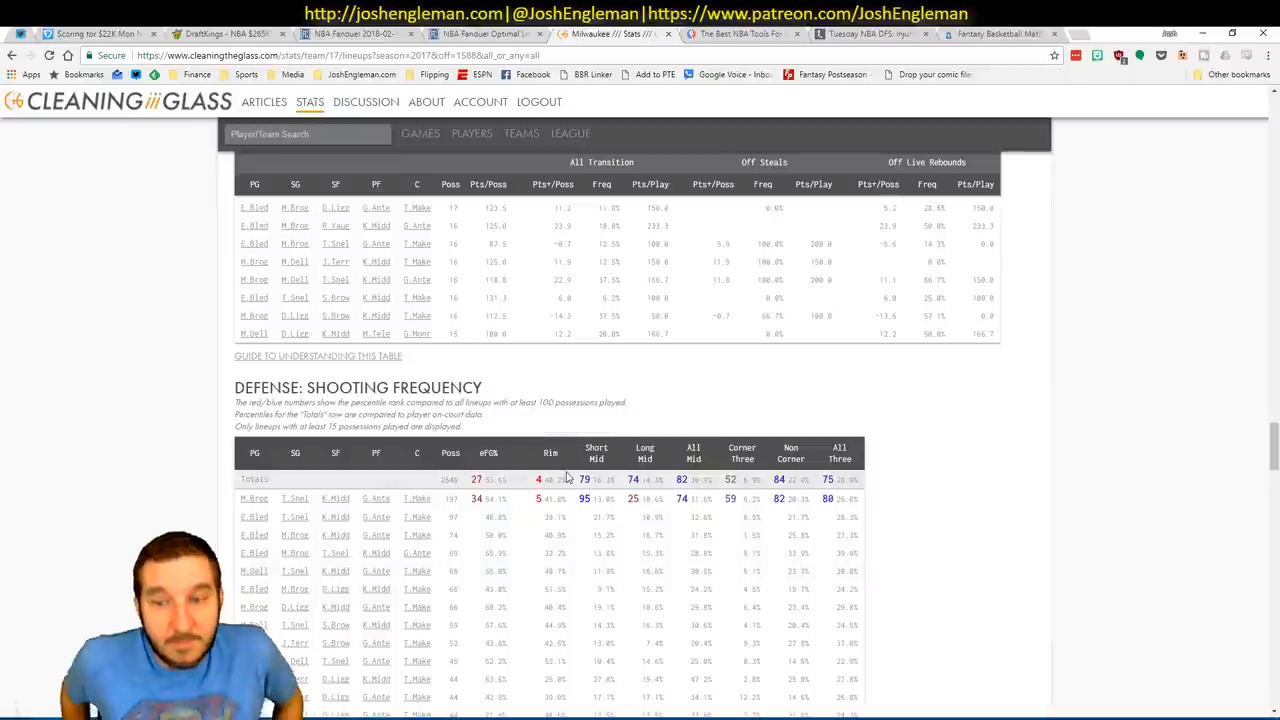
mouse_move(644, 470)
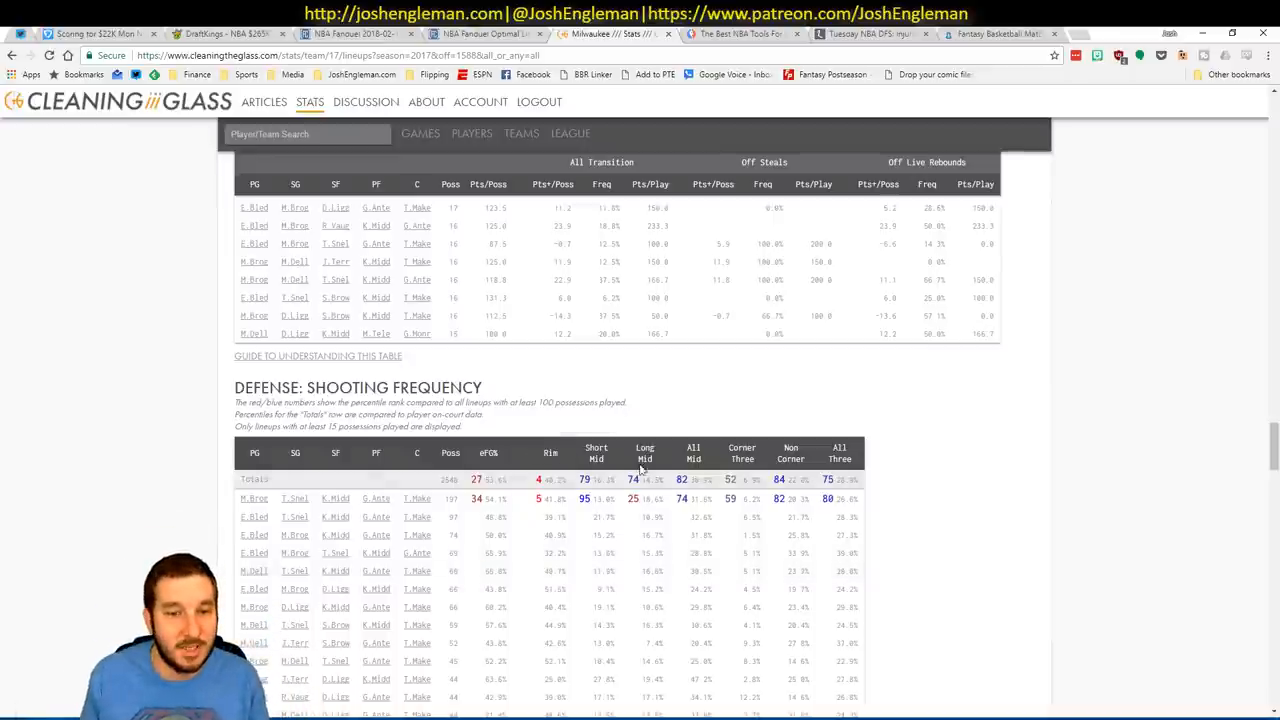
scroll("down", 3)
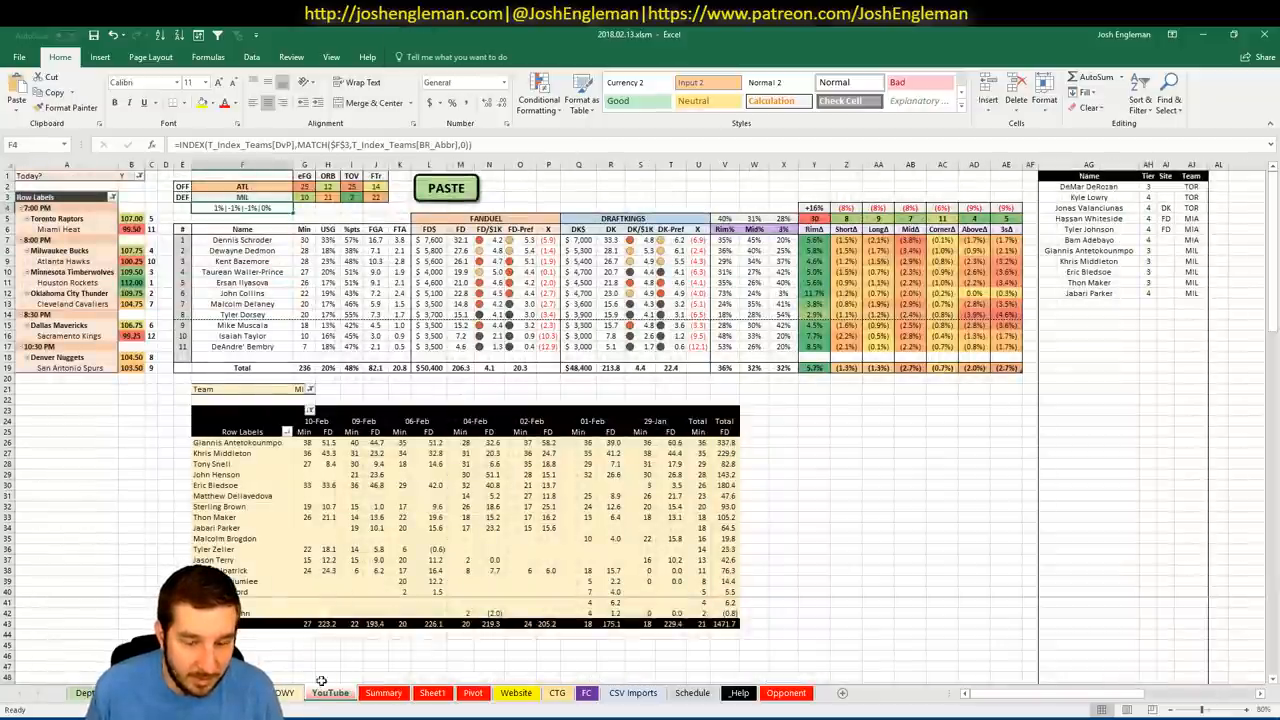
Set the player game log's Team cell to ATL.
left_click(1088, 304)
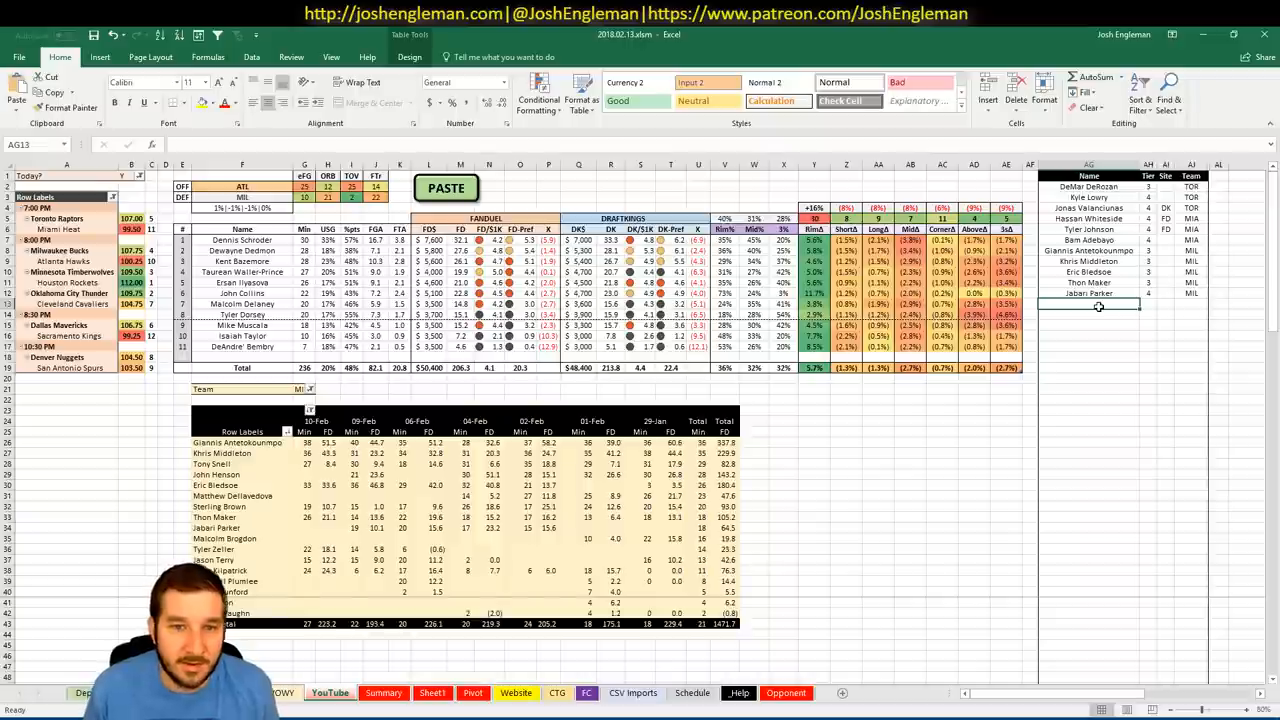
left_click(300, 390)
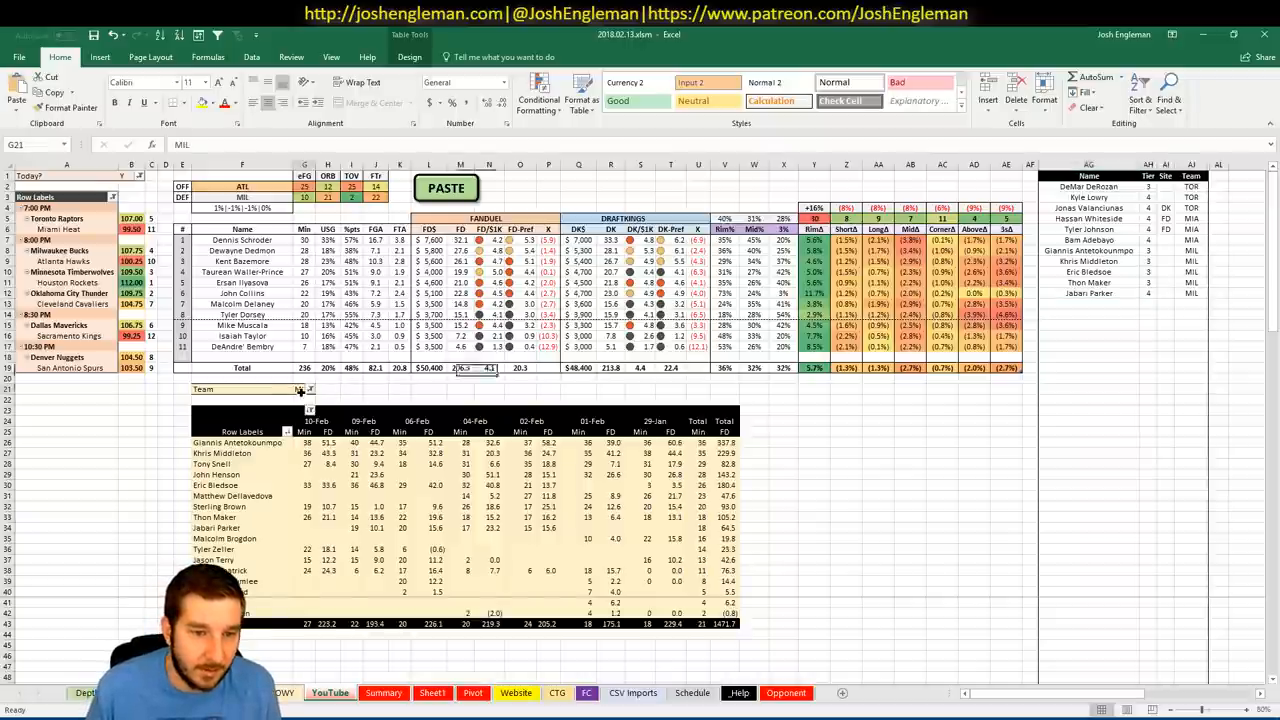
type("ATL")
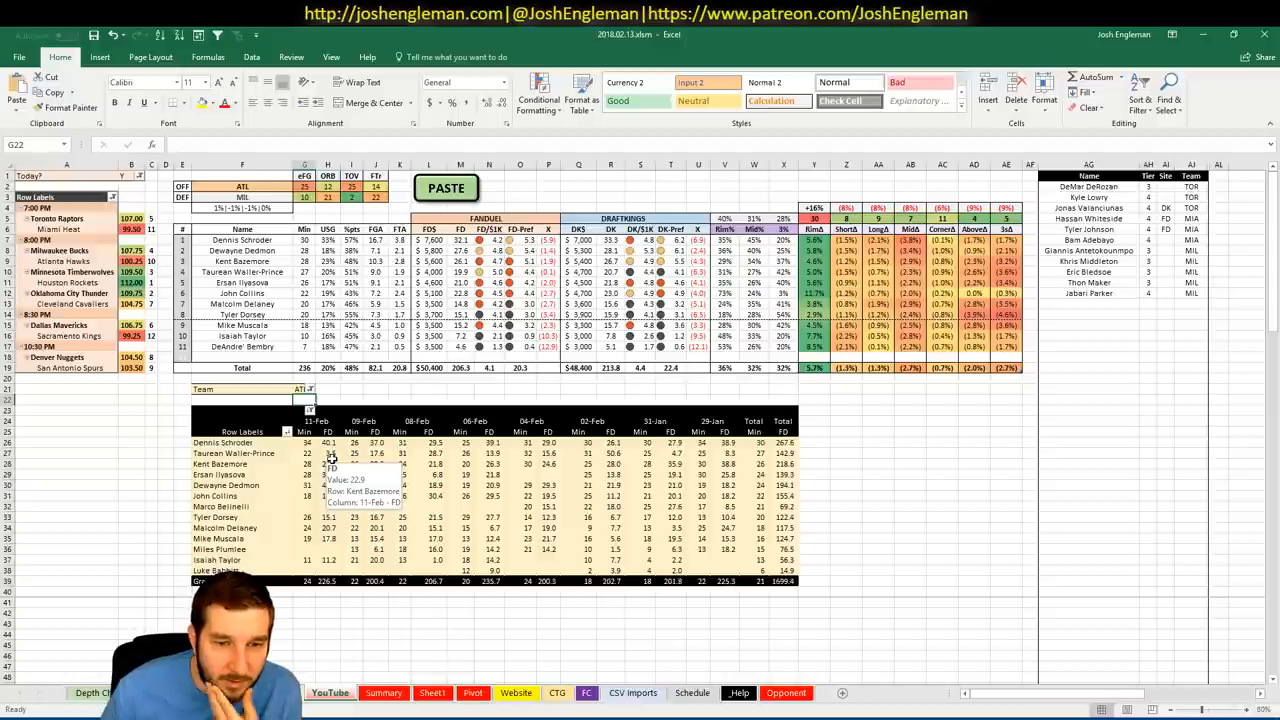
mouse_move(376, 444)
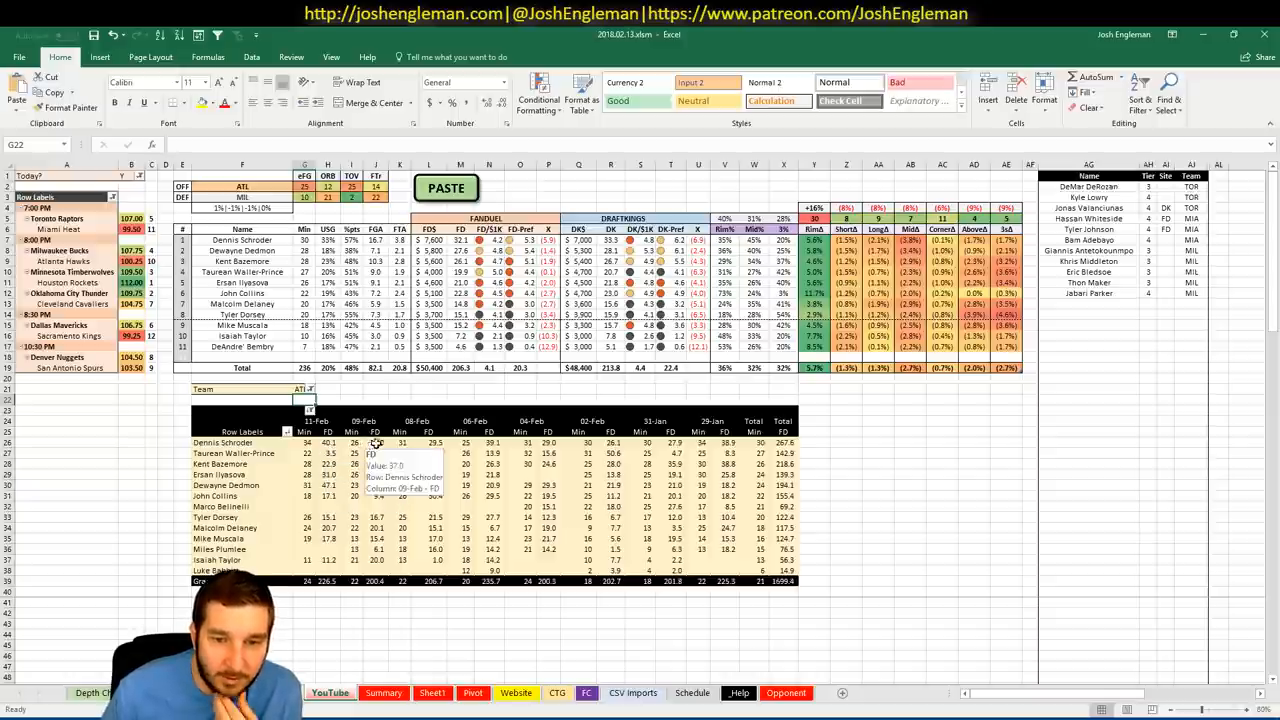
Add Dennis Schroder, Dewayne Dedmon and Kent Bazemore to the player ratings list.
left_click(1080, 304)
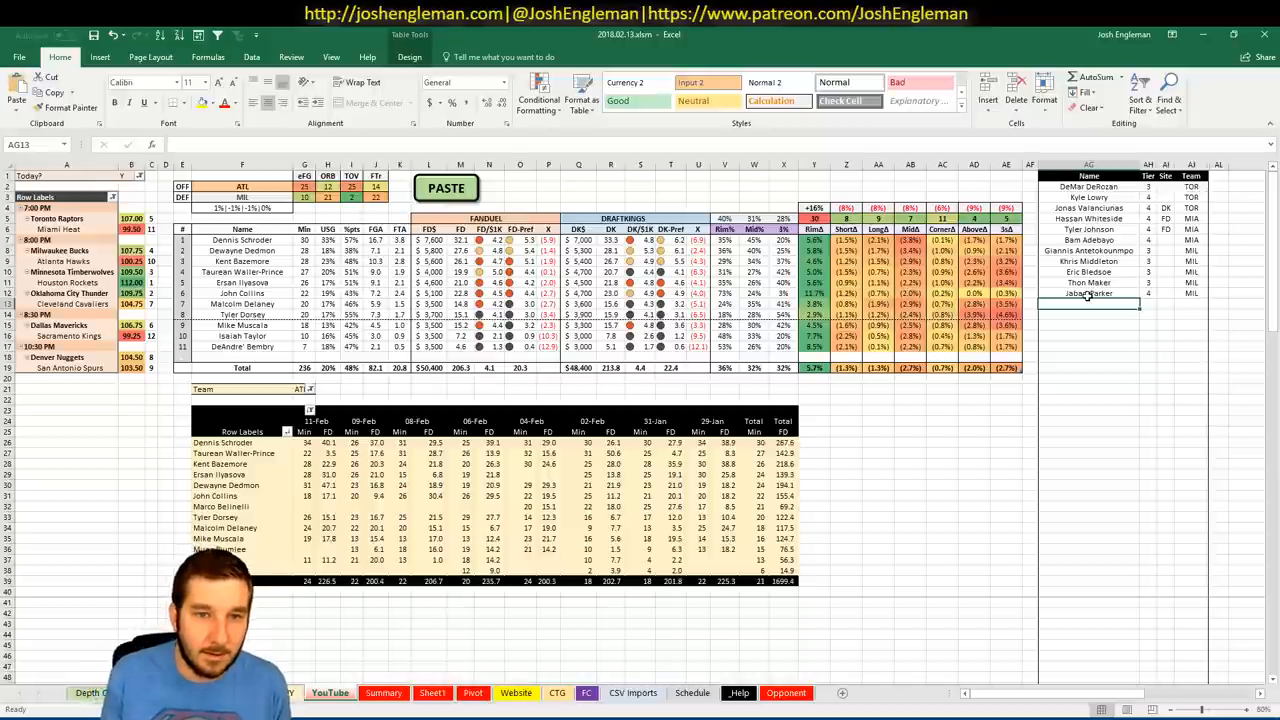
type("Denni")
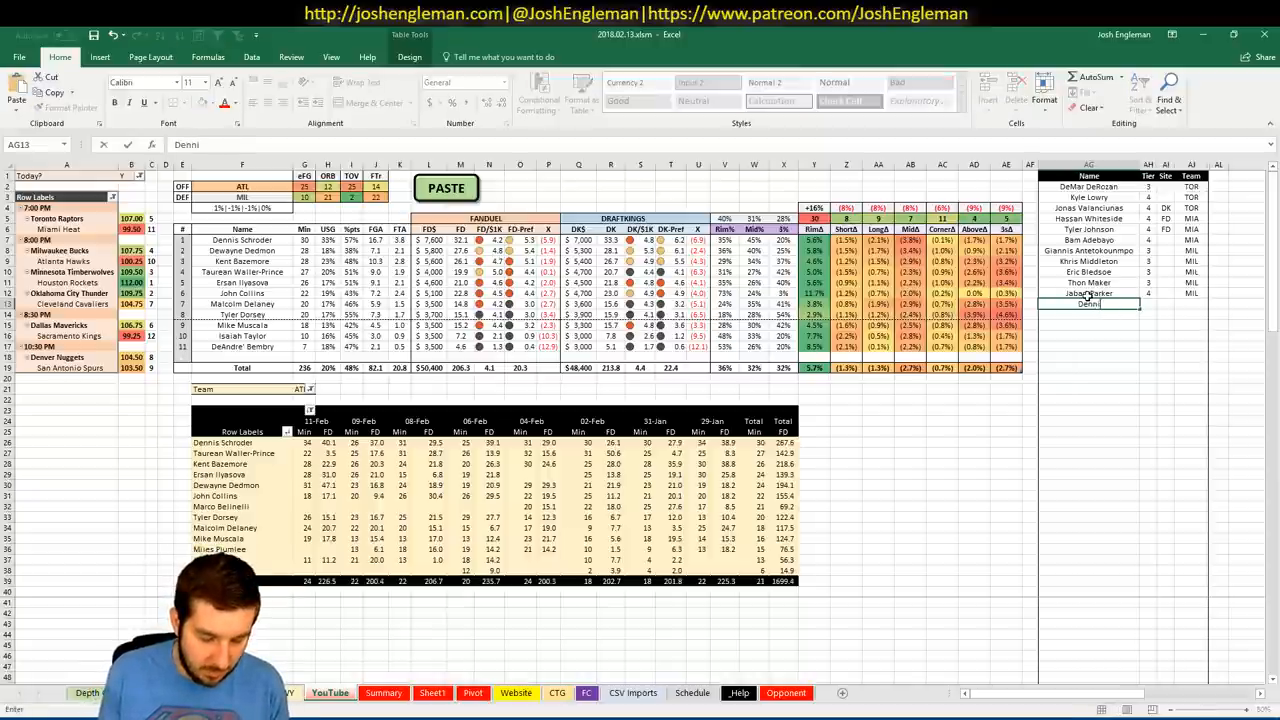
type("Schroder")
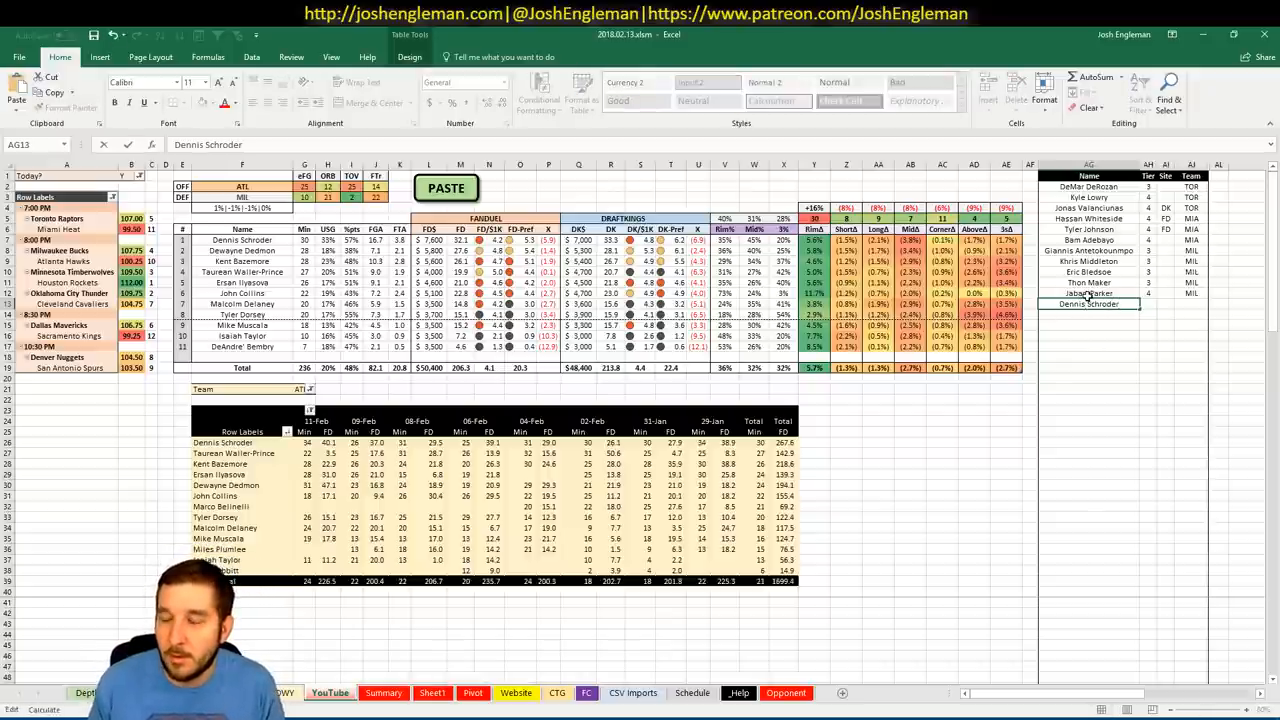
left_click(1088, 304)
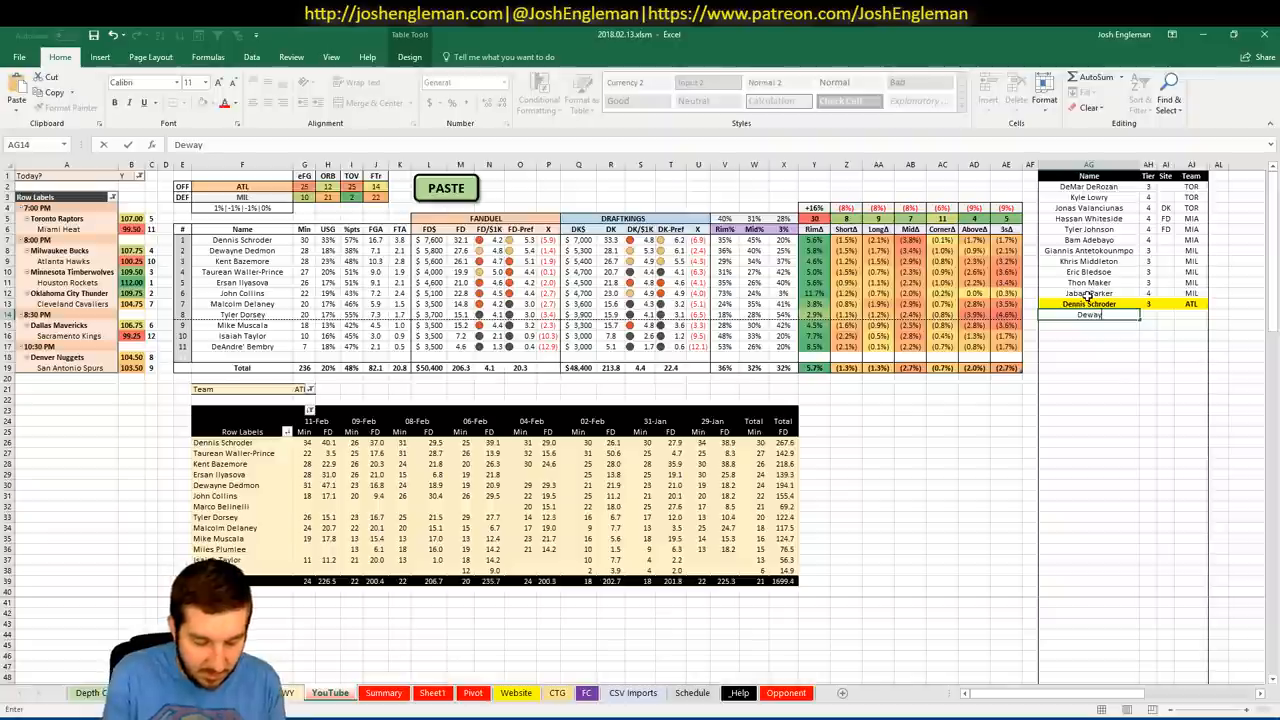
type("Dewayne Dedmon")
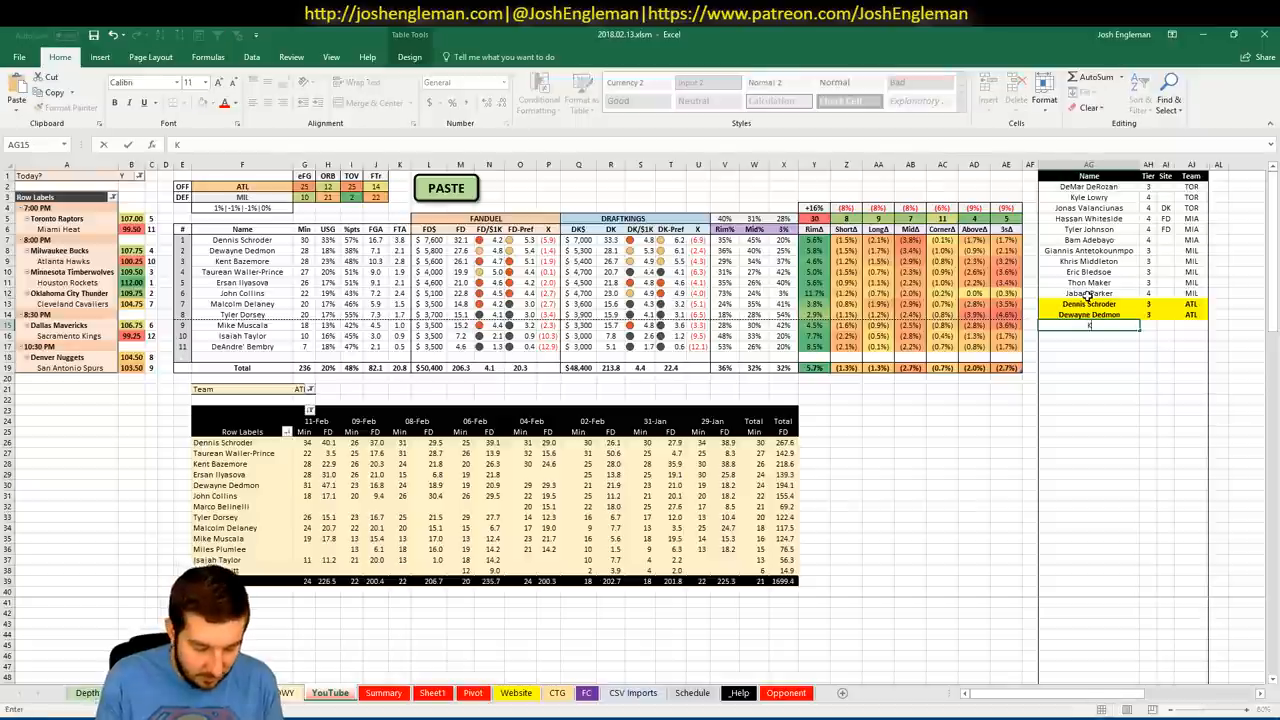
type("Kent Bazemore")
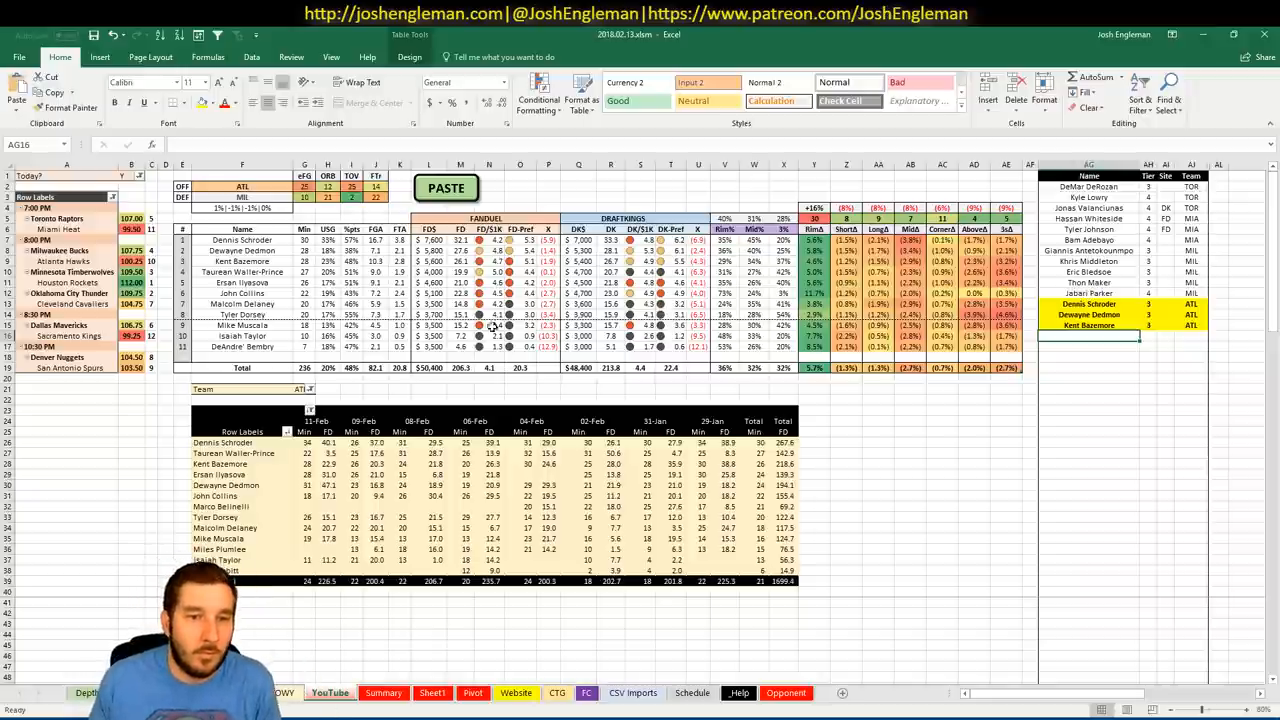
Look up the next Atlanta player and add Ersan Ilyasova to the ratings list.
left_click(242, 272)
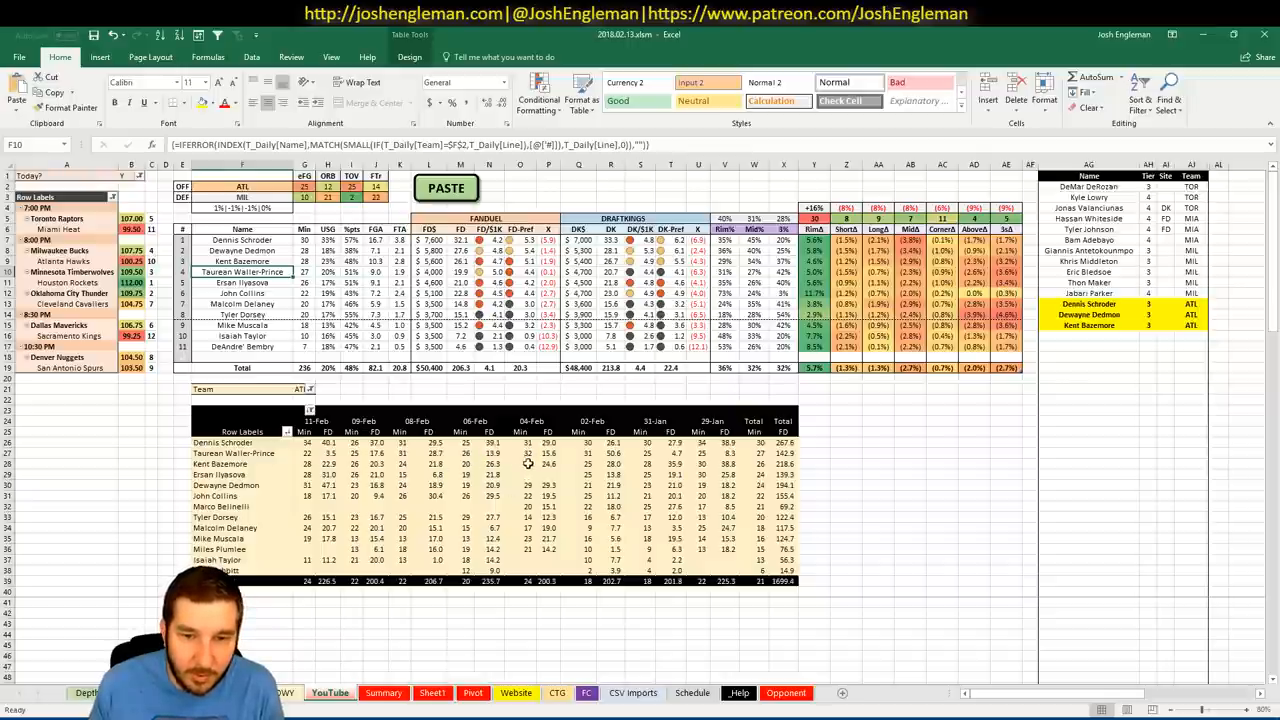
mouse_move(472, 452)
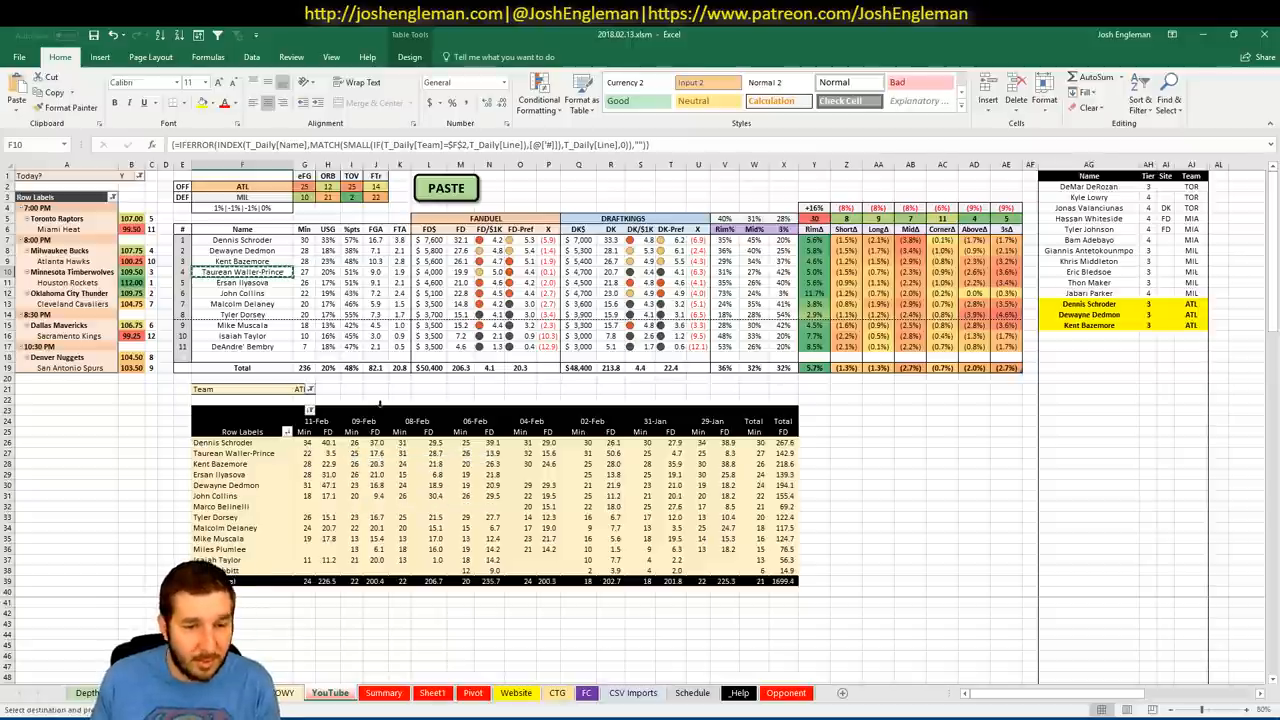
right_click(1076, 332)
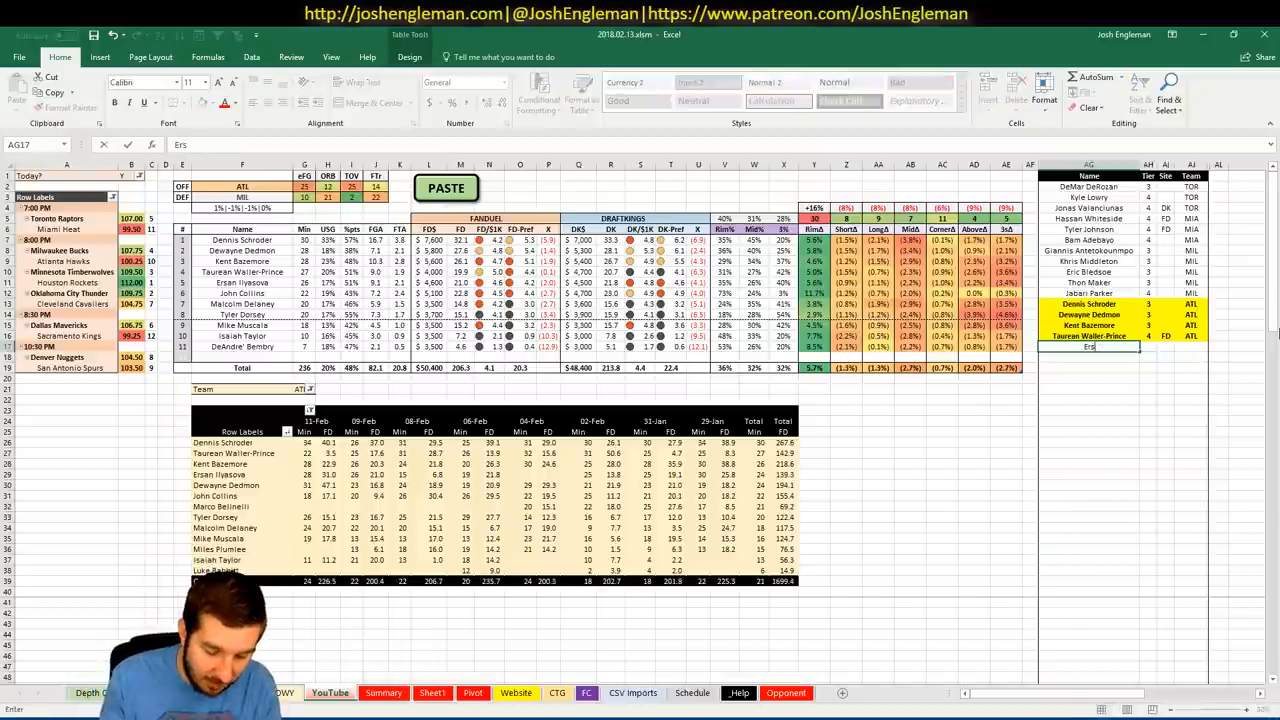
type("Ersan Ilyasova")
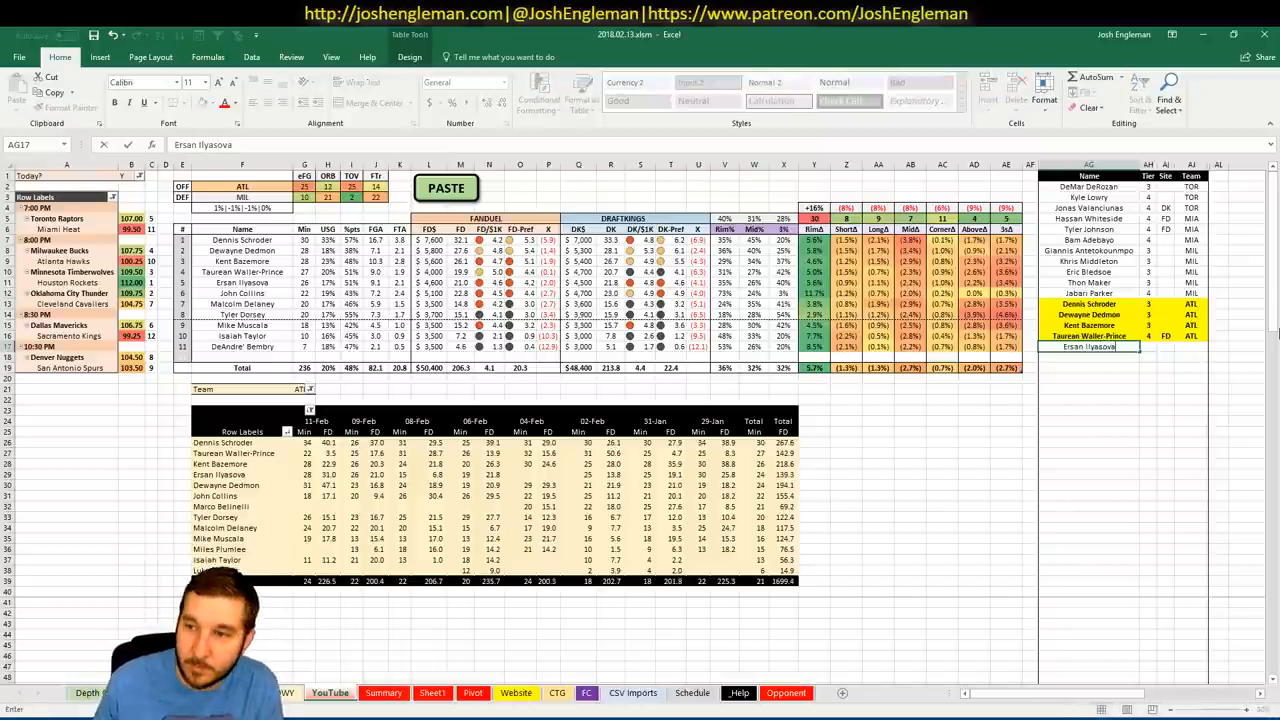
key("Return")
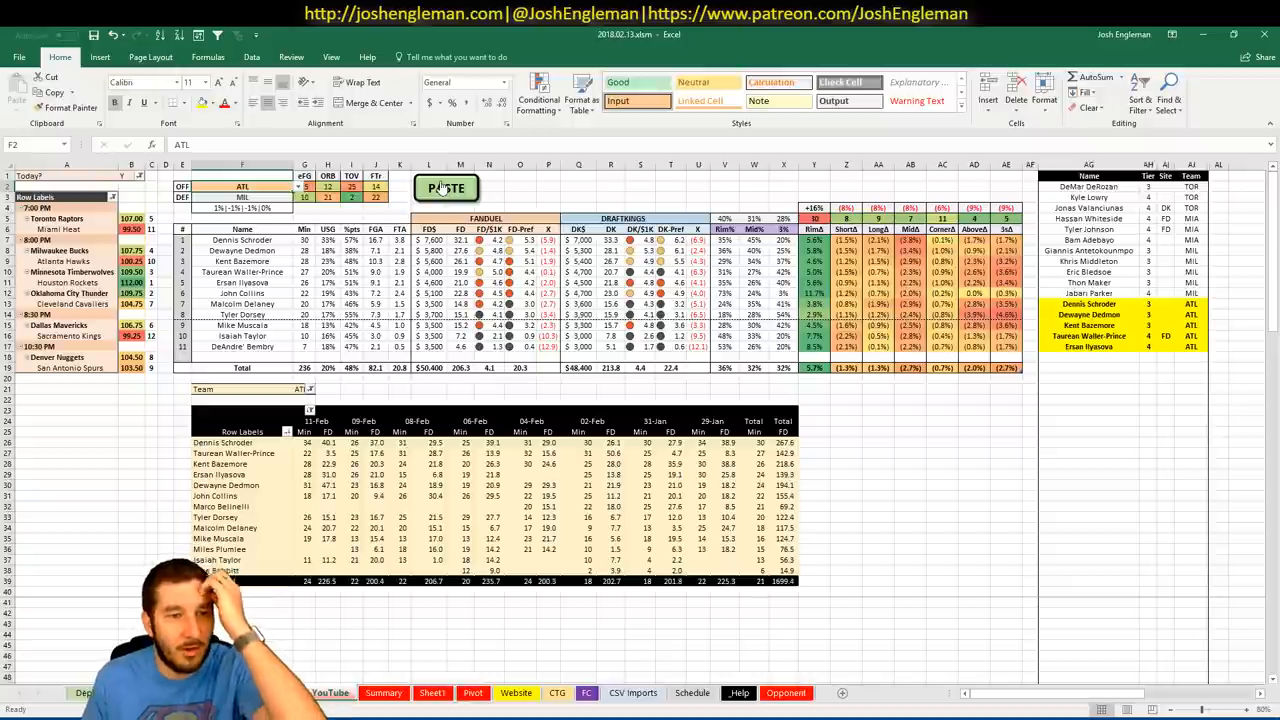
type("MIL")
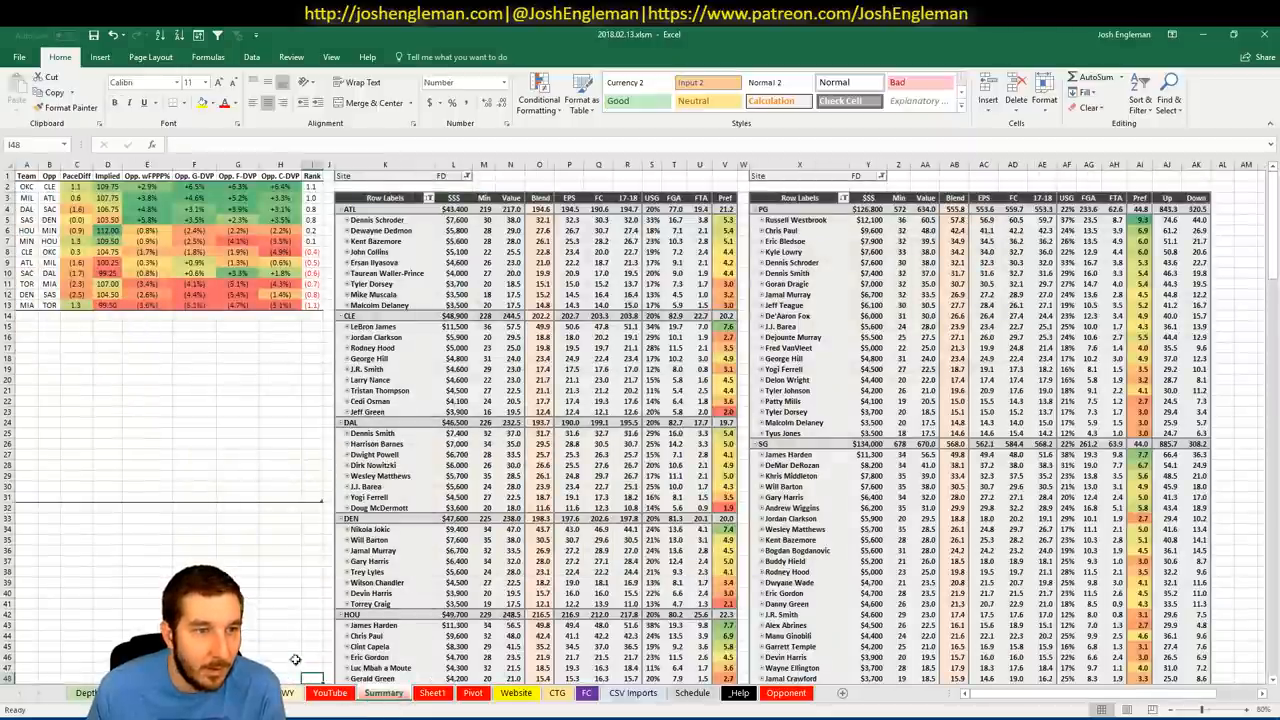
left_click_drag(24, 230, 312, 240)
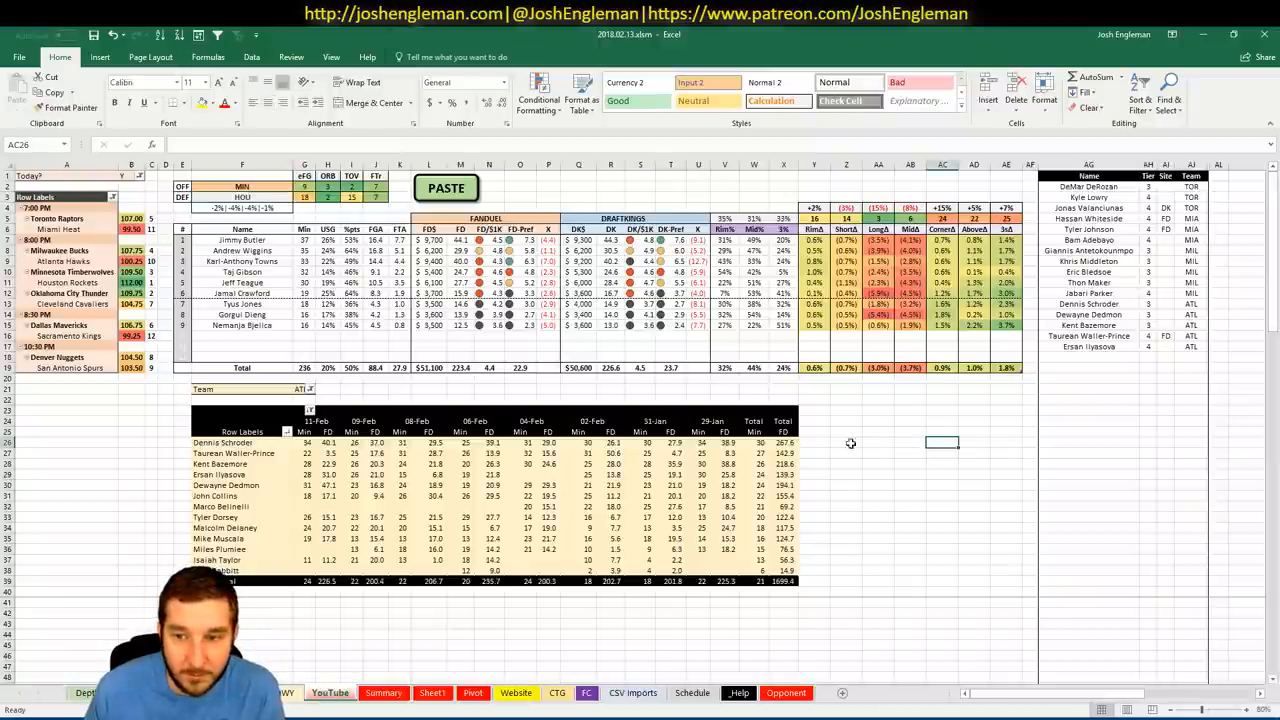
left_click(384, 692)
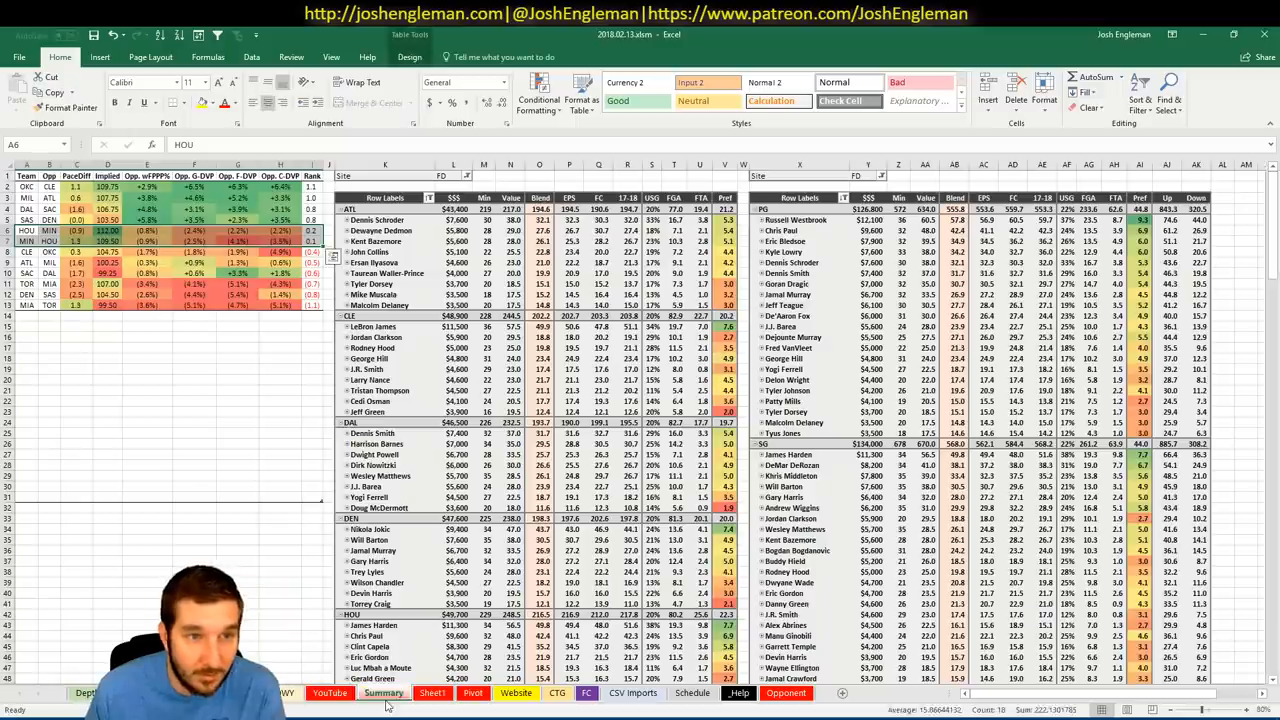
left_click(328, 692)
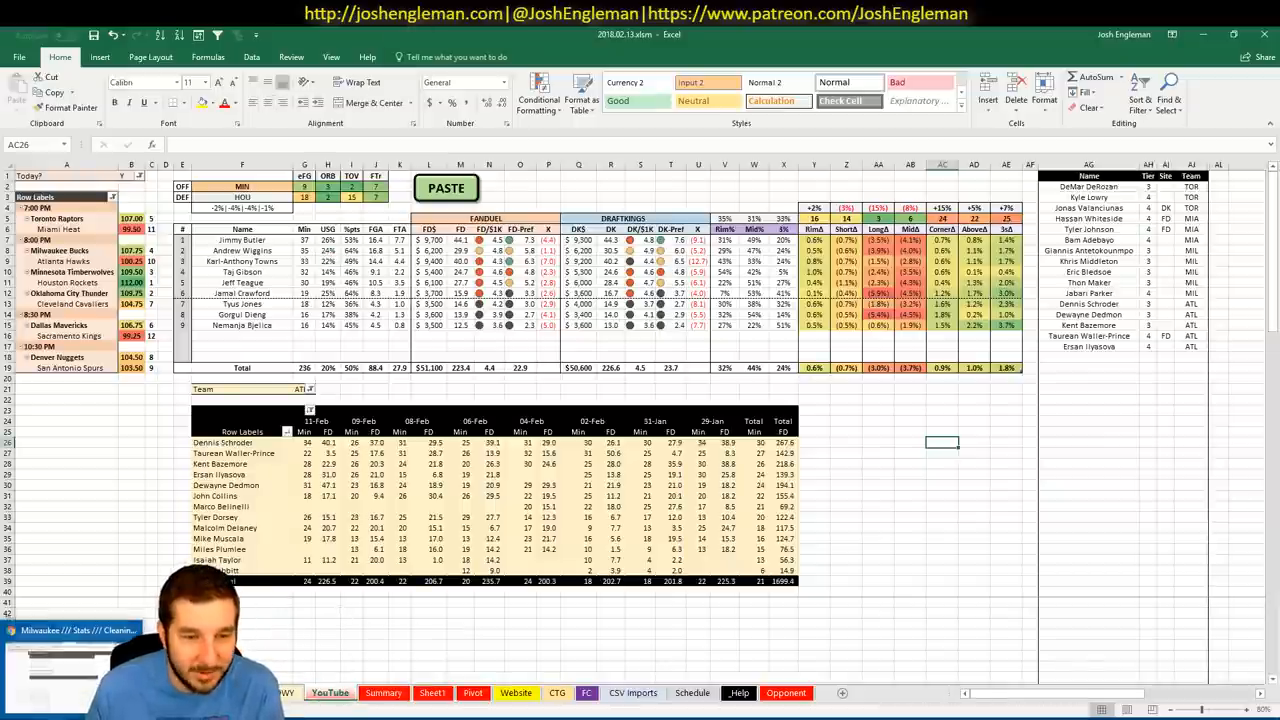
left_click(724, 636)
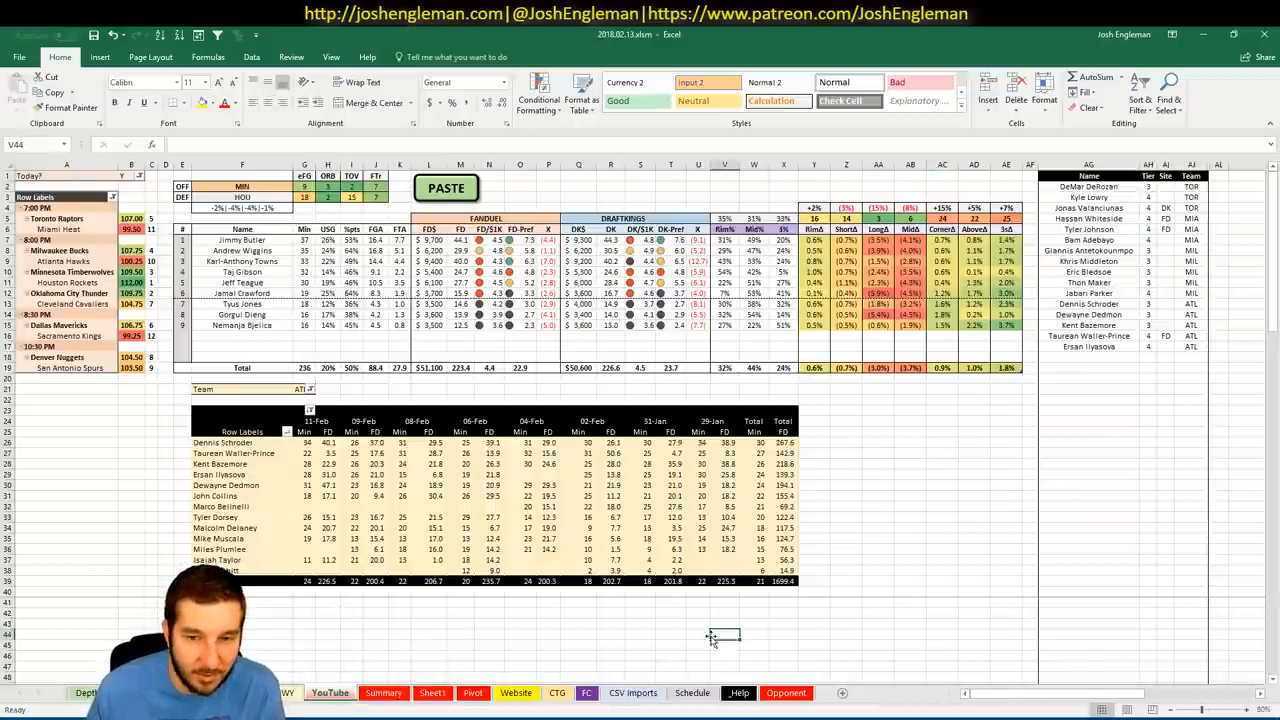
left_click(846, 496)
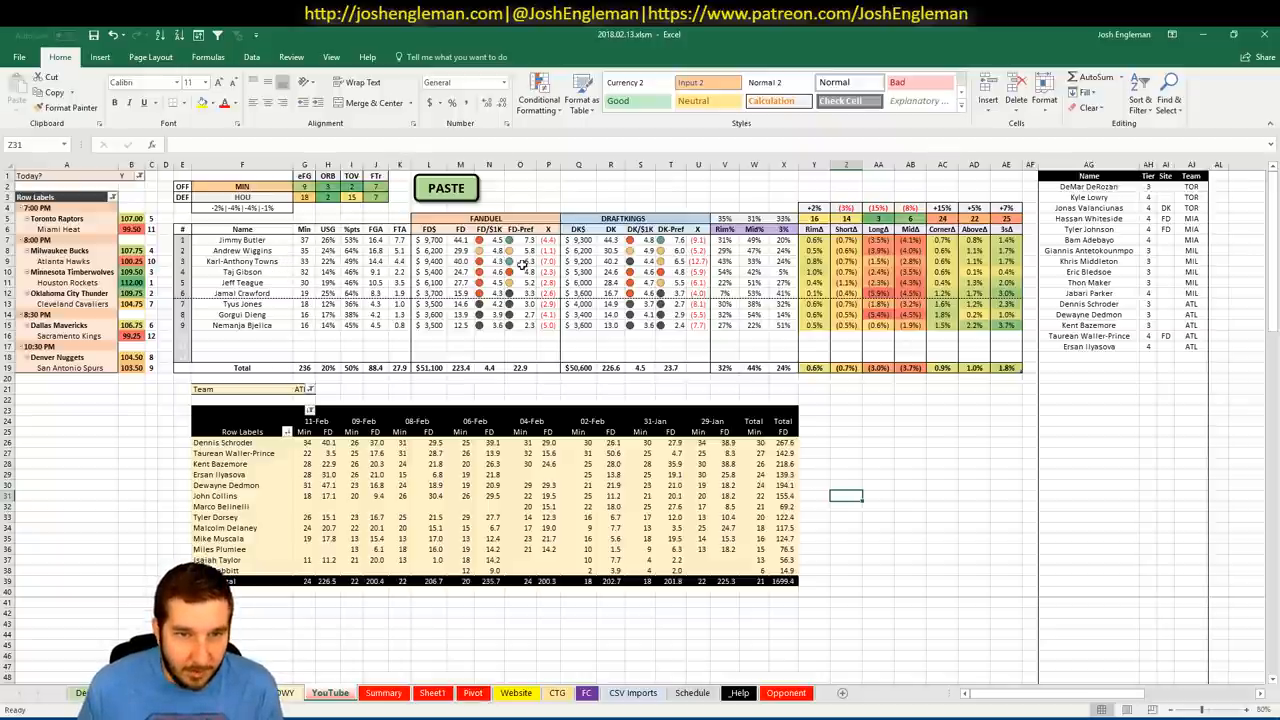
left_click(302, 388)
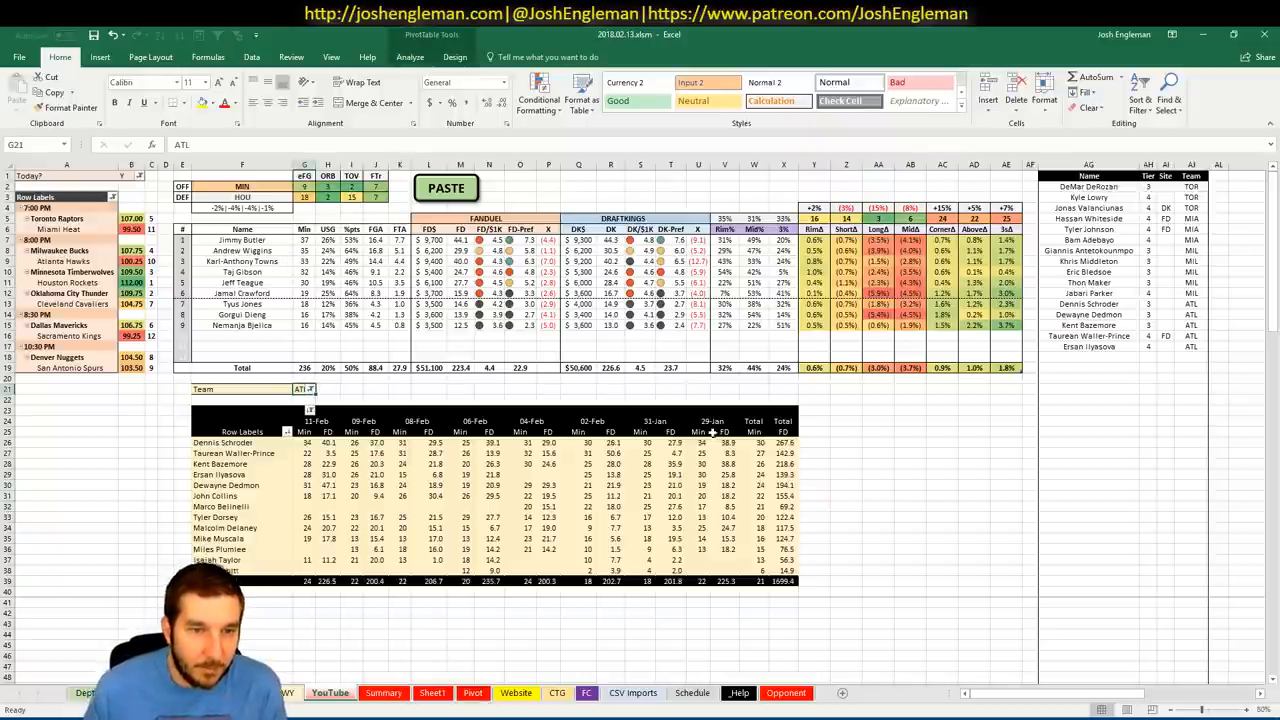
Set the game-log pivot Team filter to MIN.
type("MIN")
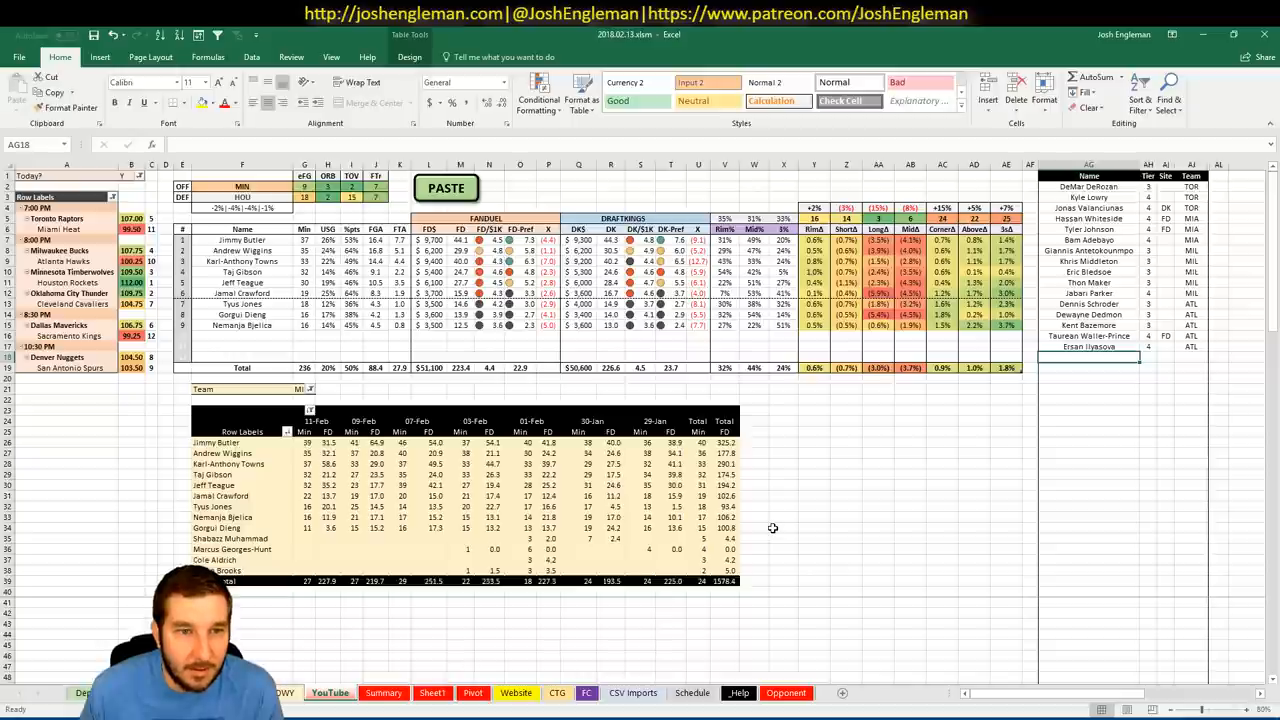
mouse_move(836, 512)
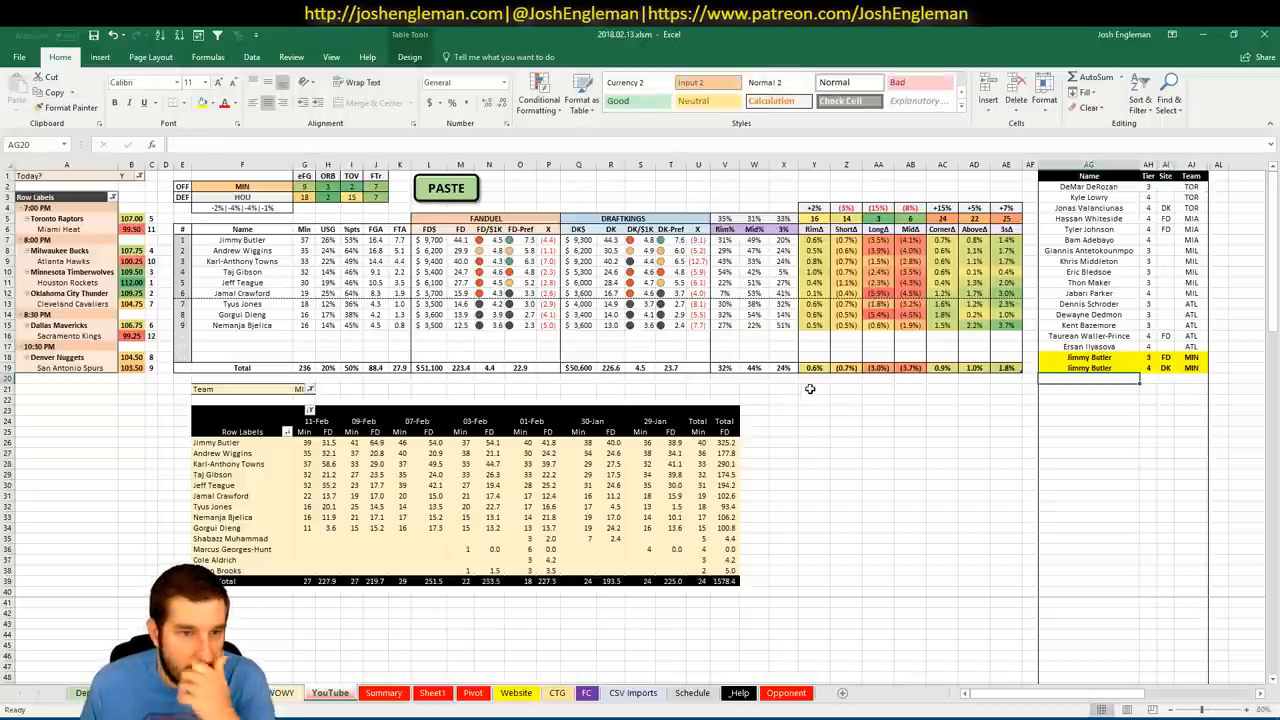
mouse_move(856, 432)
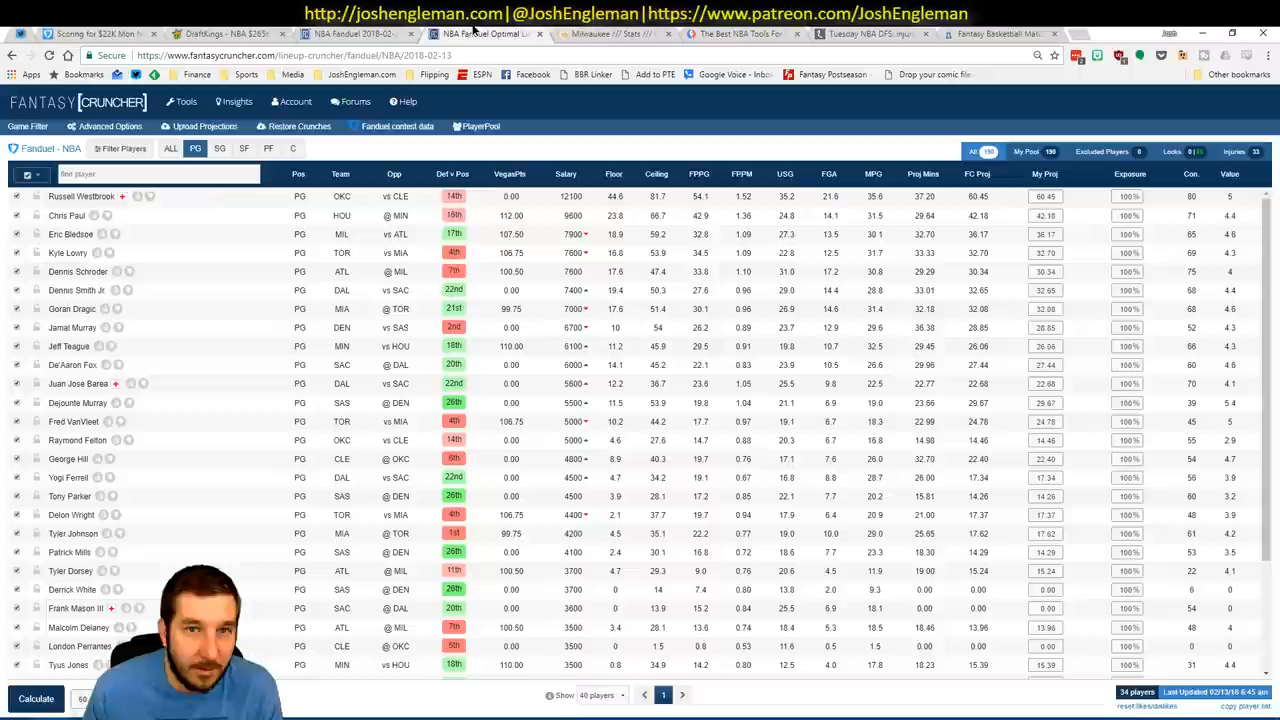
Show shooting guards and filter Andrew Wiggins' game log to opponent HOU.
left_click(220, 148)
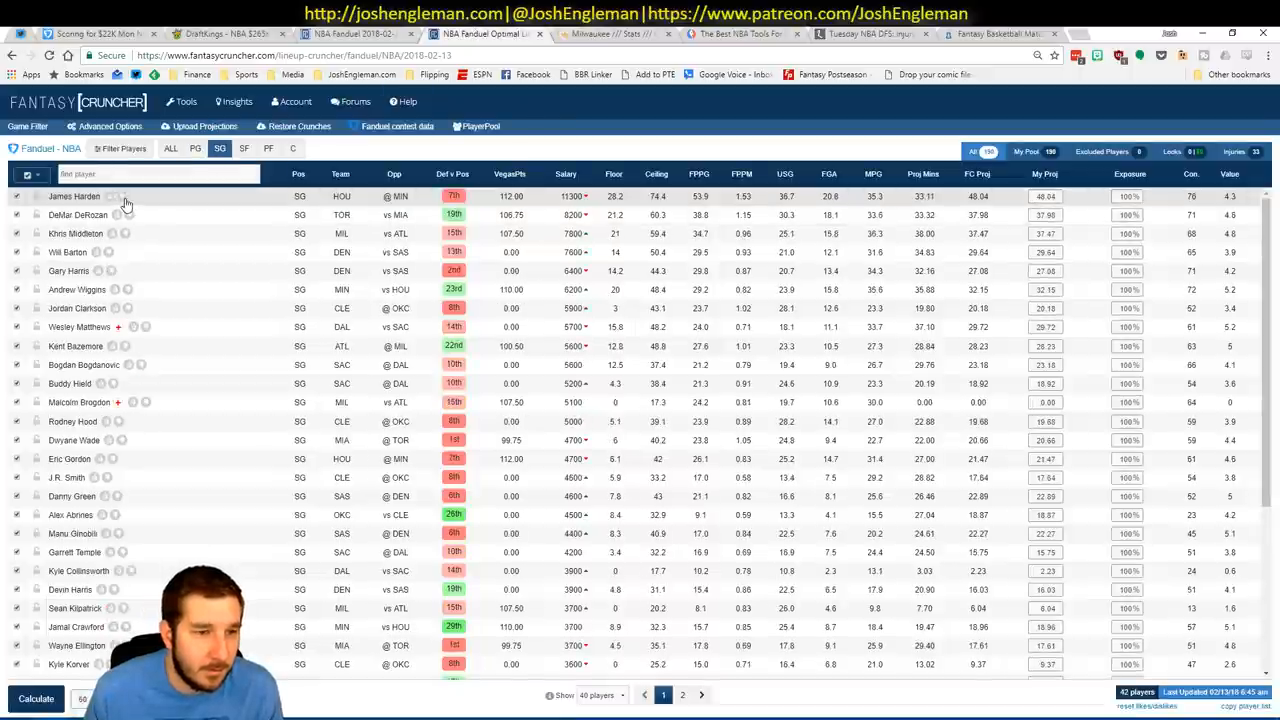
left_click(78, 288)
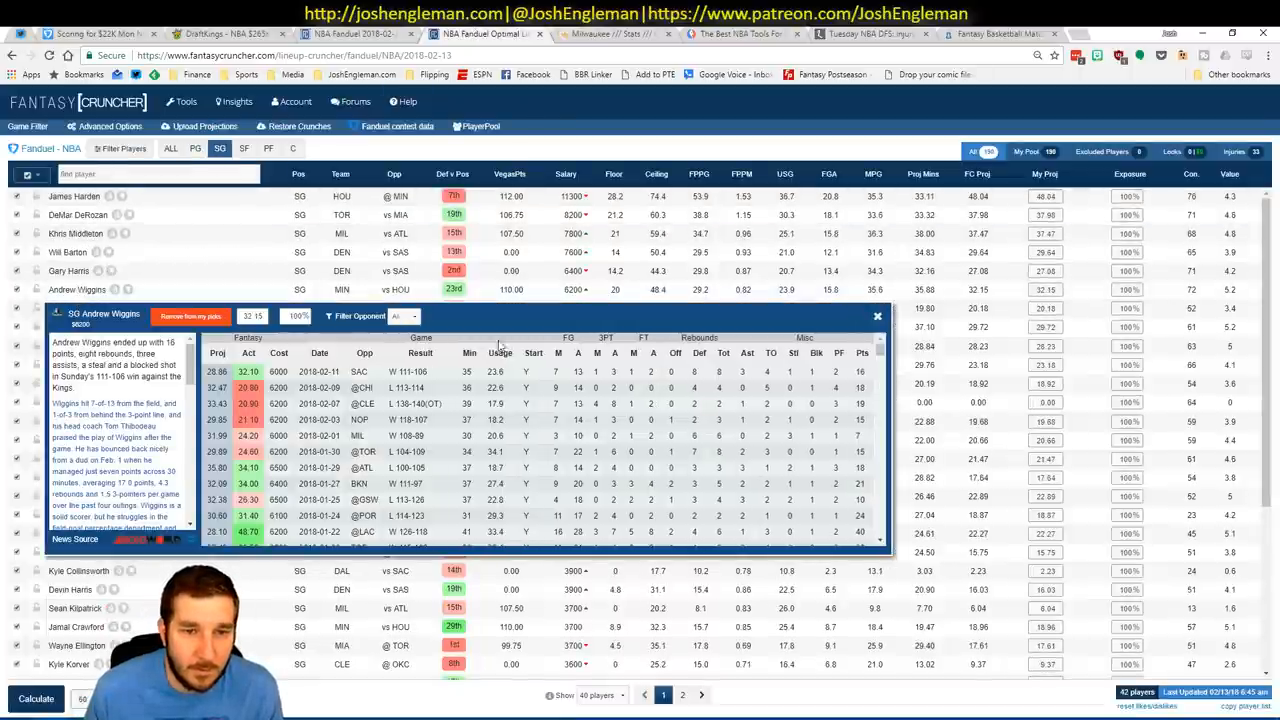
left_click(876, 316)
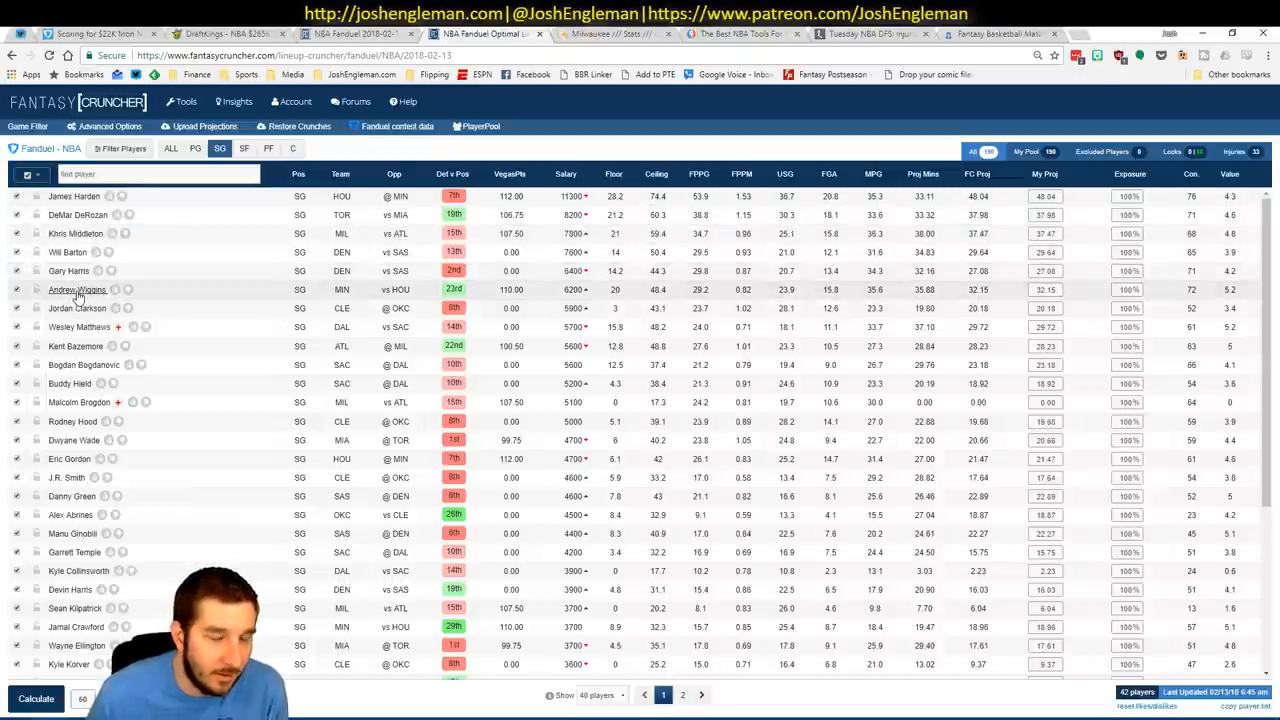
left_click(76, 288)
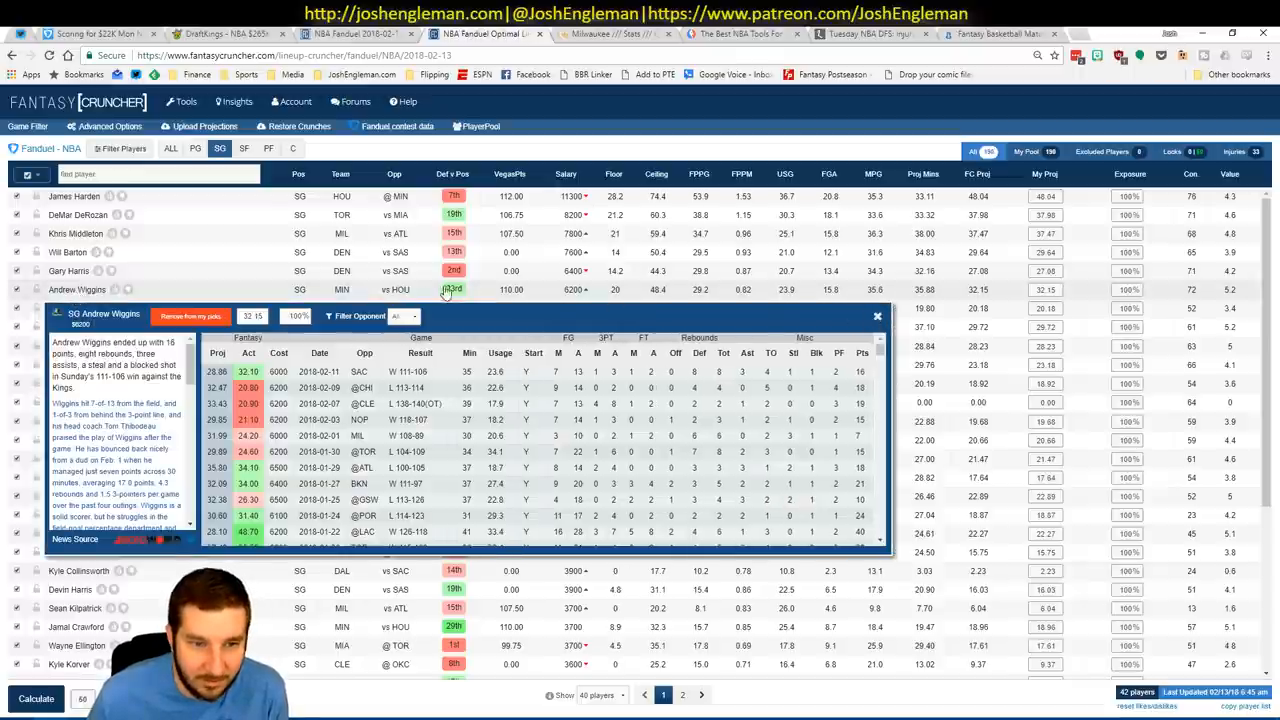
left_click(404, 316)
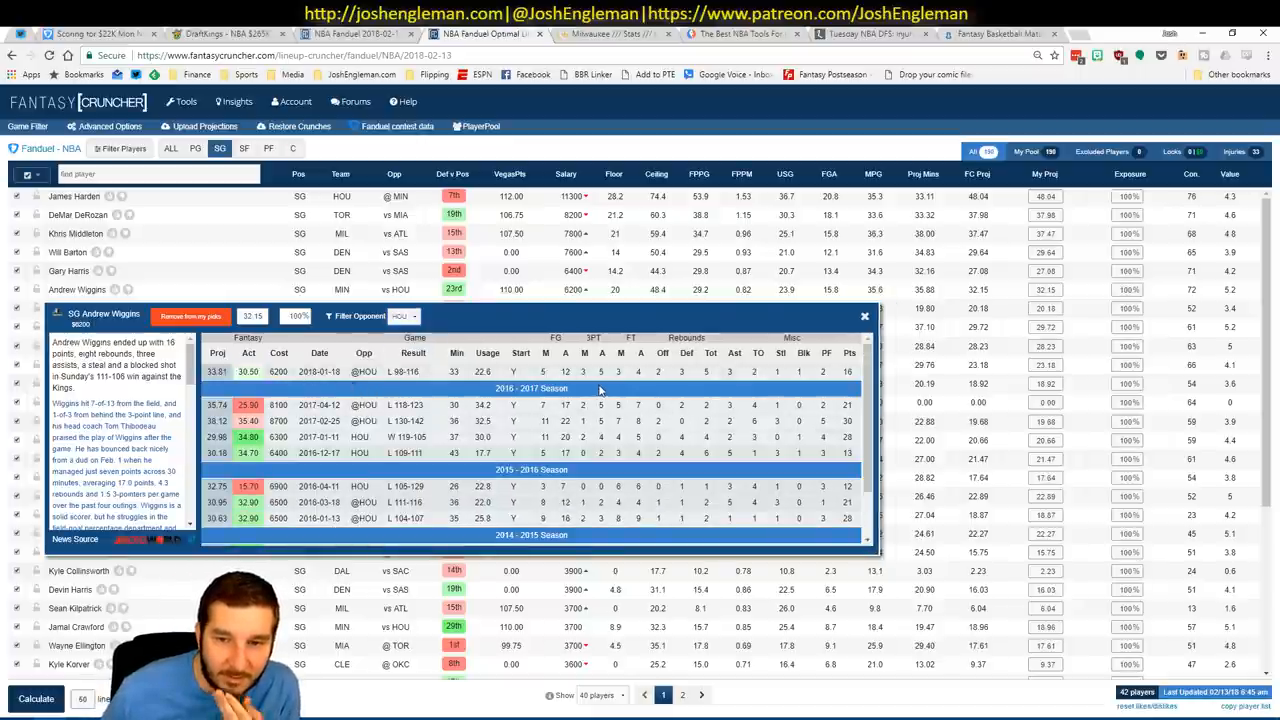
mouse_move(744, 340)
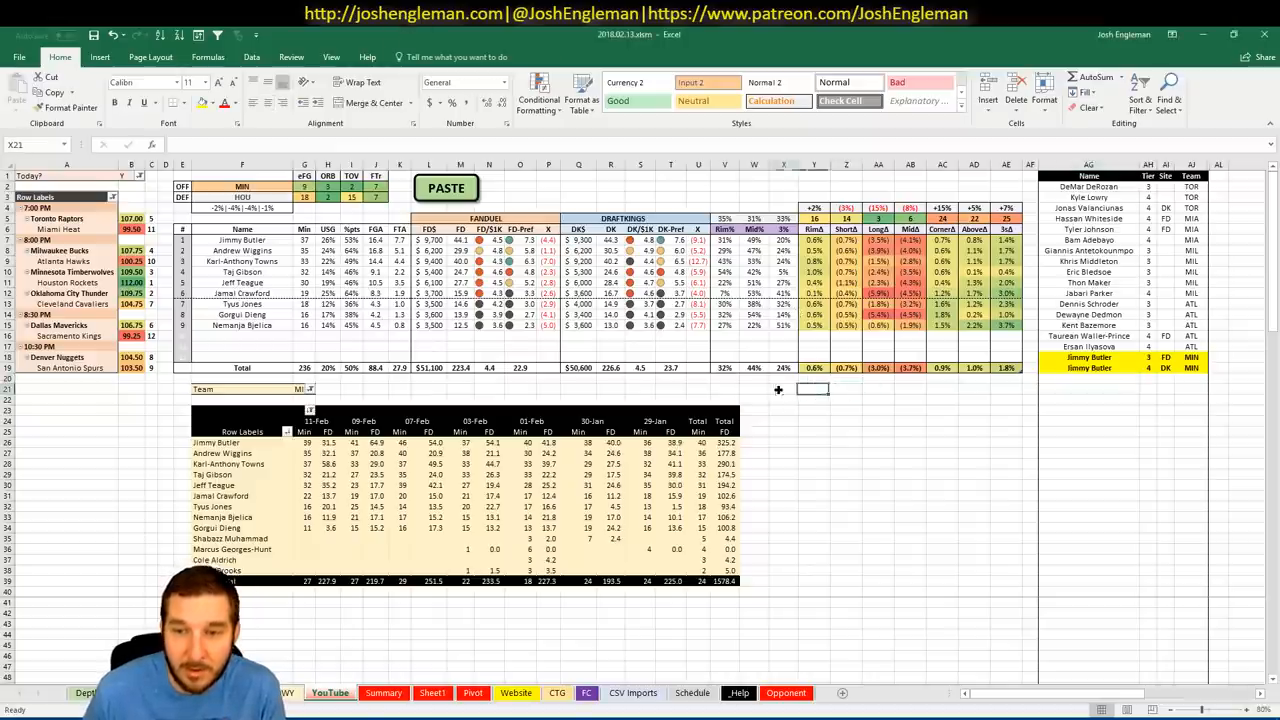
Add Andrew Wiggins to the player list, check his pivot values, and go to the team stats sheet.
left_click(754, 388)
type("Andrew Wiggins")
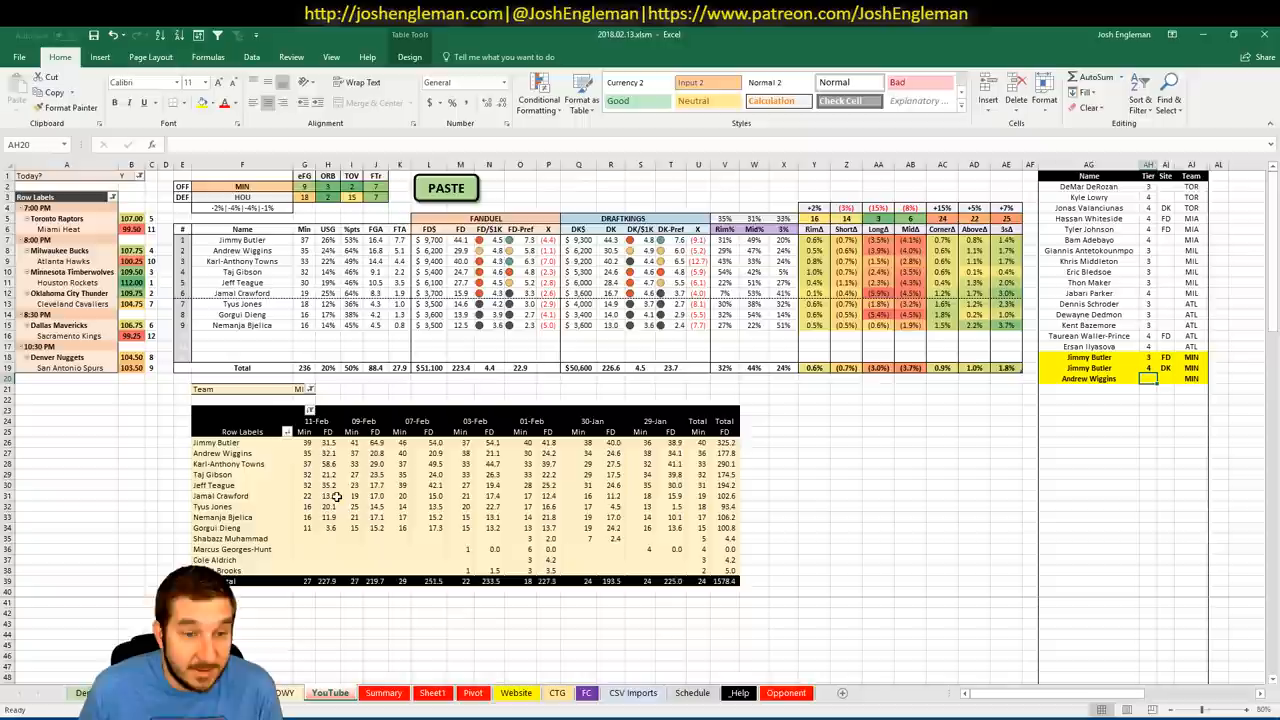
left_click(328, 464)
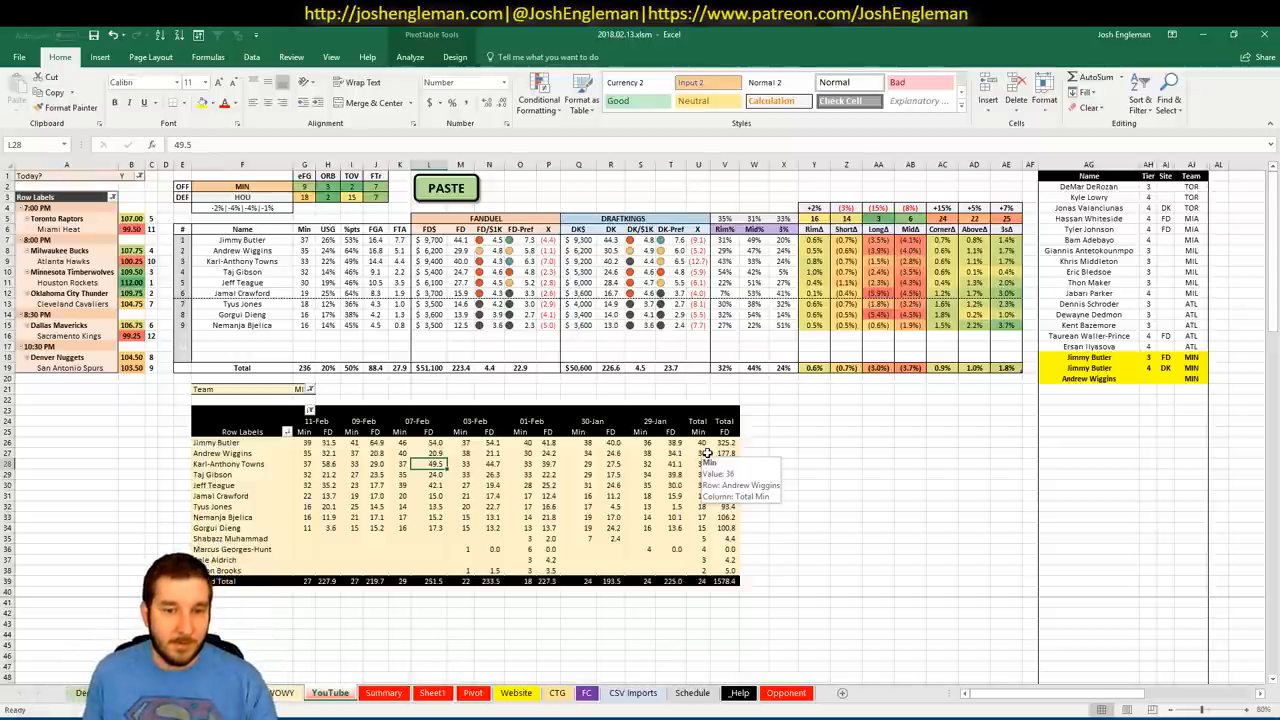
mouse_move(872, 500)
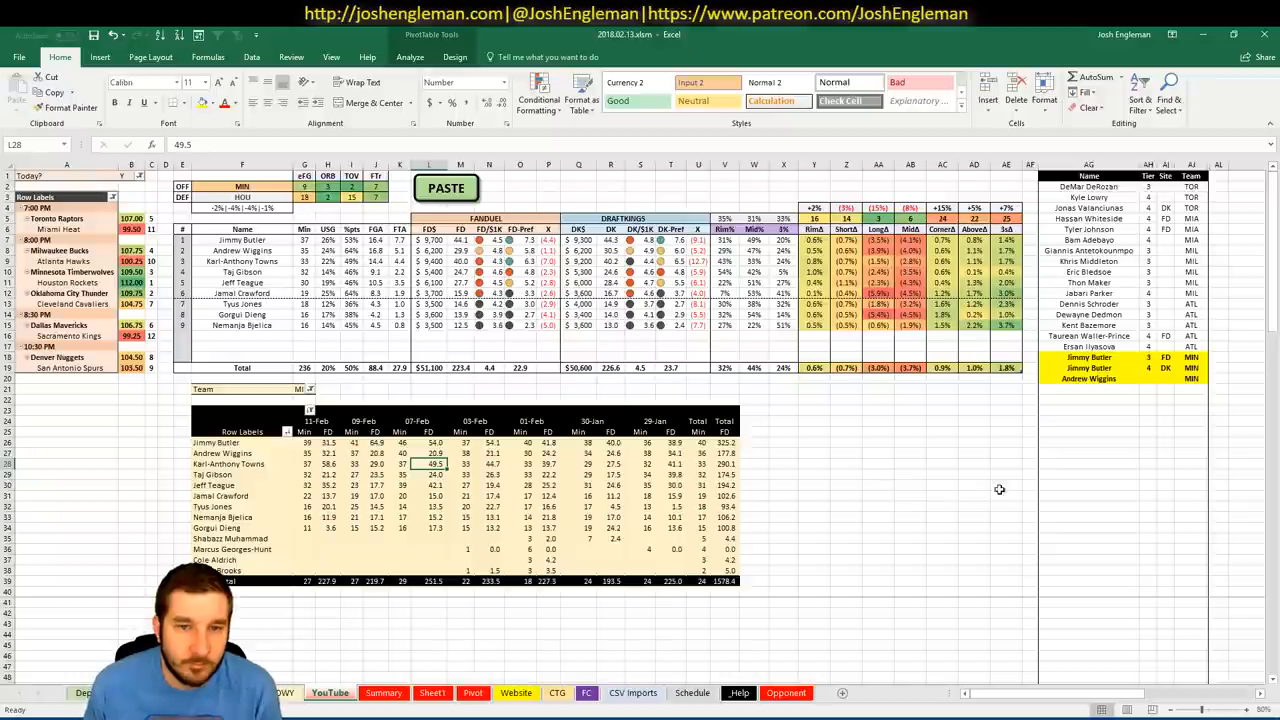
left_click(384, 692)
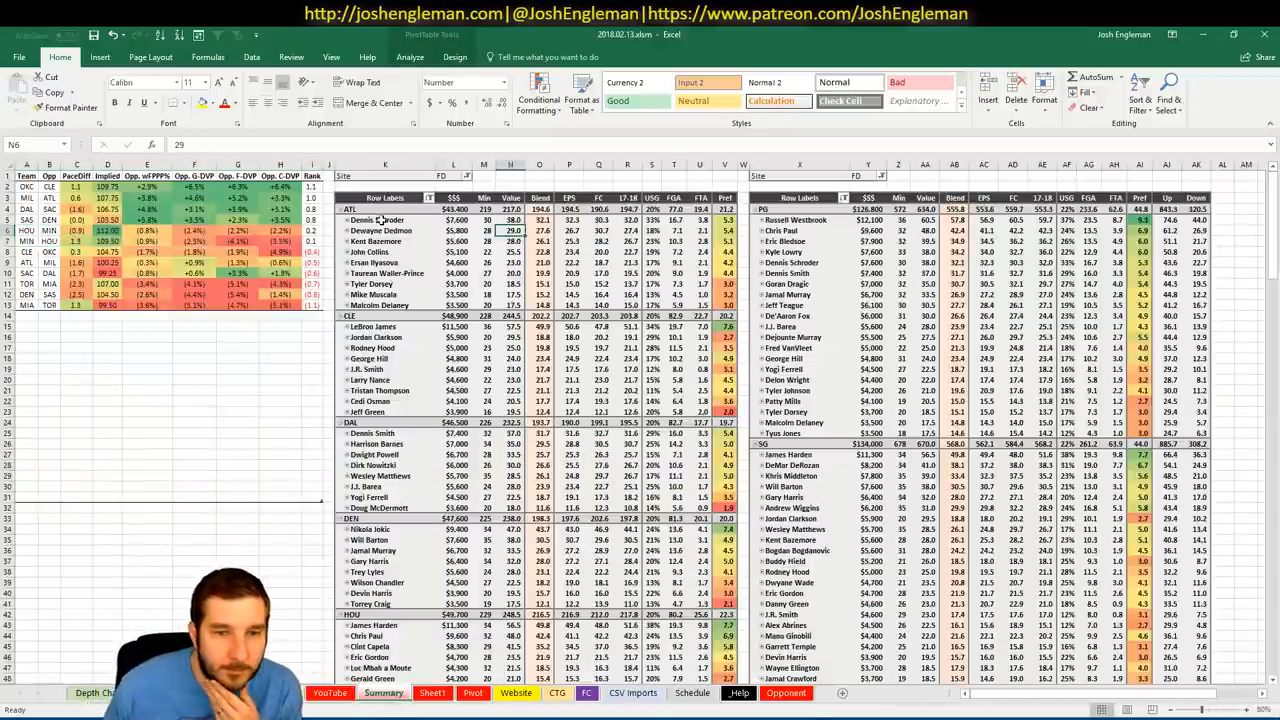
Collapse all team groups in the pivot and add Karl-Anthony Towns to the player list.
right_click(384, 208)
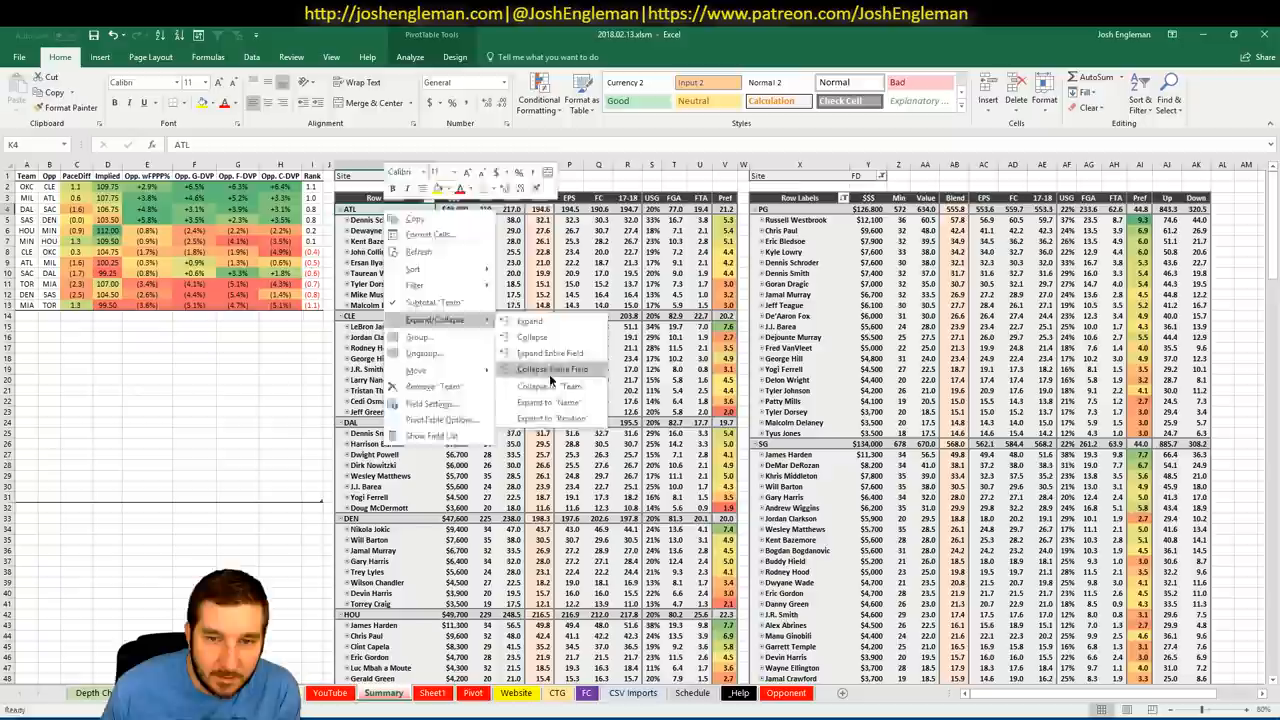
left_click(552, 368)
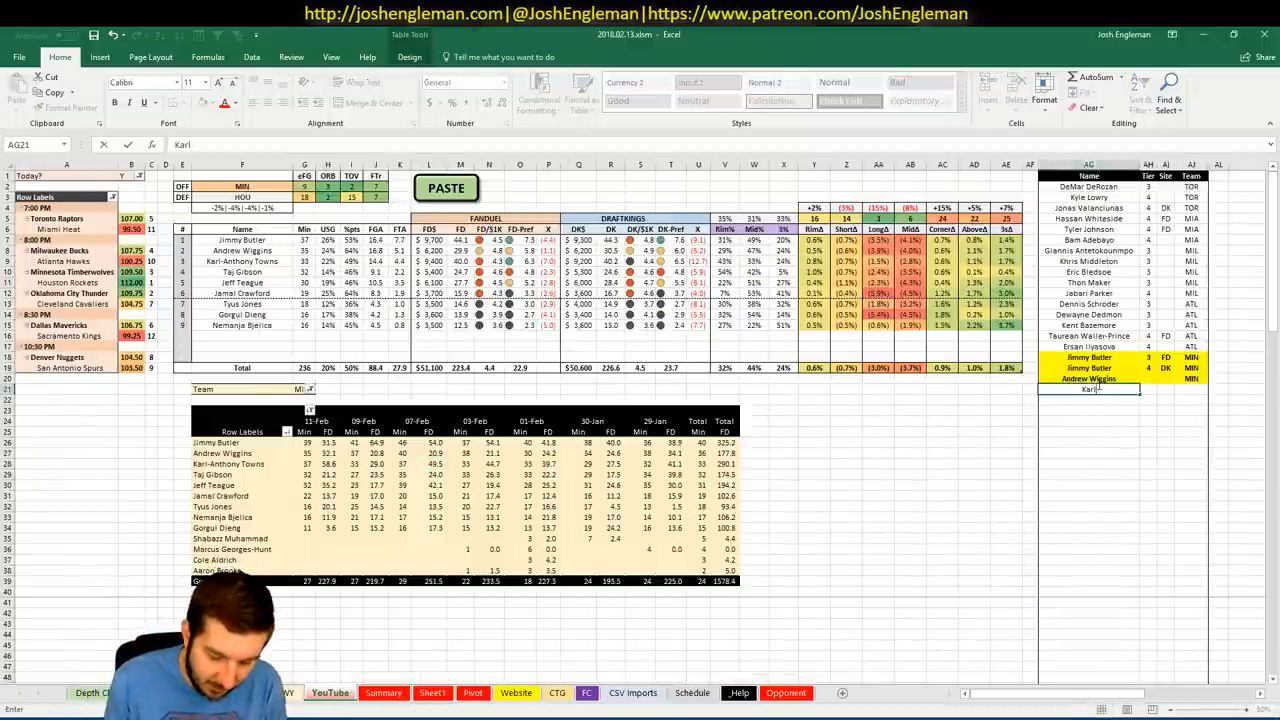
type("Karl-Anthony Towns")
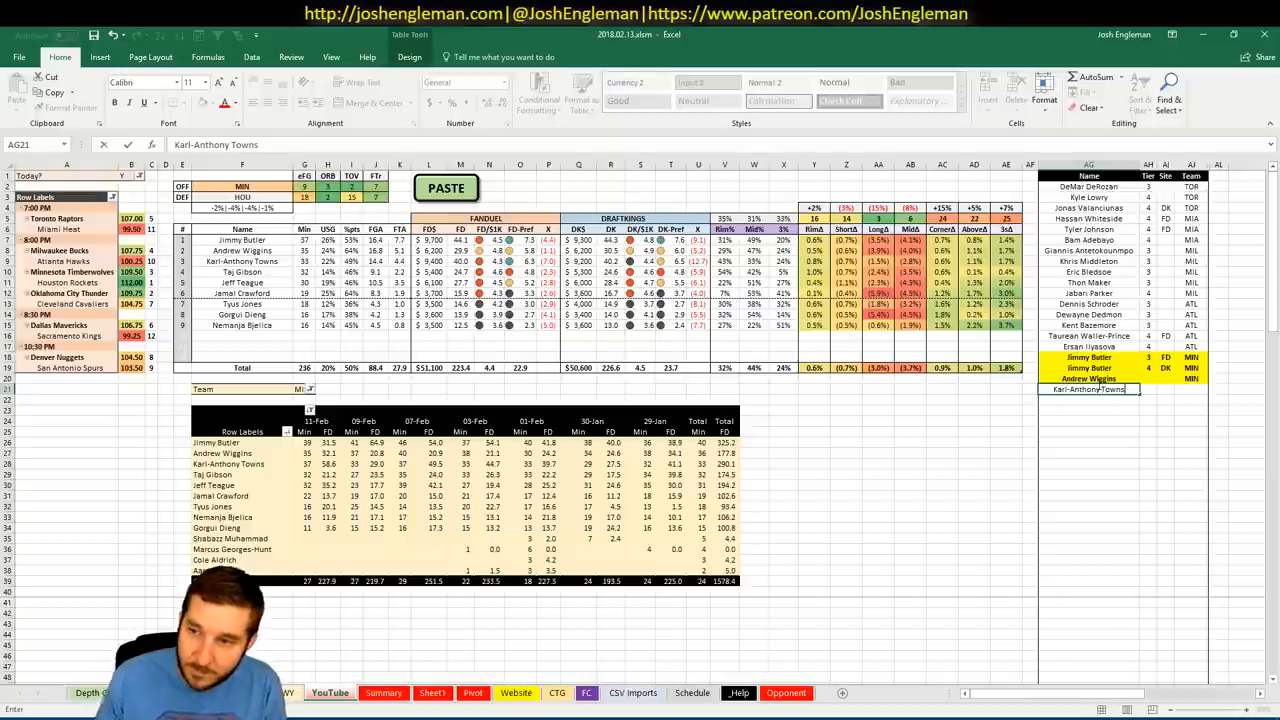
left_click(1088, 378)
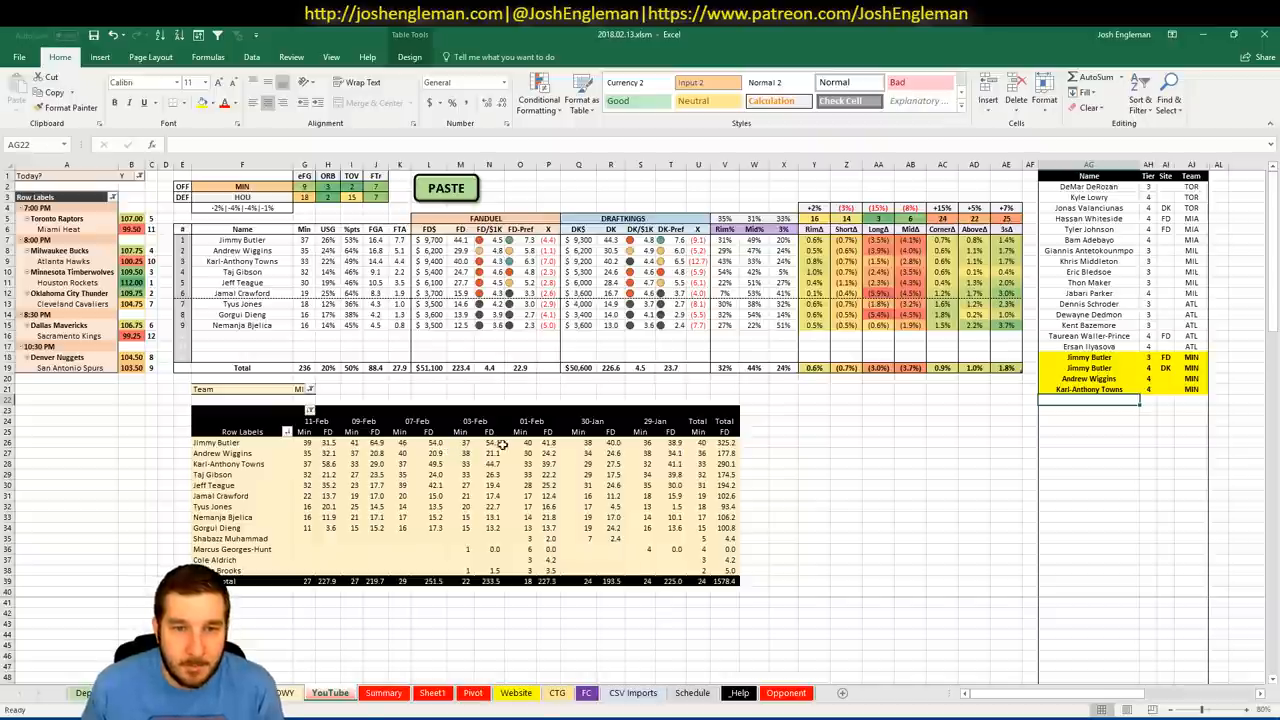
mouse_move(766, 472)
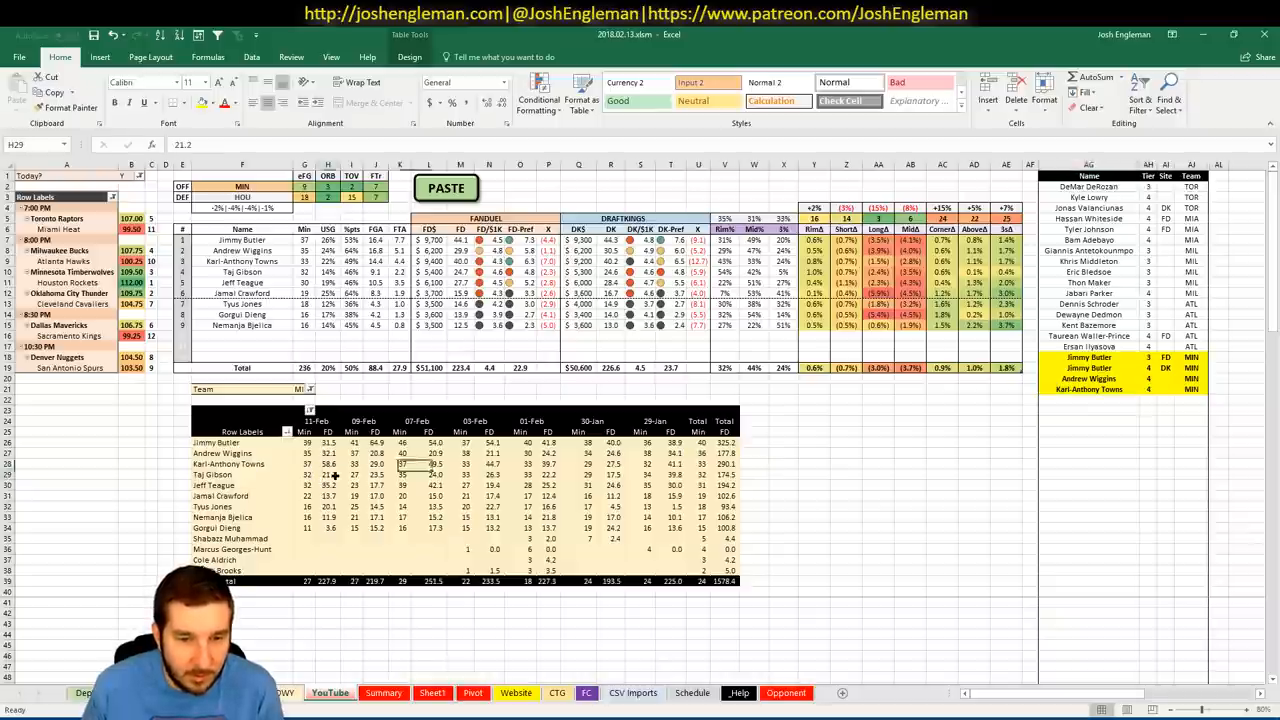
Check a game-log pivot value and go to the minutes and FPPM chart sheet.
left_click(548, 474)
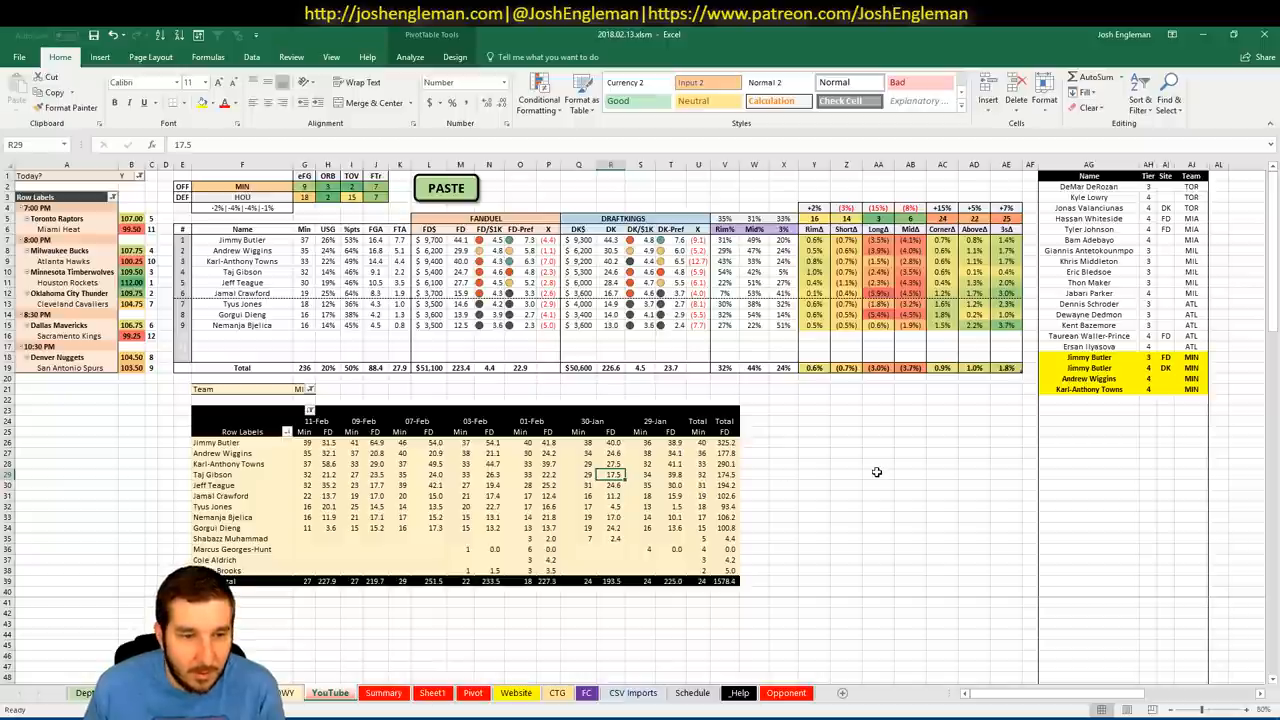
mouse_move(792, 454)
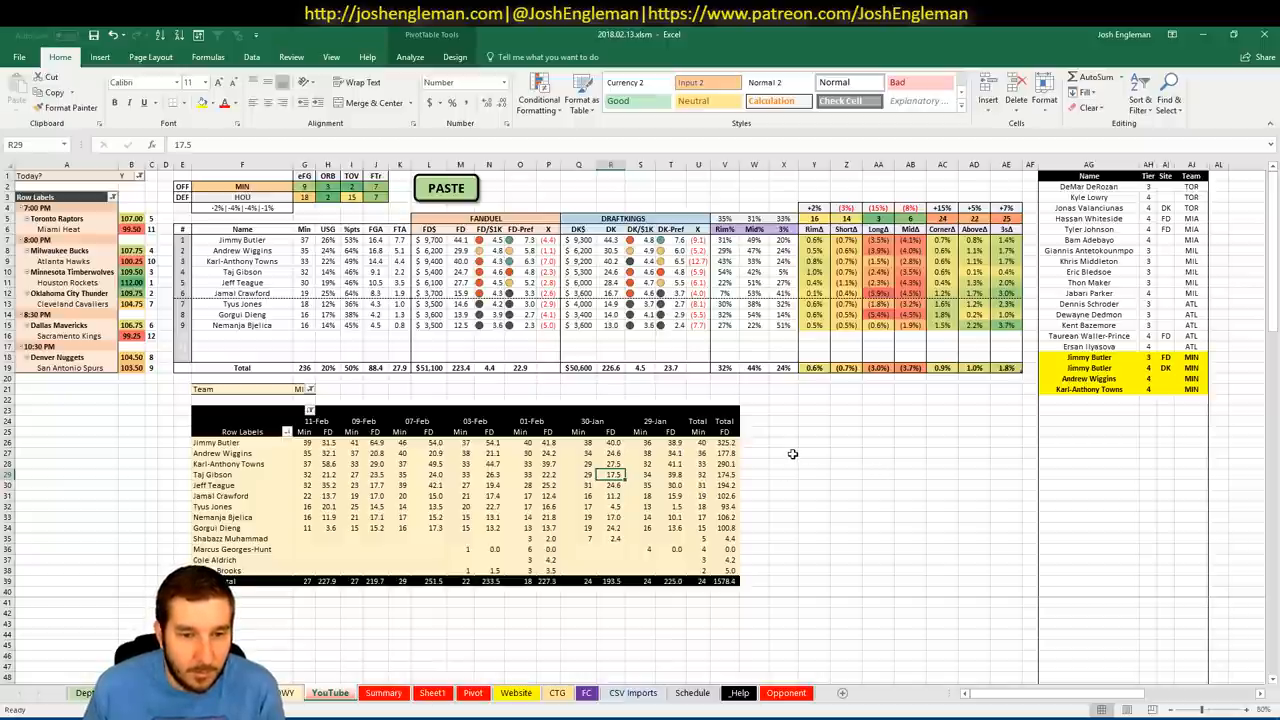
left_click(632, 692)
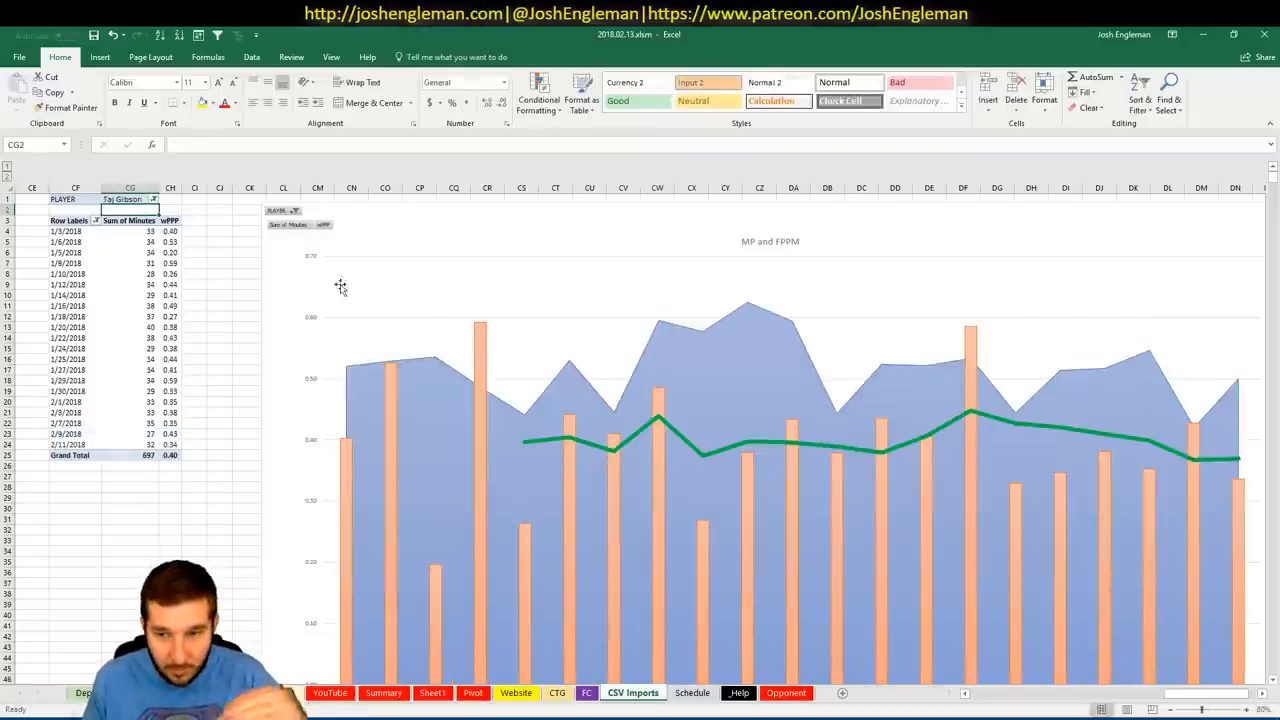
Scroll across the chart sheet and return to the main player ratings sheet.
scroll("right", 3)
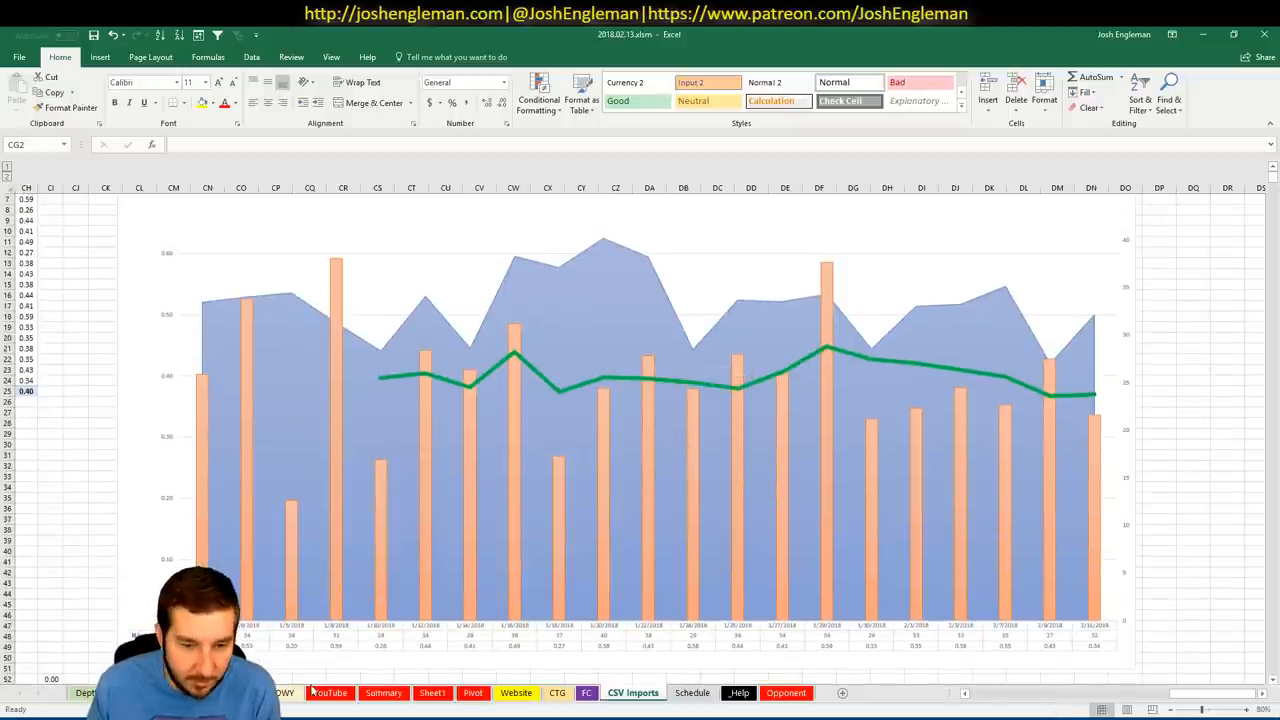
left_click(328, 692)
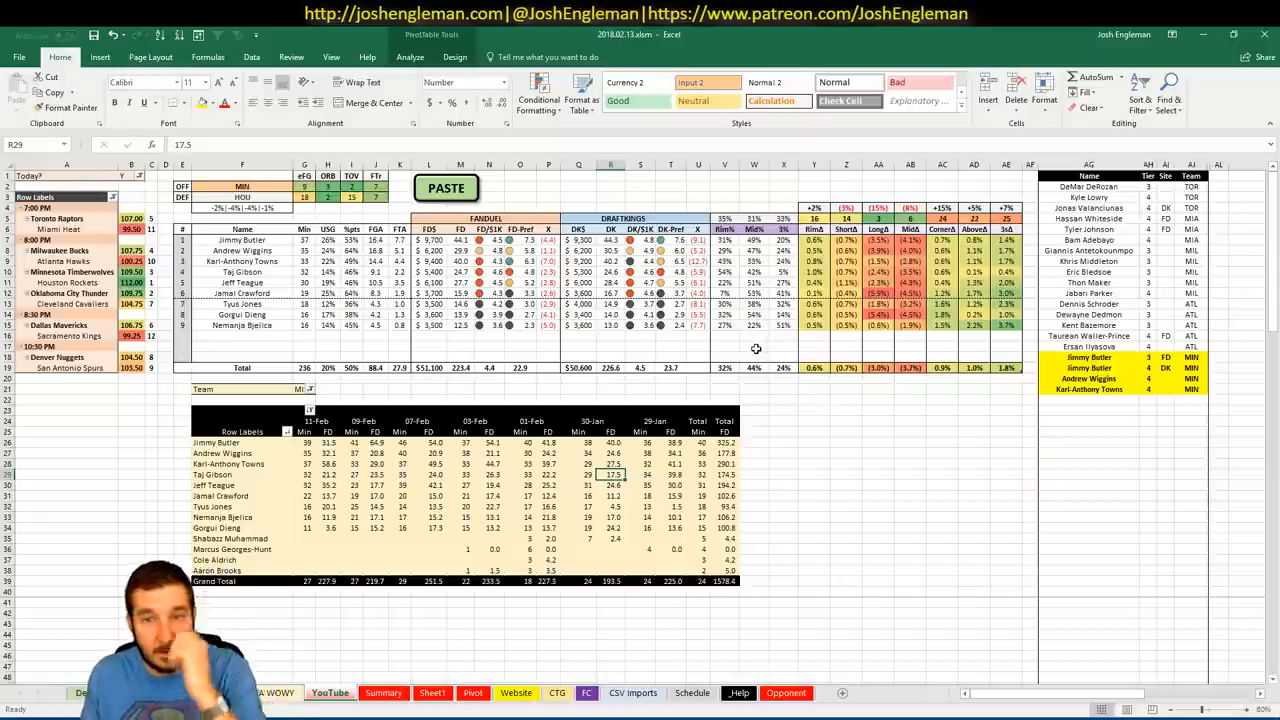
Add Taj Gibson below Karl-Anthony Towns, then select team cell F2 to change teams.
left_click(1090, 400)
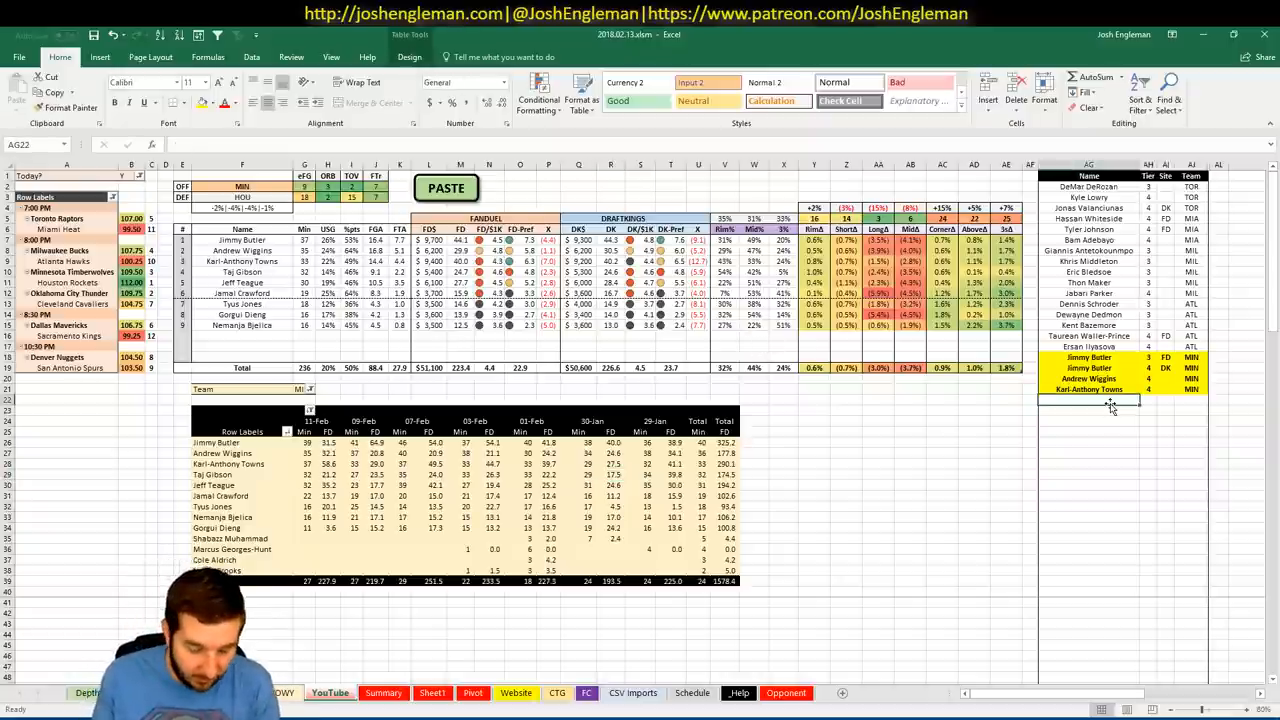
type("Taj Gibson")
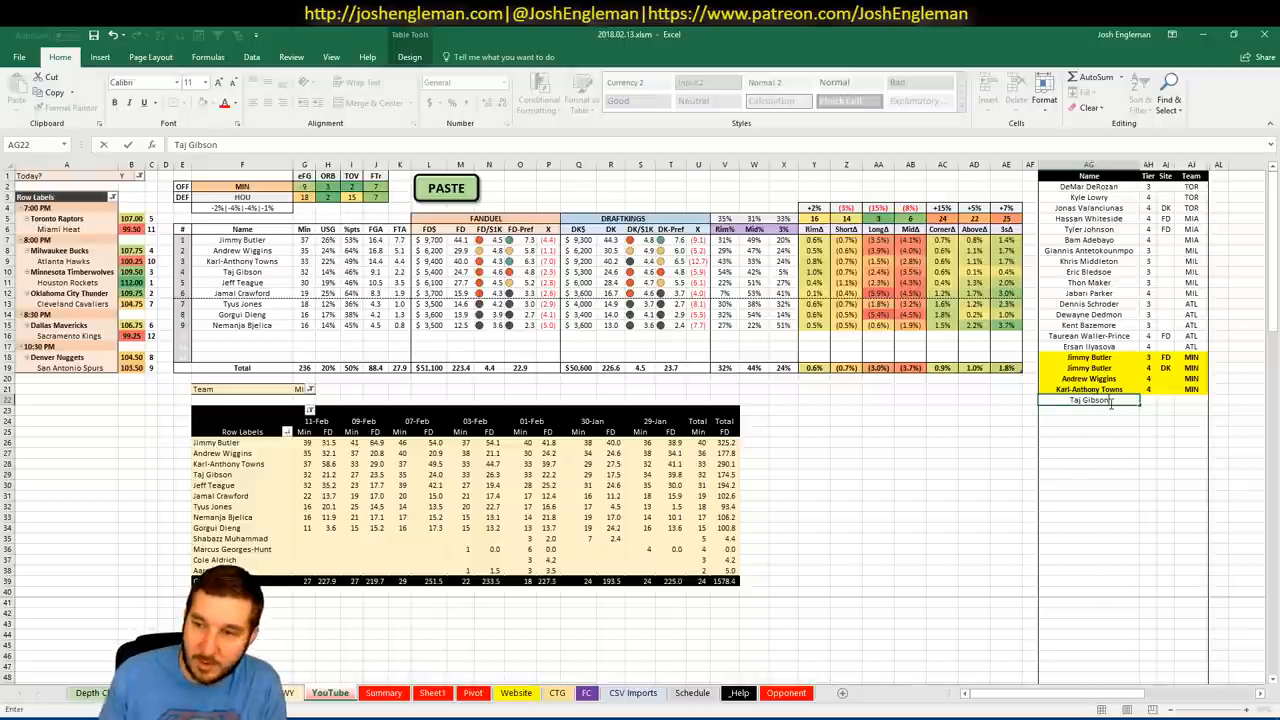
key("Return")
type("Jeff Teague")
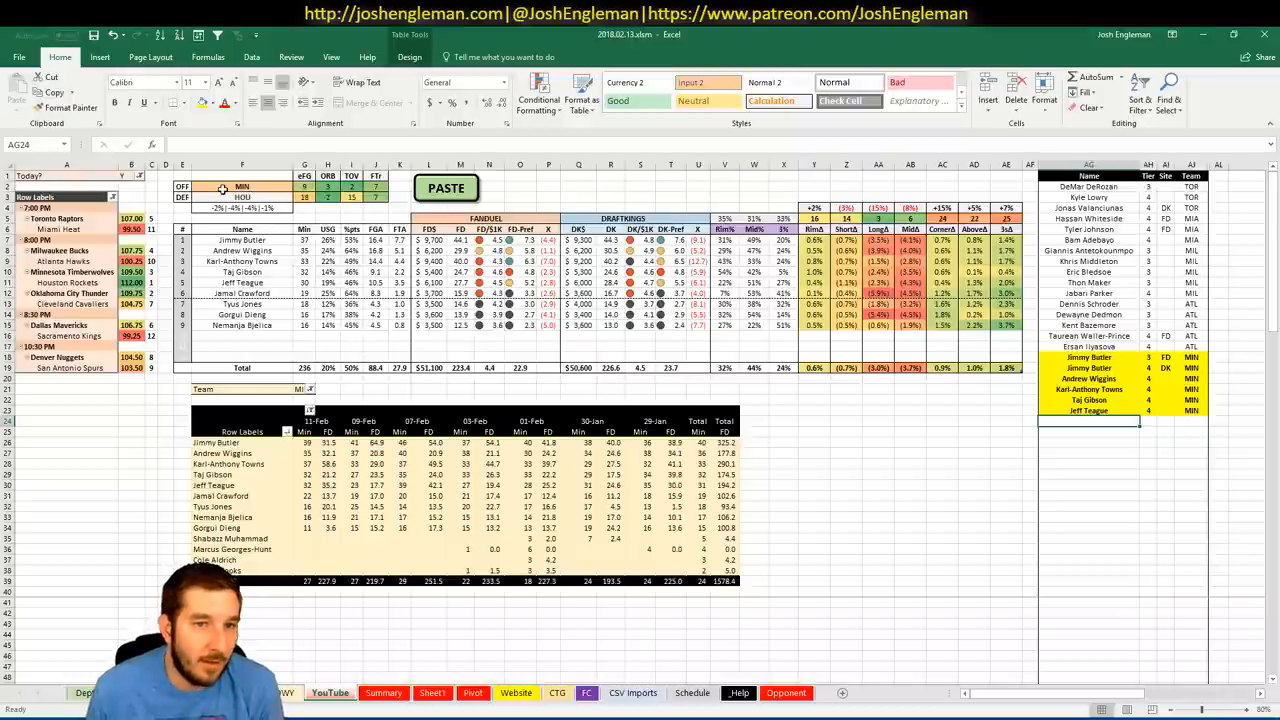
left_click(242, 188)
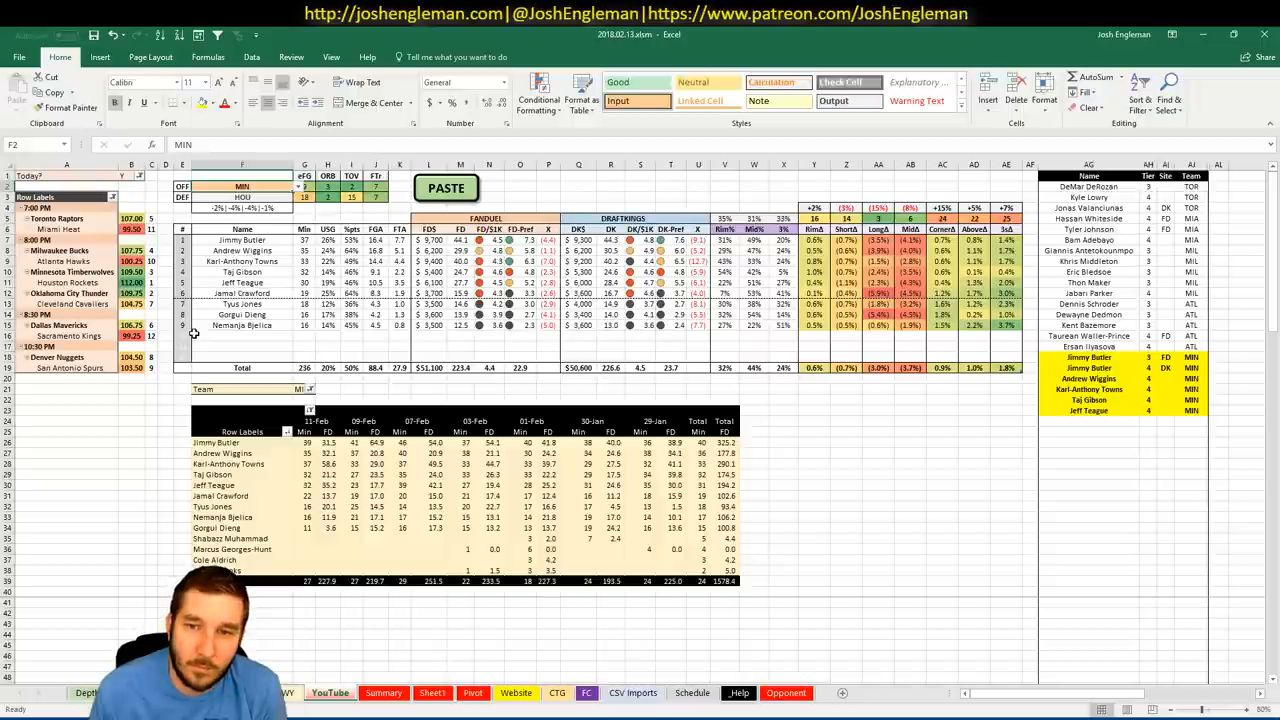
mouse_move(204, 332)
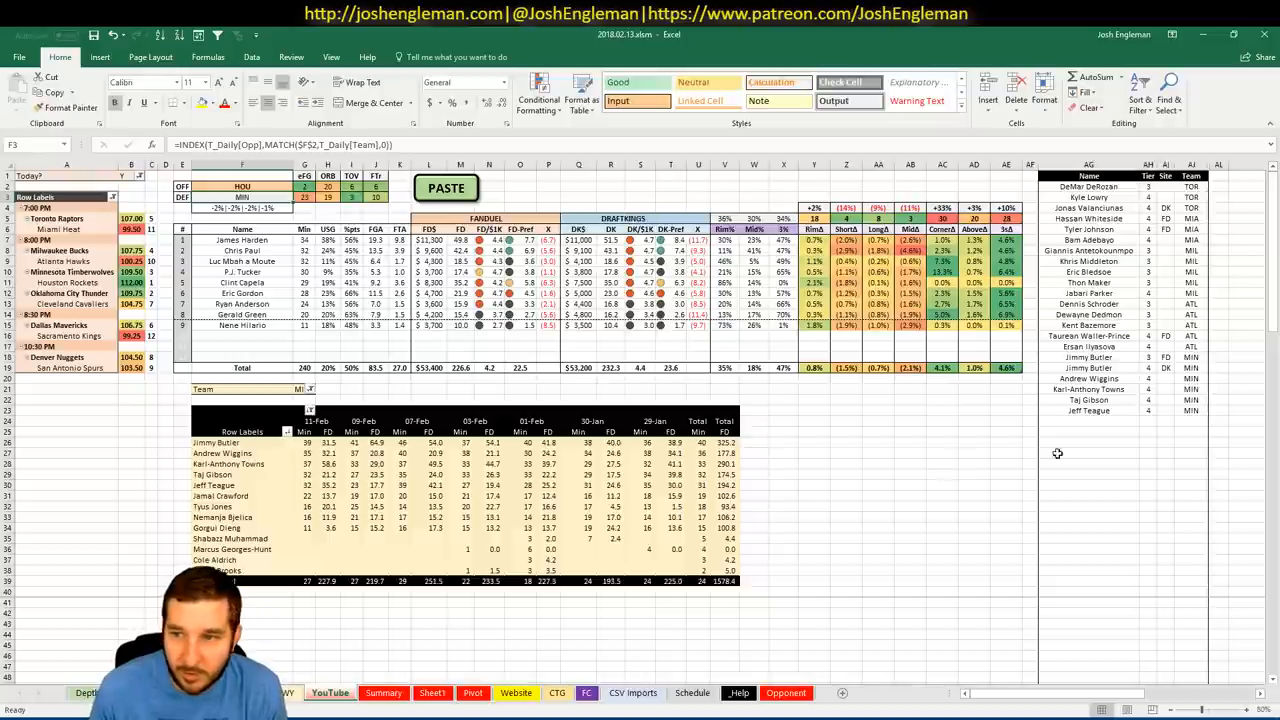
Set the games table's Team filter to HOU.
left_click(814, 388)
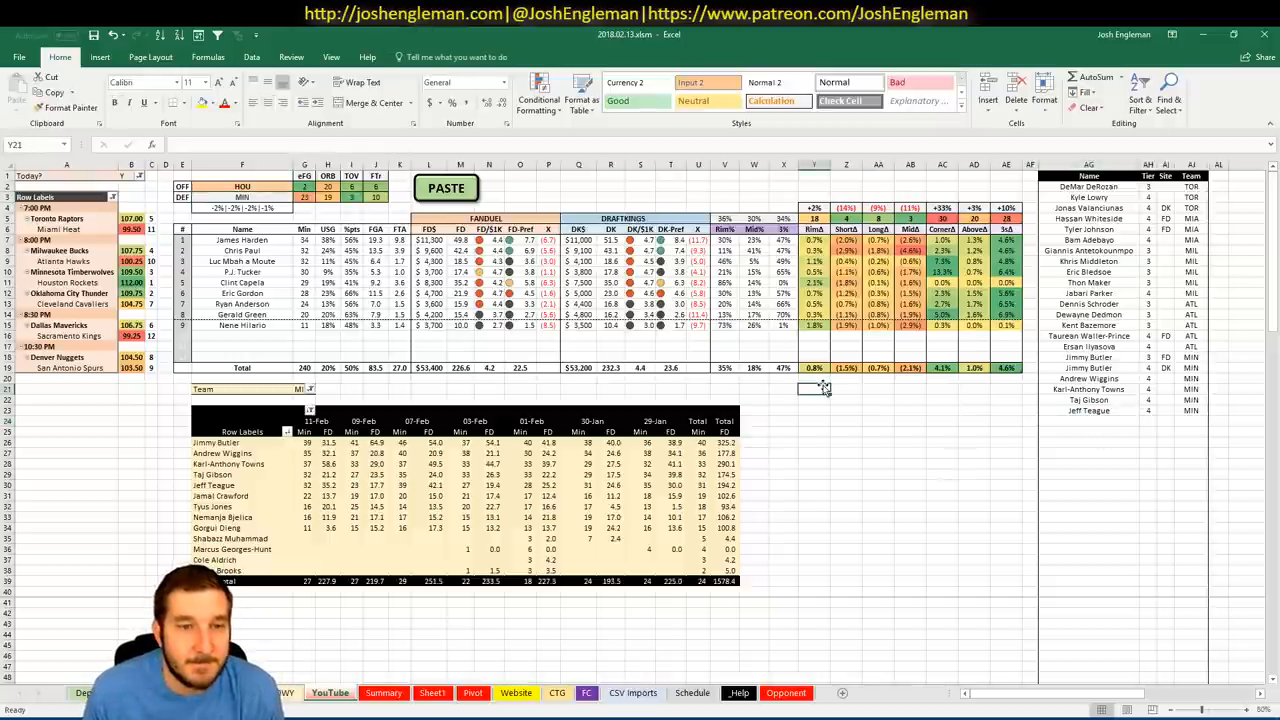
left_click(302, 388)
type("HOU")
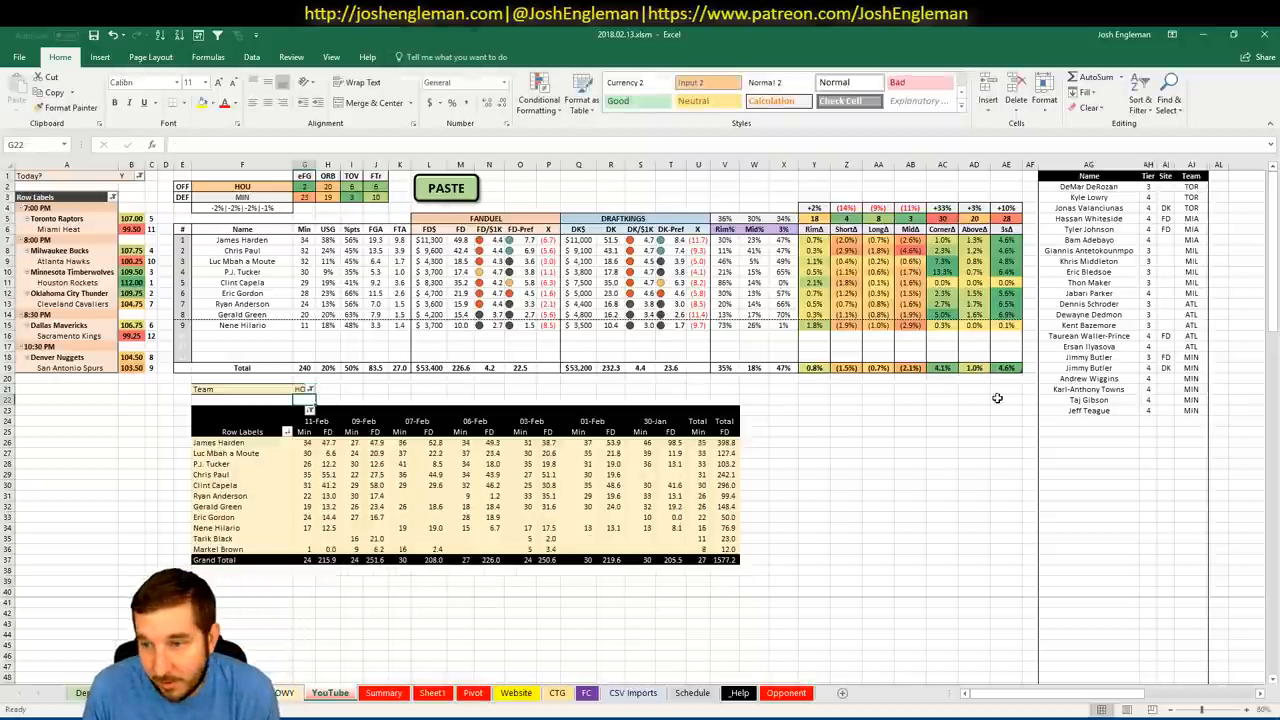
left_click(1088, 412)
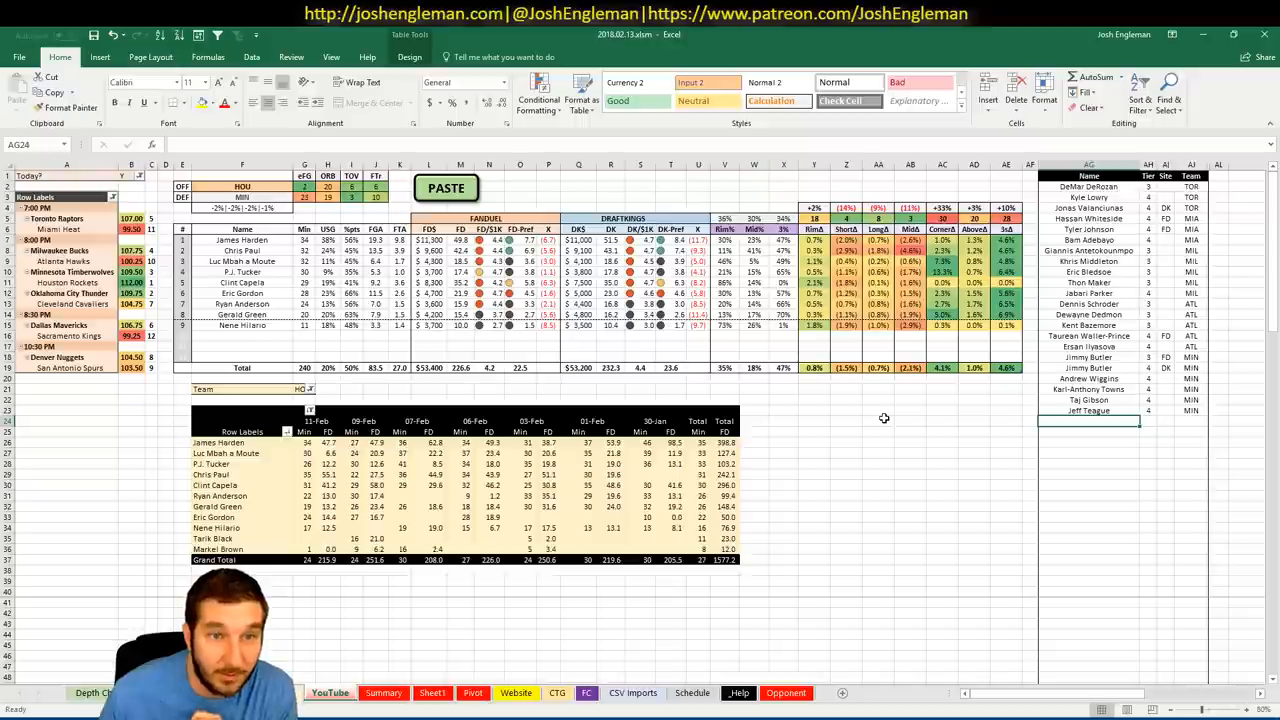
mouse_move(878, 420)
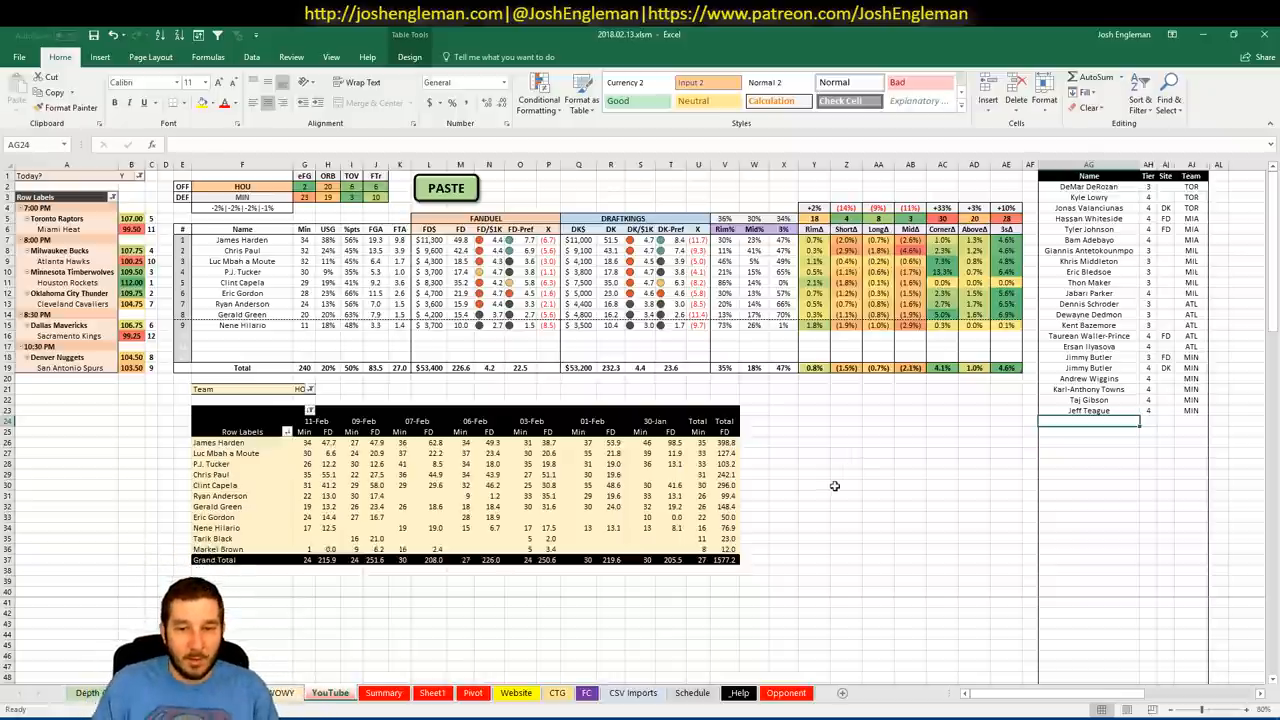
mouse_move(908, 500)
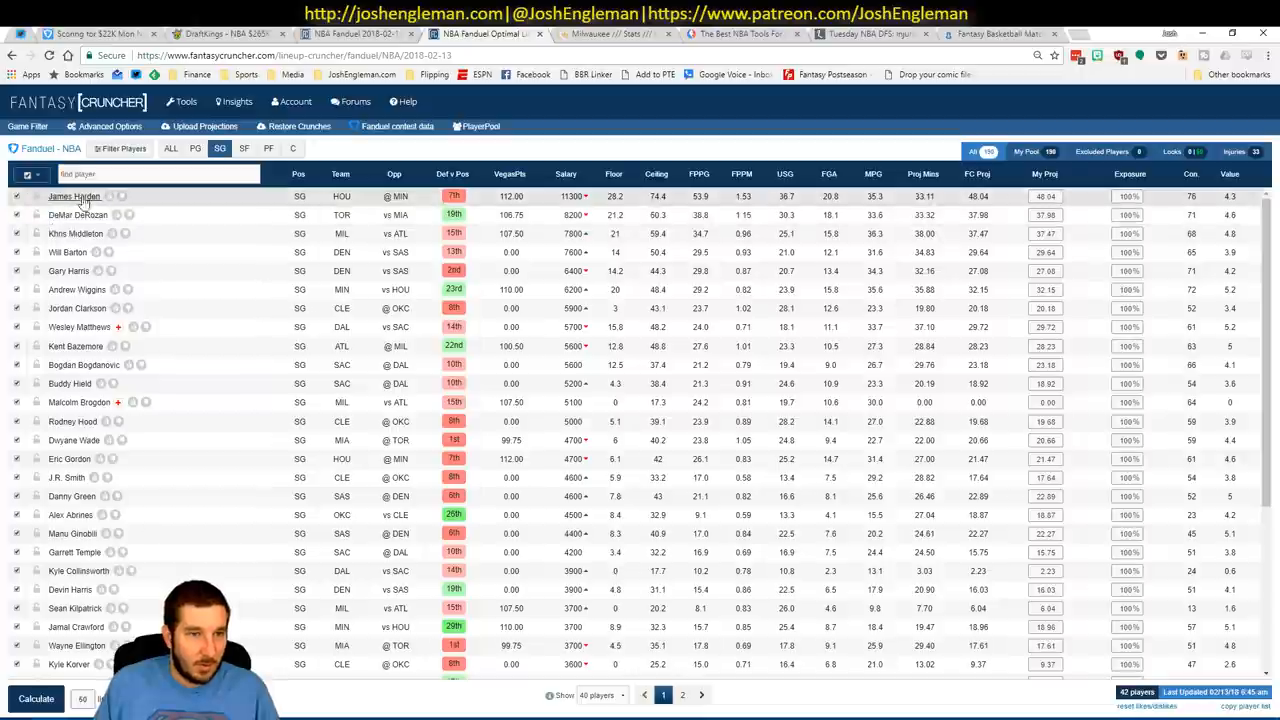
Open James Harden's player card and review his game log filter options.
left_click(74, 196)
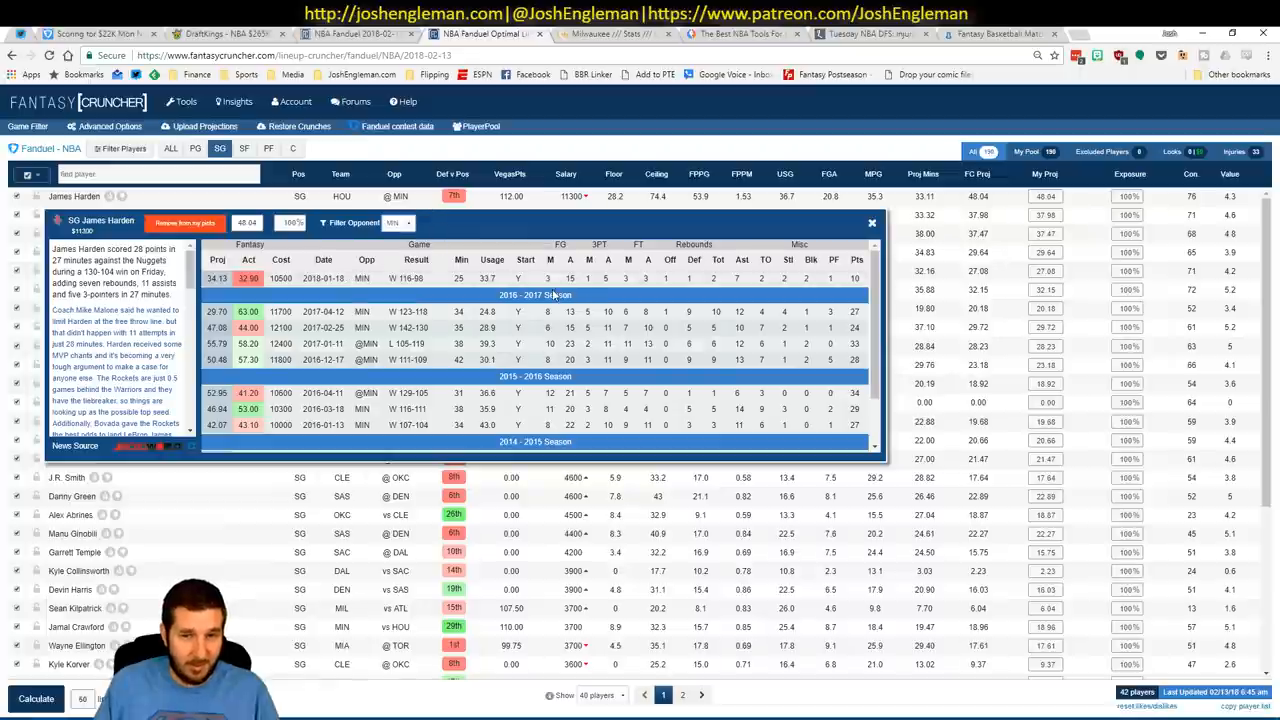
left_click(398, 222)
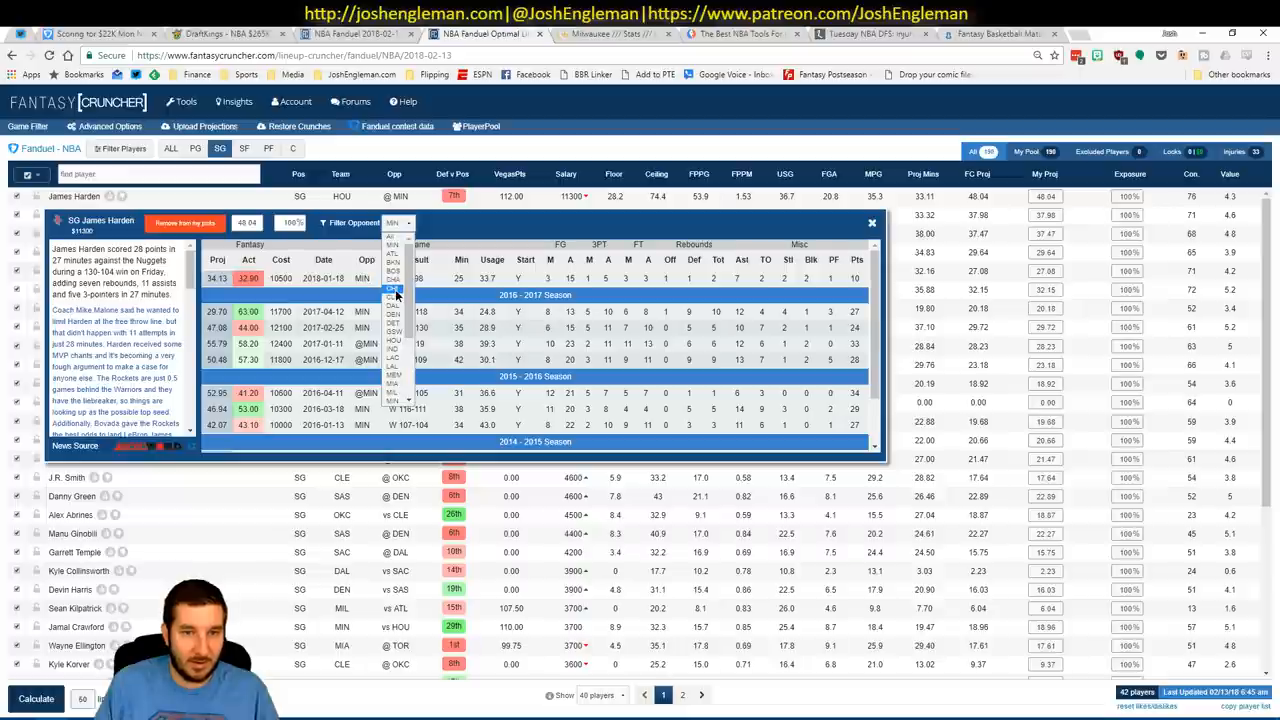
left_click(392, 290)
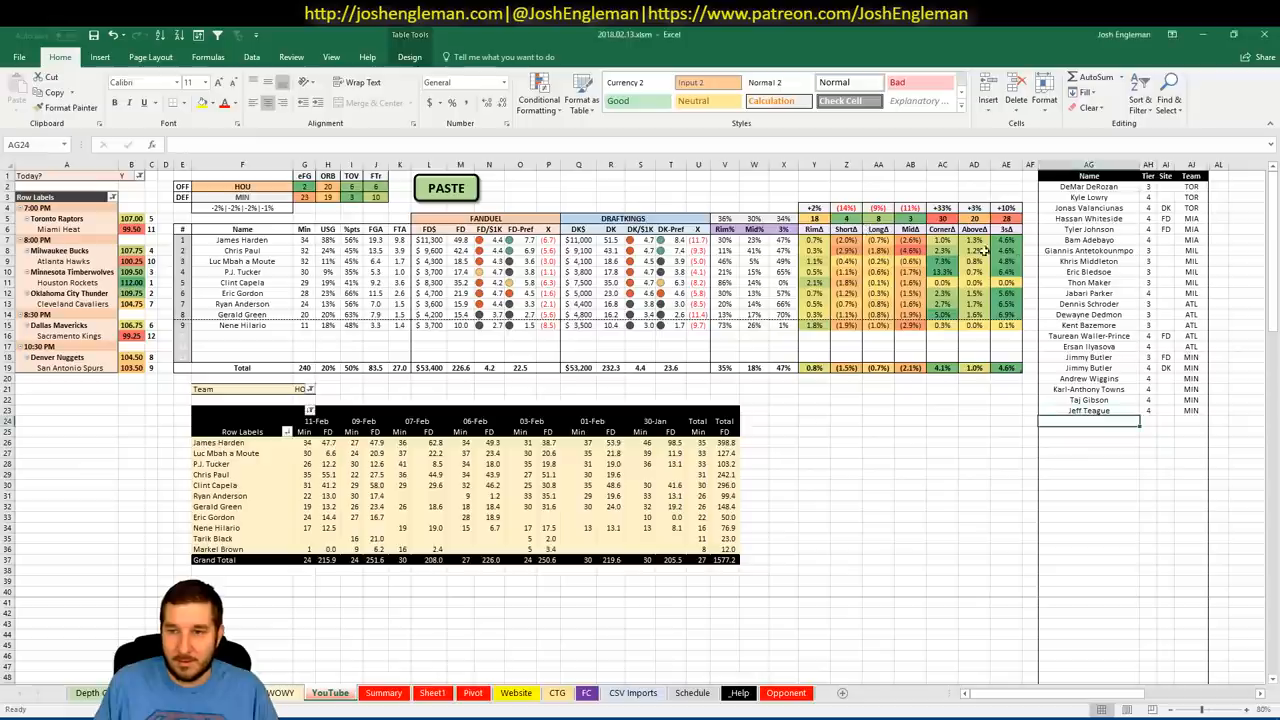
Enter James Harden with tier 4 and team HOU, then start Chris Paul's row below.
type("James Harden")
left_click(1088, 430)
type("Chris Paul")
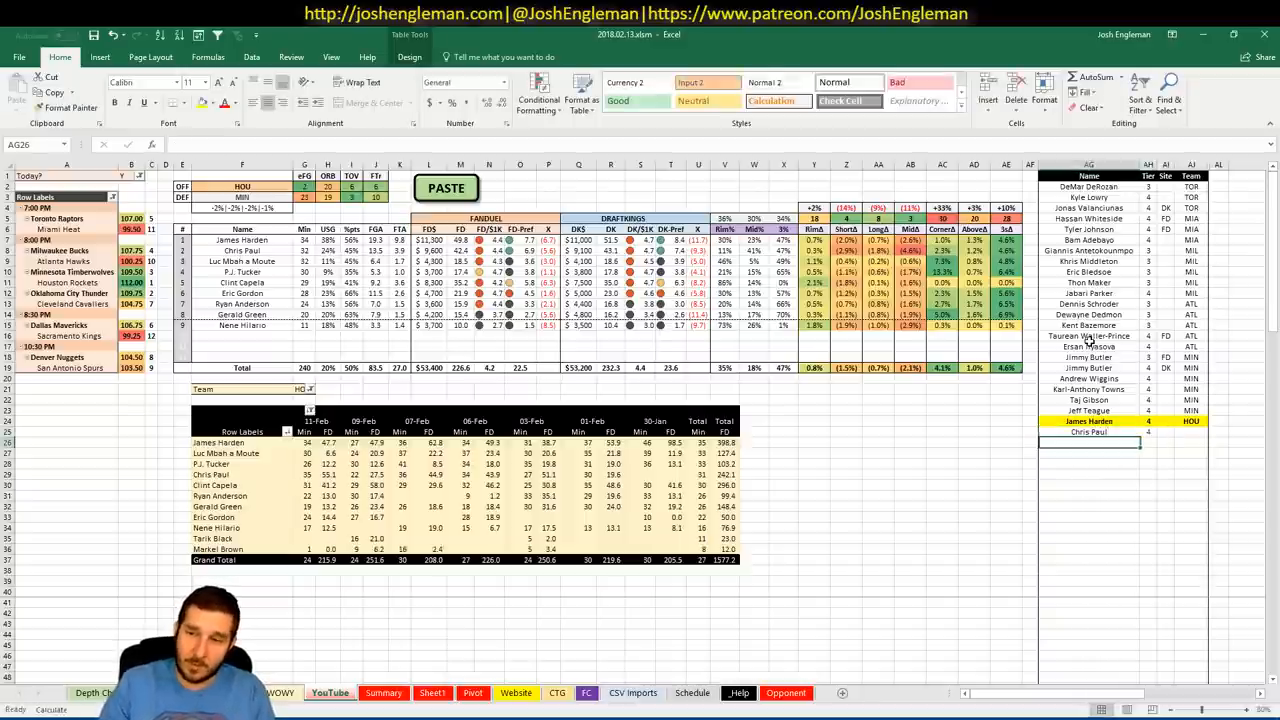
left_click(1088, 432)
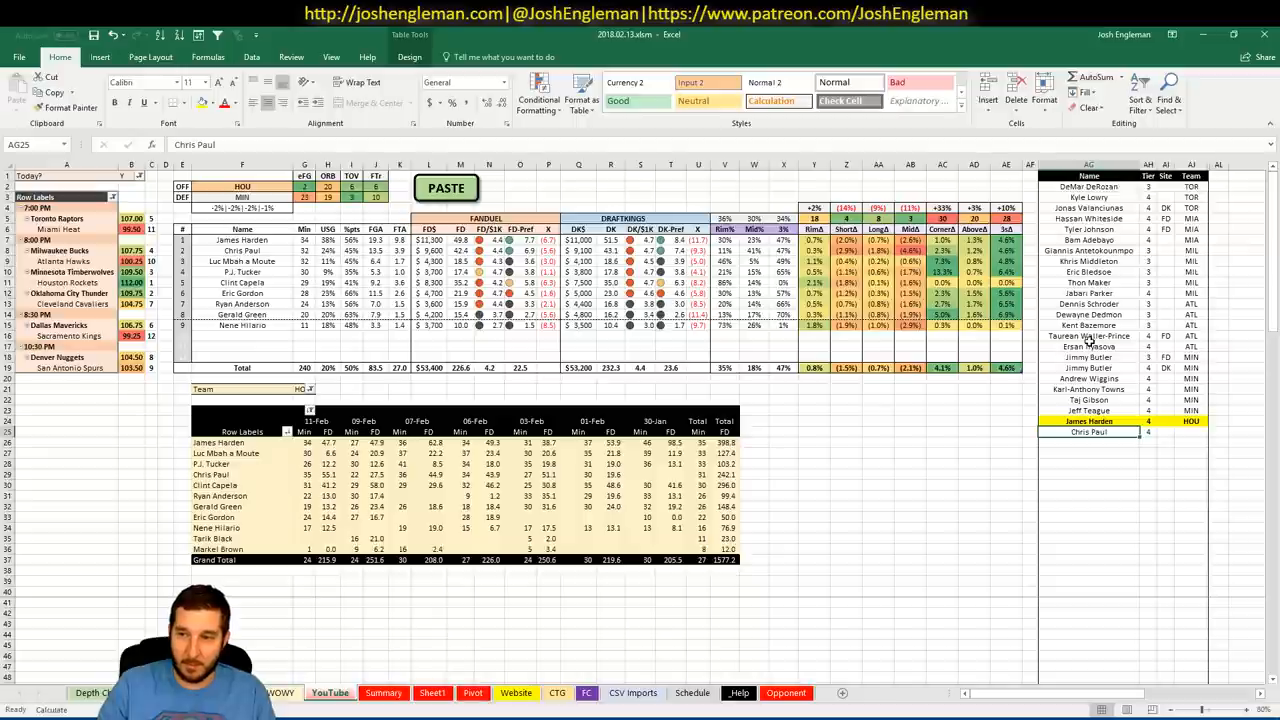
left_click(1188, 432)
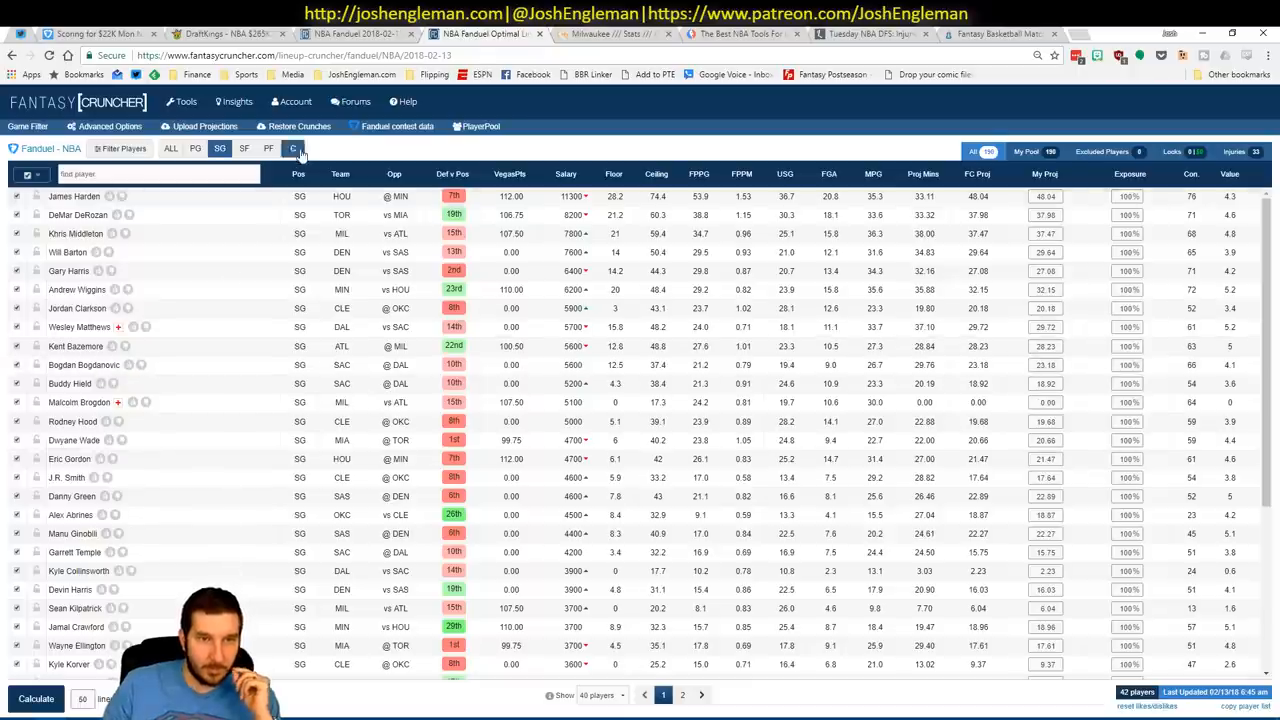
Return from the Fantasy Cruncher player pool to the Excel ratings spreadsheet.
left_click(292, 148)
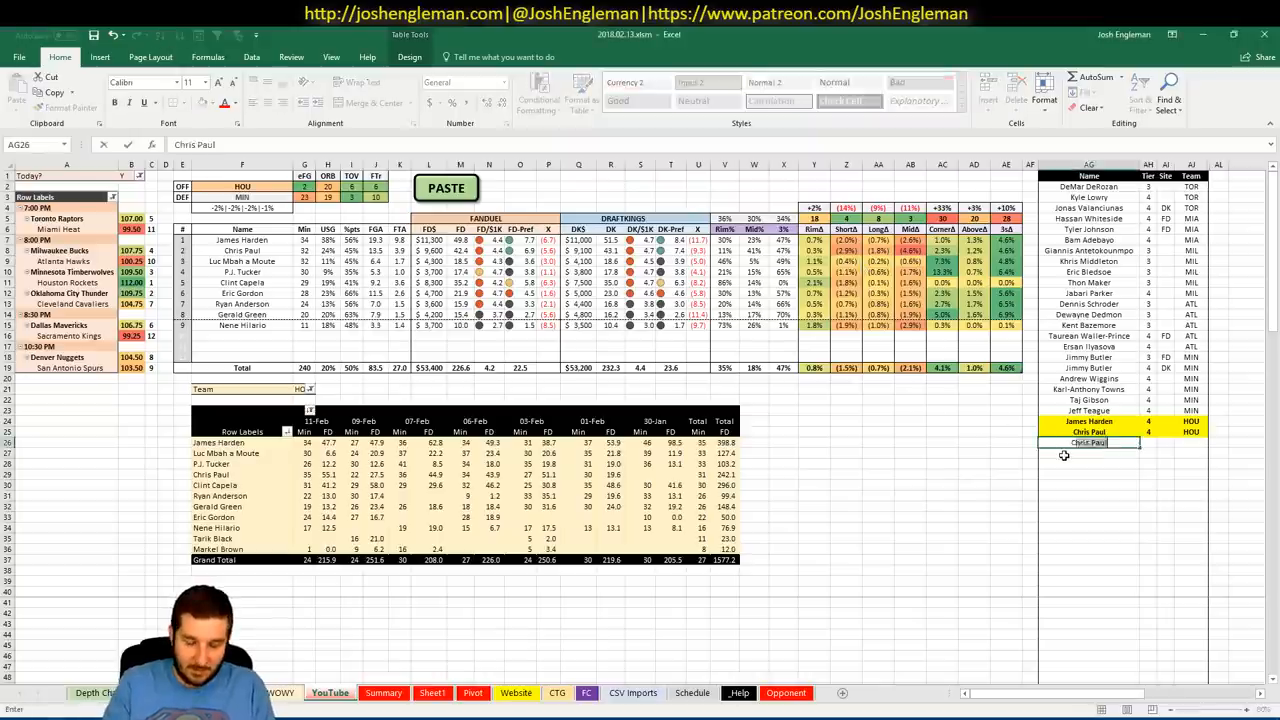
Enter Clint Capela under Chris Paul with tier 4 and team HOU.
type("Clint Capela")
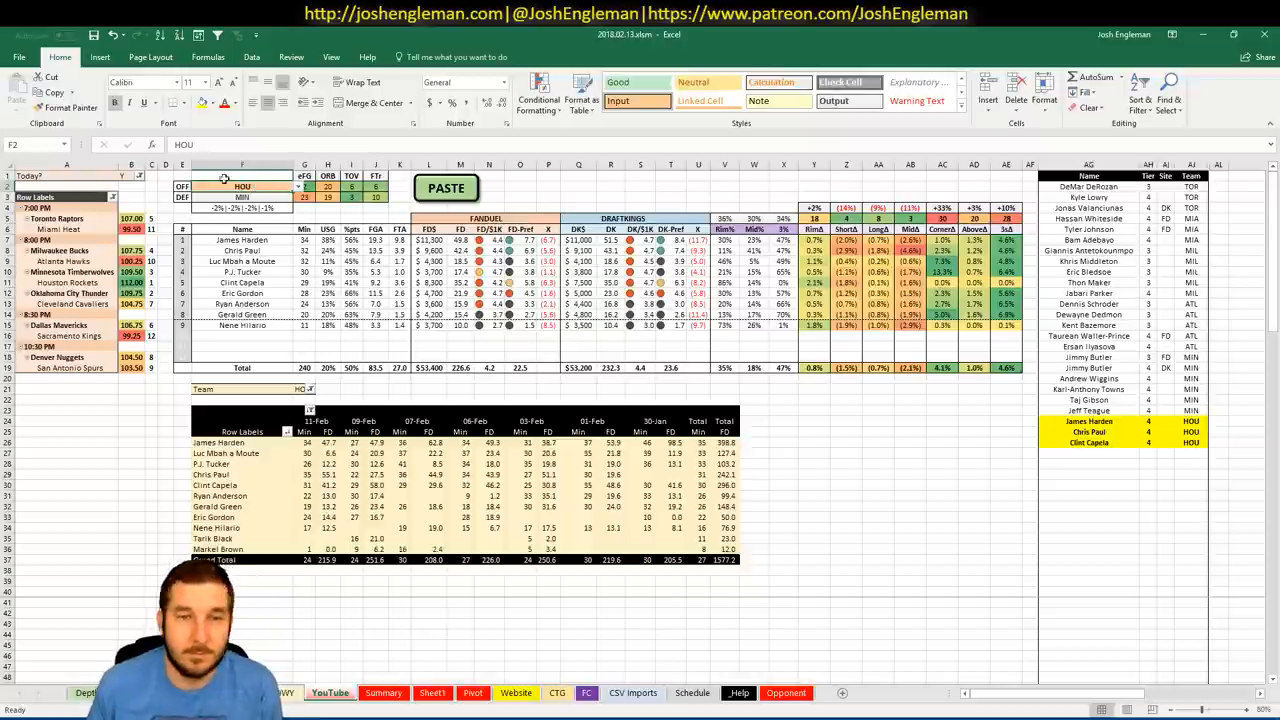
Set the featured team cell to OKC and filter the recent-games table to OKC players.
type("OKC")
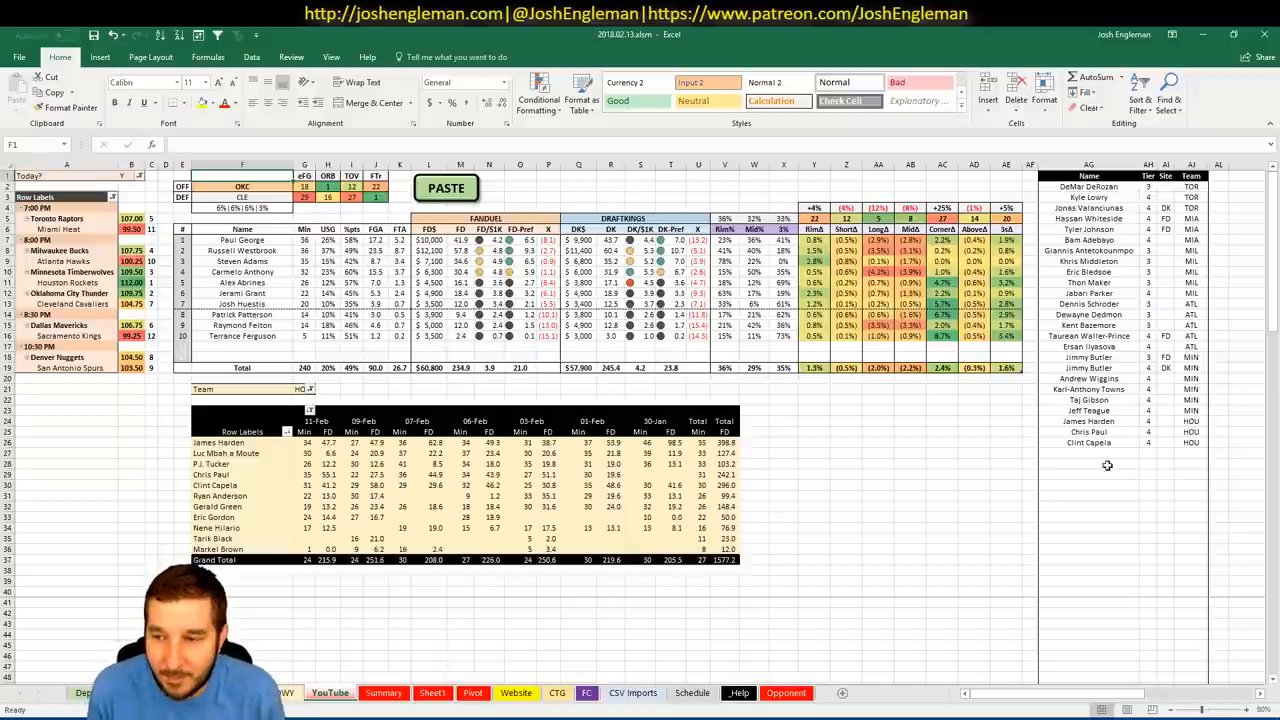
left_click(1088, 452)
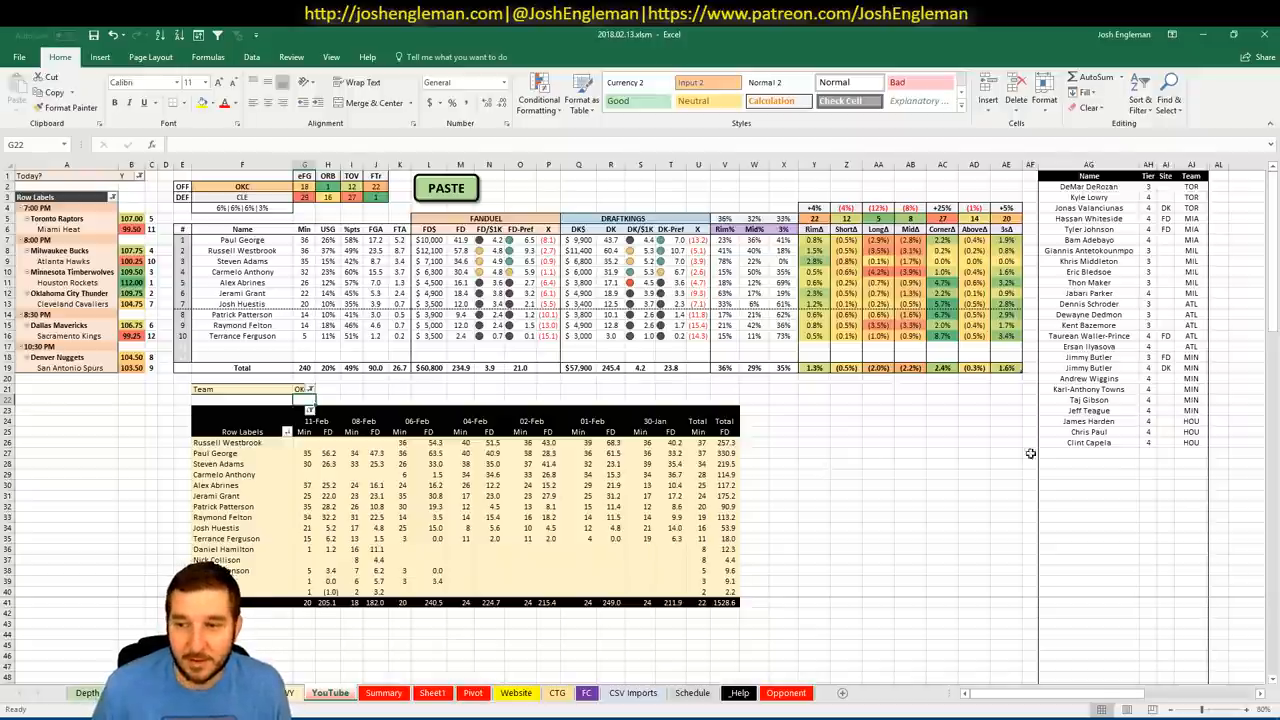
left_click(1088, 452)
type("3")
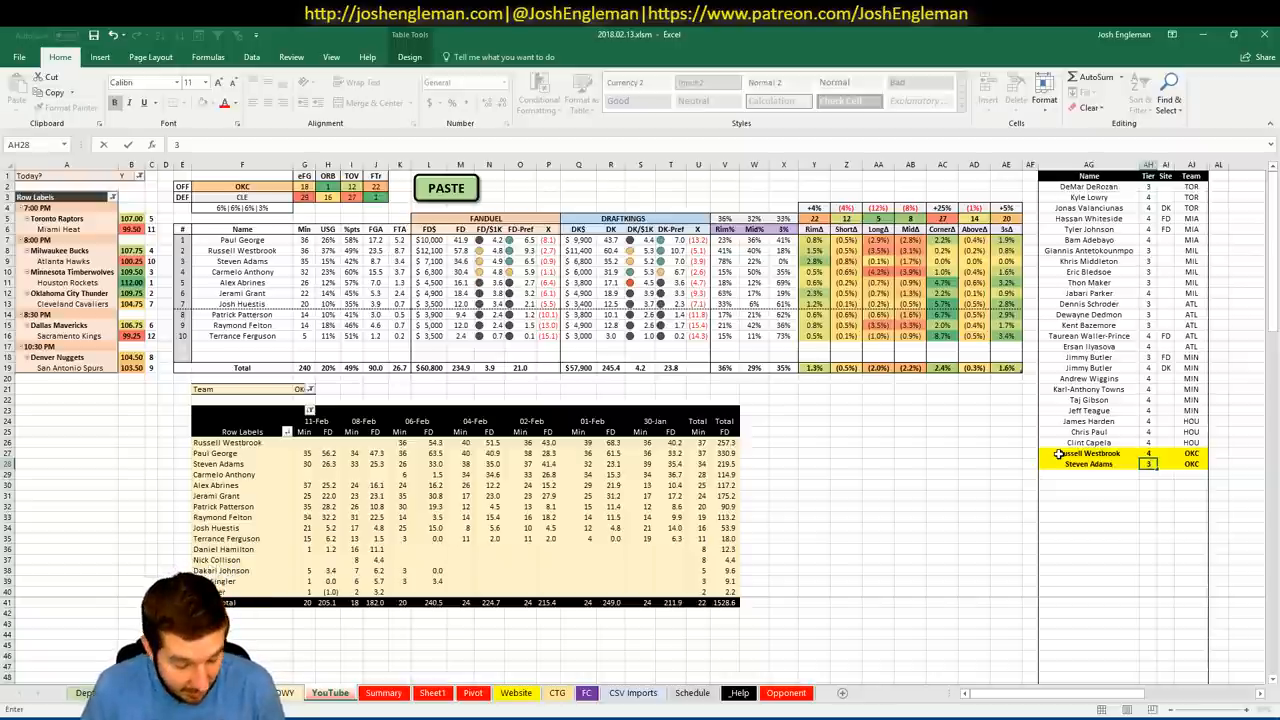
Enter Carmelo Anthony in the player list below Steven Adams, tagged OKC.
type("Carmelo Anthony")
left_click(242, 186)
type("CLE")
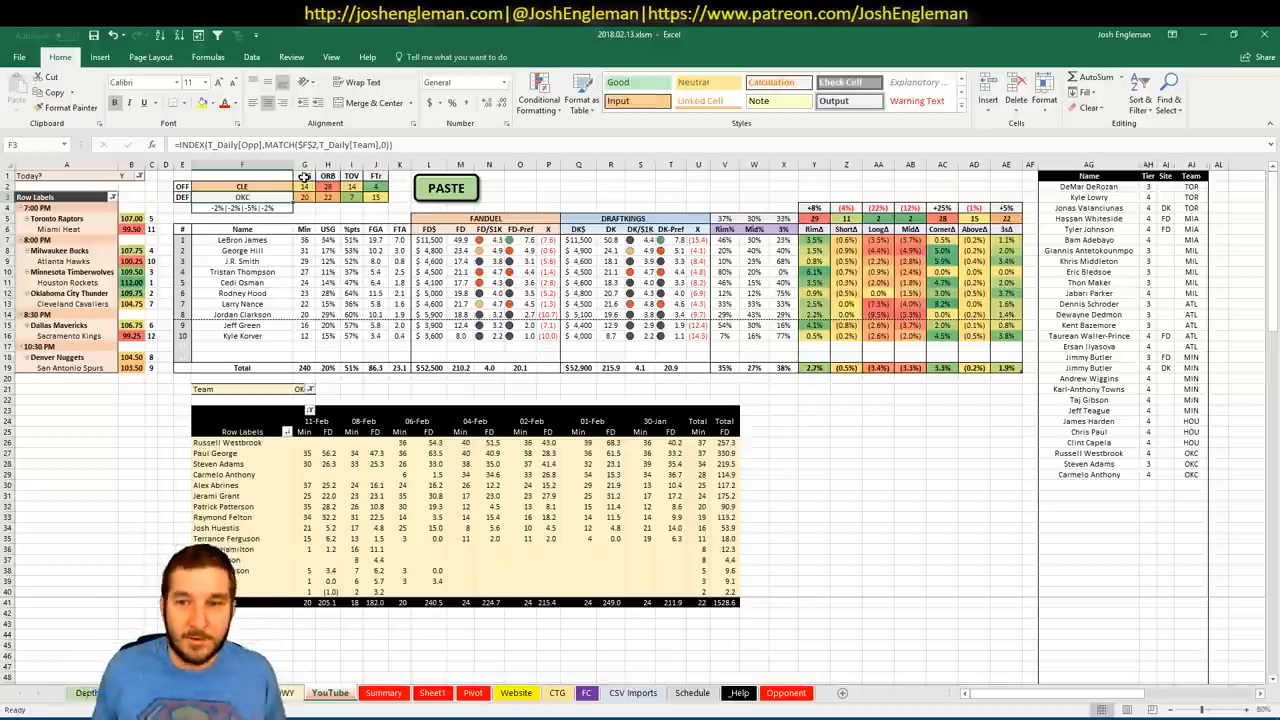
Switch the recent-games table to show Cleveland players.
left_click(1088, 486)
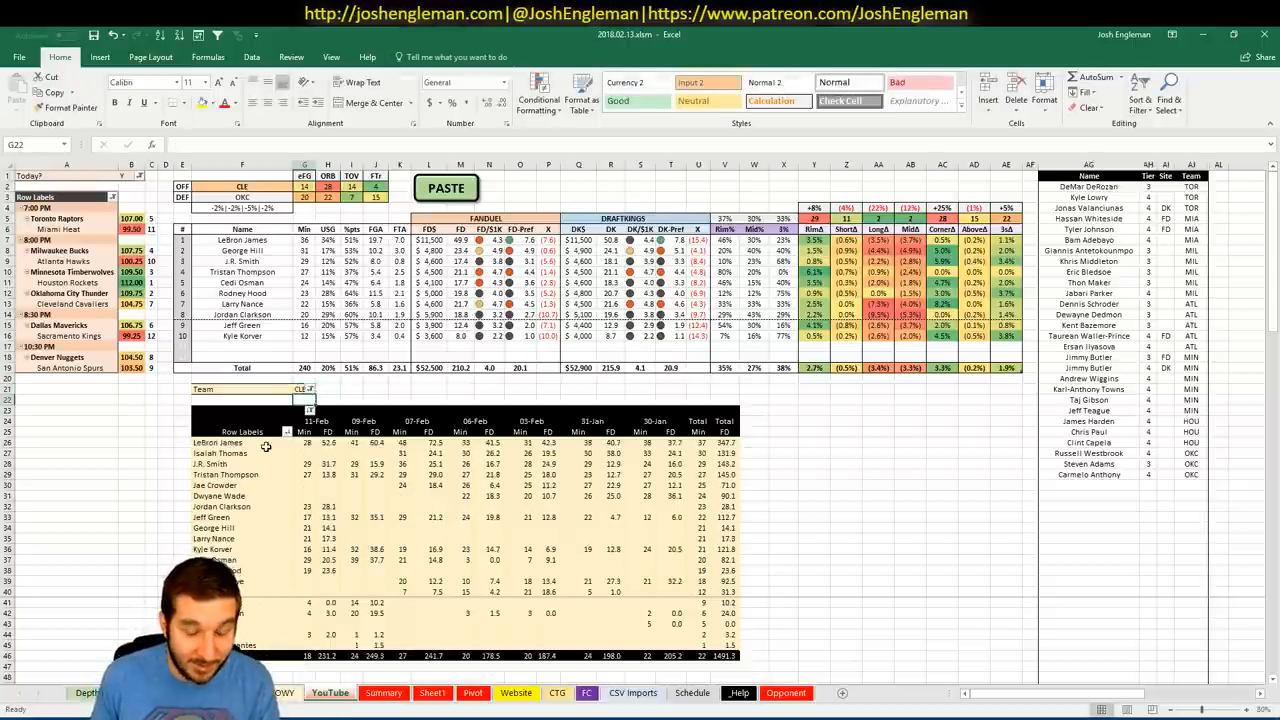
Add LeBron James to the player list below Carmelo Anthony, tagged CLE.
left_click(1088, 474)
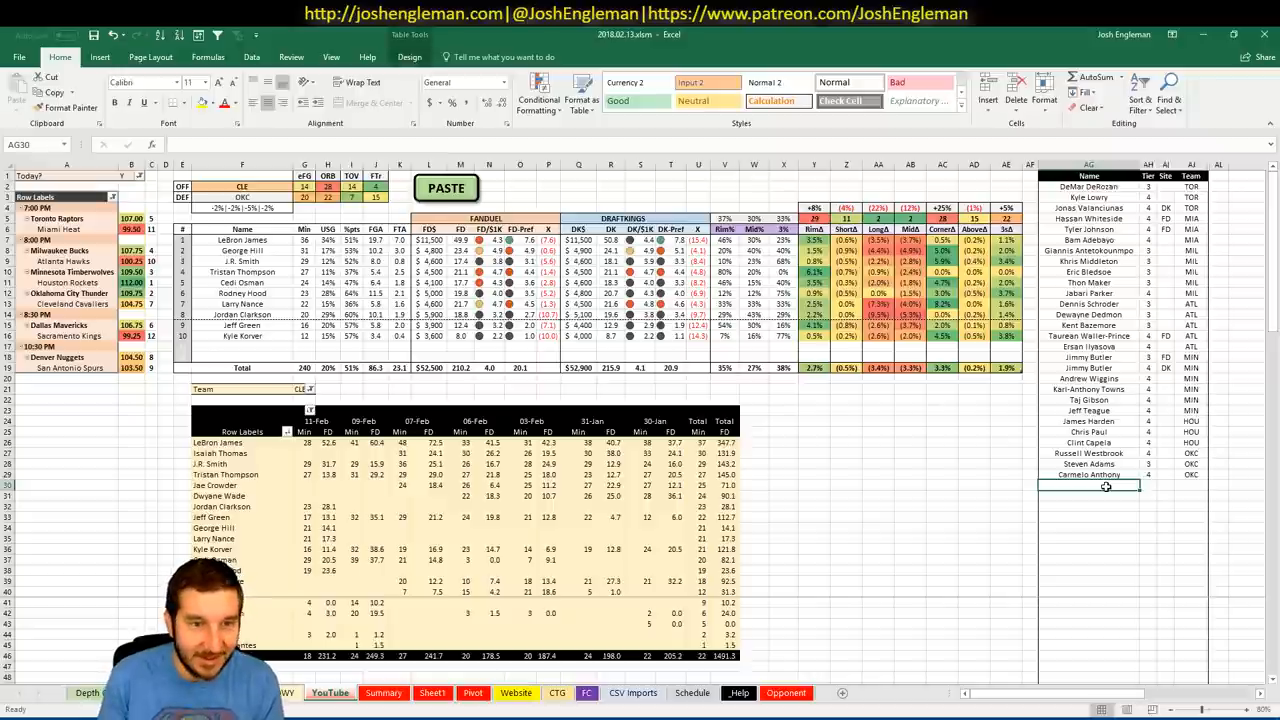
type(":eBron jam")
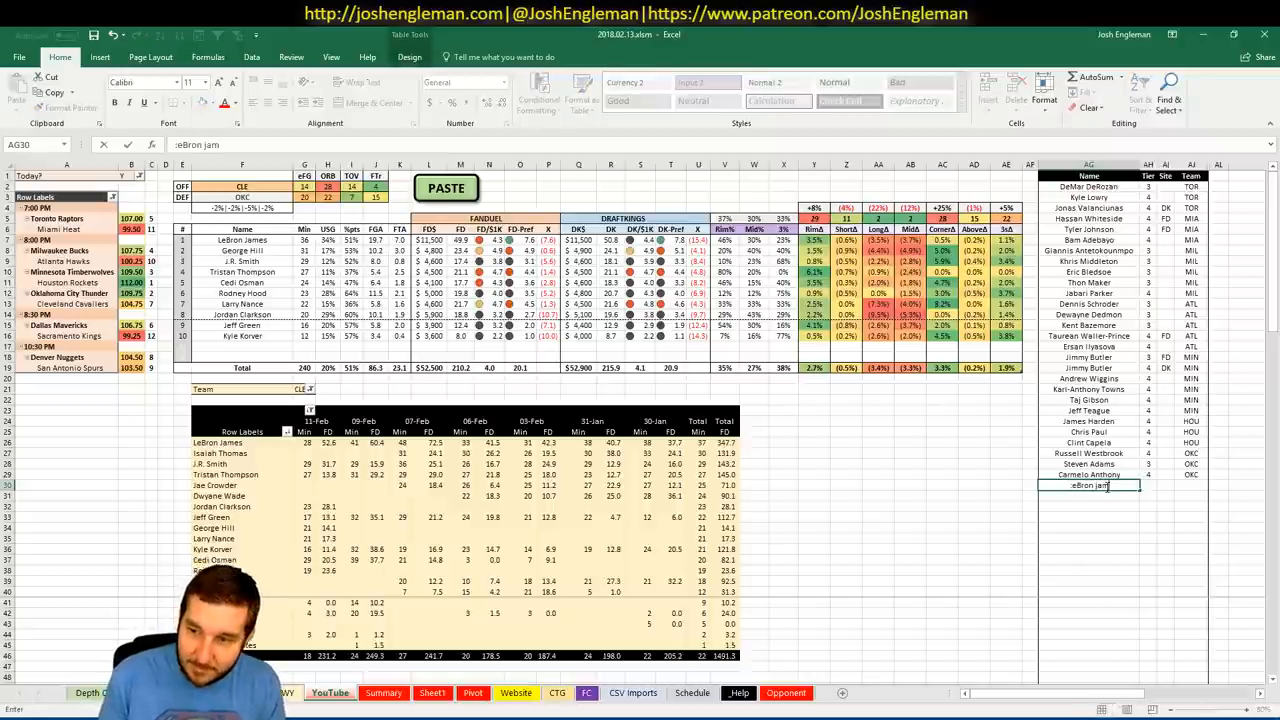
type("LeBron jame")
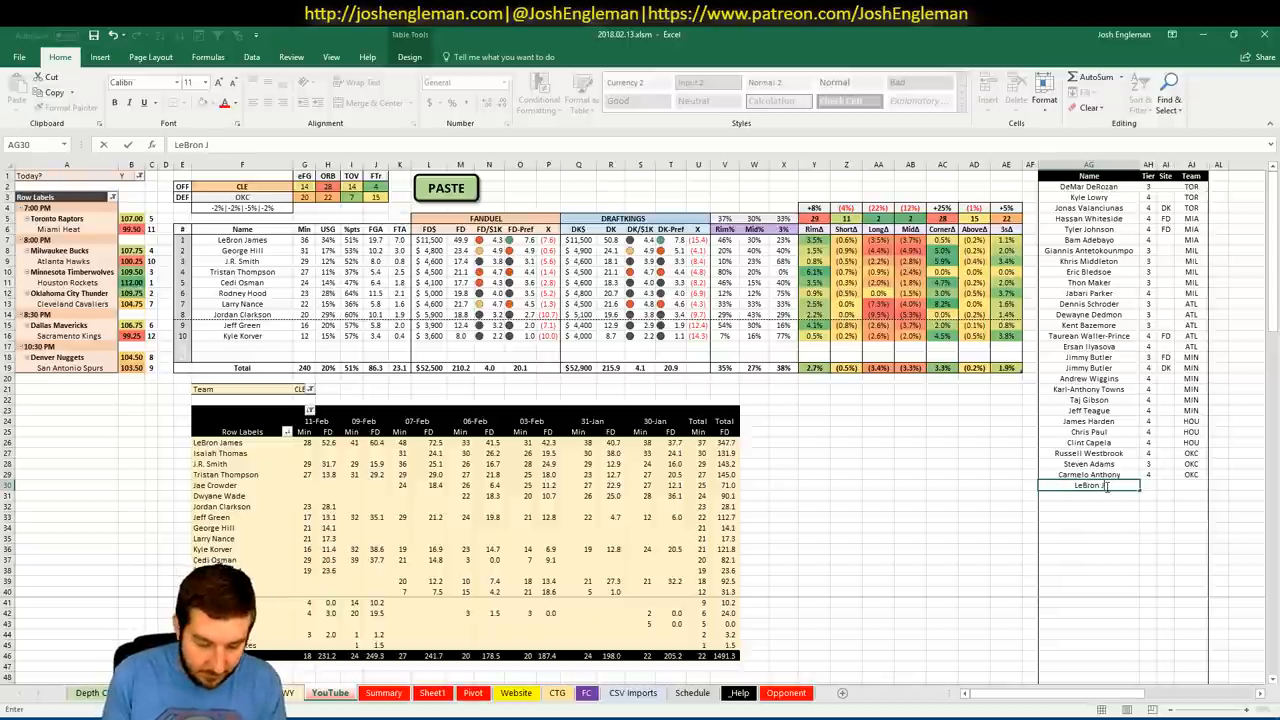
key("Return")
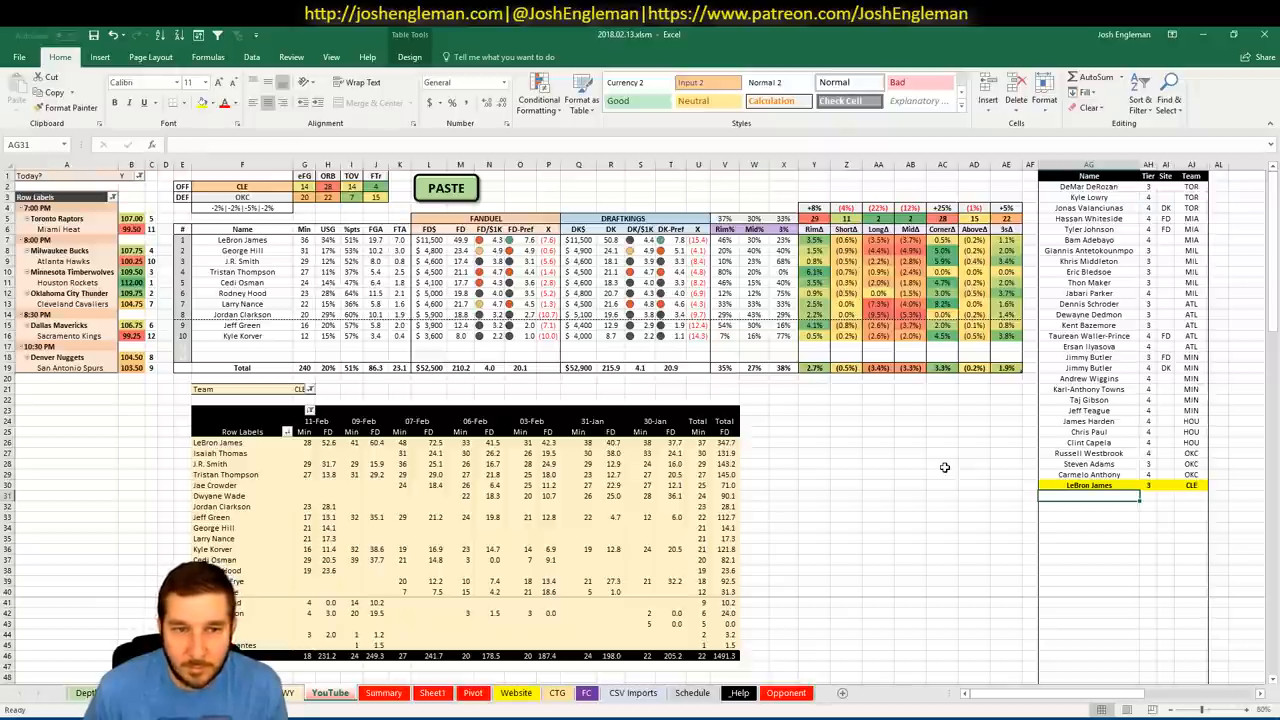
Add George Hill and Larry Nance to the player list, each tagged CLE.
type("George Hill")
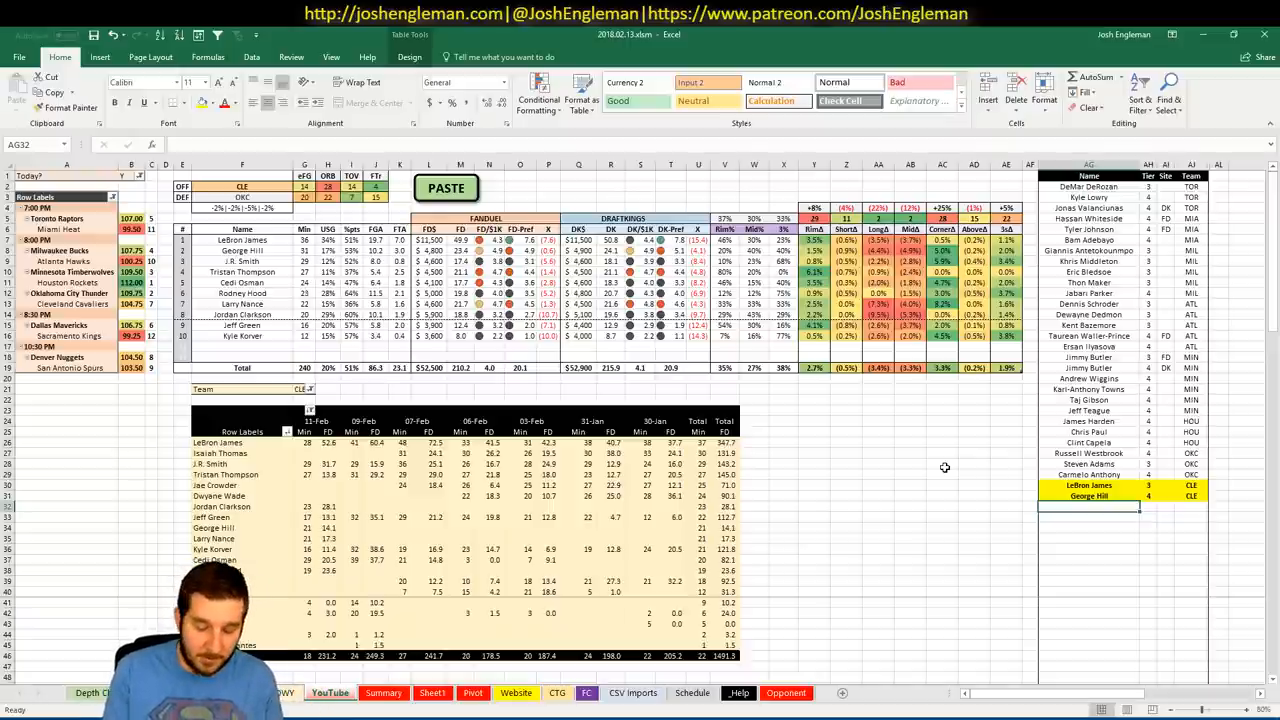
type("Larry nance")
left_click(242, 186)
type("D")
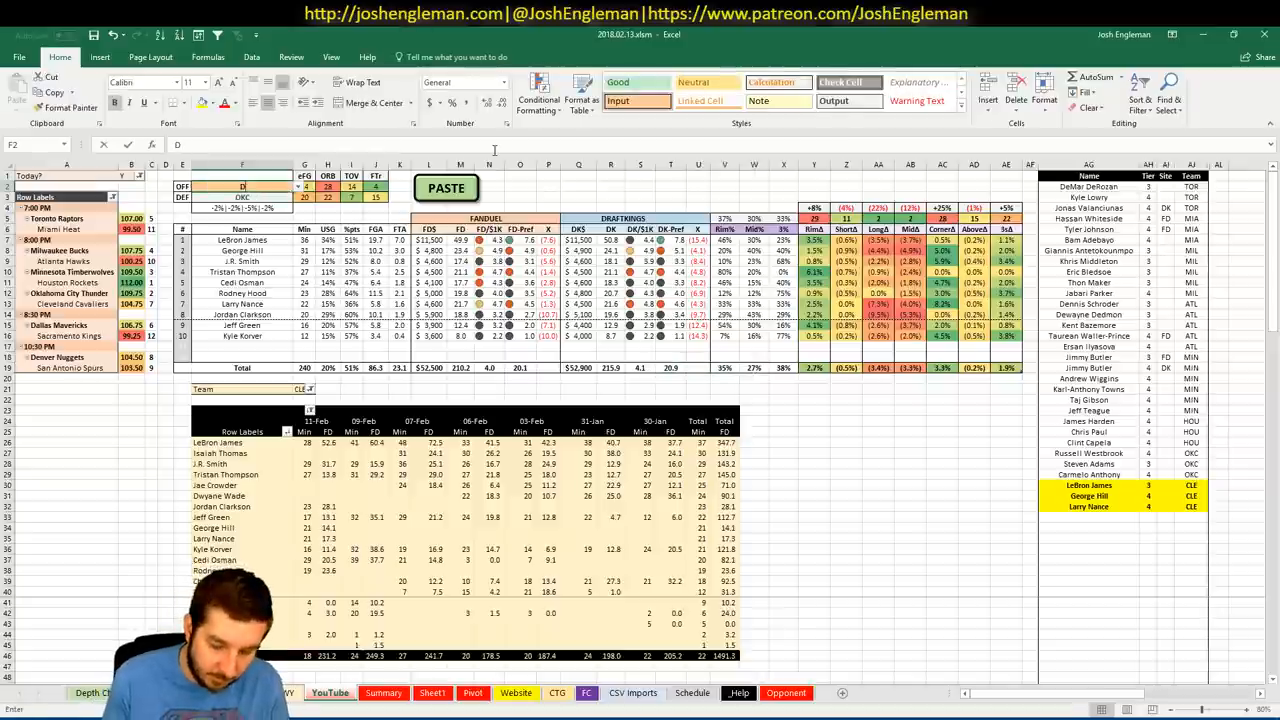
Switch the featured team to DAL, then show the team matchup and salary pivot sheet.
type("AL")
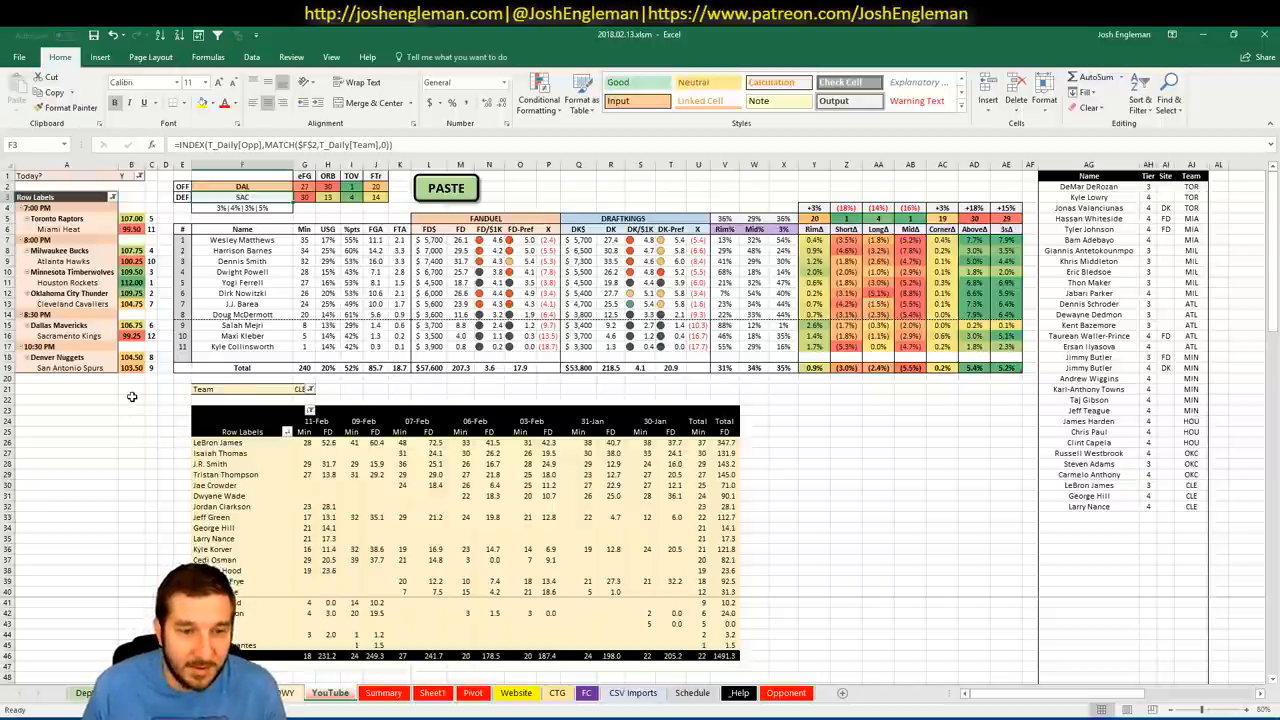
left_click(300, 388)
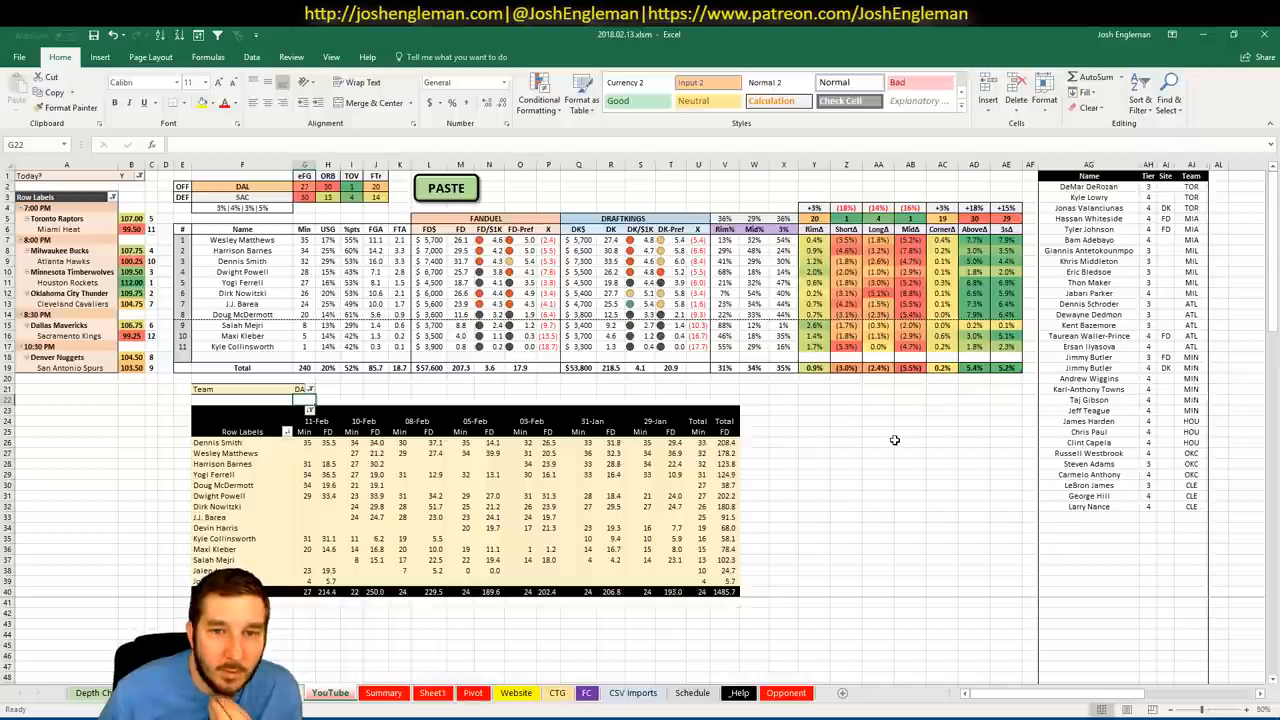
mouse_move(816, 284)
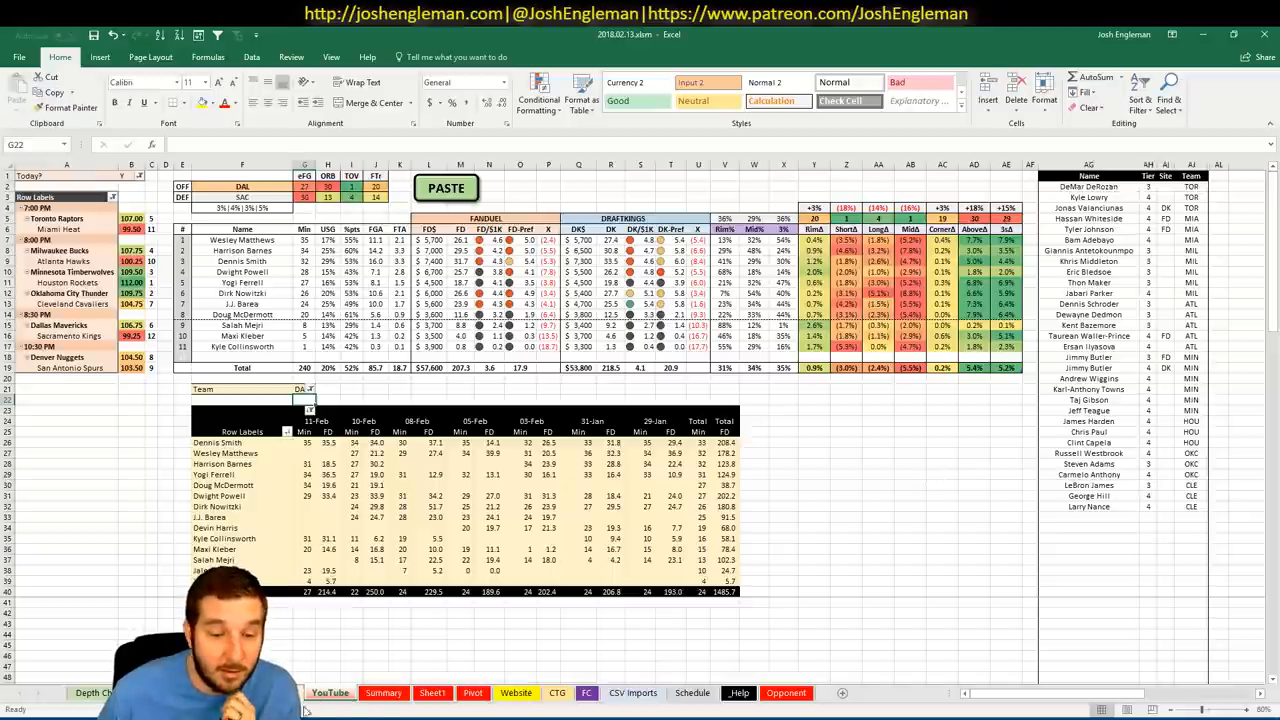
left_click(384, 692)
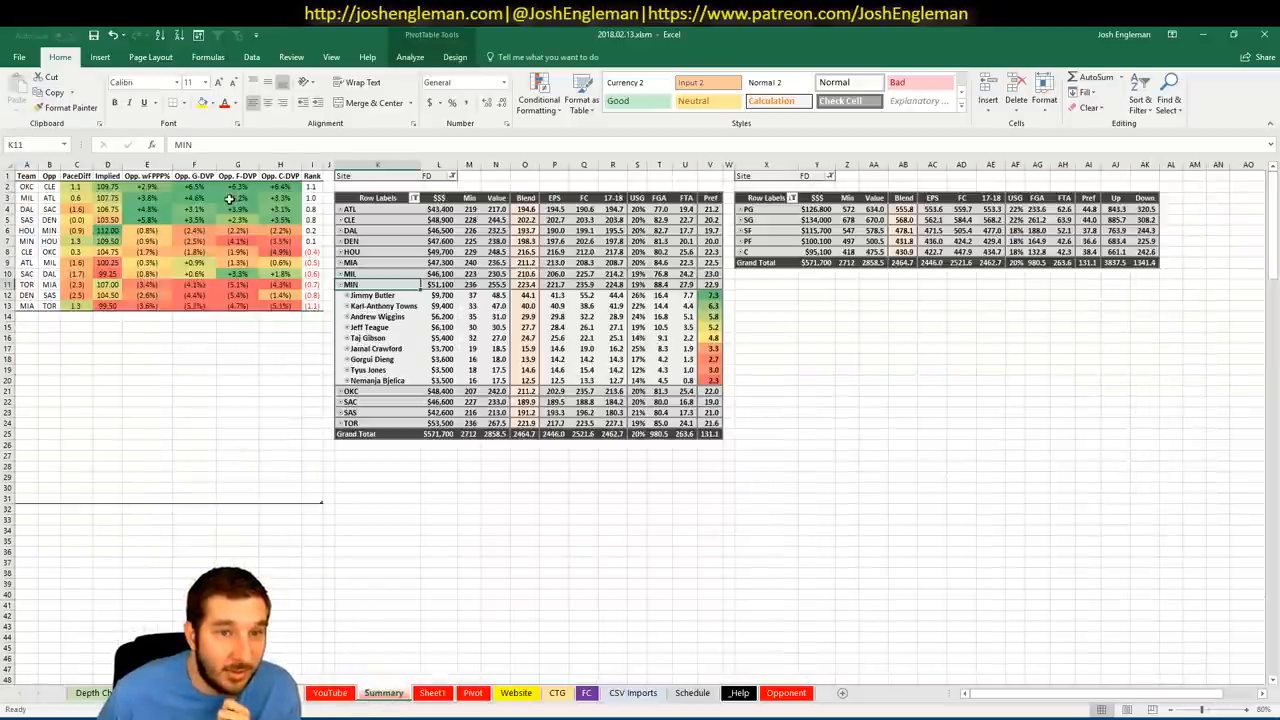
Go back to the main ratings sheet to add Wesley Matthews tagged DAL.
left_click(330, 692)
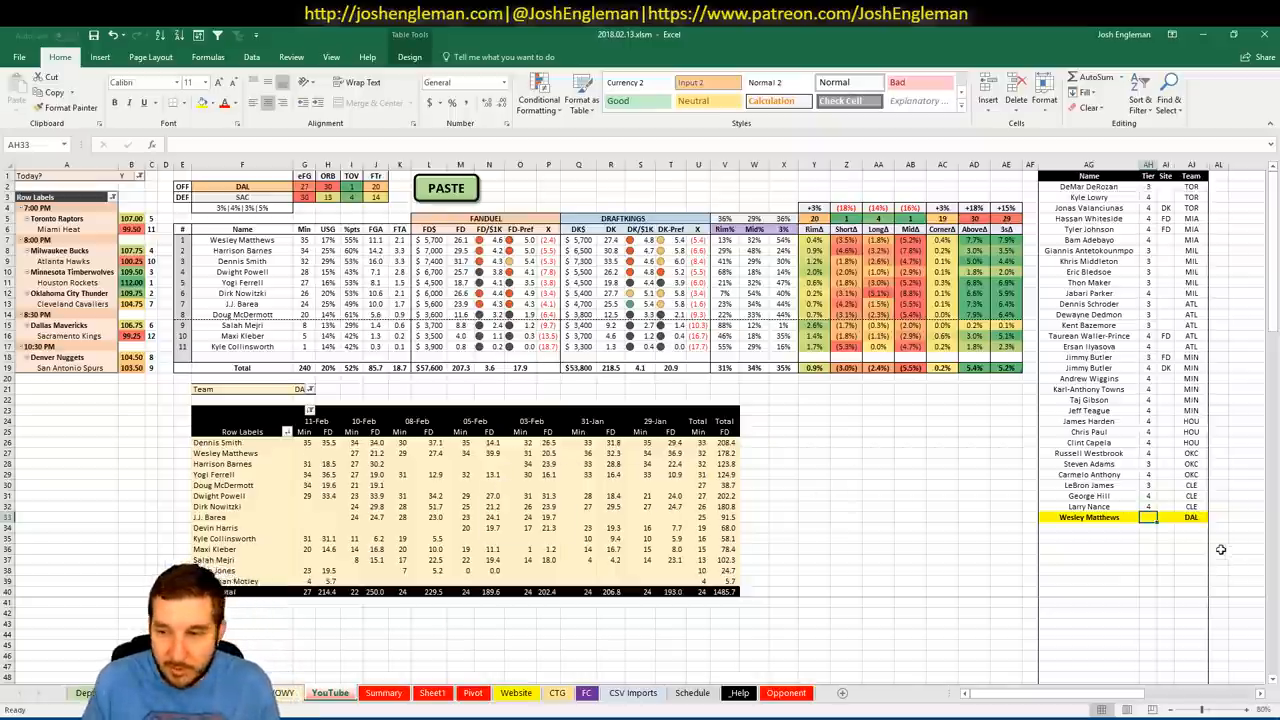
Add Harrison Barnes with tier 3 and Dennis Smith to the player list as DAL.
type("3")
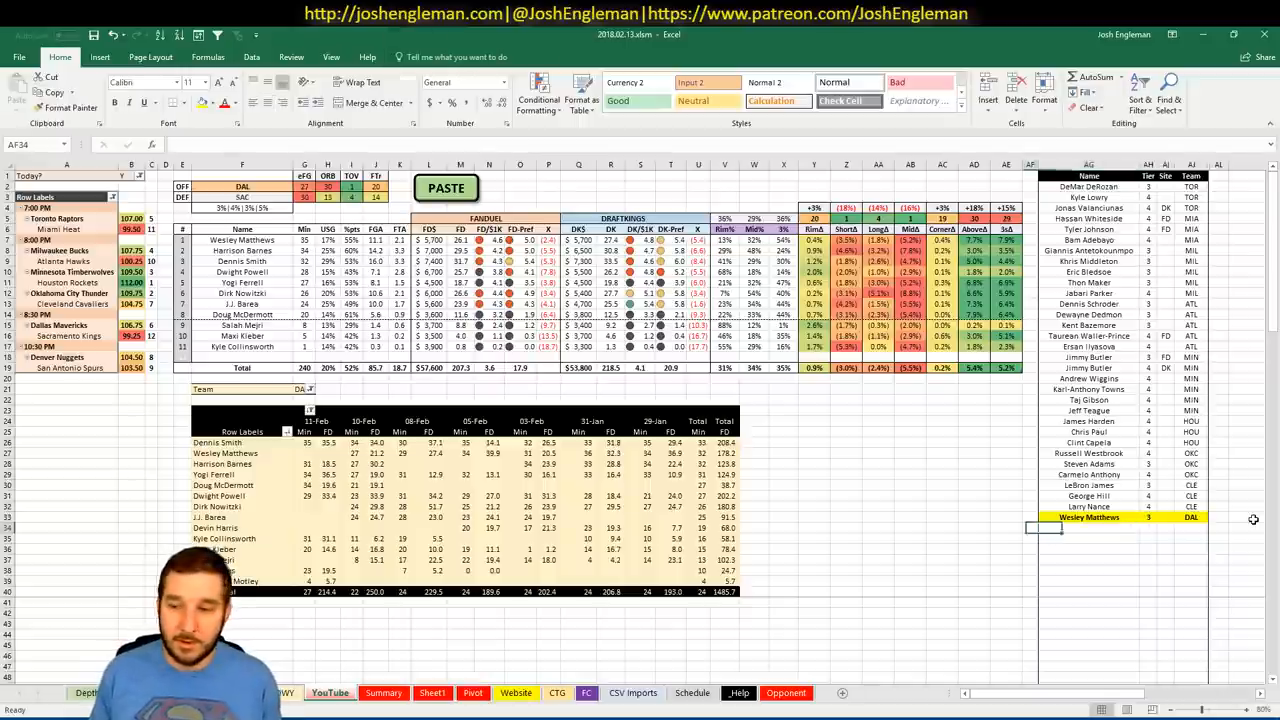
type("Harrison Barnes")
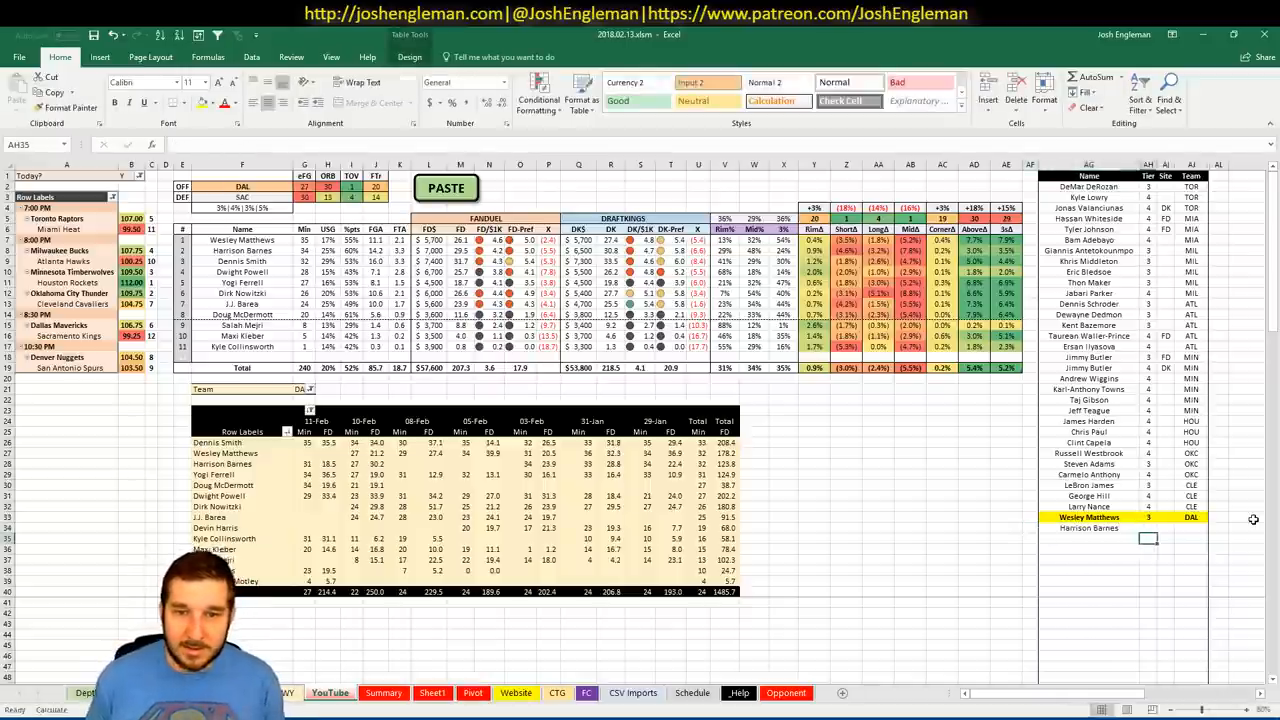
mouse_move(944, 540)
type("3")
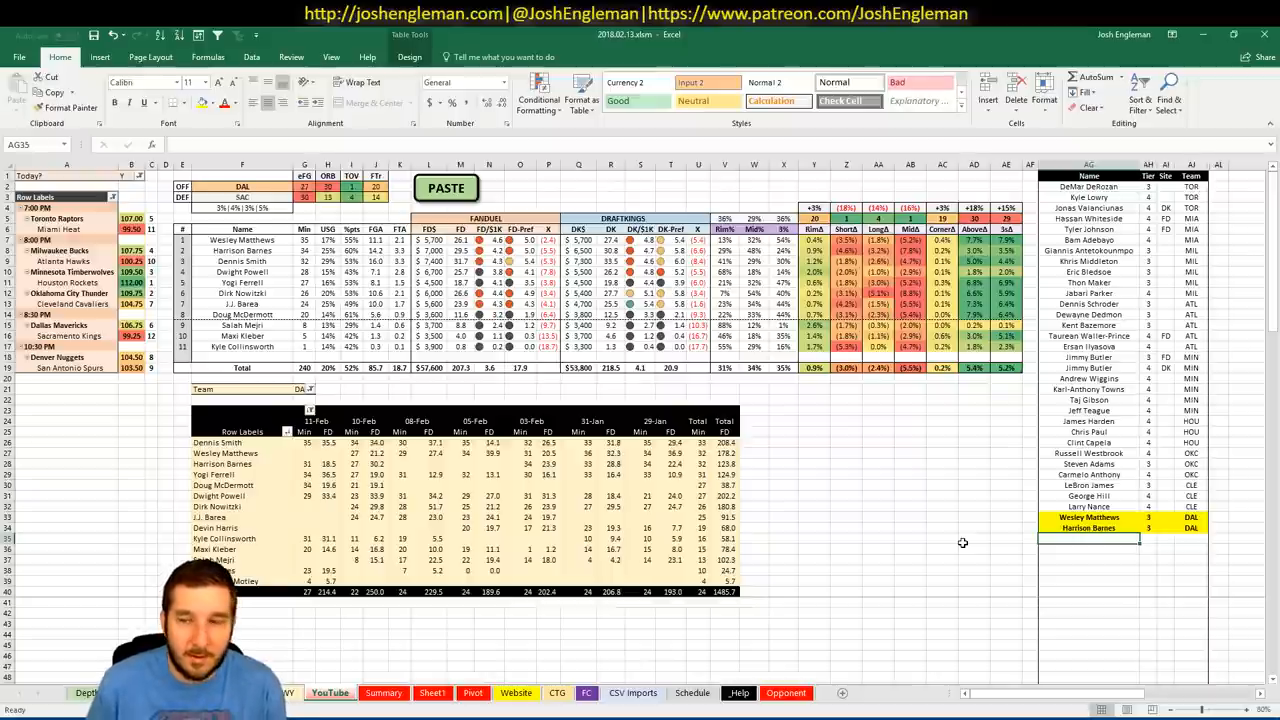
type("Dennis Schroder")
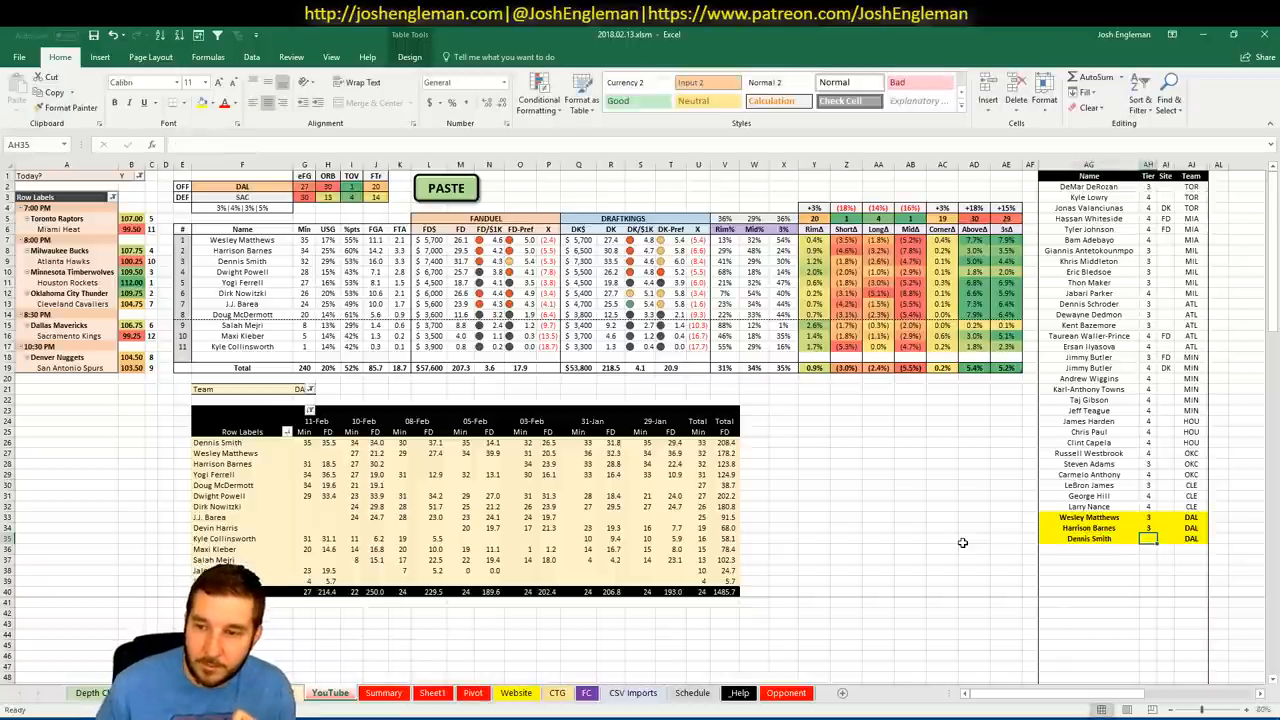
Add Dwight Powell and J.J. Barea in the next rows, tagged DAL.
left_click(1088, 538)
type("4")
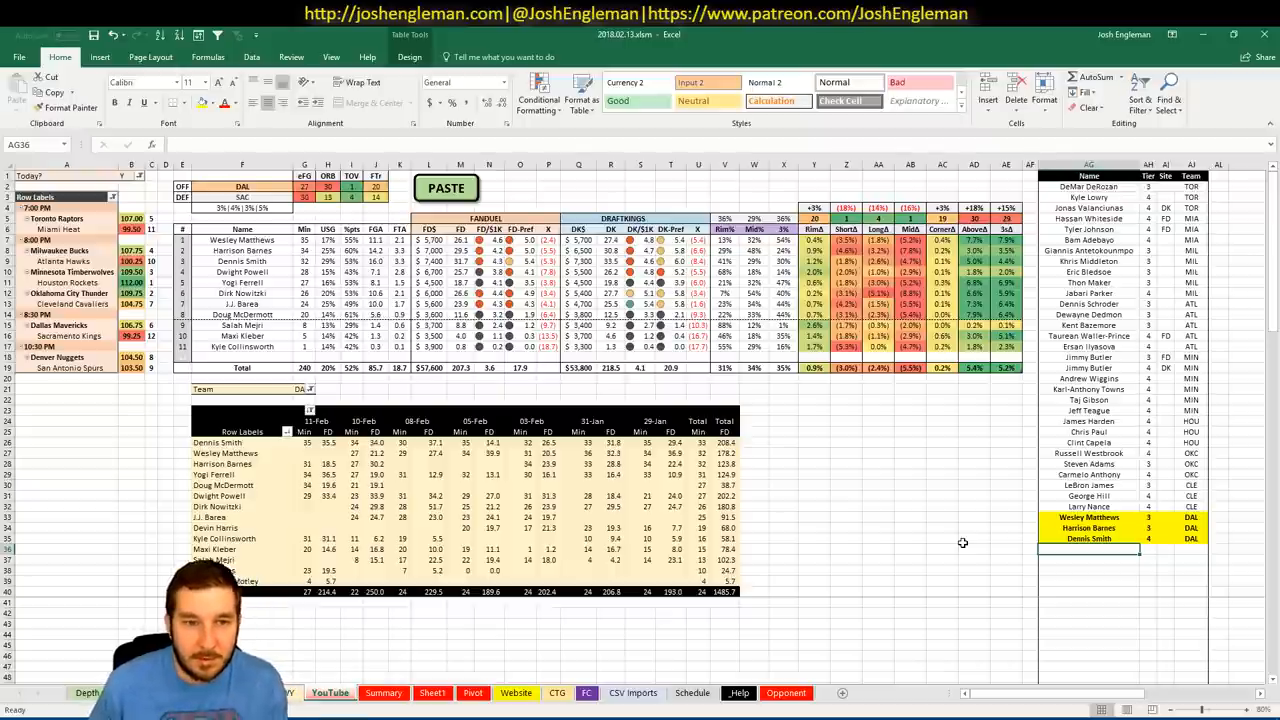
type("Dwight Powell")
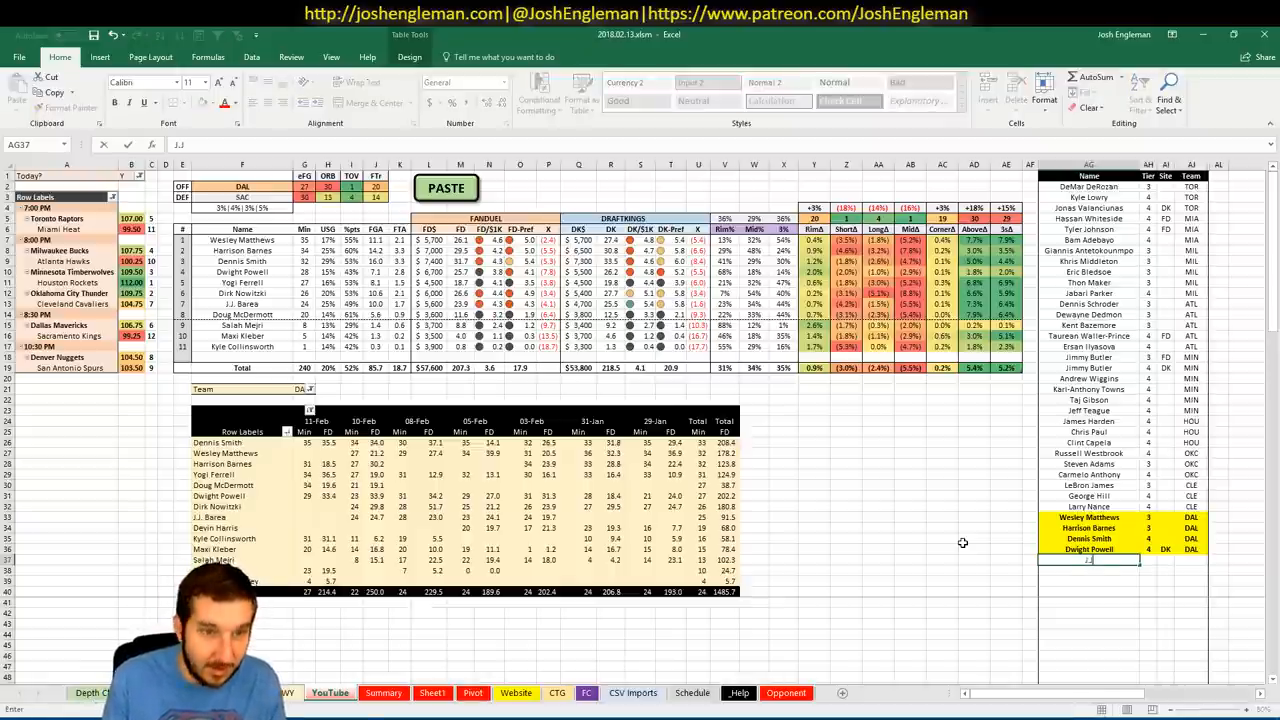
type("J.J. Barea")
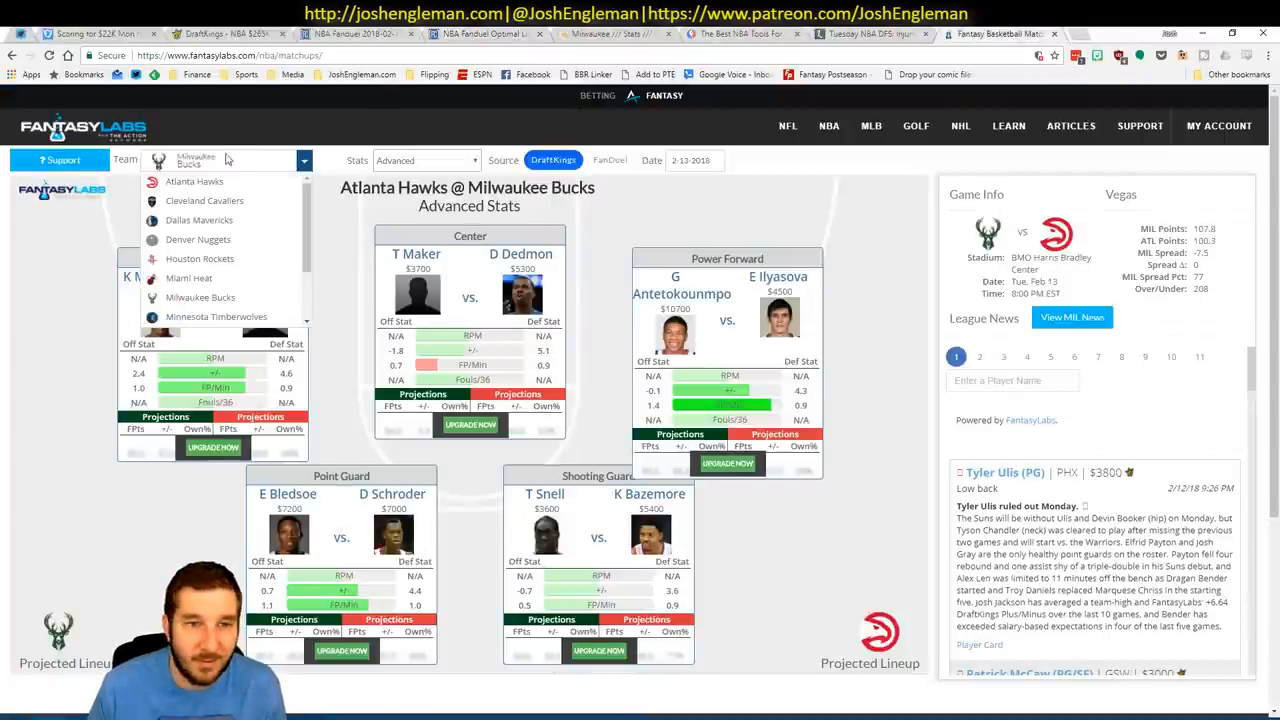
Select the Kings at Mavericks matchup and check Wesley Matthews' teammate correlations.
left_click(200, 220)
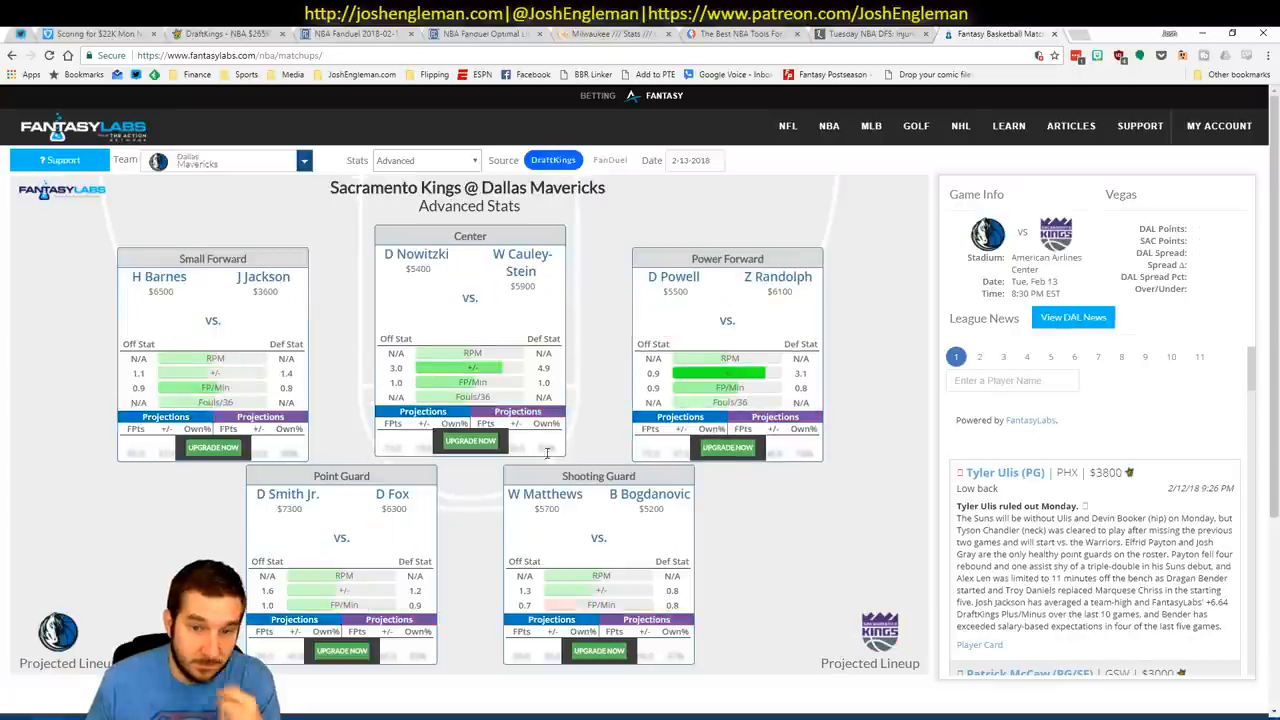
left_click(544, 494)
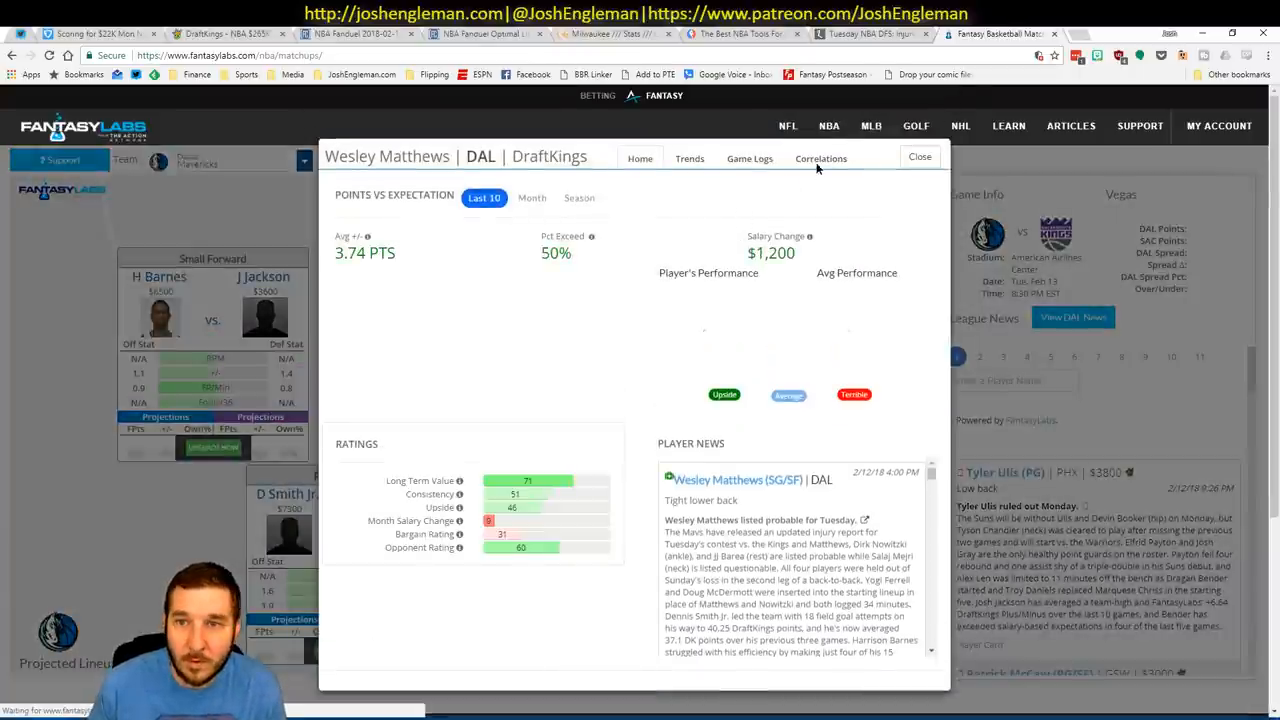
left_click(820, 158)
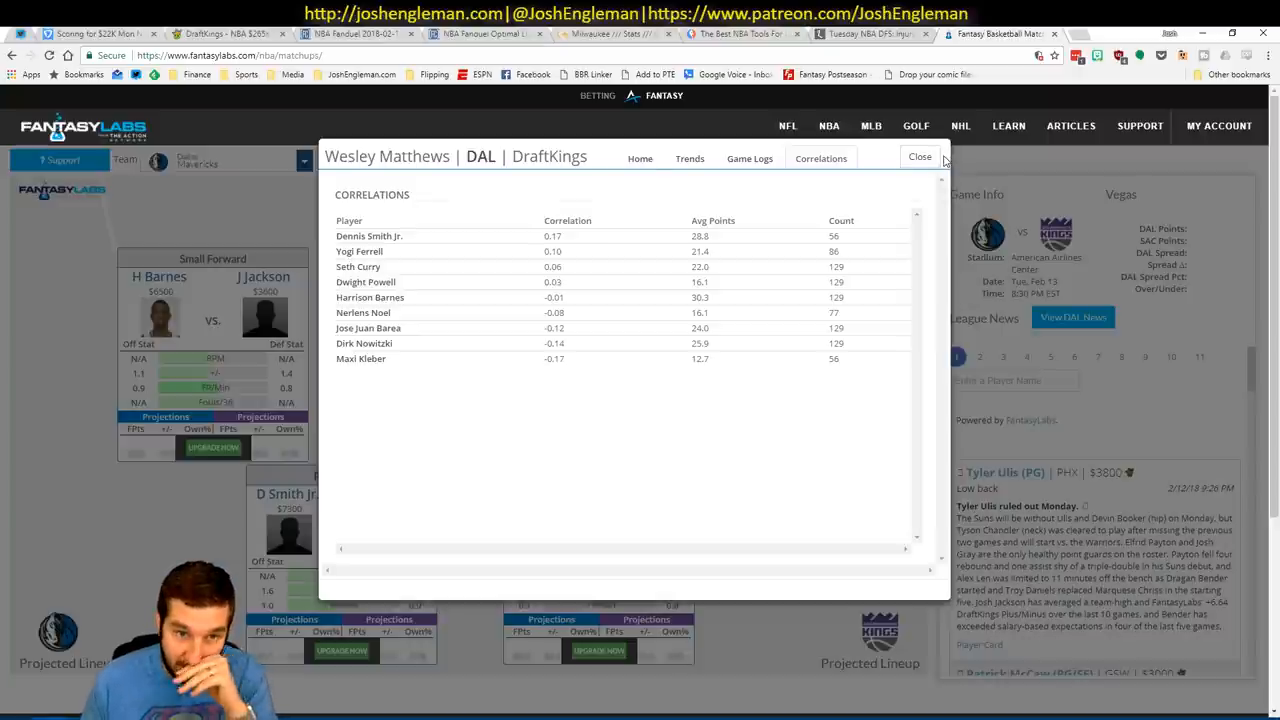
left_click(920, 156)
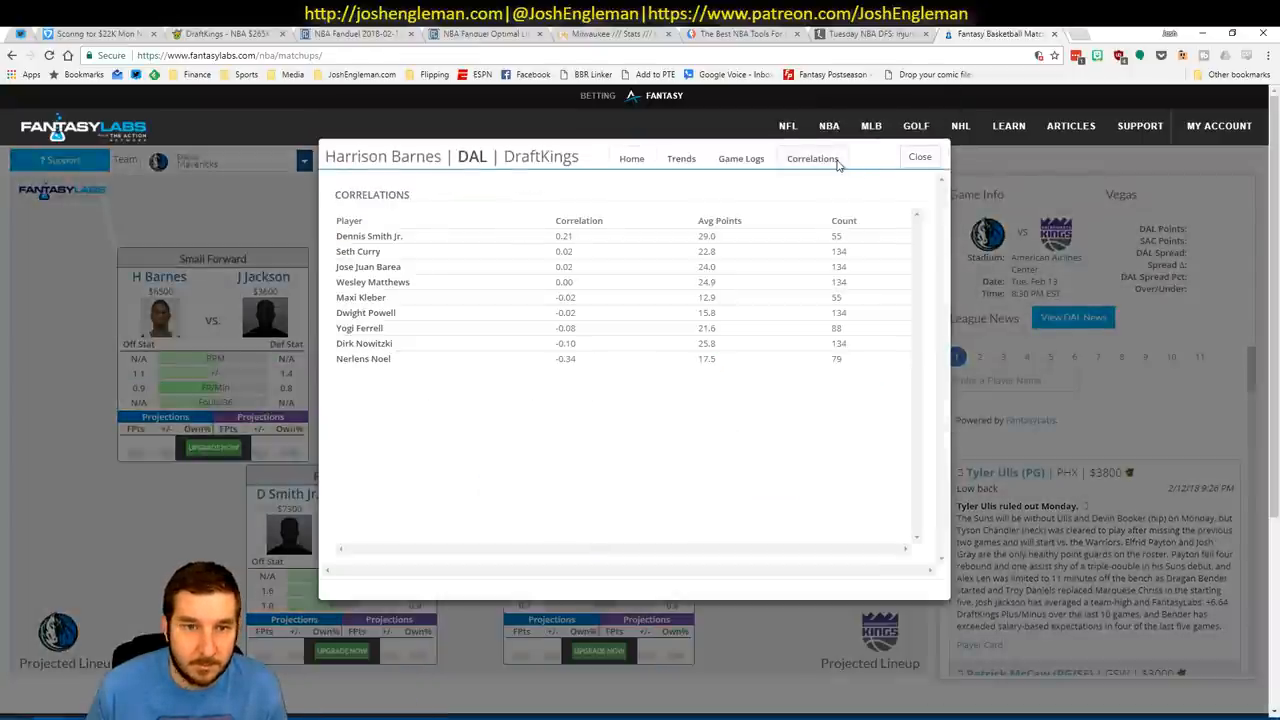
Review teammate correlations for Harrison Barnes and J.J. Barea, then close the details.
left_click(920, 156)
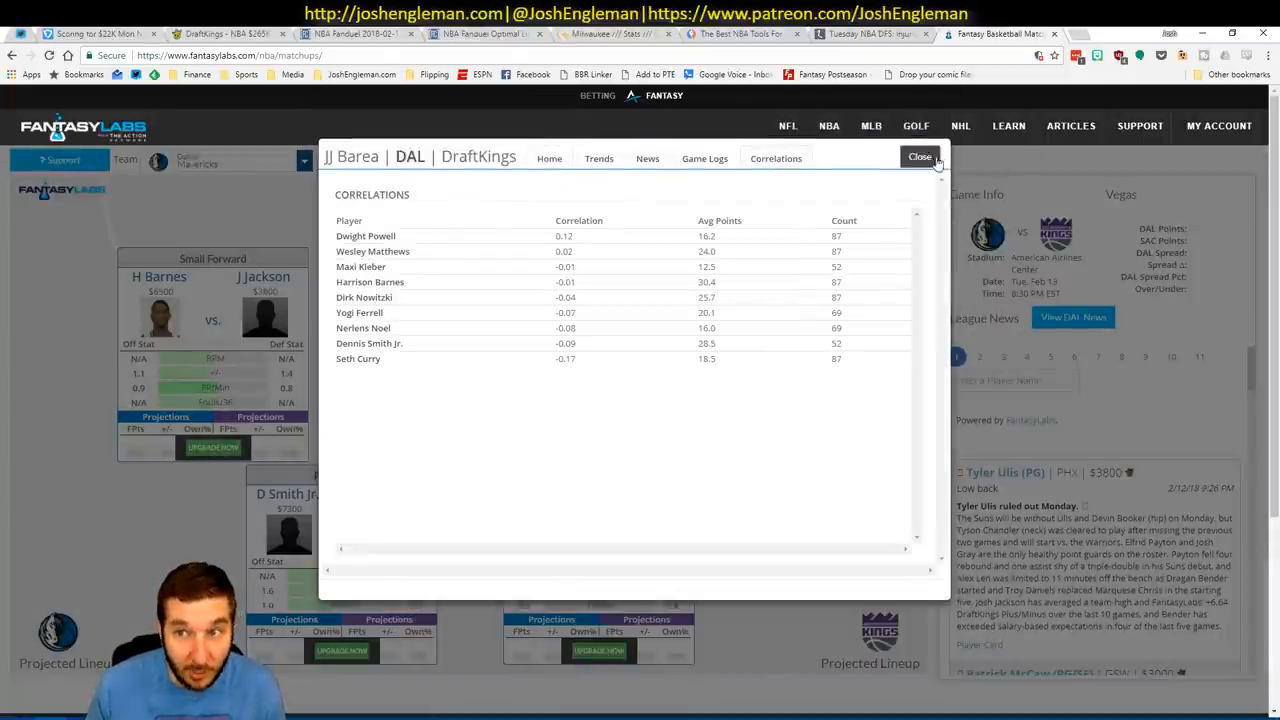
left_click(920, 156)
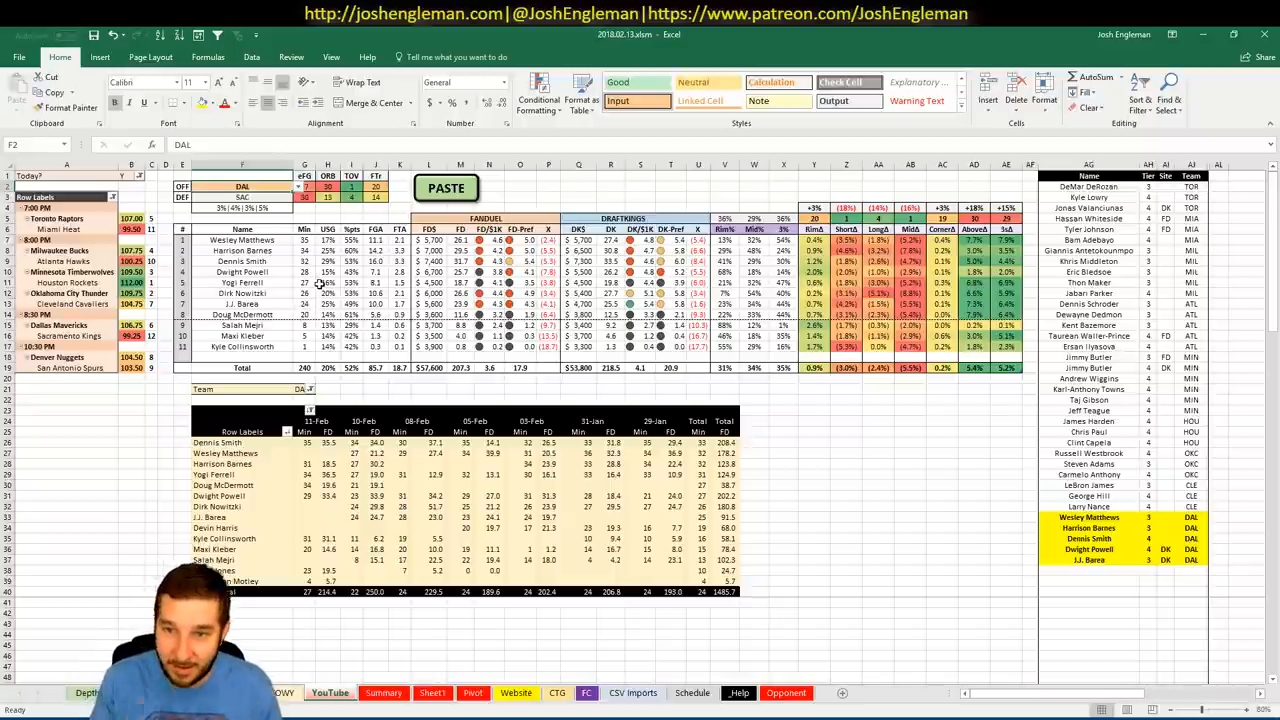
mouse_move(320, 278)
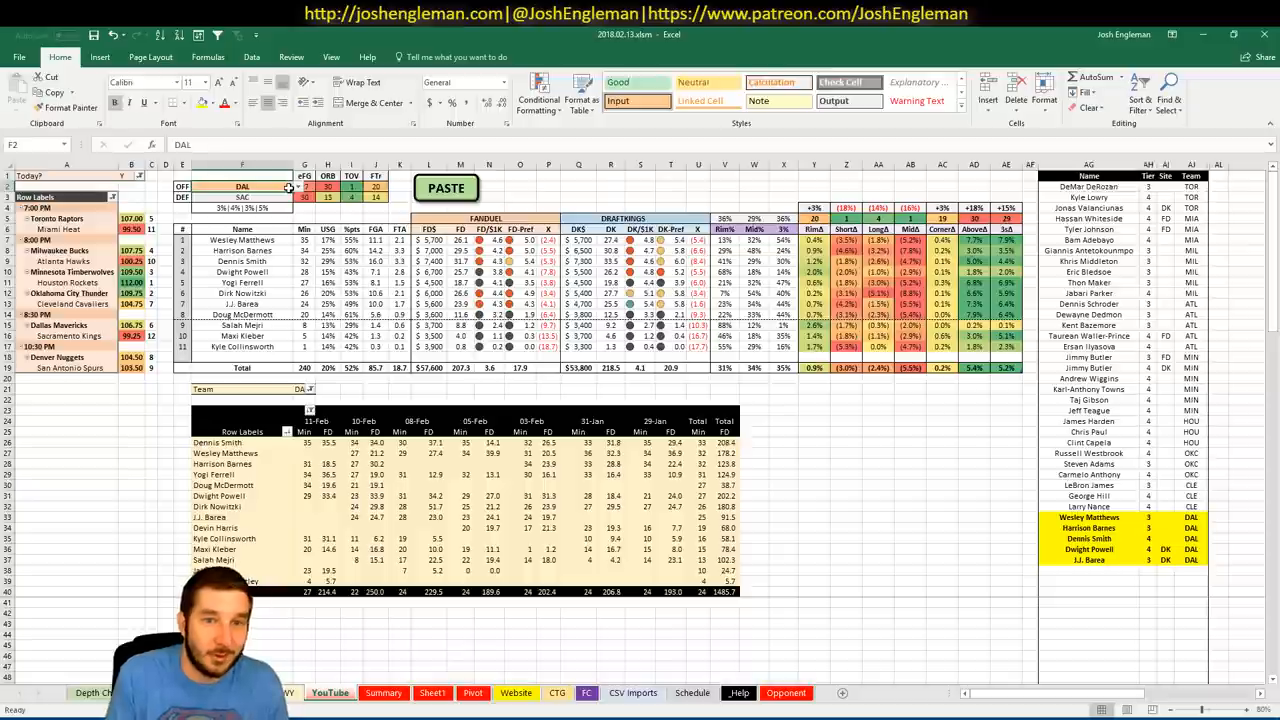
Enter SAC in the team cell so the ratings table shows Sacramento.
type("SAC")
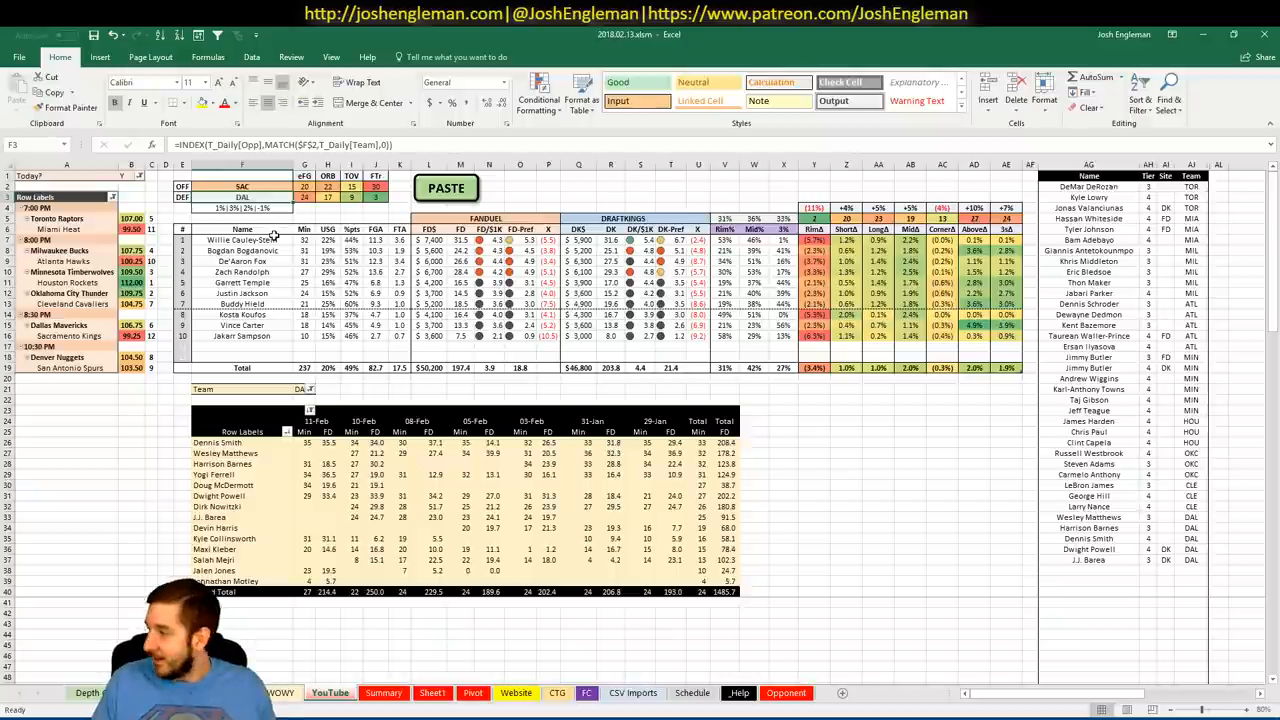
mouse_move(276, 220)
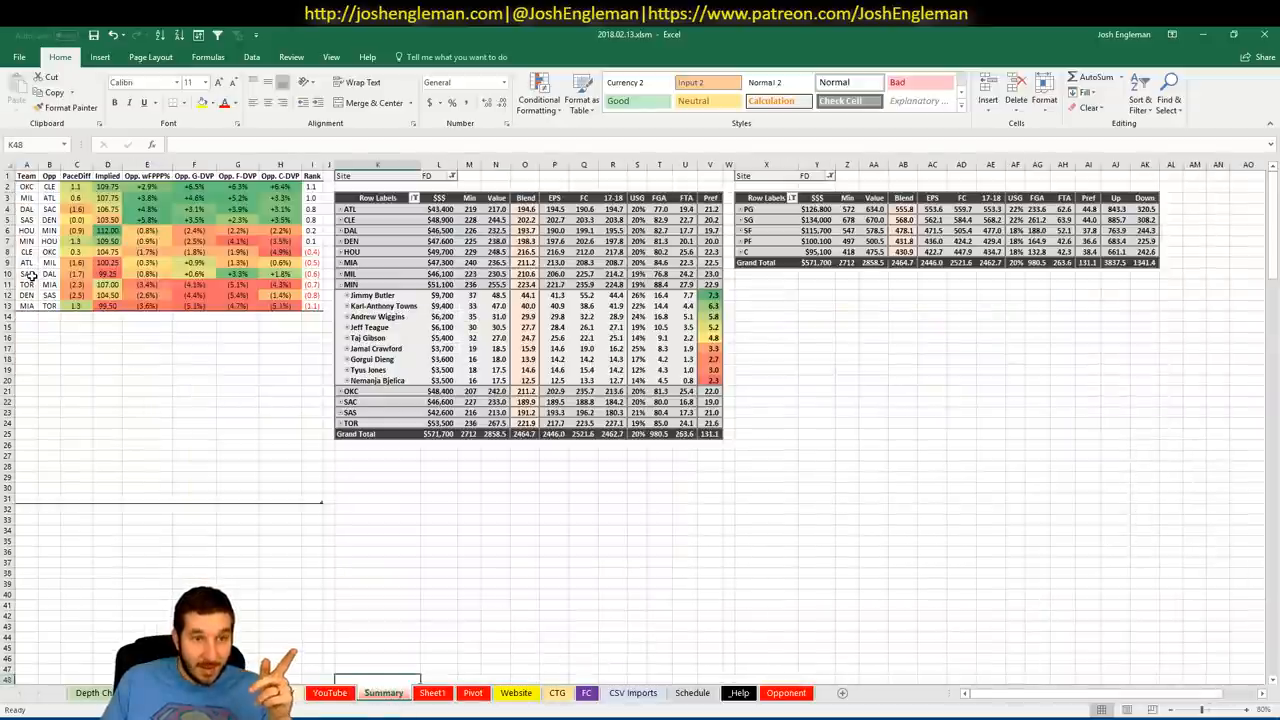
Return to the ratings sheet and add Willie Cauley-Stein to the player list.
left_click(108, 284)
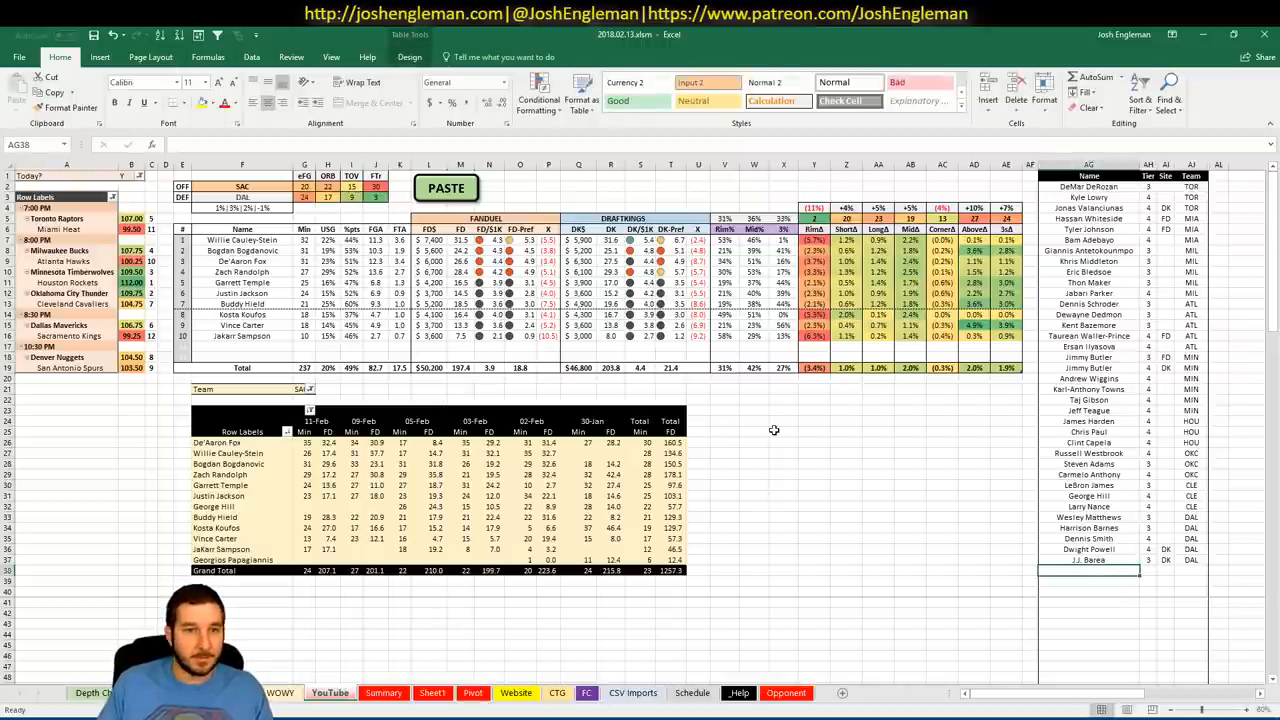
mouse_move(892, 424)
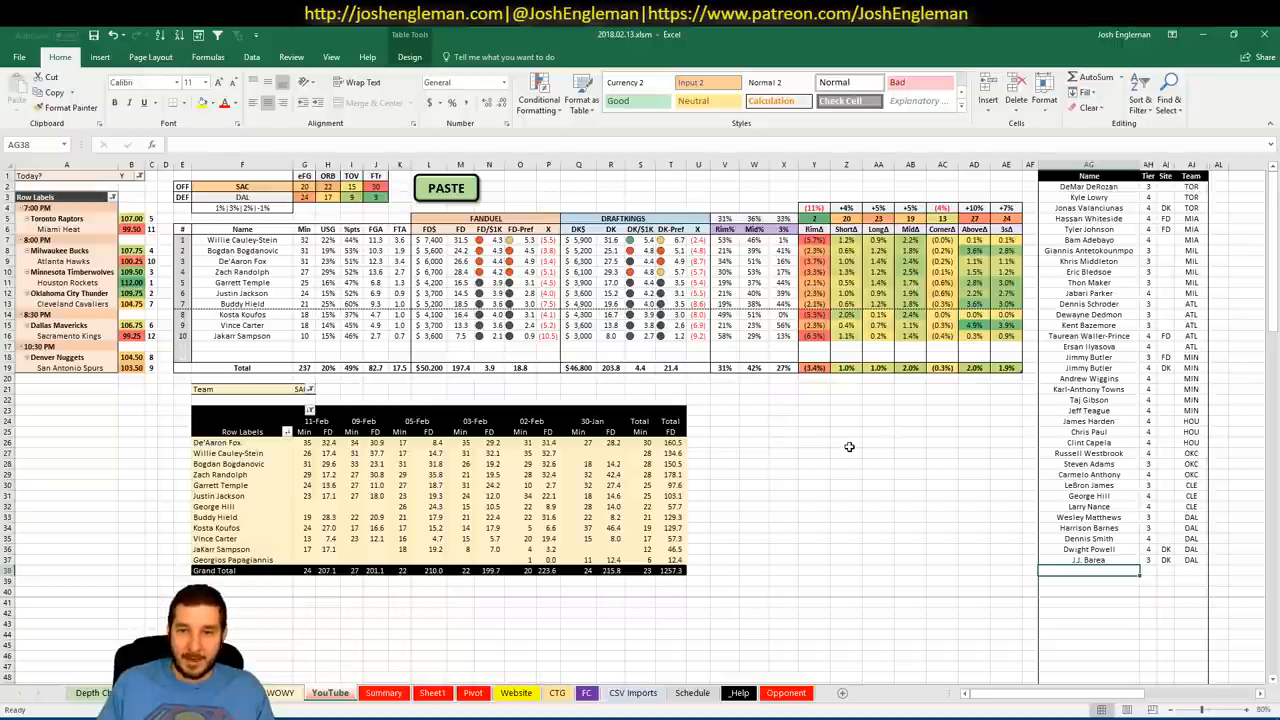
mouse_move(912, 426)
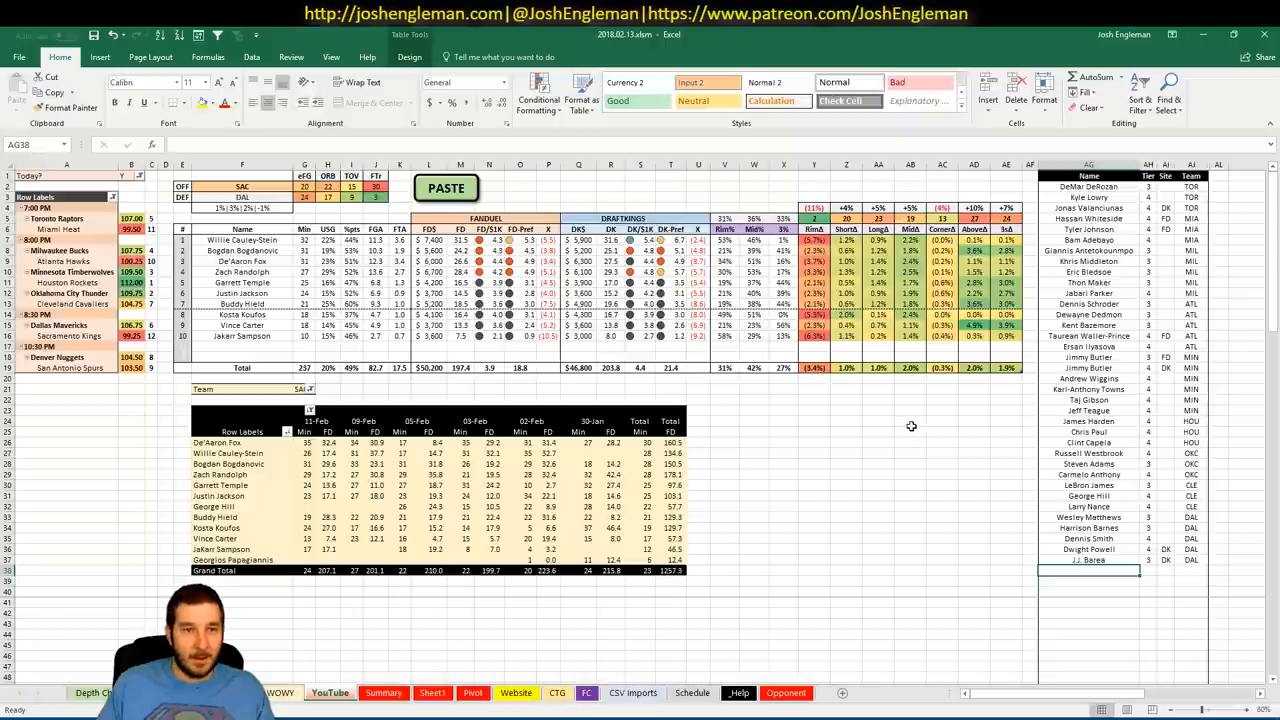
mouse_move(878, 420)
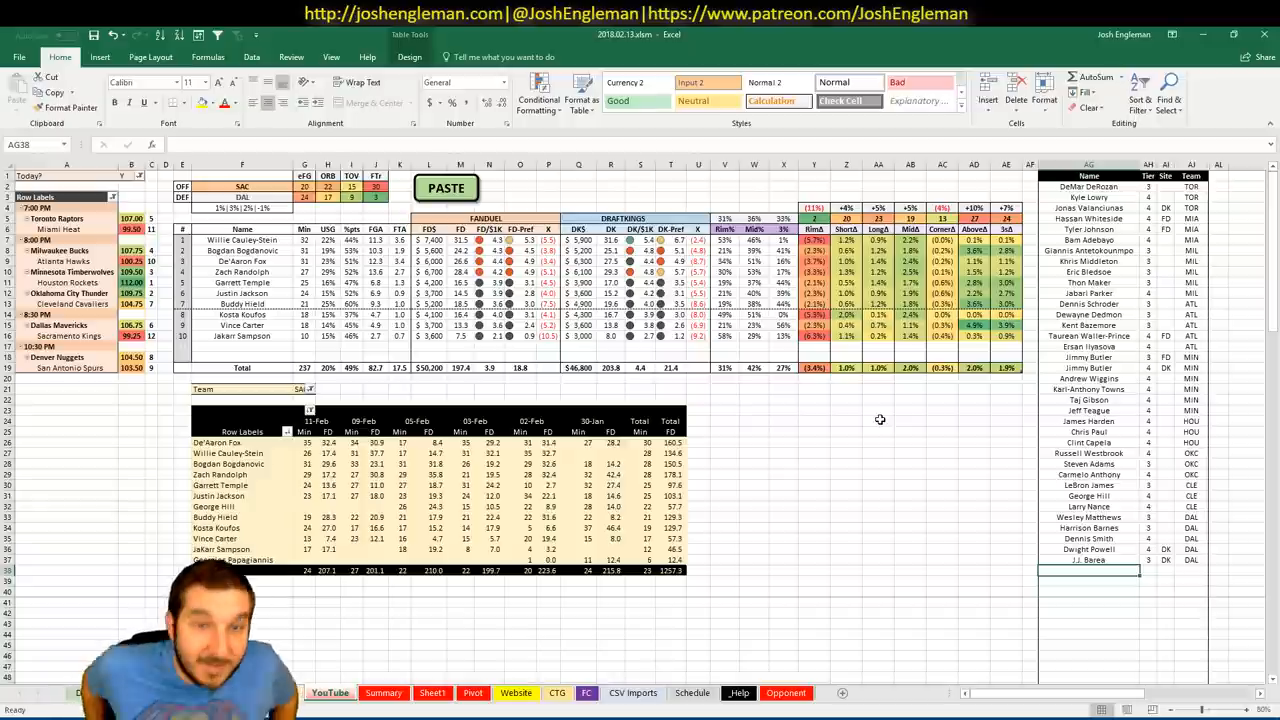
mouse_move(872, 412)
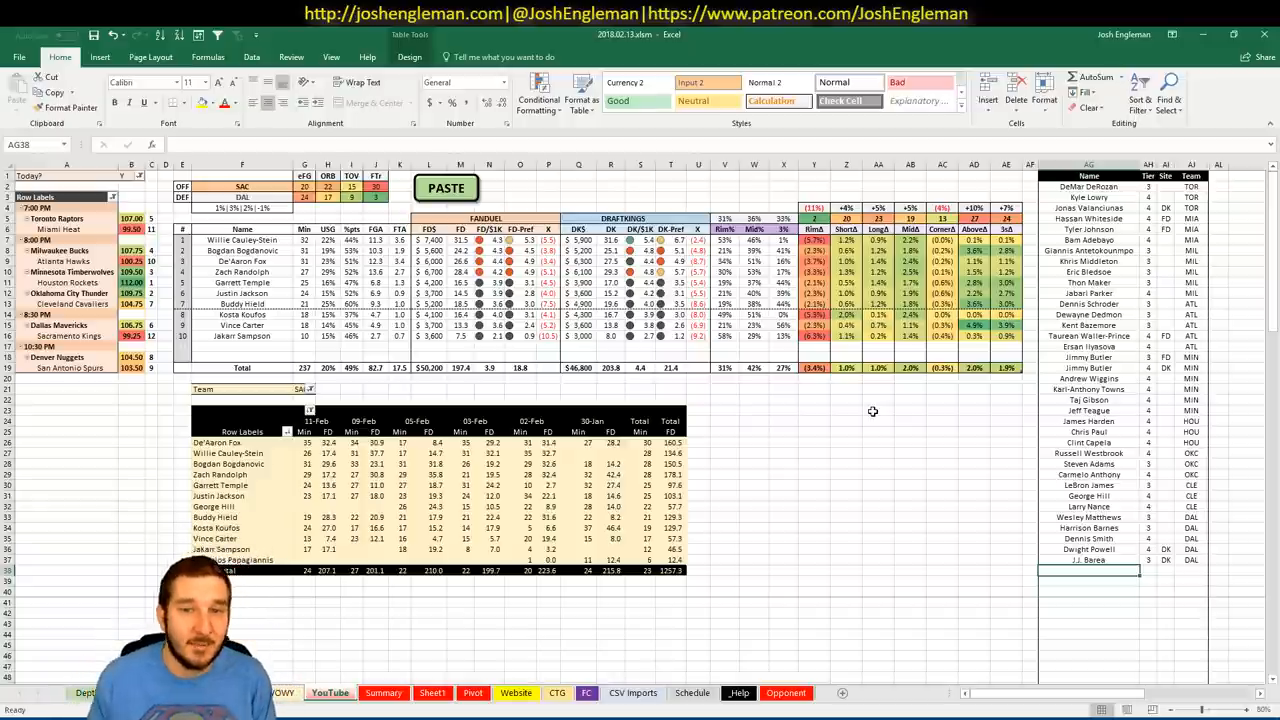
mouse_move(806, 442)
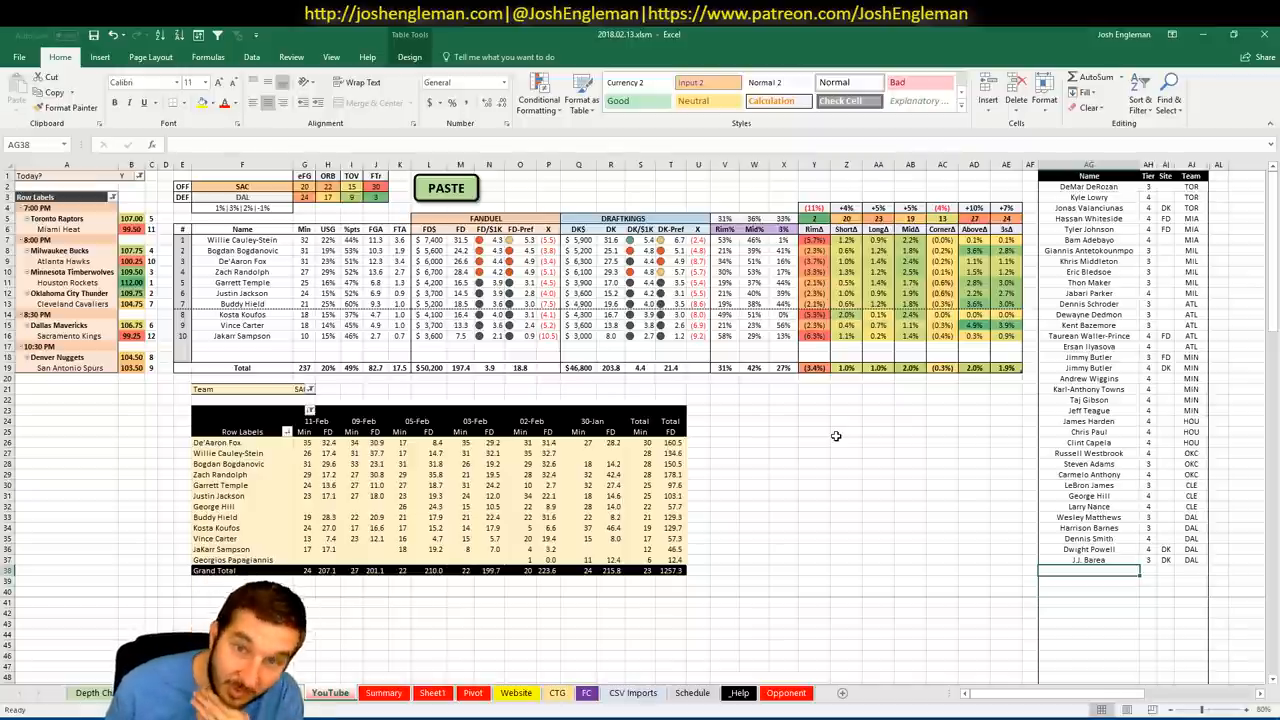
mouse_move(804, 444)
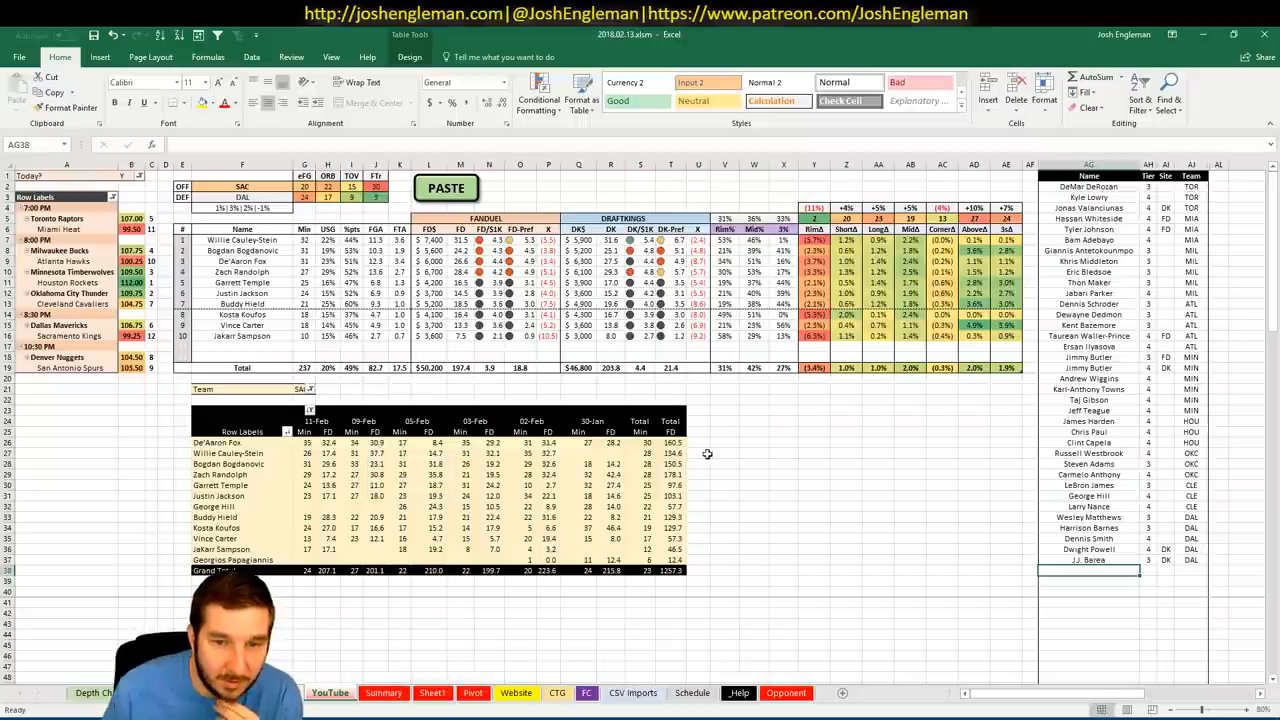
mouse_move(596, 452)
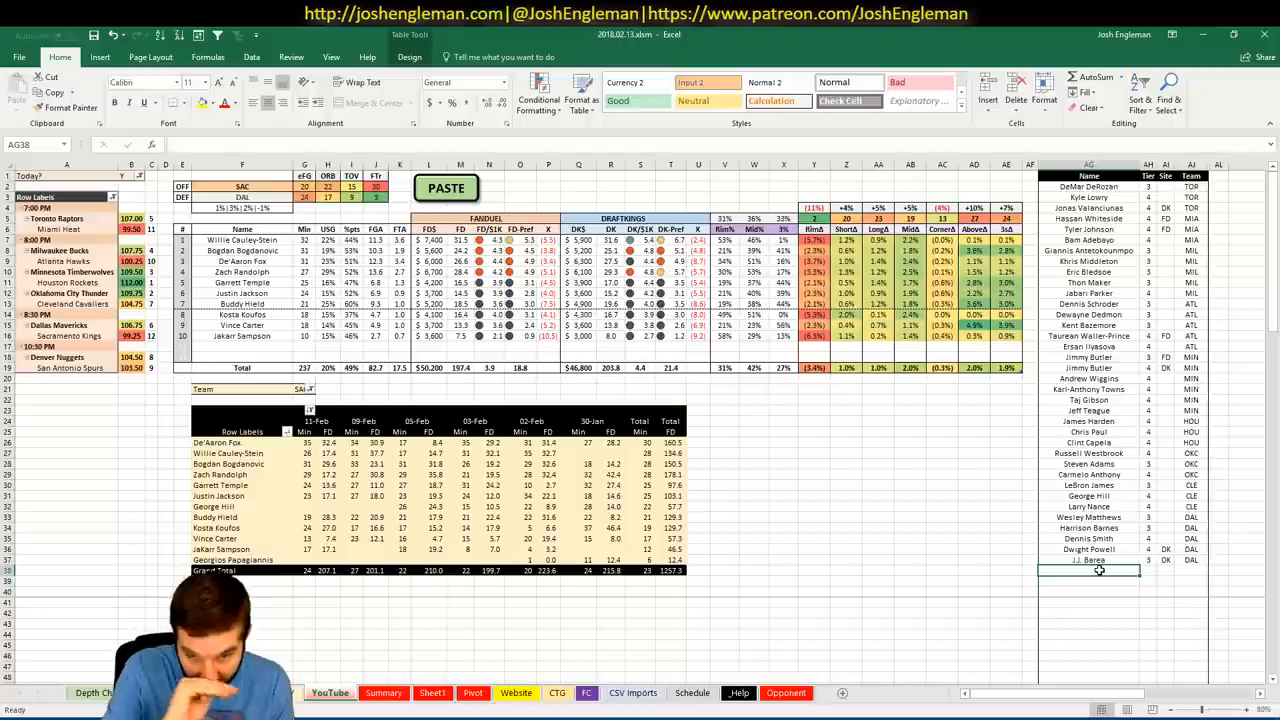
type("Will")
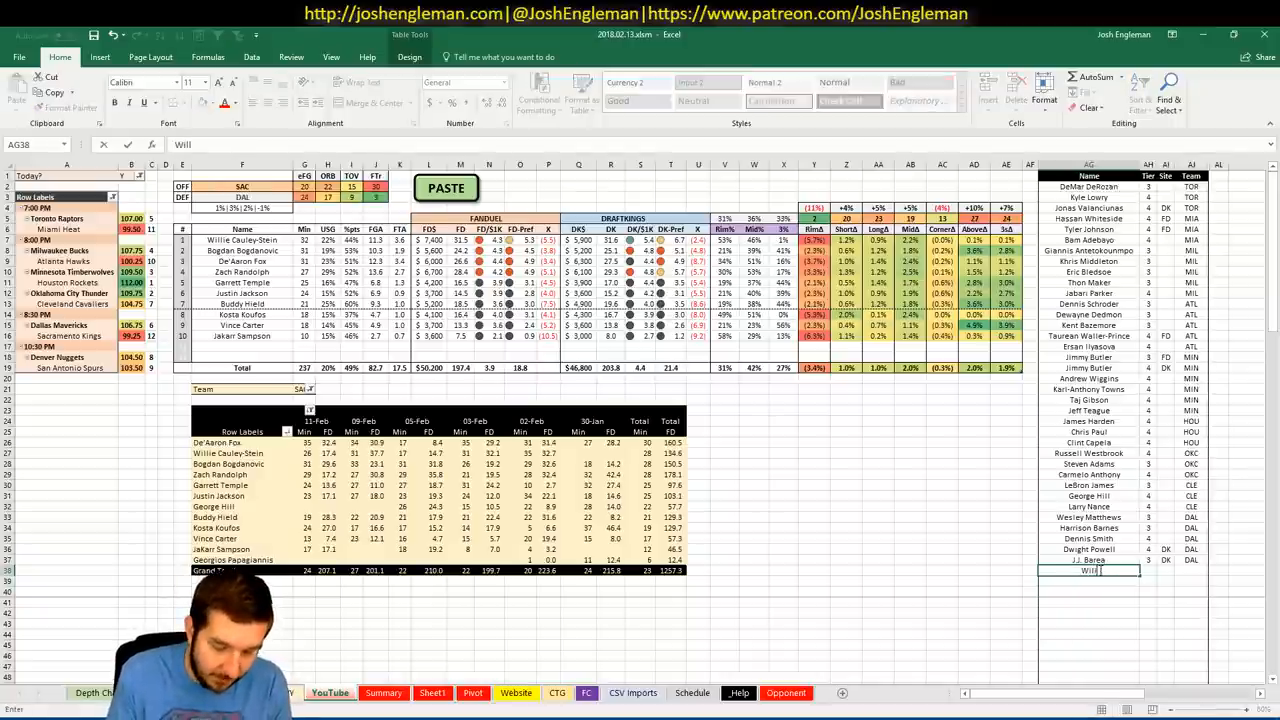
type("Willie Cauley-Stein")
left_click(1148, 602)
type("4")
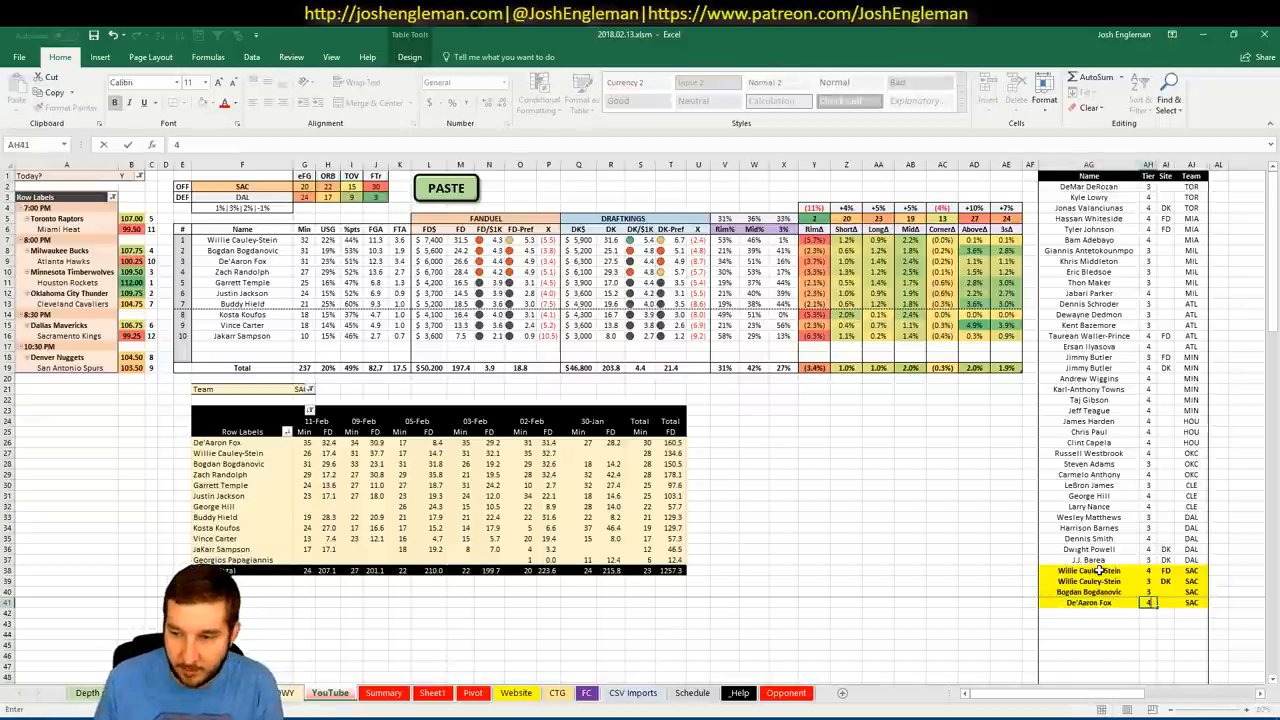
Mark the site as FD and add Zach Randolph to the Sacramento entries.
type("FD")
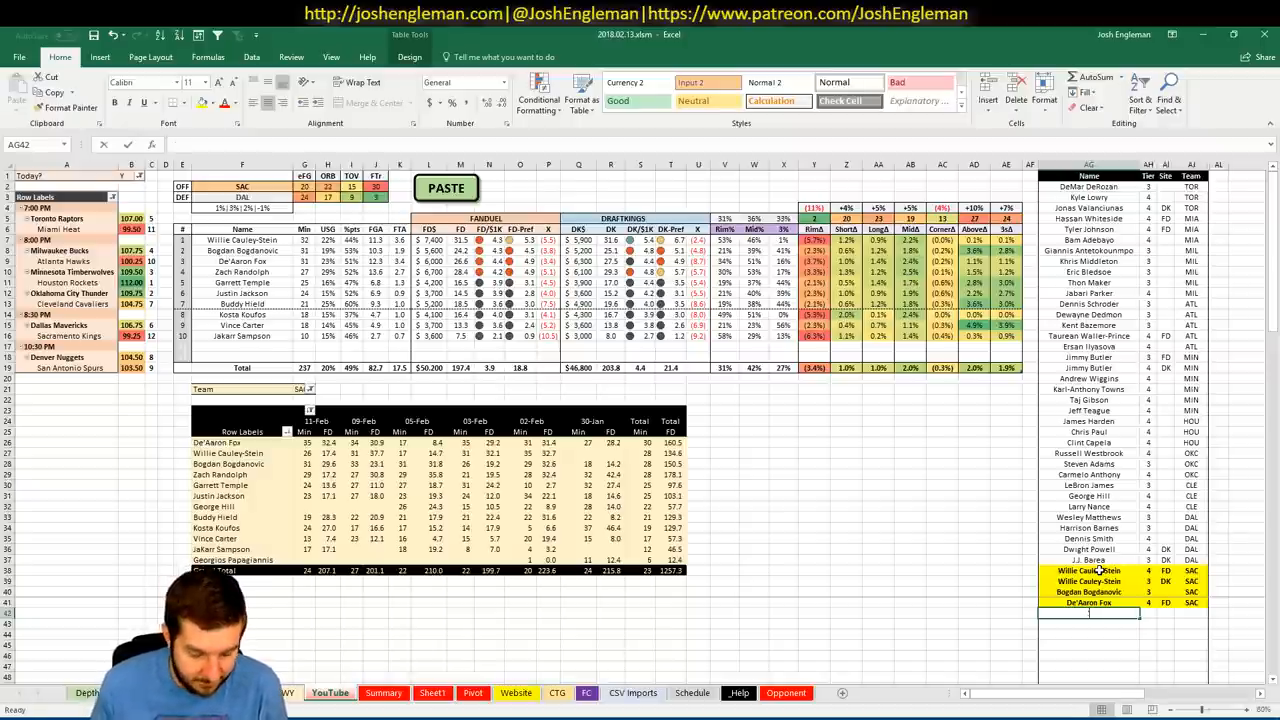
type("Zach Randolph")
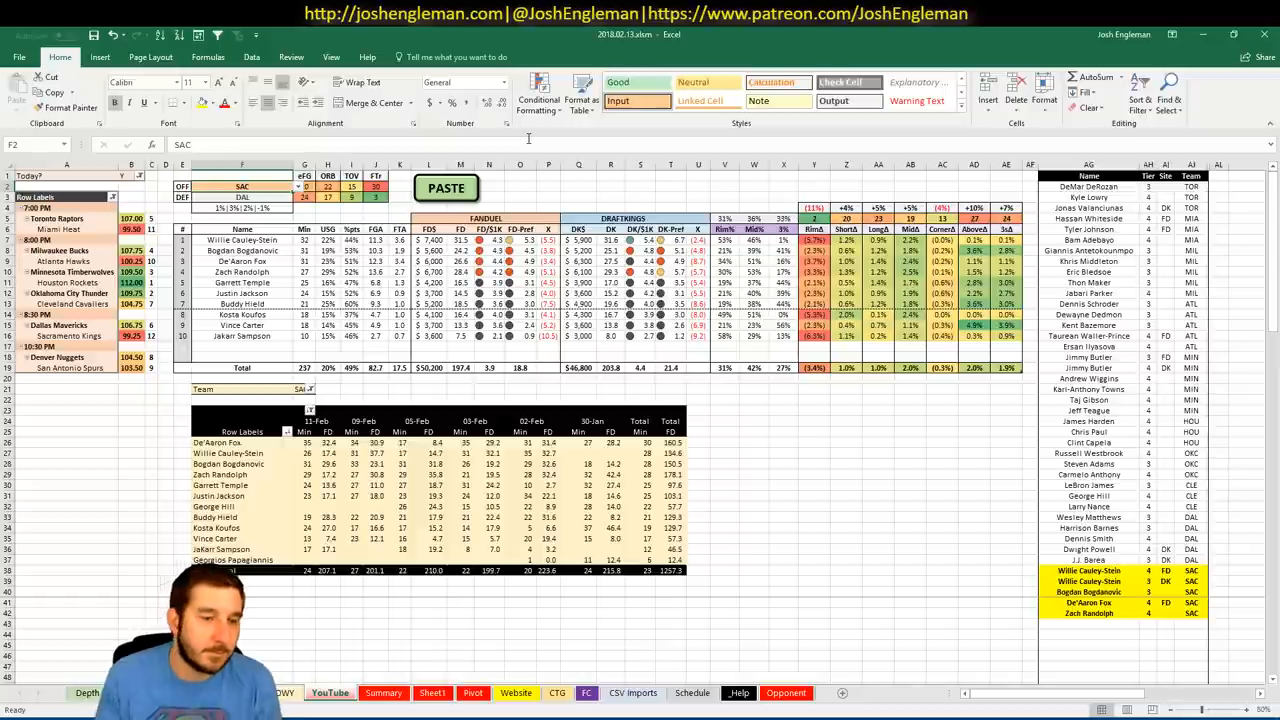
Enter DEN as the team, refresh the pivot to Denver's players and filter for Will Barton.
type("DEN")
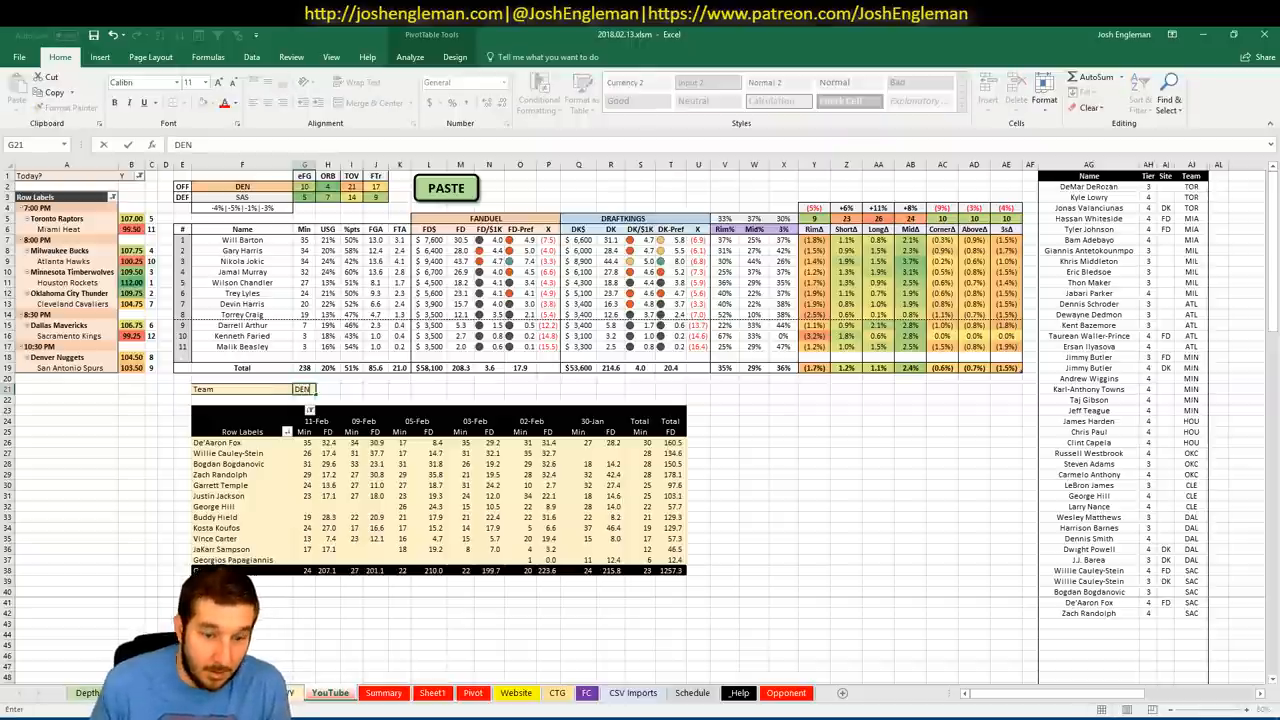
left_click(384, 692)
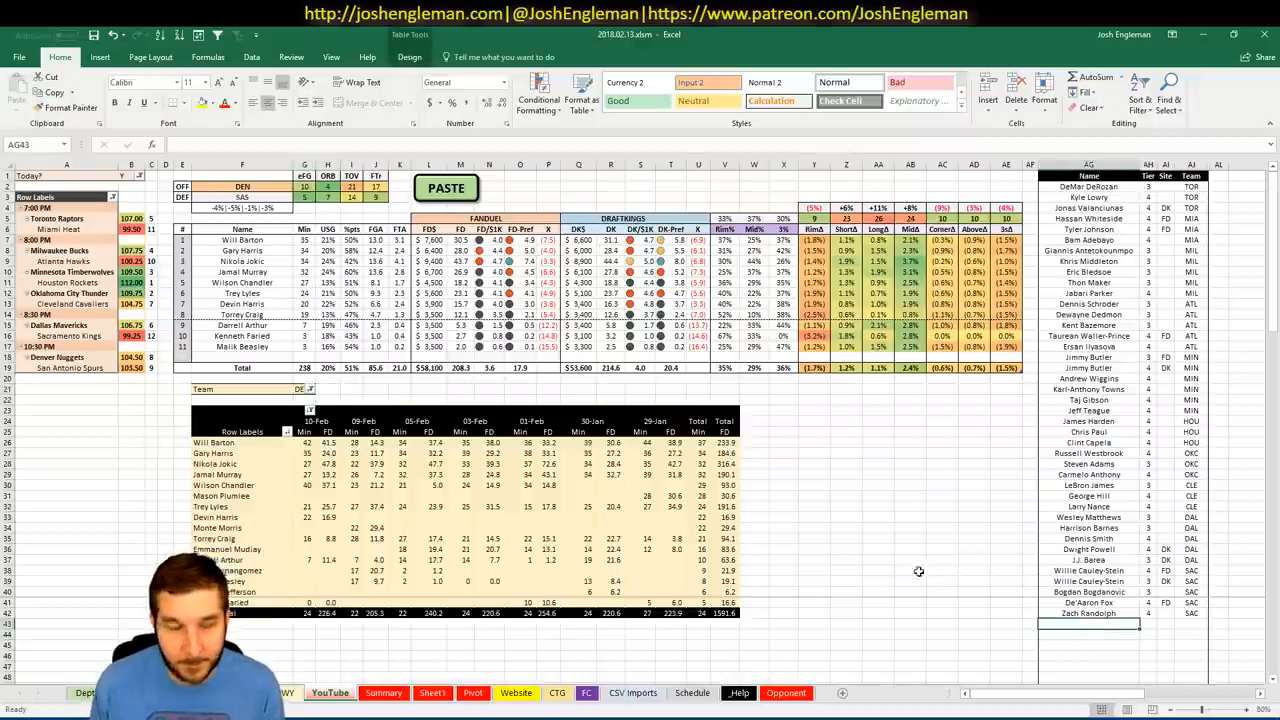
mouse_move(944, 588)
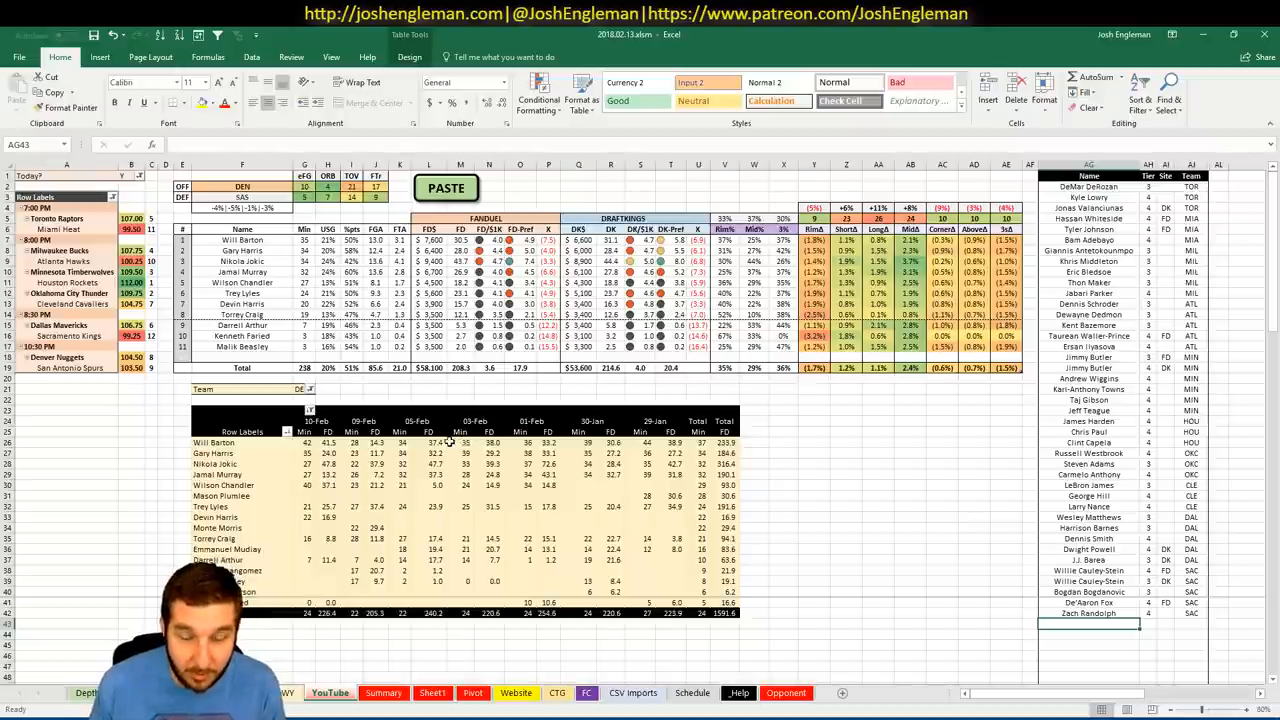
mouse_move(516, 448)
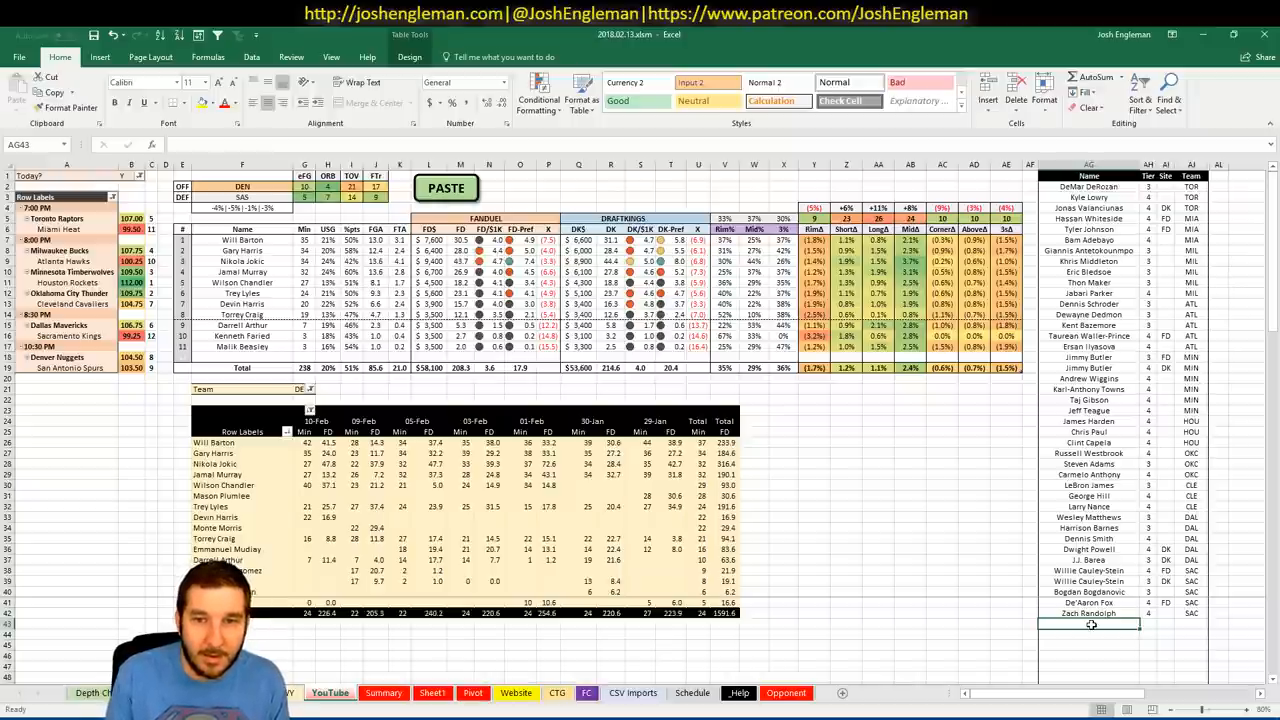
type("Willie Bar")
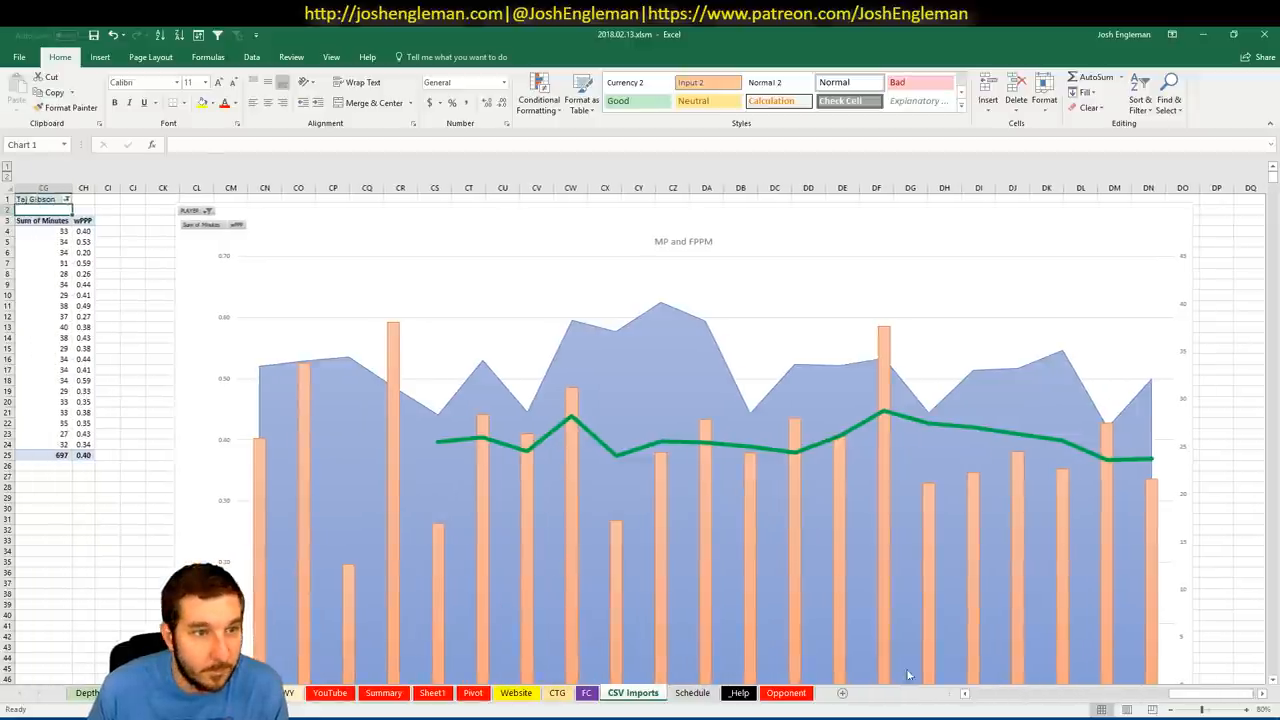
Filter the MP and FPPM chart to Nikola Jokic, then move to the Schedule sheet.
left_click(66, 200)
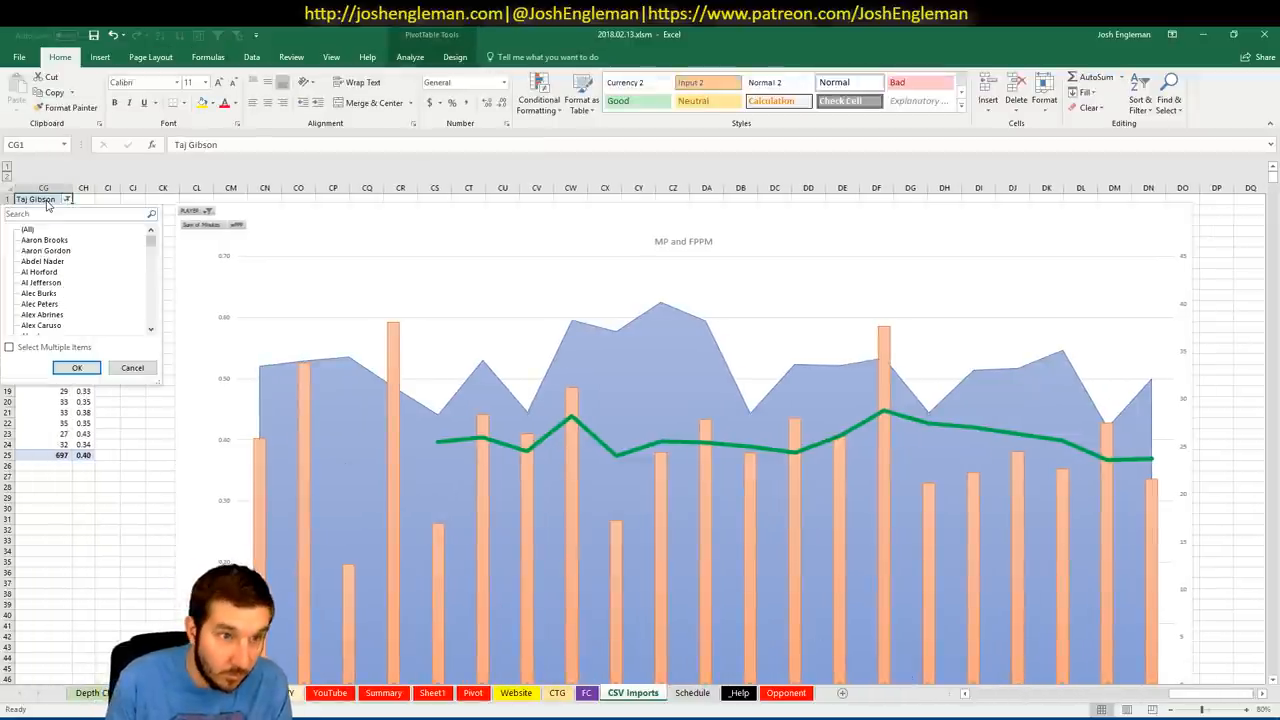
type("Nikola")
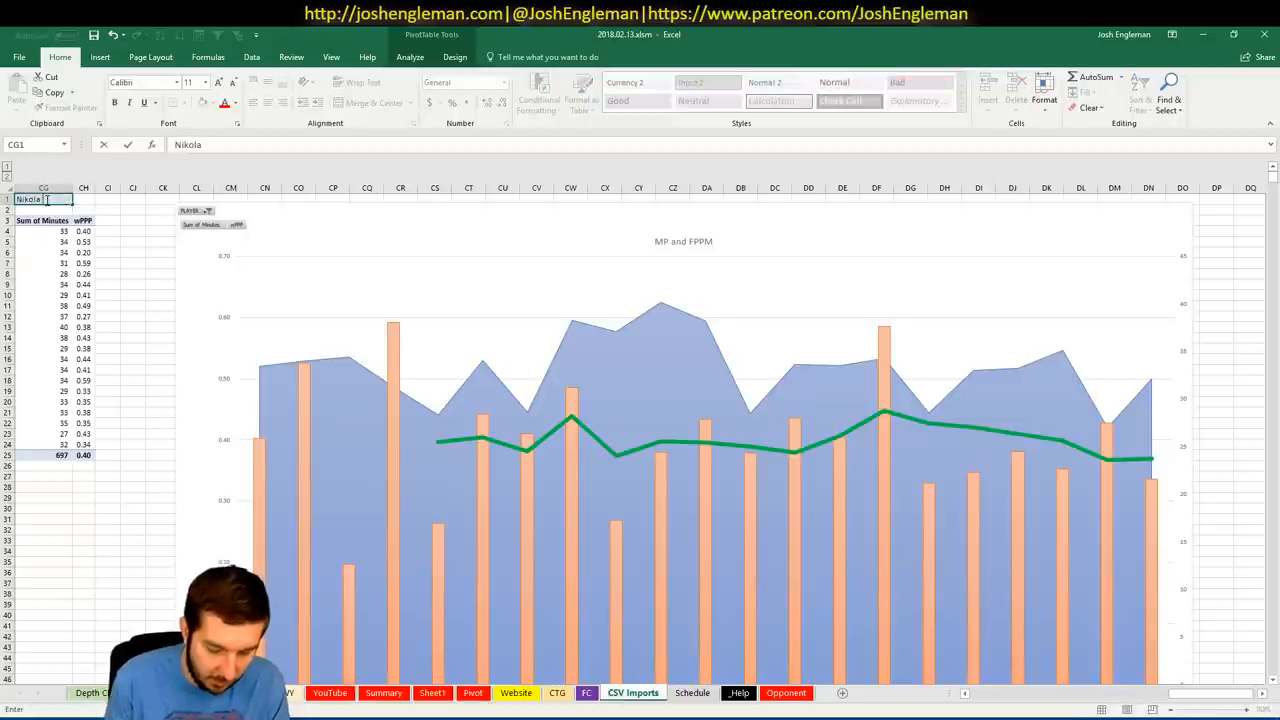
key("Return")
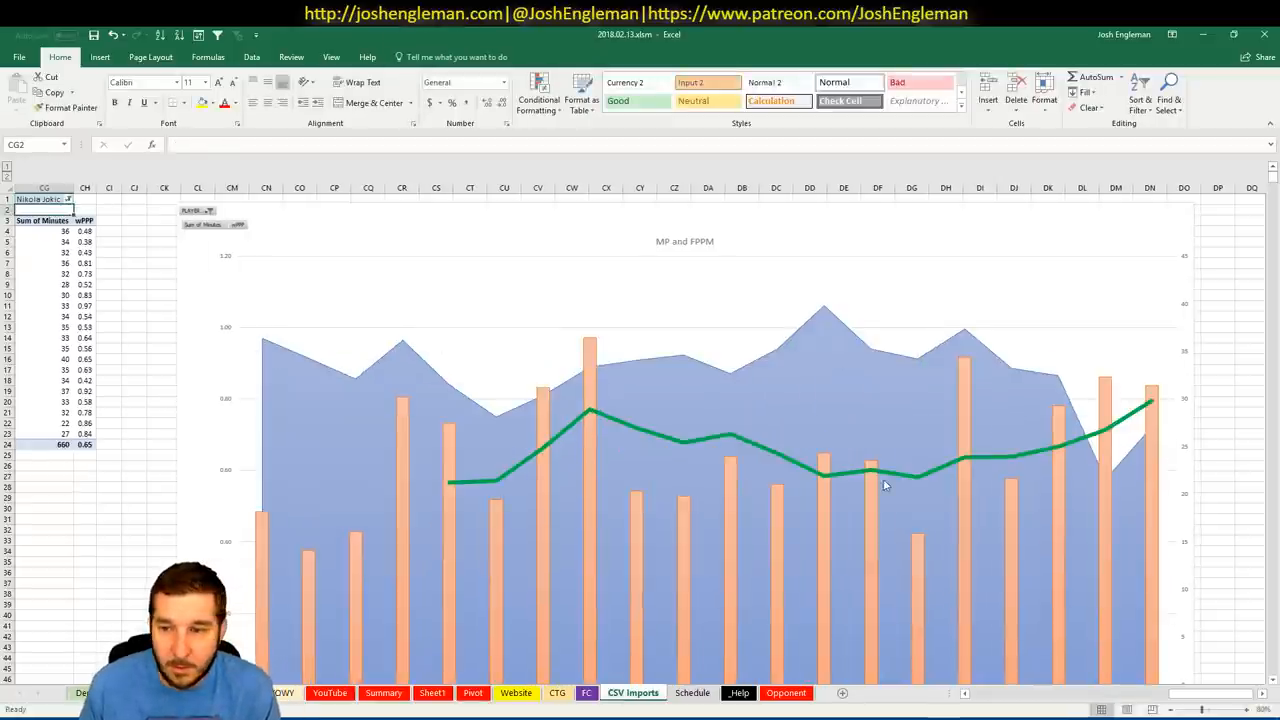
scroll("down", 3)
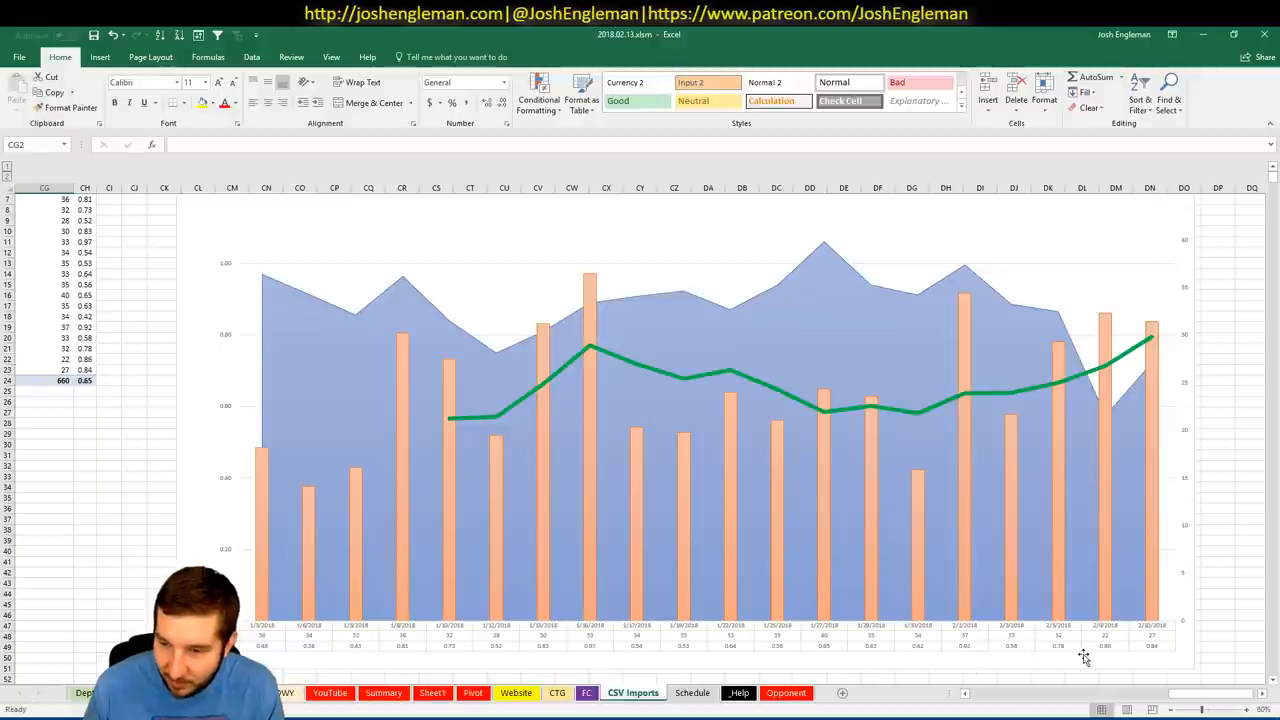
mouse_move(638, 604)
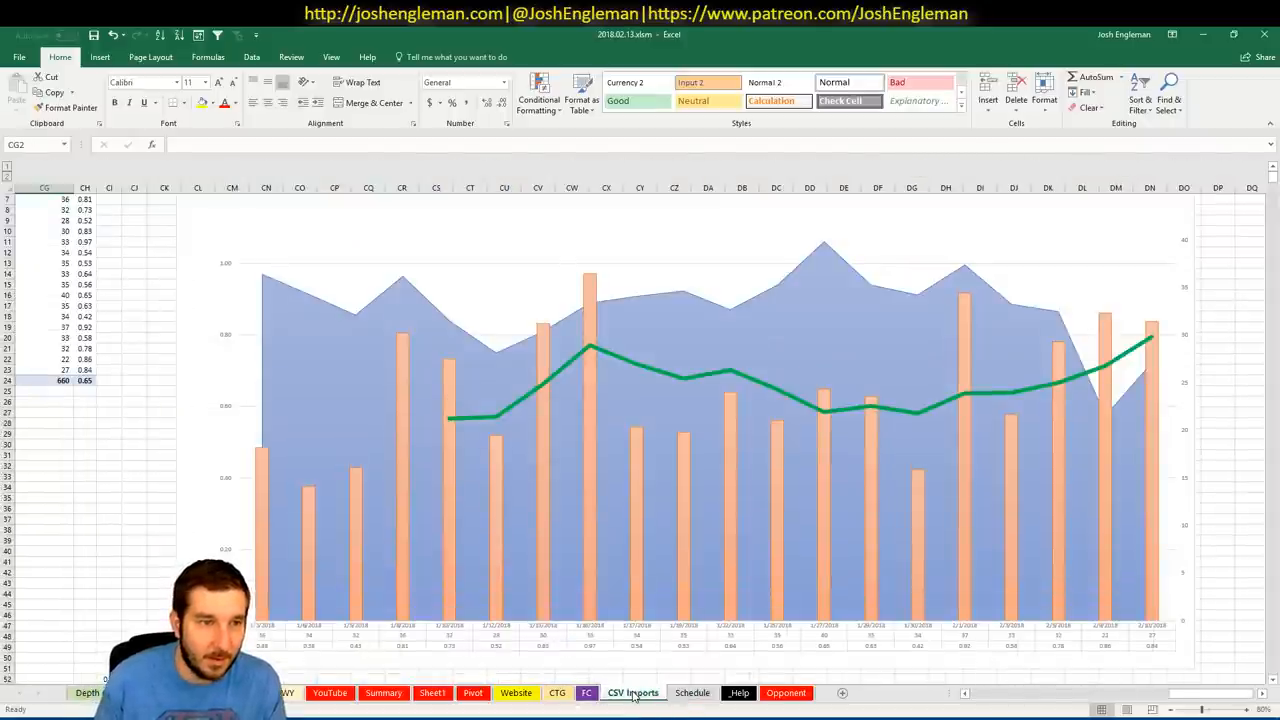
left_click(632, 692)
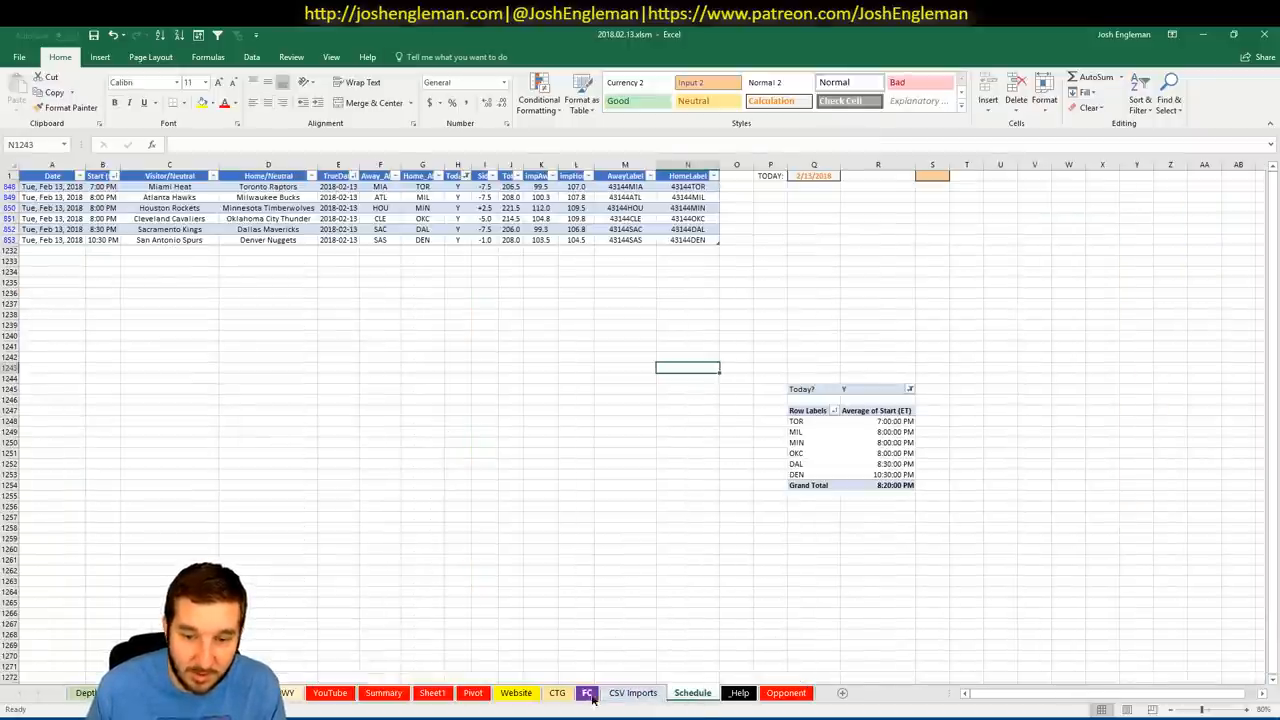
Return from the Schedule sheet to the main Denver dashboard.
left_click(588, 692)
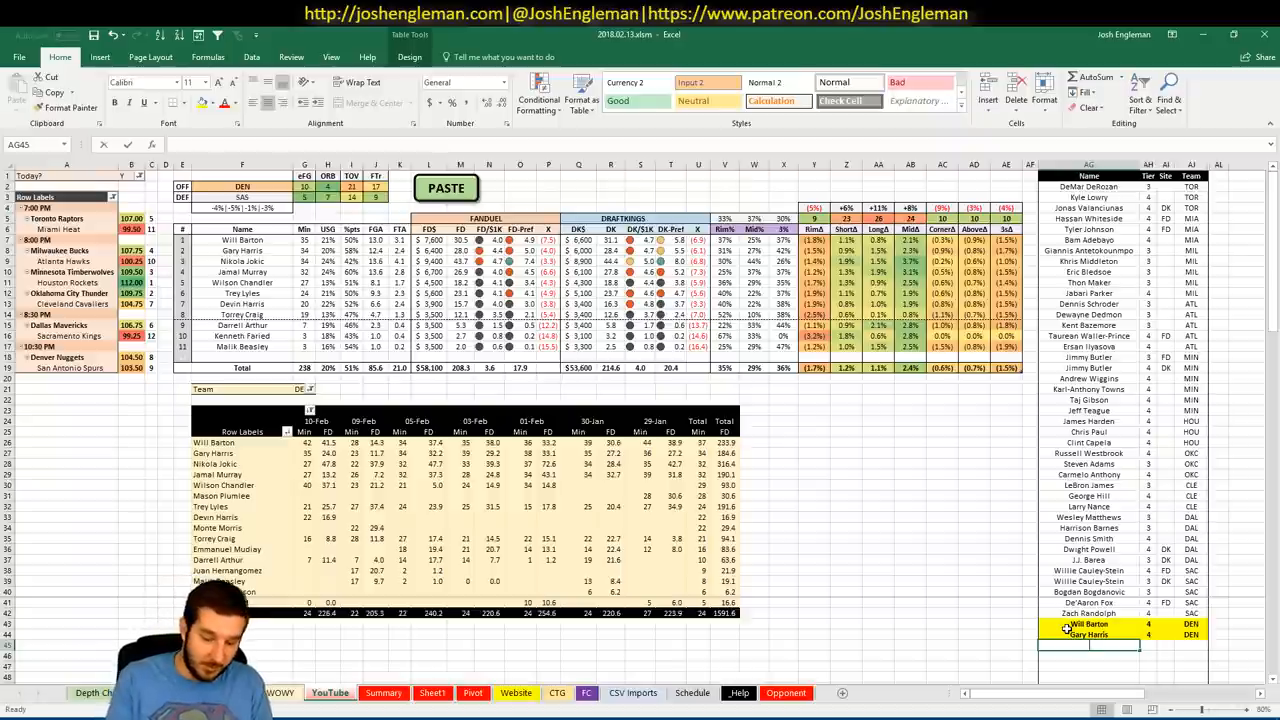
Add Nikola Jokic to the next row of the player ratings list.
type("Nikola Jokic")
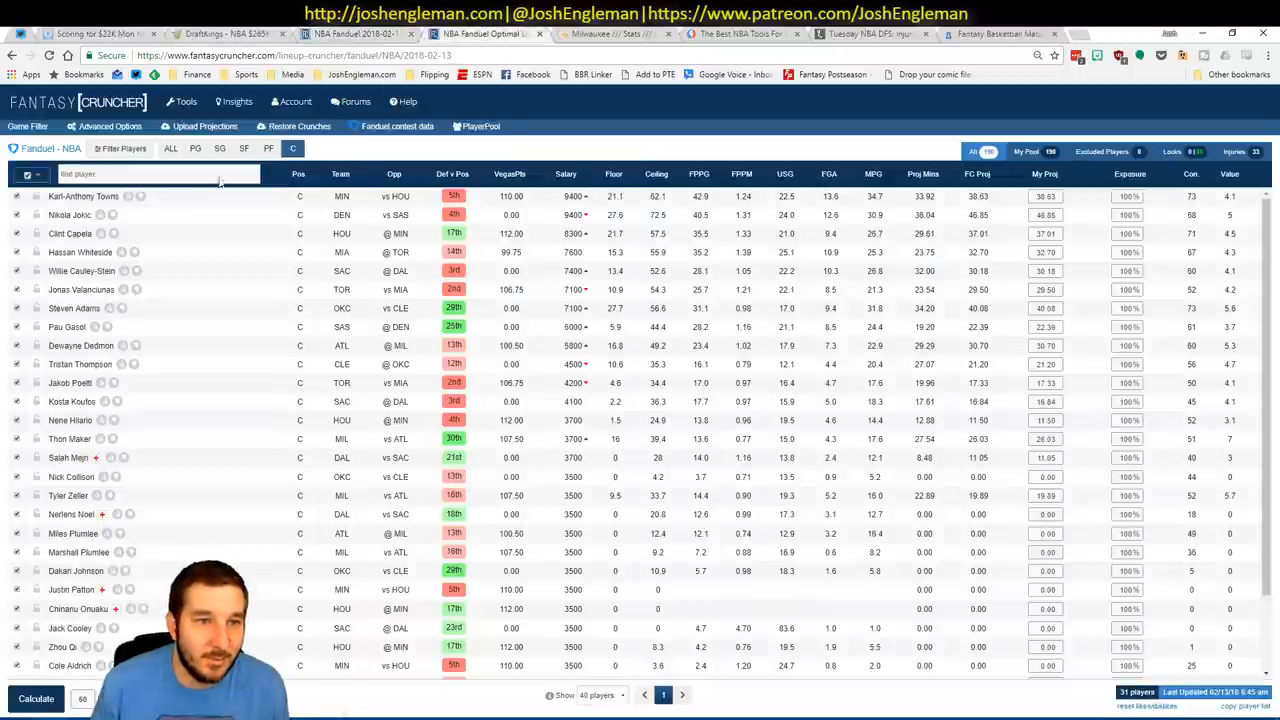
Show Nikola Jokic's game log with Filter Opponent enabled.
left_click(60, 214)
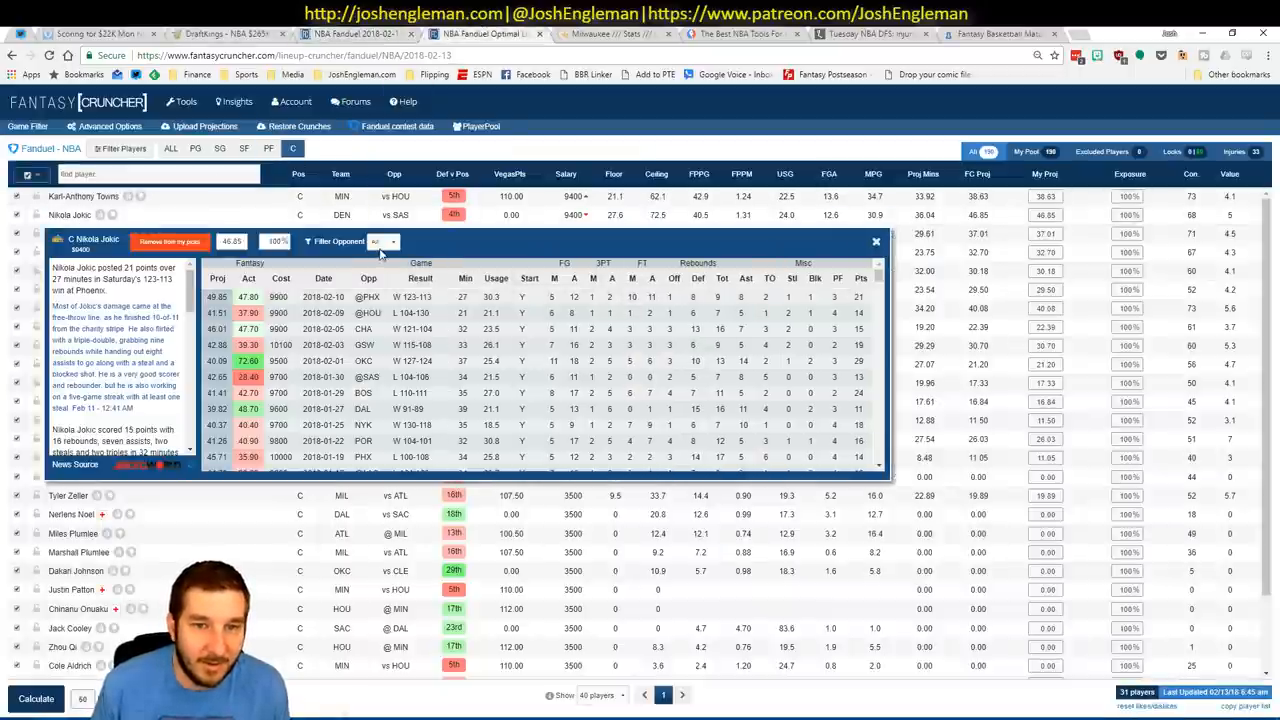
left_click(384, 240)
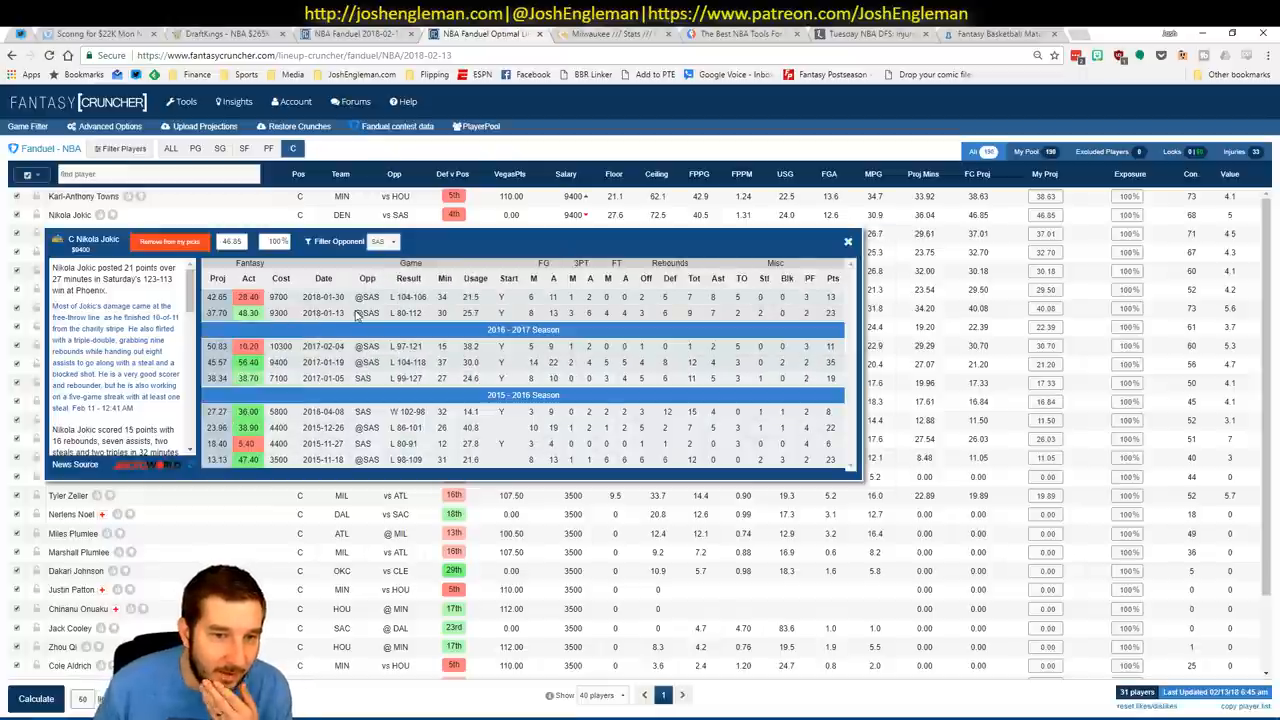
mouse_move(312, 308)
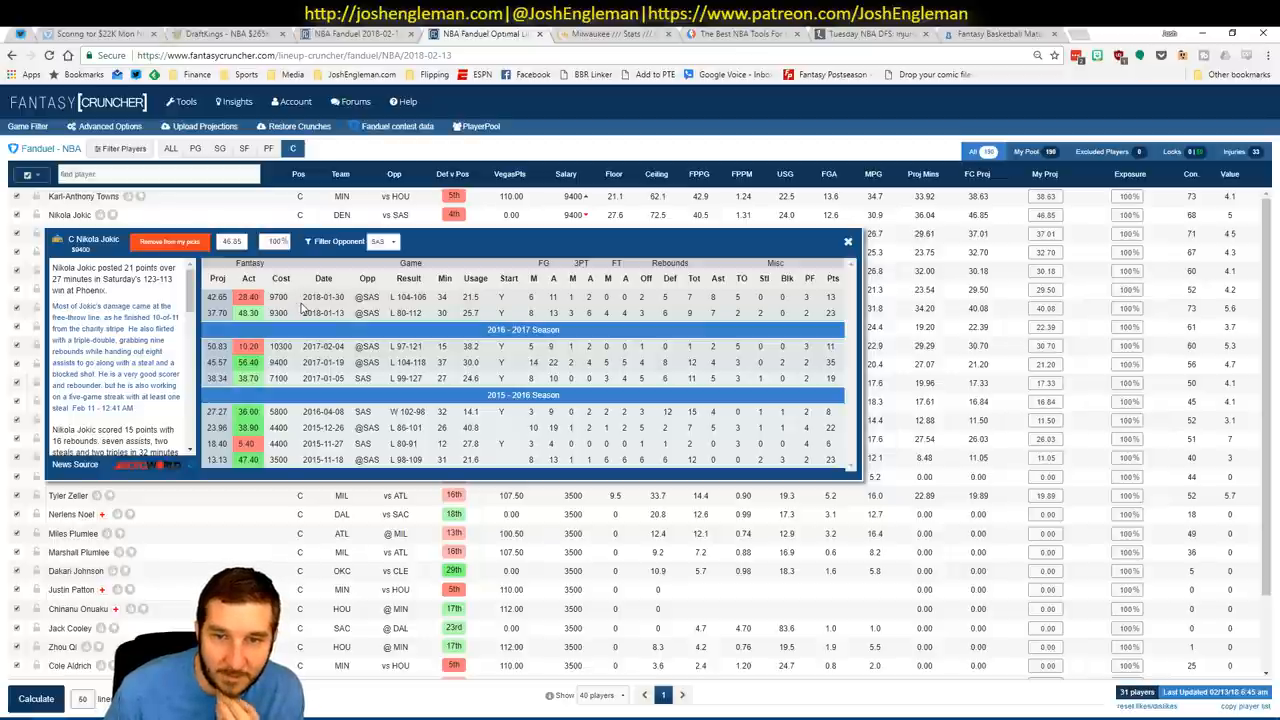
mouse_move(244, 398)
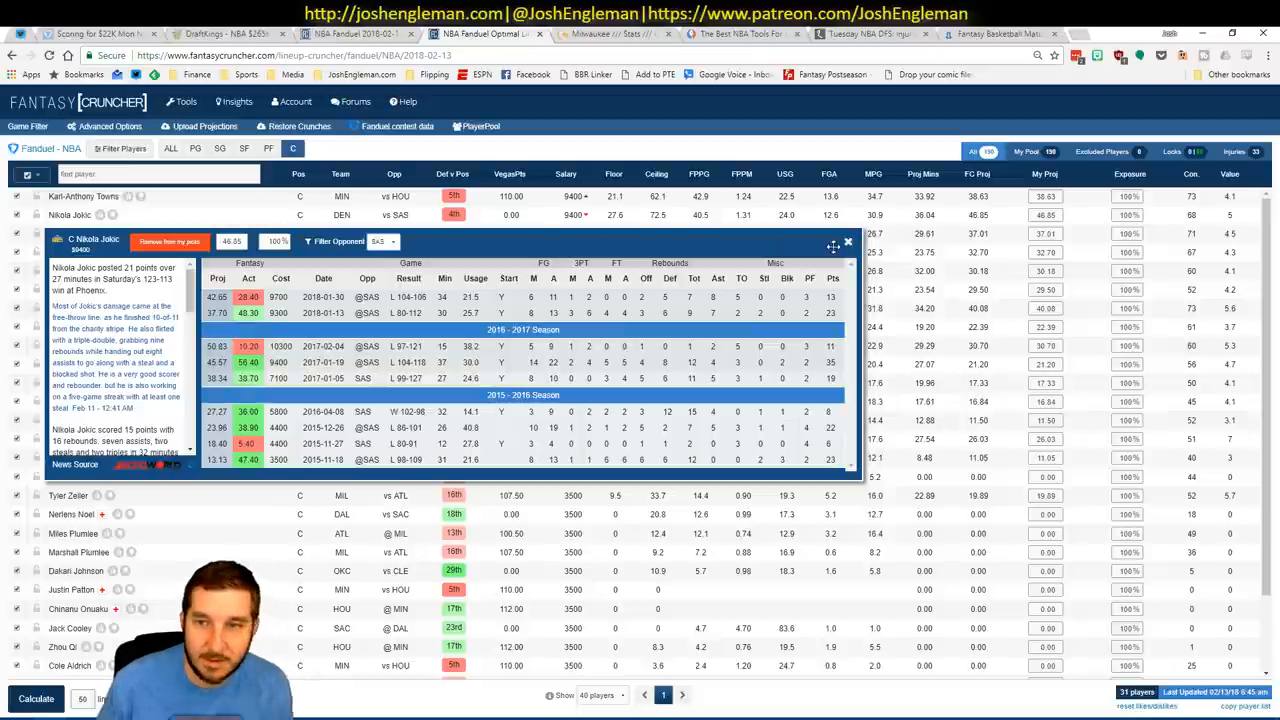
mouse_move(848, 244)
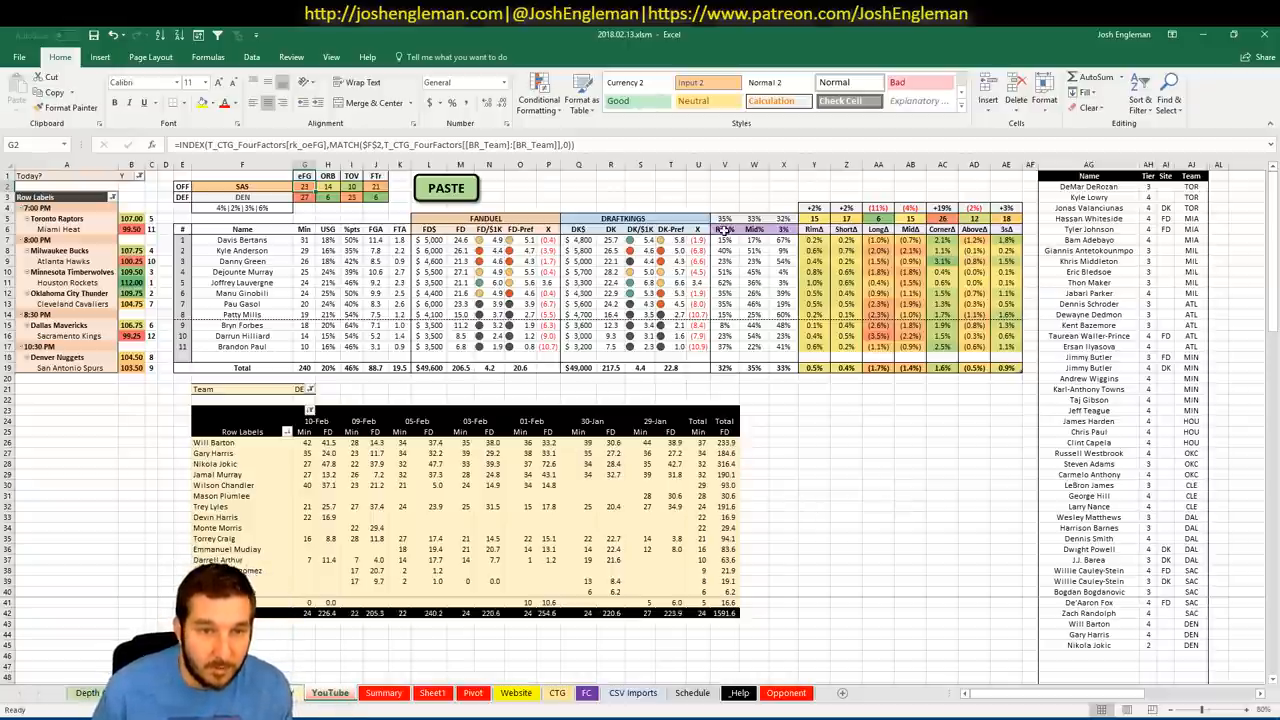
Add Davis Bertans in the first empty row of the side player list.
left_click(1004, 644)
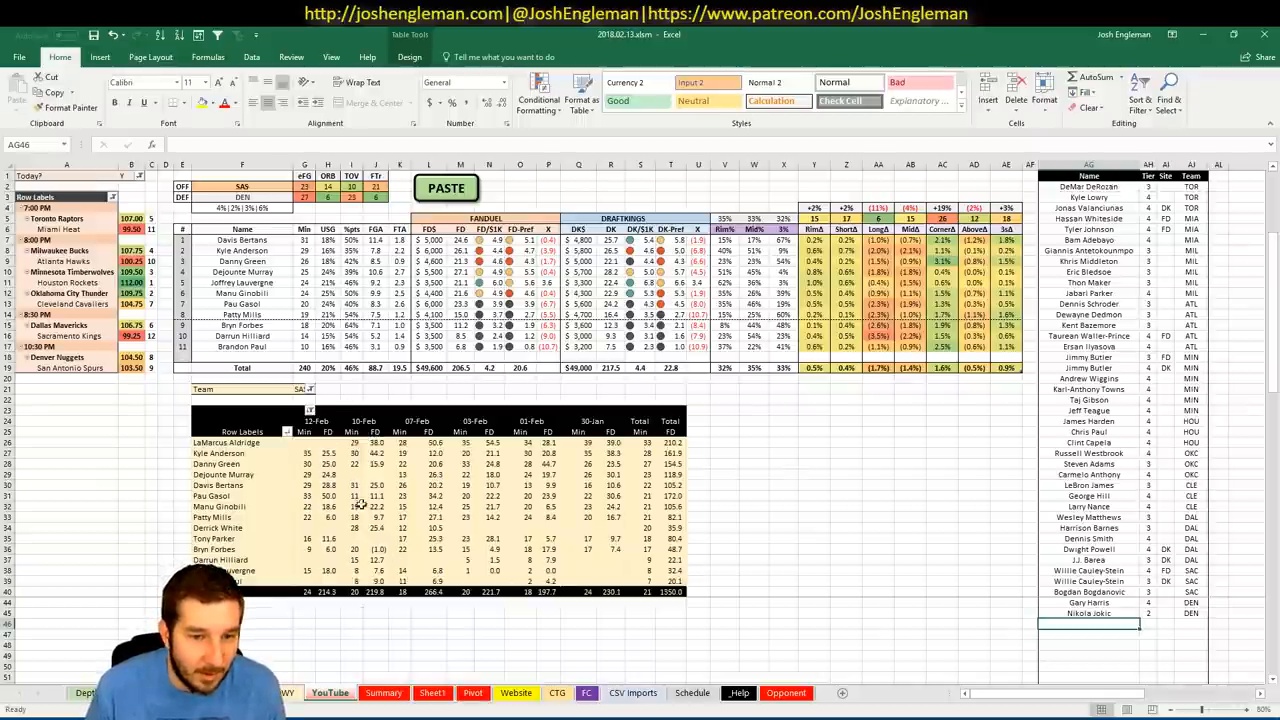
mouse_move(464, 496)
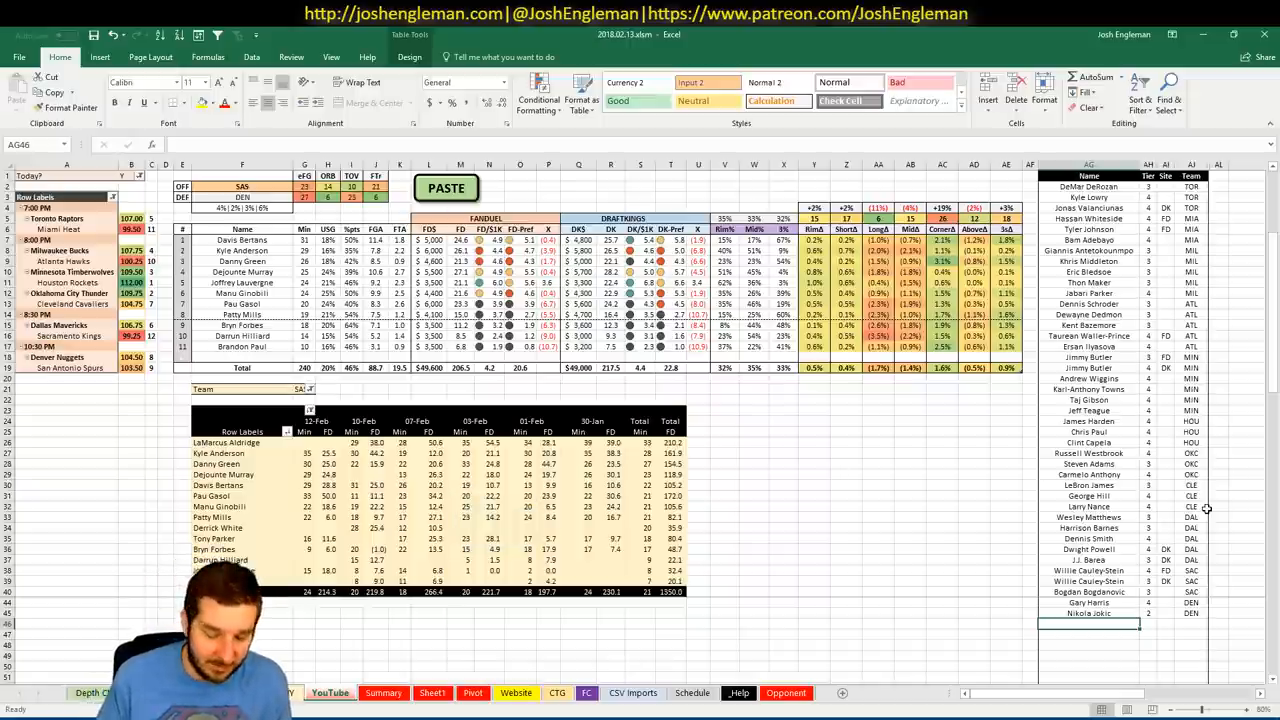
type("Davis")
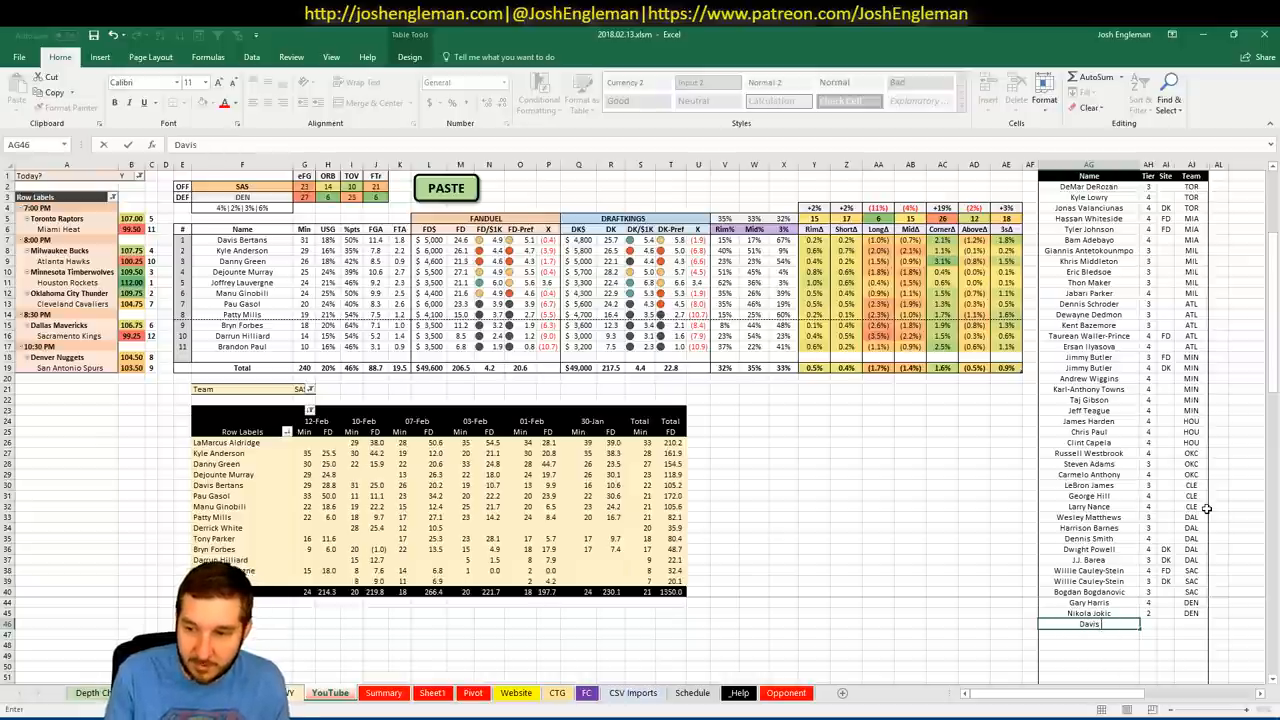
type("Bertans")
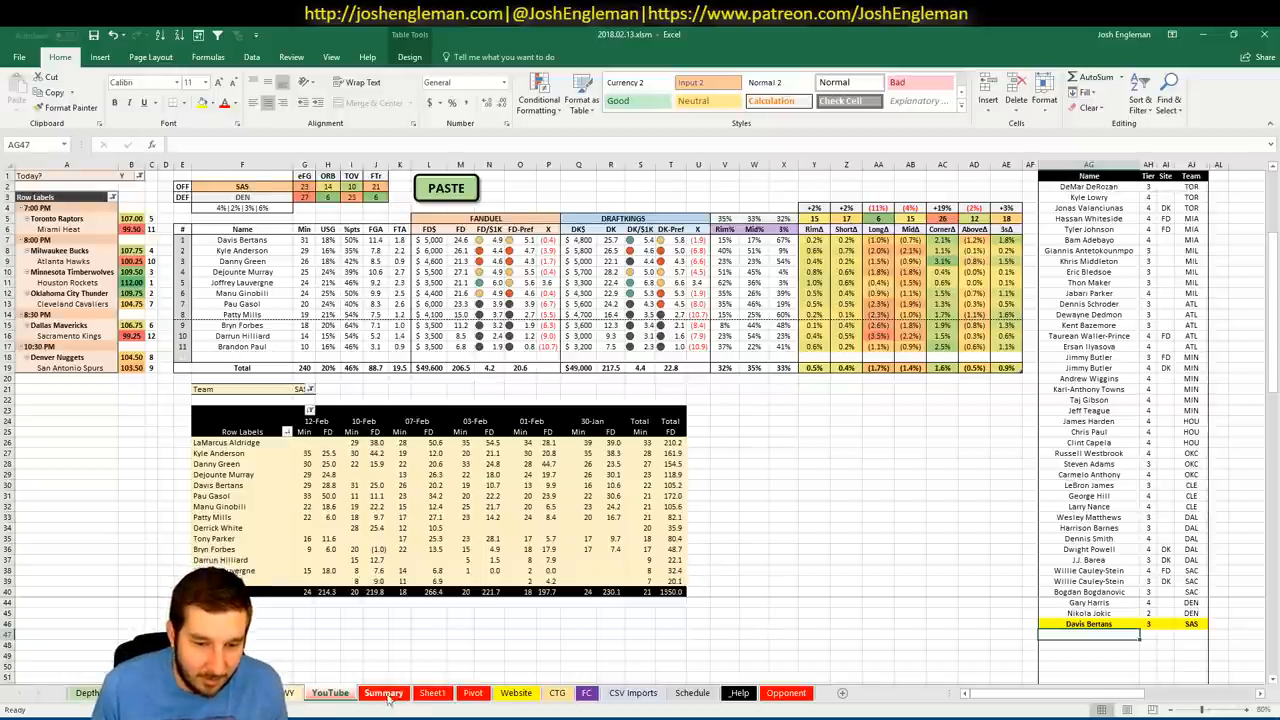
left_click(384, 692)
type("Kyle And")
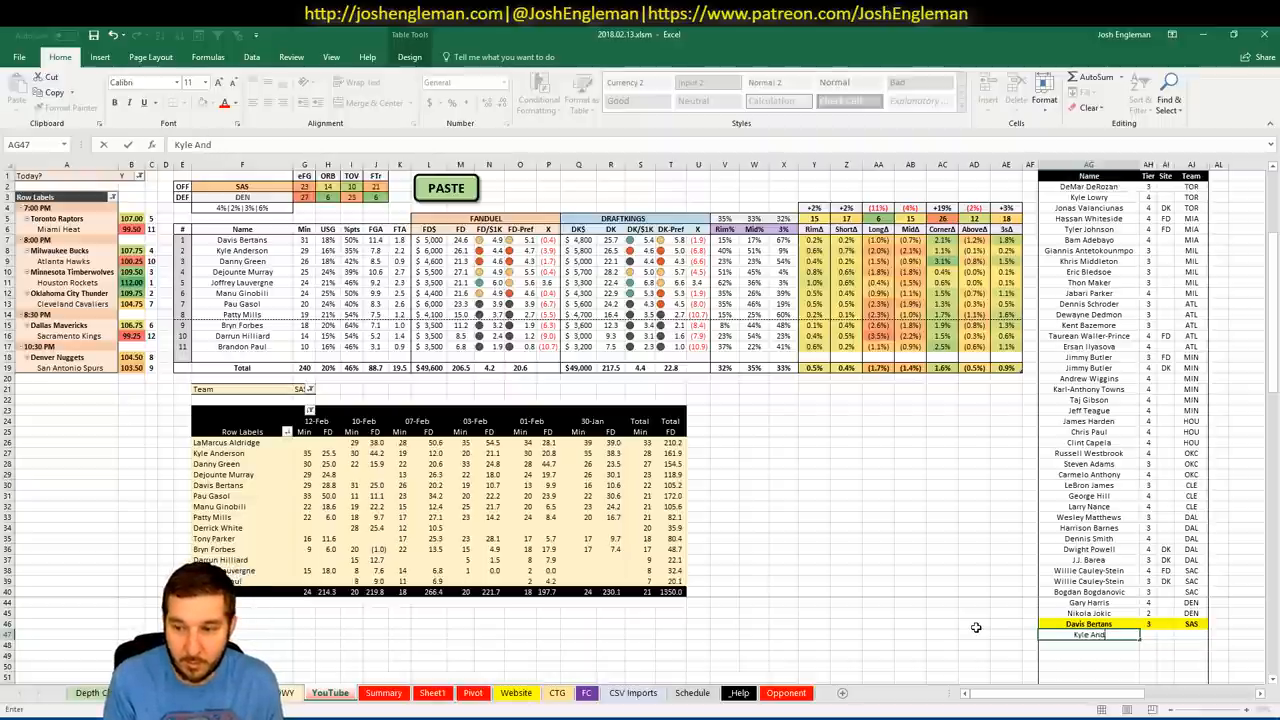
key("Return")
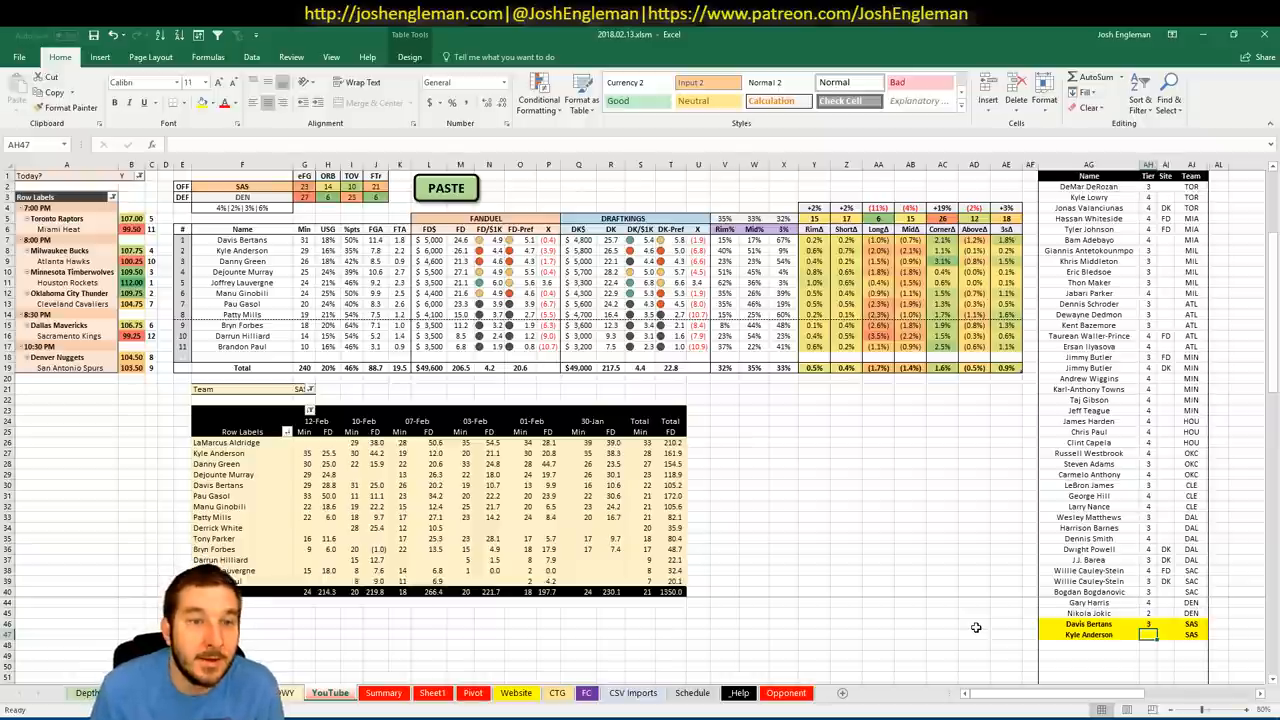
type("3")
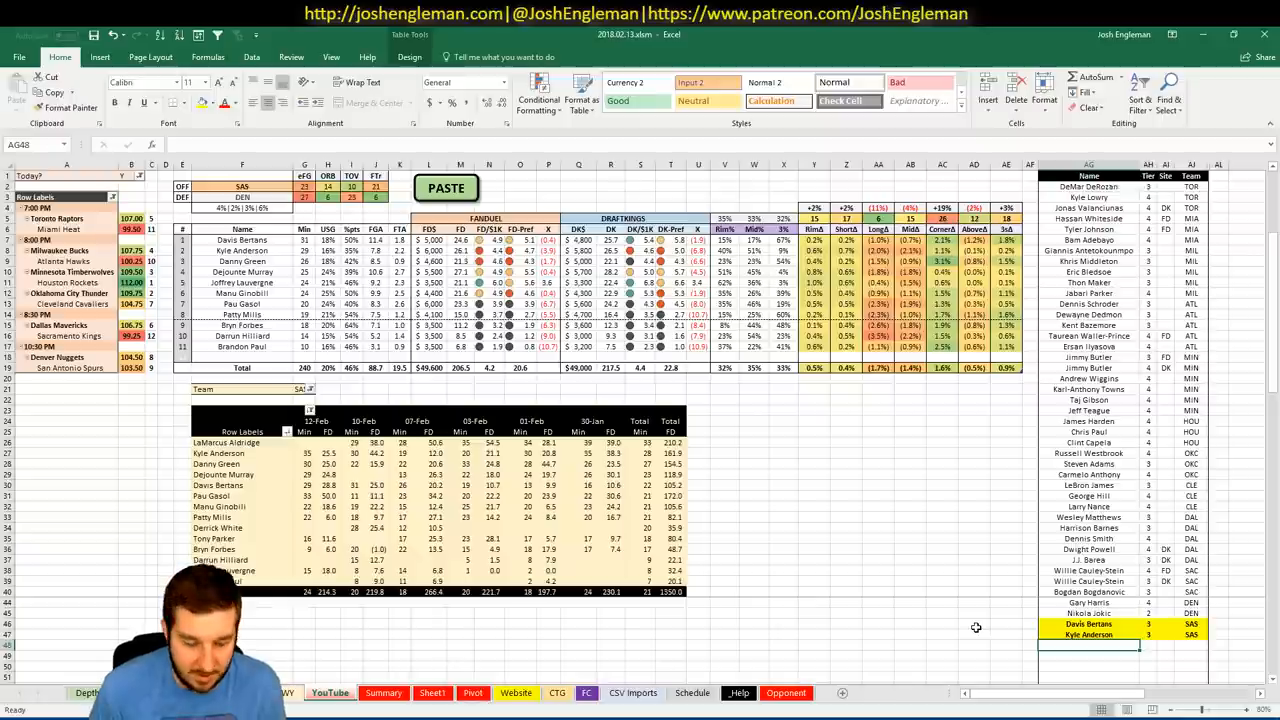
type("Danny Green")
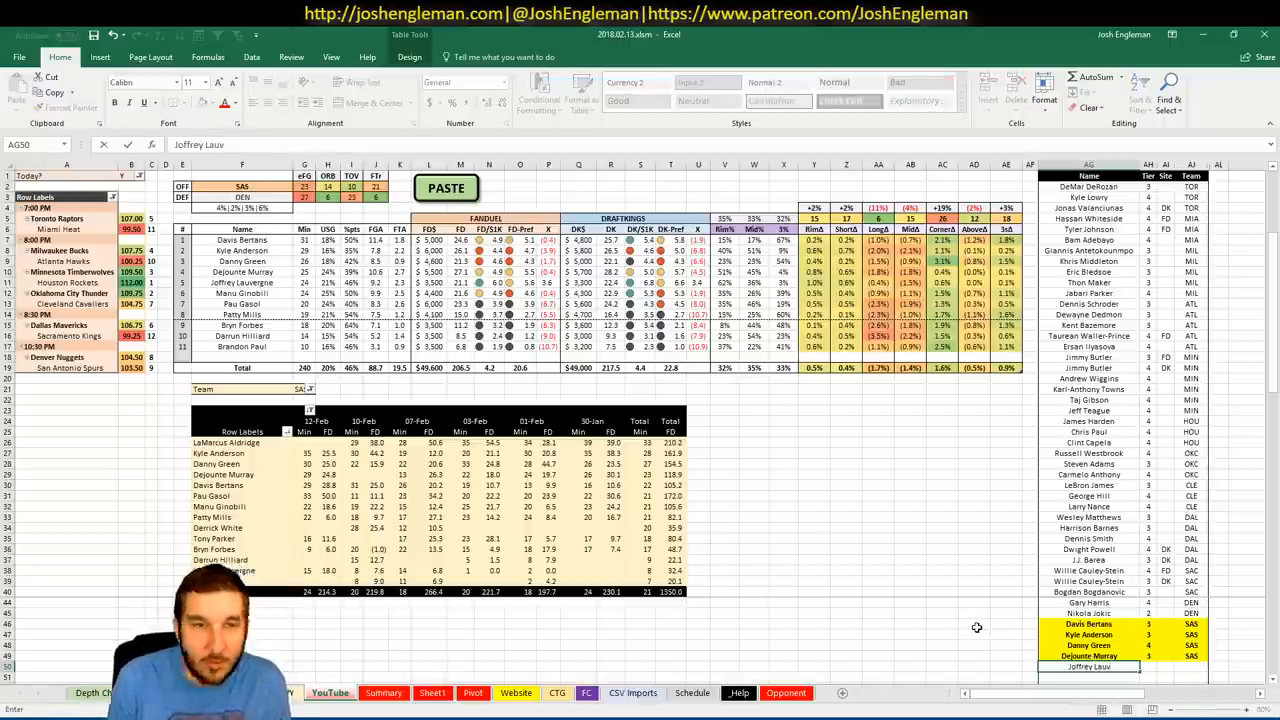
Enter Joffrey Lauvergne as the new highlighted player at the bottom of the list.
type("Joffrey Lauvergne")
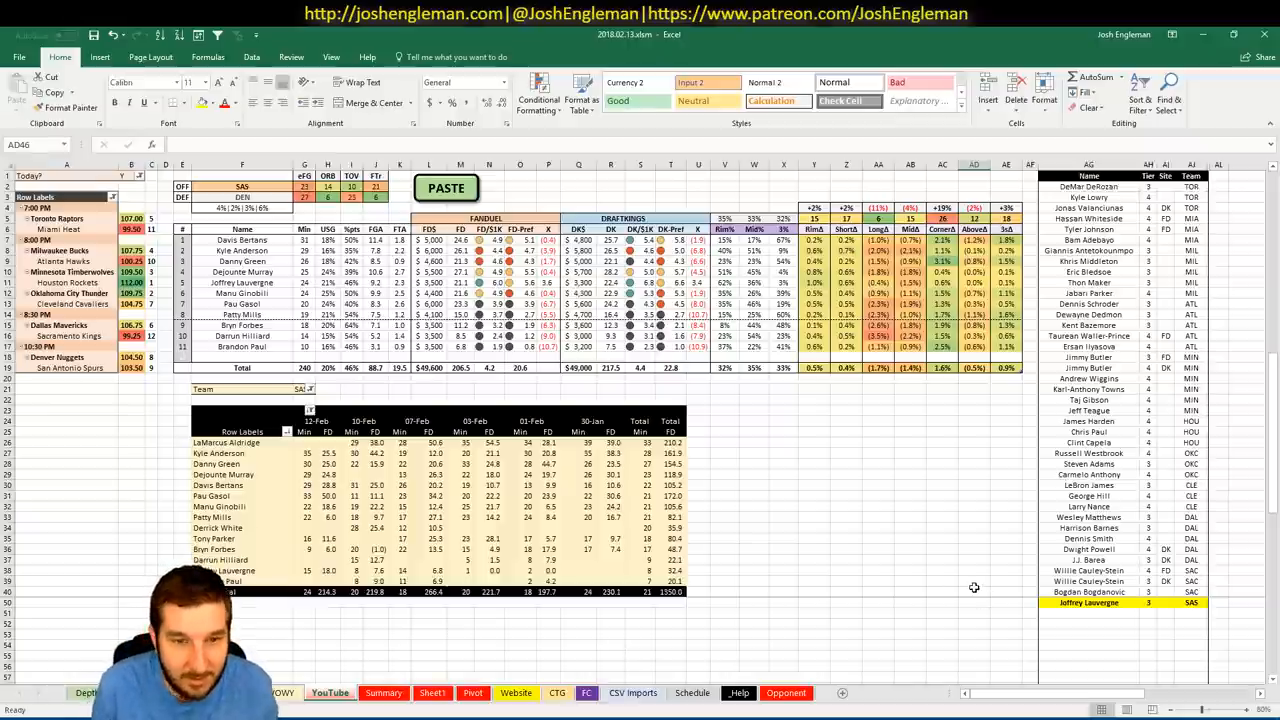
mouse_move(804, 496)
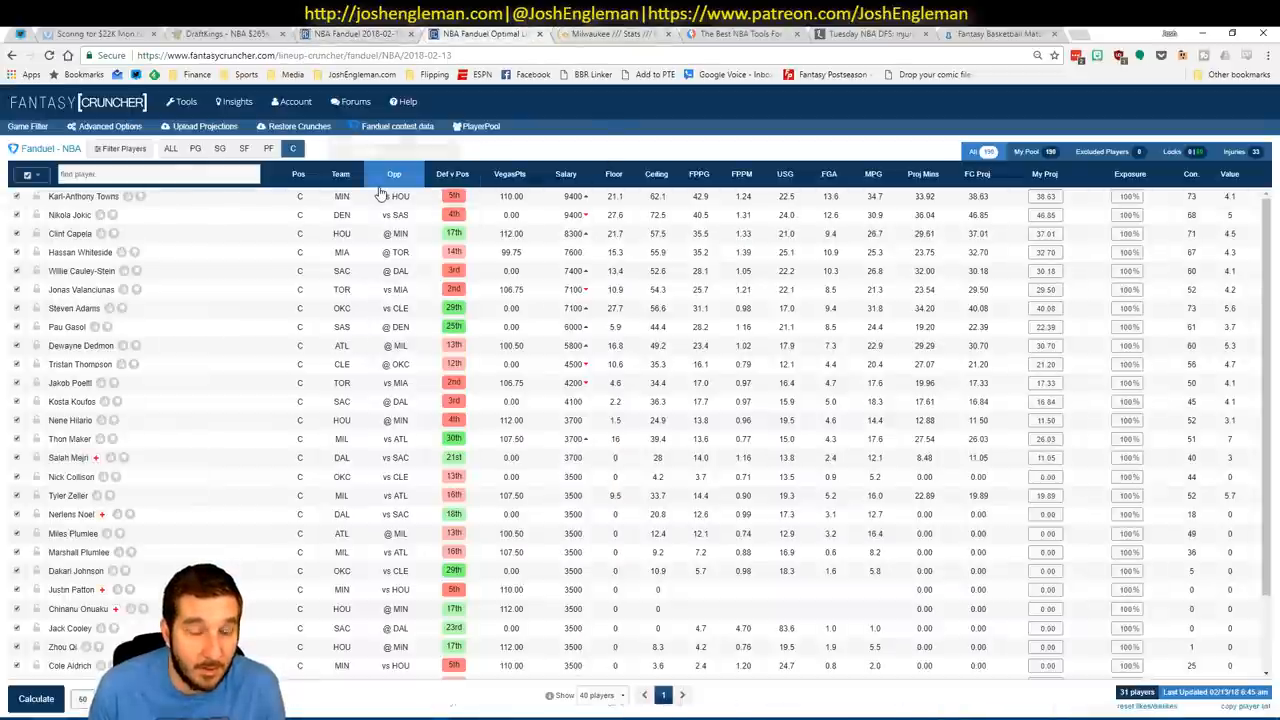
Upload the pasted custom player projections to the NBA FanDuel lineup optimizer.
left_click(184, 100)
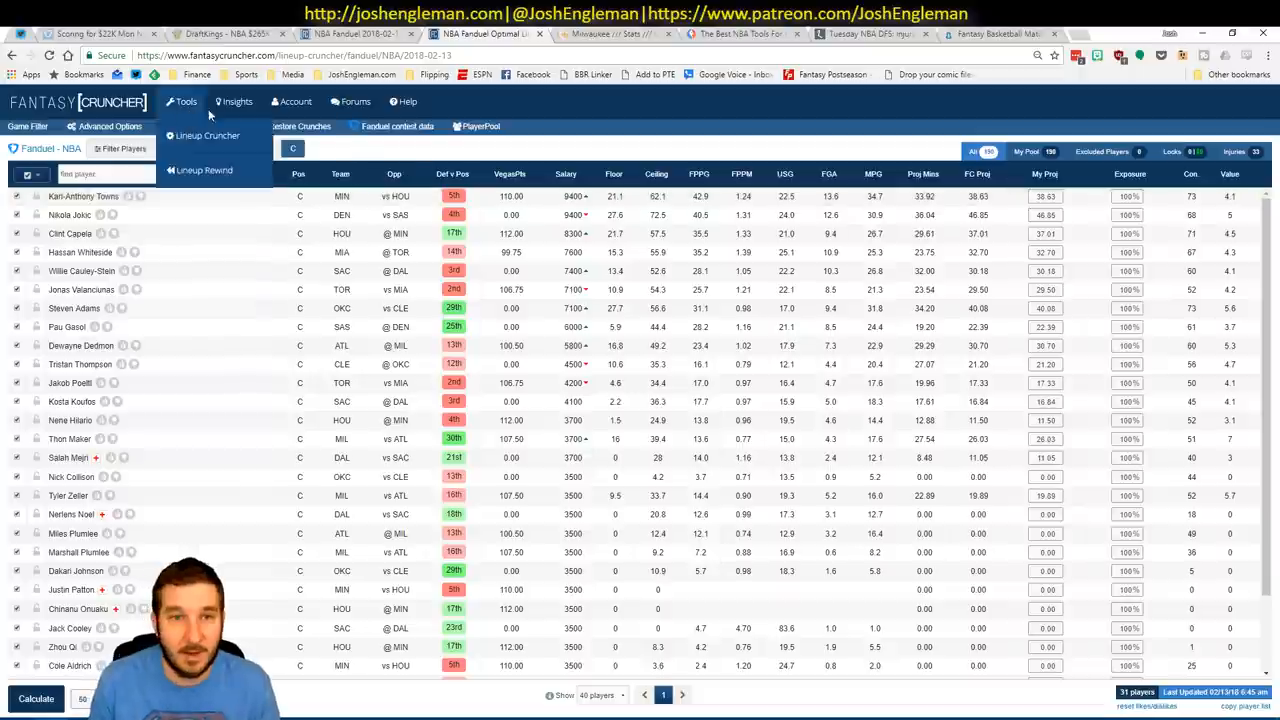
left_click(208, 136)
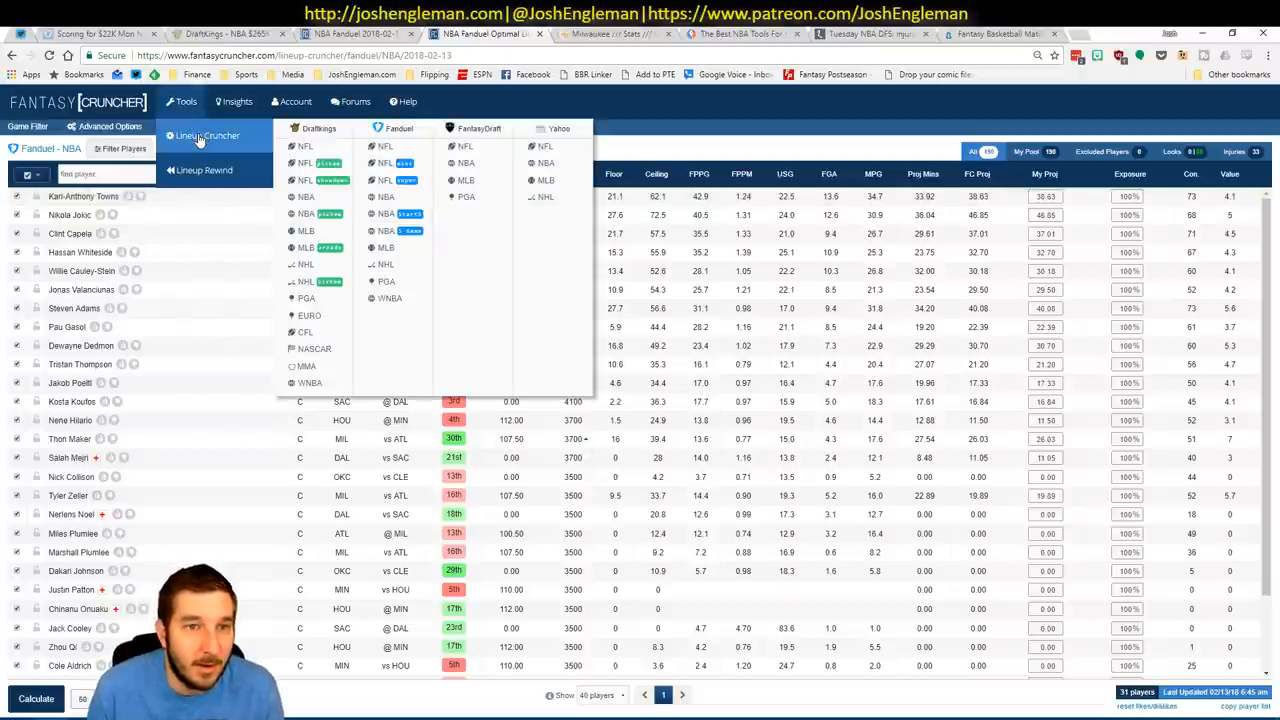
left_click(386, 196)
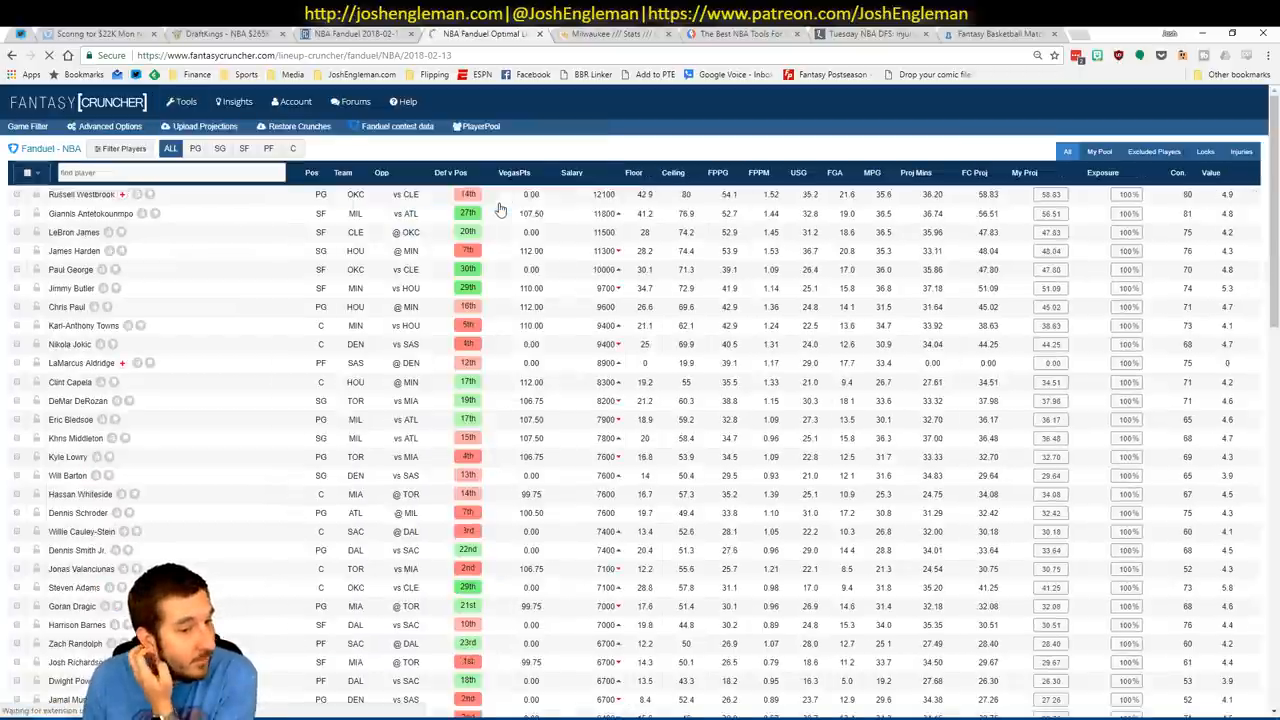
left_click(238, 100)
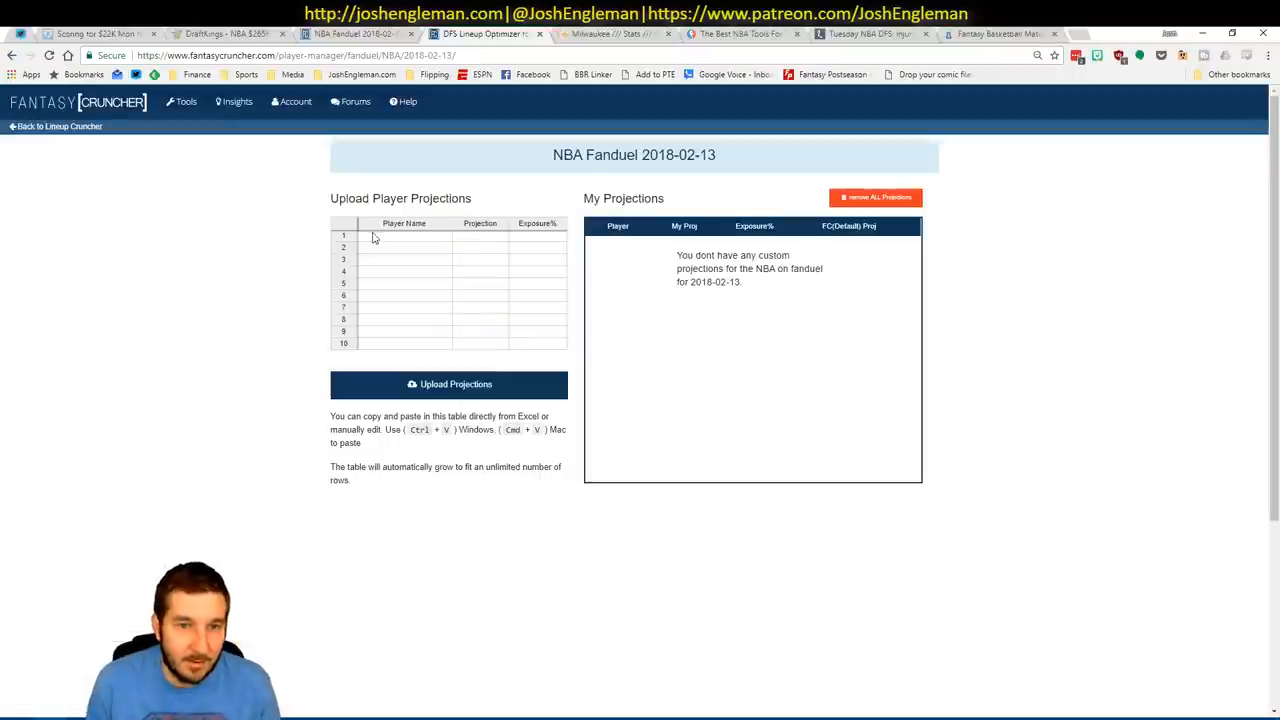
left_click(448, 384)
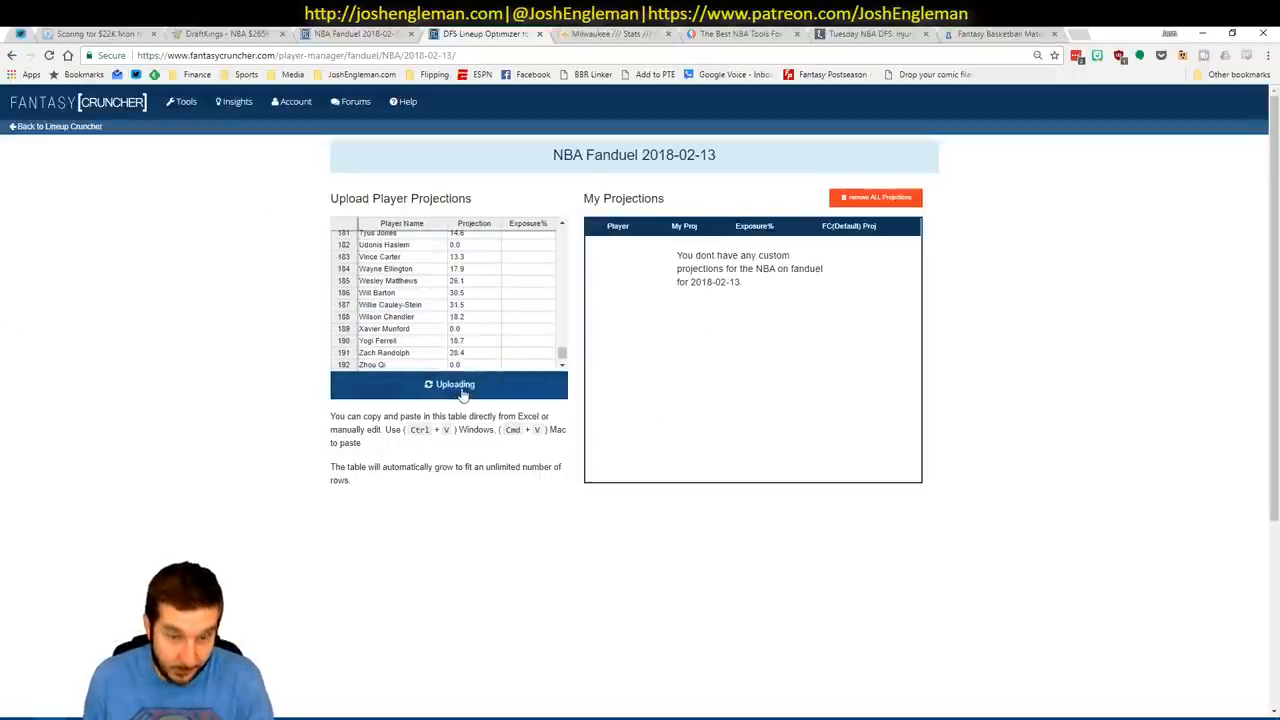
left_click(456, 384)
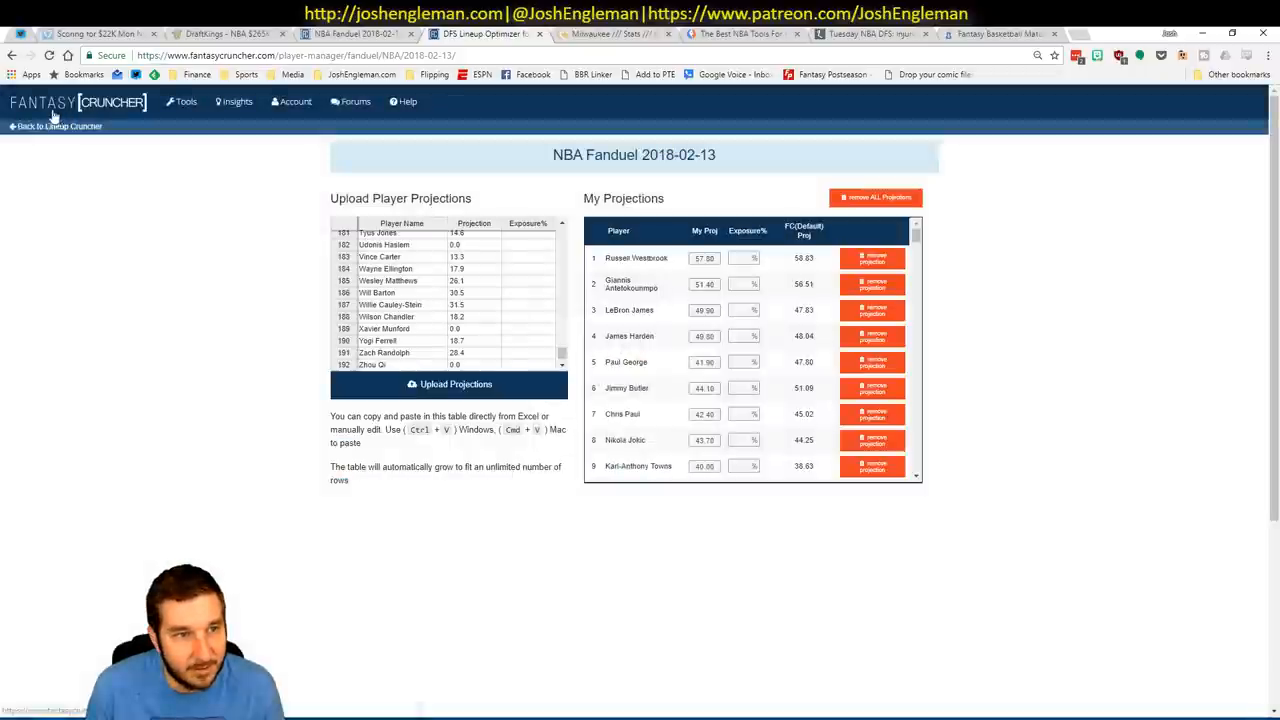
Return to the player pool, check the lineup settings, and calculate the FanDuel lineups.
left_click(54, 126)
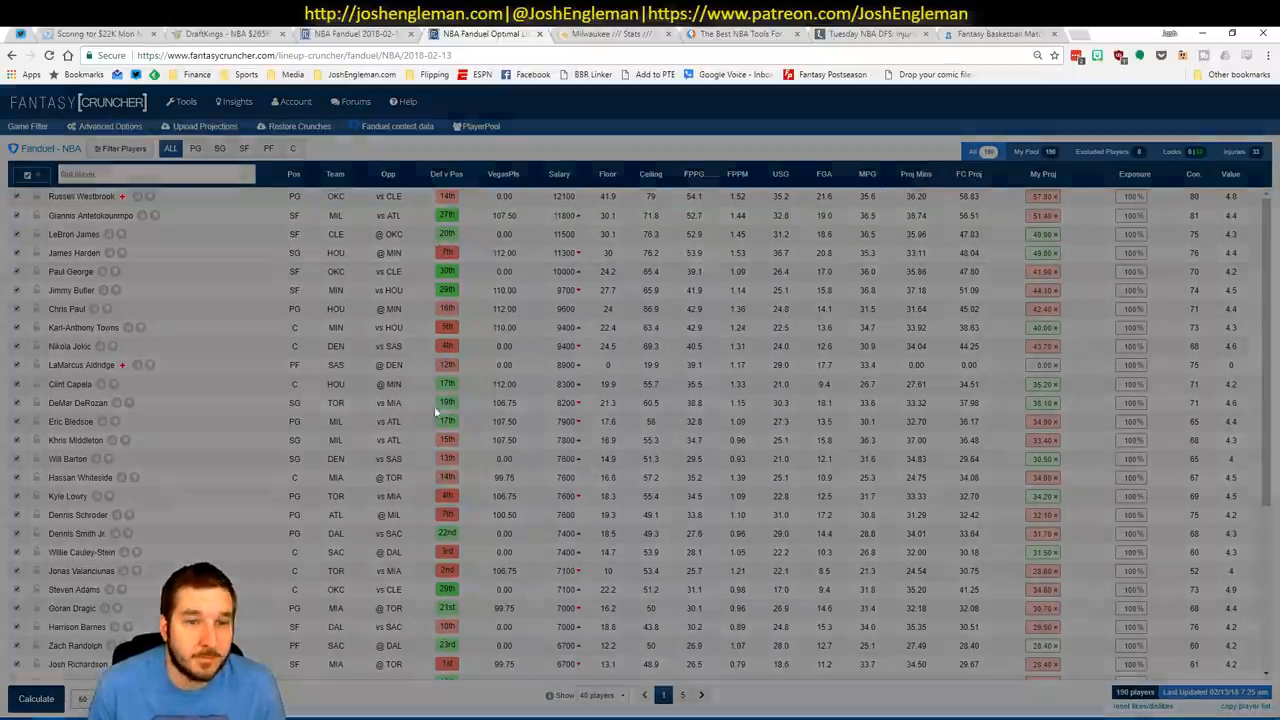
left_click(104, 126)
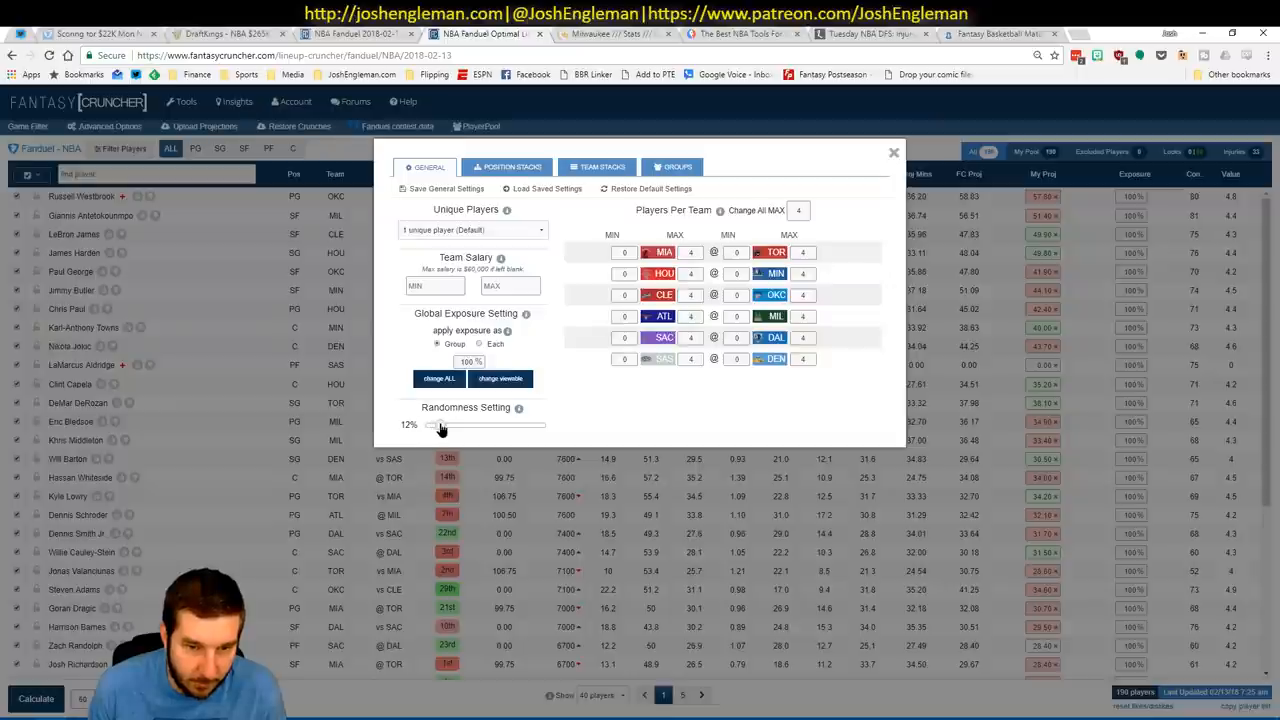
left_click(892, 152)
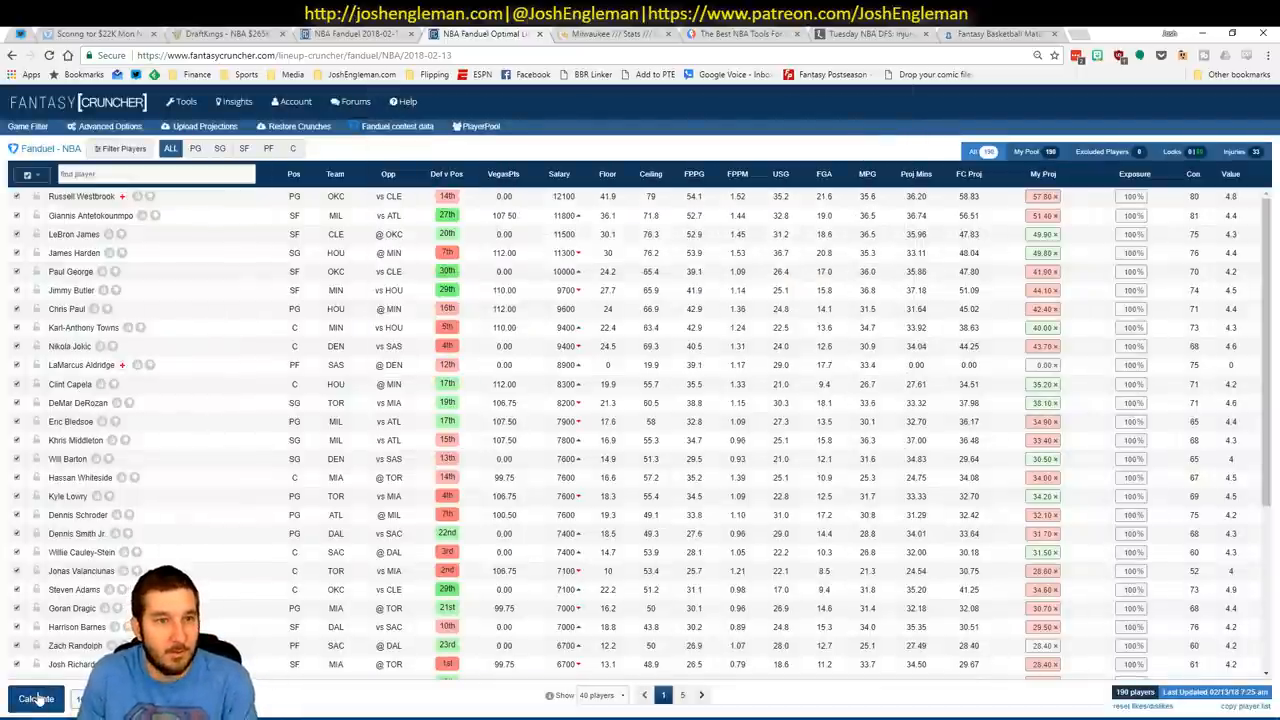
left_click(36, 698)
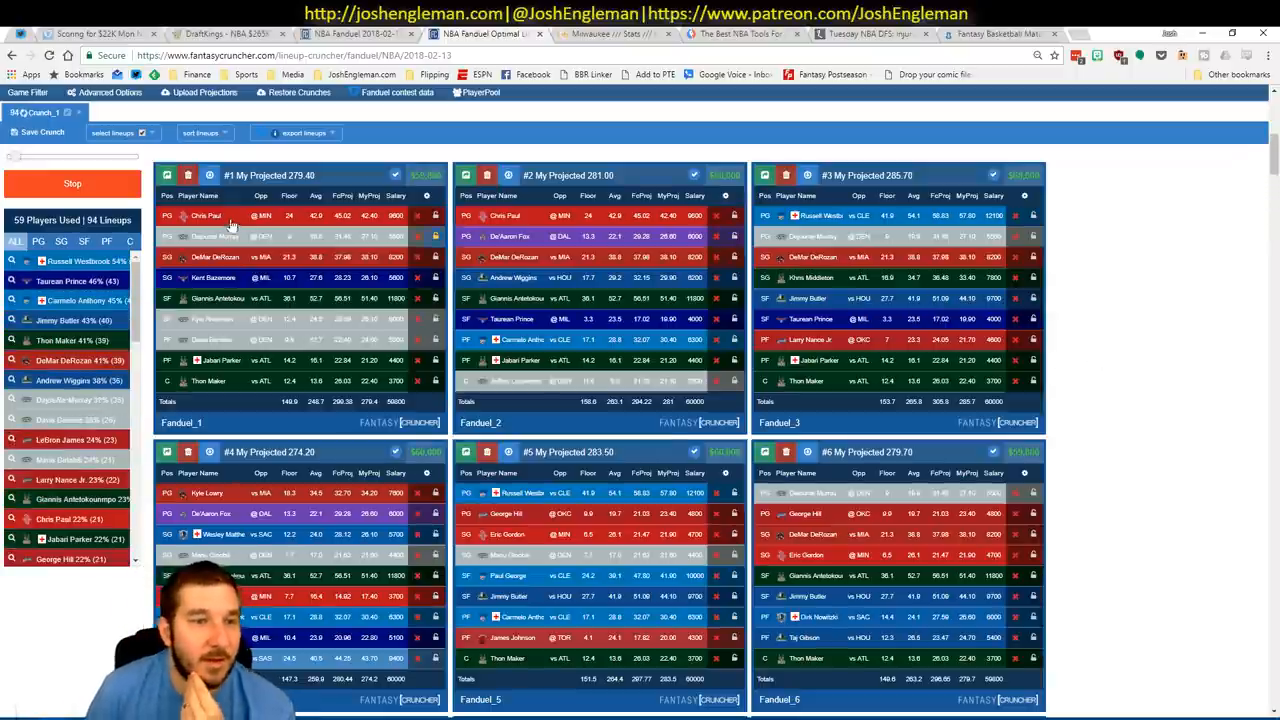
Sort the 100 generated lineups by My Projected points.
left_click(72, 184)
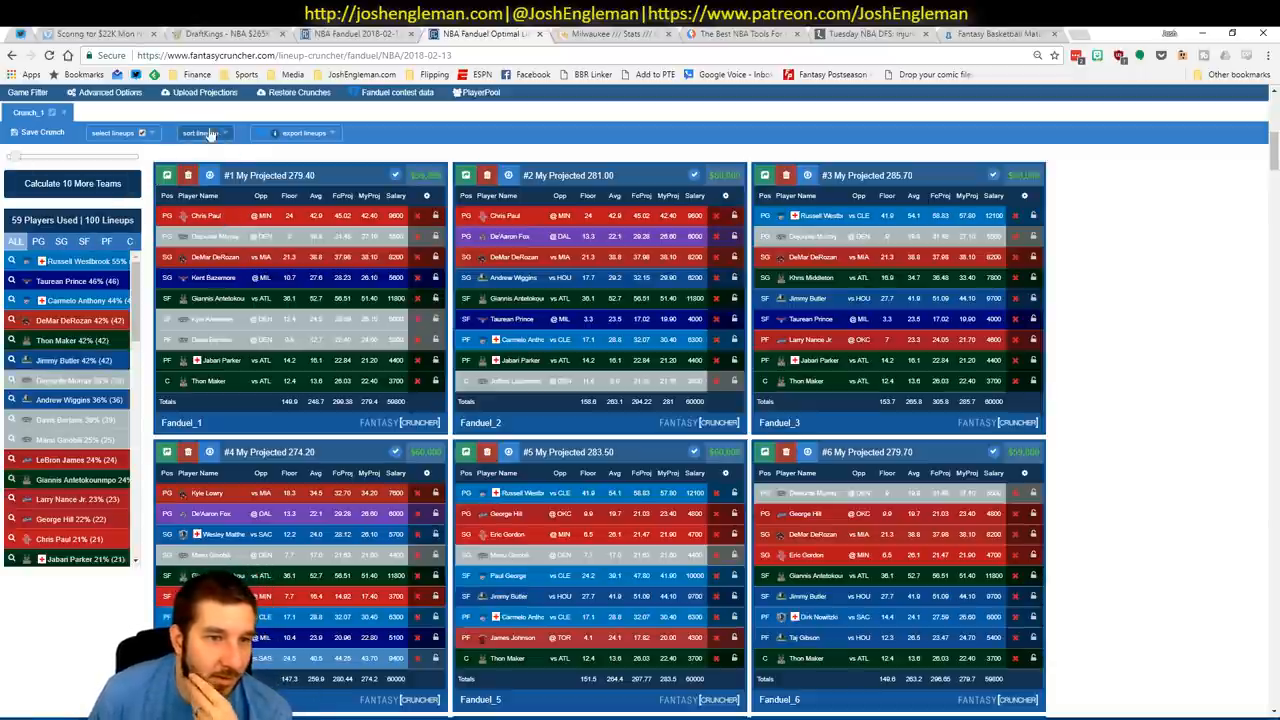
left_click(202, 132)
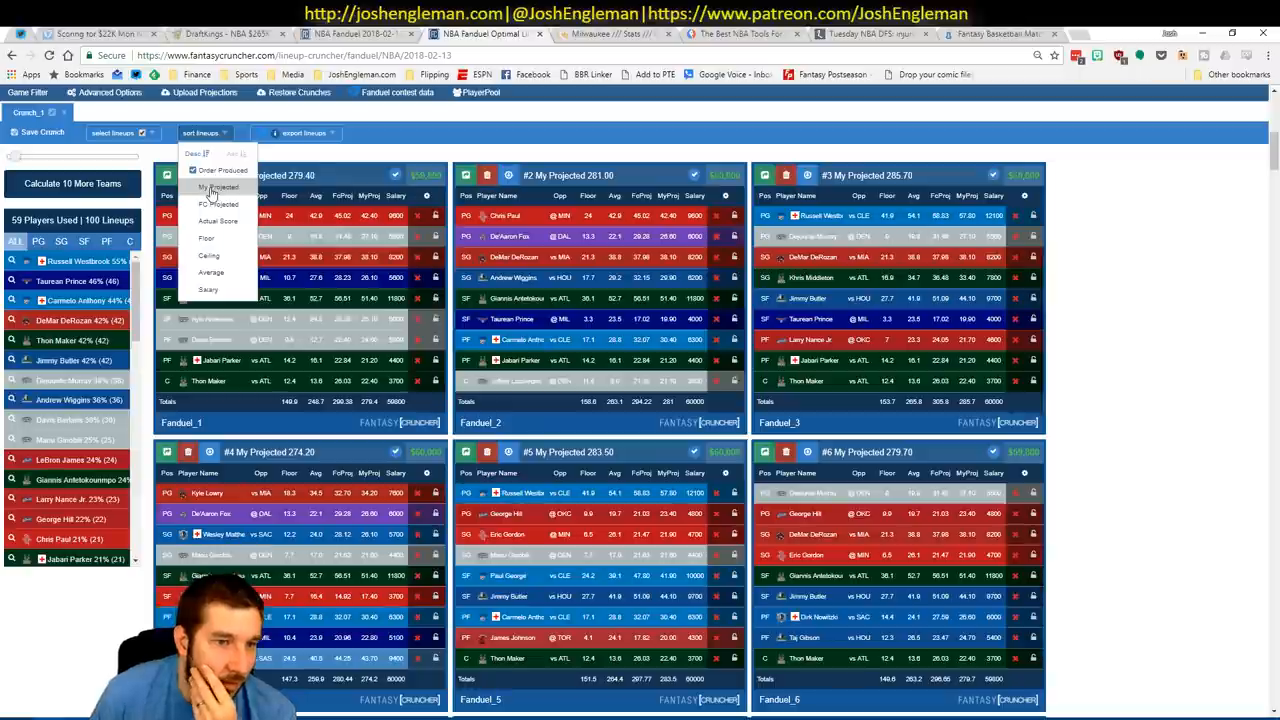
left_click(220, 188)
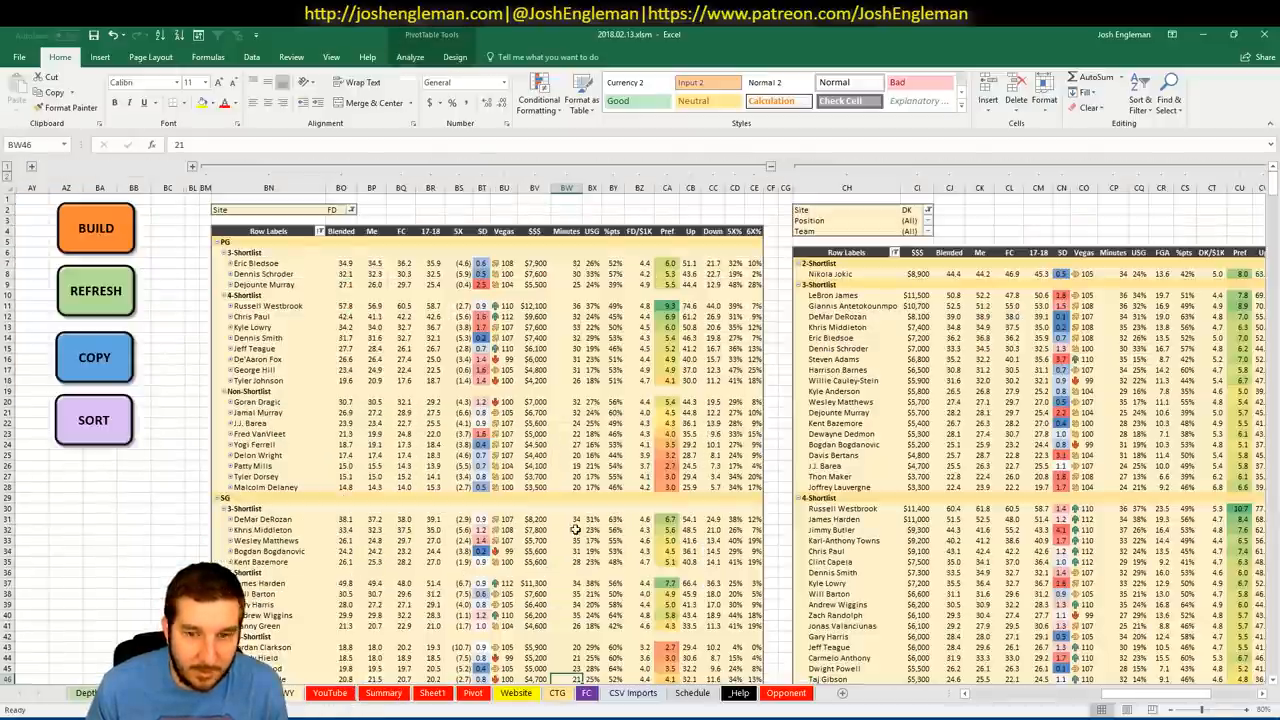
Clear the current player filter and limit lineups to those including Thon Maker.
scroll("down", 3)
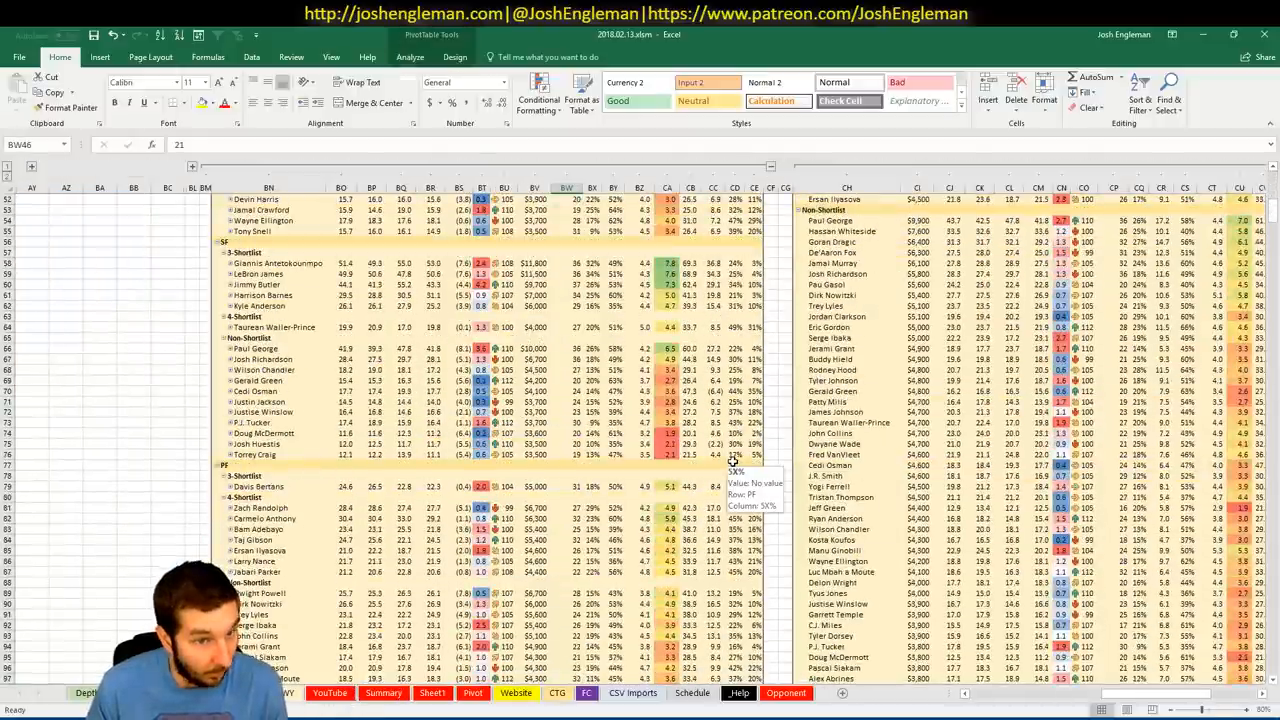
scroll("down", 3)
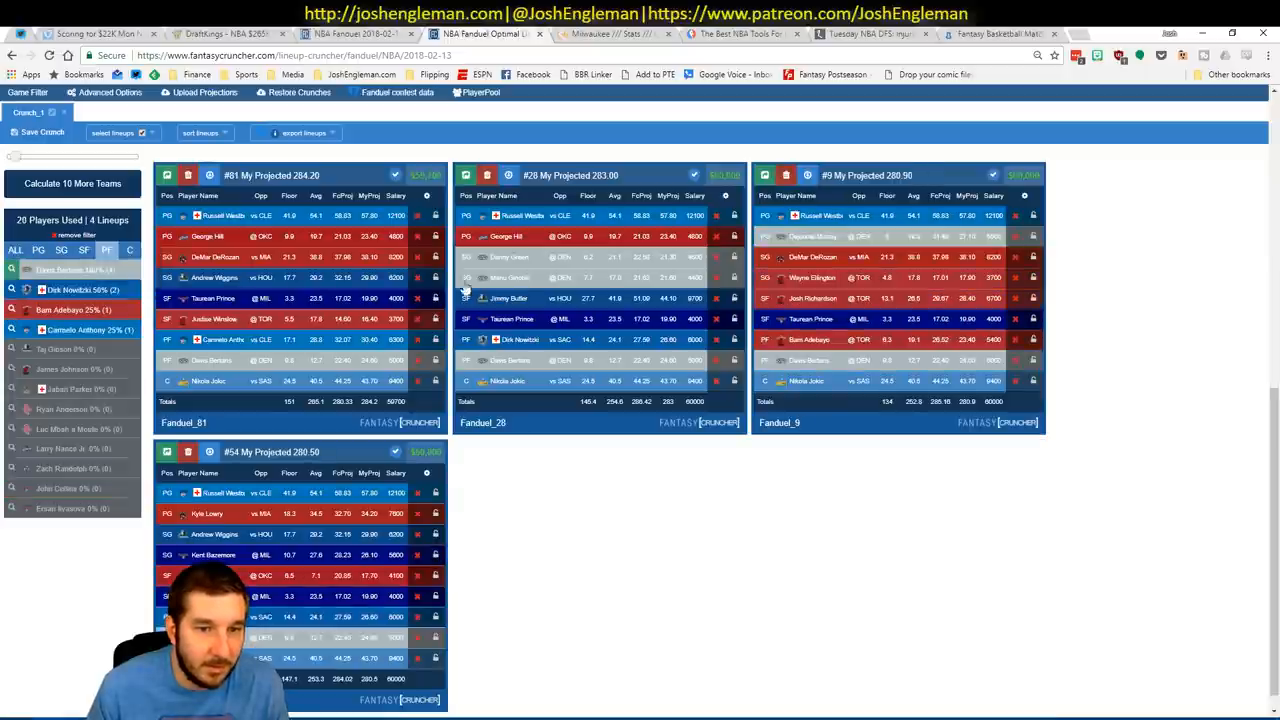
mouse_move(800, 620)
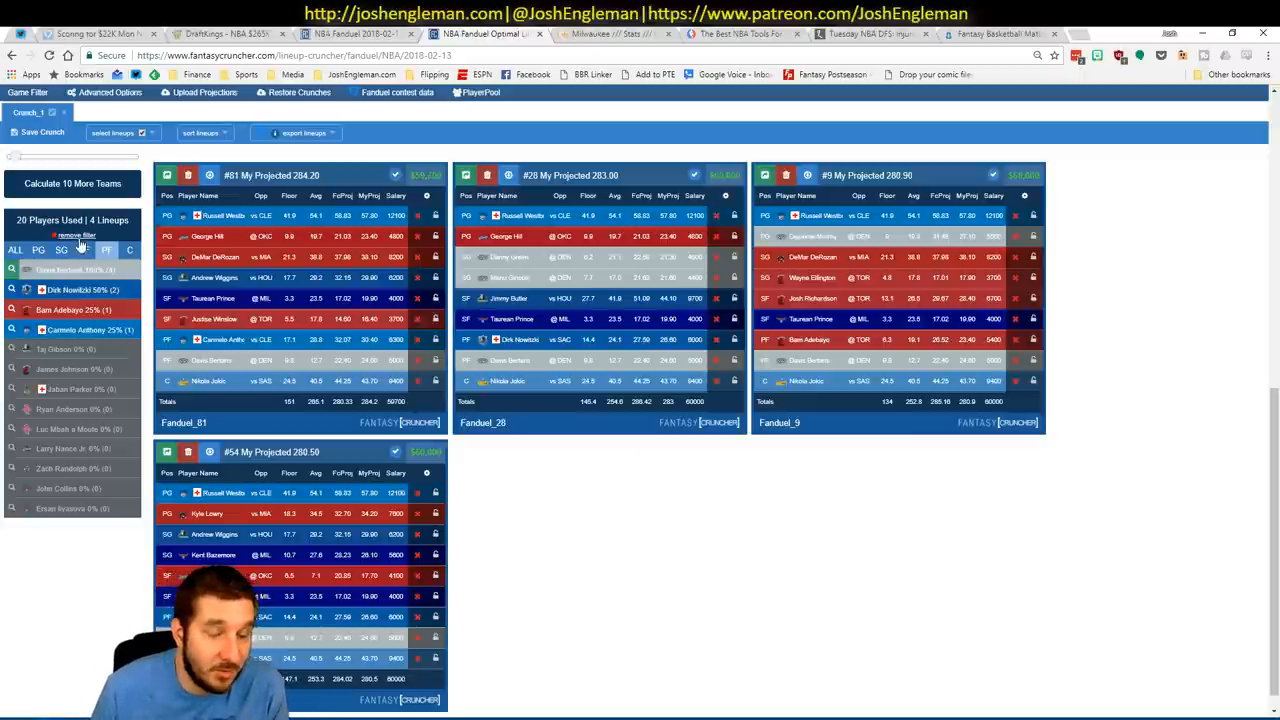
left_click(72, 184)
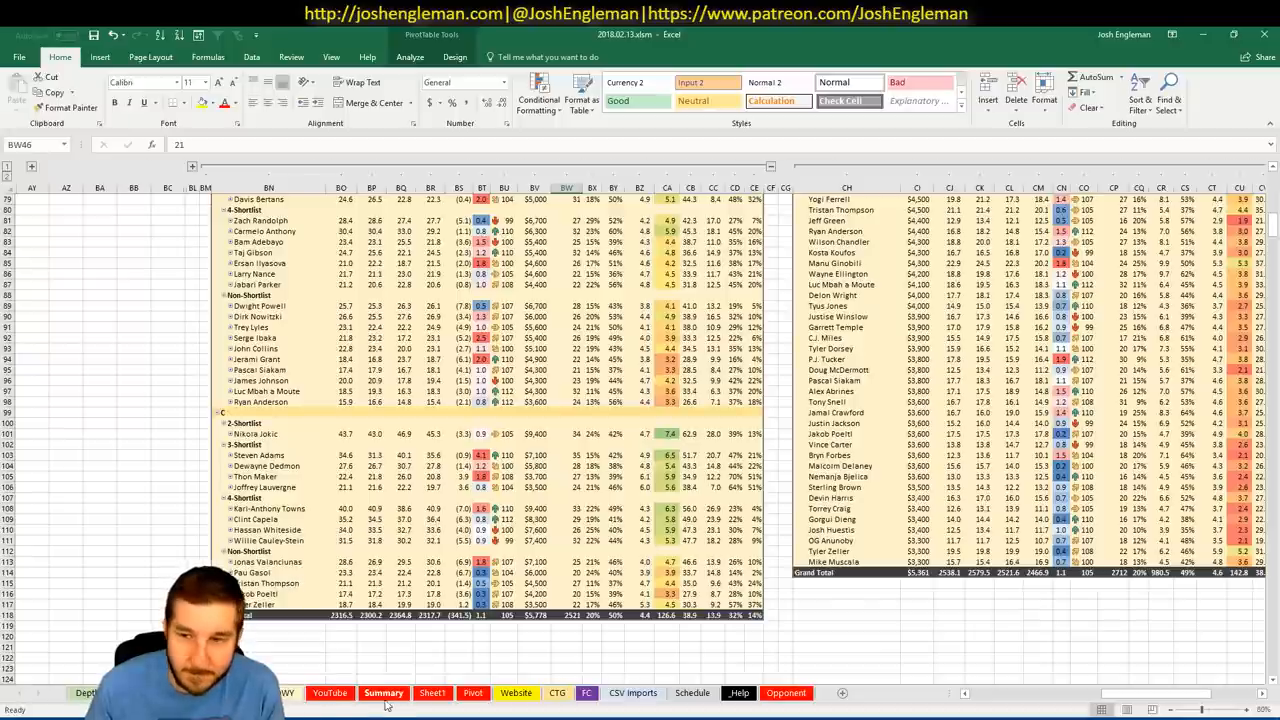
left_click(384, 692)
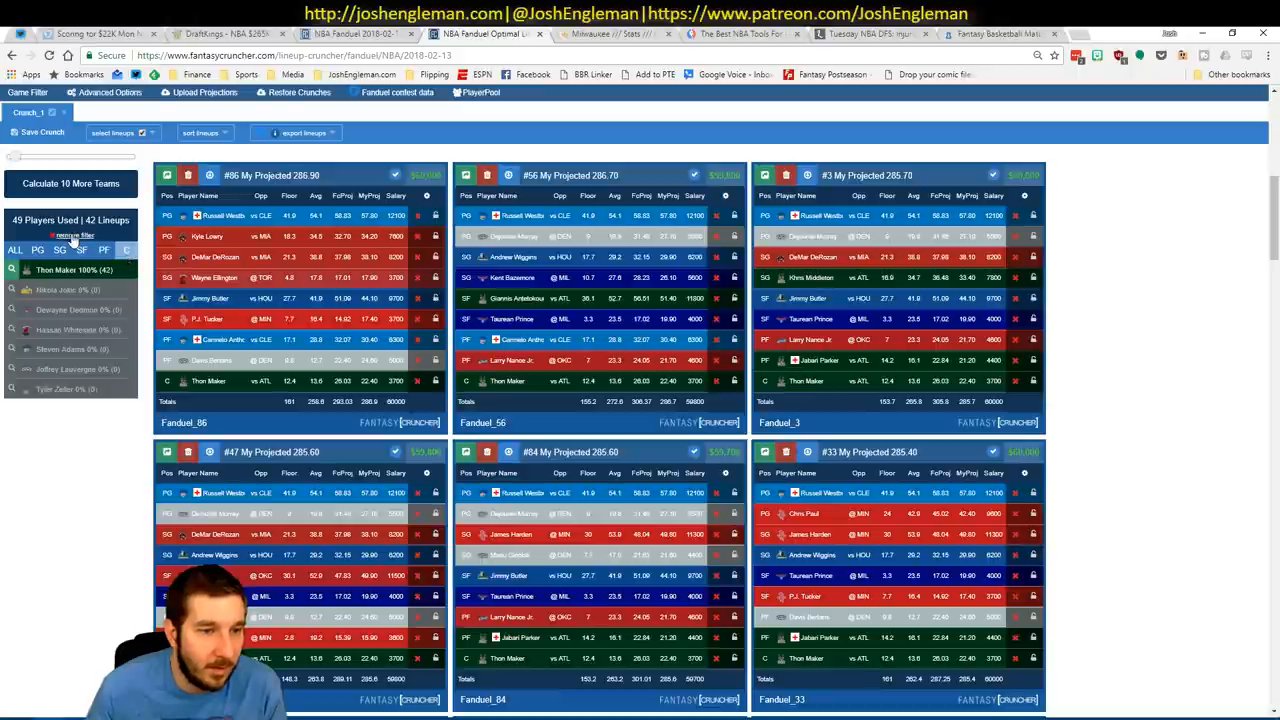
Filter lineups down to the two with Giannis Antetokounmpo, then expand teams in the Excel pivot.
left_click(72, 184)
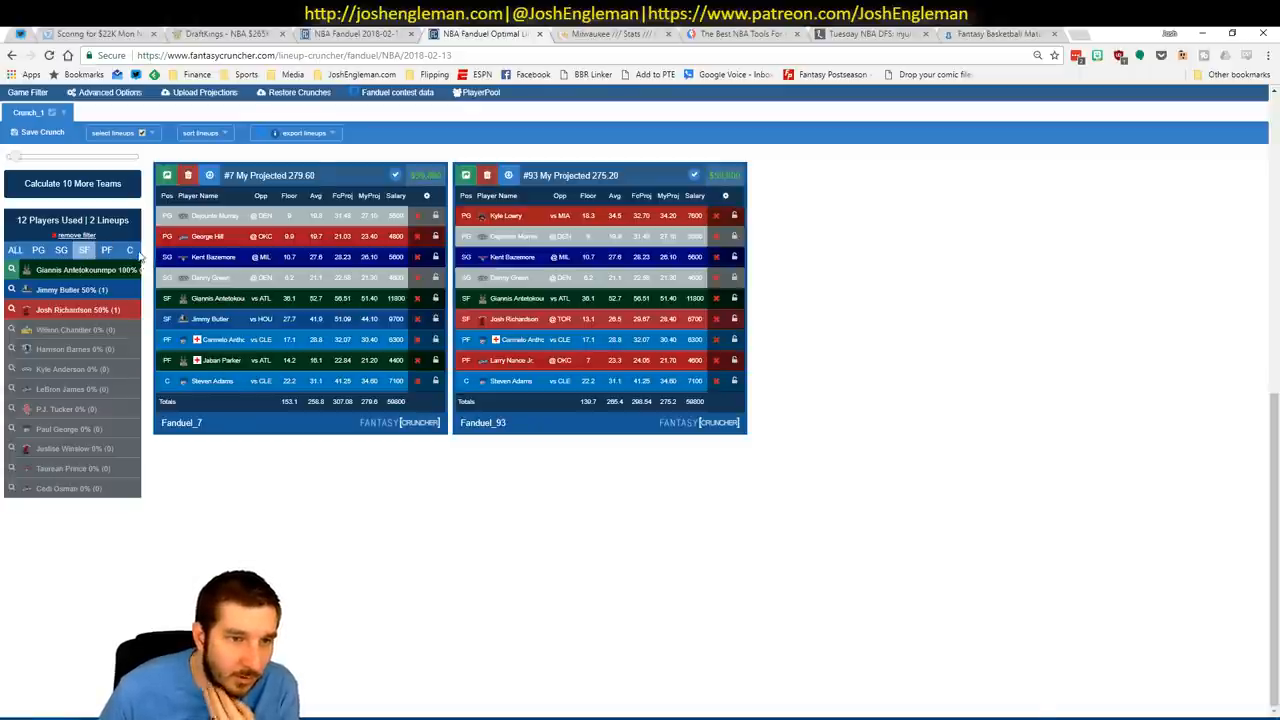
left_click(72, 184)
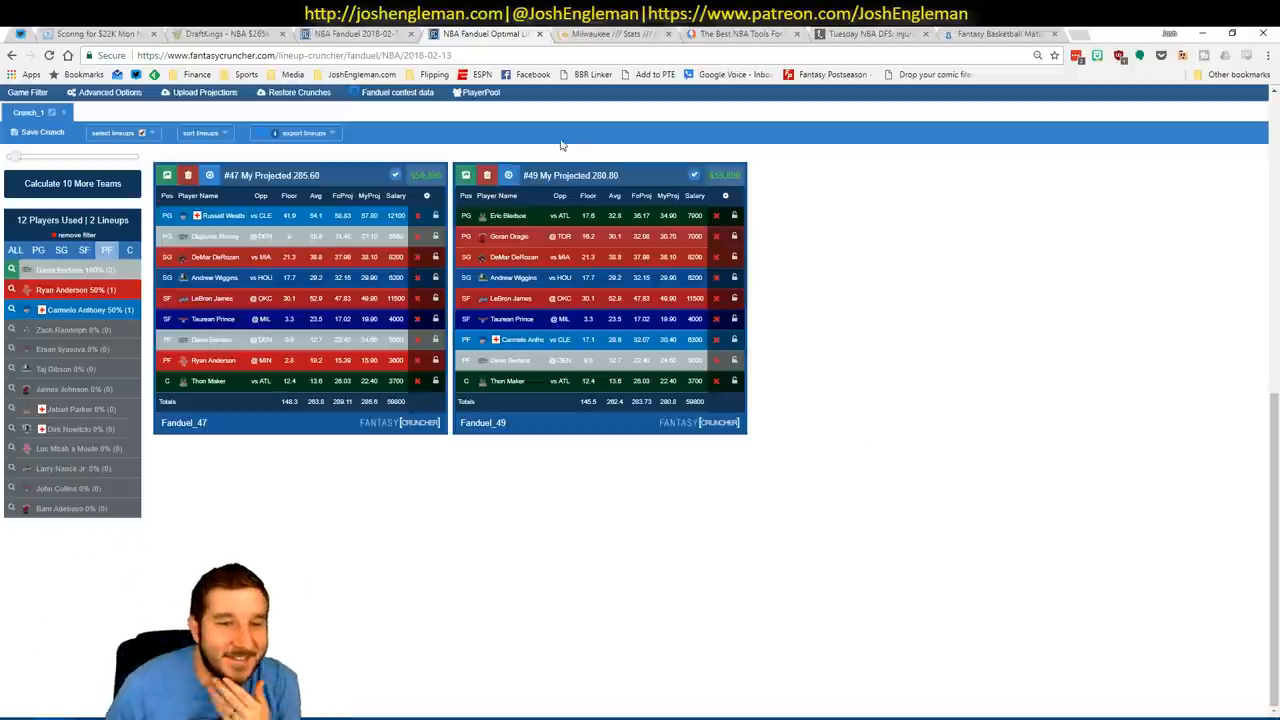
left_click(72, 184)
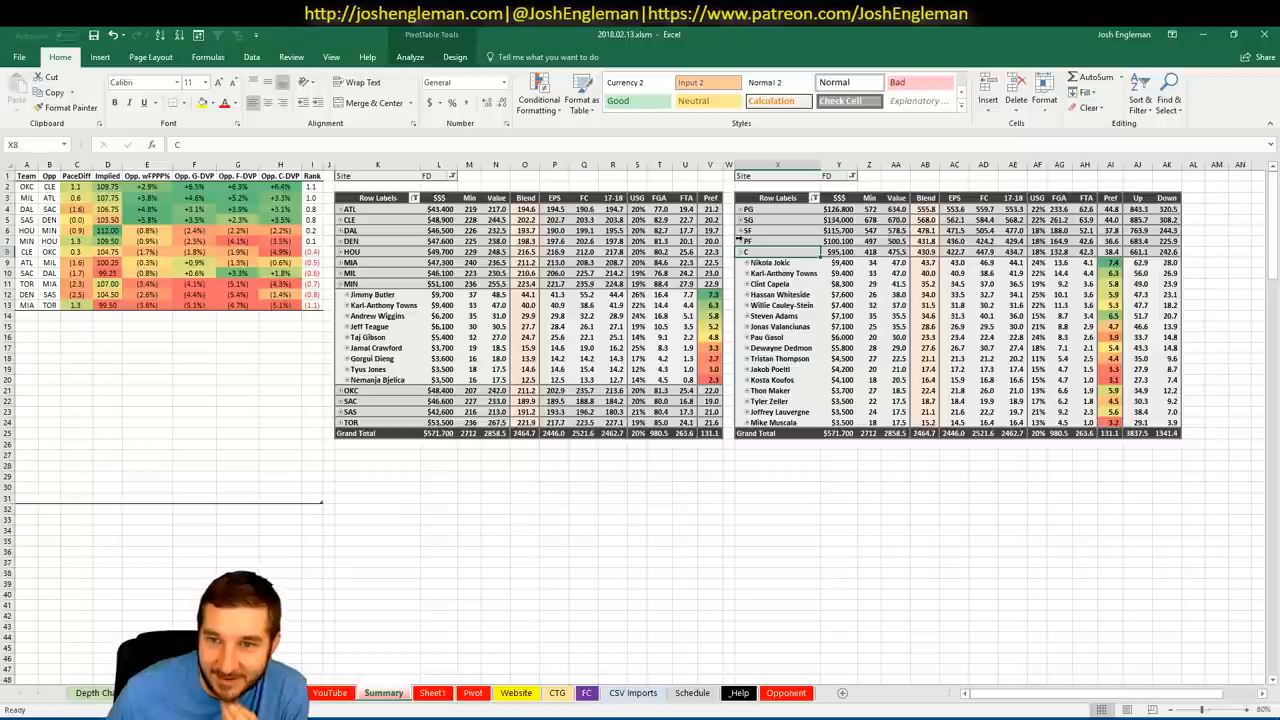
left_click(740, 240)
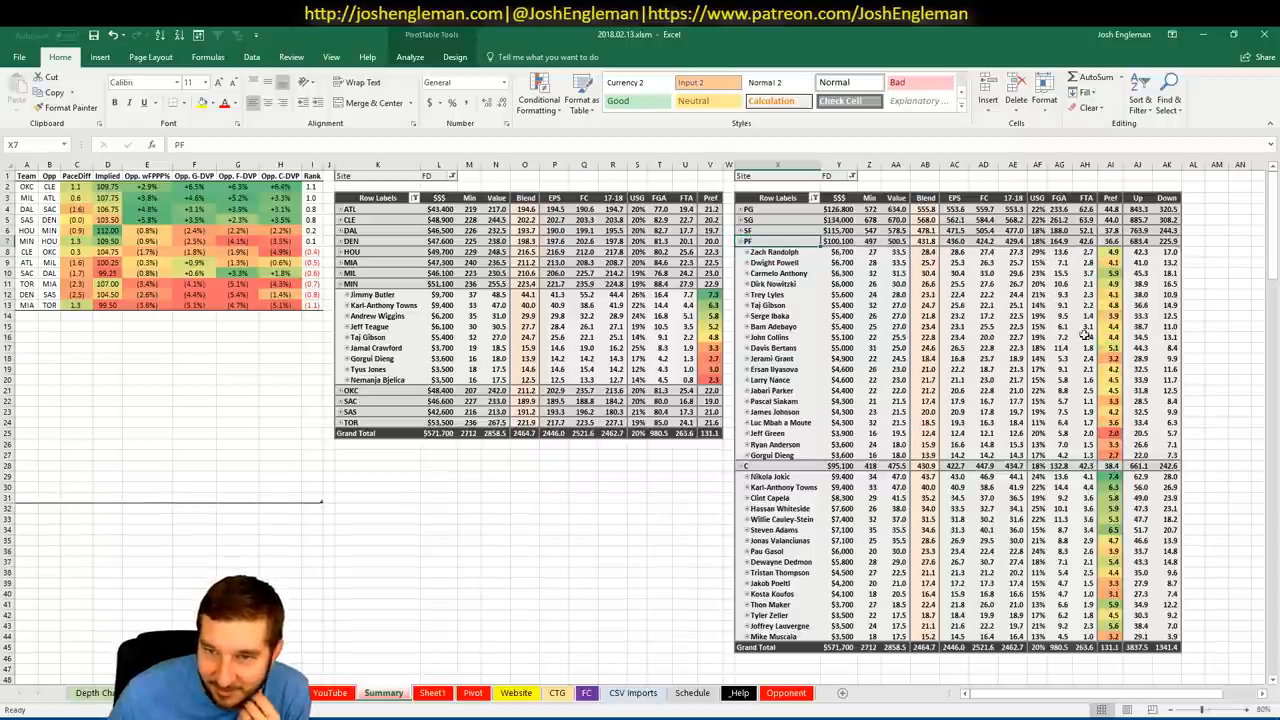
mouse_move(712, 480)
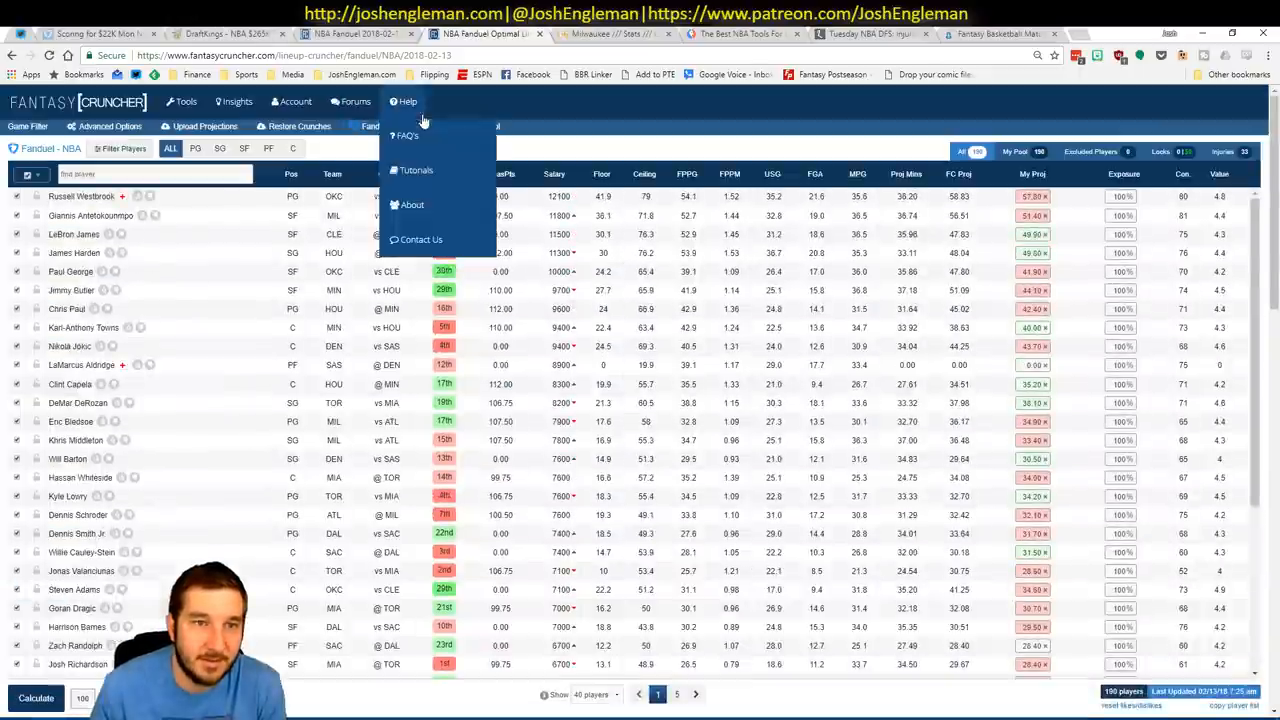
Switch to the NBA DraftKings optimizer and dismiss the two player-name upload errors.
left_click(184, 100)
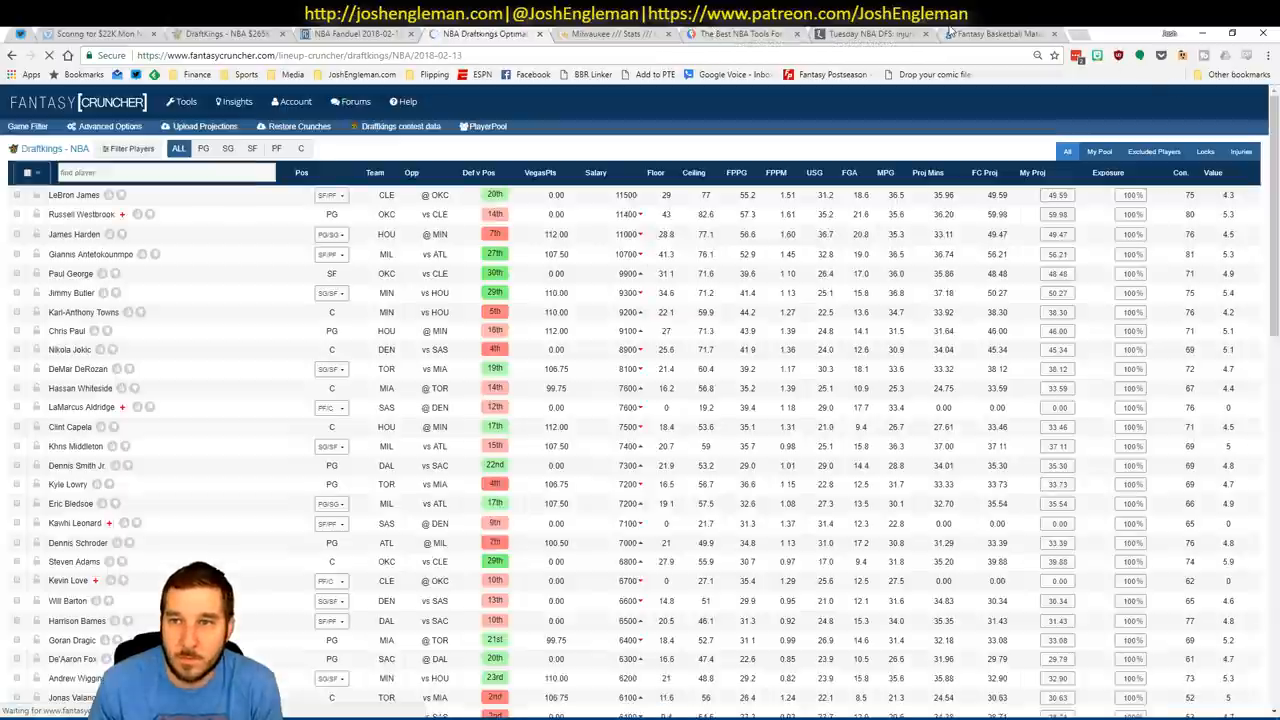
left_click(204, 126)
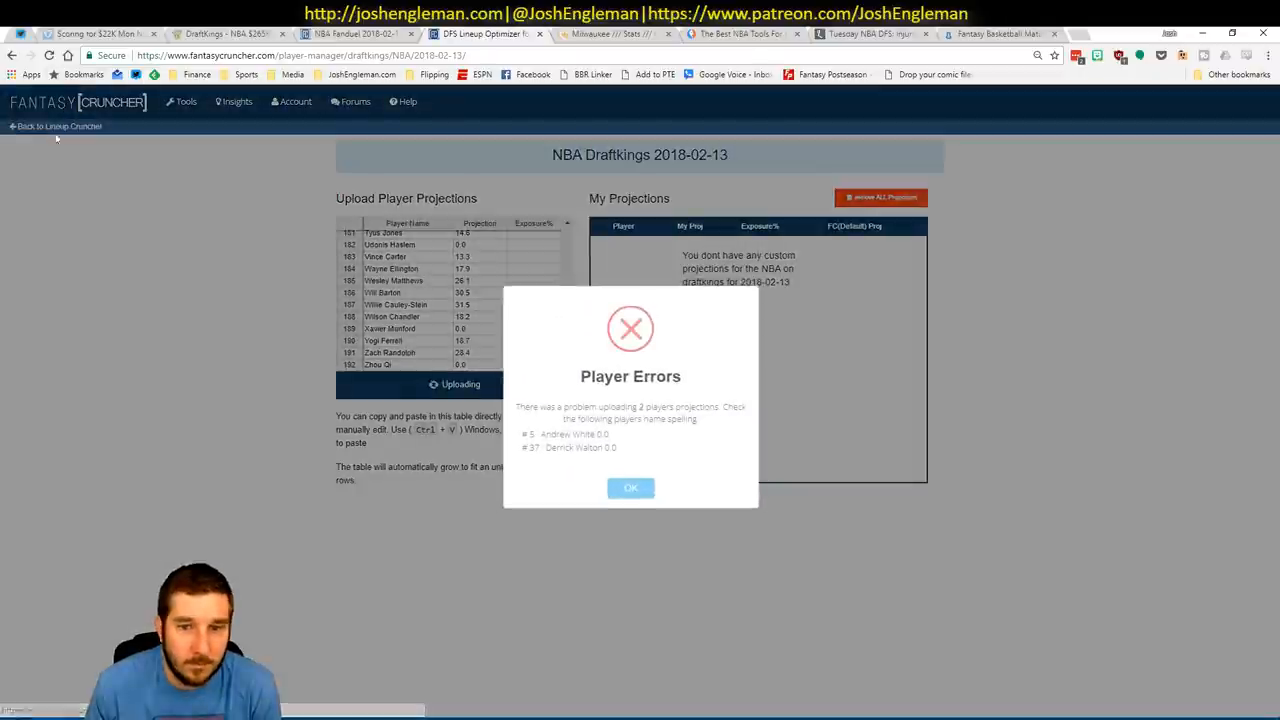
left_click(630, 488)
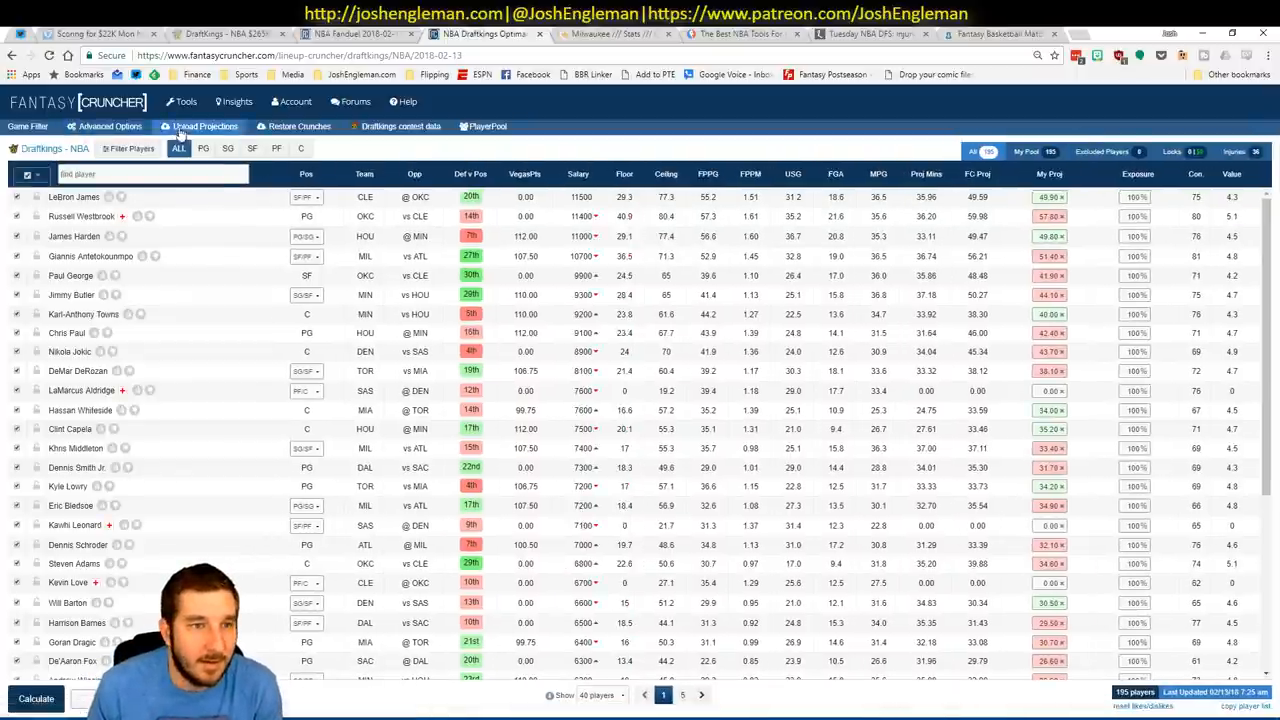
Raise the lineup randomness slider to 15% in Advanced Options.
left_click(104, 126)
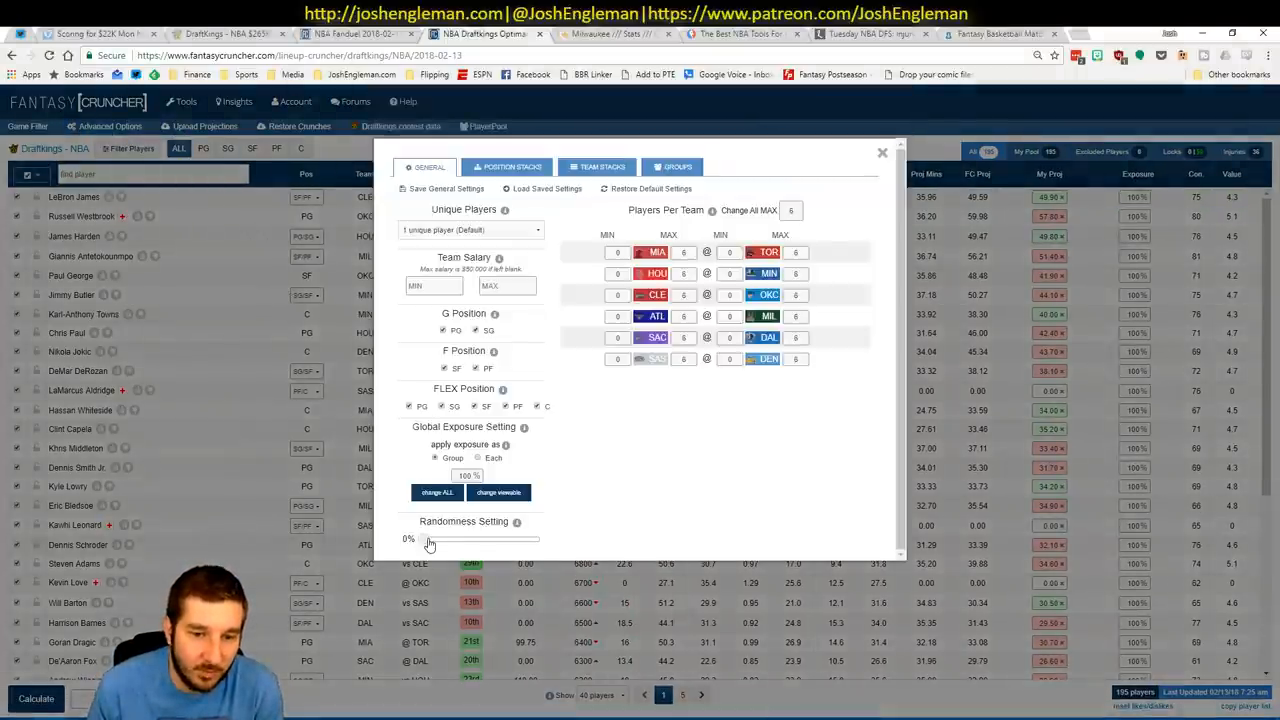
left_click_drag(420, 540, 442, 540)
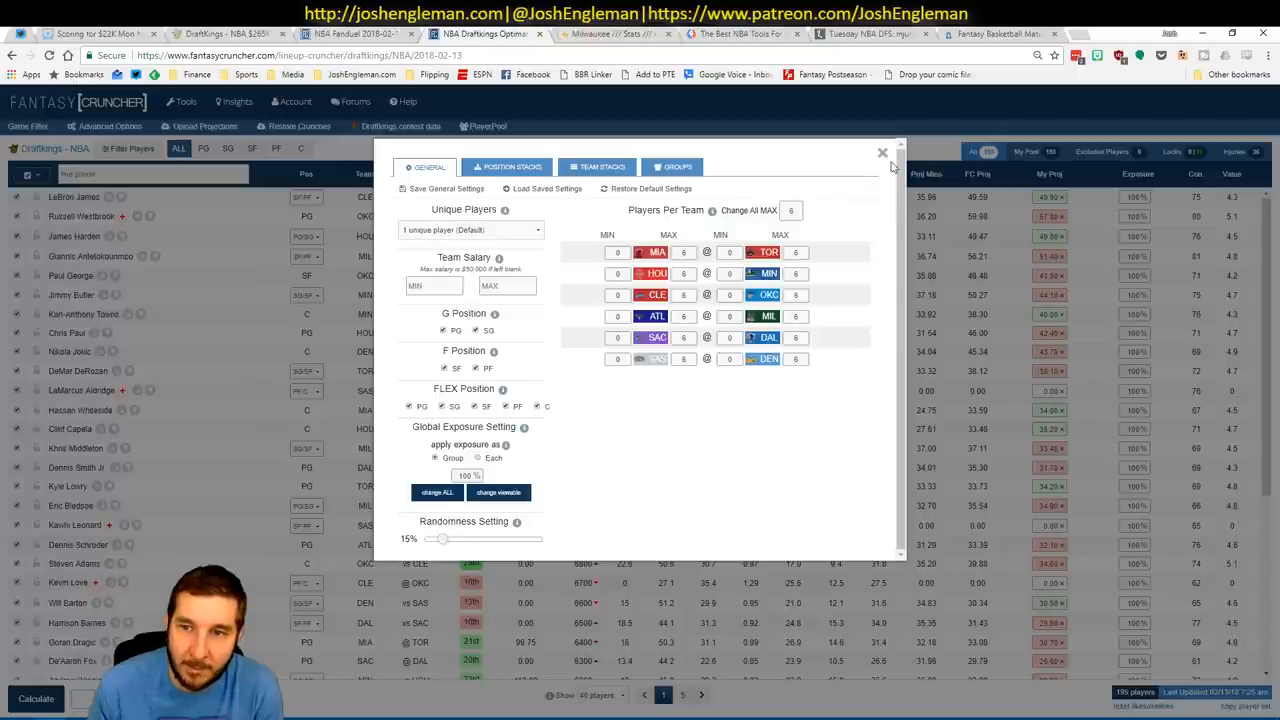
left_click(882, 152)
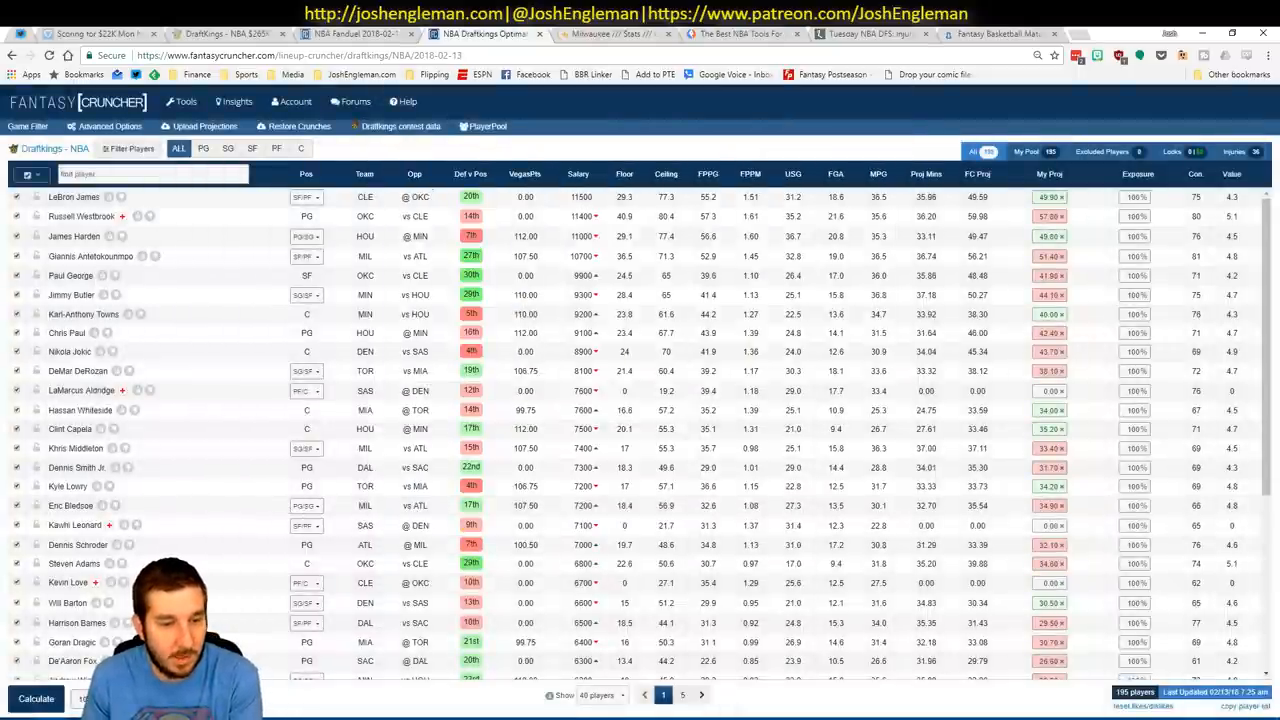
left_click(36, 698)
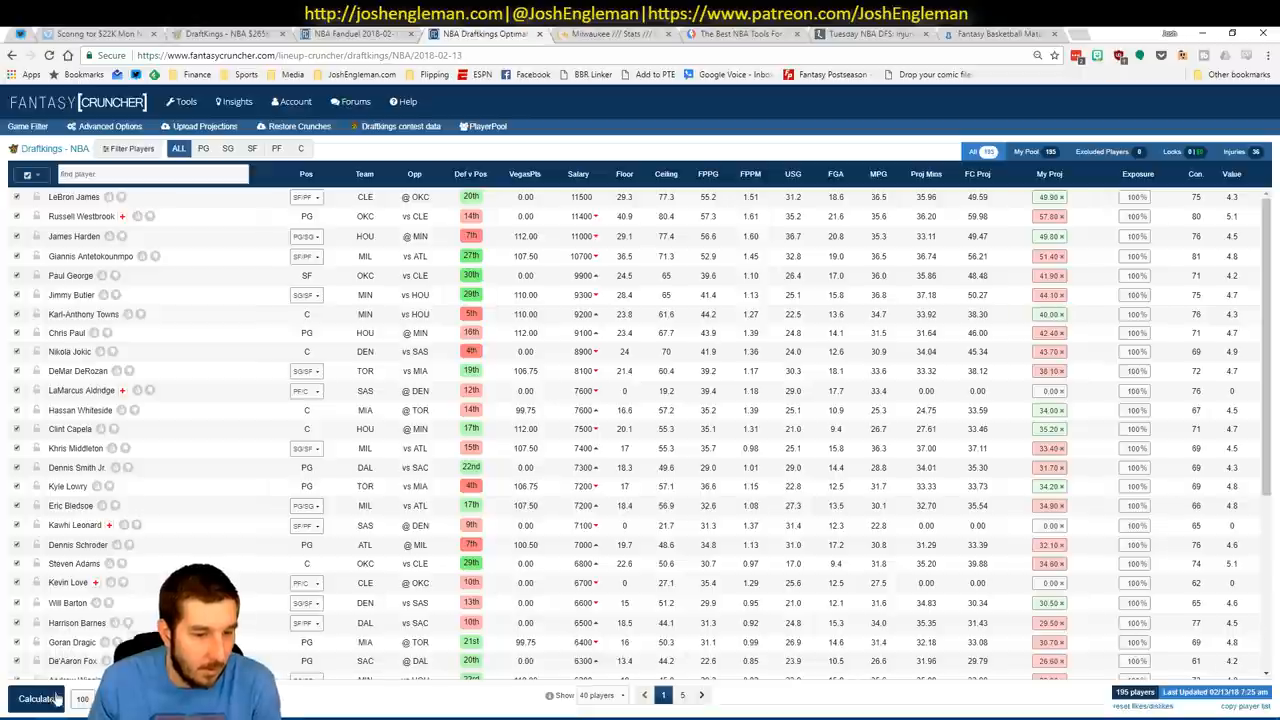
Calculate 100 DraftKings lineups from the player pool.
left_click(38, 698)
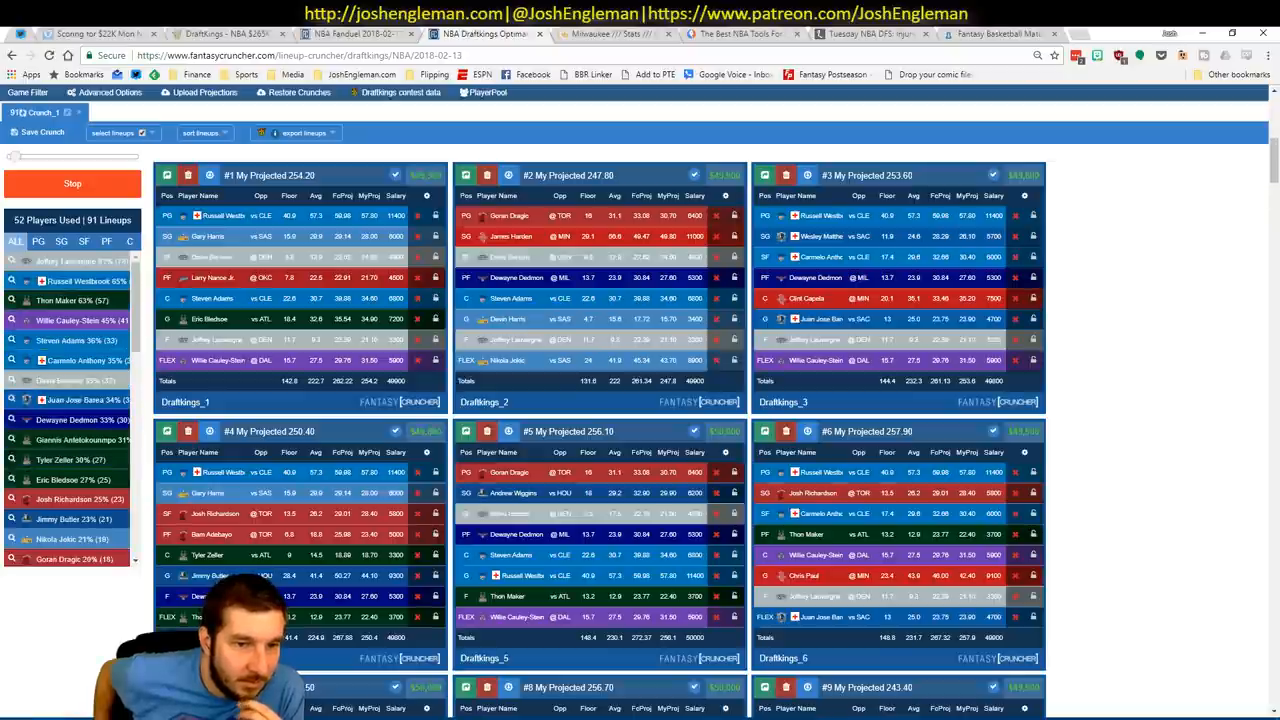
left_click(72, 184)
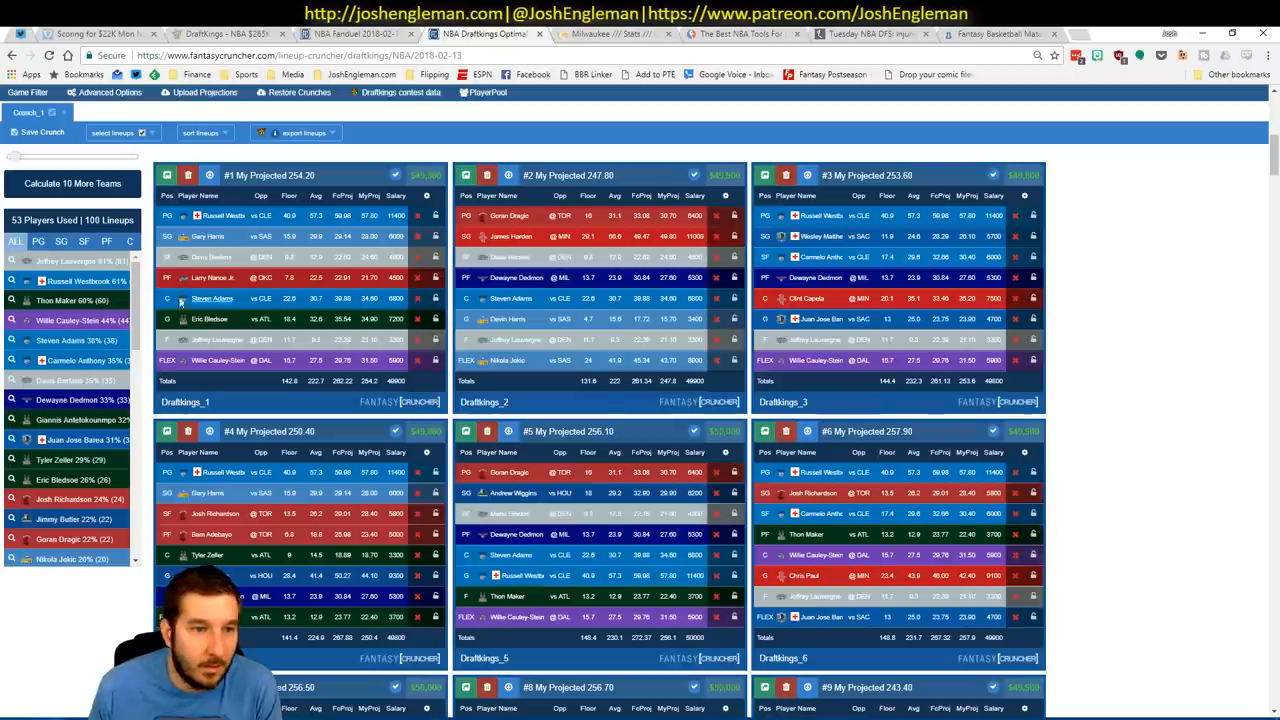
Filter lineups by a chosen player, sort by projected points, then clear the filter.
left_click(106, 240)
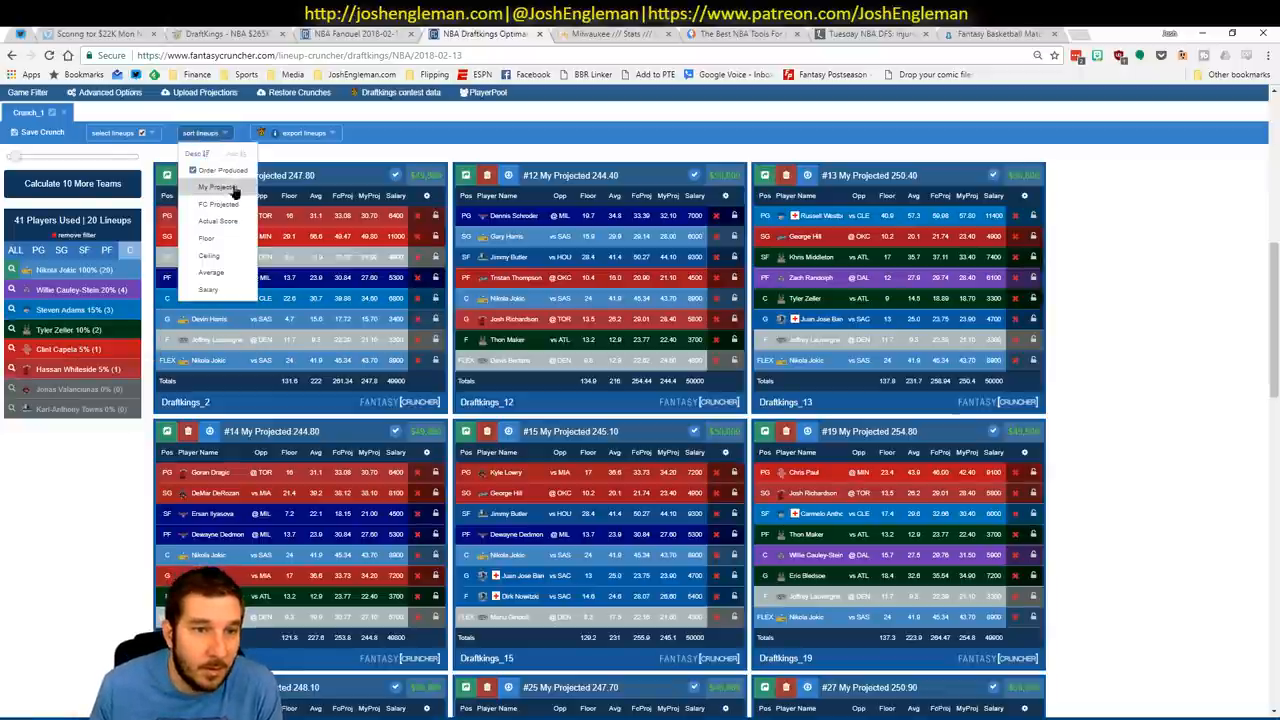
left_click(216, 188)
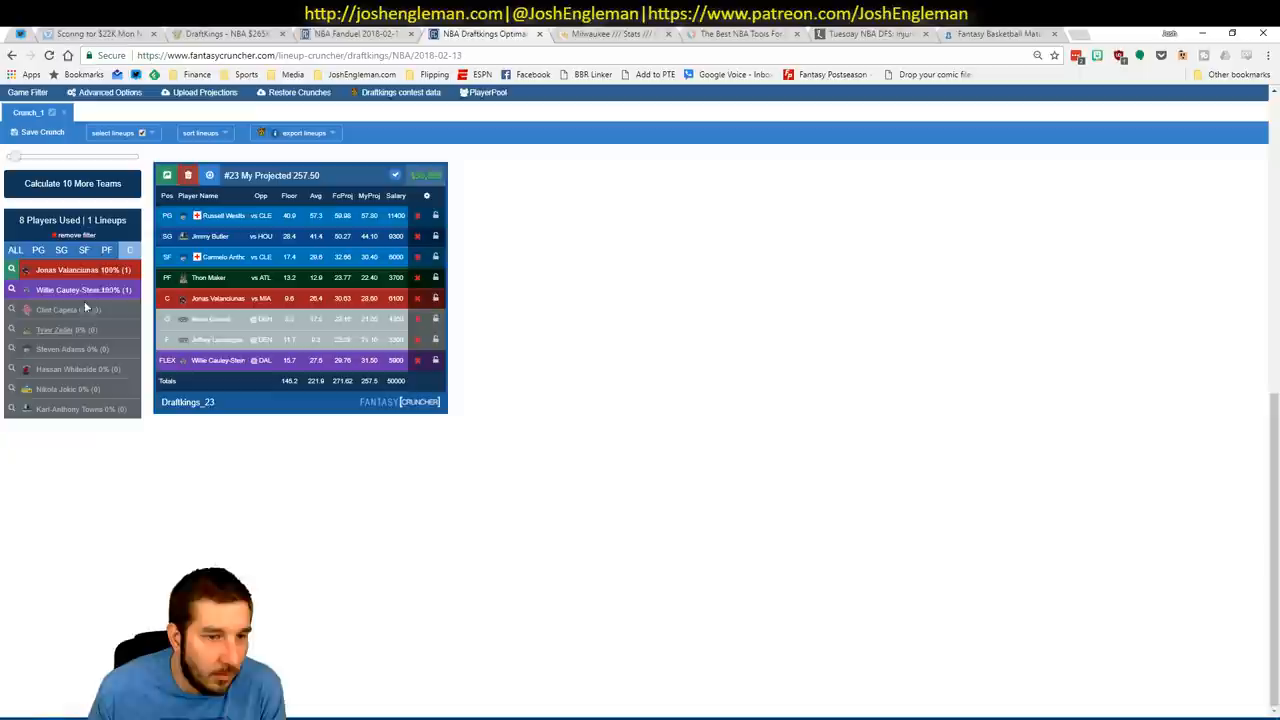
left_click(106, 248)
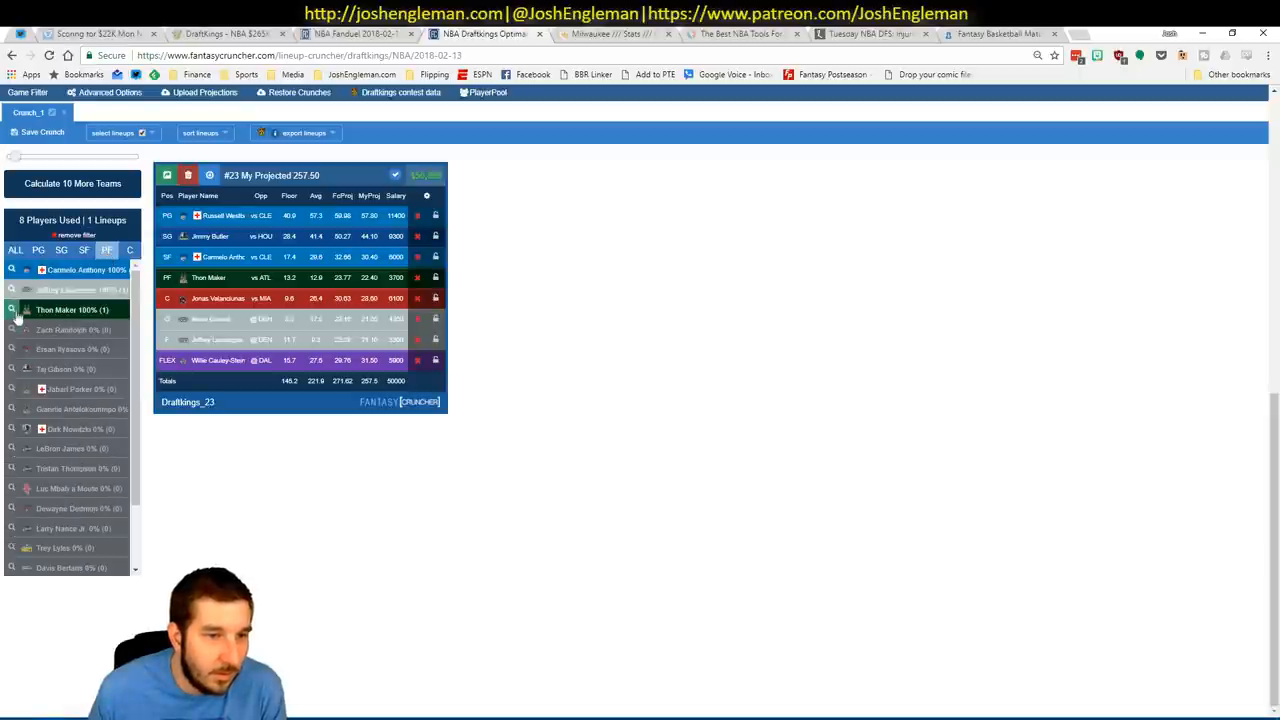
left_click(72, 184)
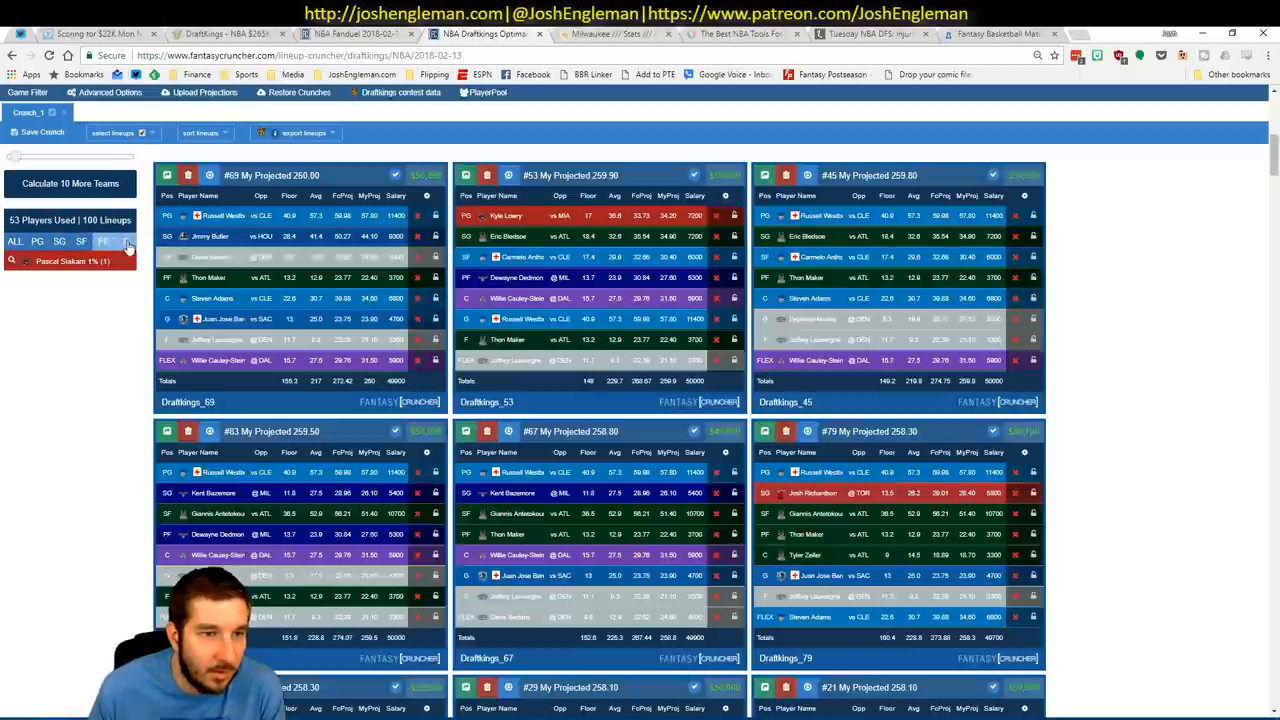
Stack player filters from the all-positions list until only two lineups remain.
left_click(106, 240)
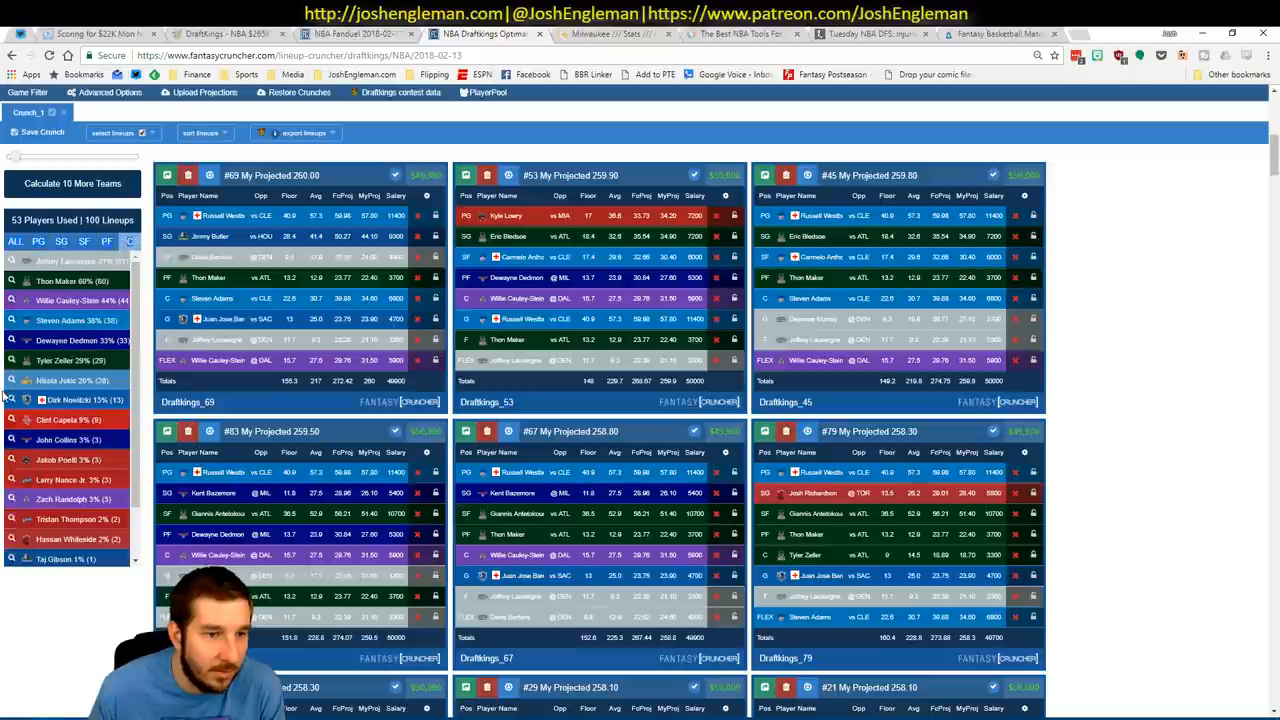
left_click(128, 248)
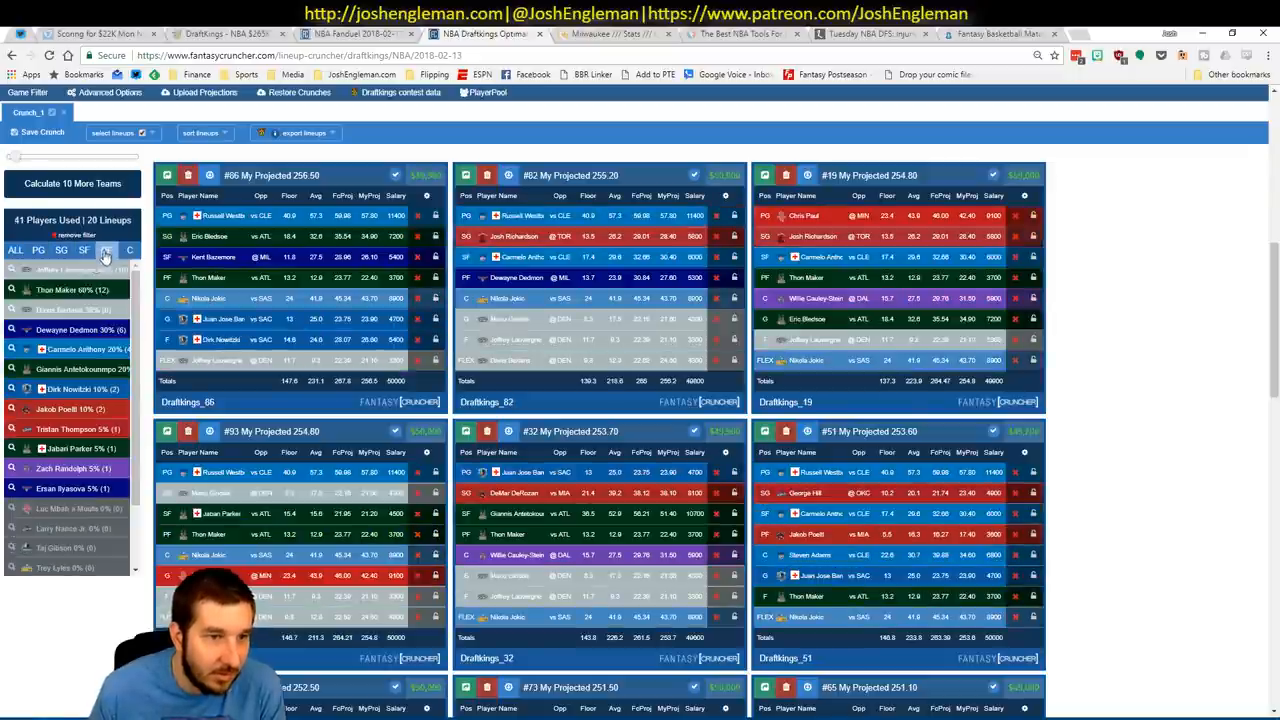
left_click(120, 250)
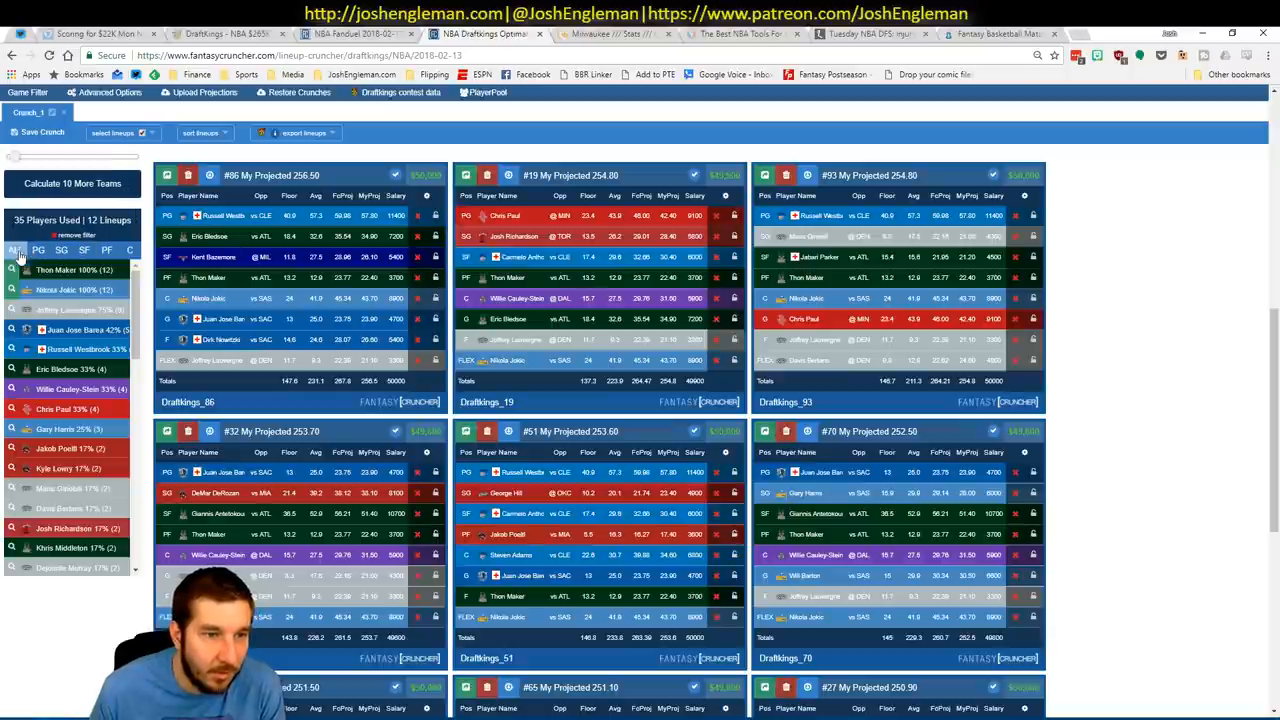
left_click(108, 250)
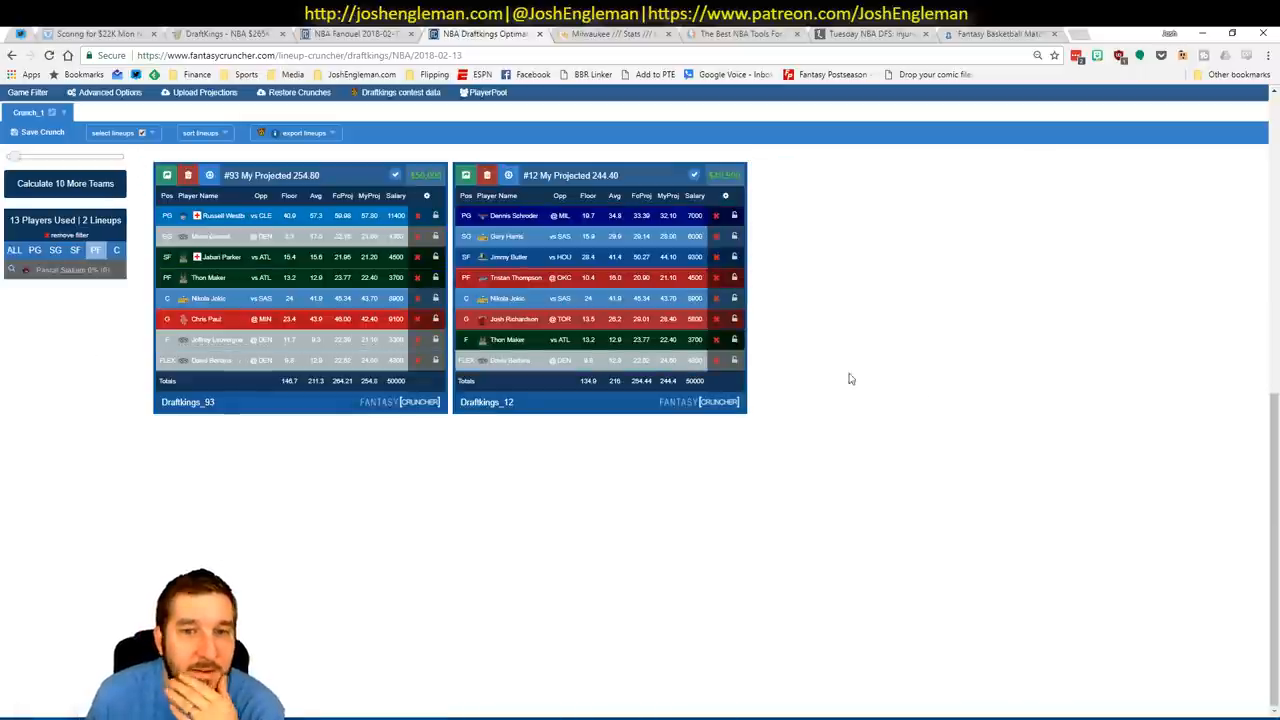
mouse_move(648, 314)
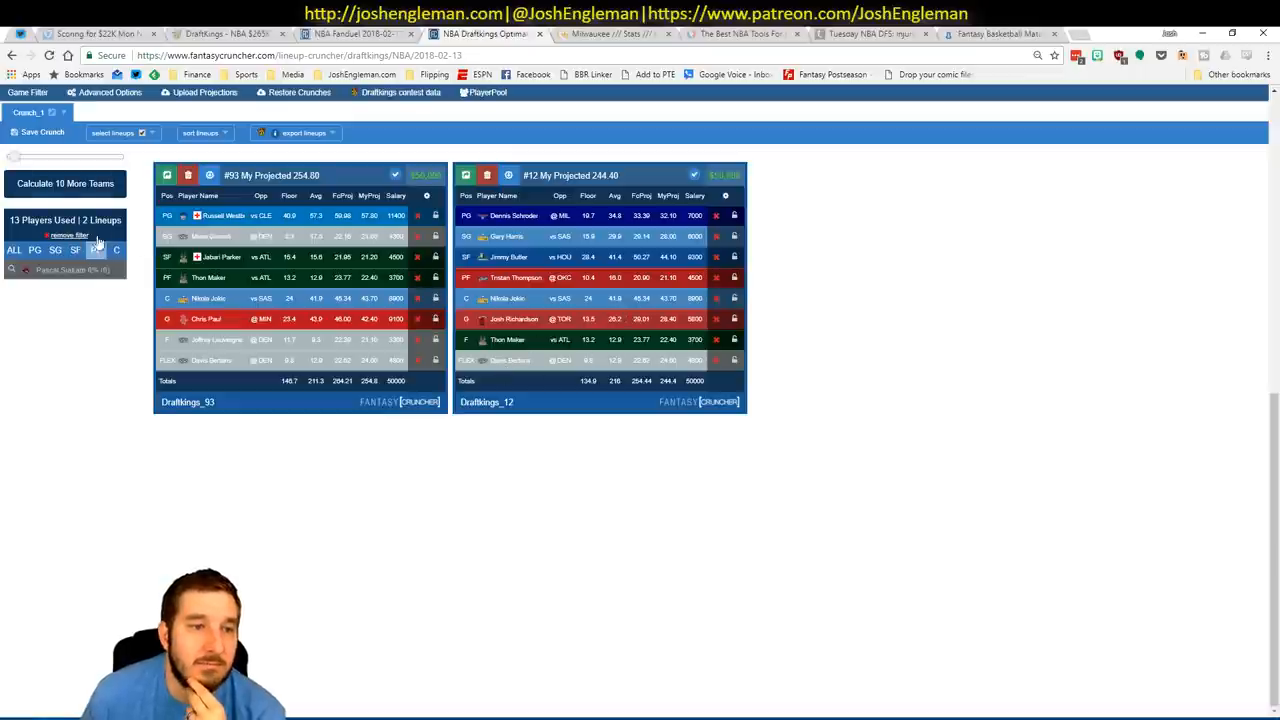
Remove one player filter so 31 lineups are shown again.
left_click(64, 184)
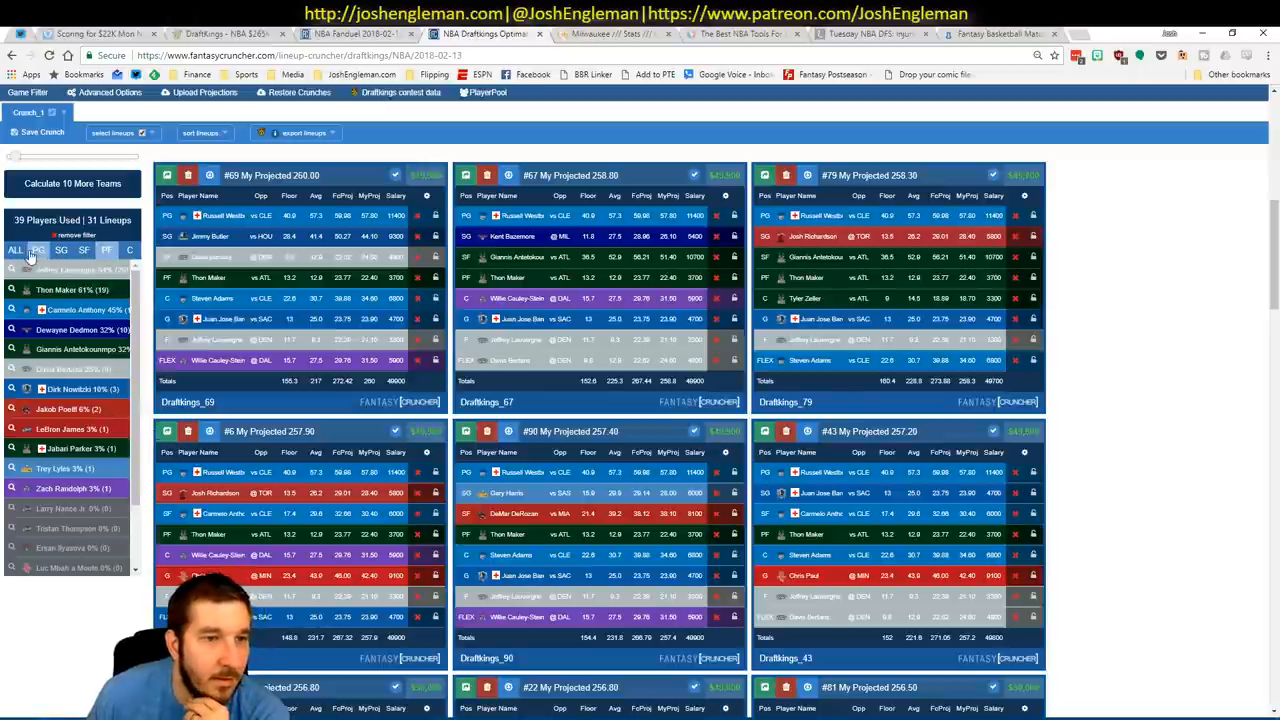
Clear the PG player filter and narrow lineups to a chosen center, leaving four lineups.
left_click(60, 250)
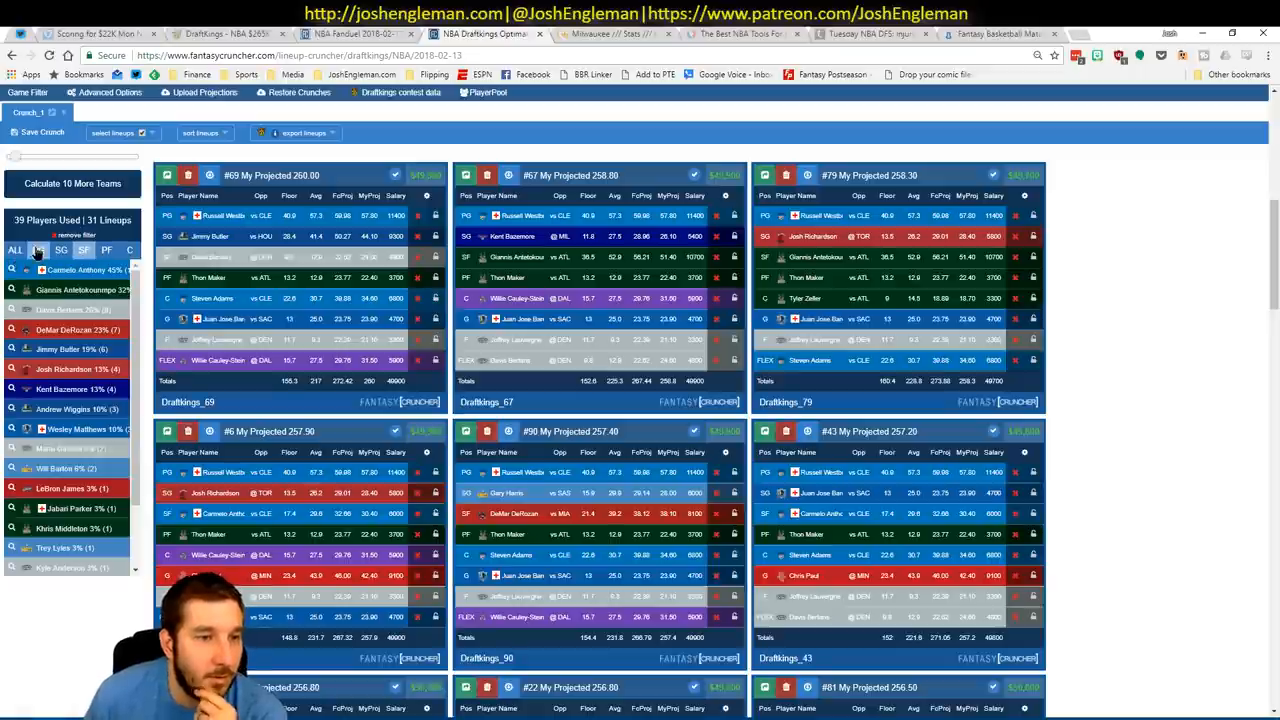
left_click(36, 248)
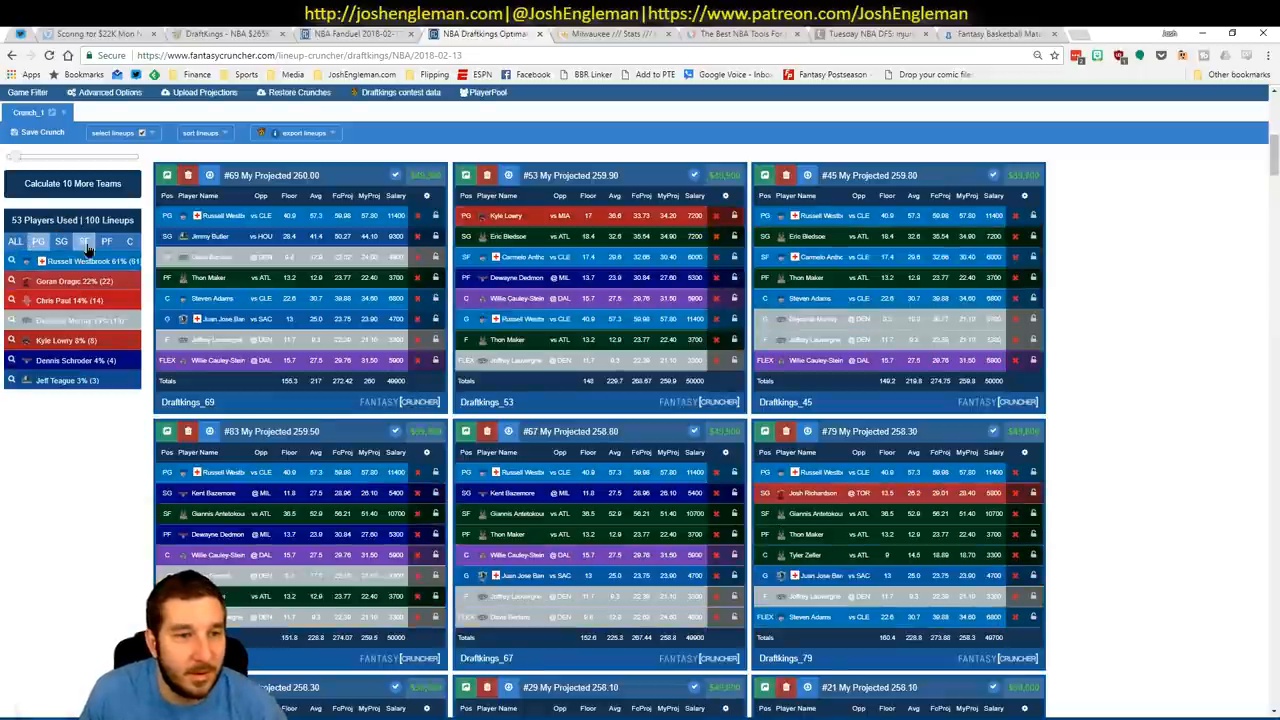
left_click(84, 240)
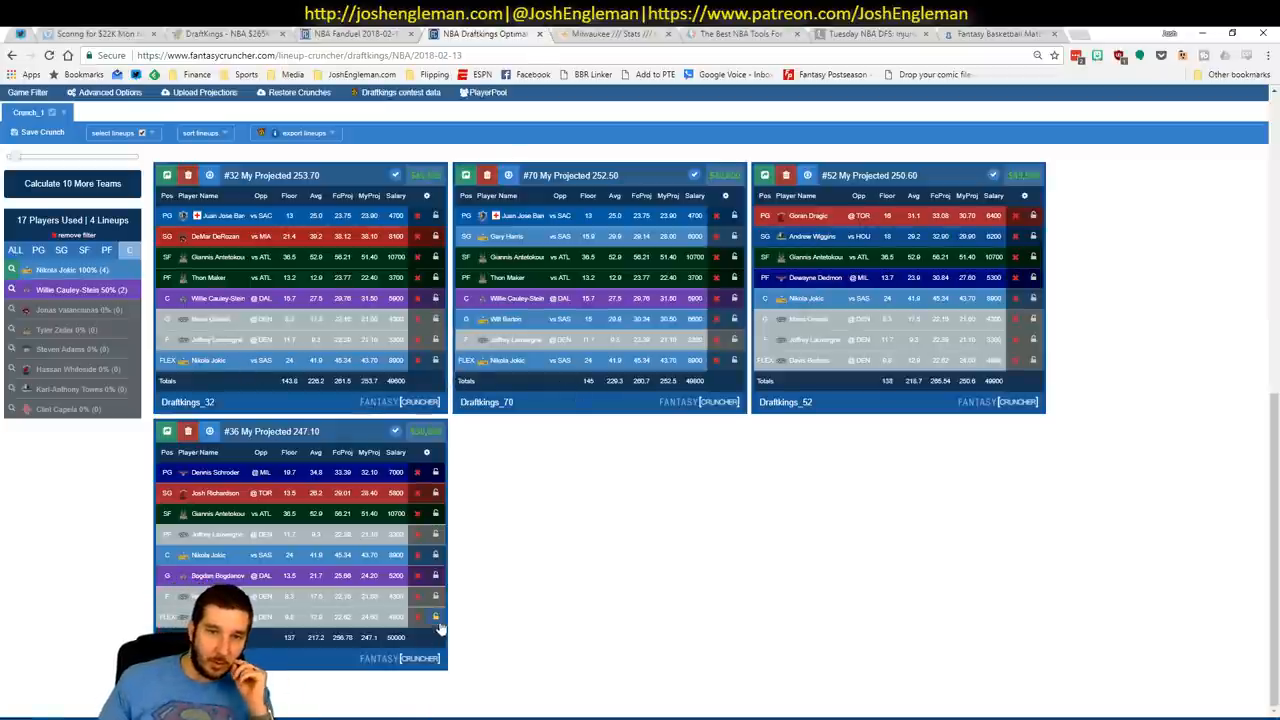
mouse_move(480, 444)
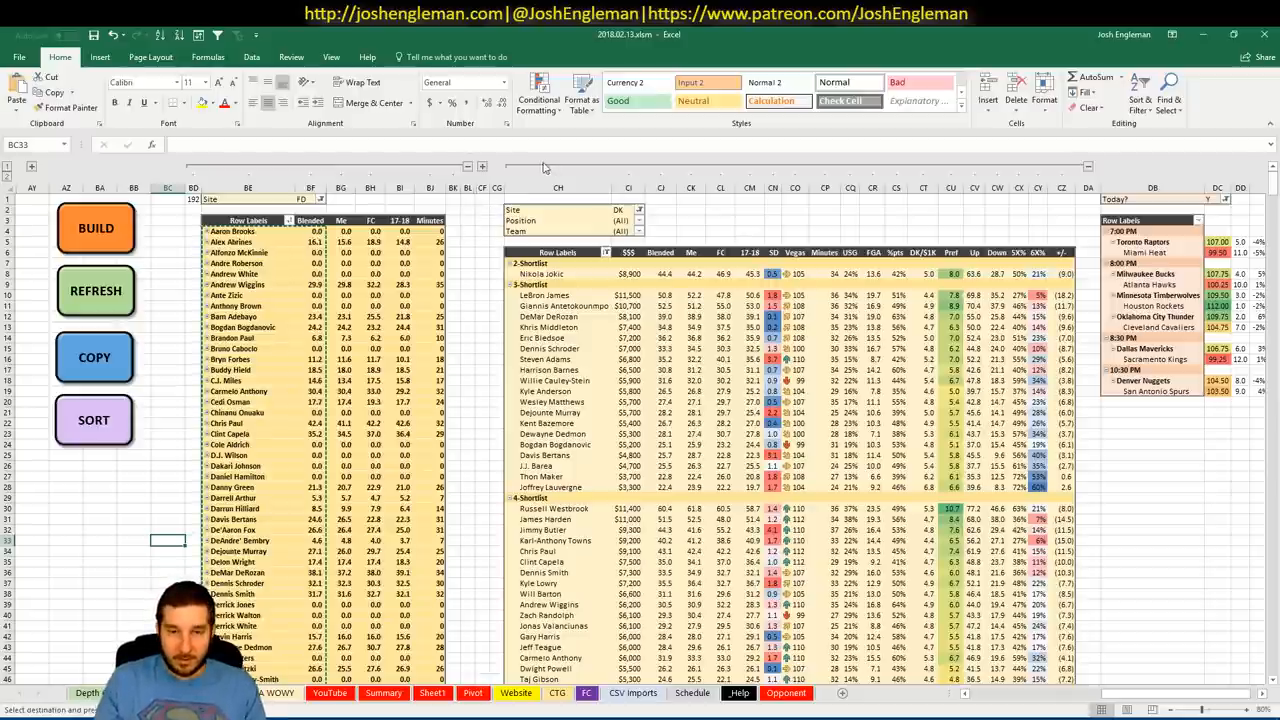
Return to the NBA DFS player ratings workbook and select a cell in the sheet.
left_click(452, 210)
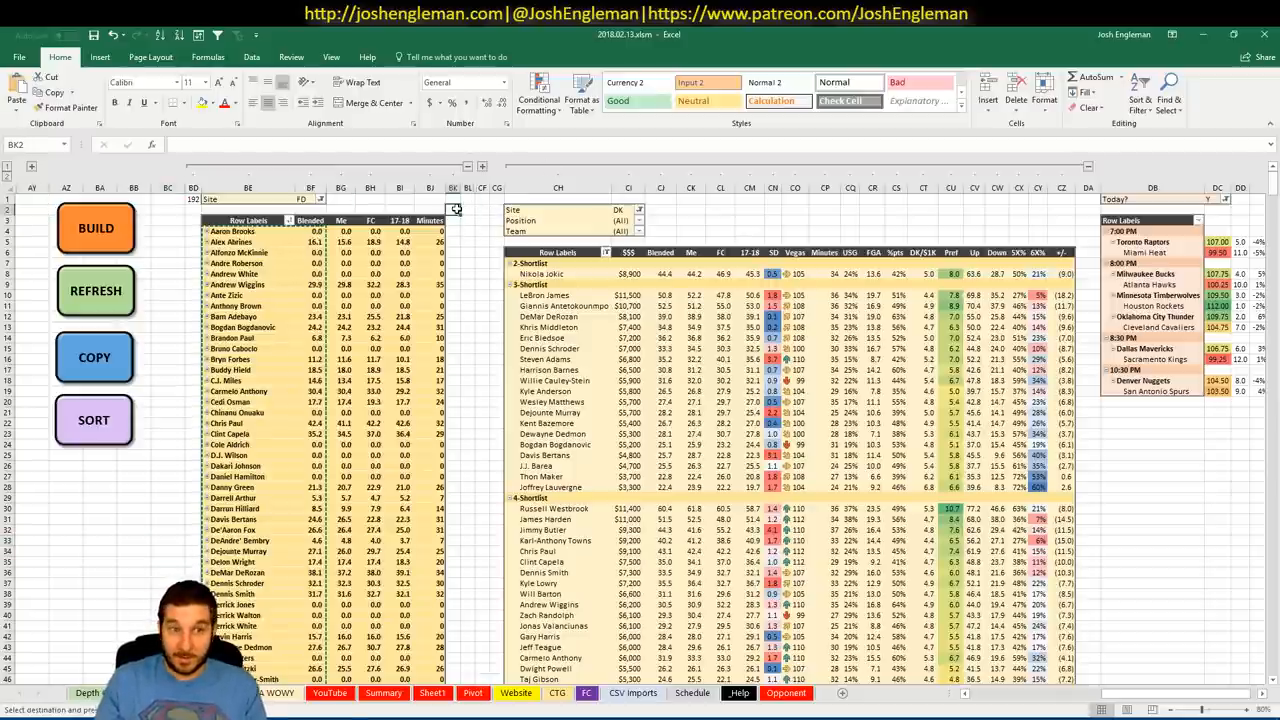